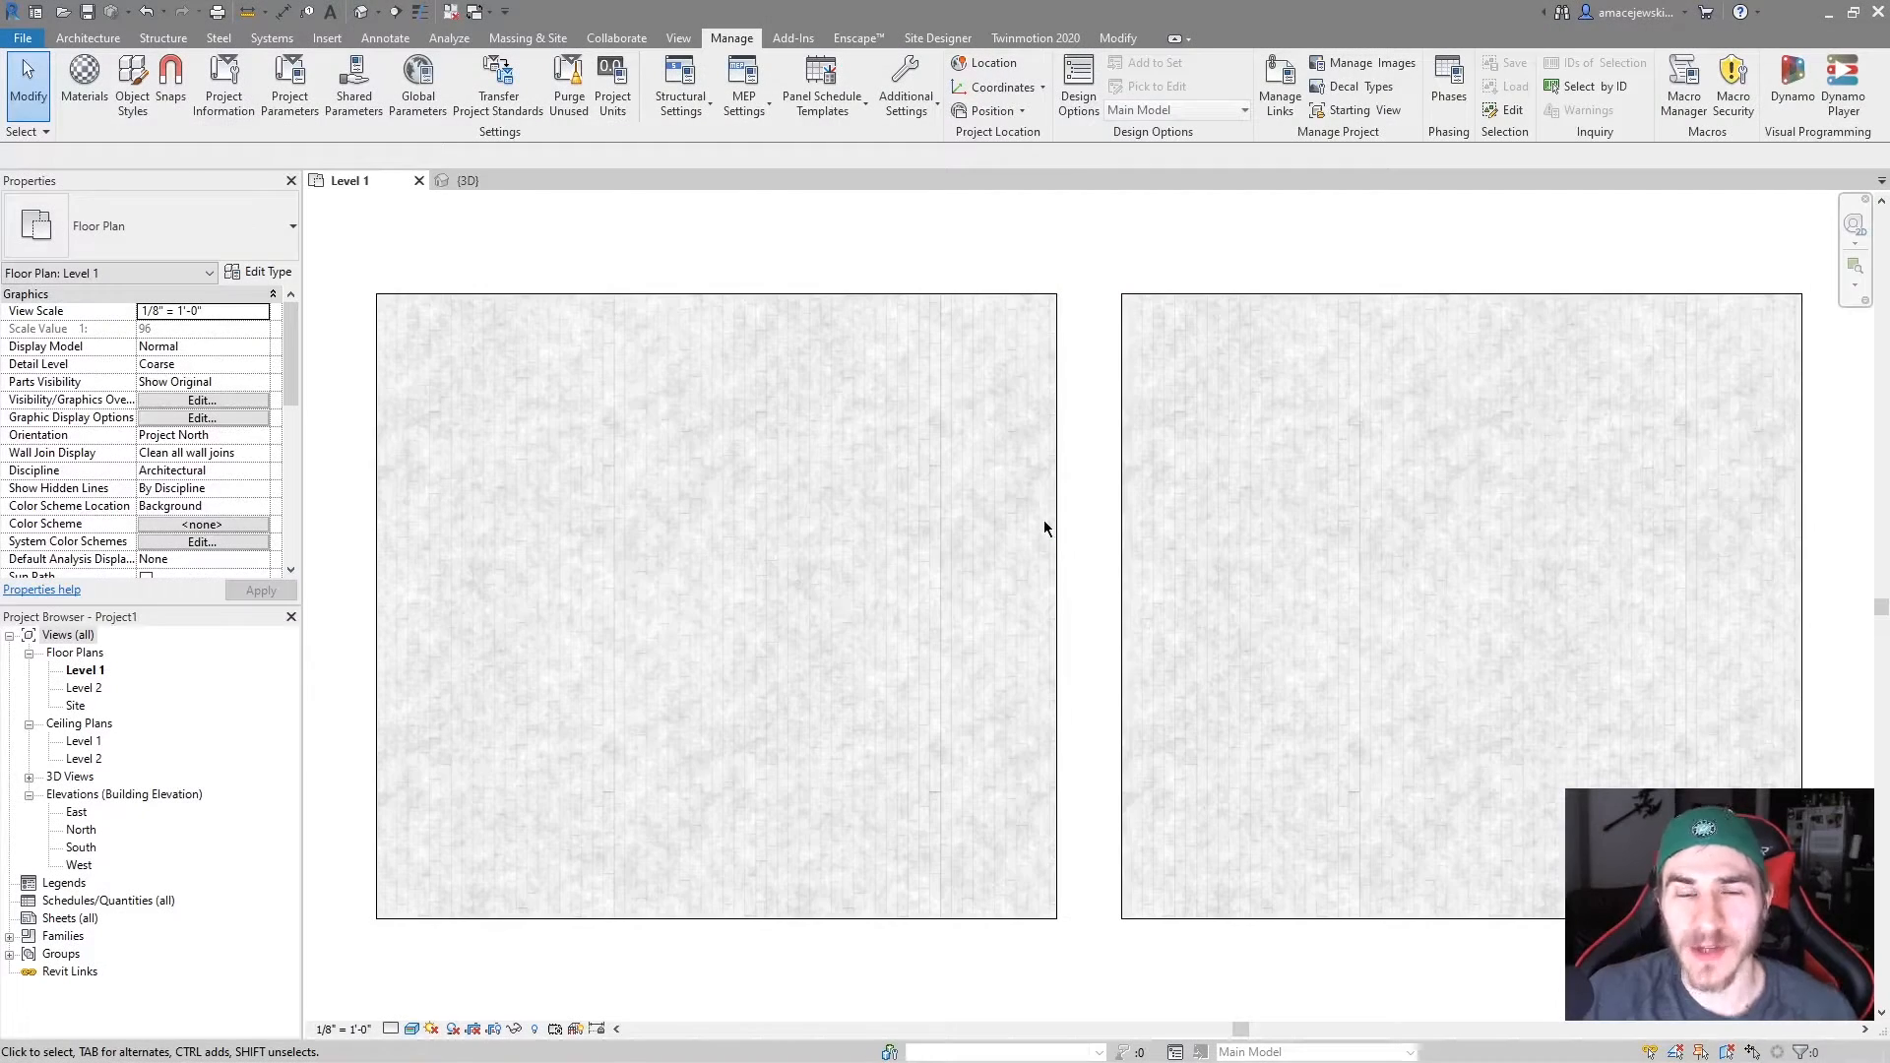
mouse_move(1078, 503)
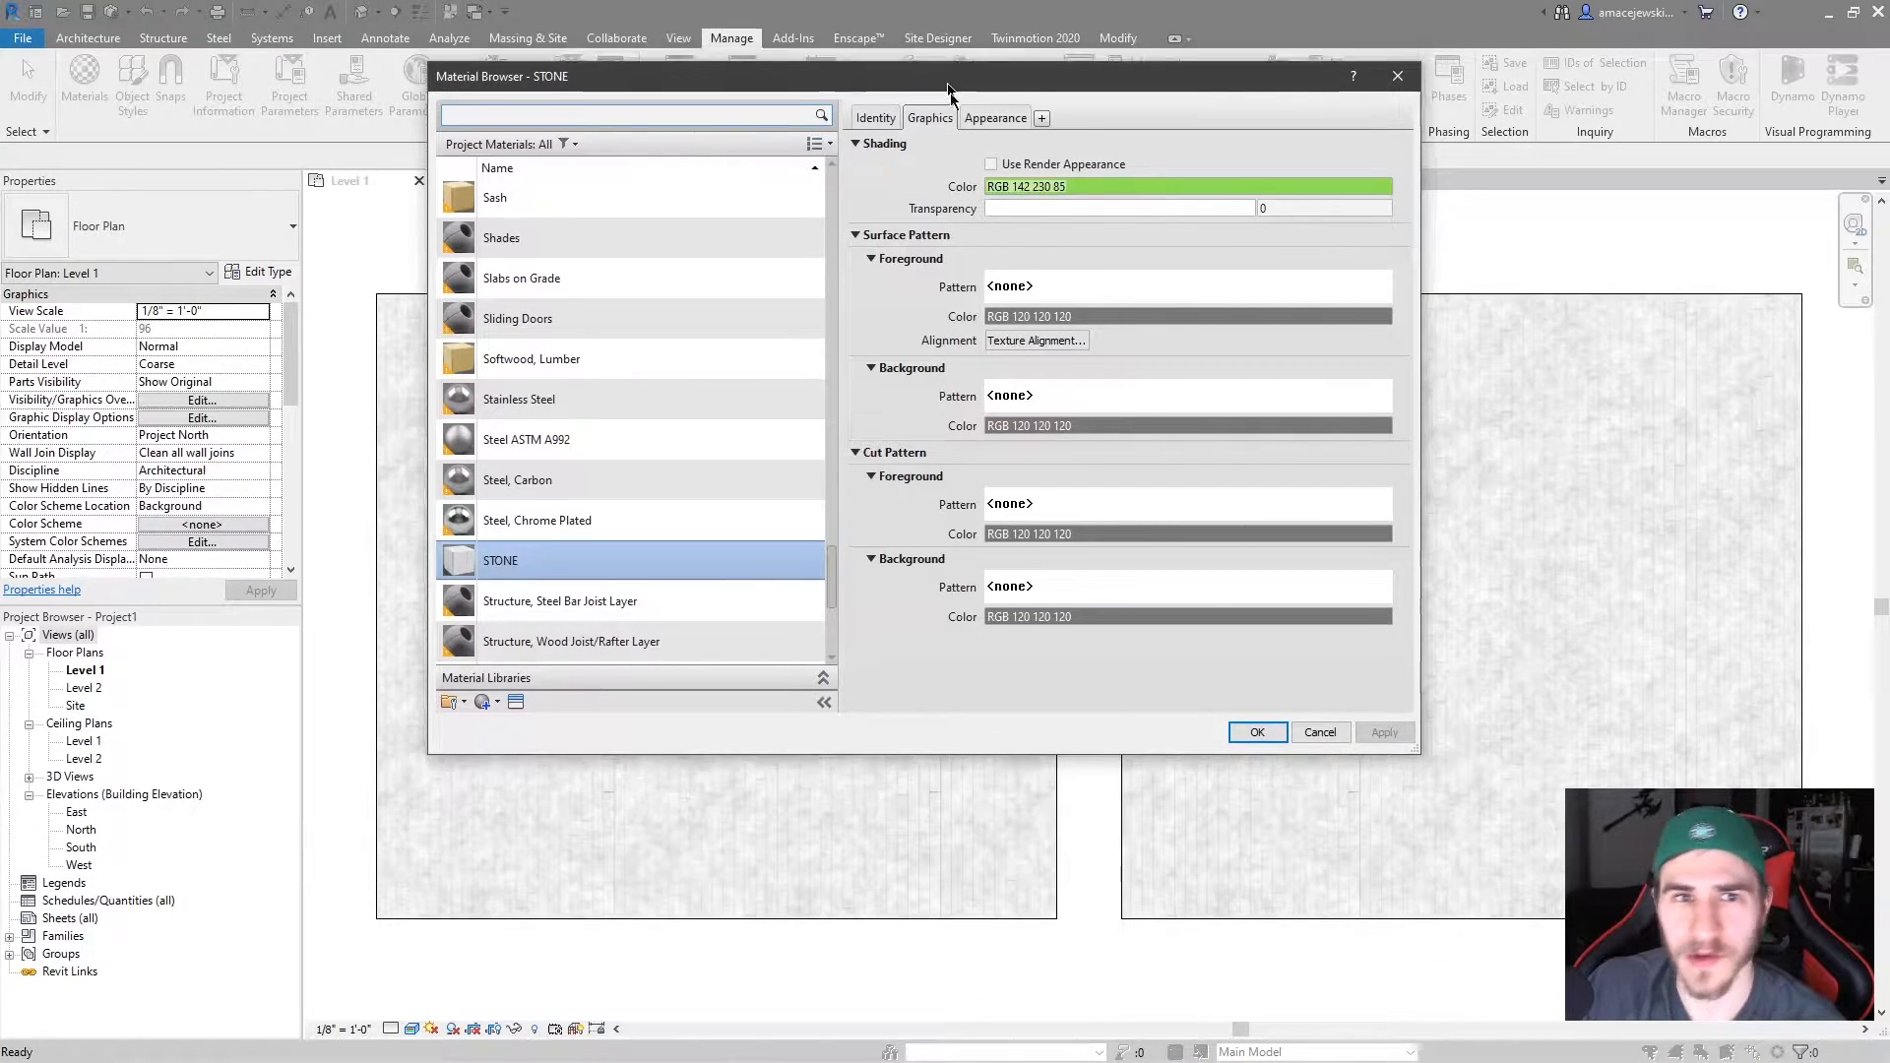
Show STONE's appearance asset with polished limestone colour, roughness and bump images.
click(944, 237)
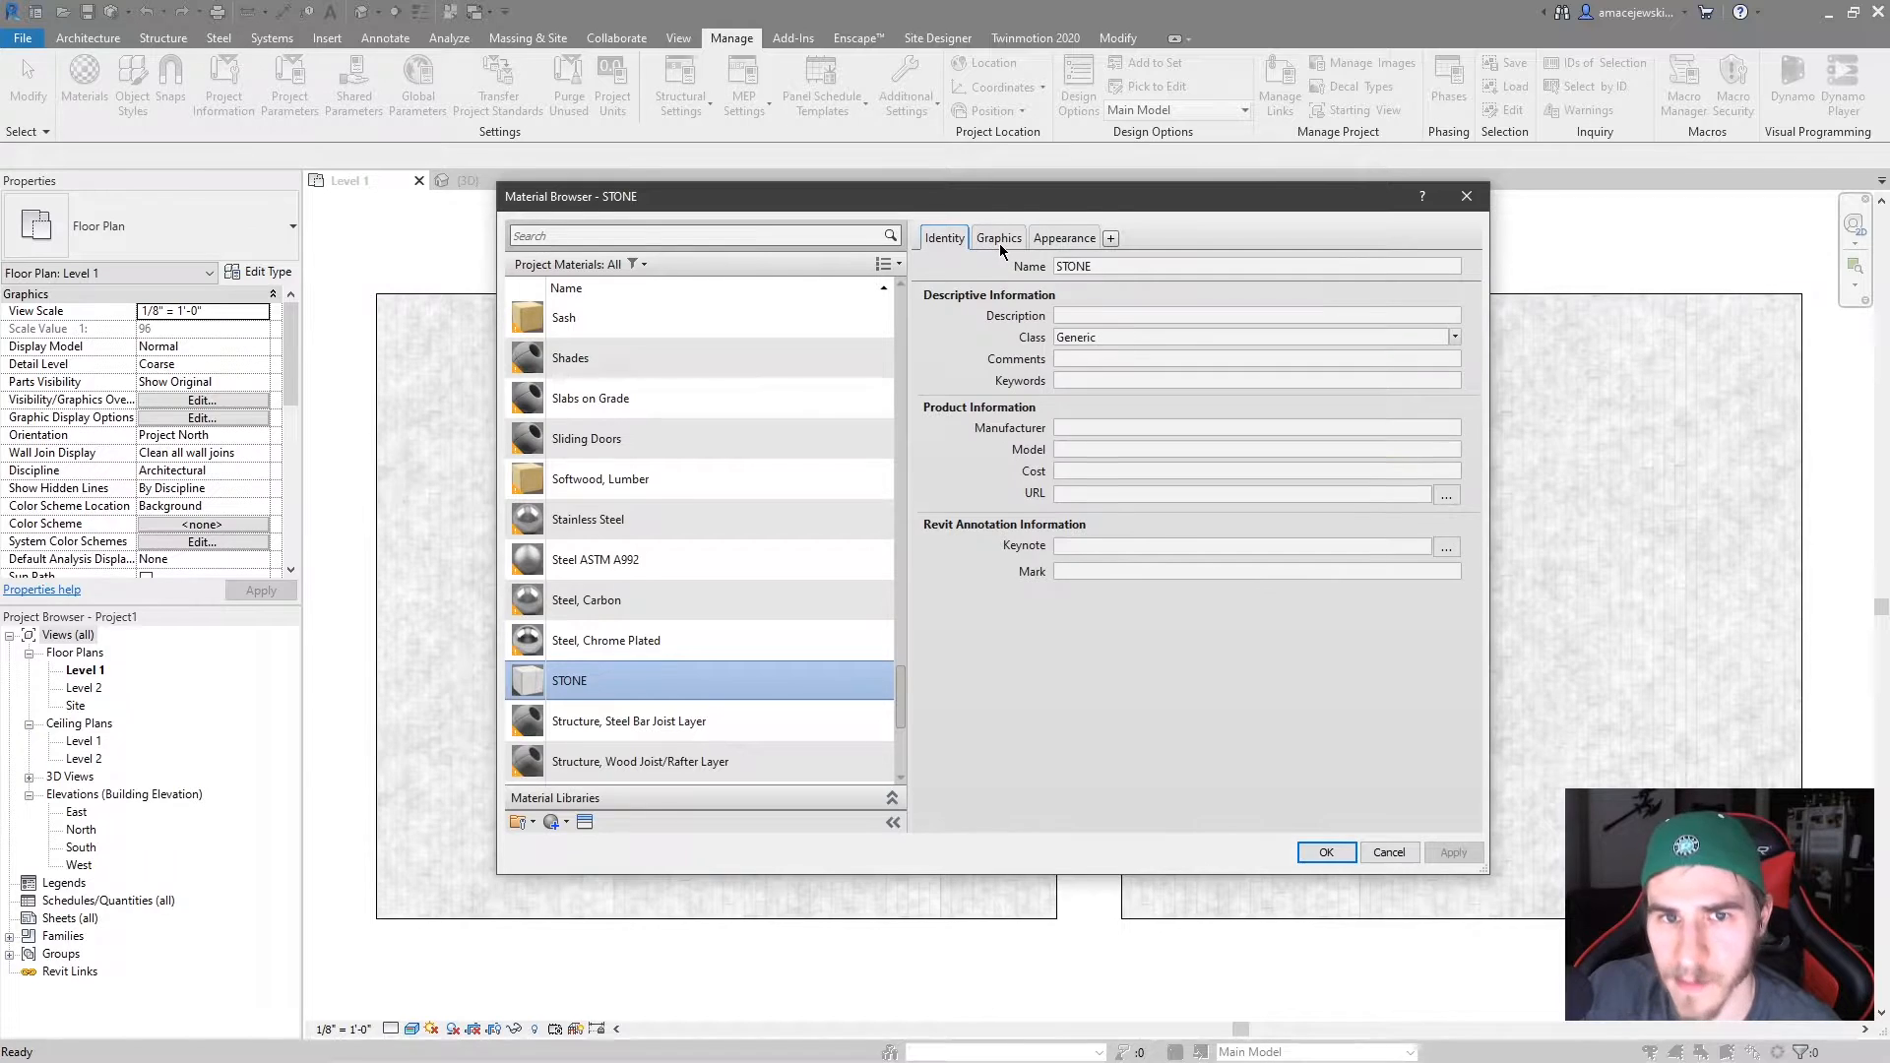
click(1063, 237)
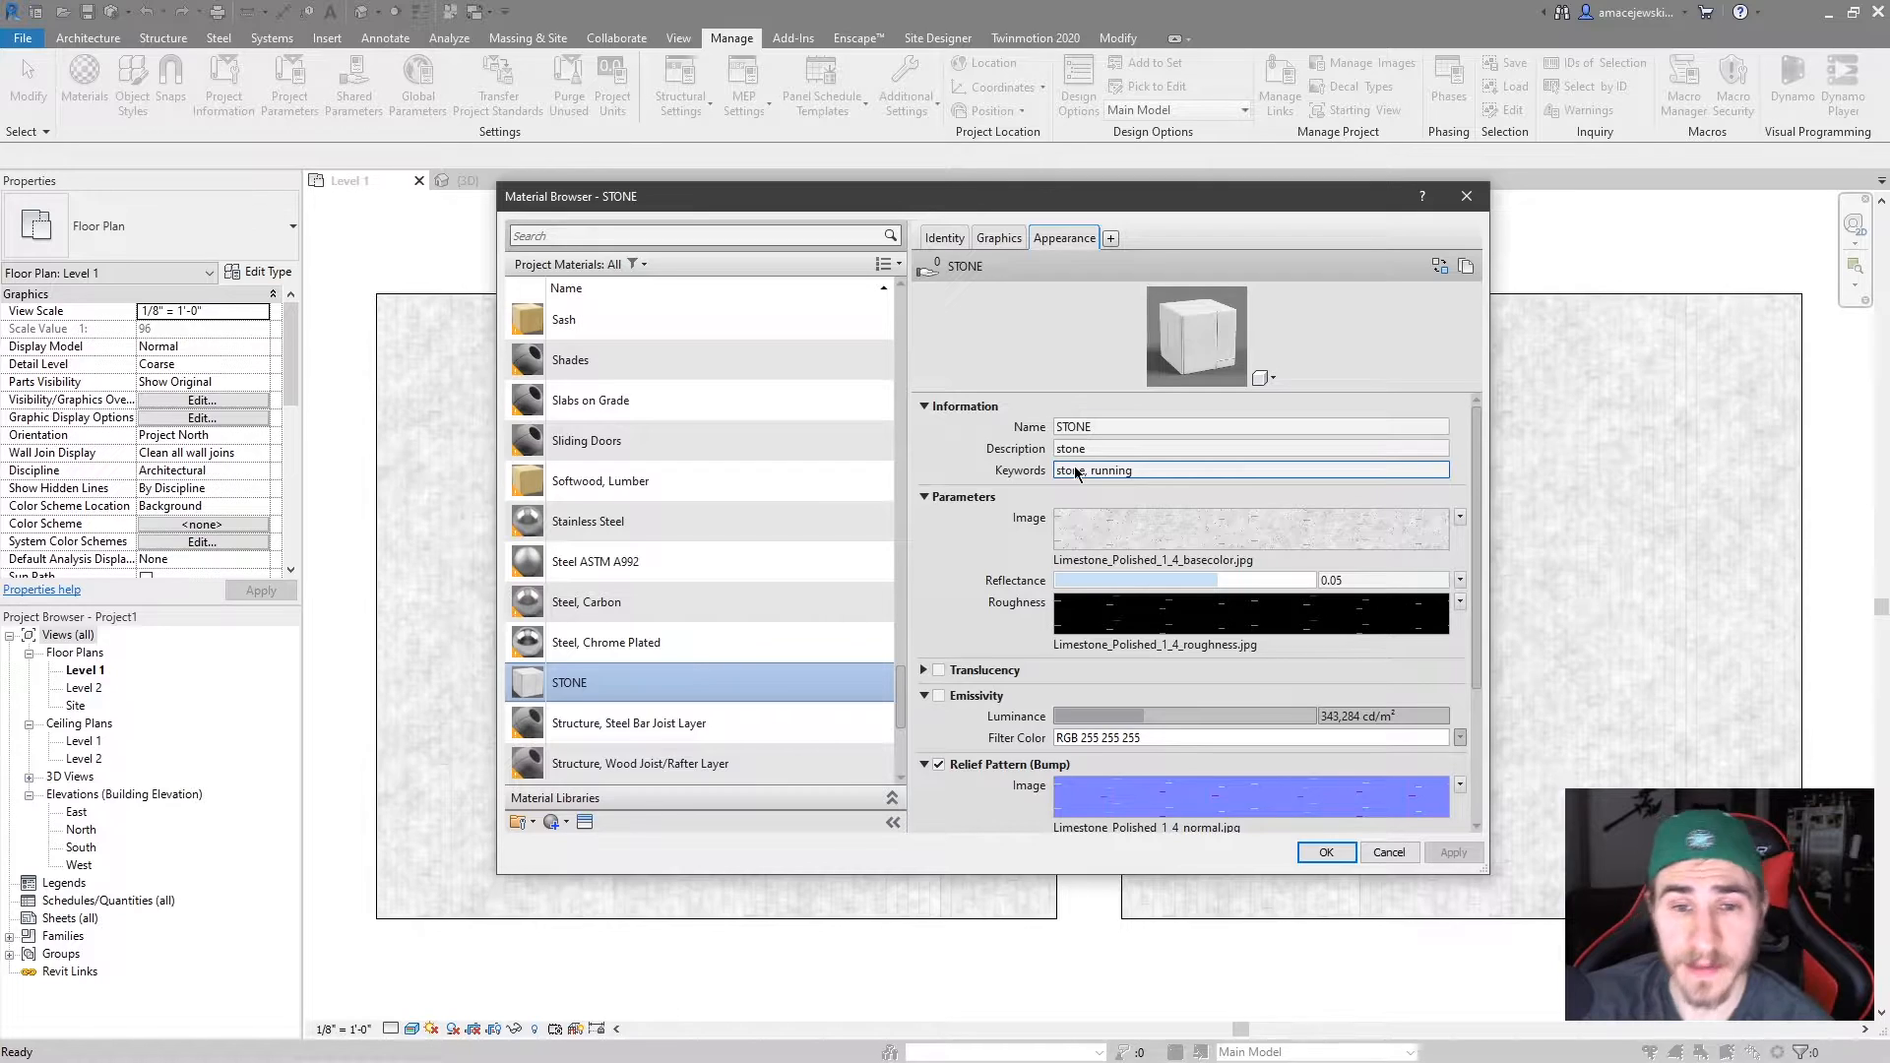
mouse_move(1022, 355)
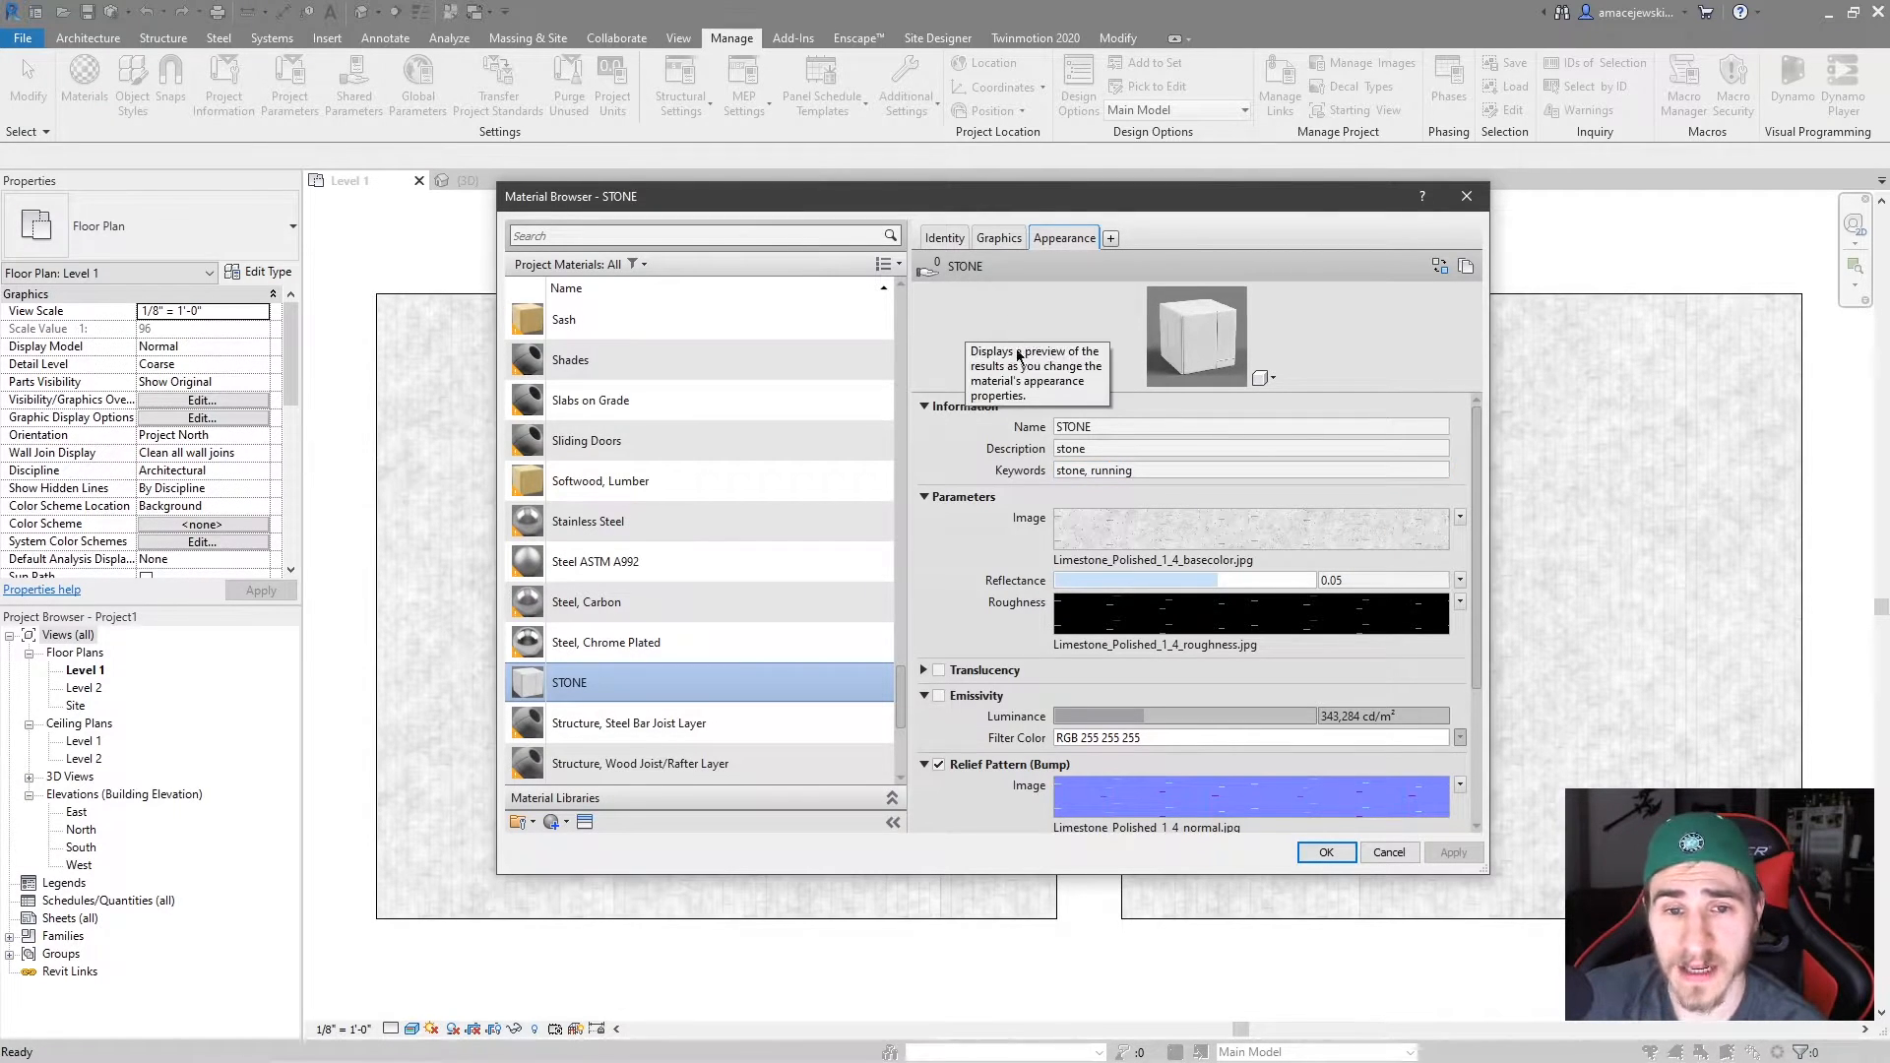
mouse_move(1085, 223)
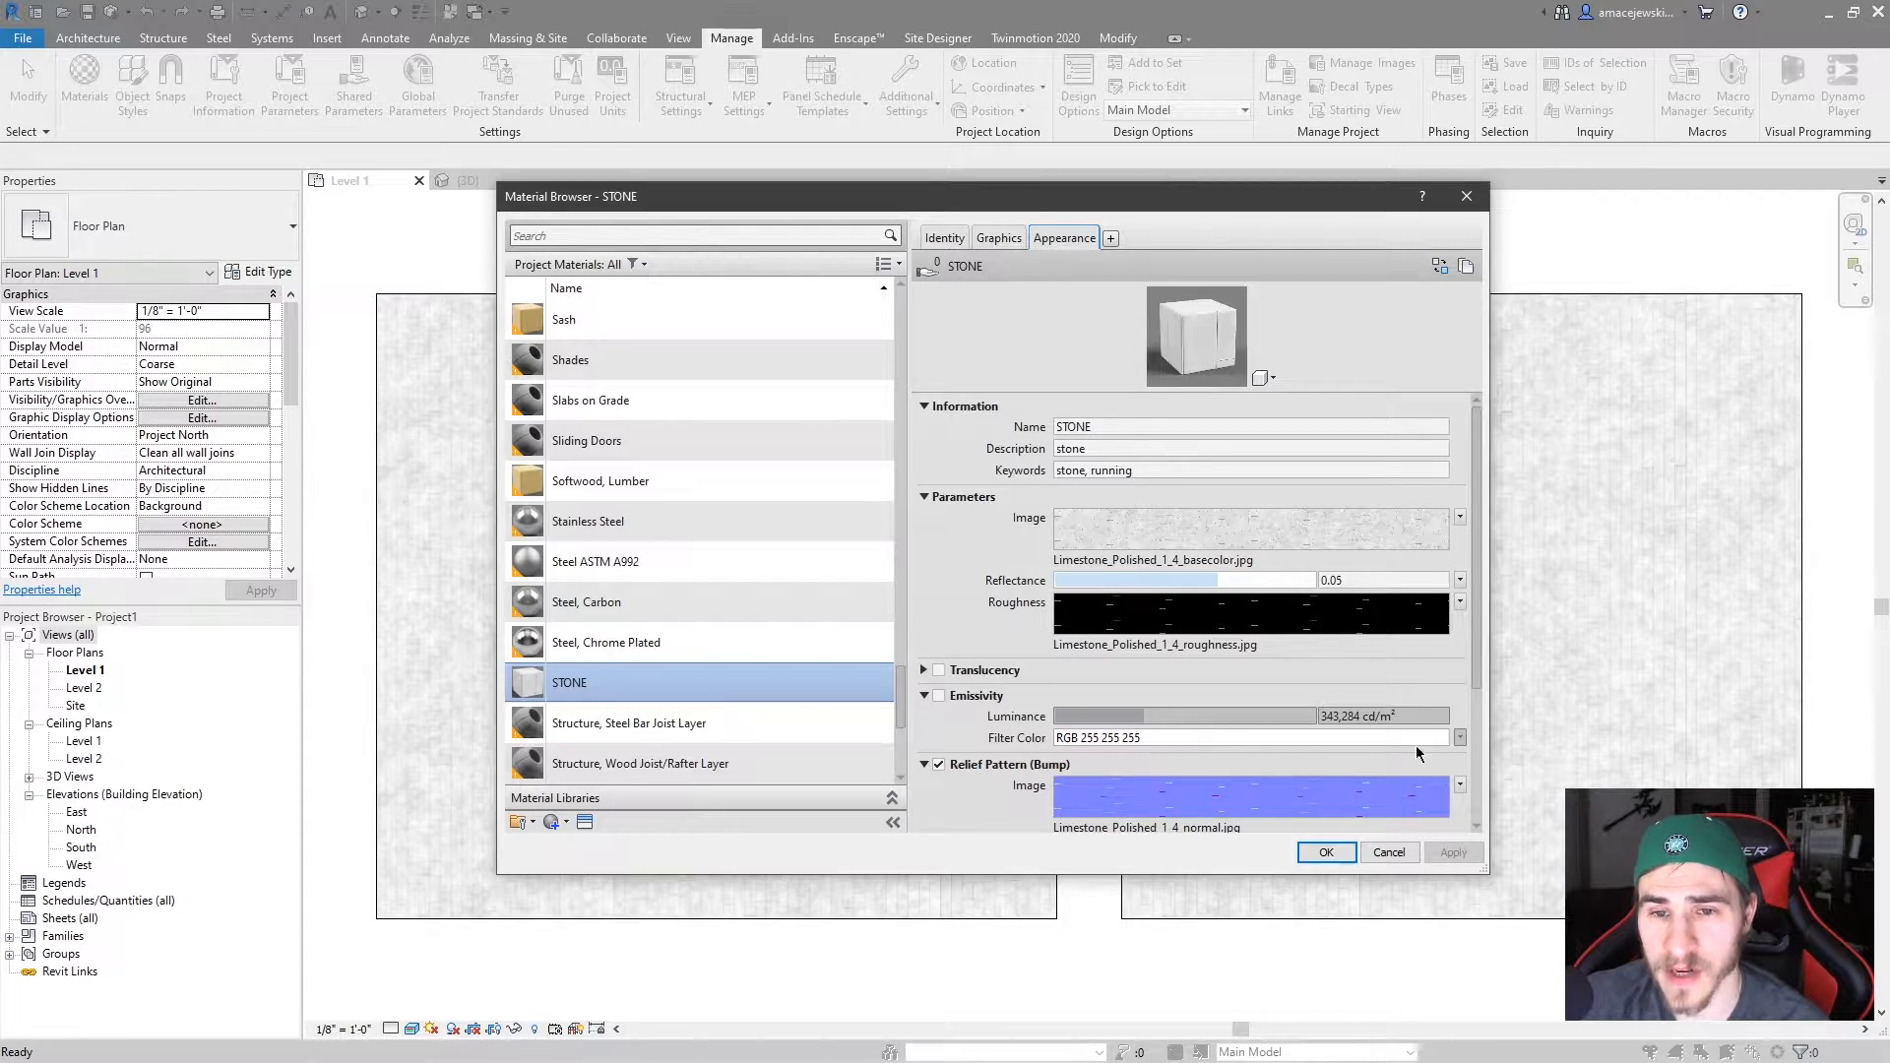
mouse_move(1266, 280)
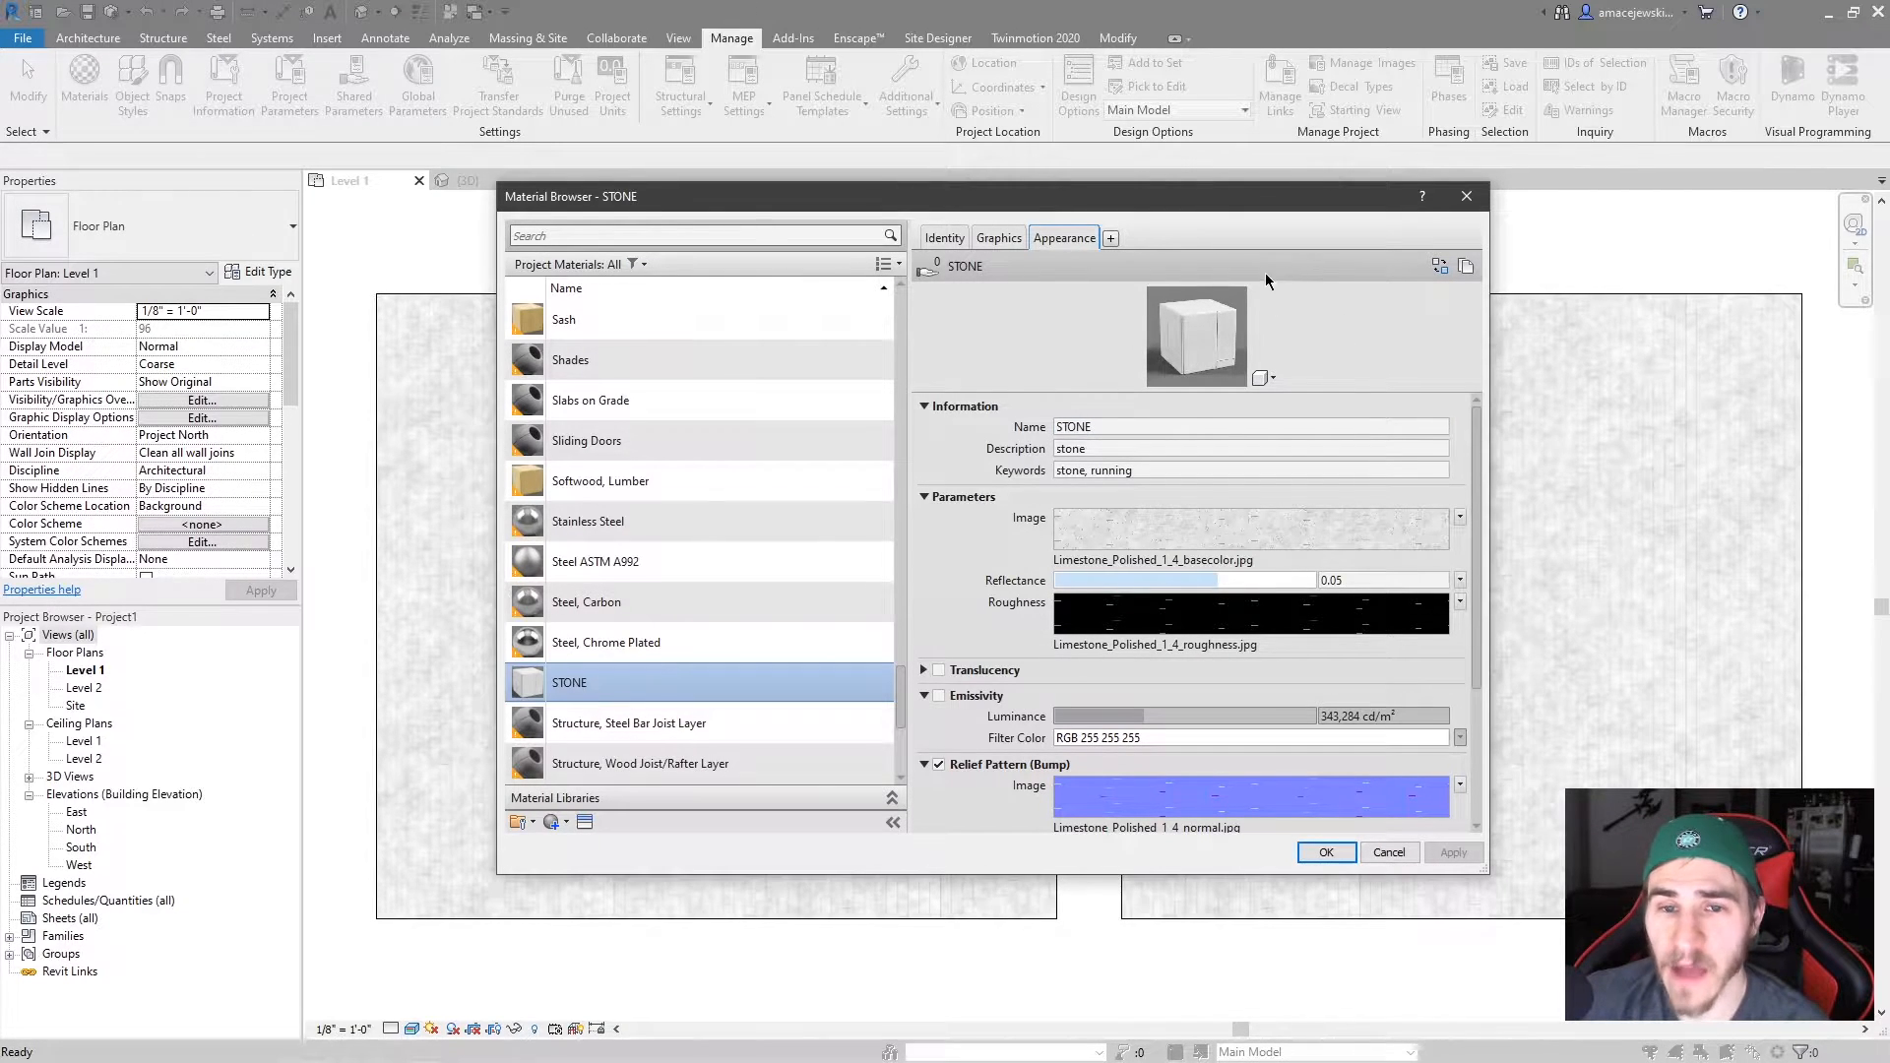
mouse_move(1209, 259)
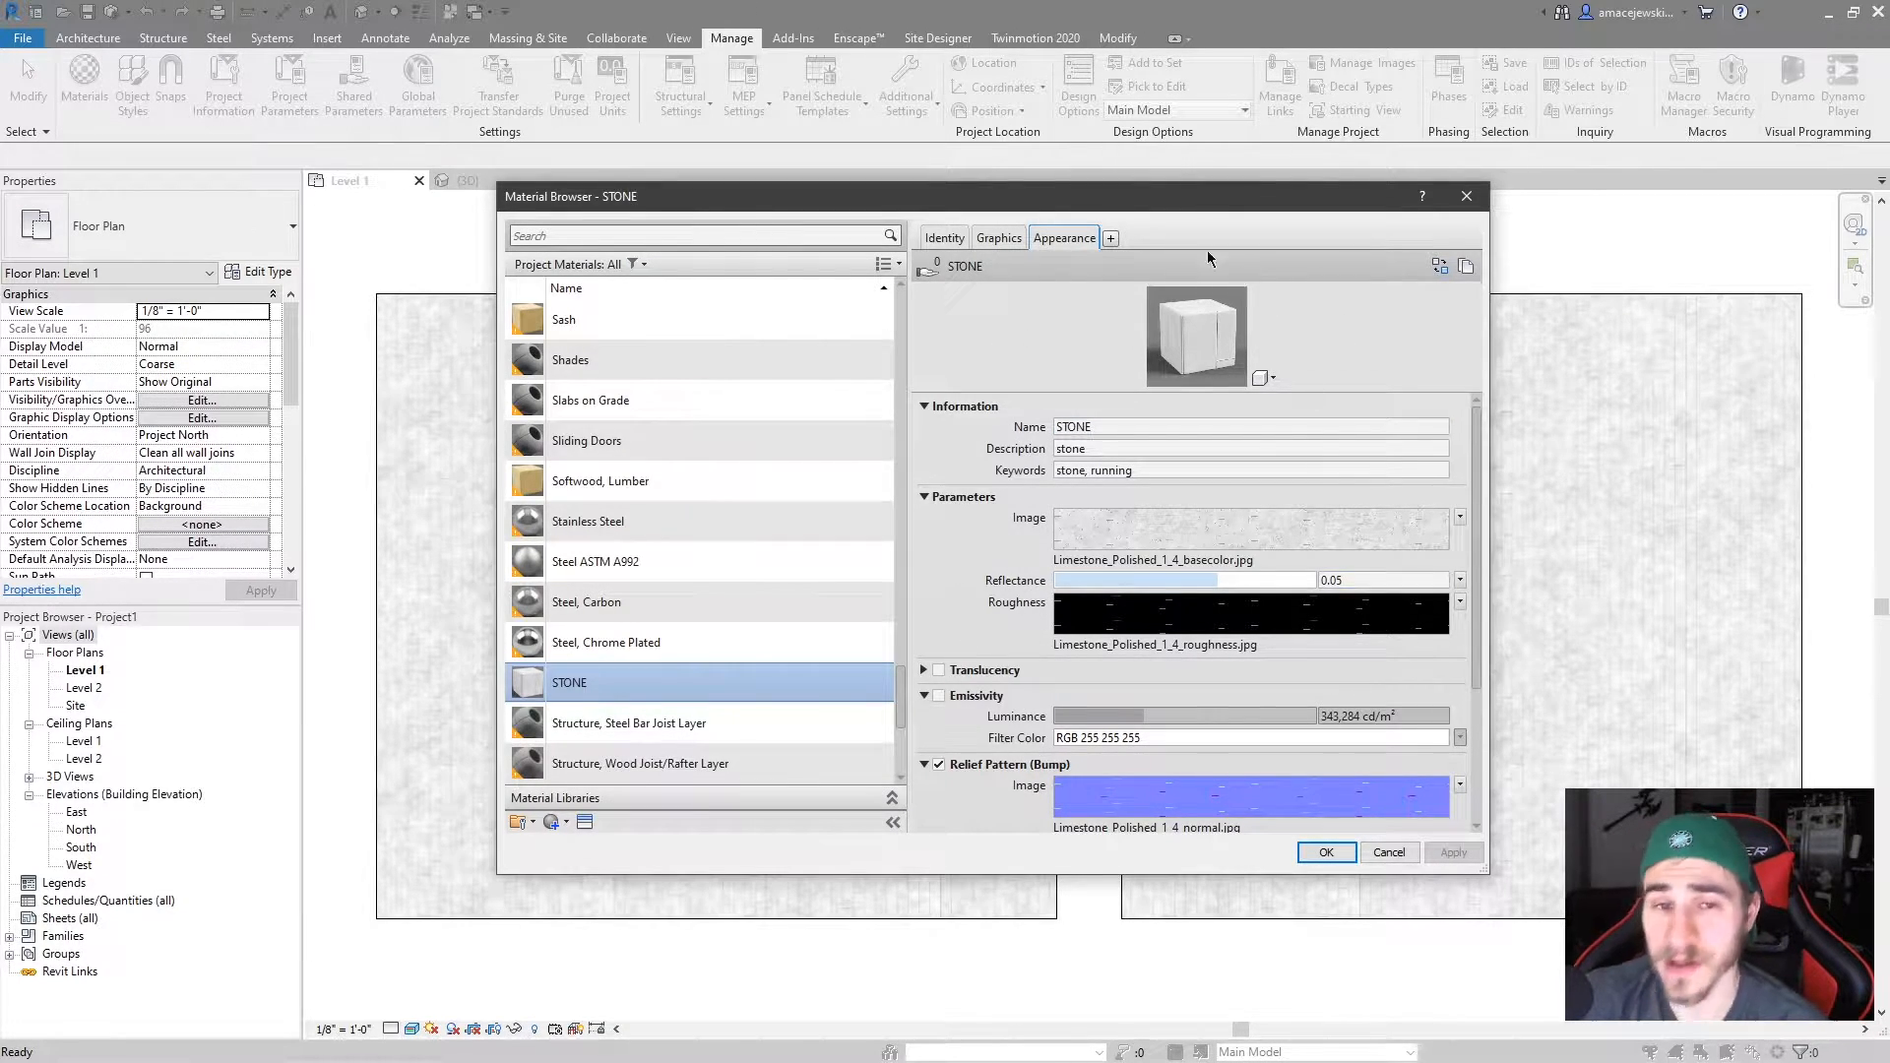
mouse_move(1062, 369)
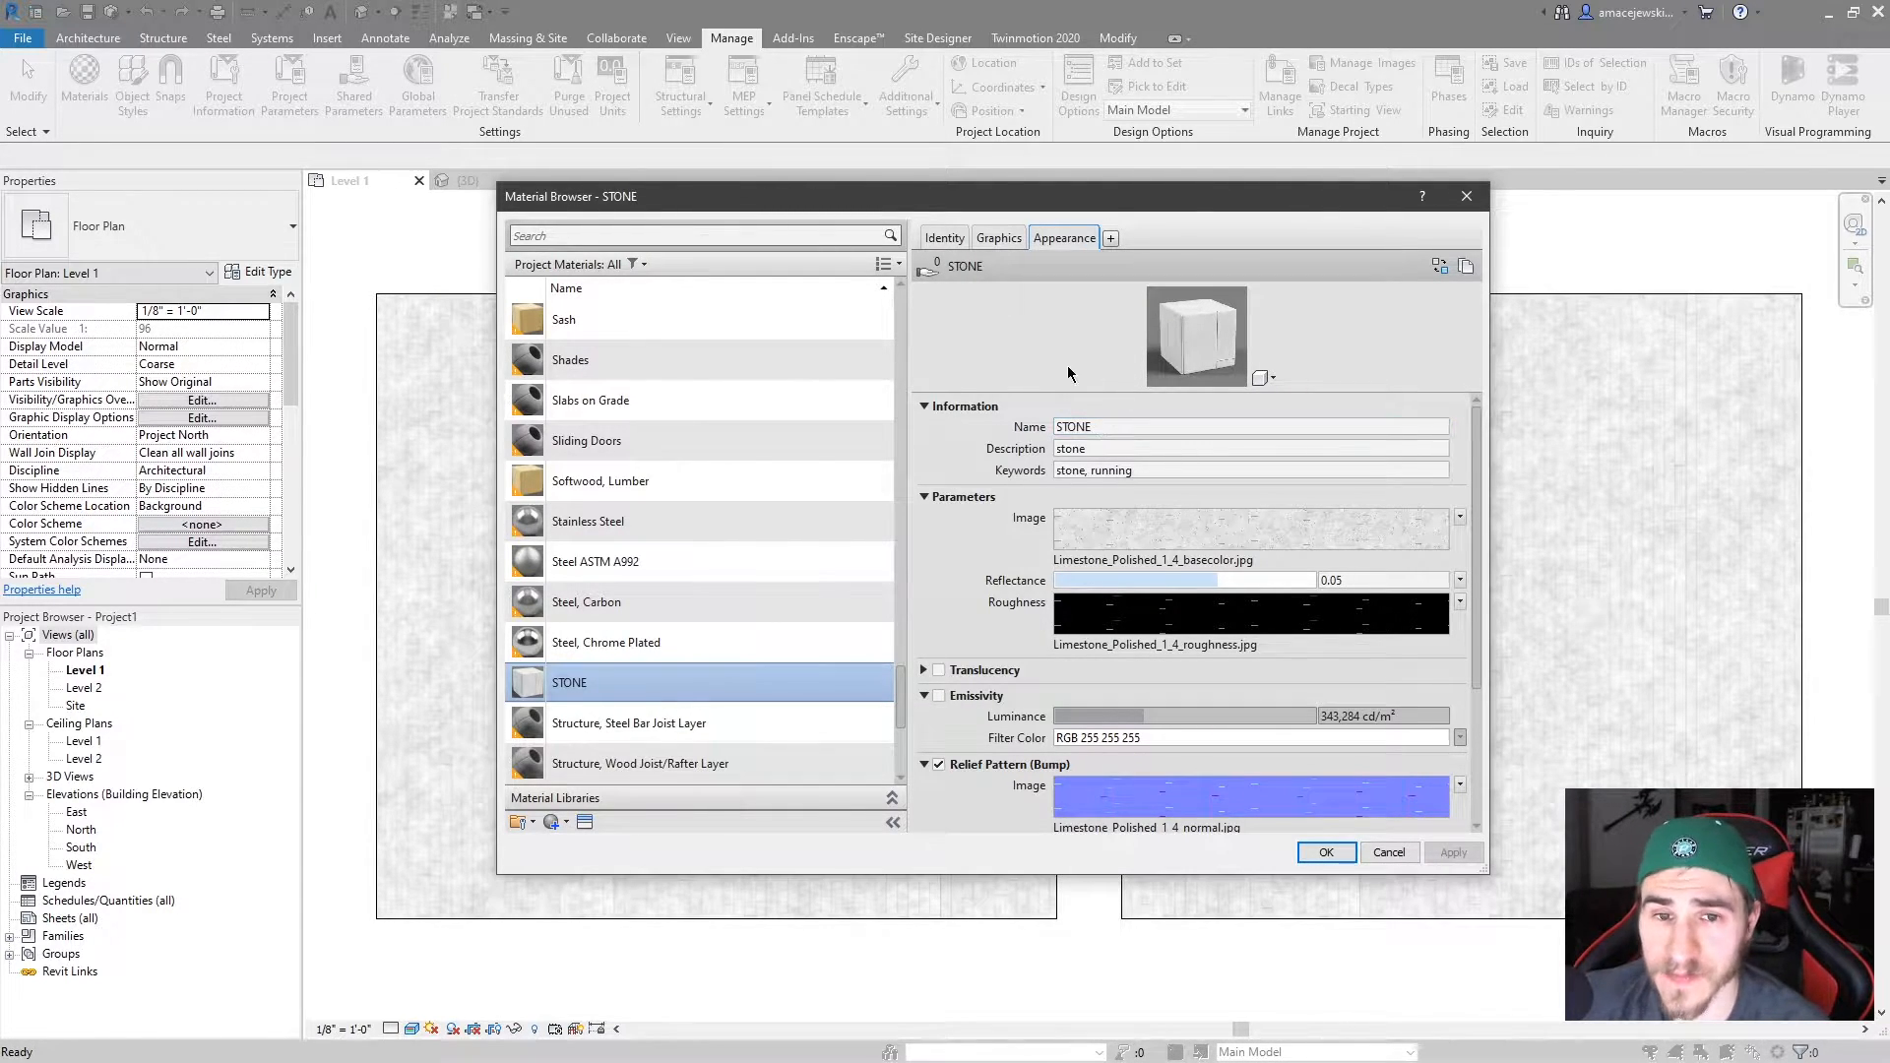
click(1205, 425)
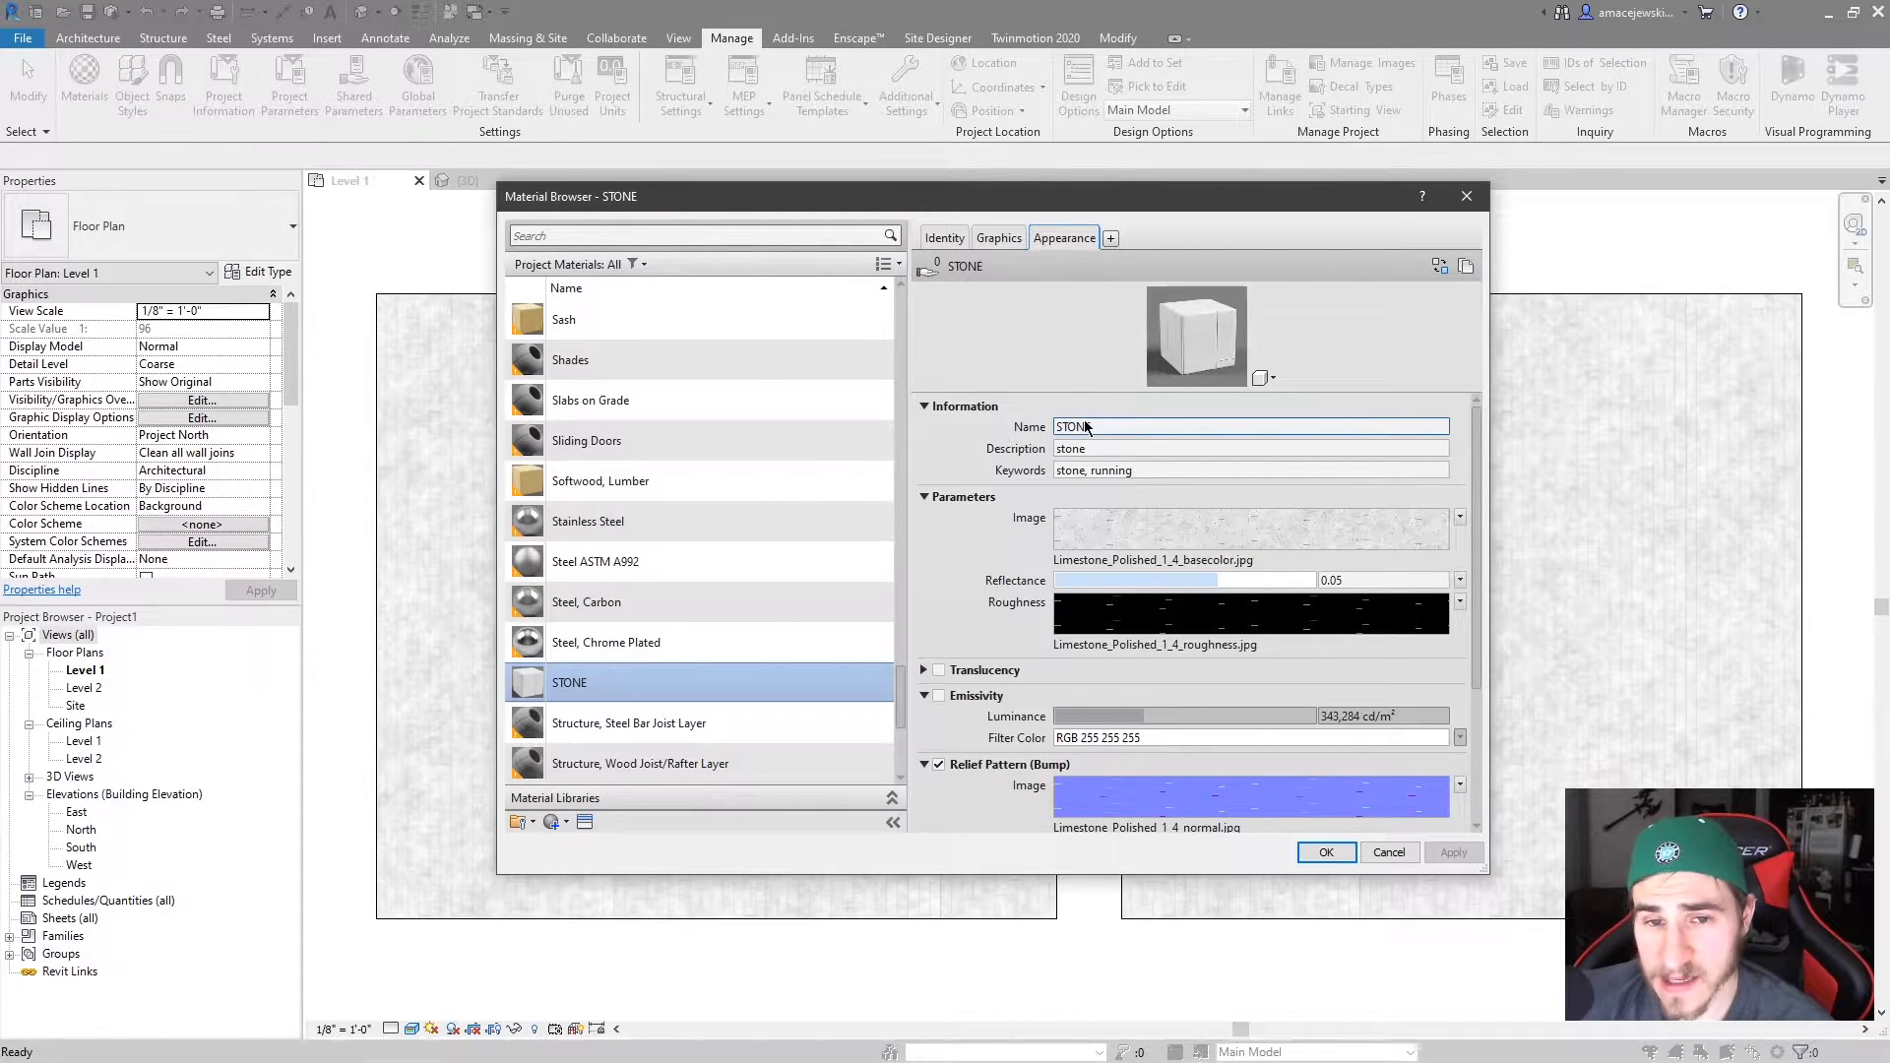
click(1250, 470)
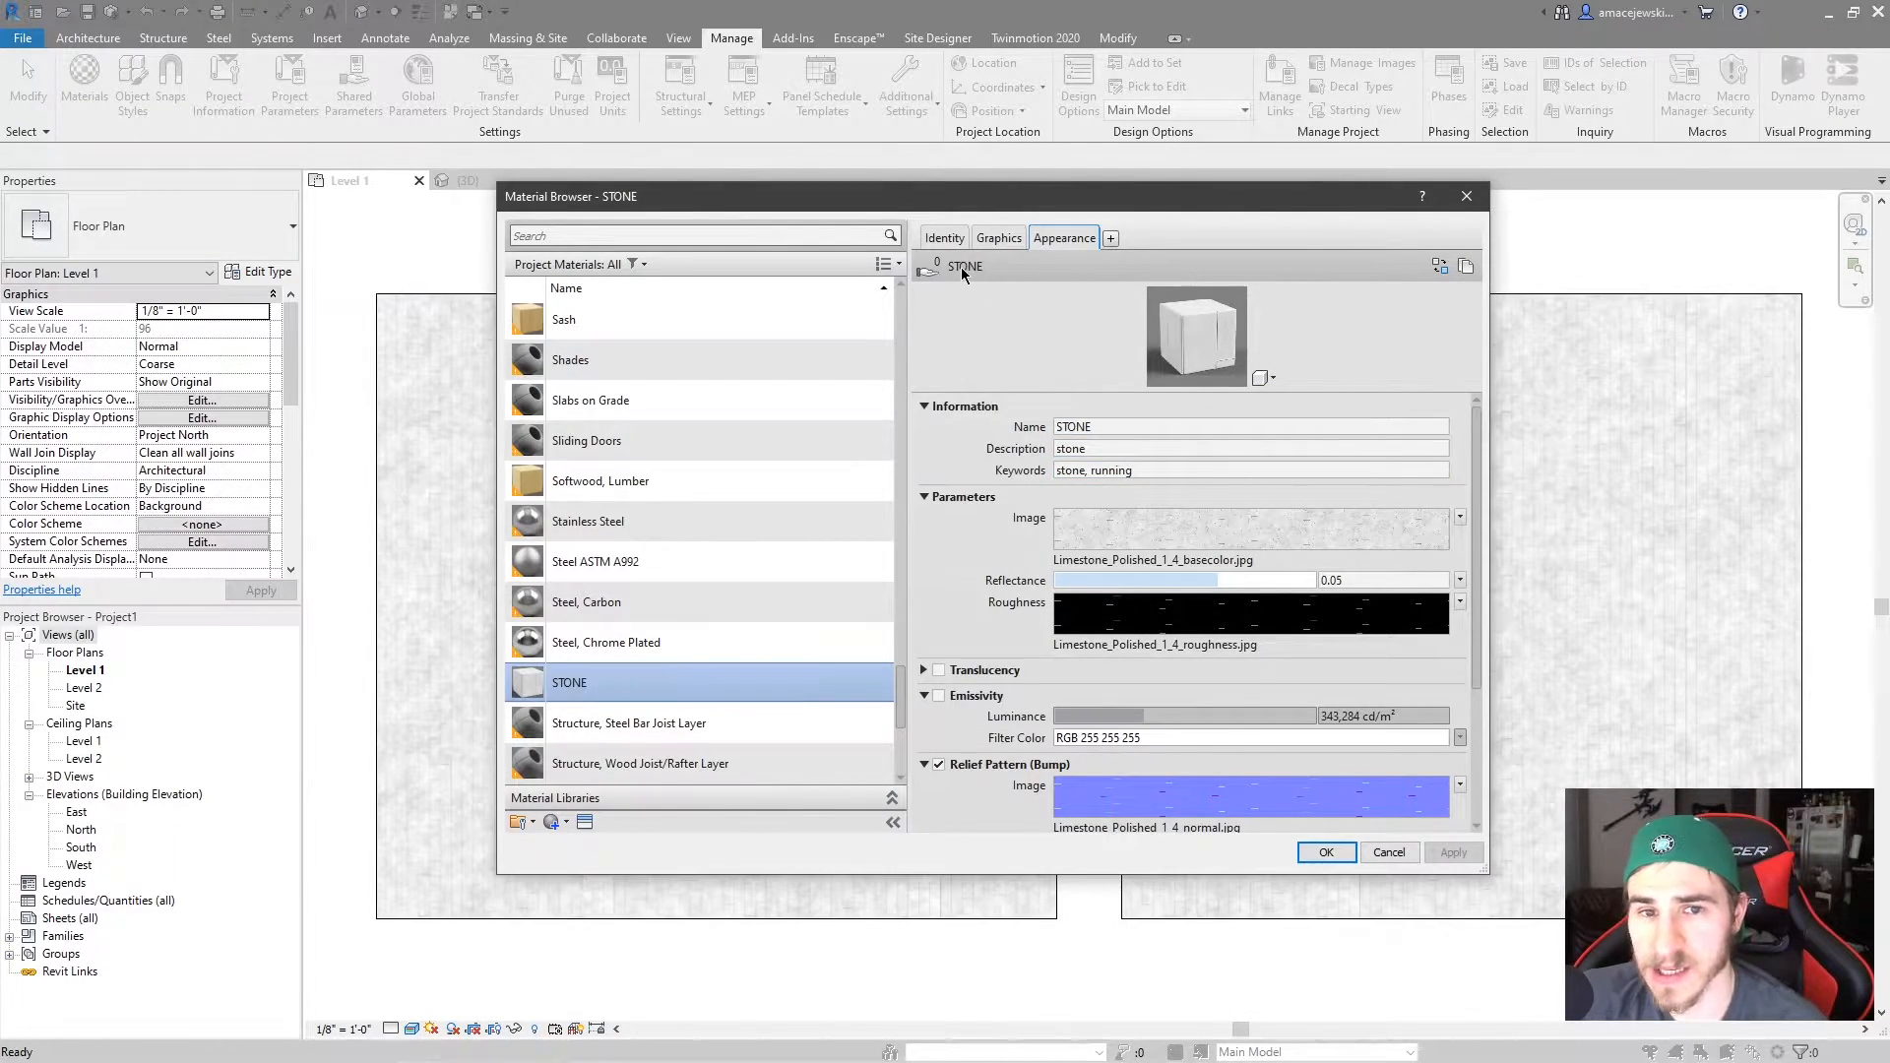
mouse_move(1434, 253)
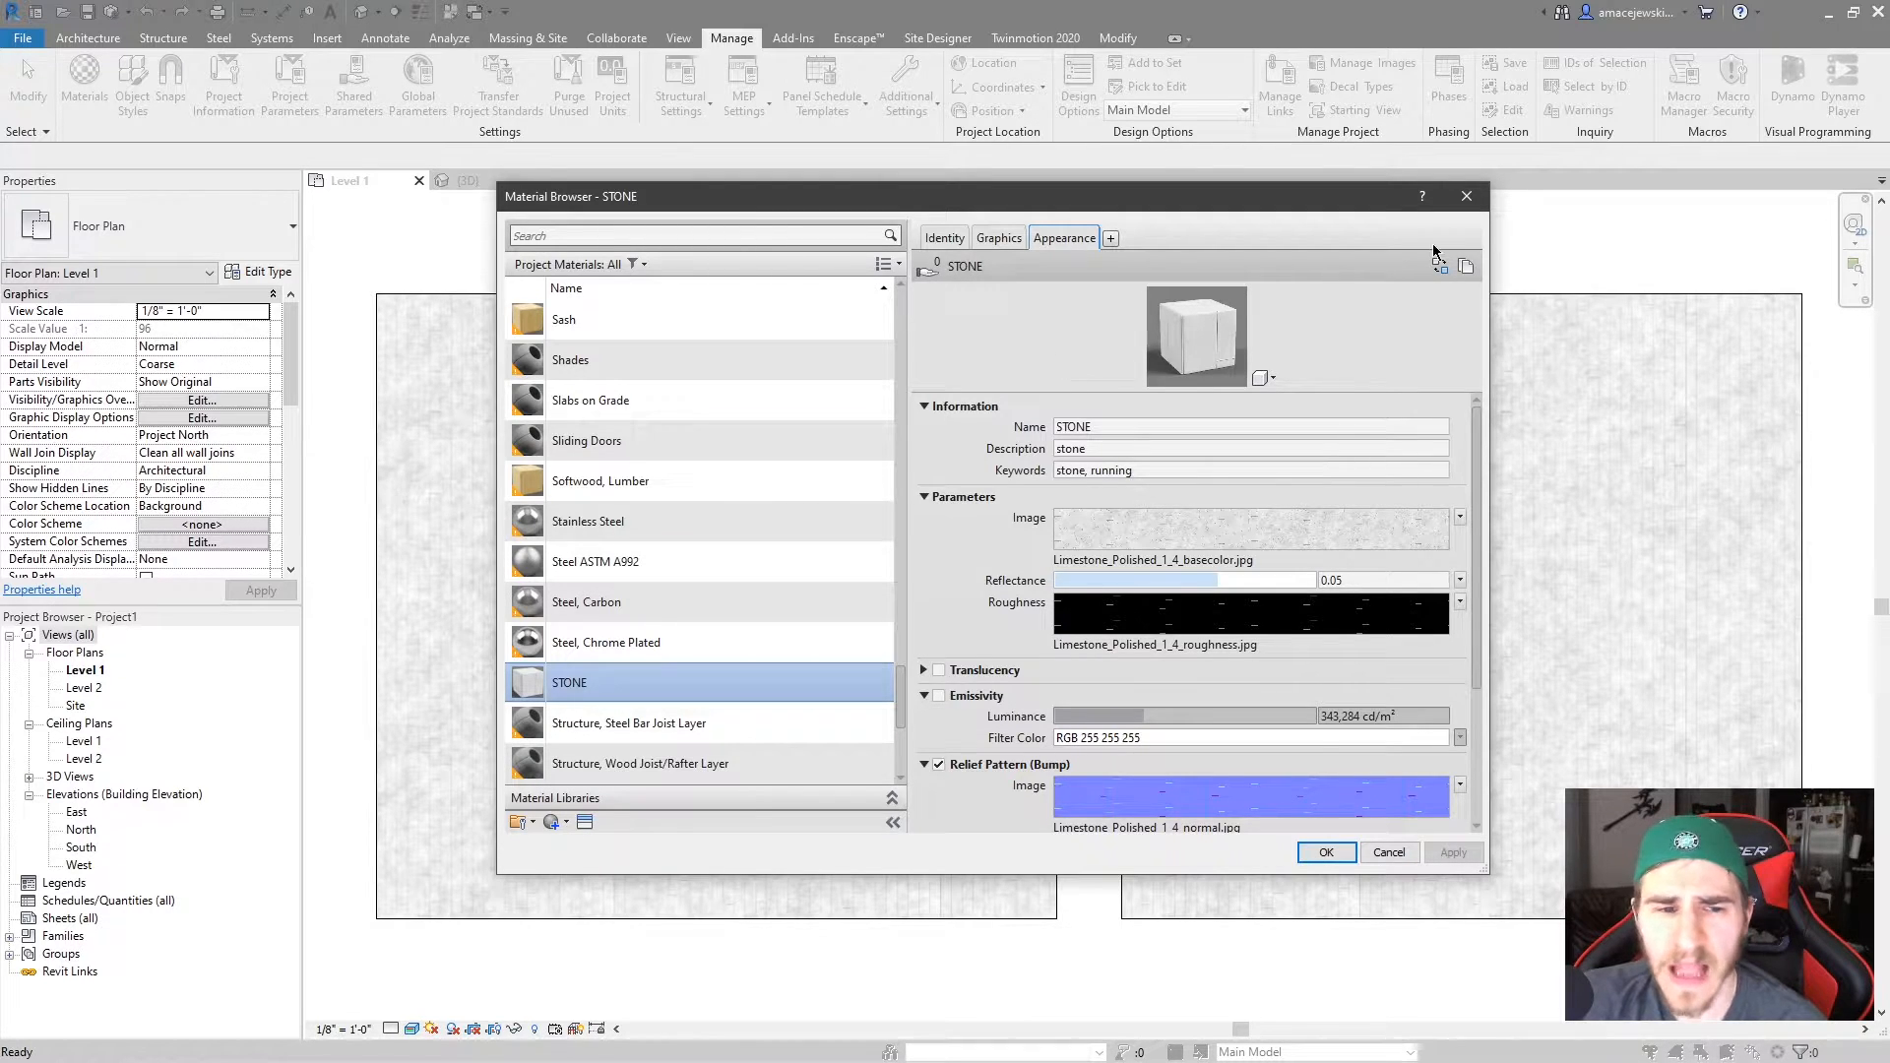
mouse_move(784, 689)
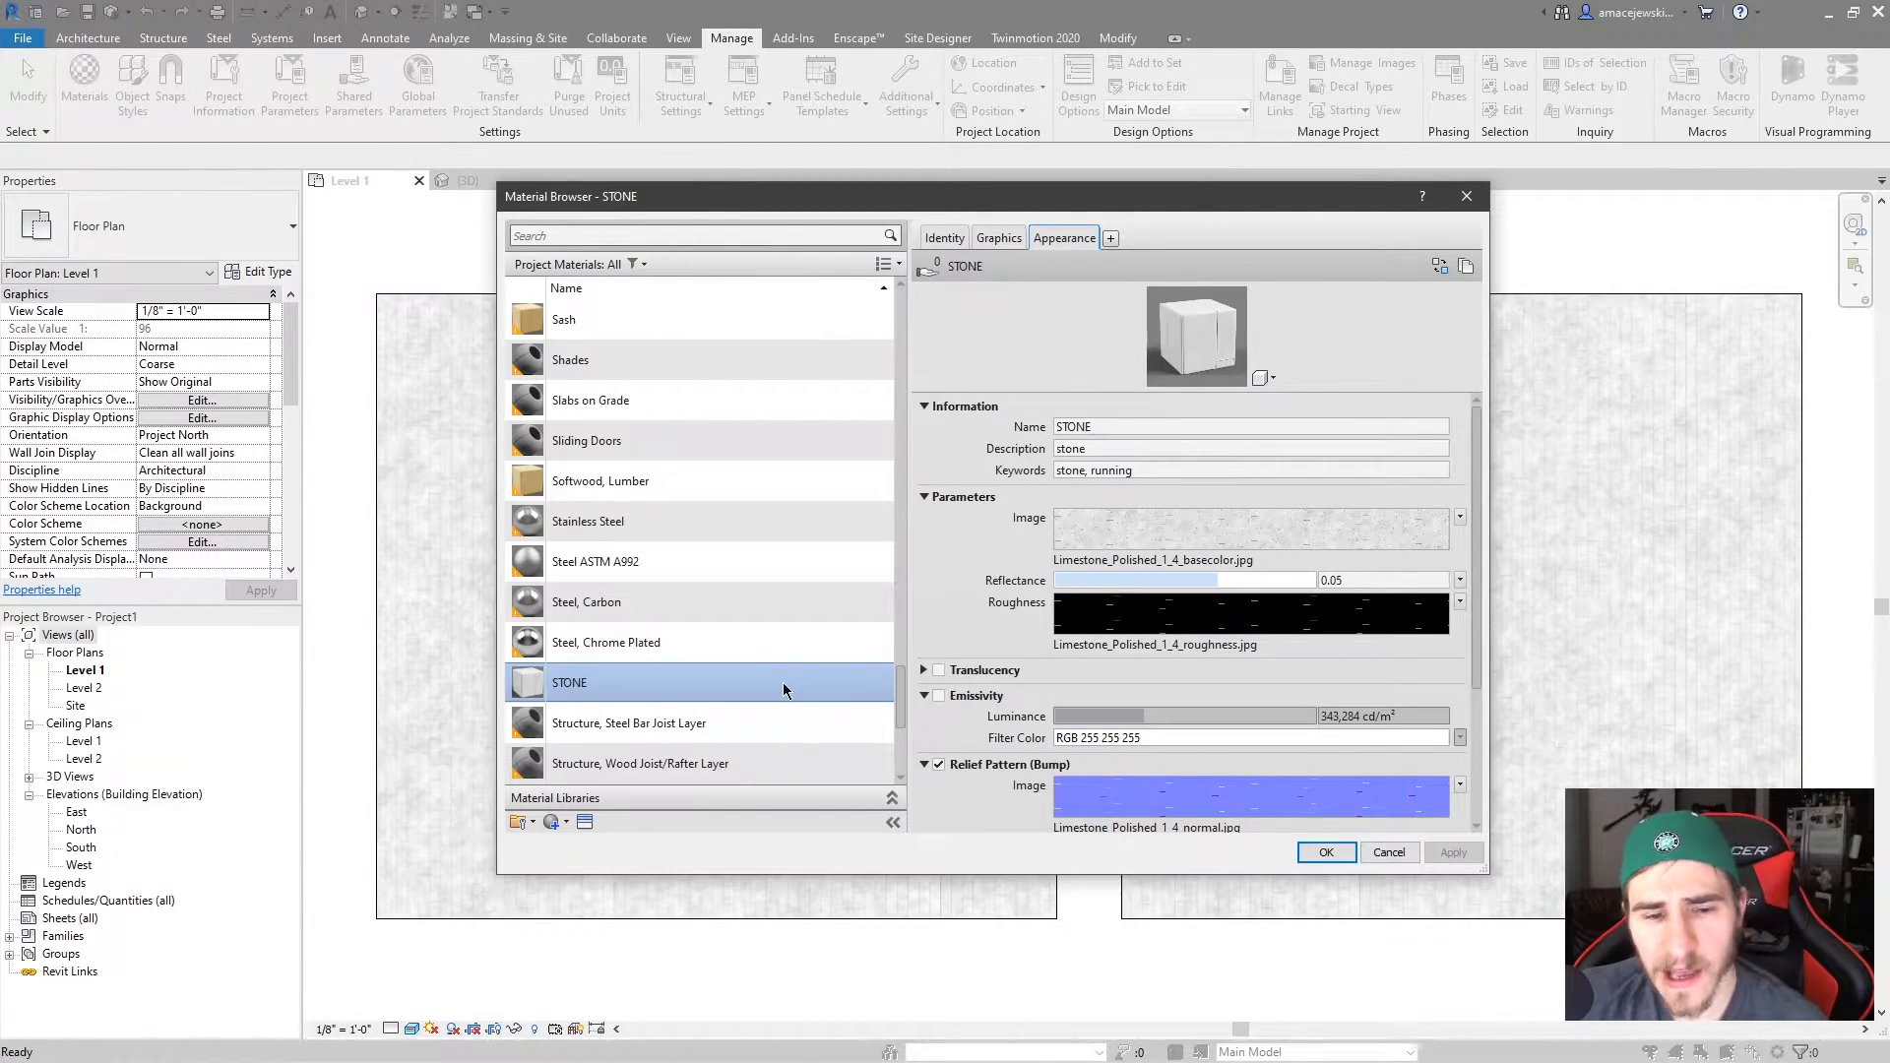
mouse_move(784, 687)
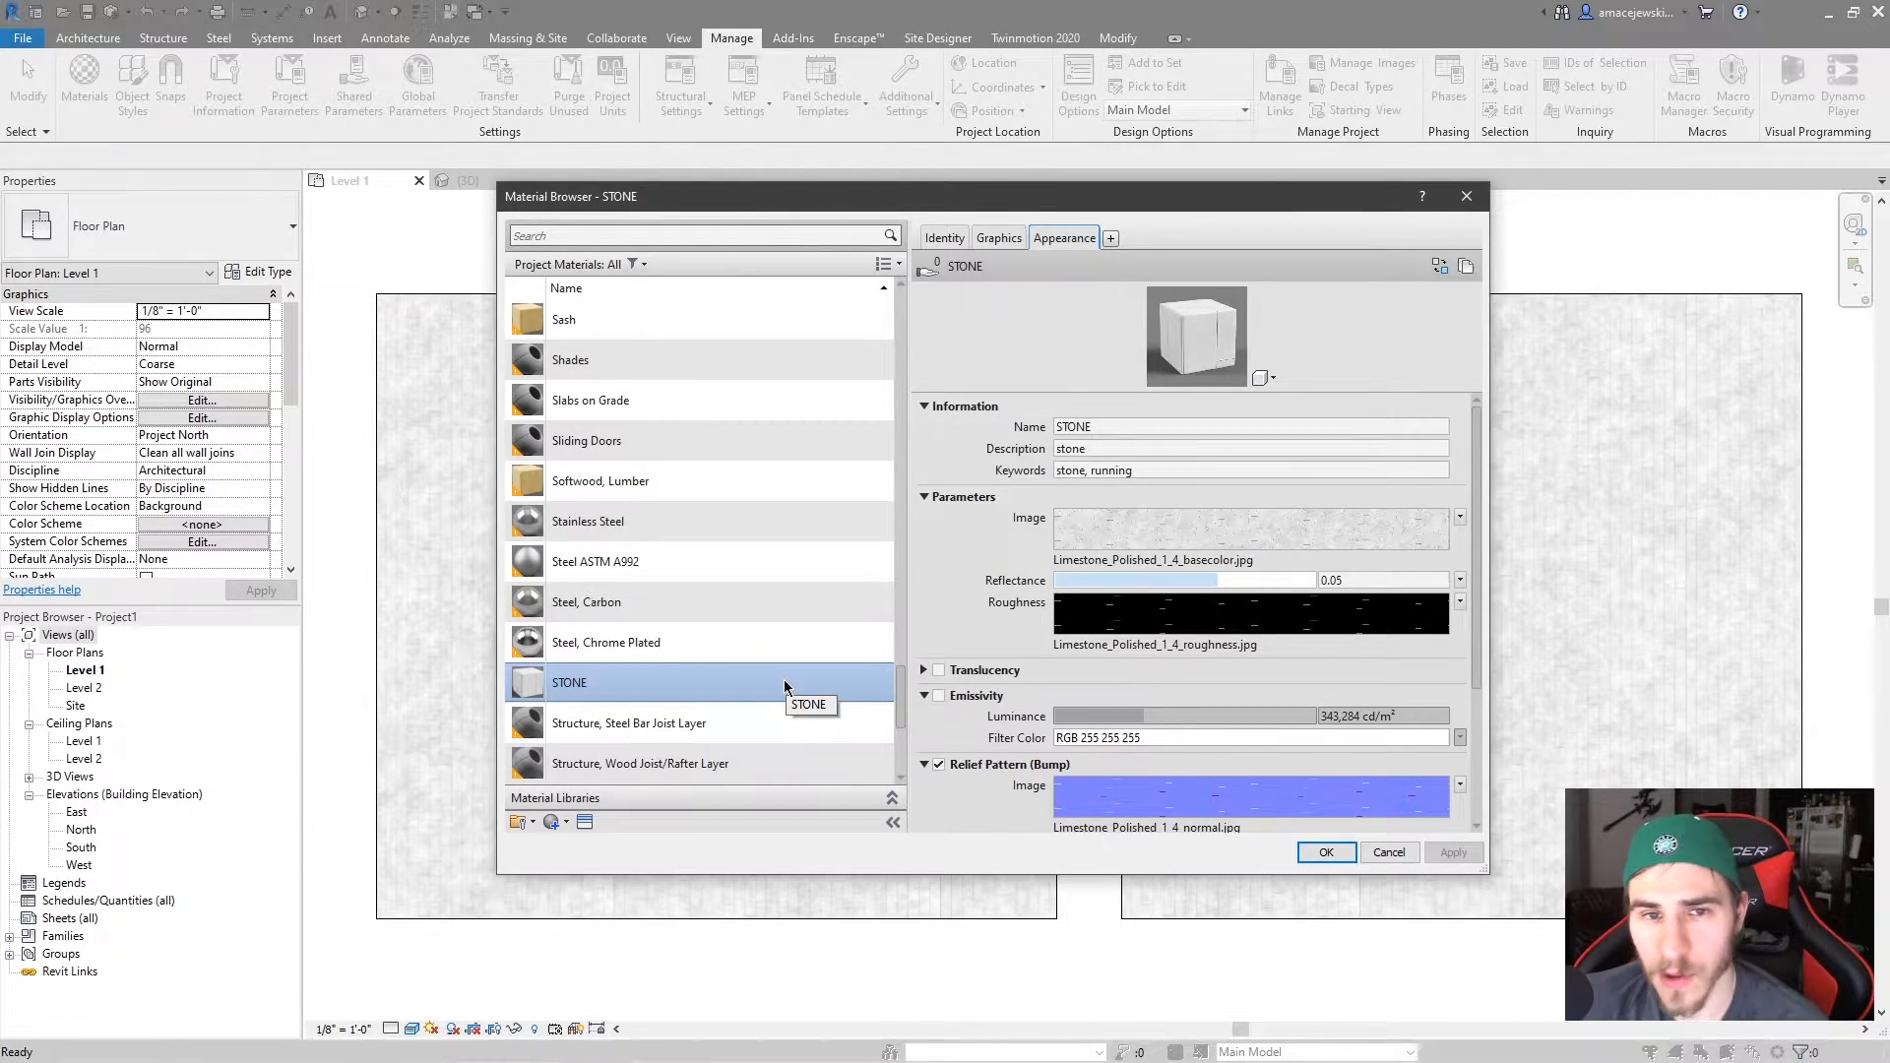
mouse_move(1080, 370)
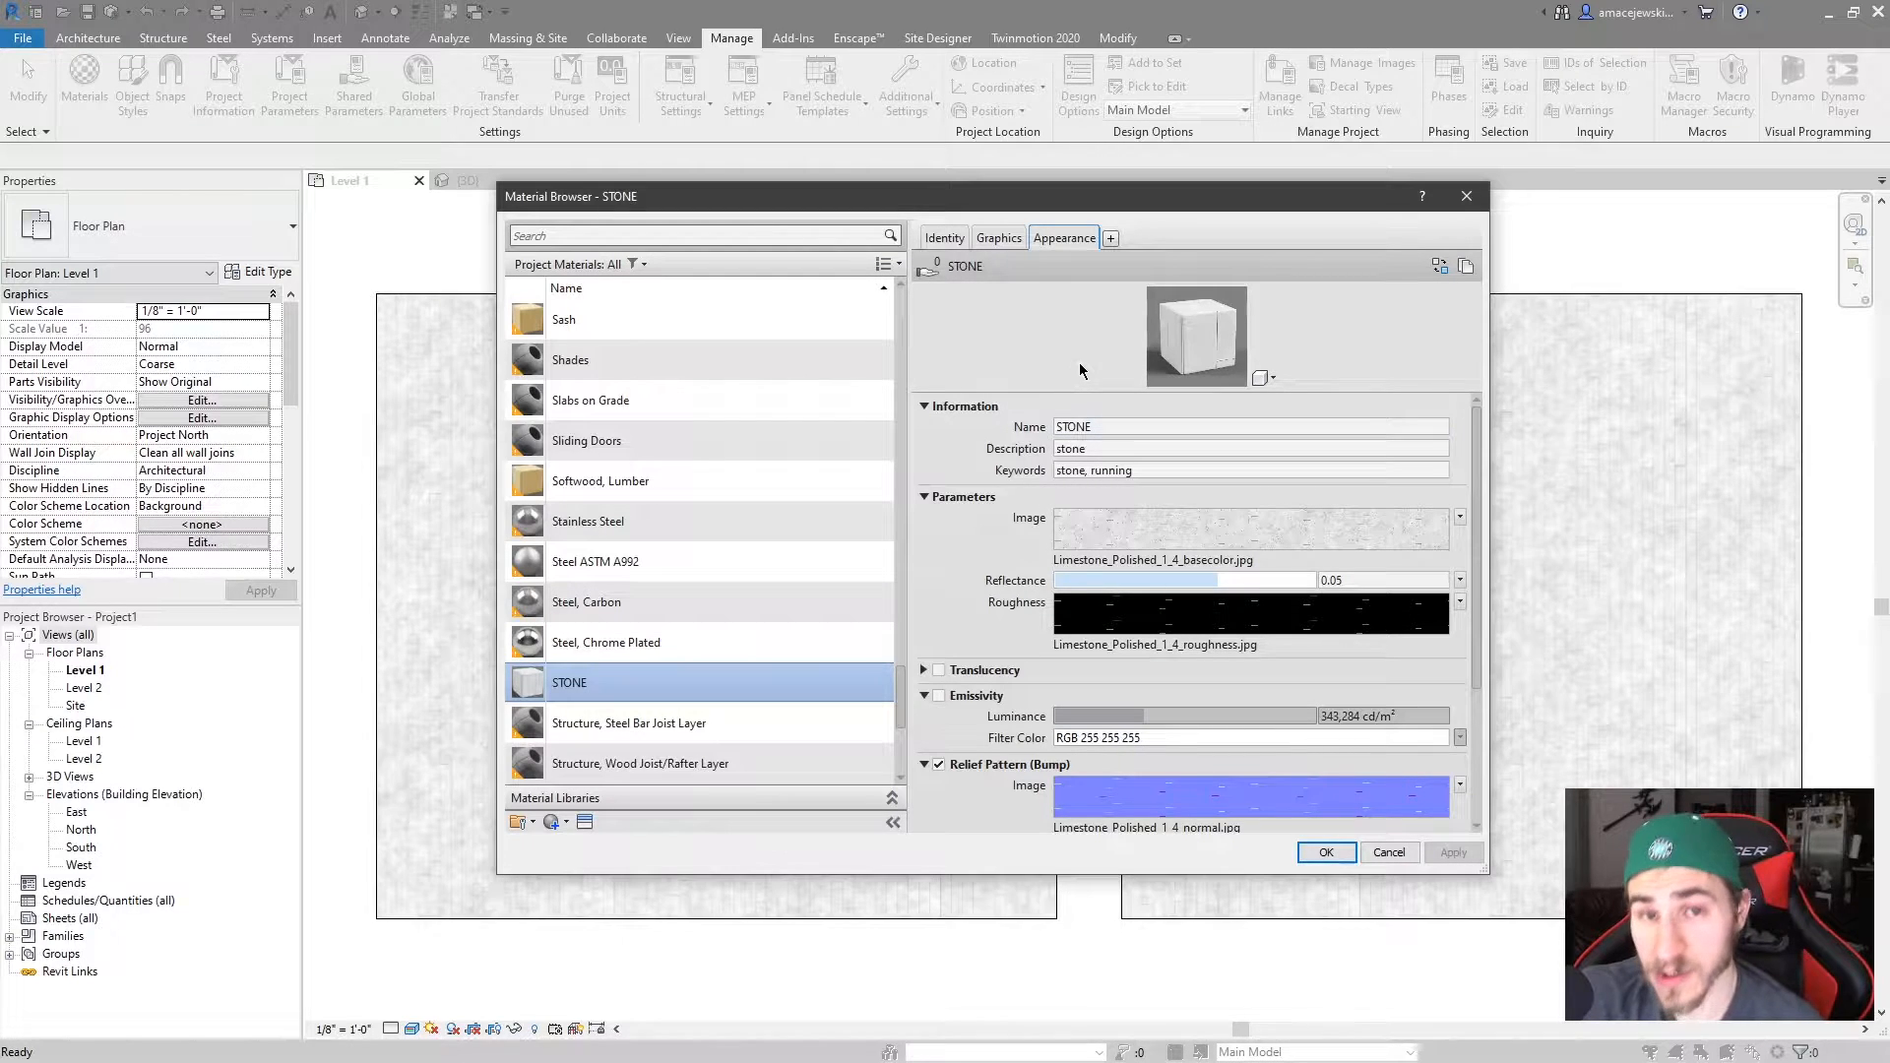
mouse_move(1118, 368)
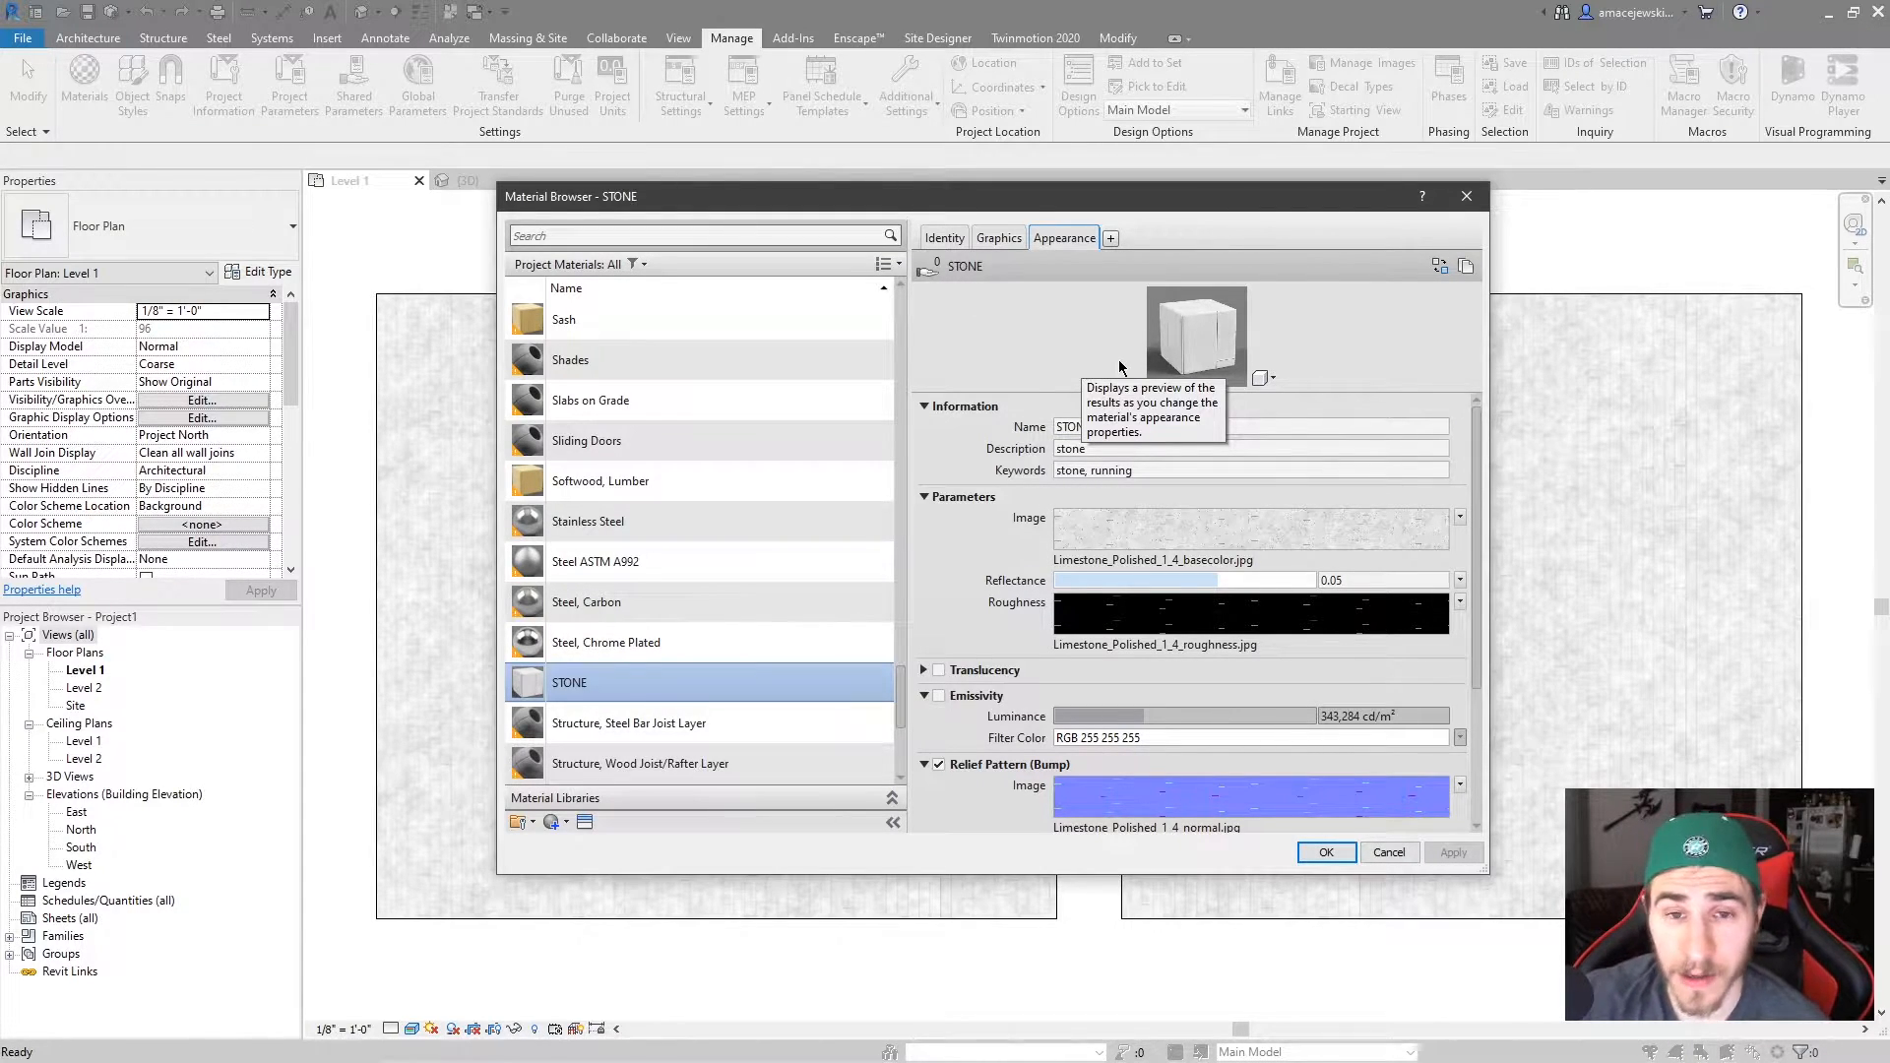
mouse_move(1338, 486)
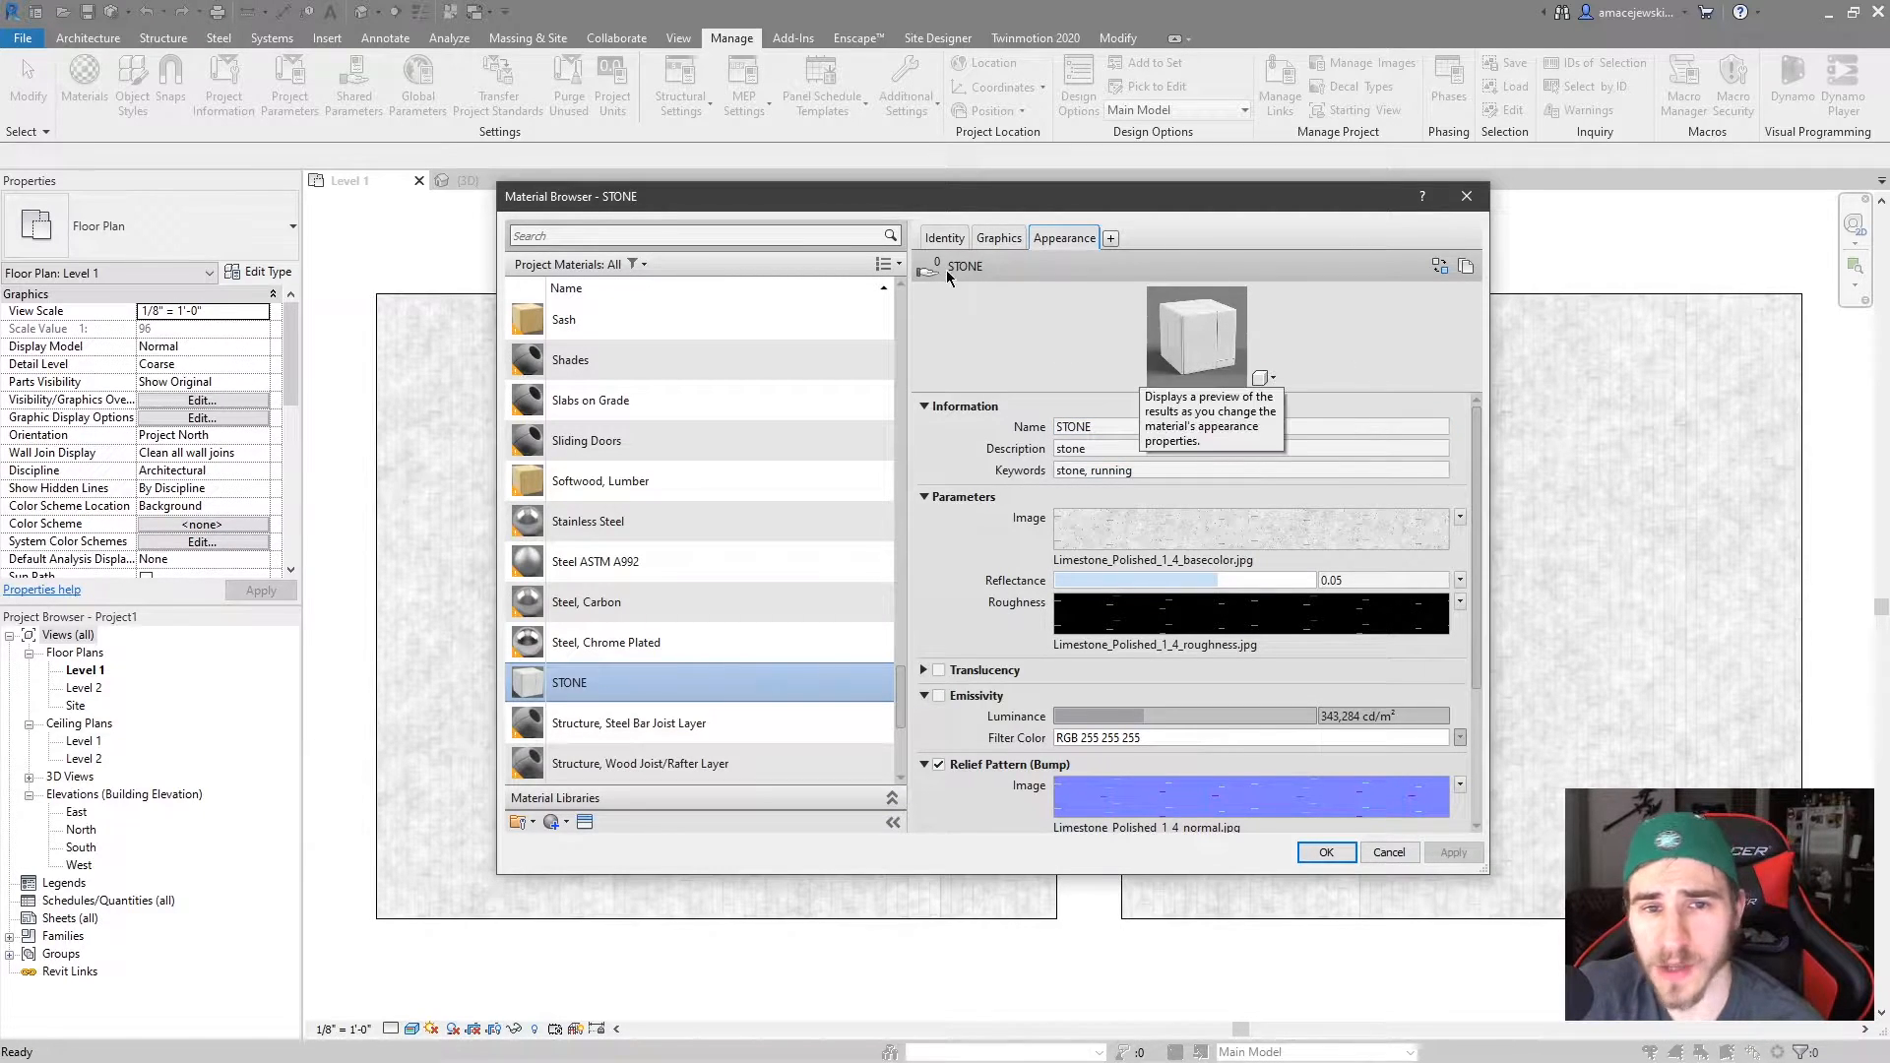
mouse_move(946, 280)
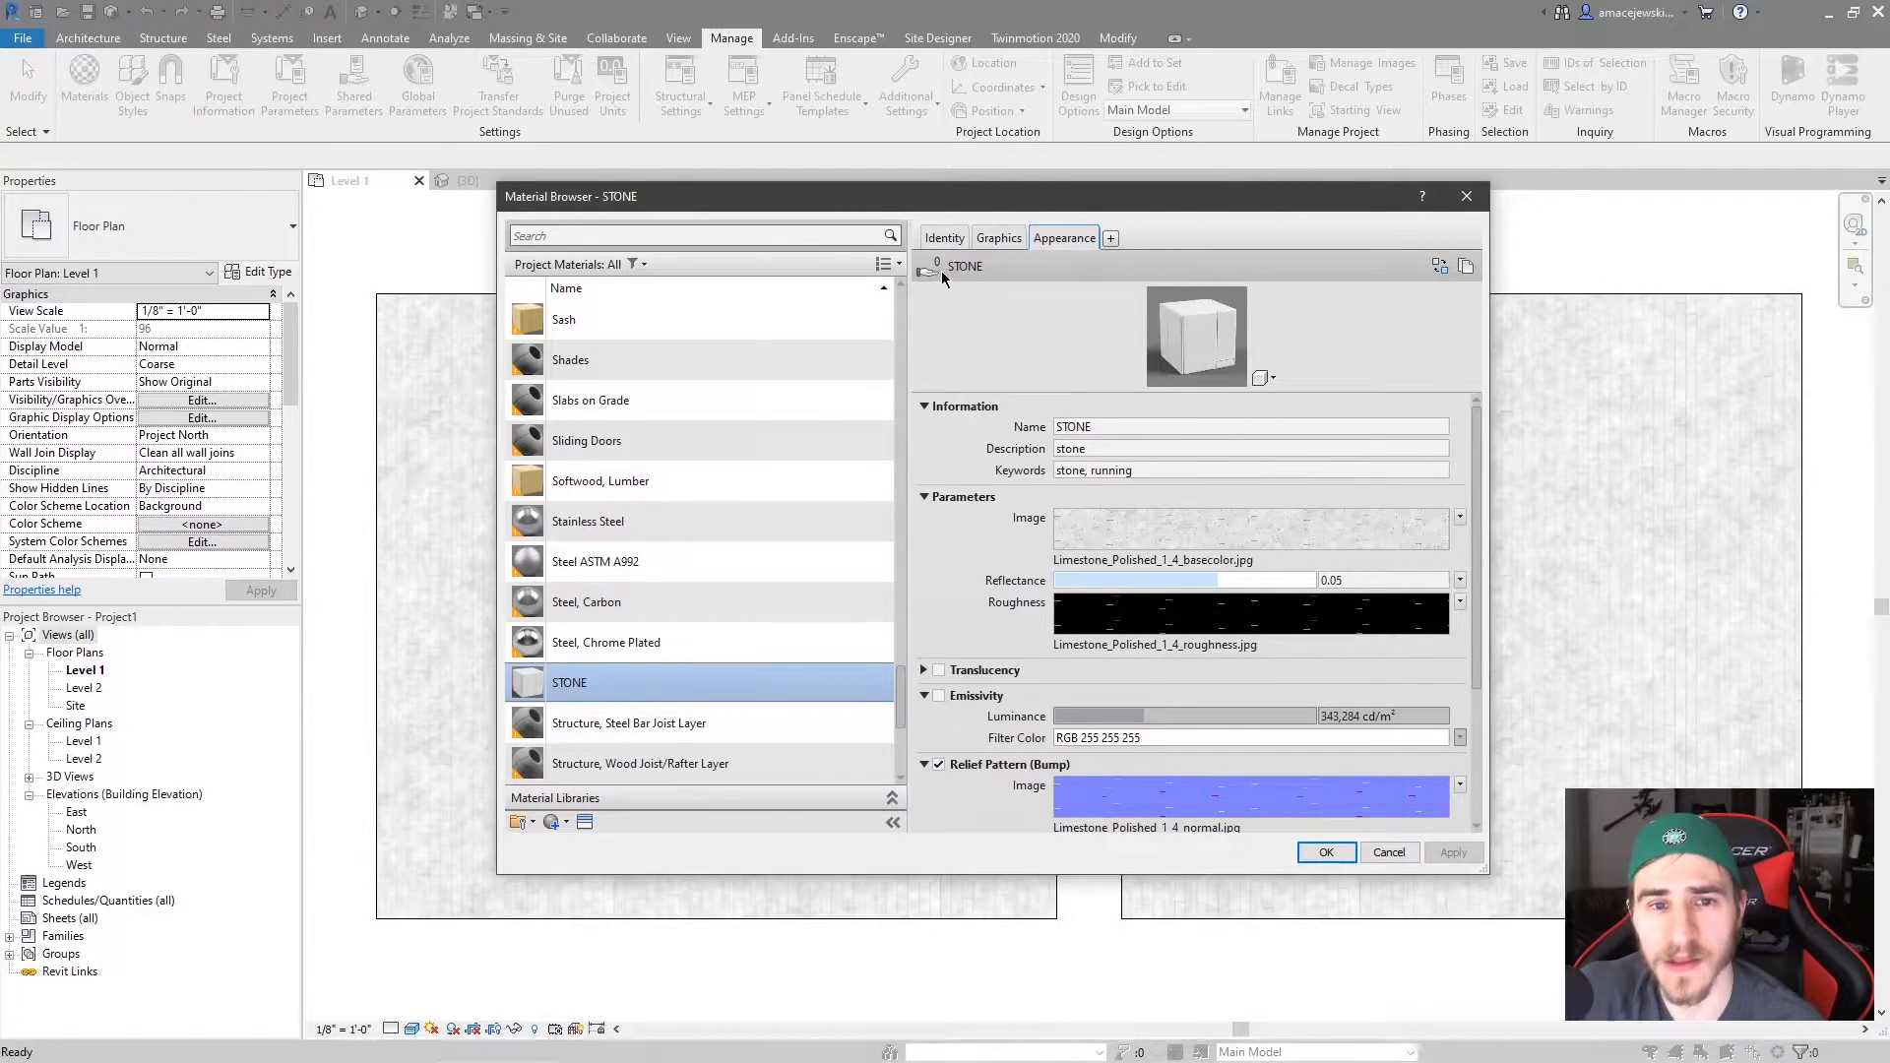
mouse_move(923, 285)
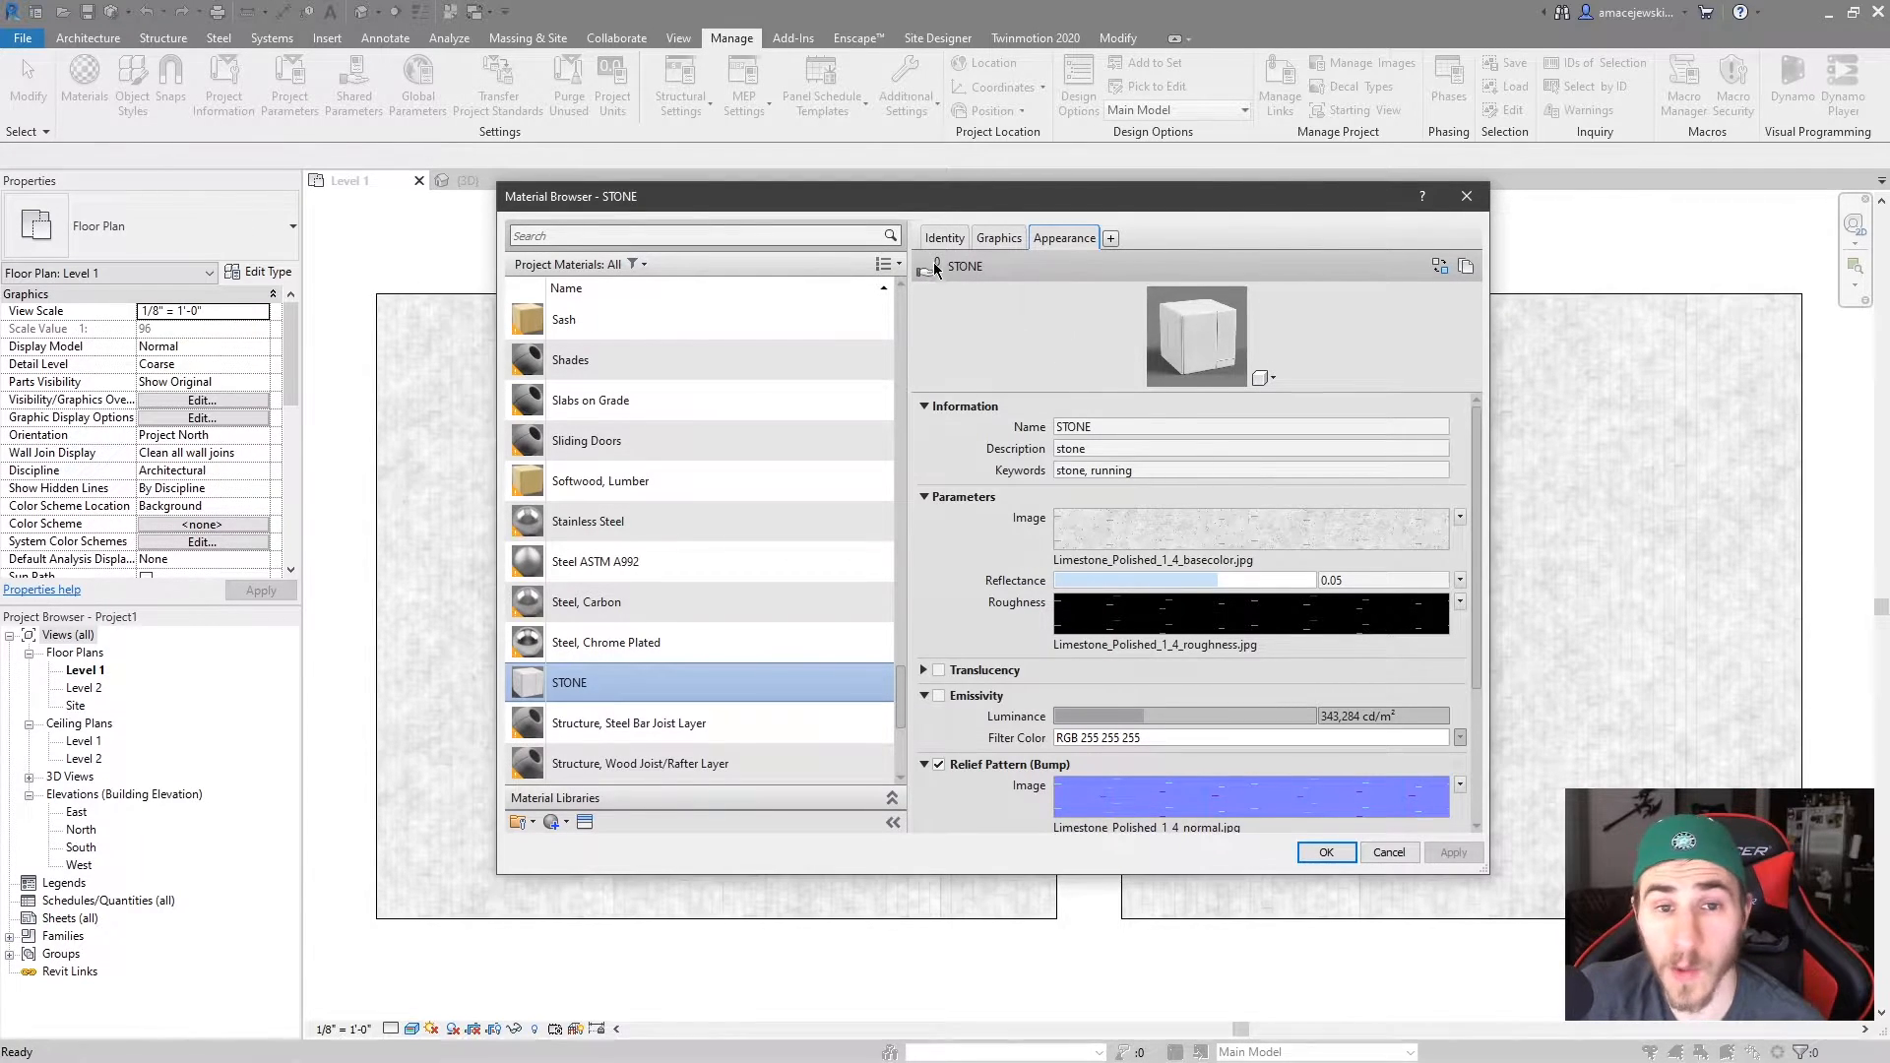
mouse_move(928, 284)
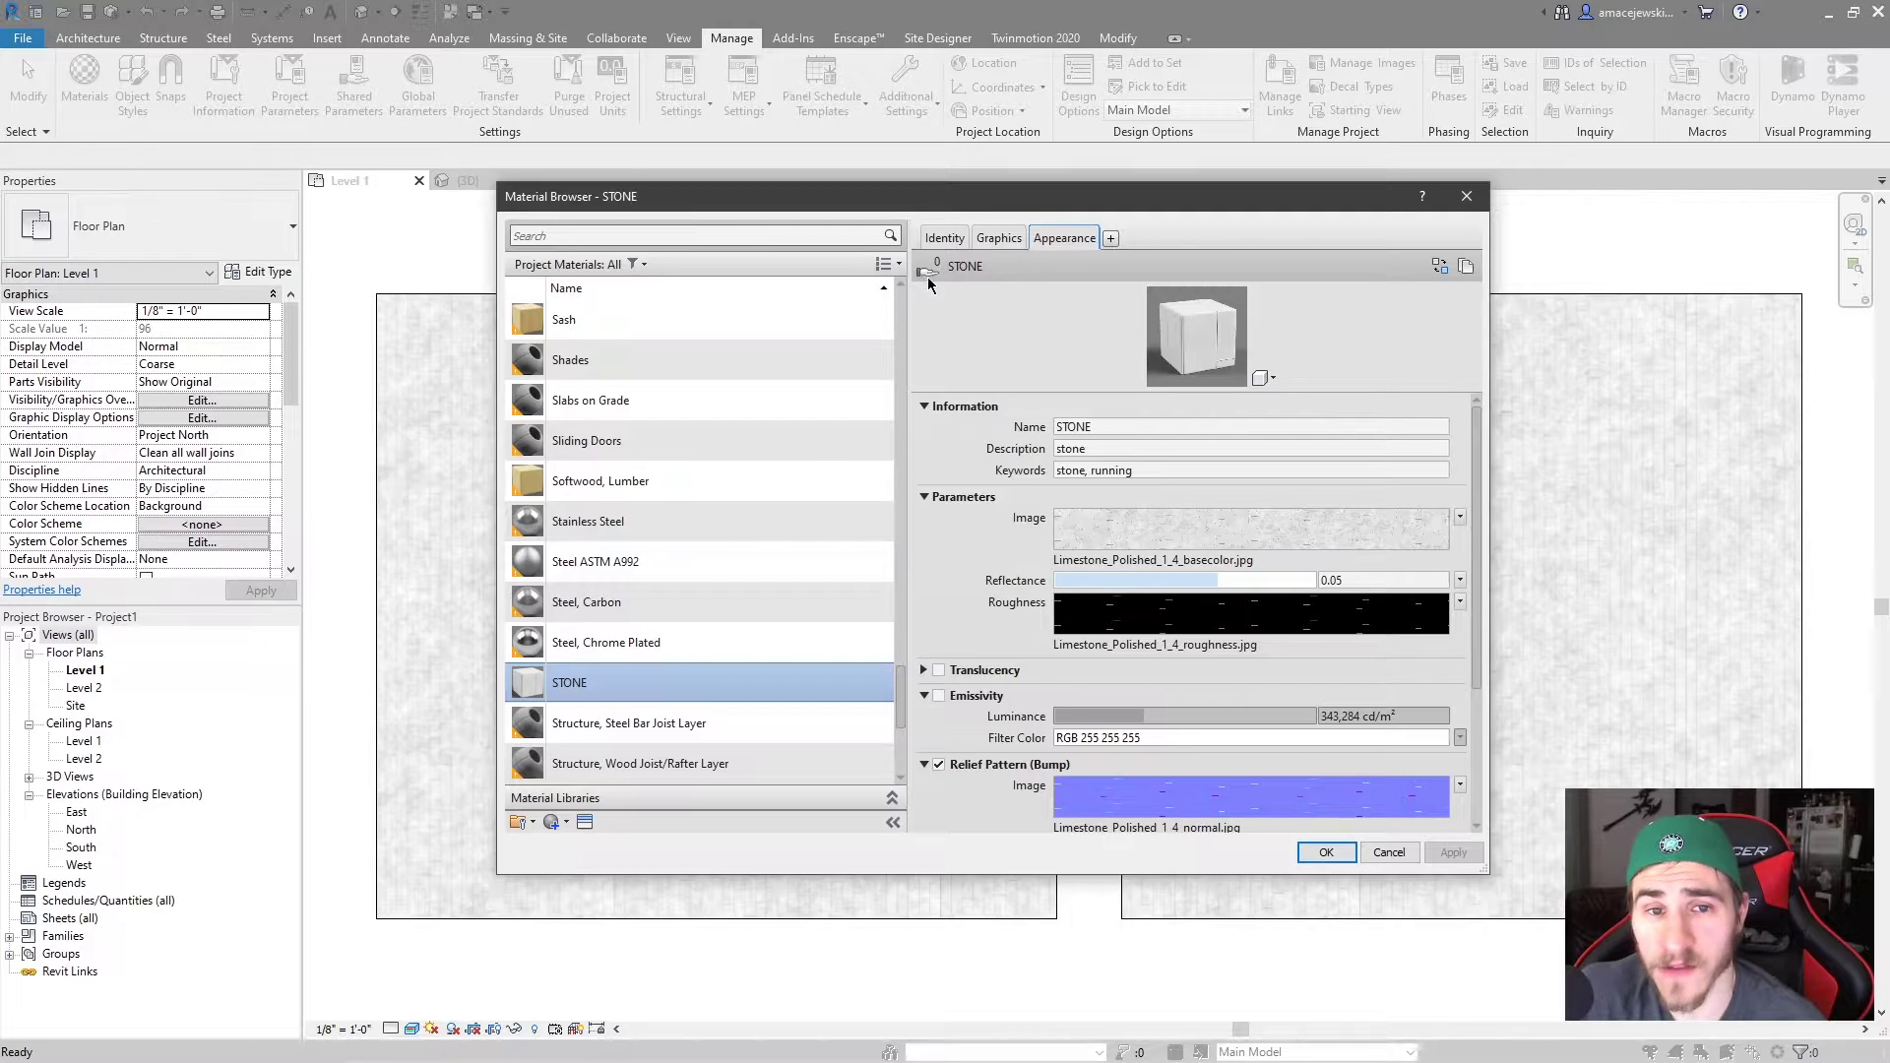
mouse_move(950, 285)
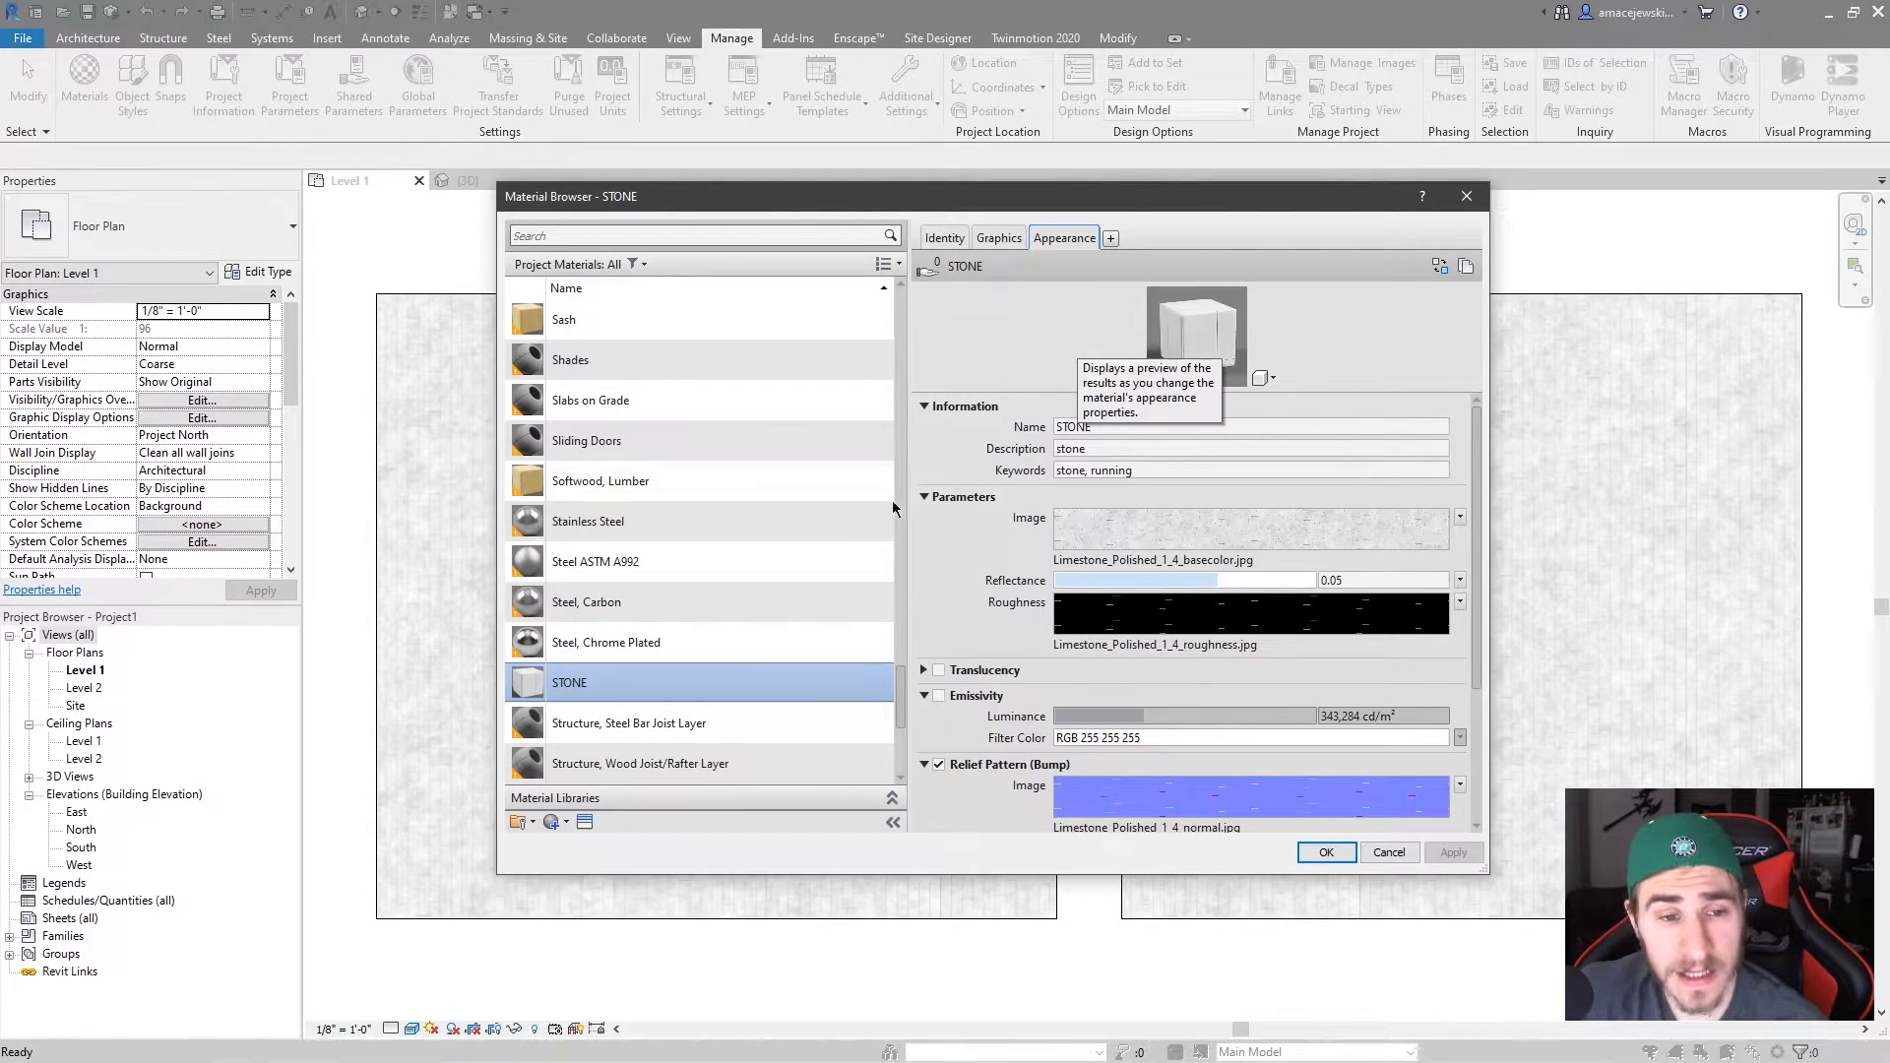
mouse_move(816, 718)
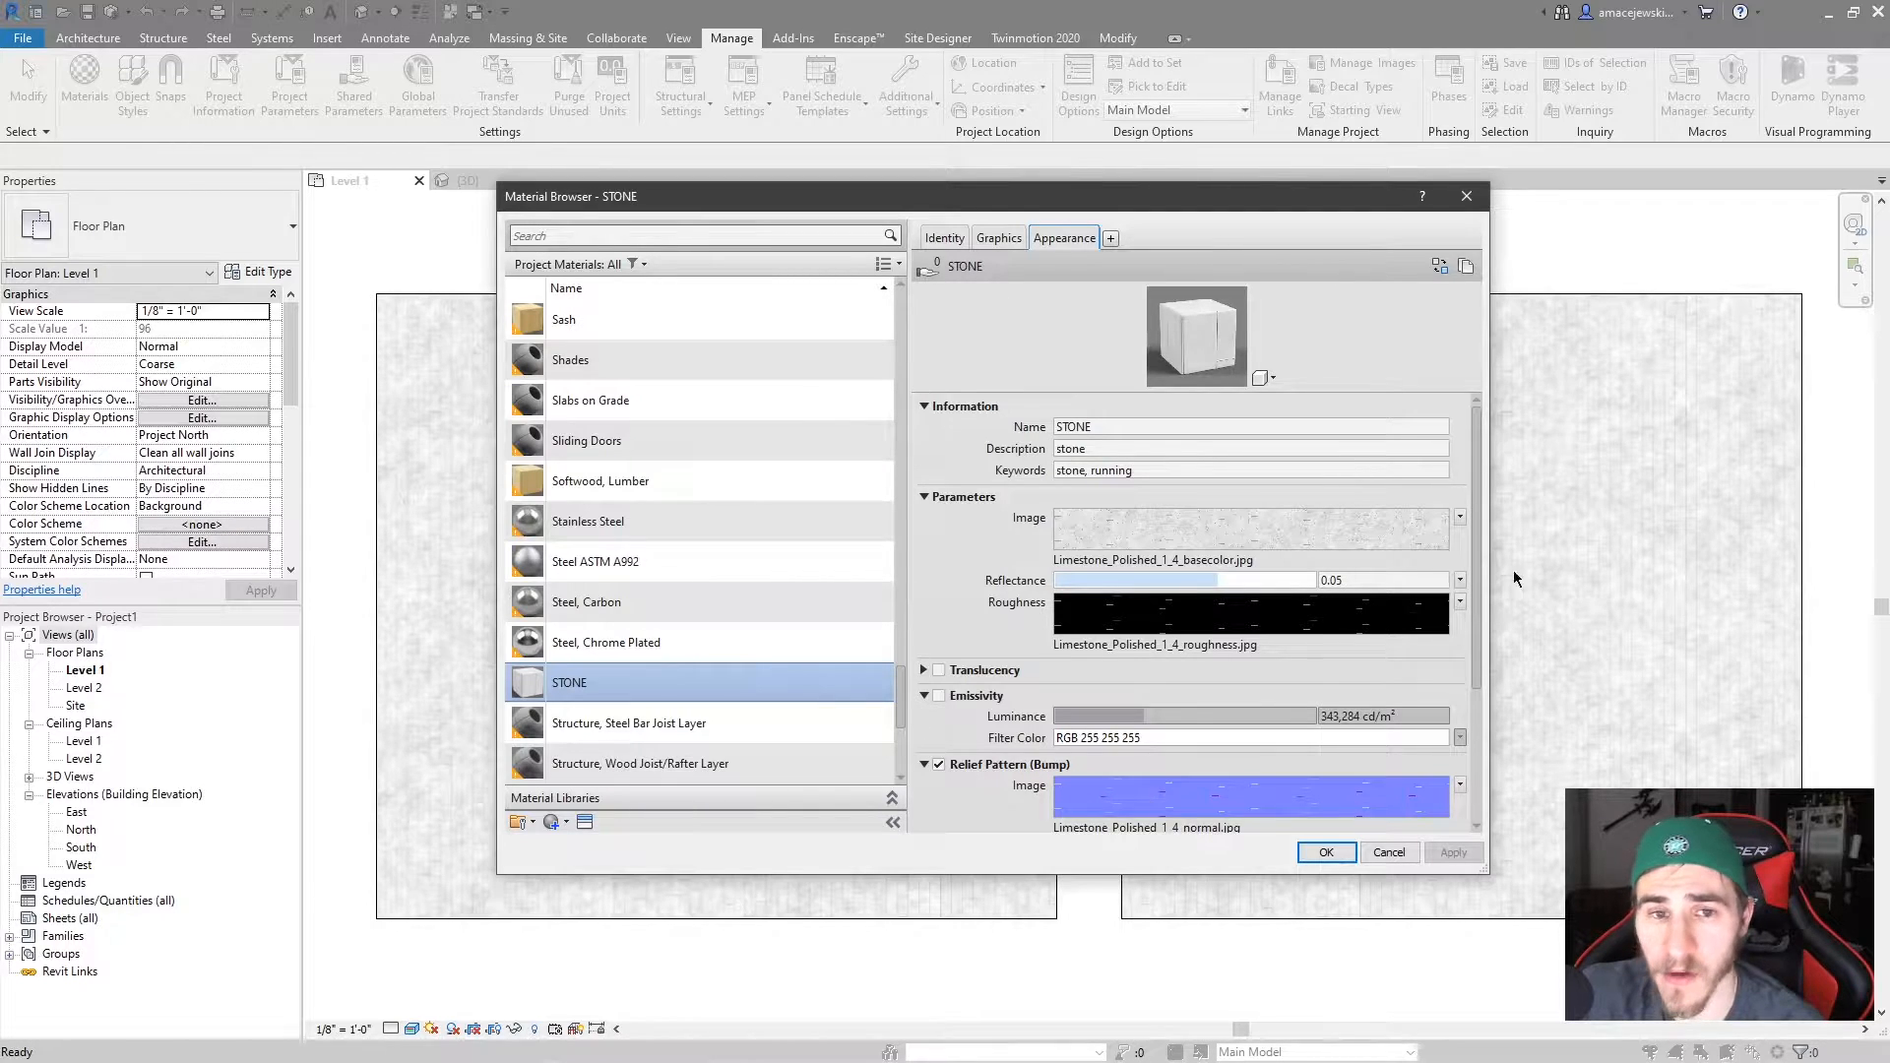
mouse_move(704, 709)
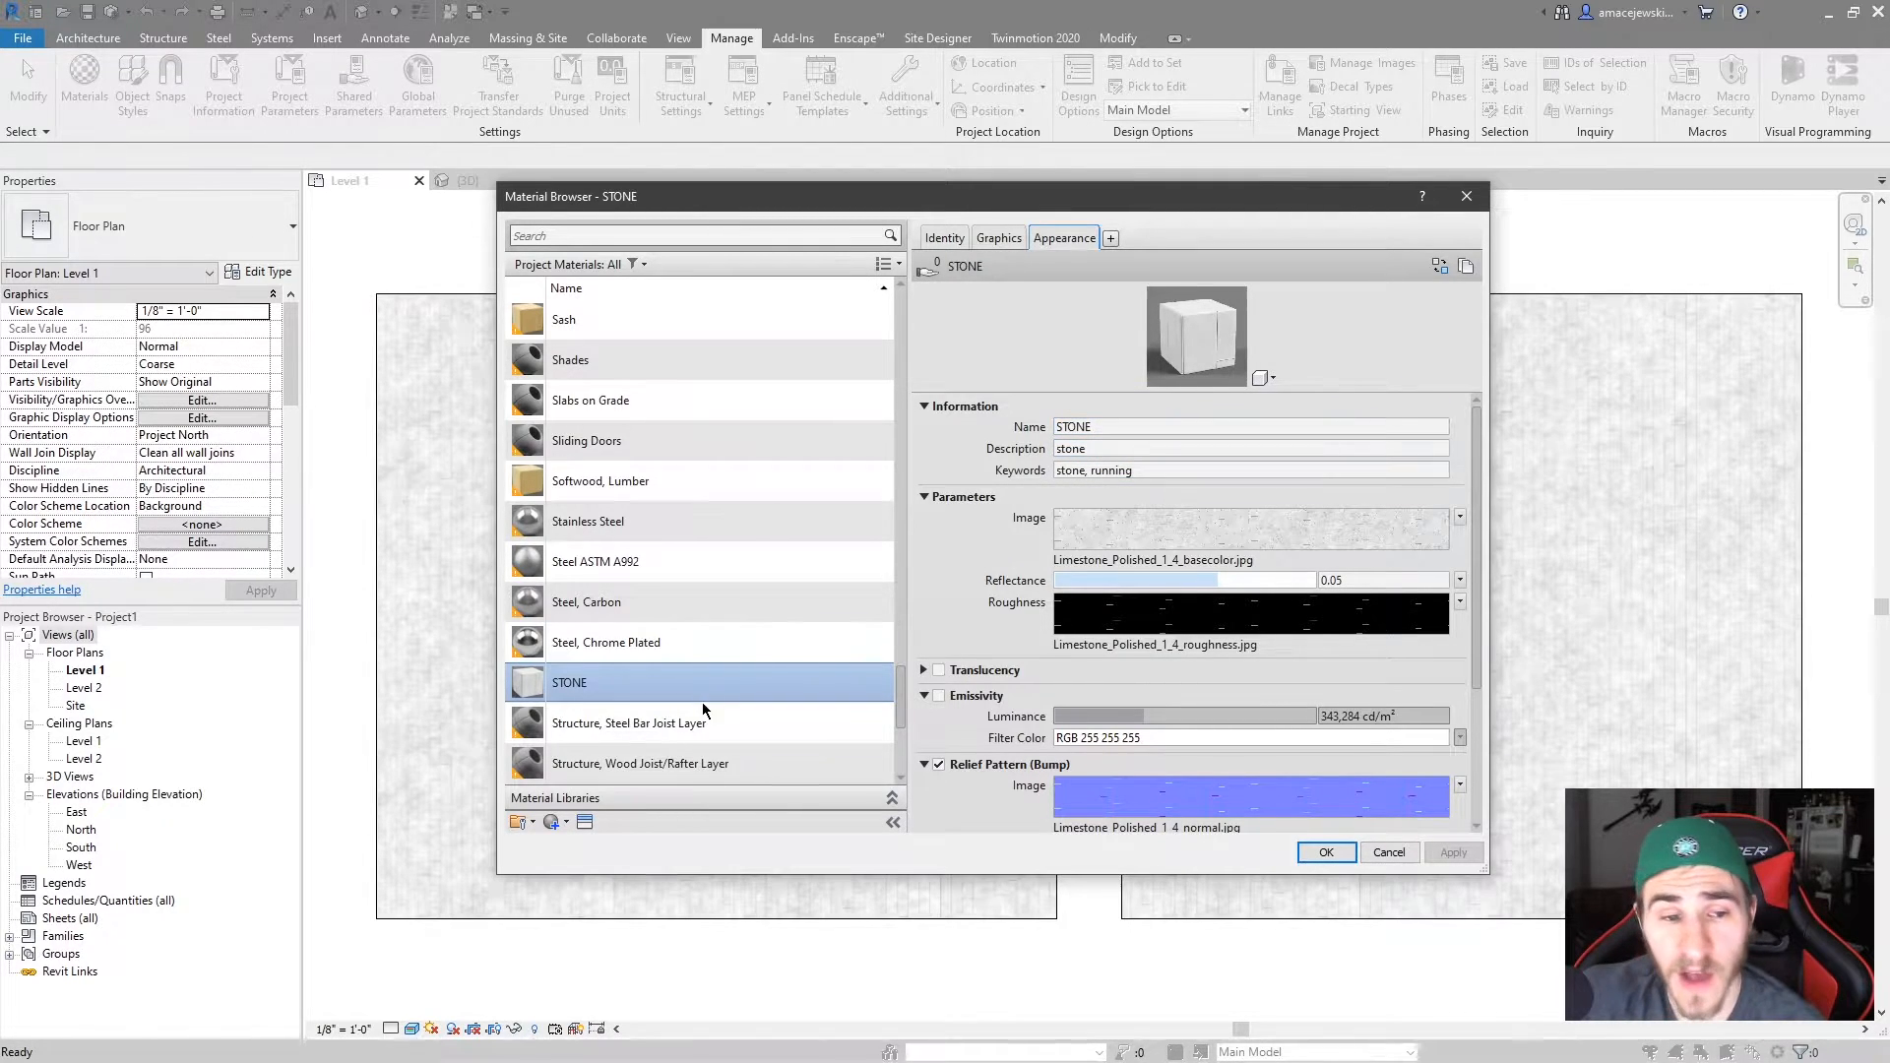
mouse_move(896, 623)
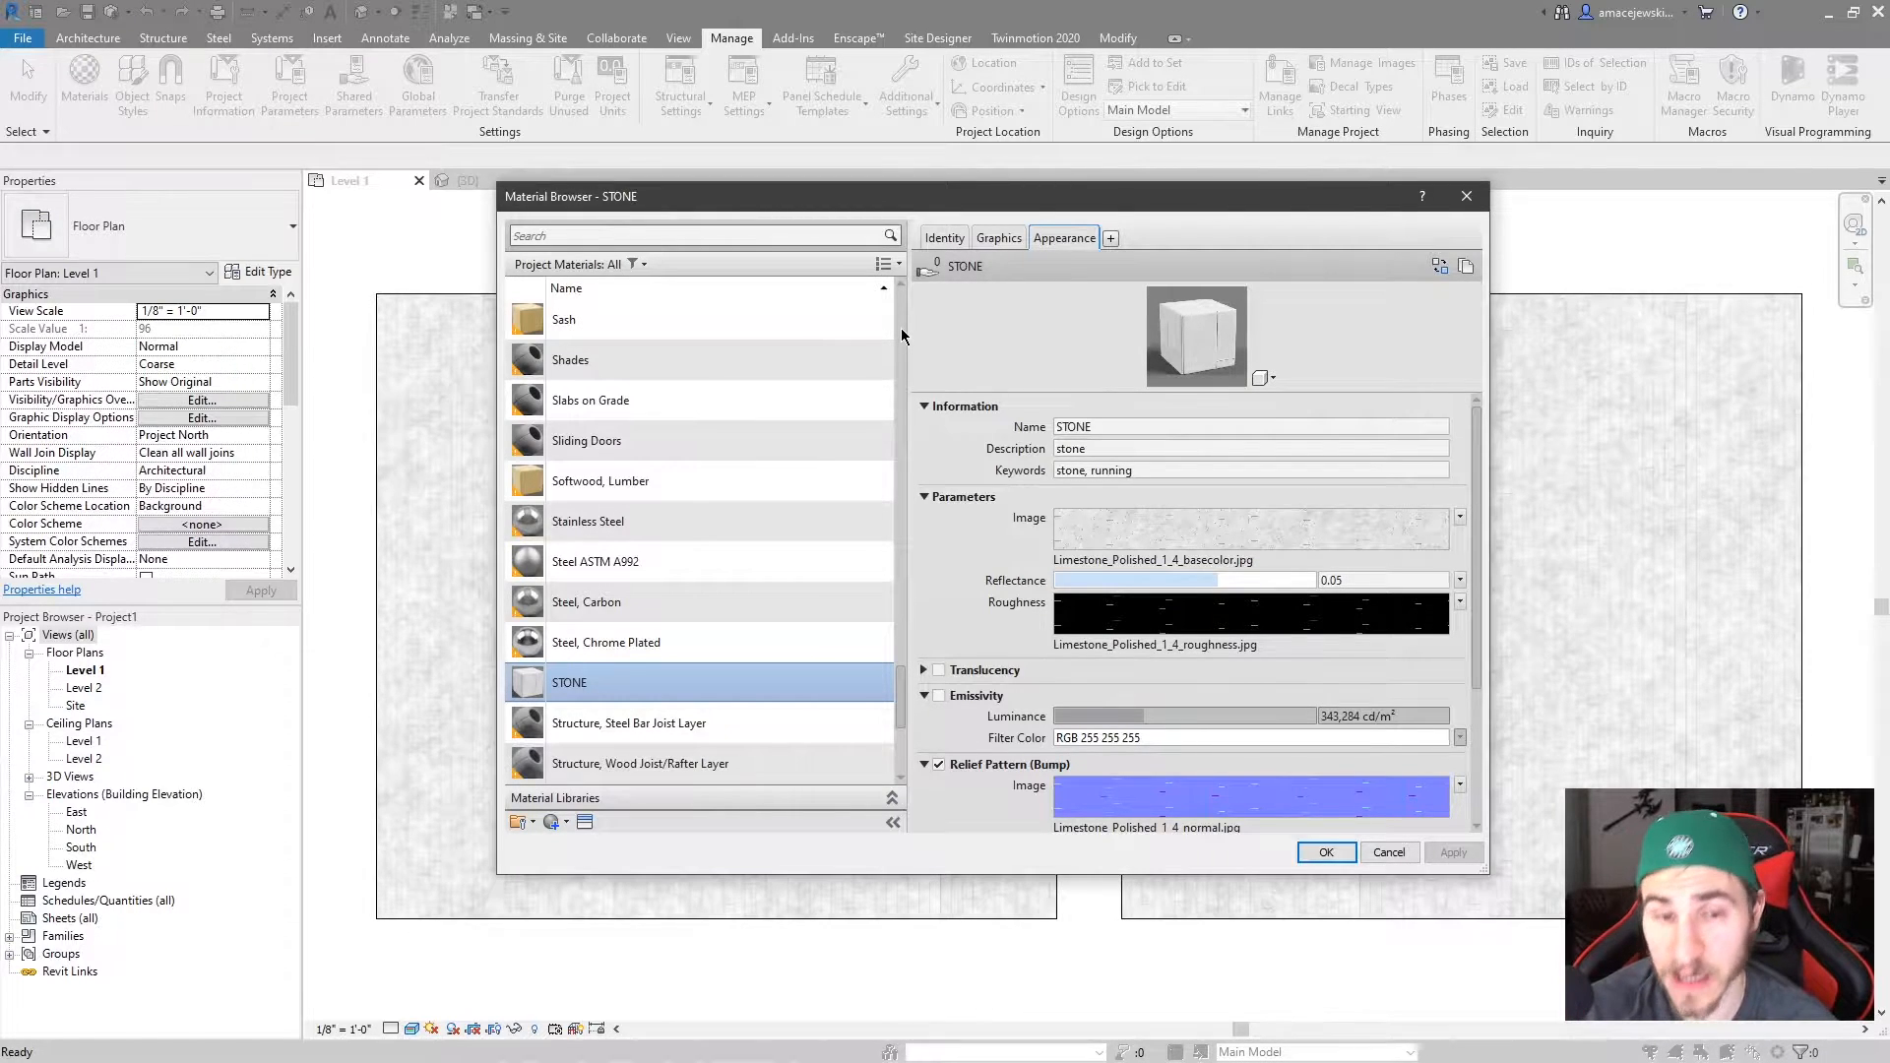
mouse_move(639, 763)
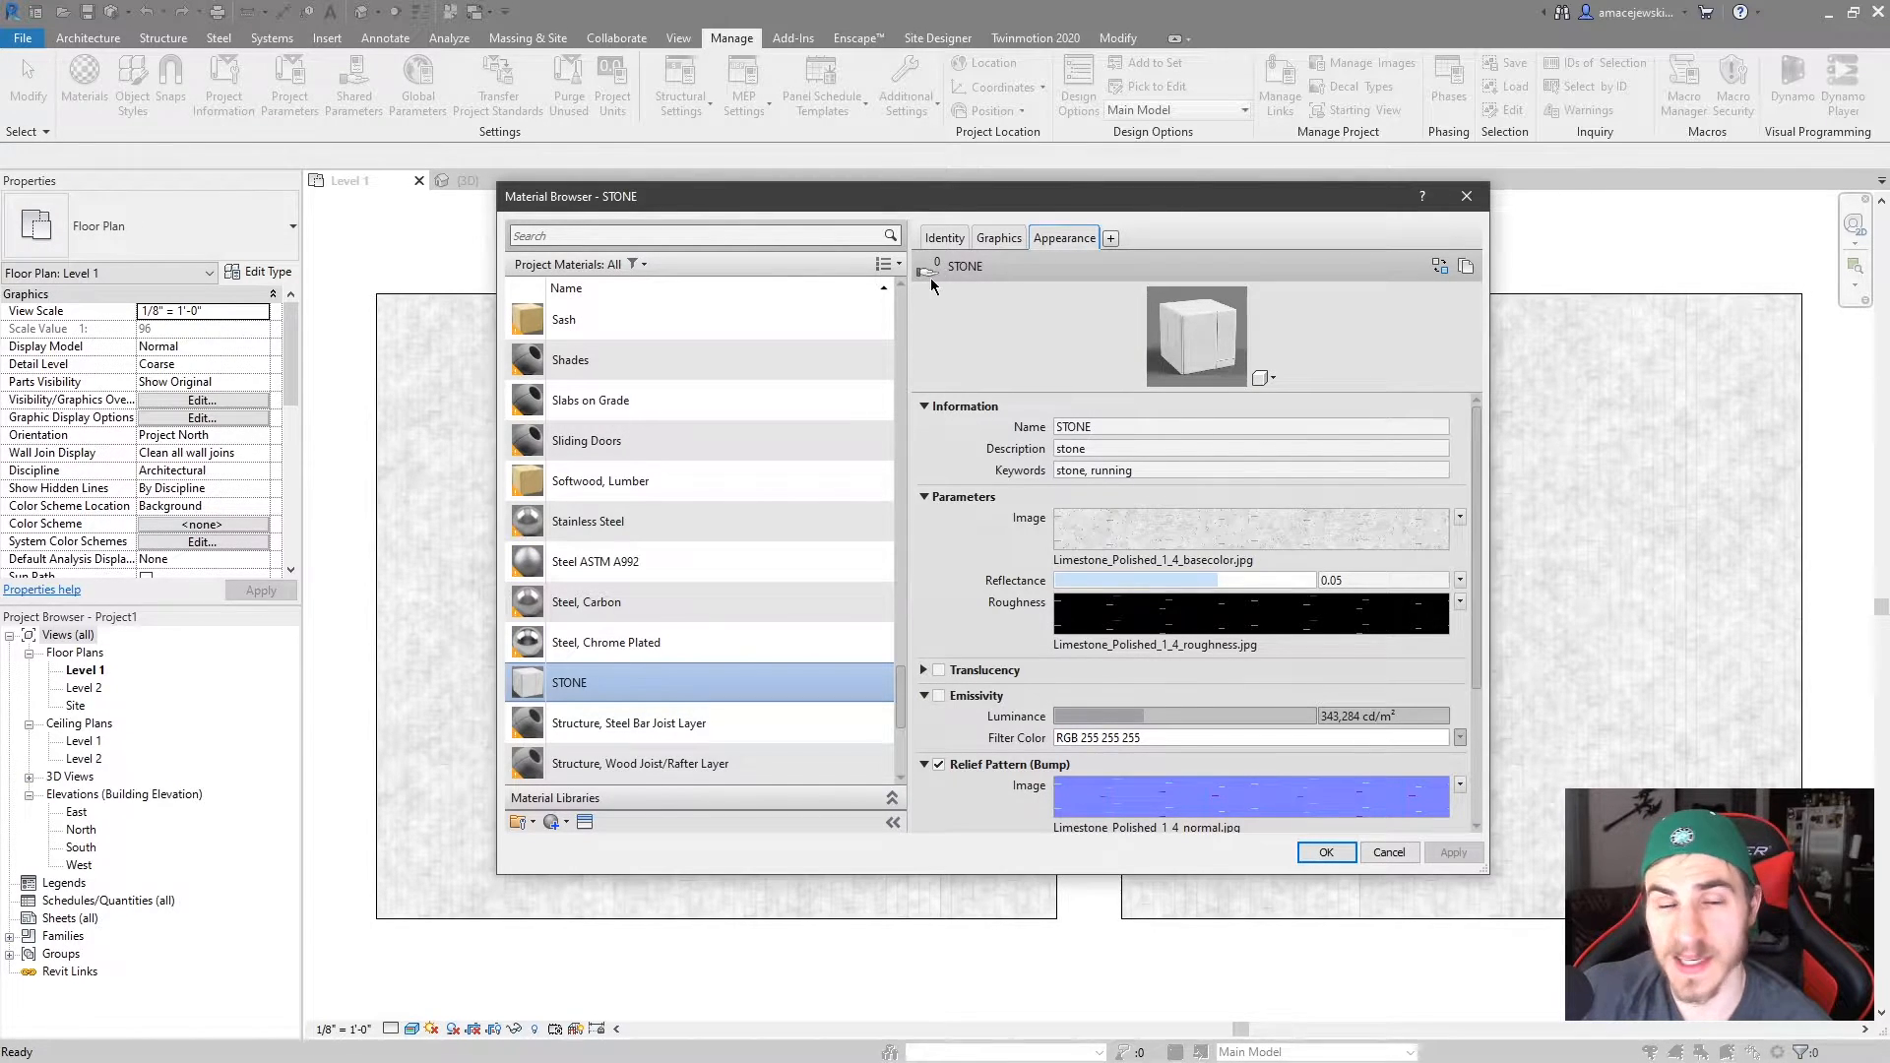
mouse_move(972, 301)
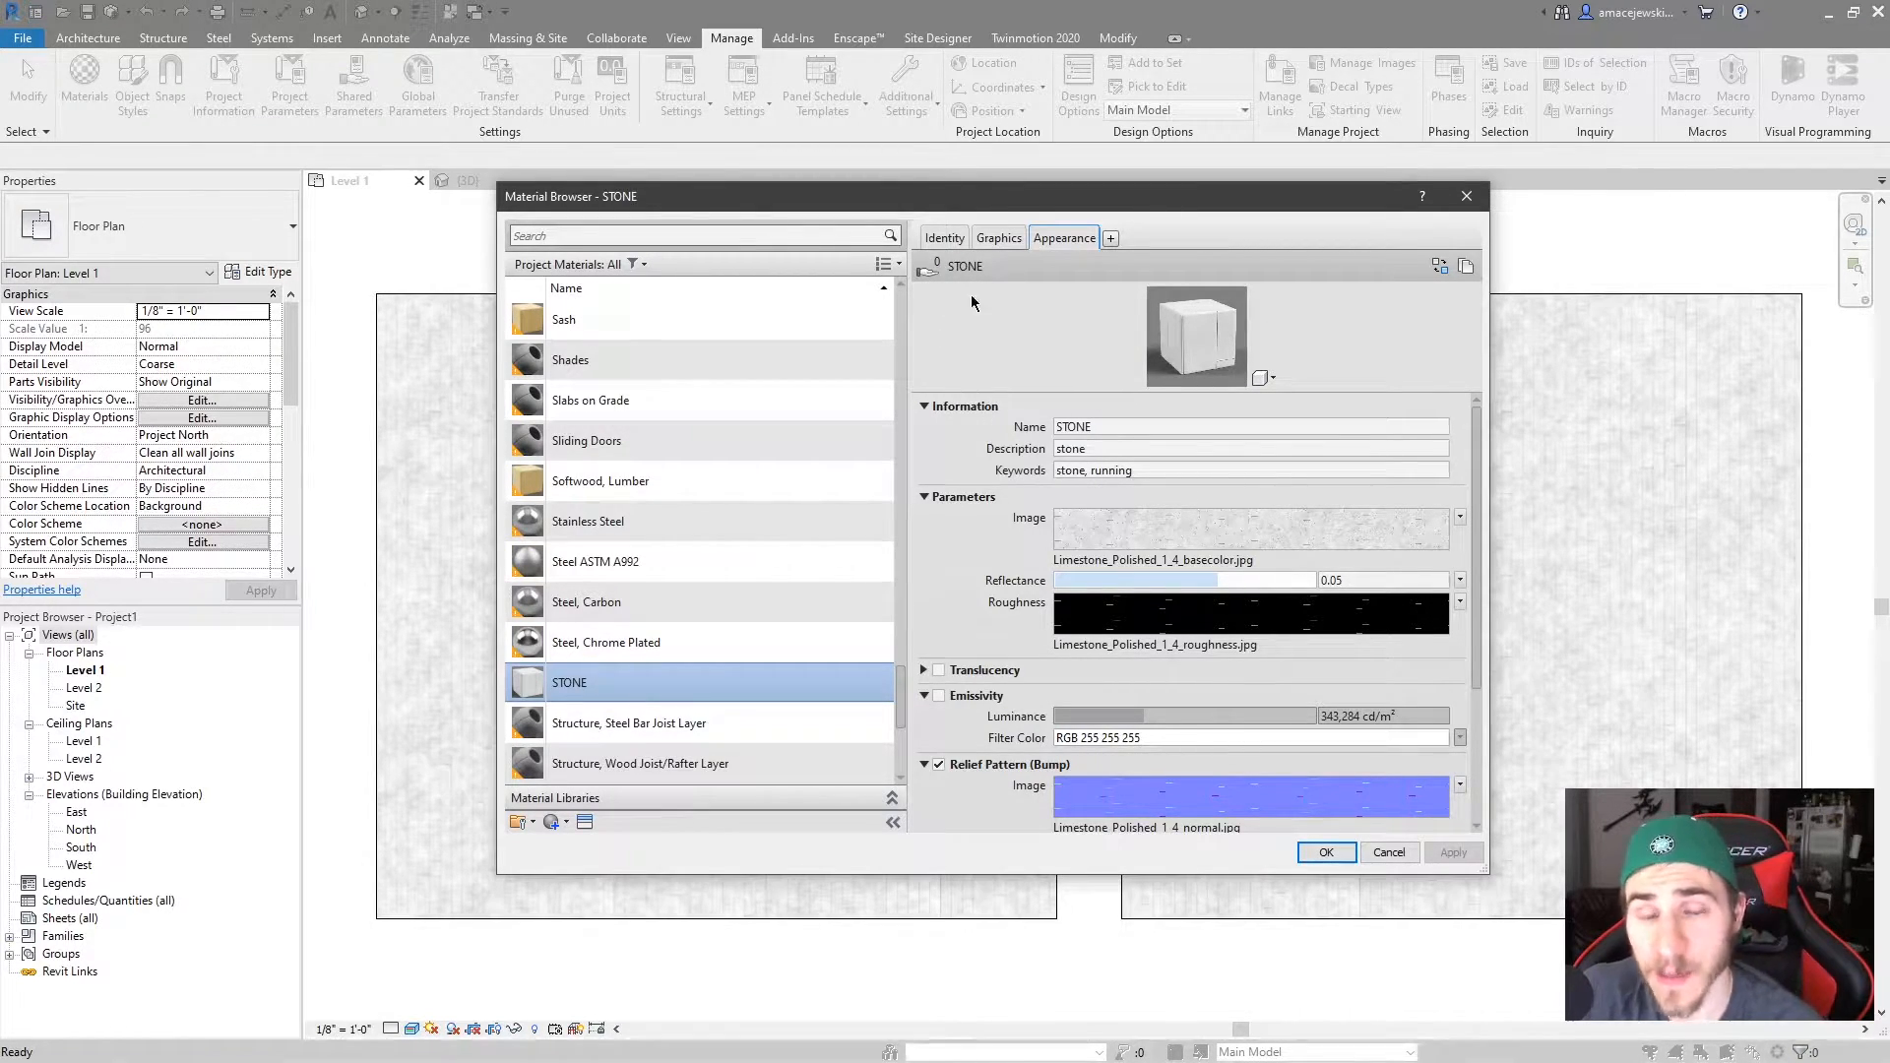
mouse_move(928, 259)
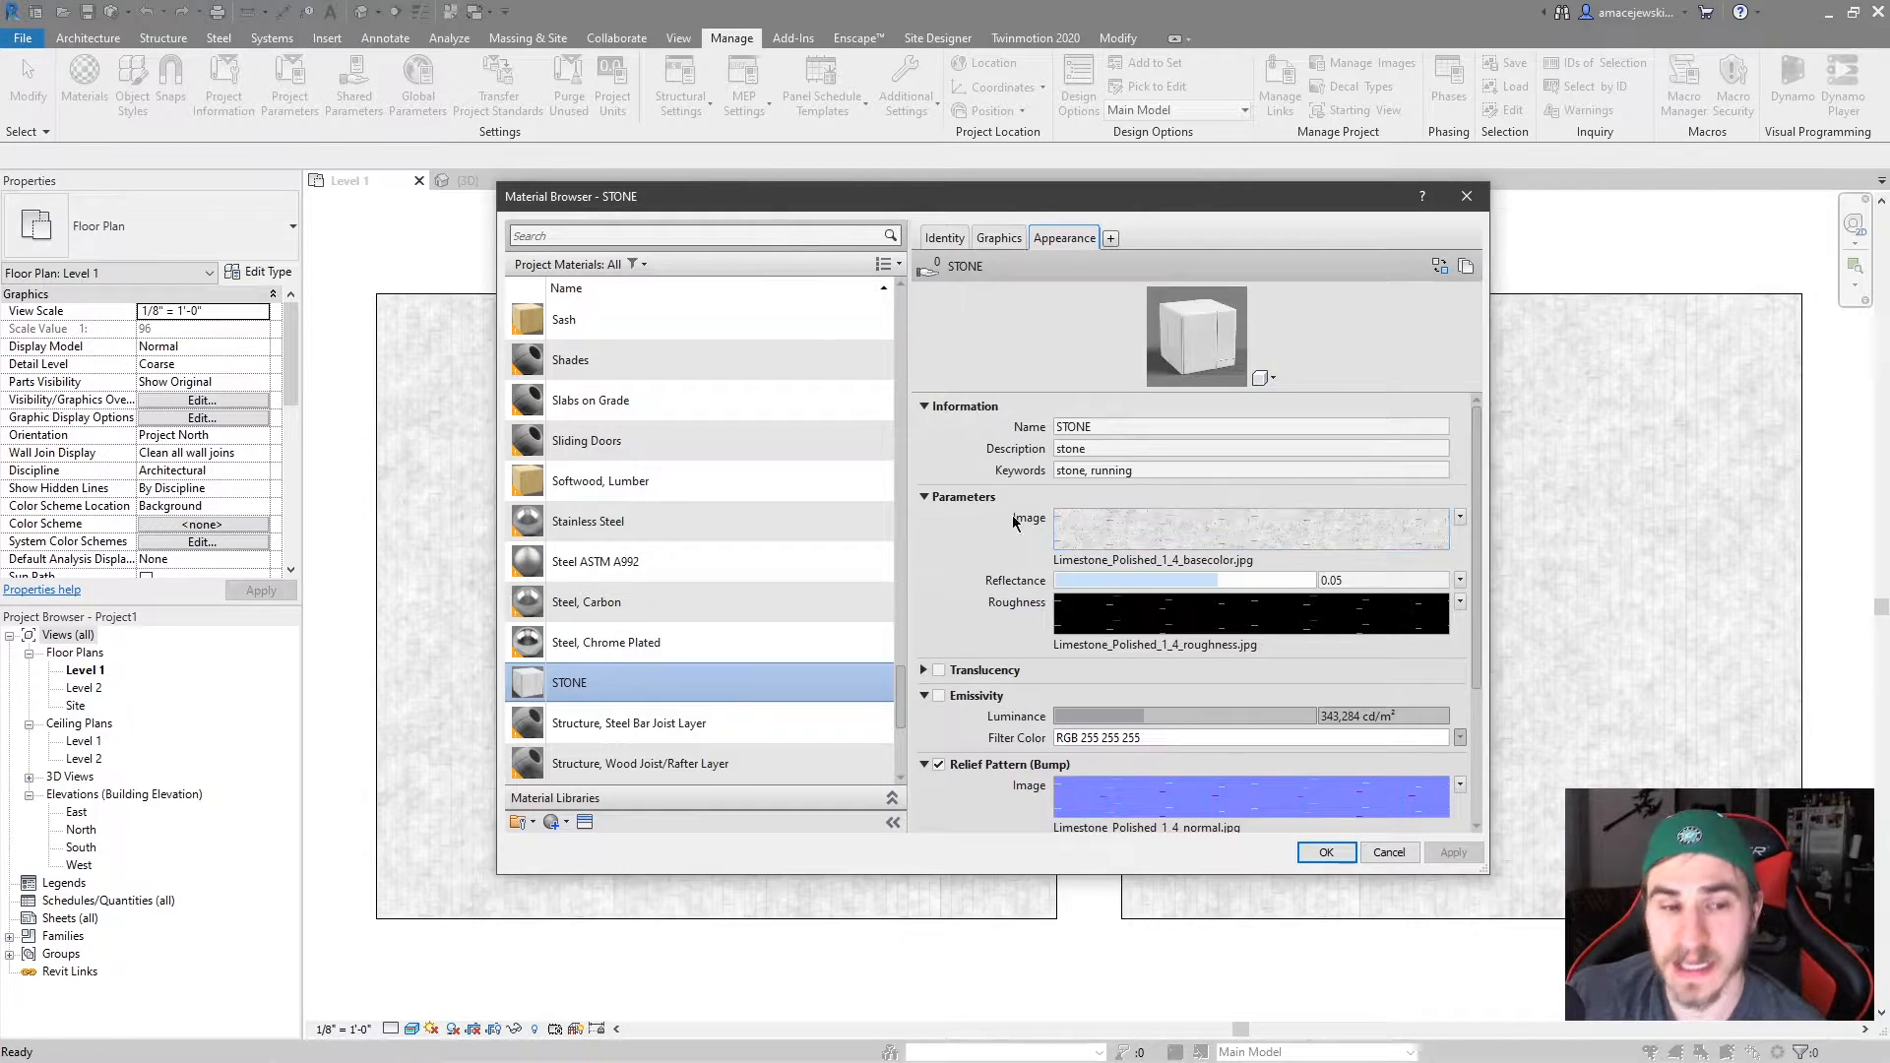
mouse_move(1006, 498)
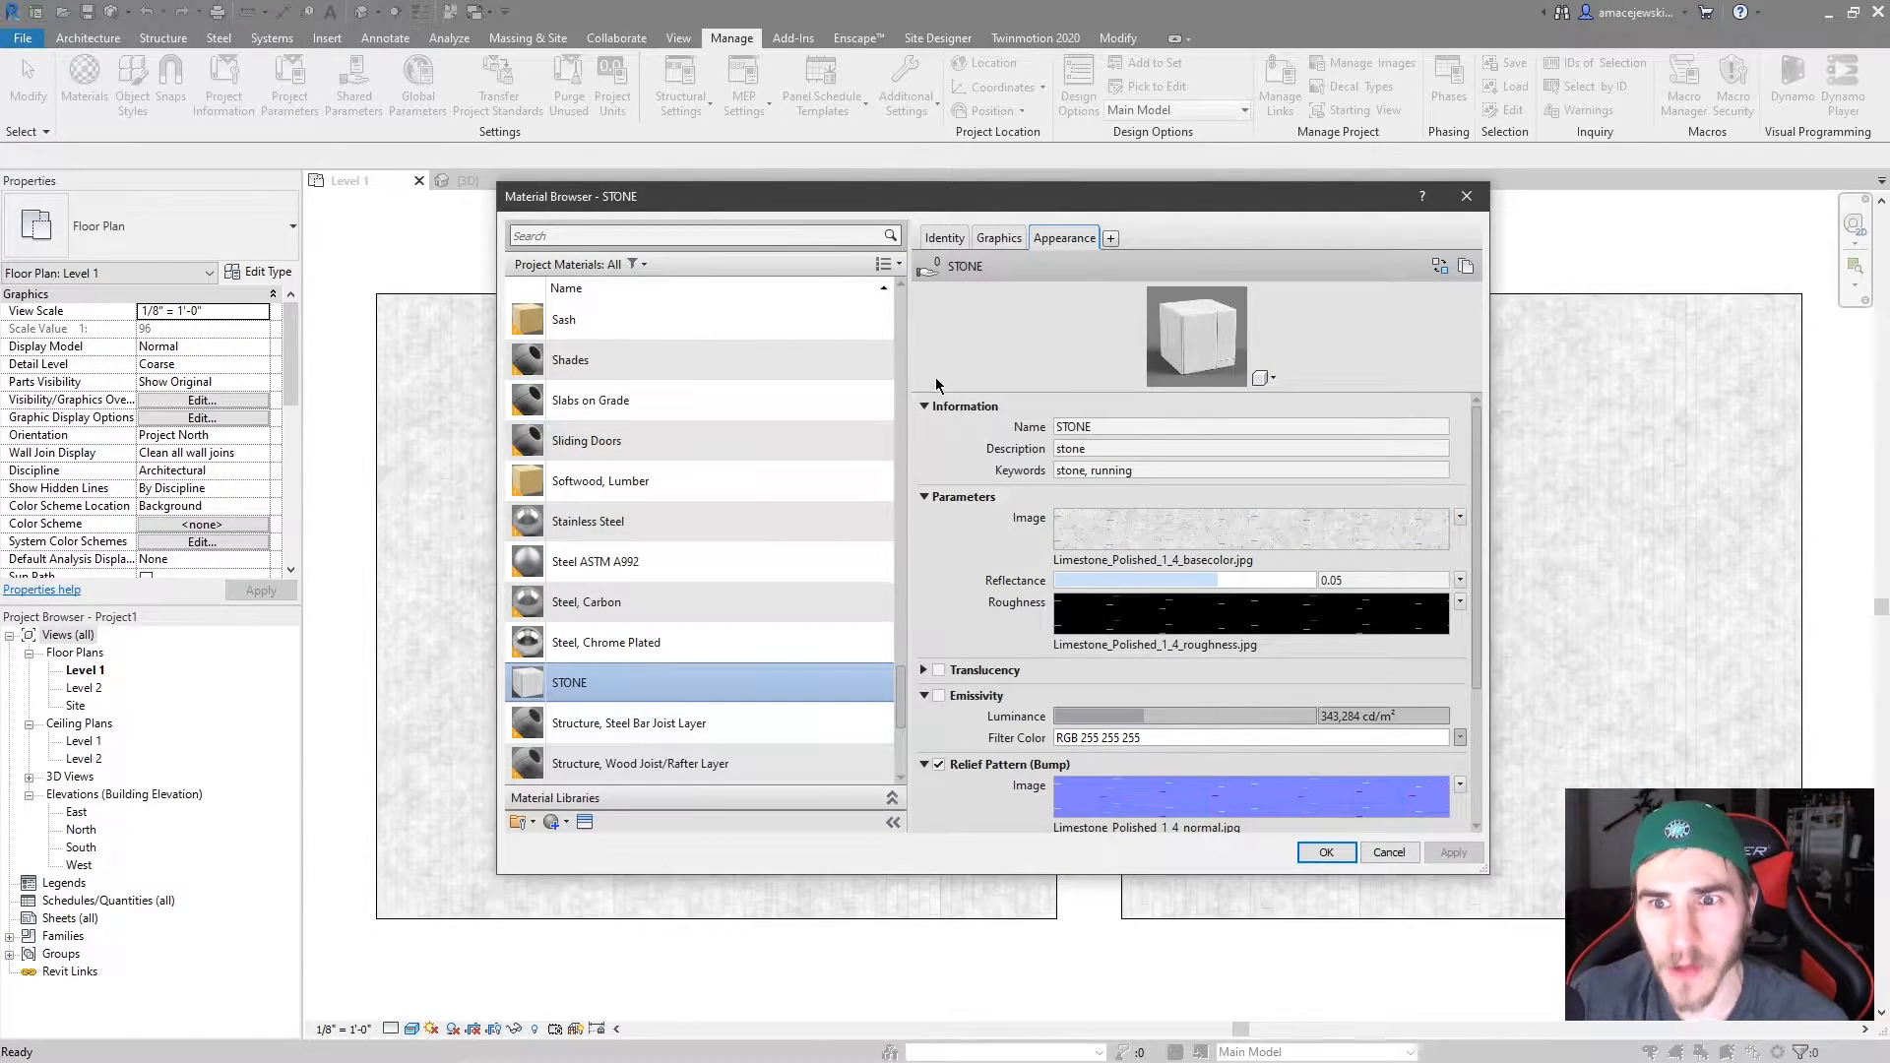
mouse_move(1467, 265)
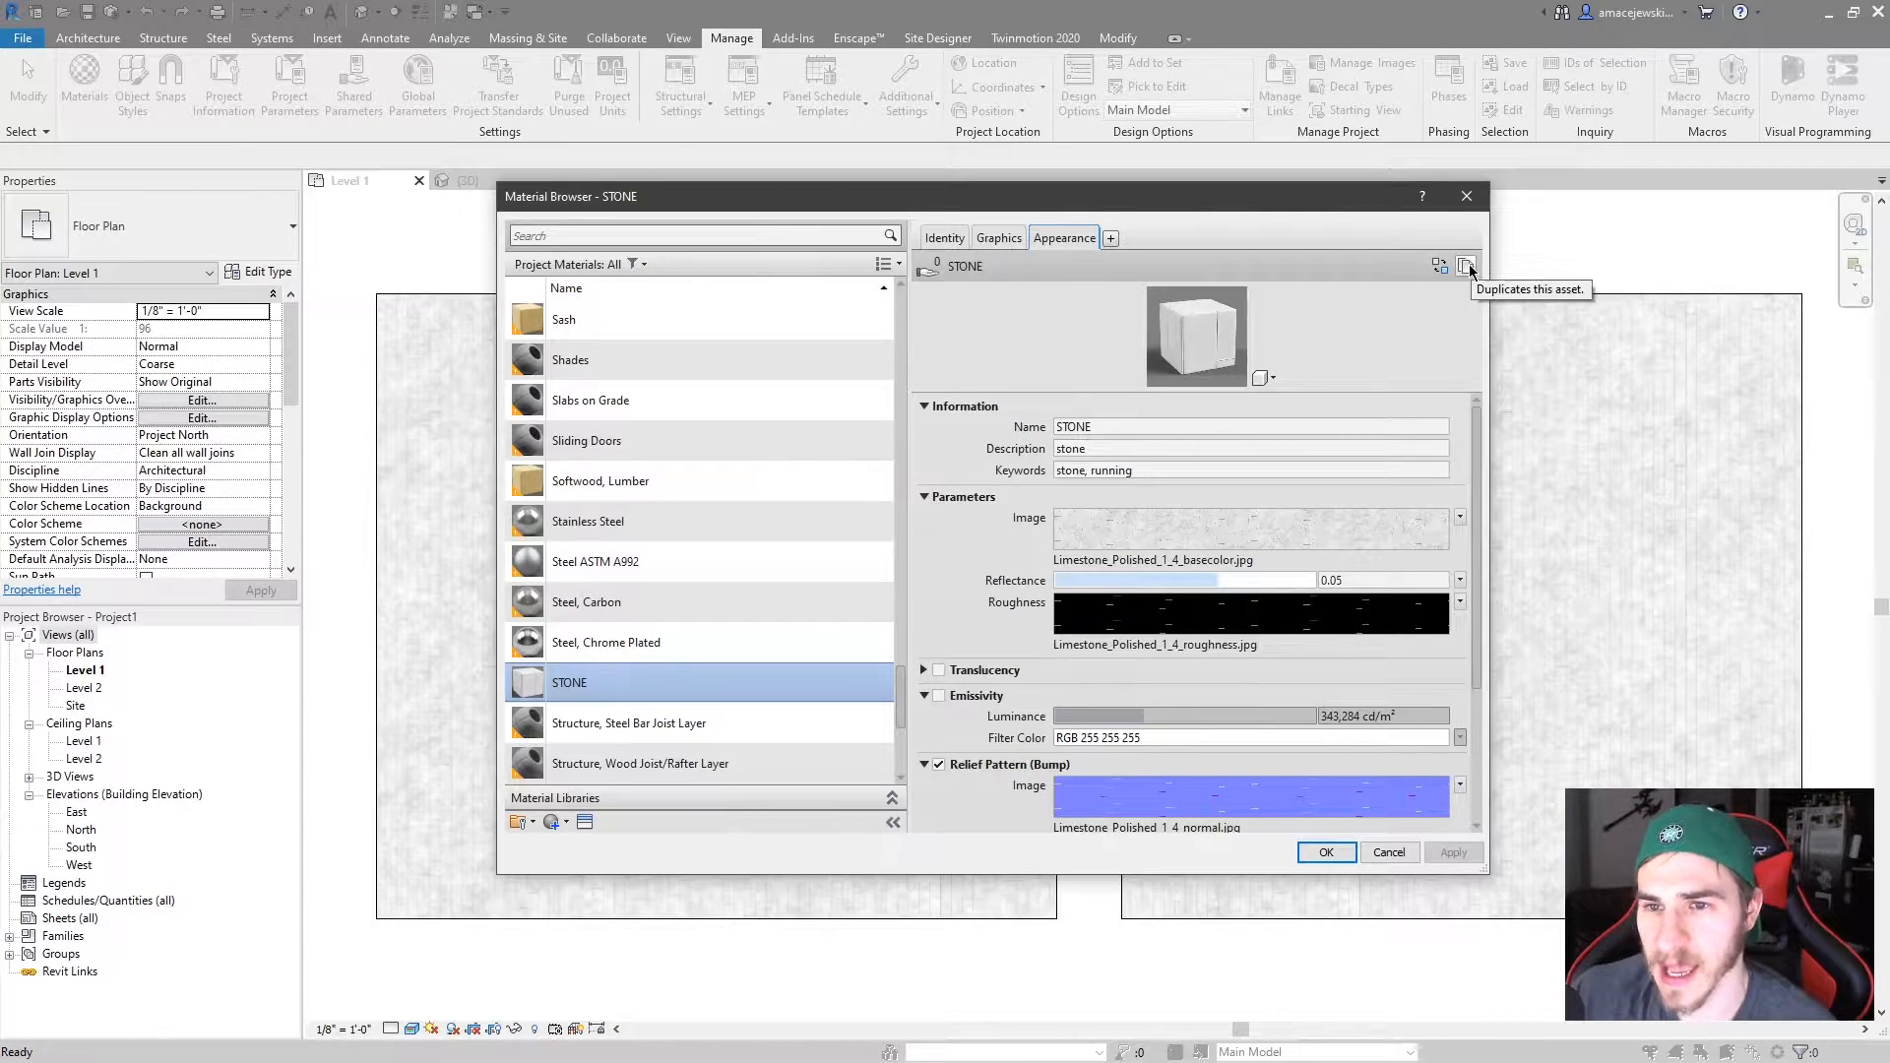
mouse_move(1330, 328)
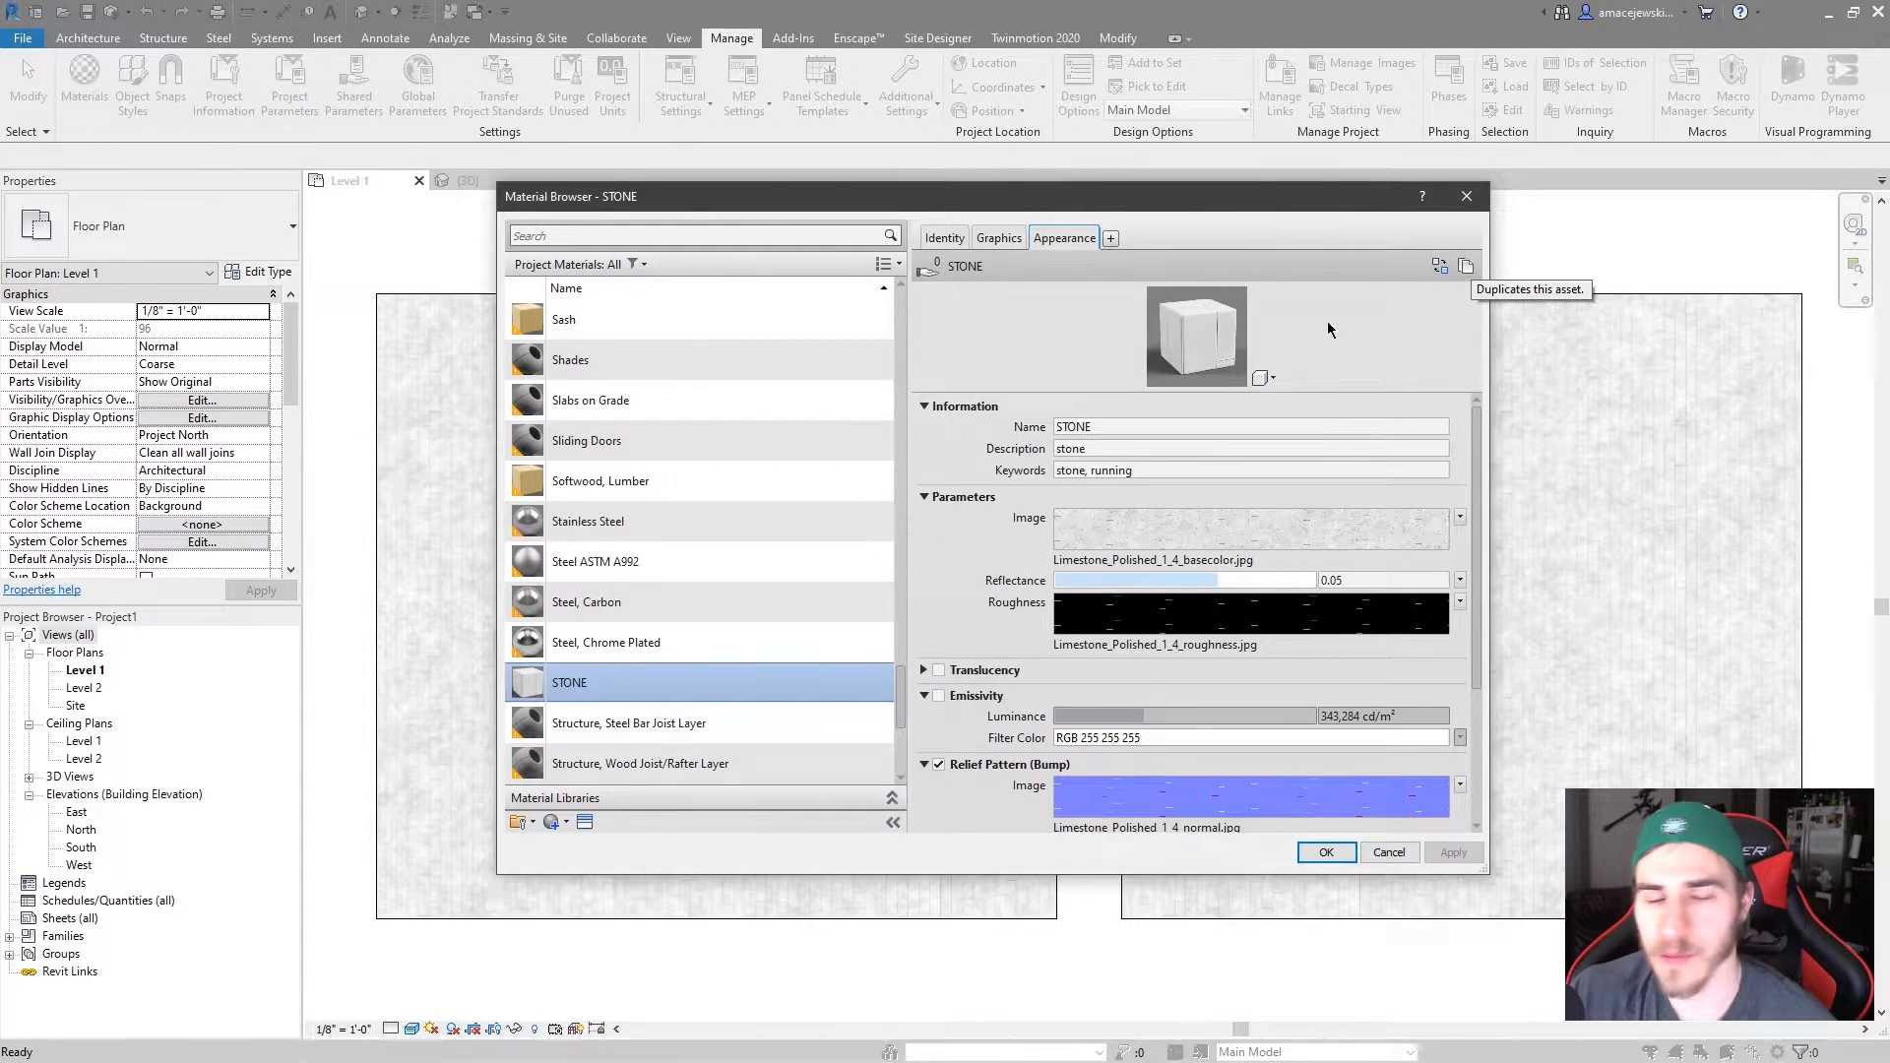
mouse_move(1308, 666)
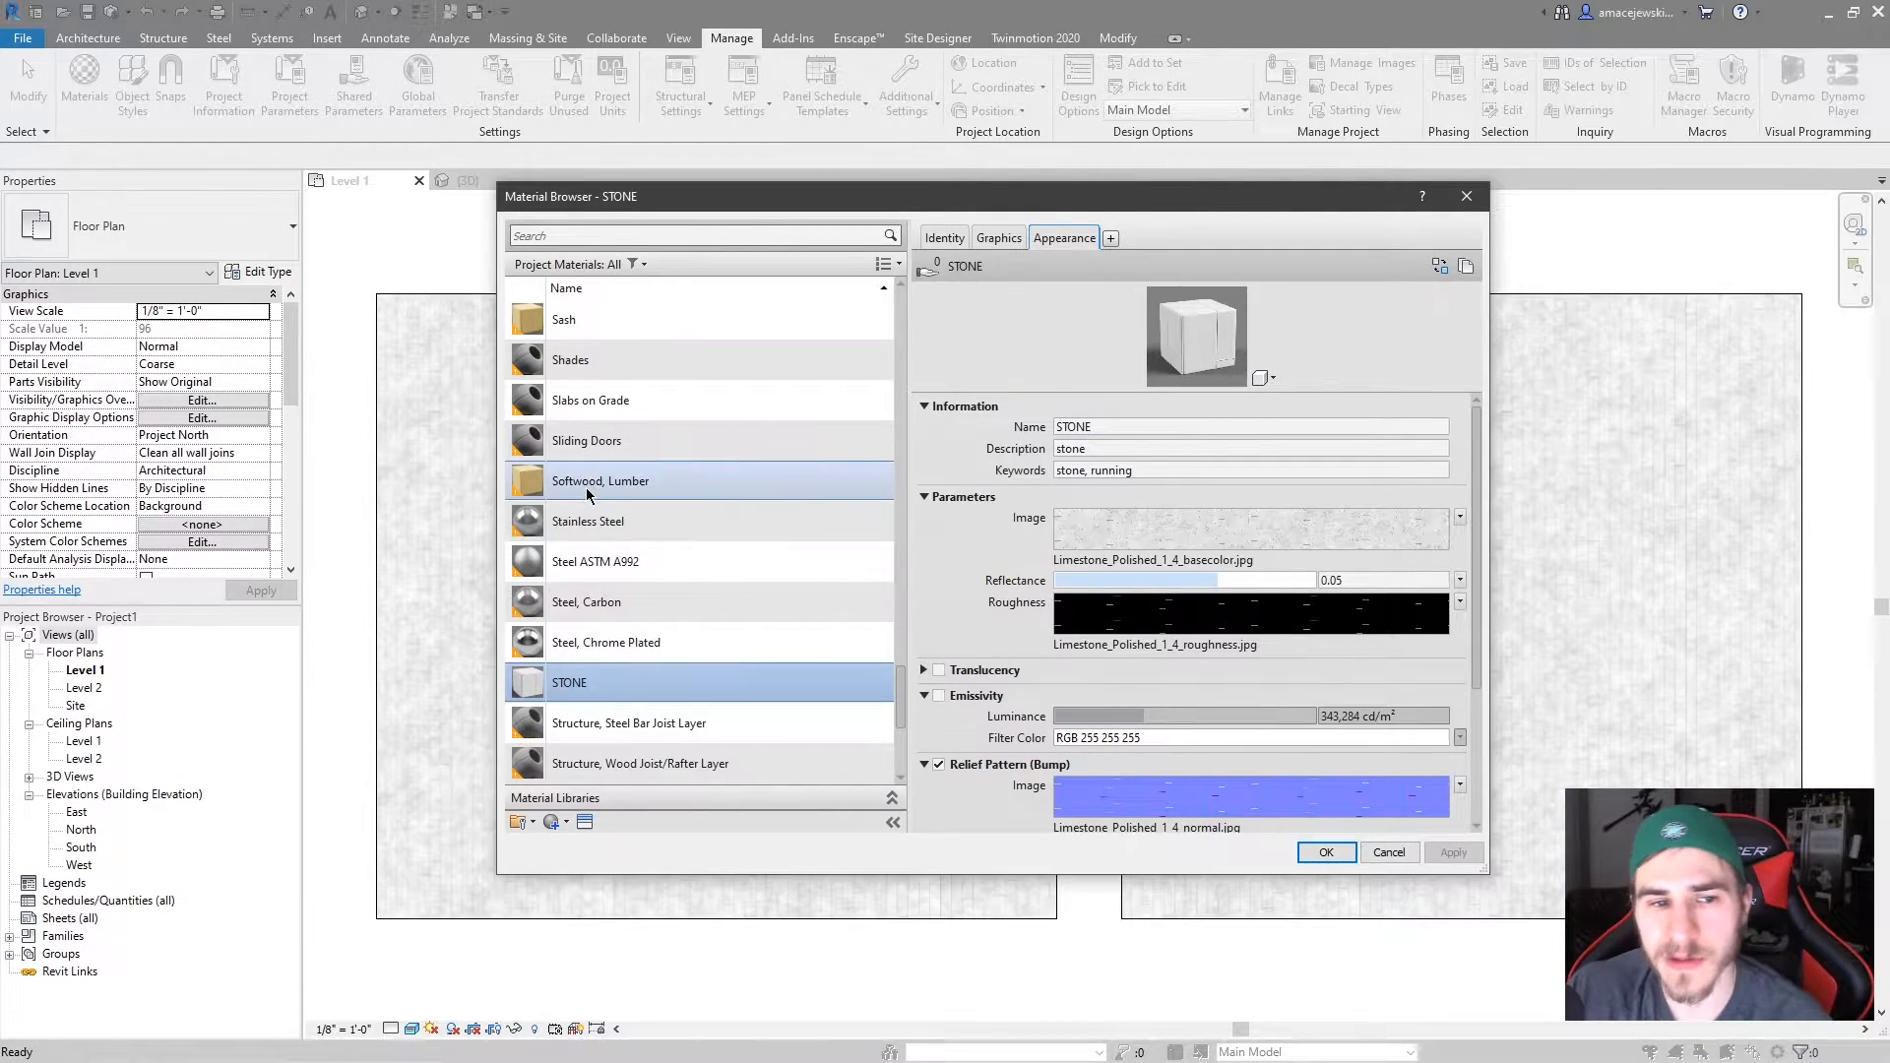
Glance at Softwood, Lumber's Yellow Pine asset, then return to STONE's appearance.
click(600, 479)
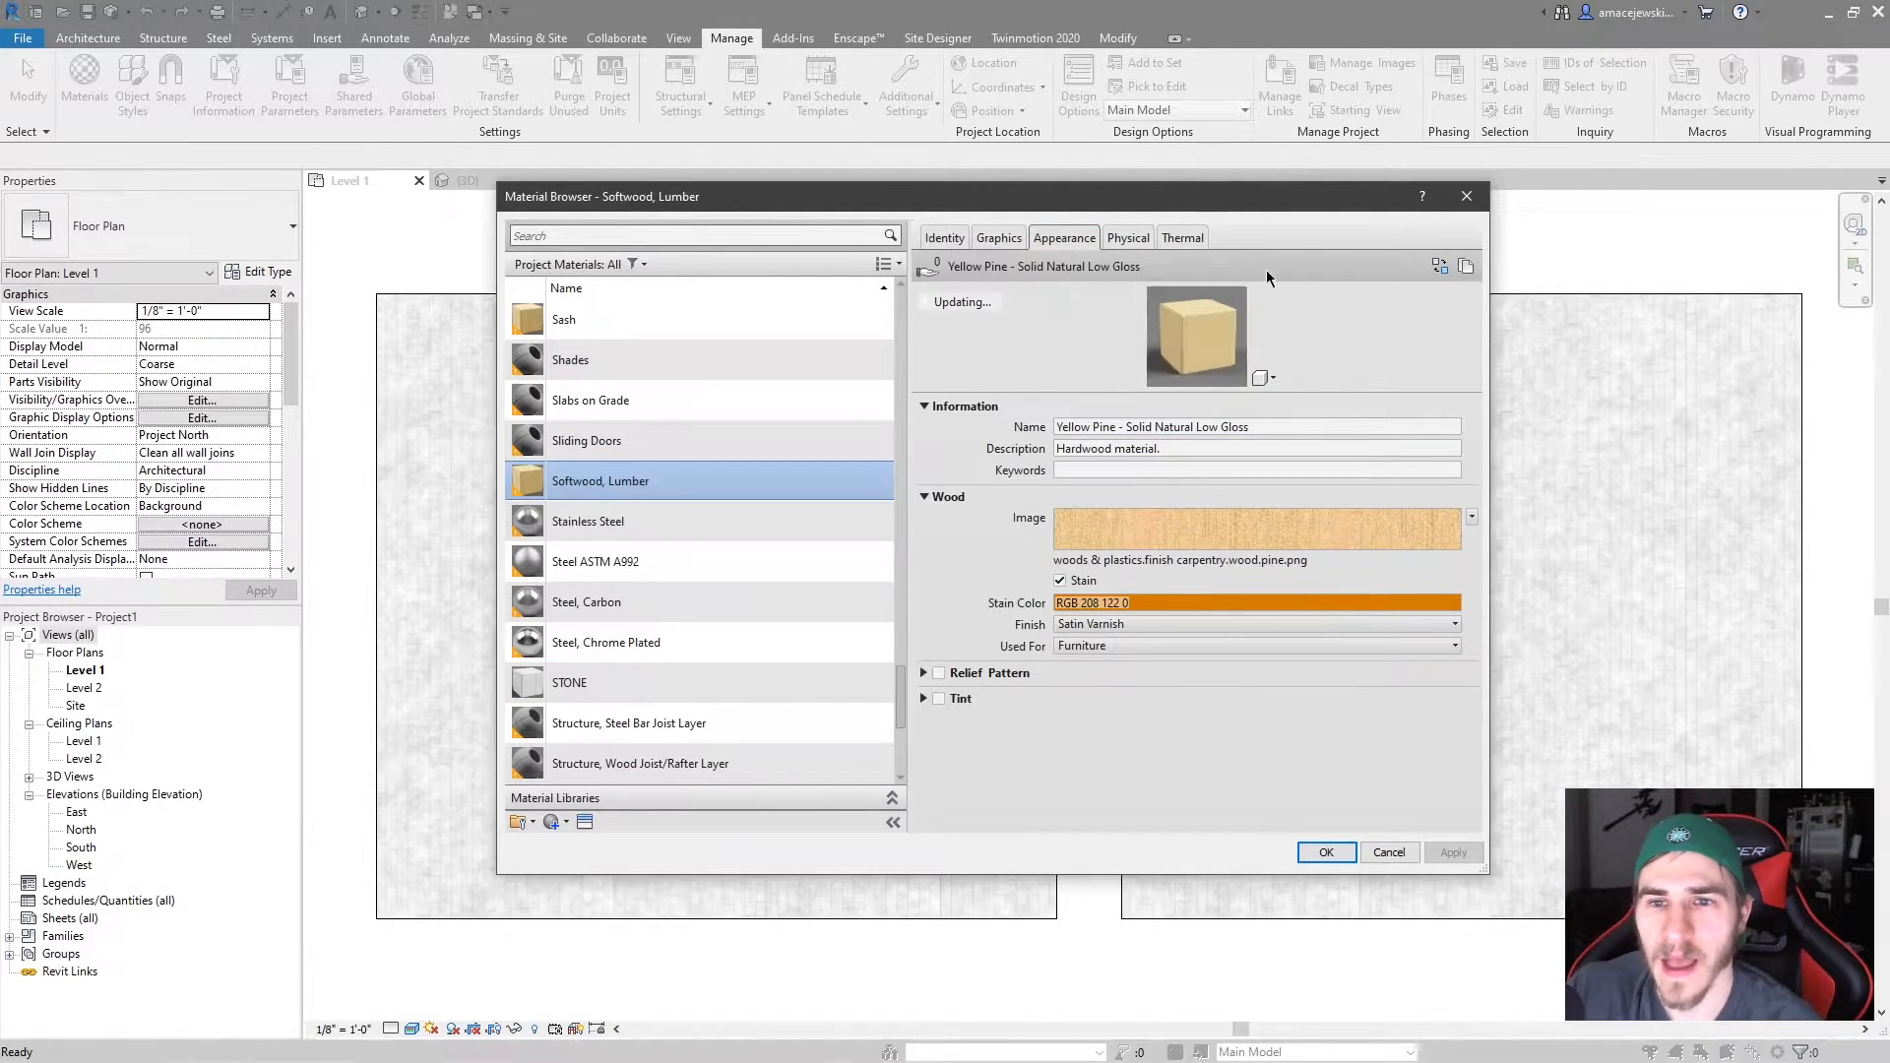
click(651, 682)
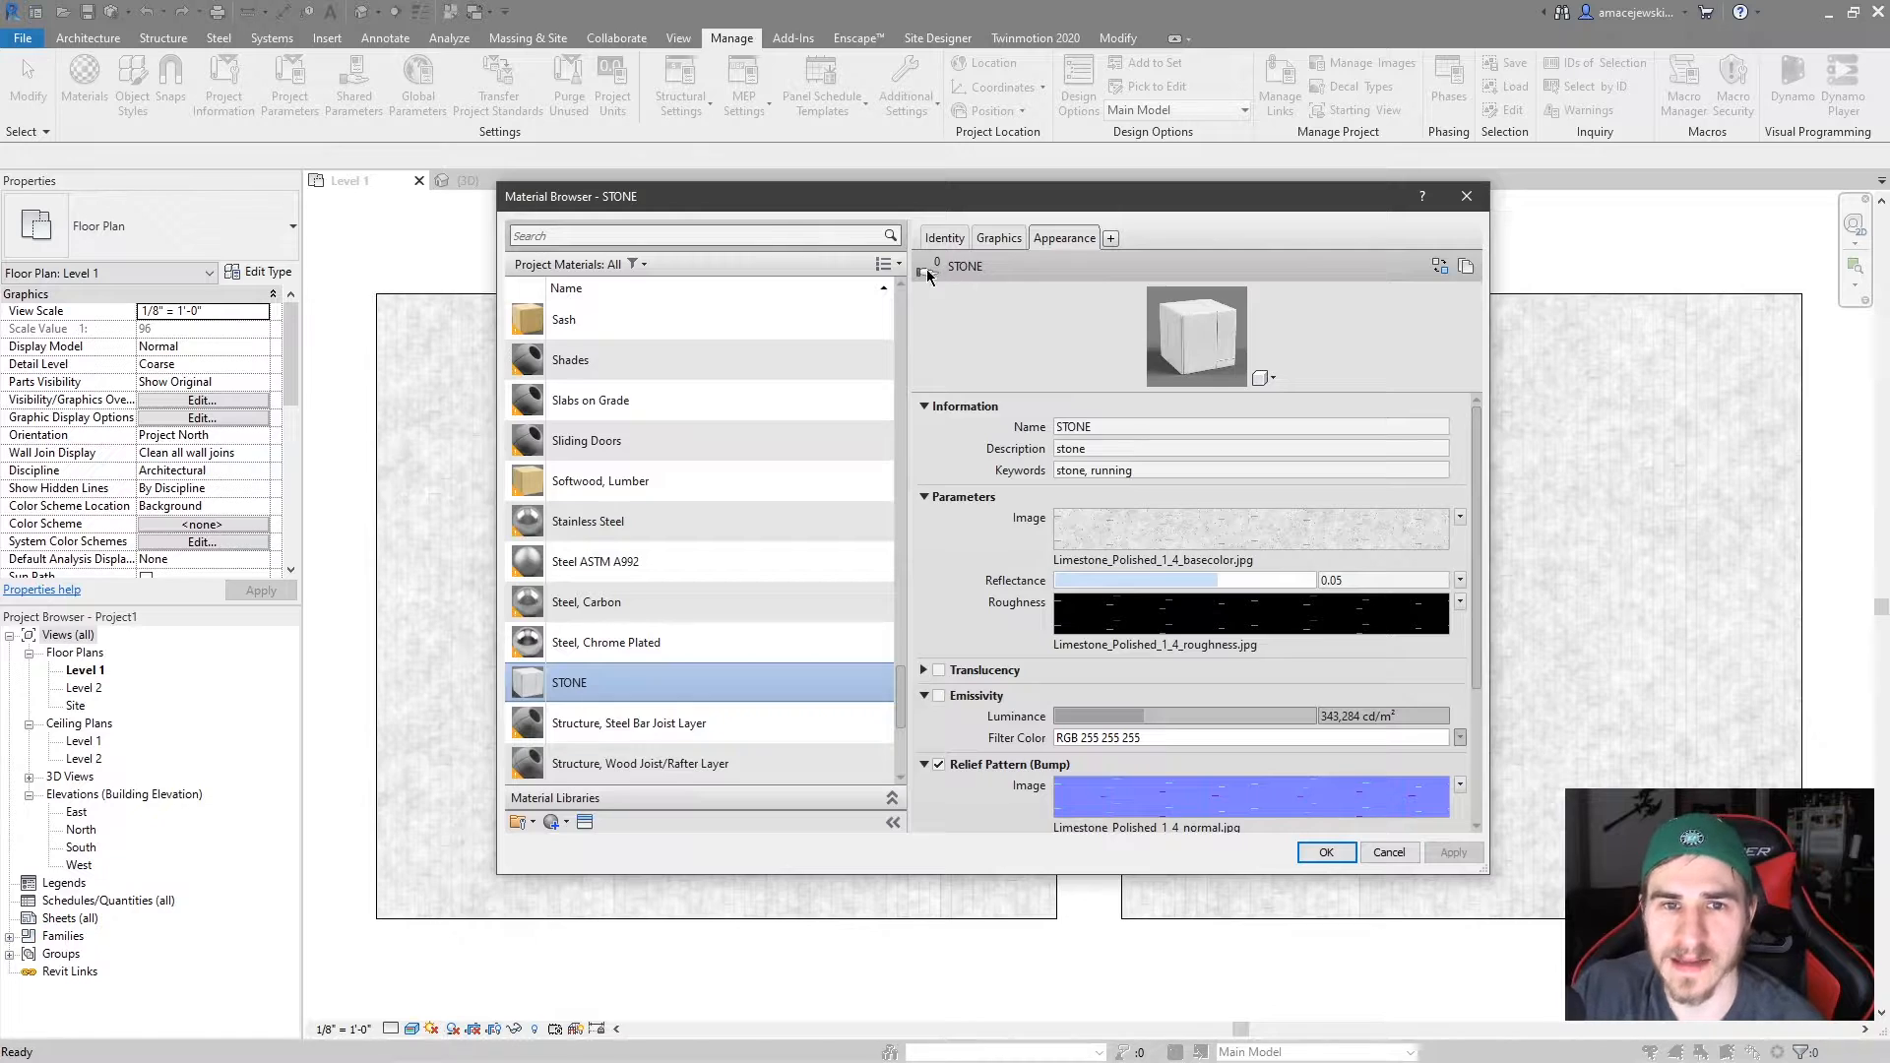
mouse_move(1024, 383)
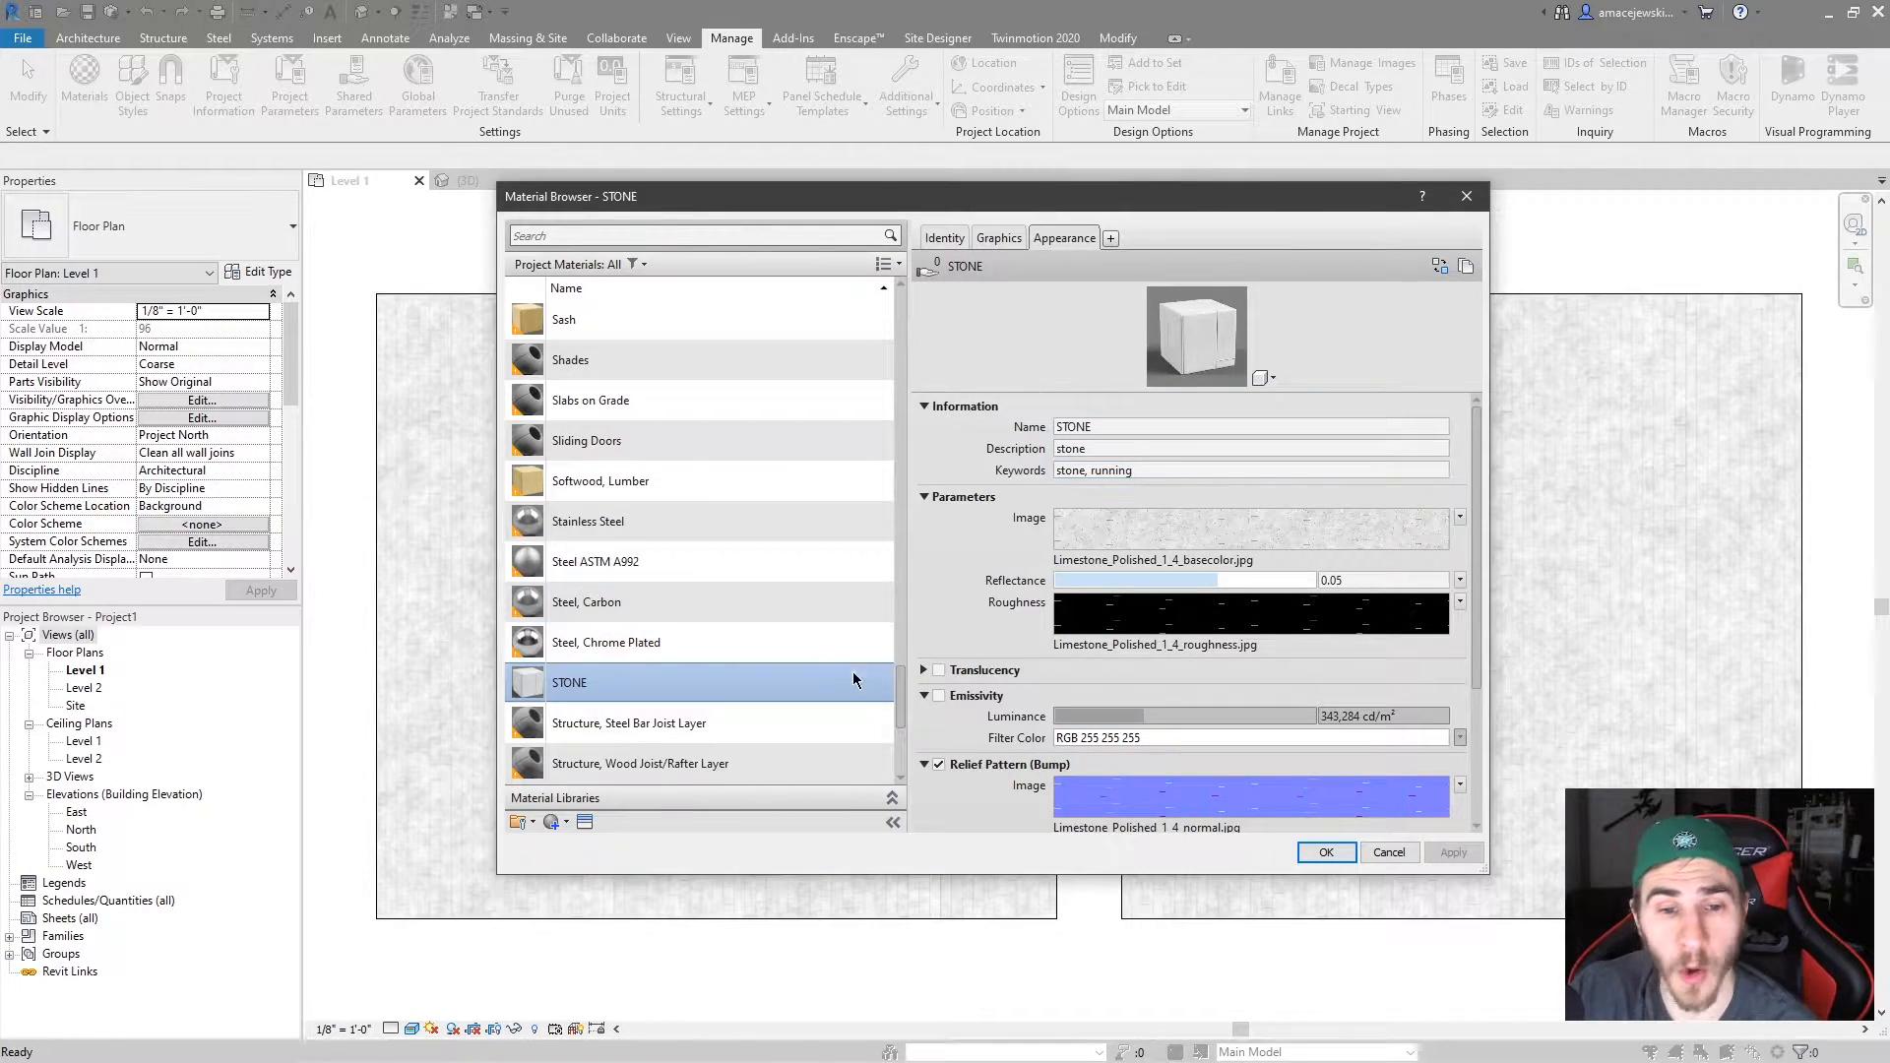
mouse_move(738, 648)
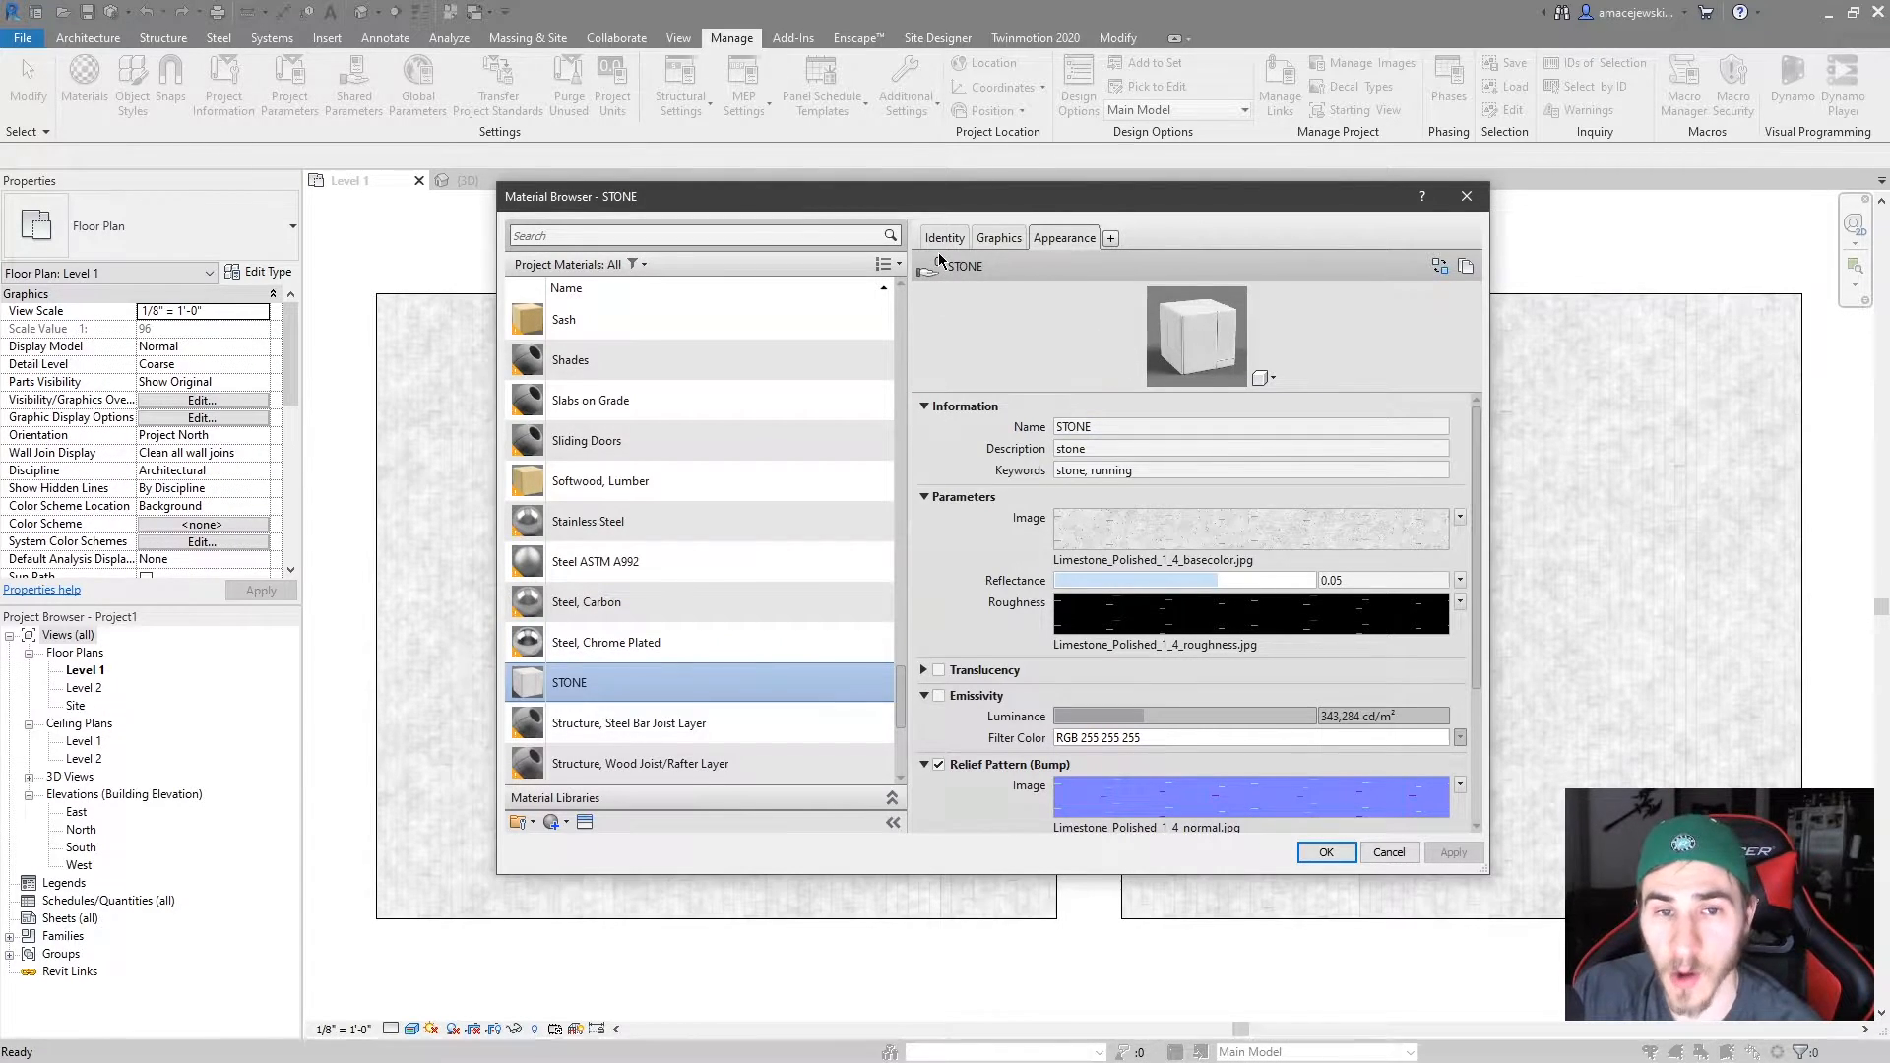
mouse_move(992, 321)
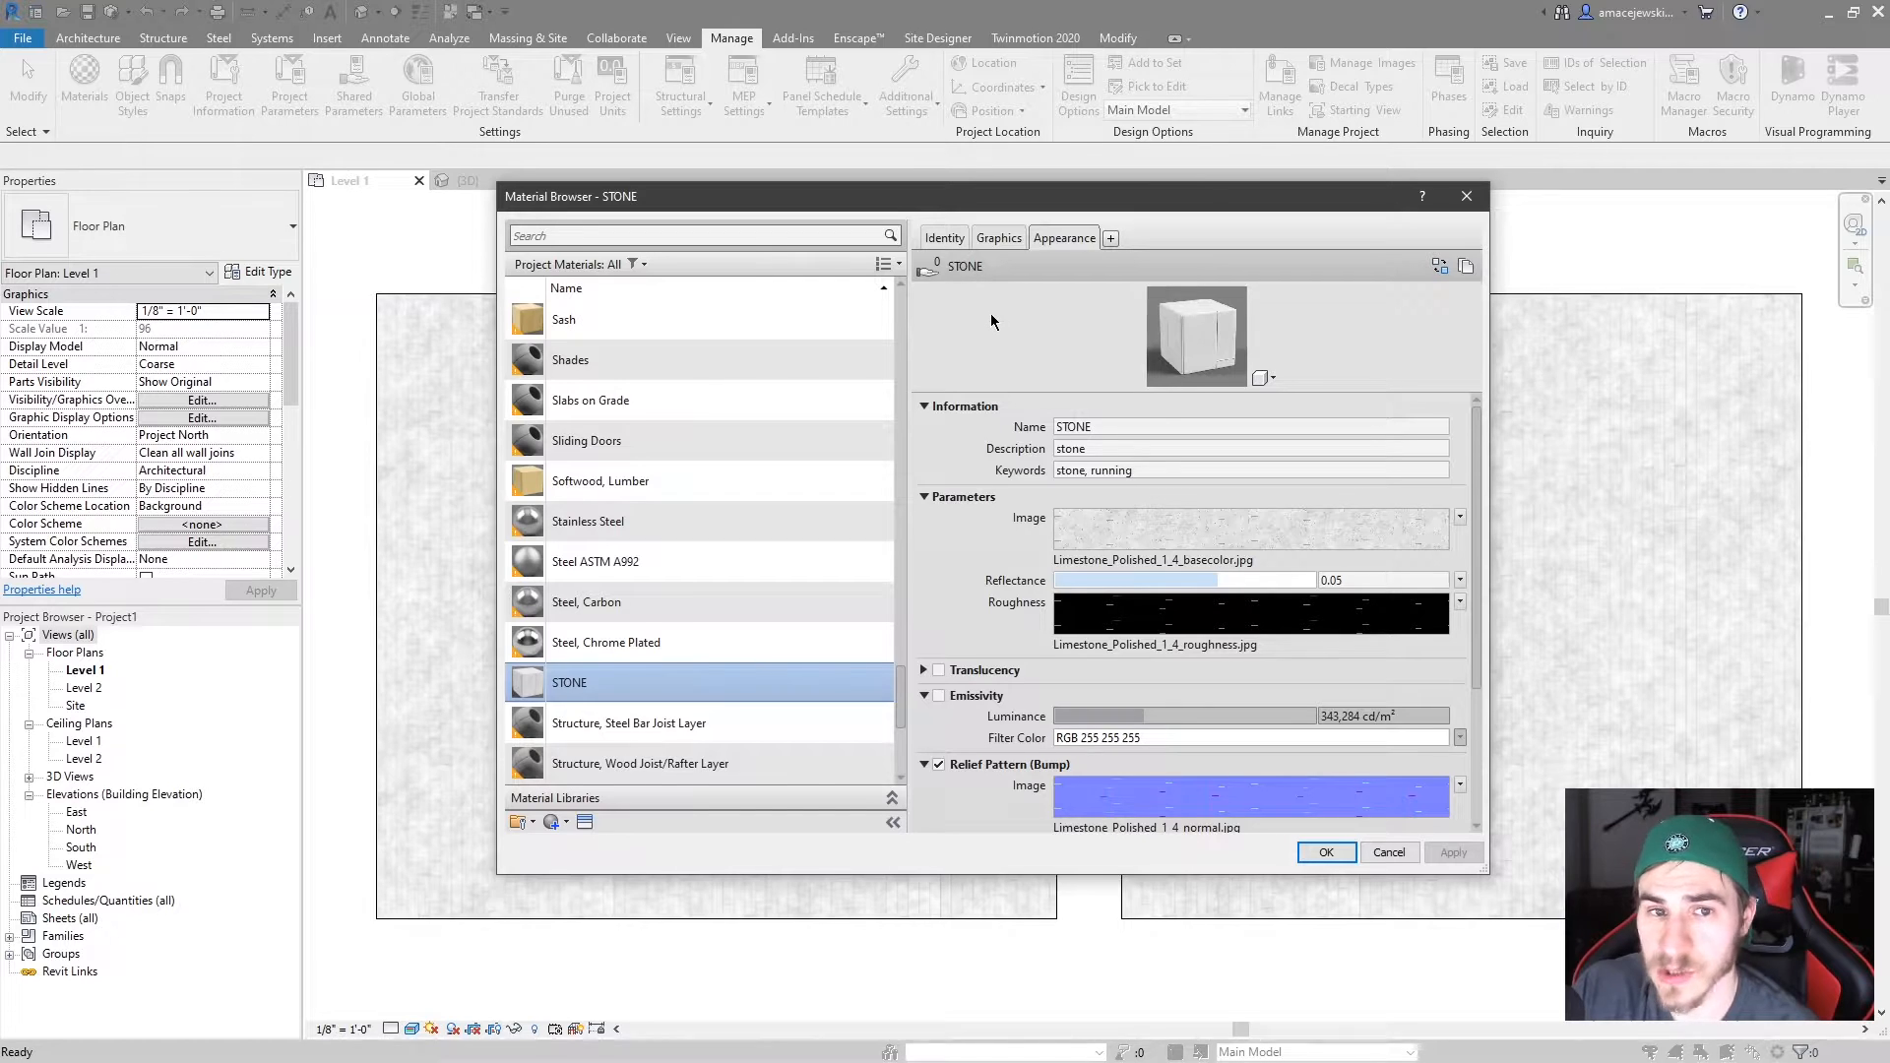
mouse_move(943, 274)
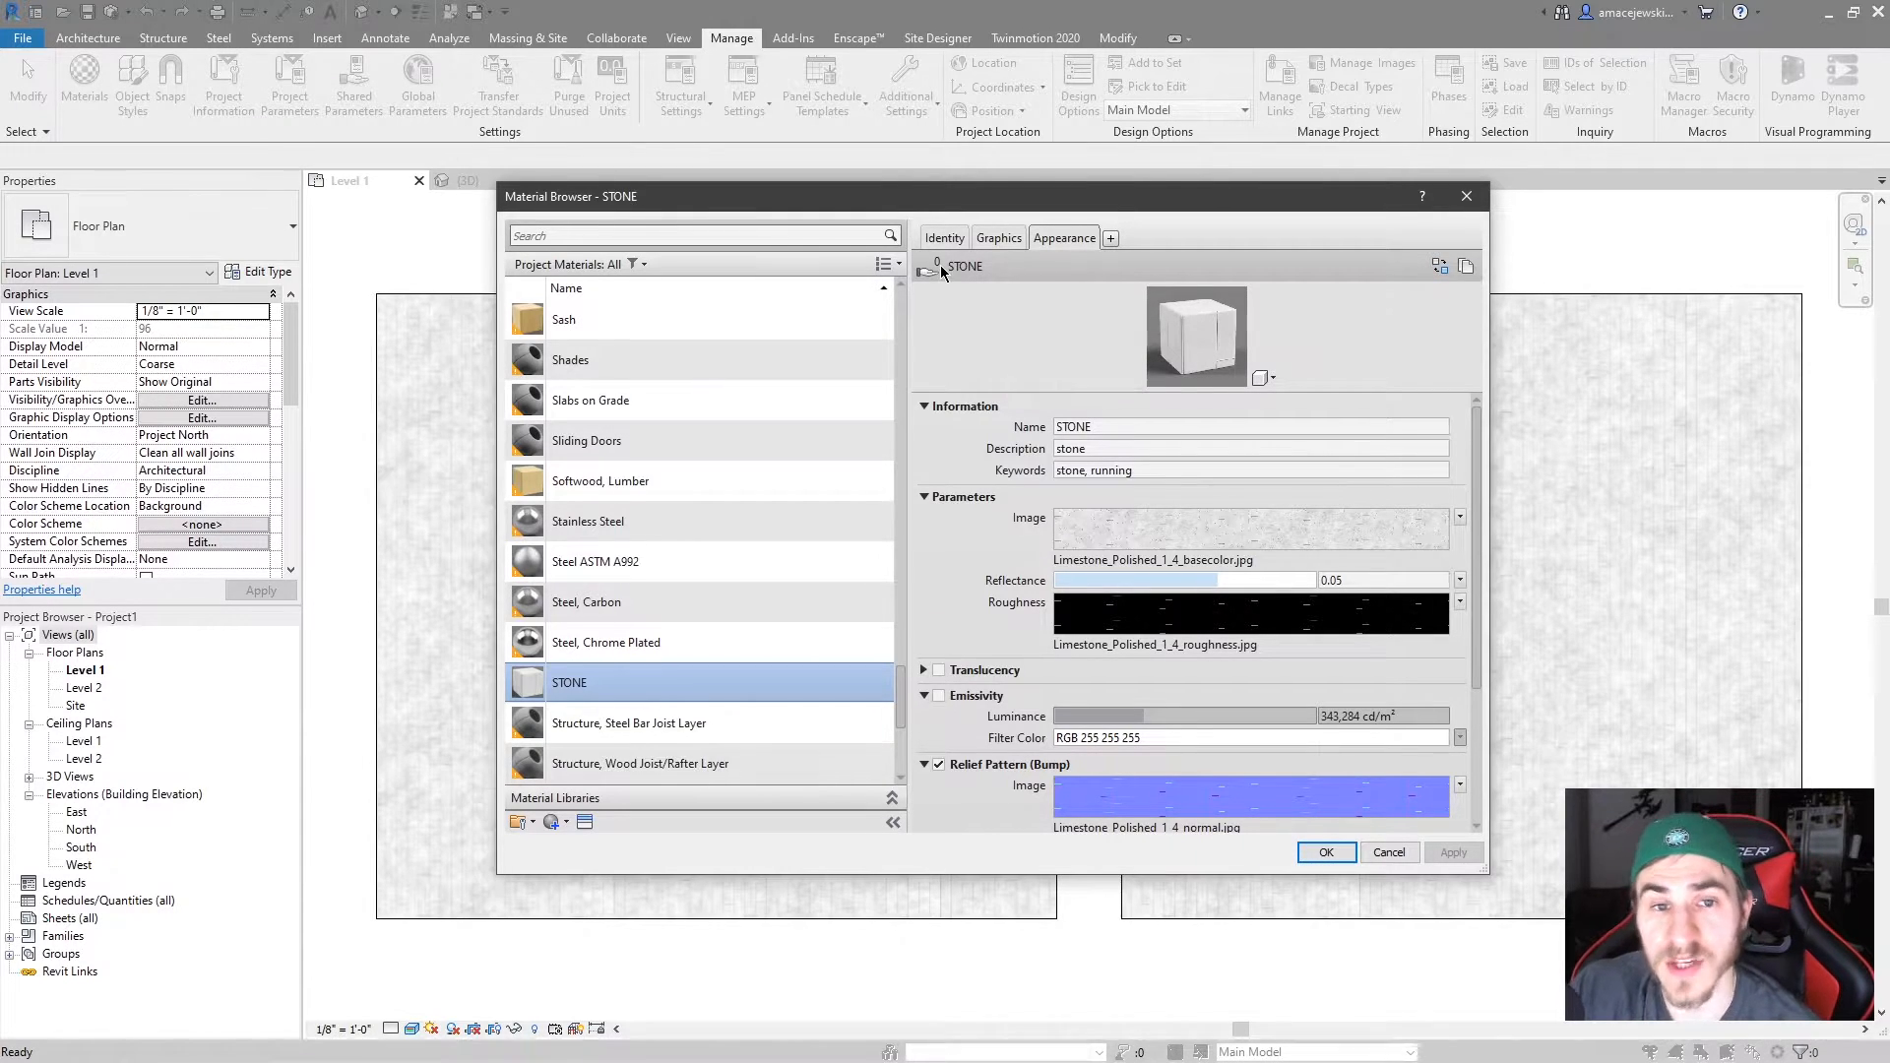
mouse_move(991, 333)
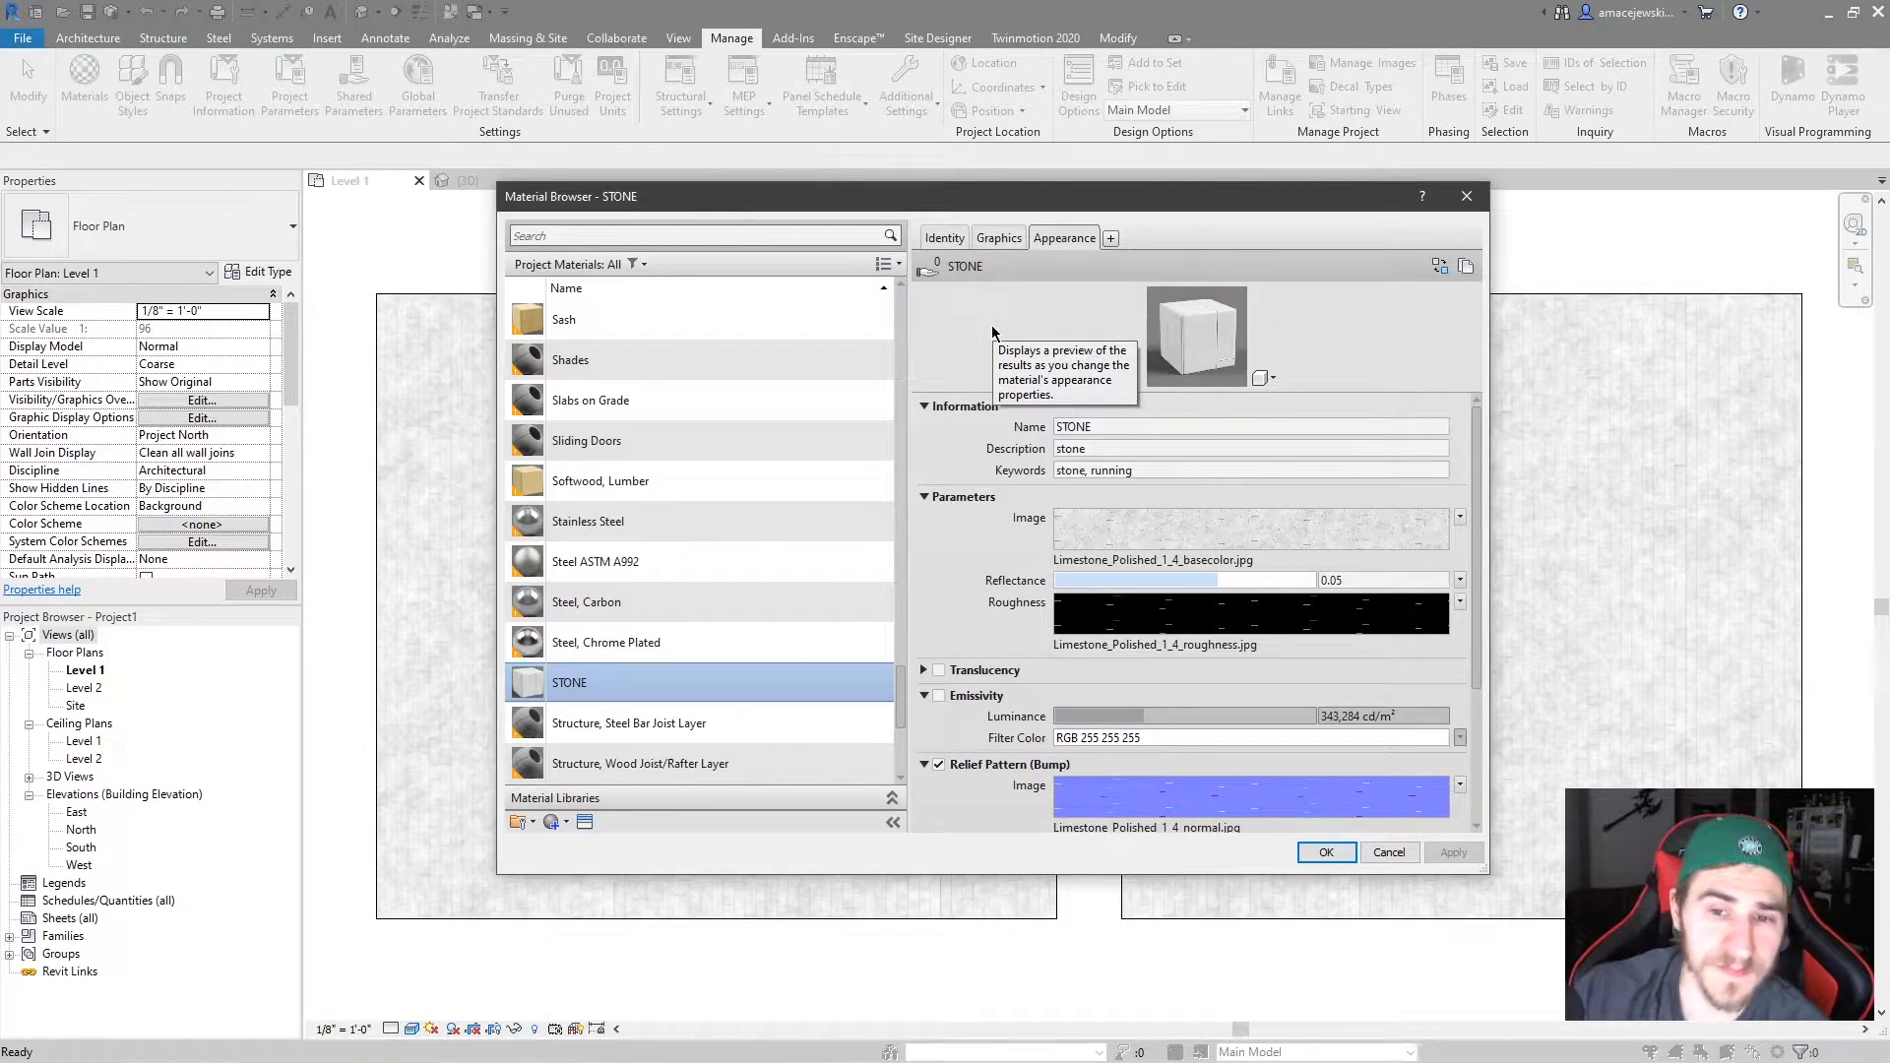
mouse_move(1144, 515)
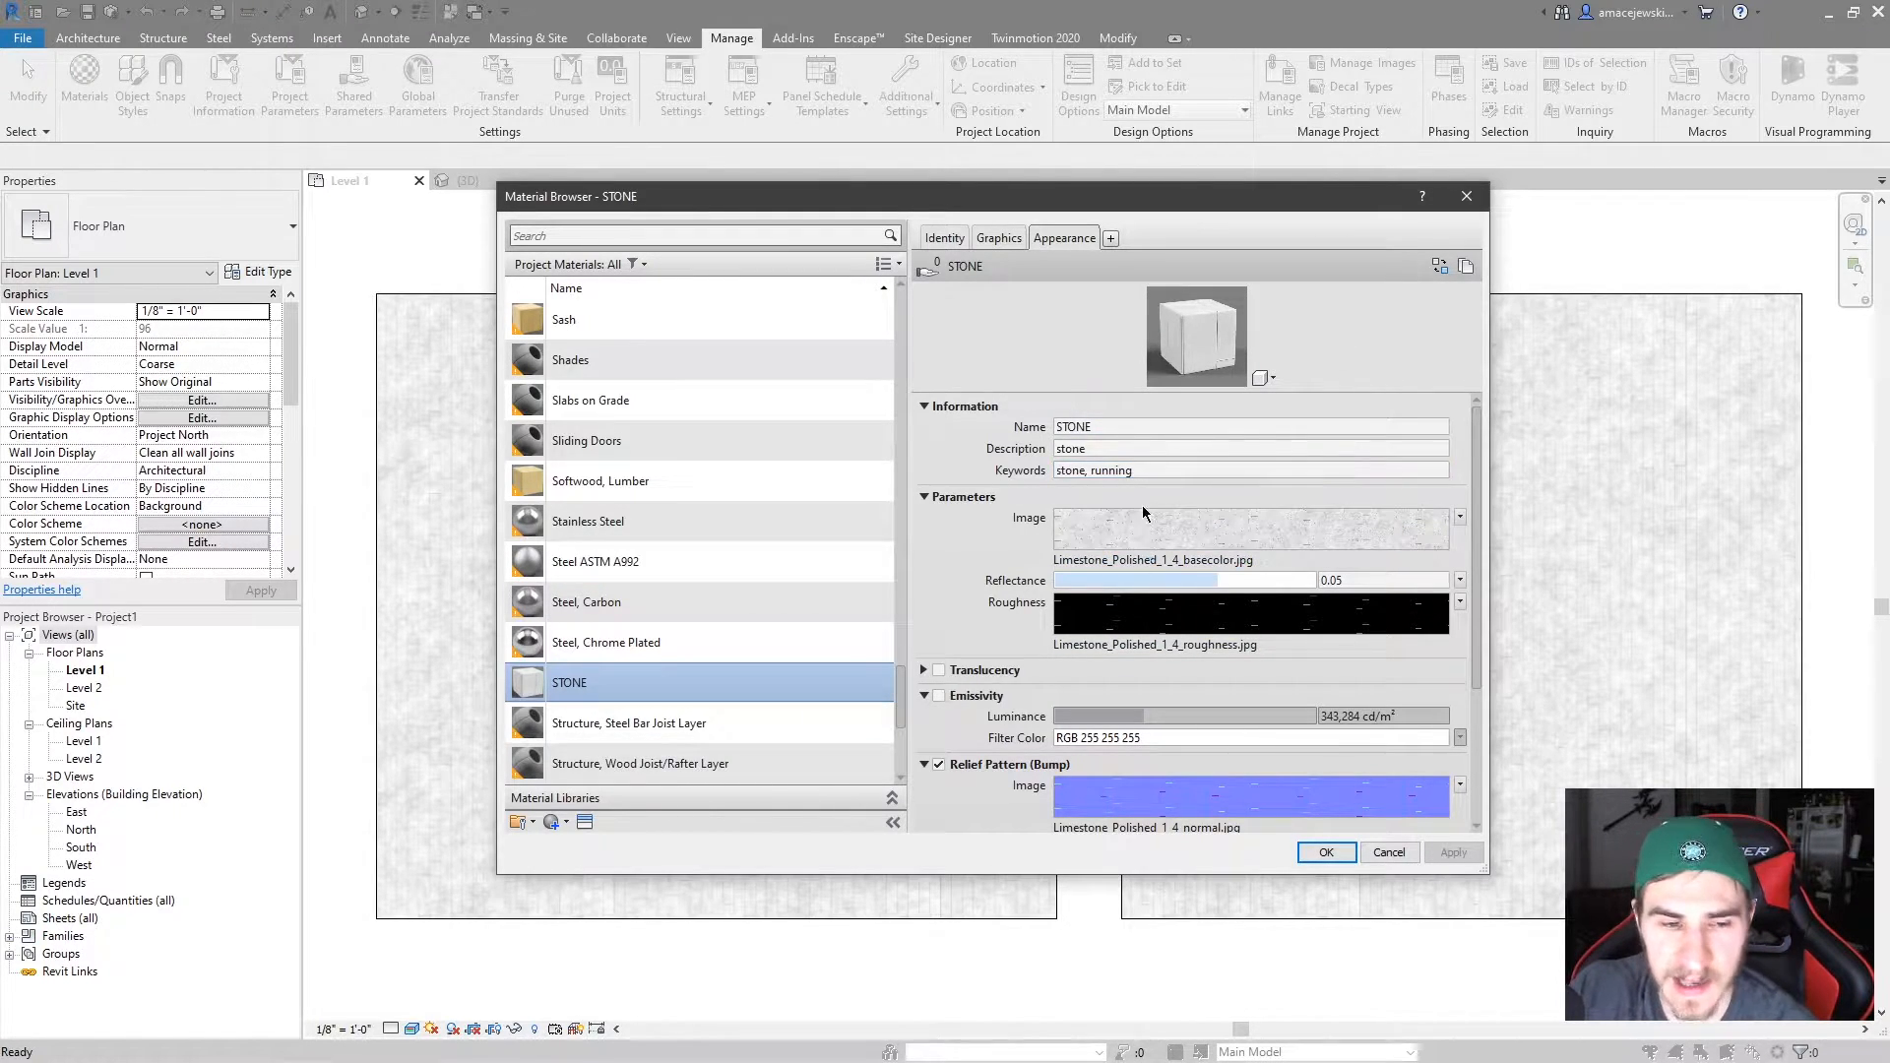
mouse_move(613, 699)
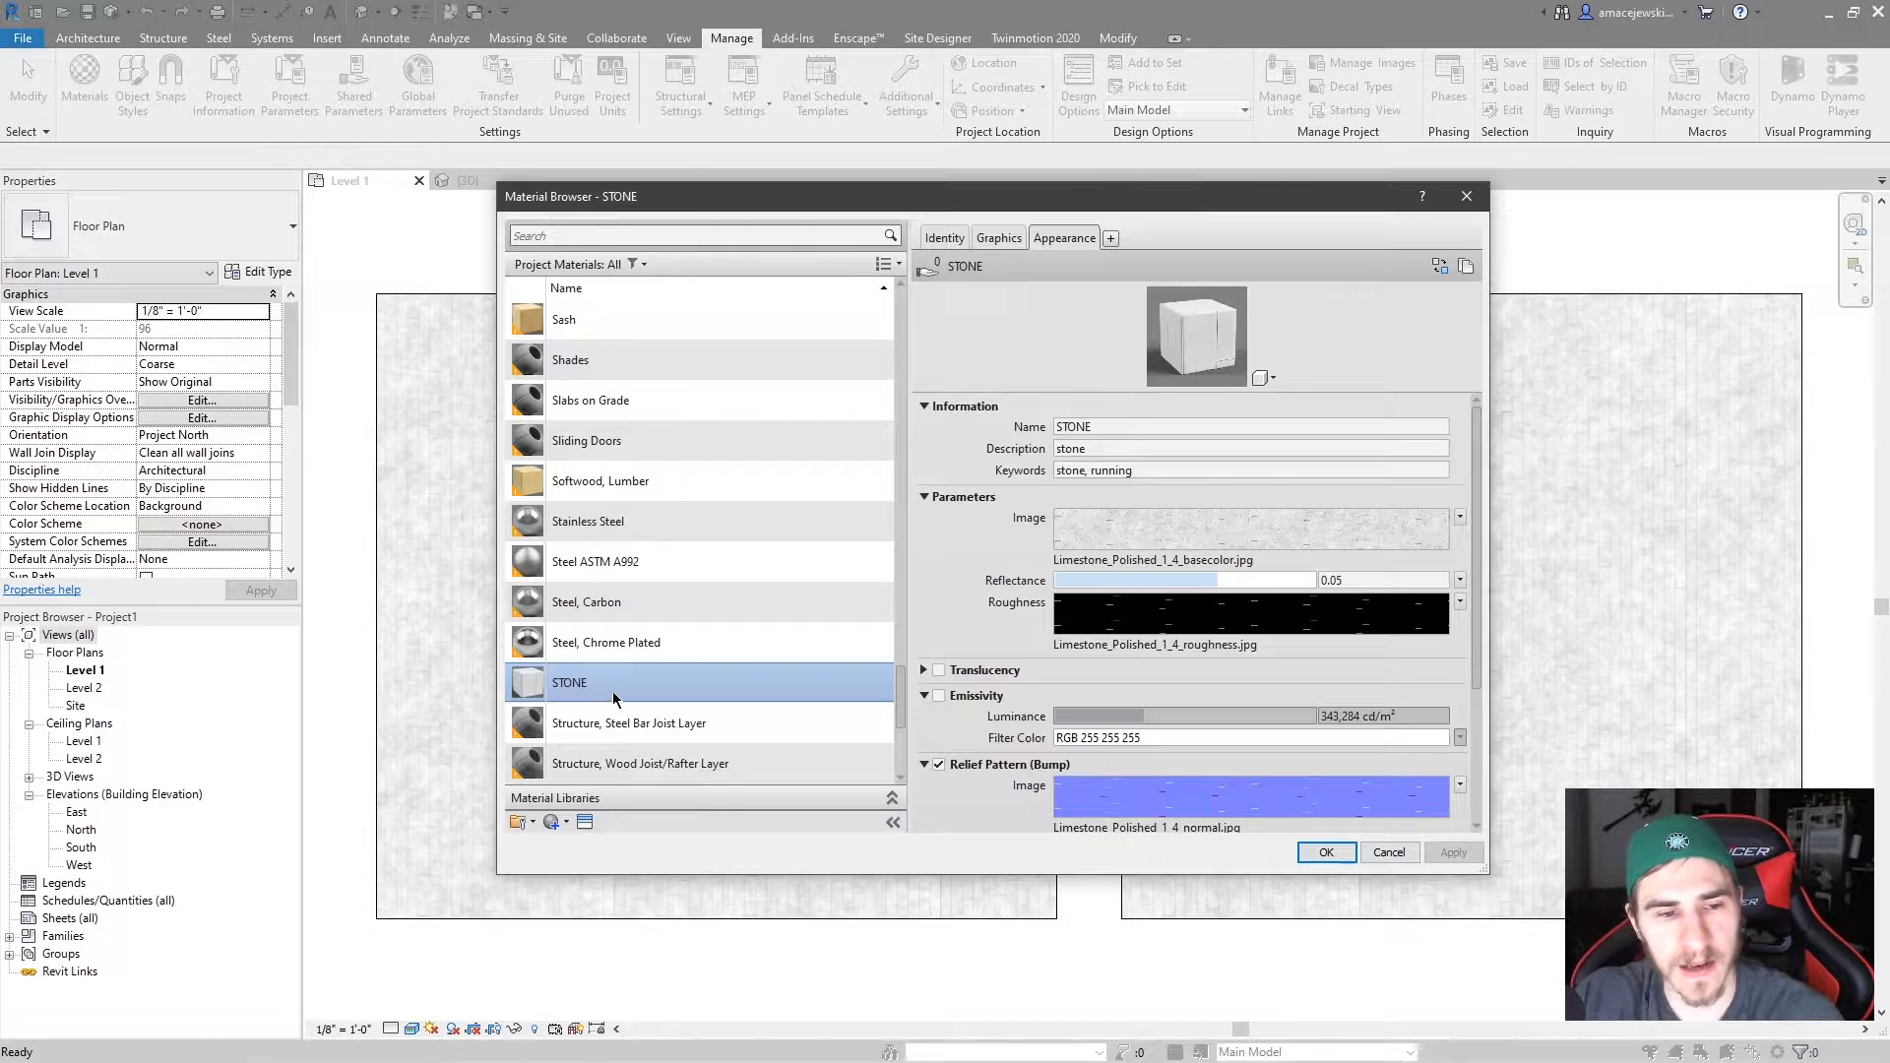
mouse_move(569, 682)
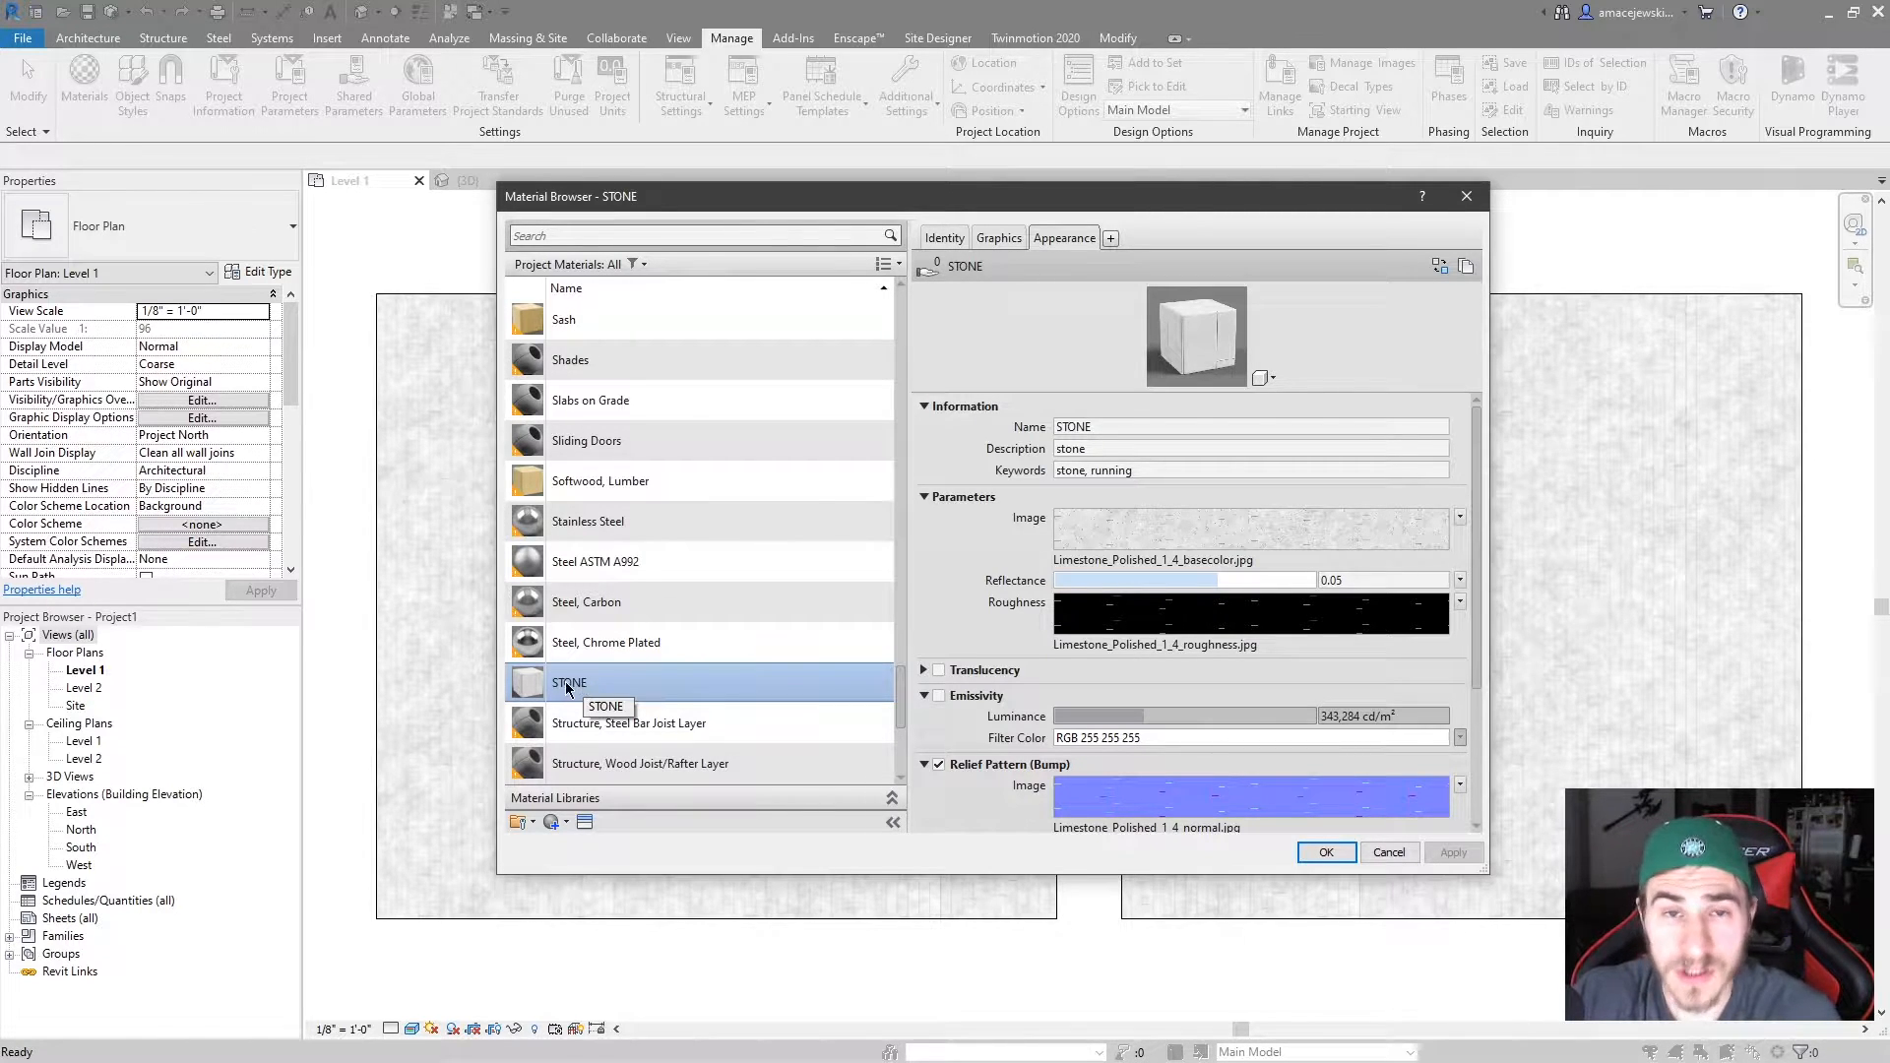
Duplicate STONE and name the copy STONE_Inverted.
right_click(569, 682)
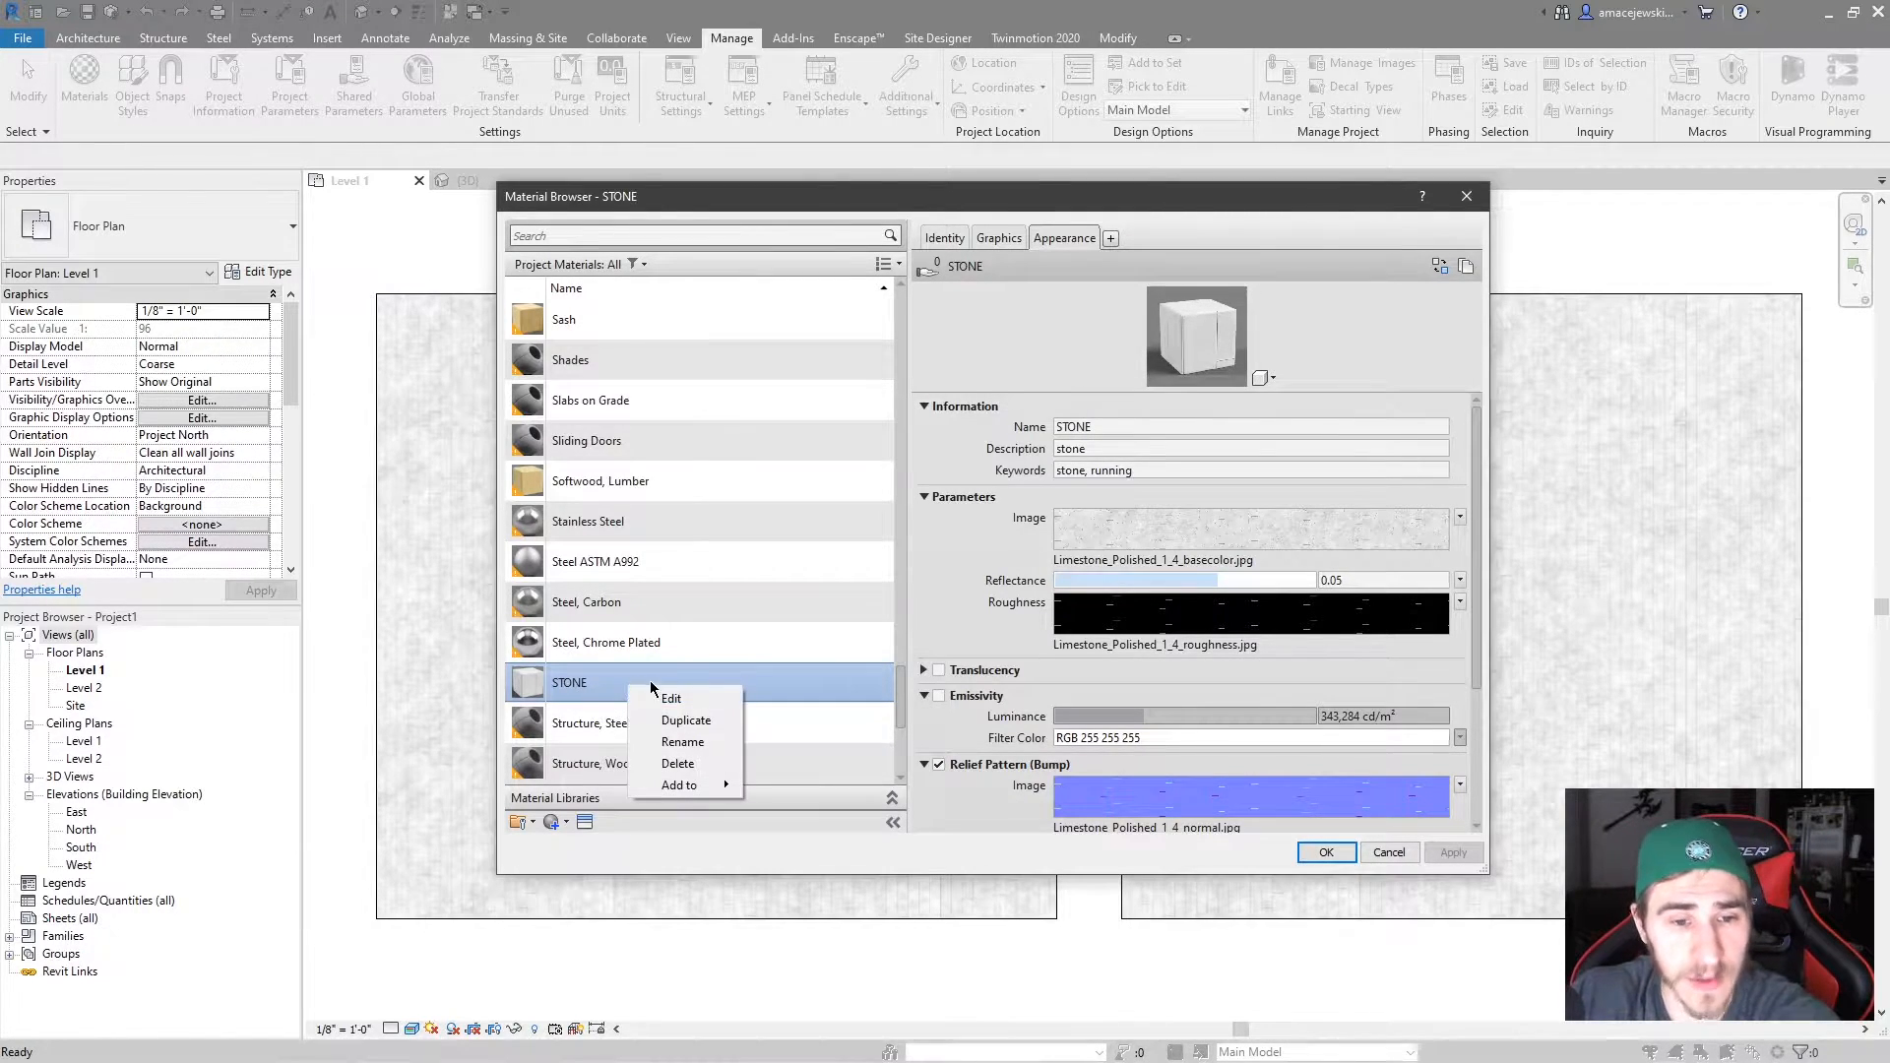
click(686, 720)
text(STONE_)
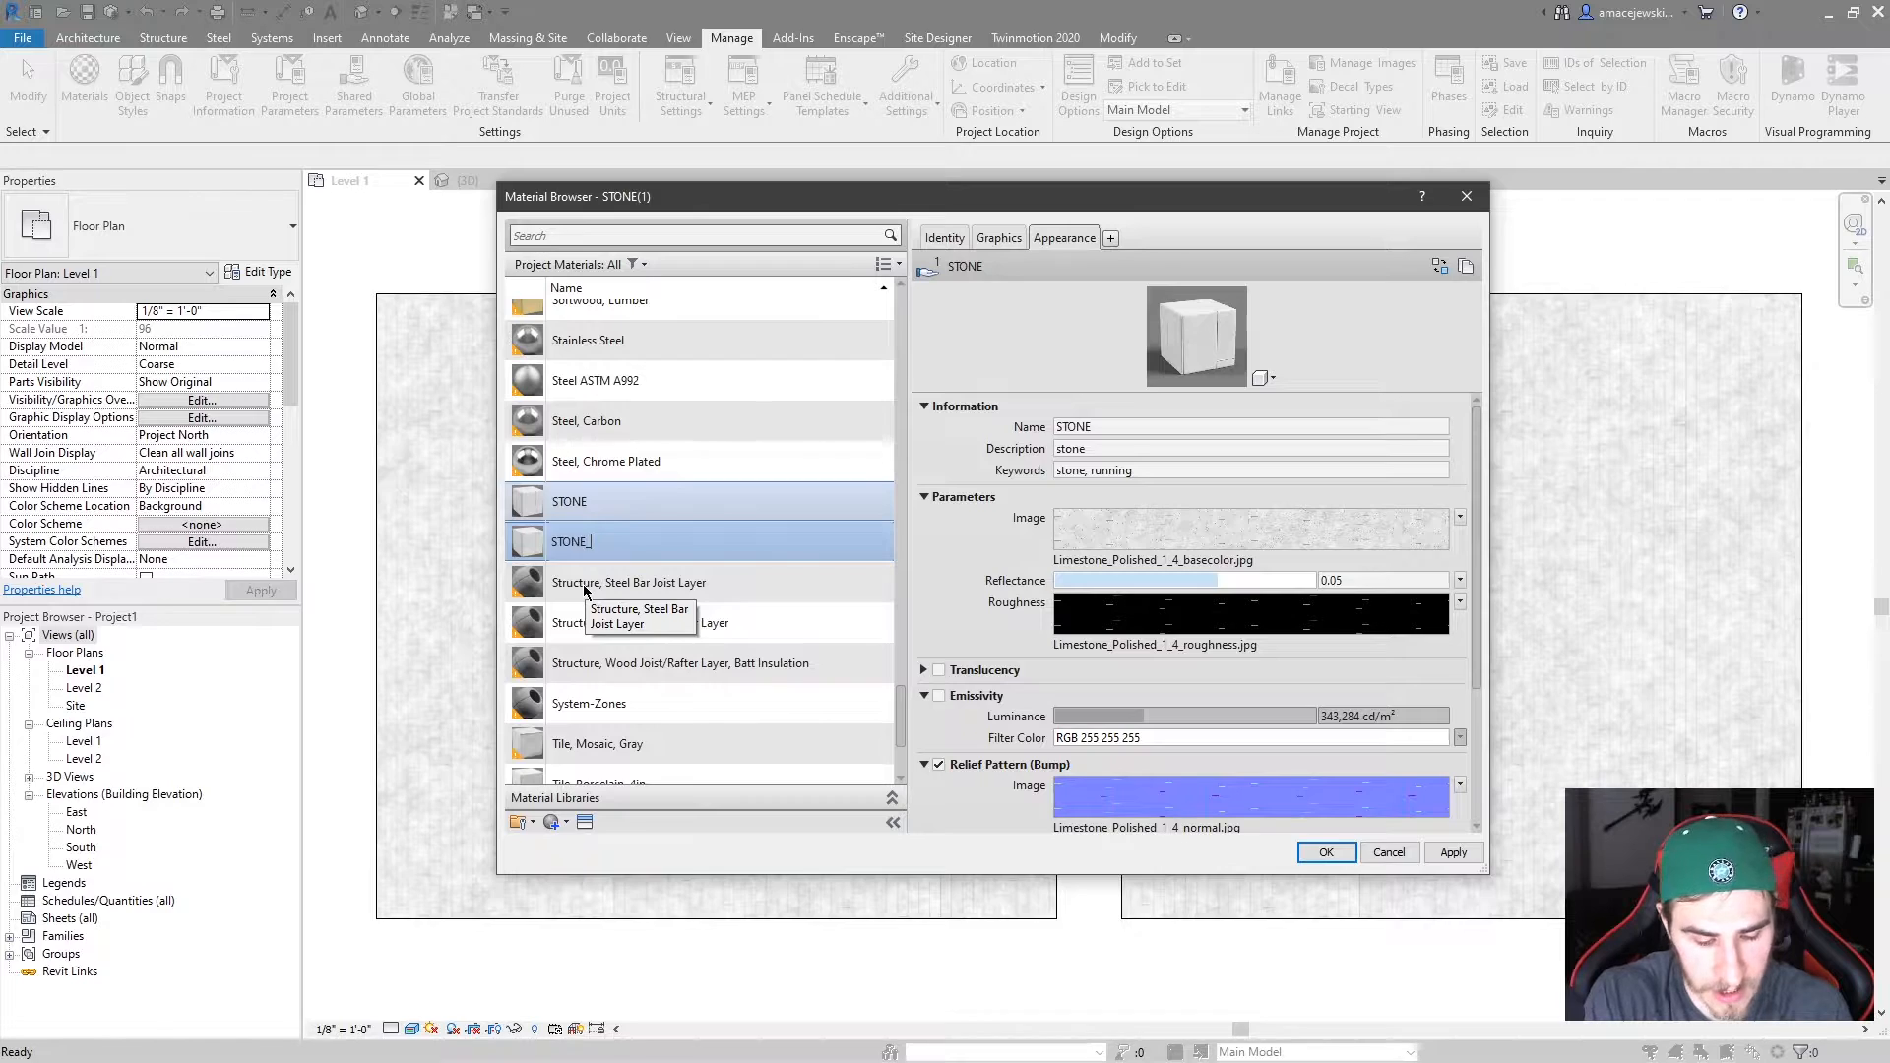
text(Inverted)
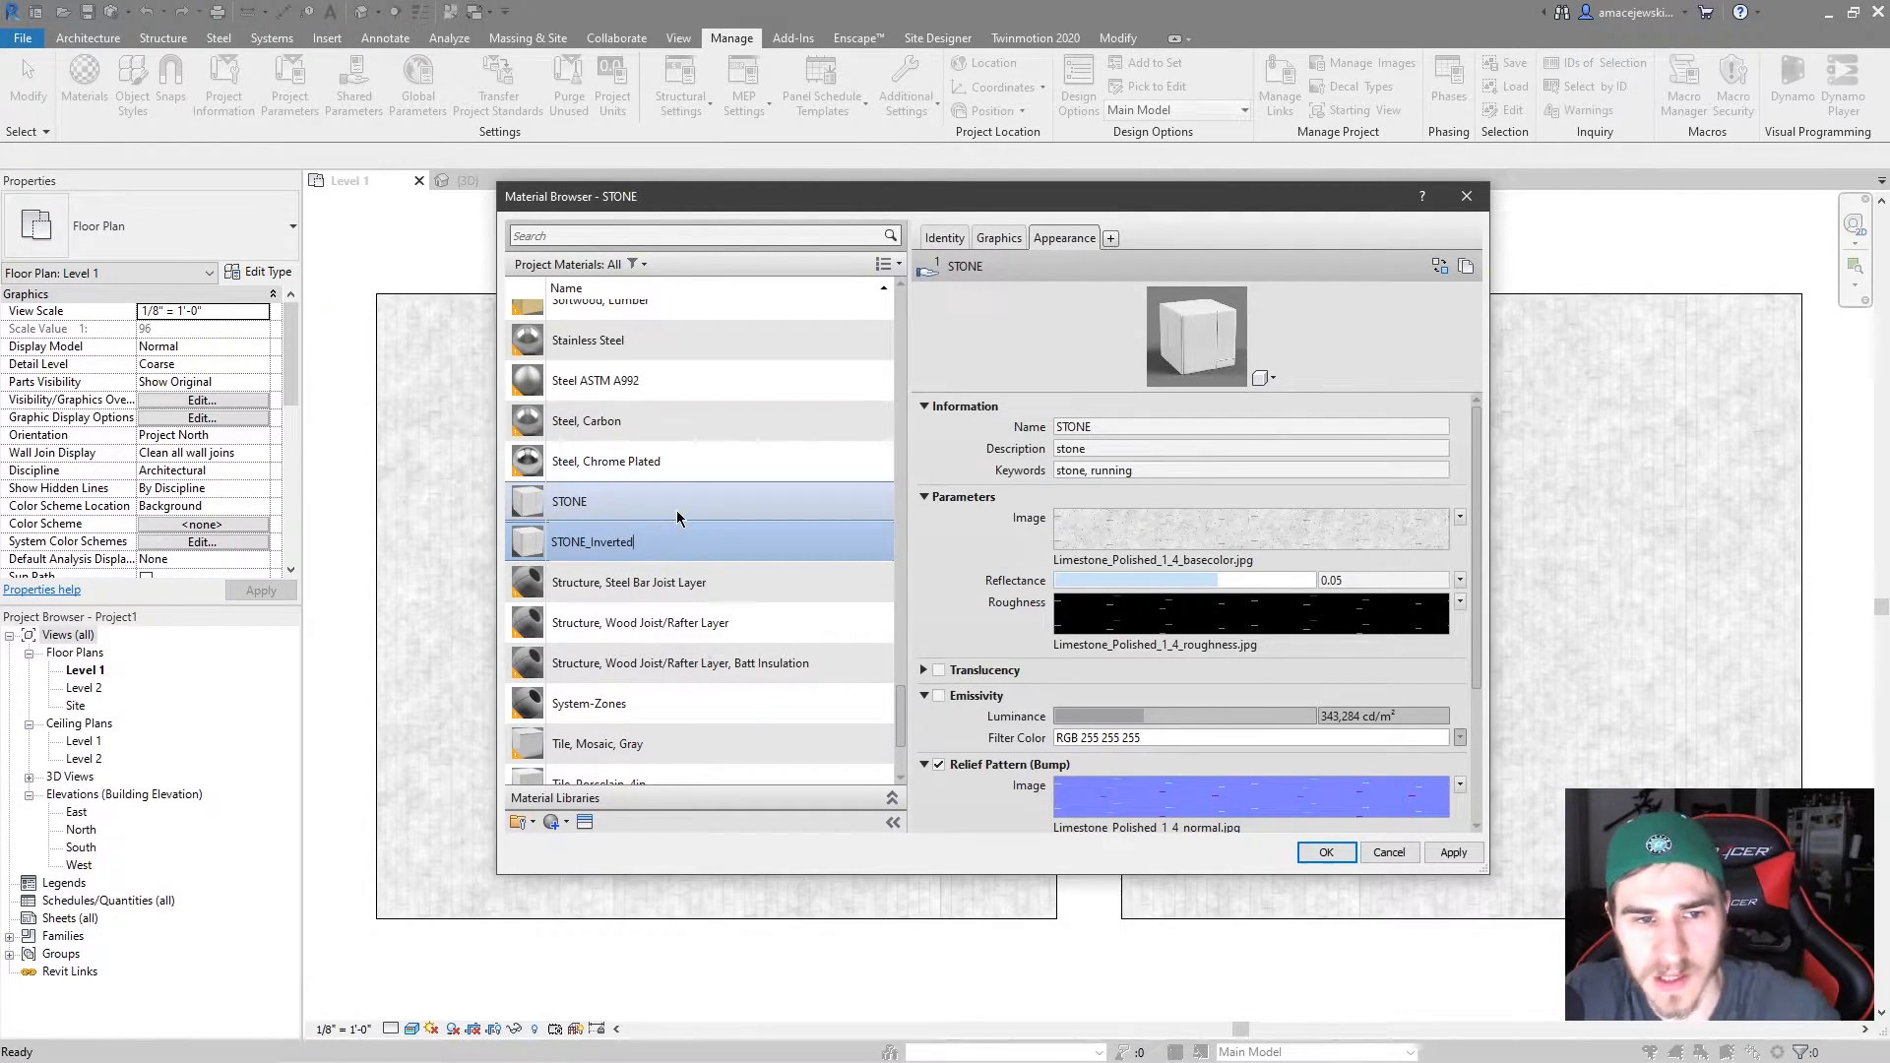
click(569, 501)
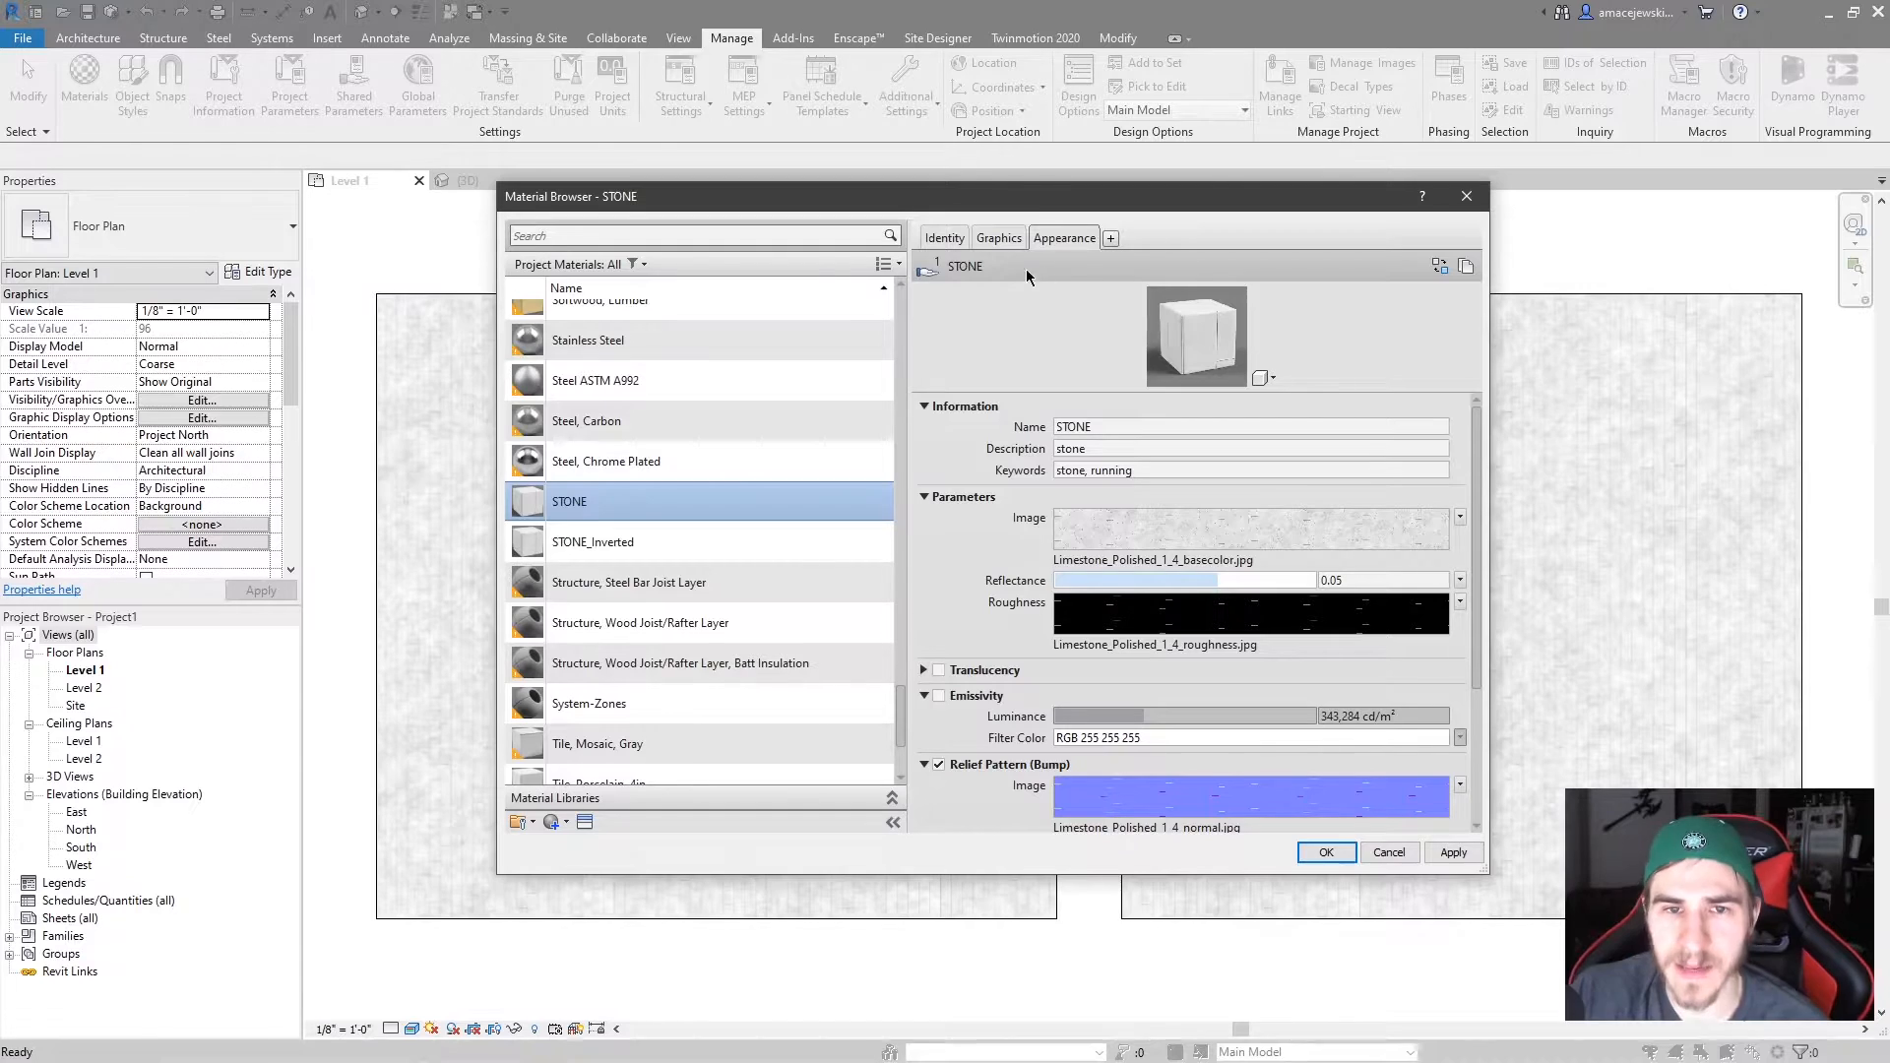
mouse_move(932, 268)
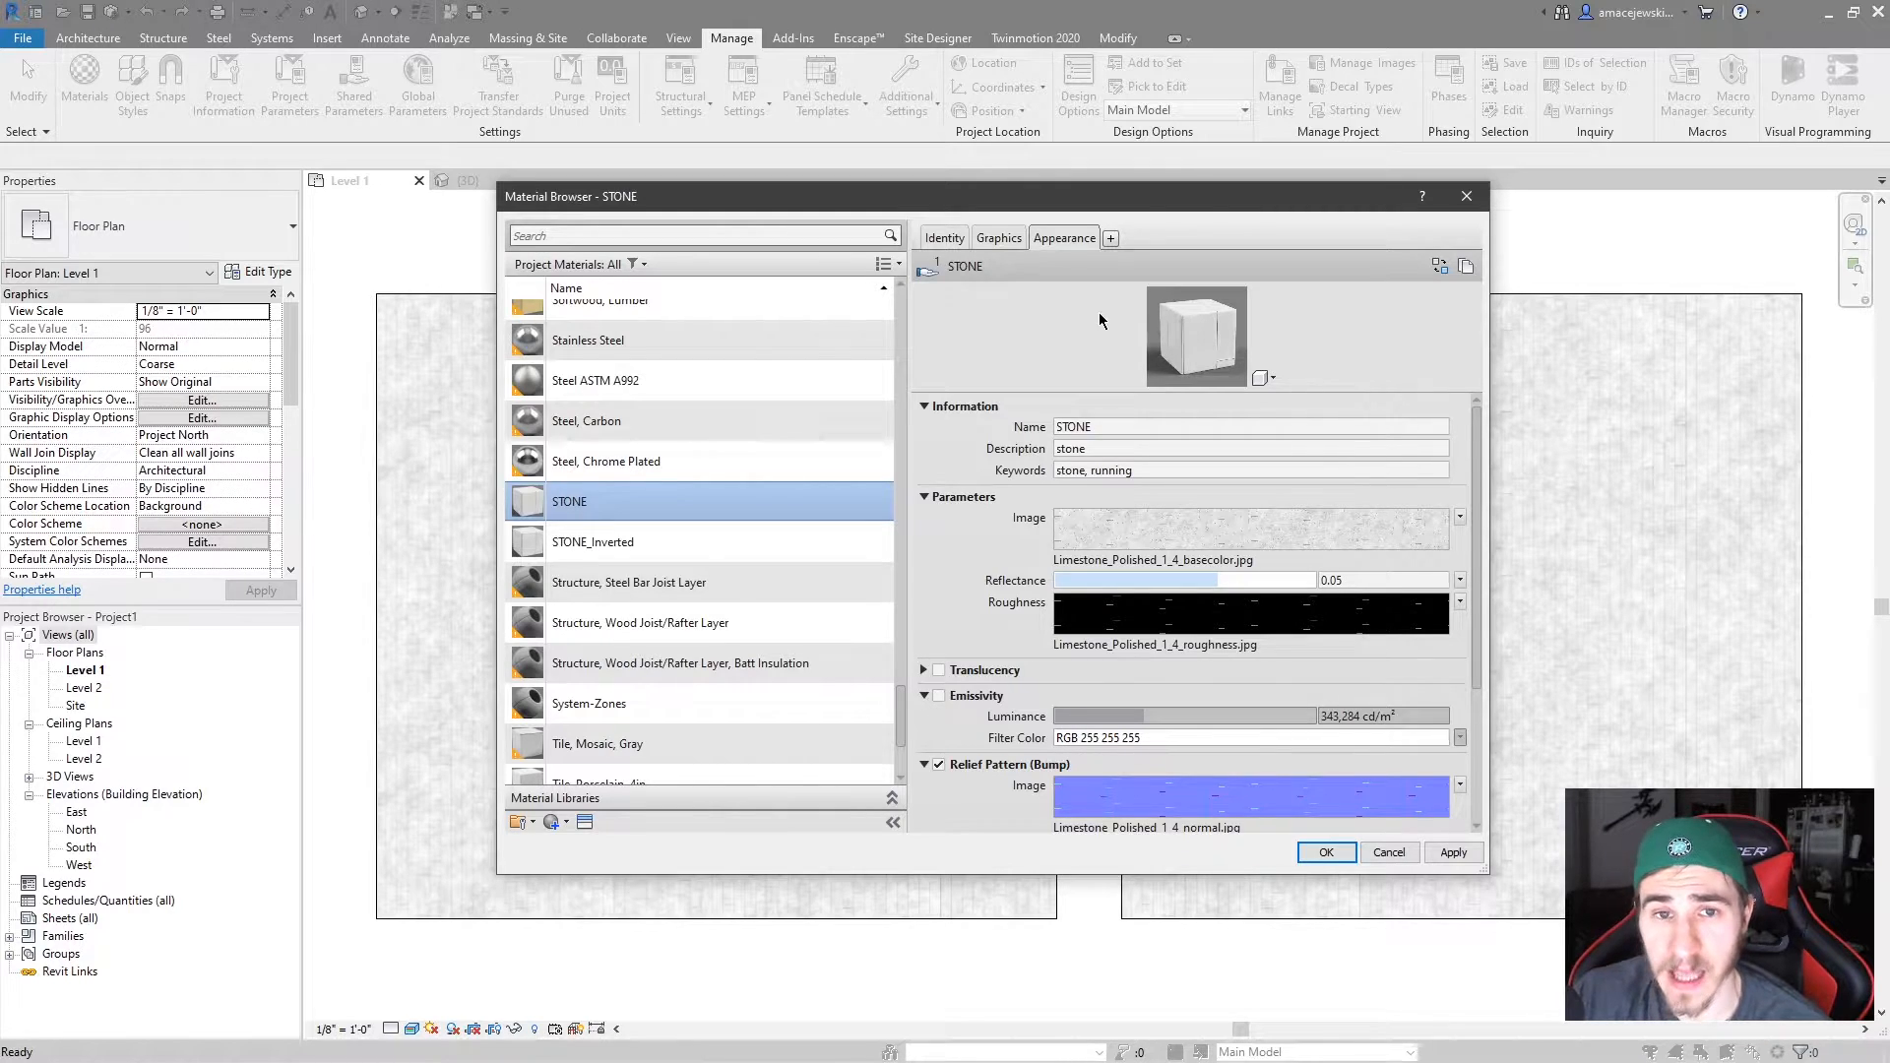
mouse_move(1121, 377)
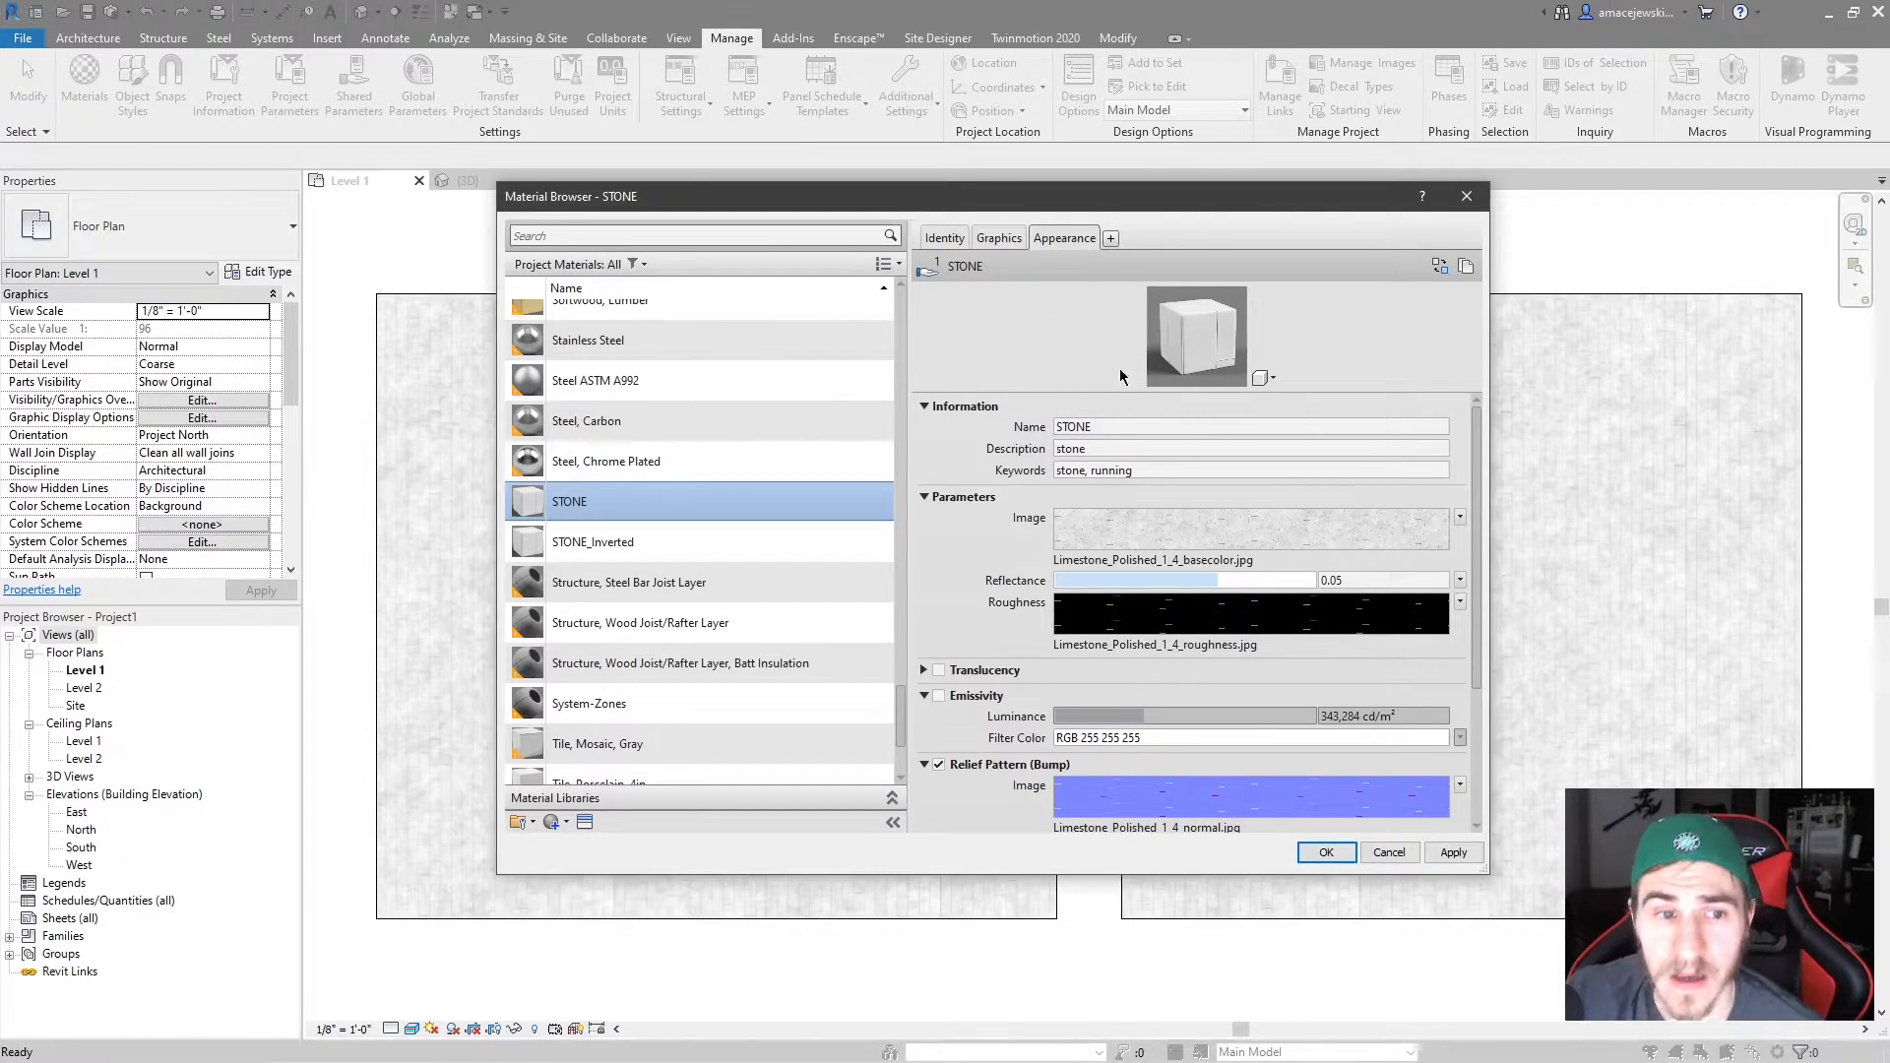
scroll(up, 3)
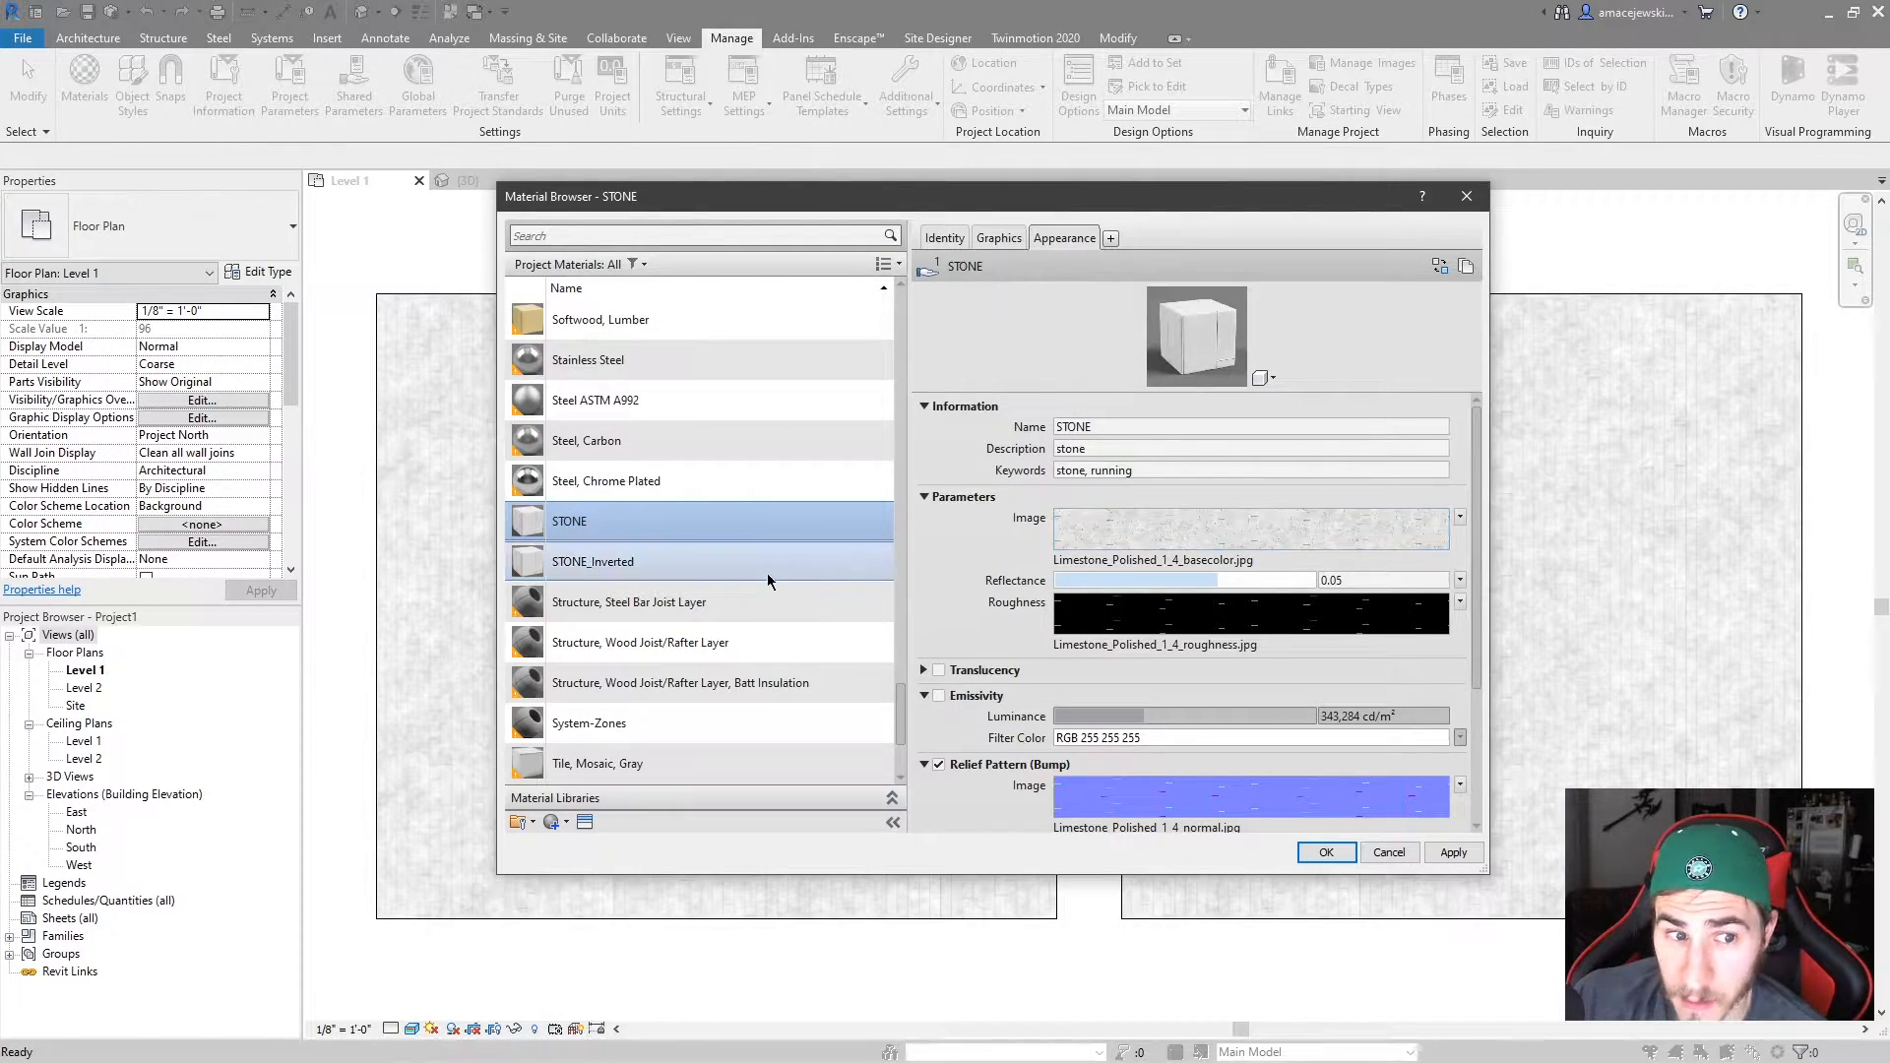
click(592, 561)
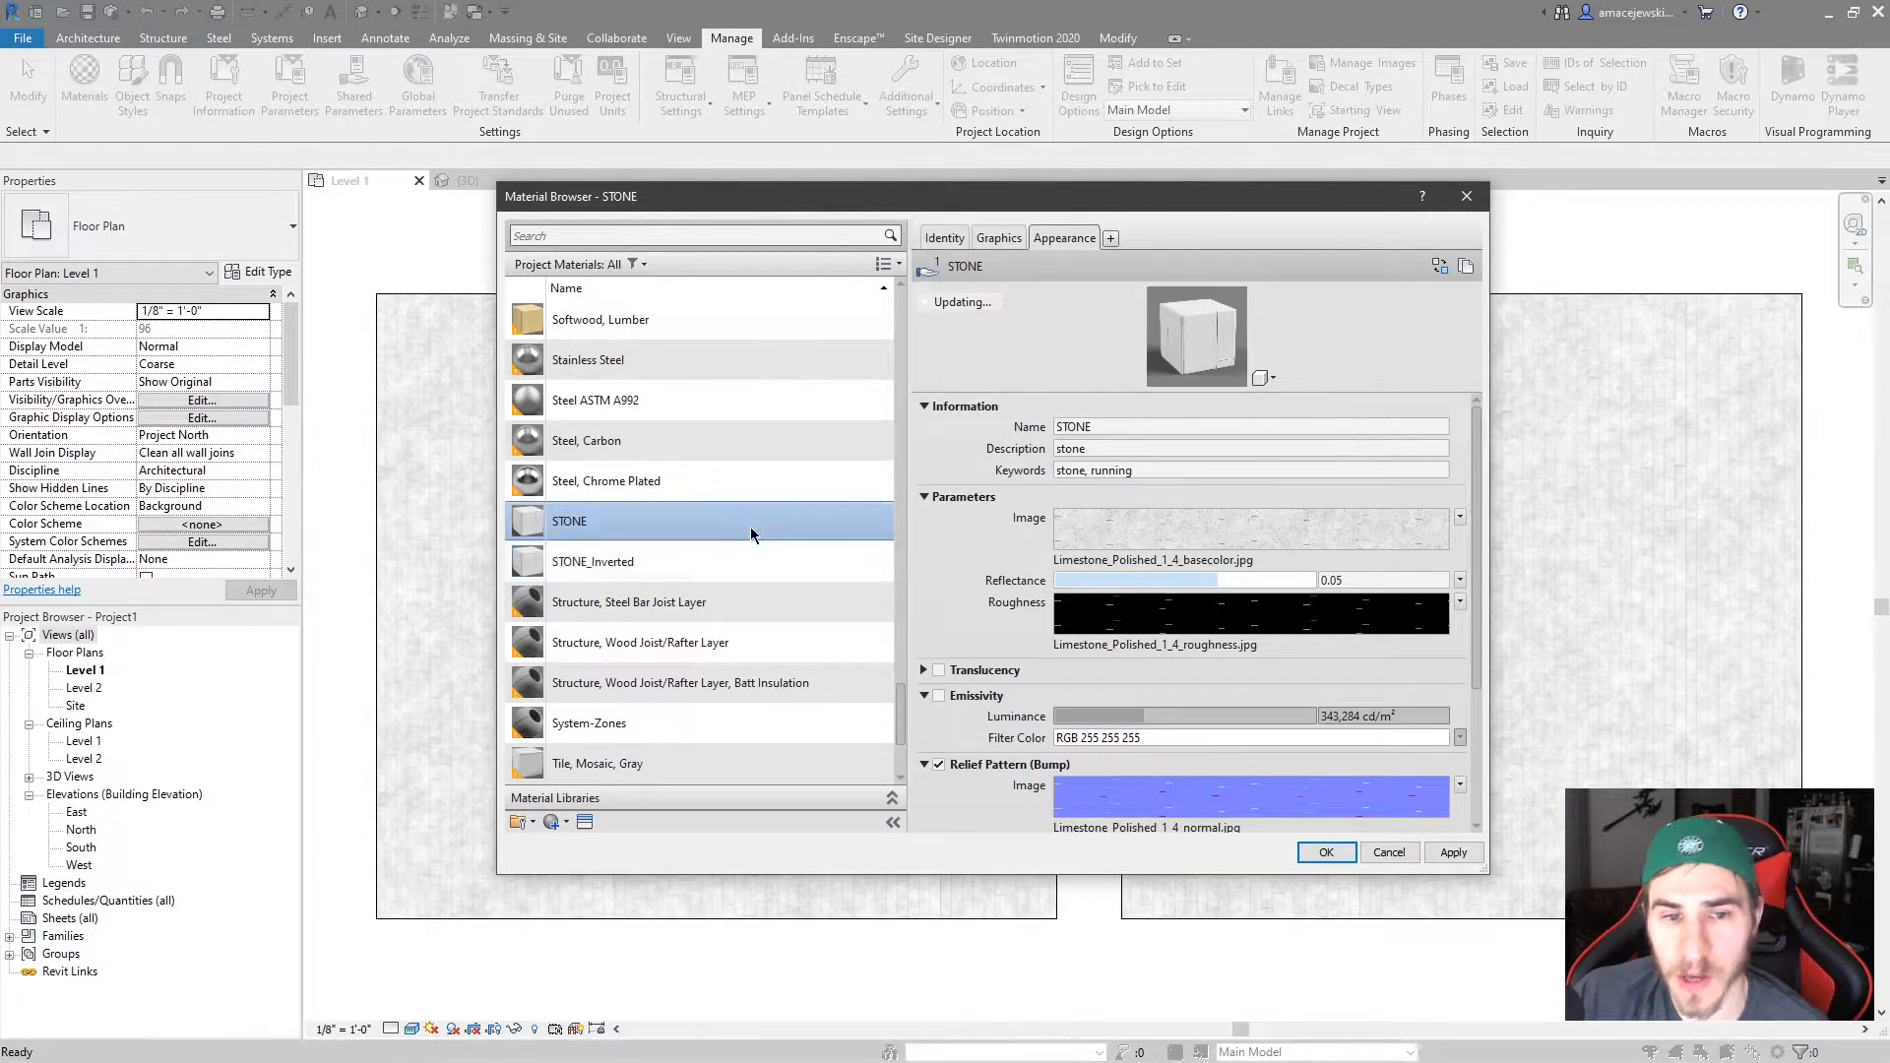
click(591, 560)
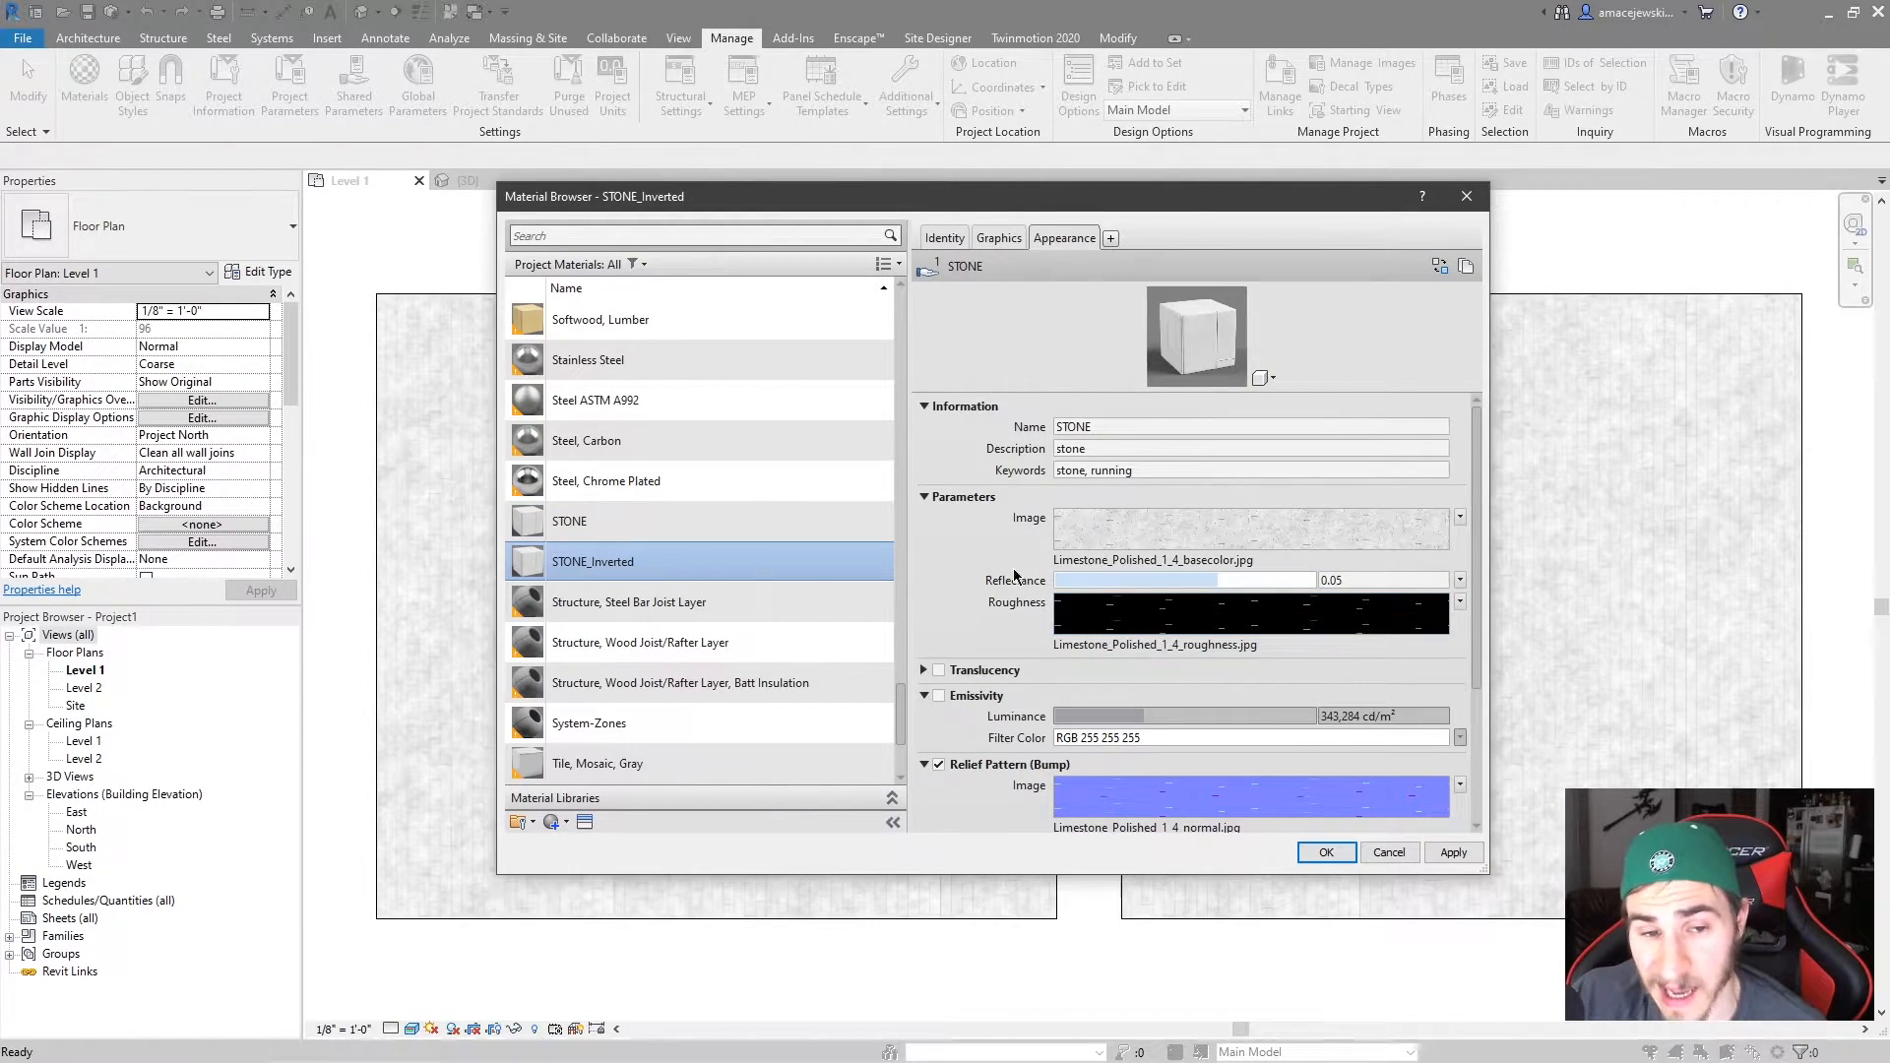
click(569, 521)
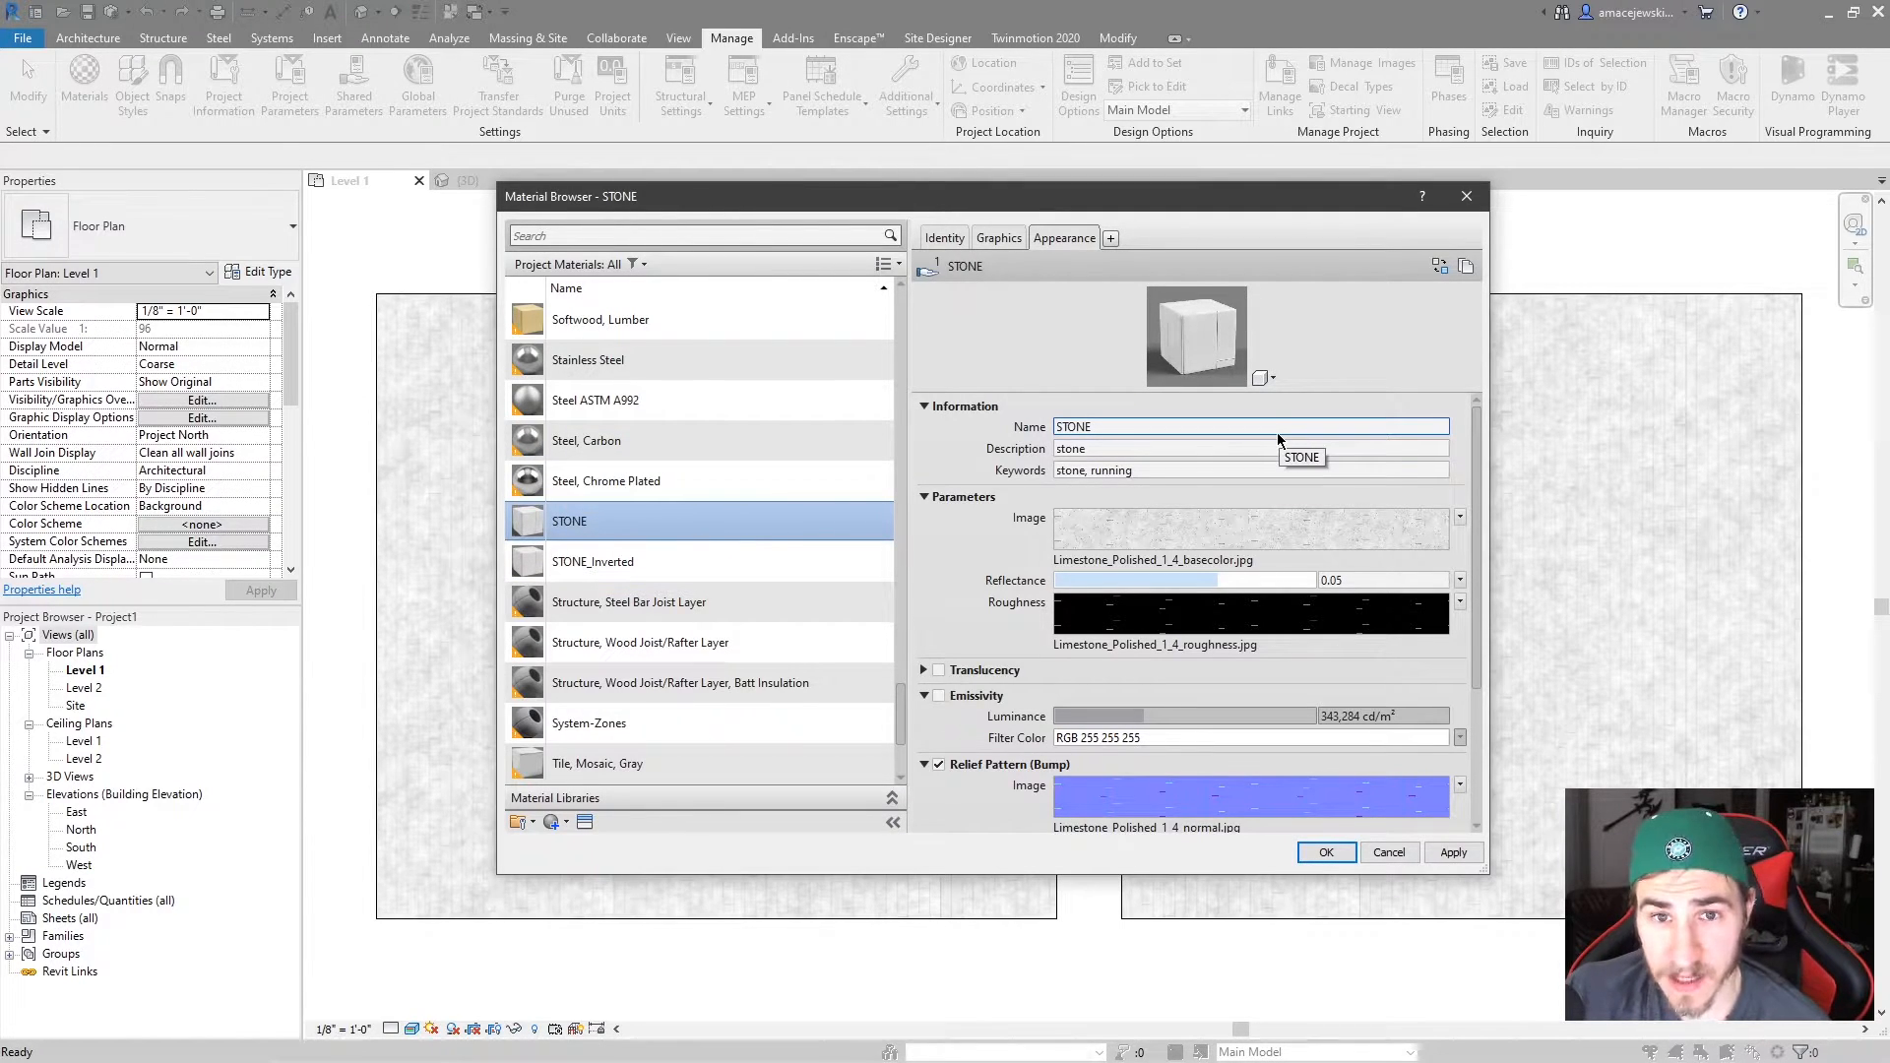
mouse_move(1097, 278)
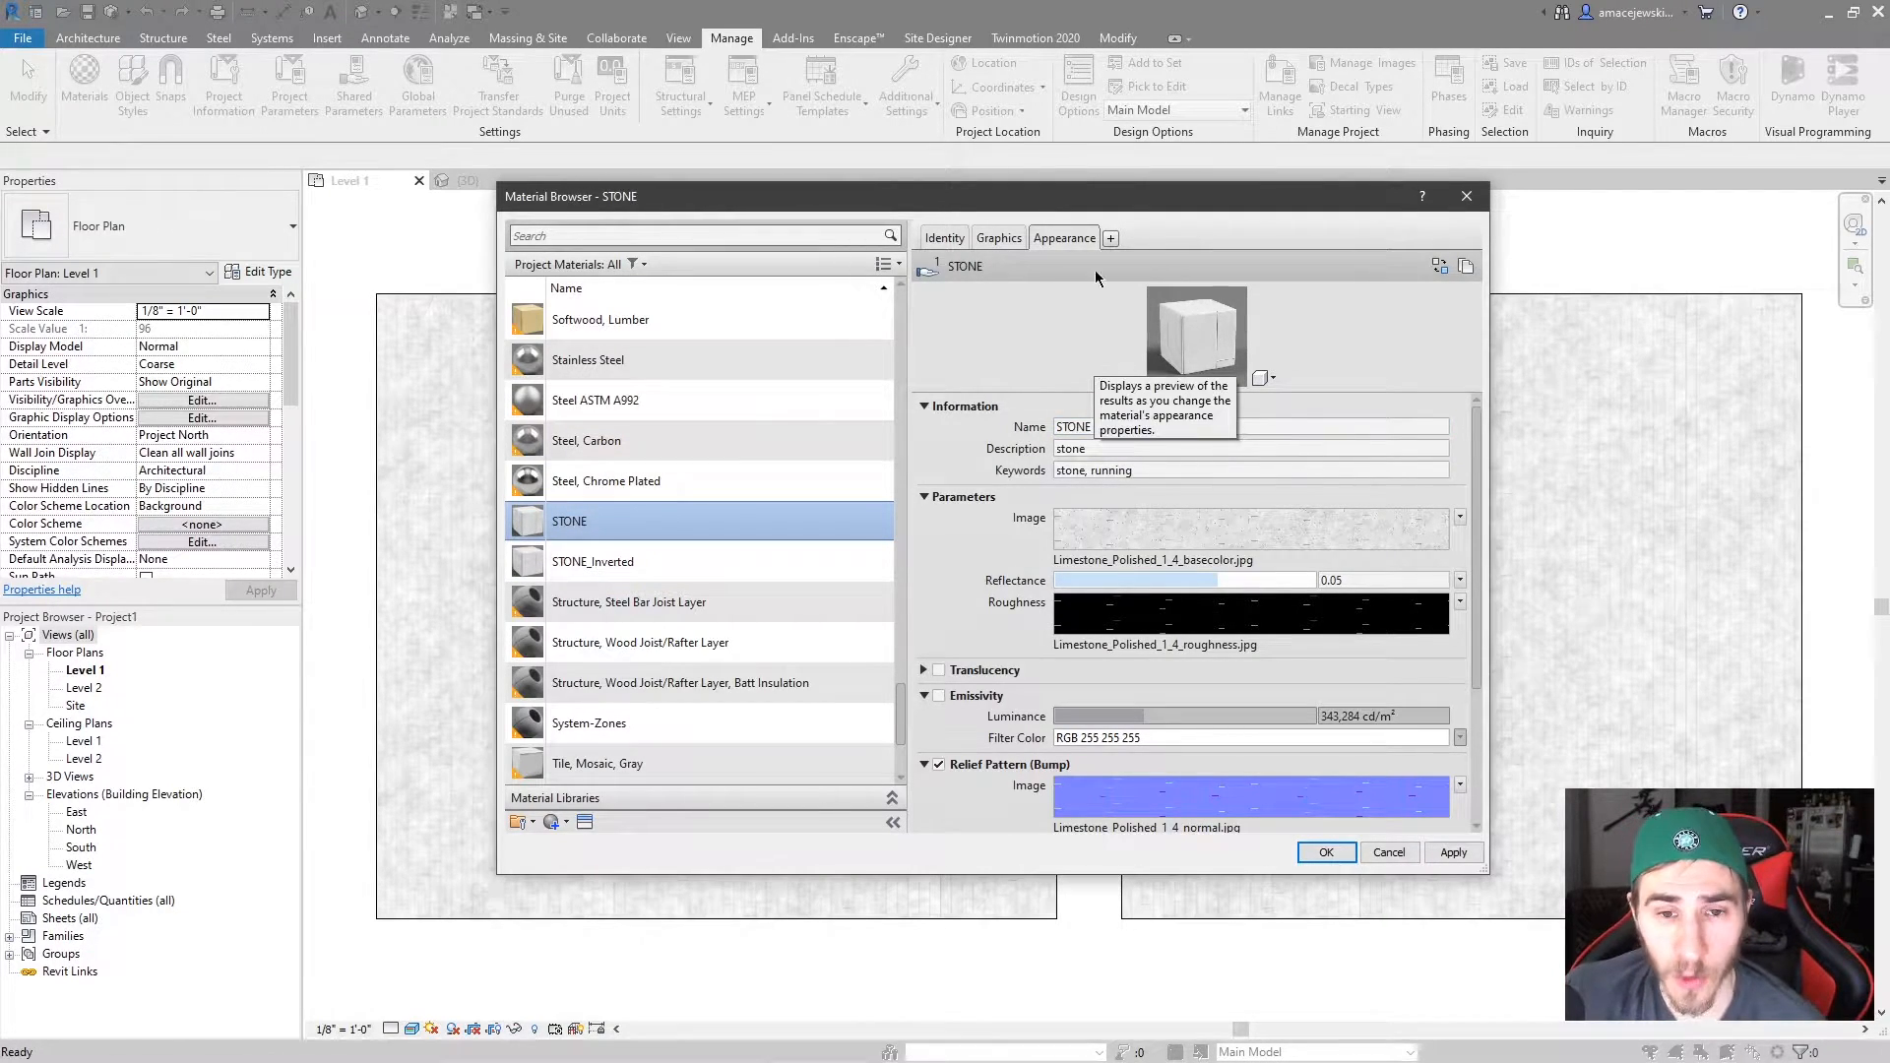
mouse_move(849, 597)
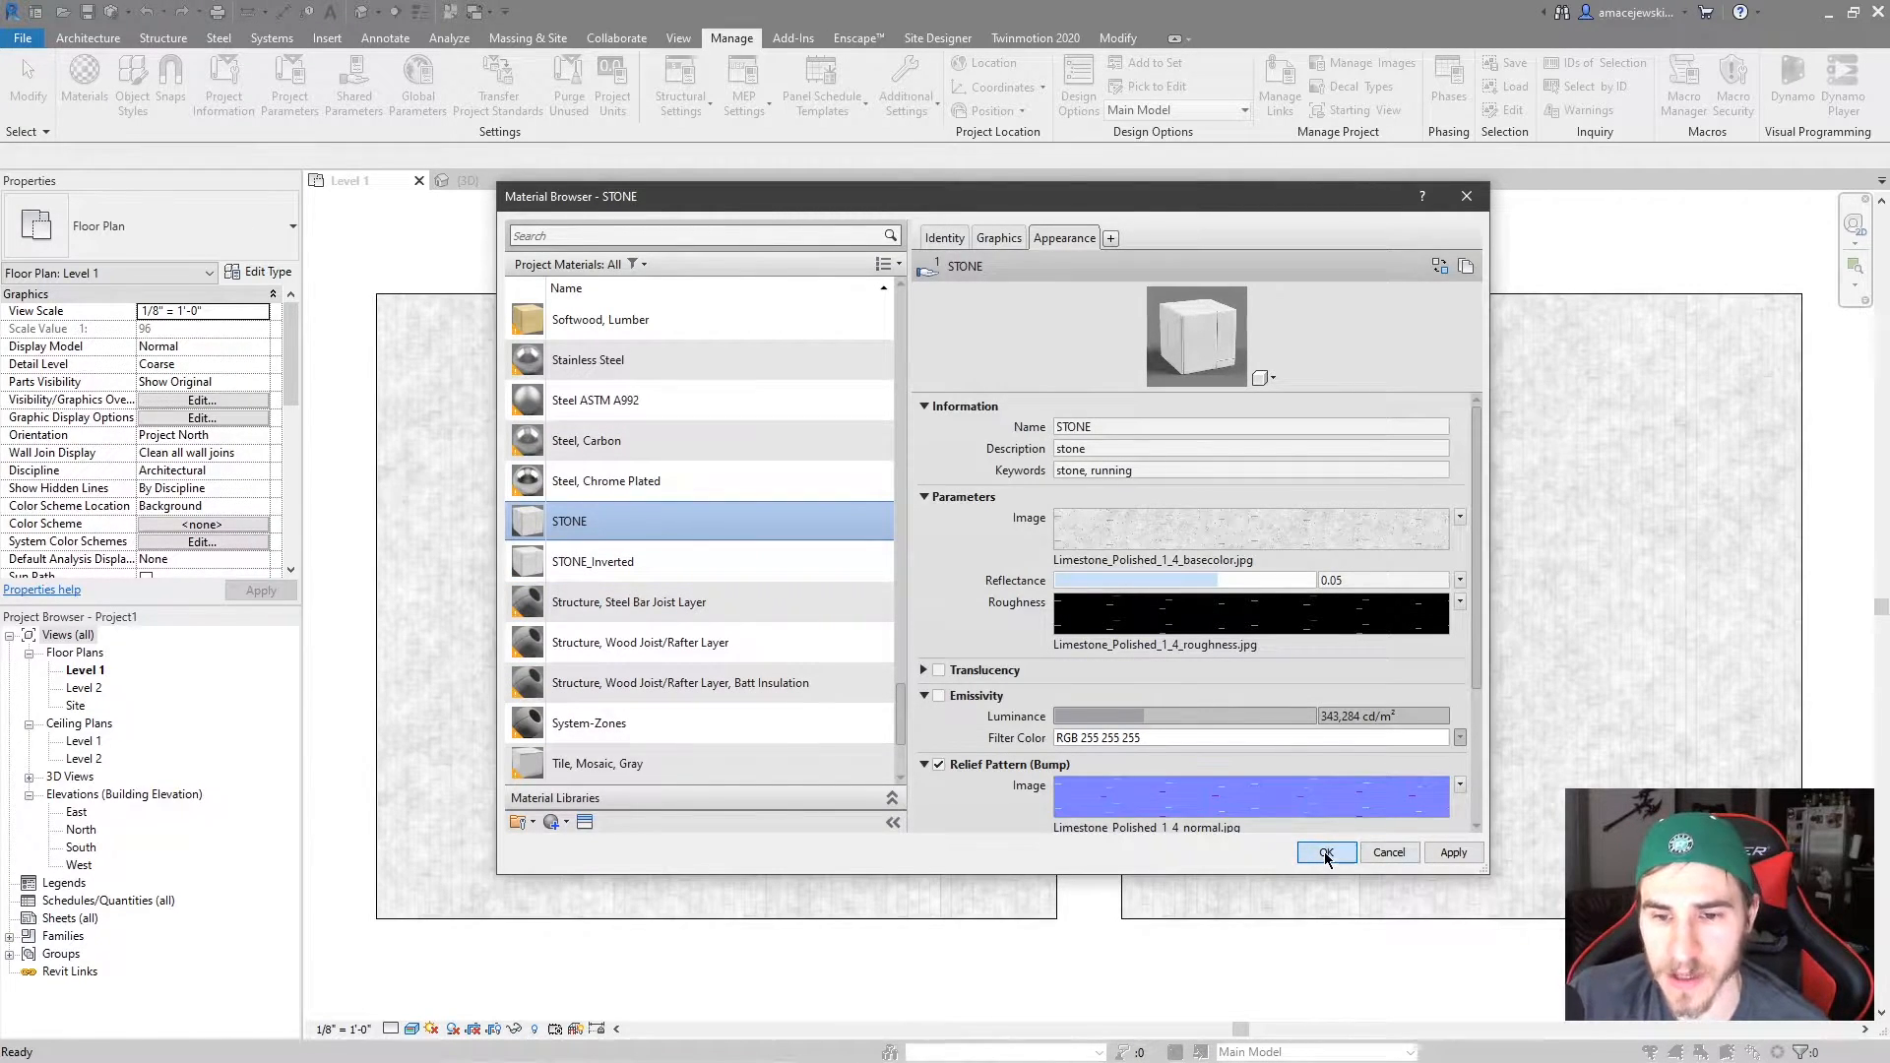
Assign STONE_Inverted to the right floor type's structure layer.
click(1325, 852)
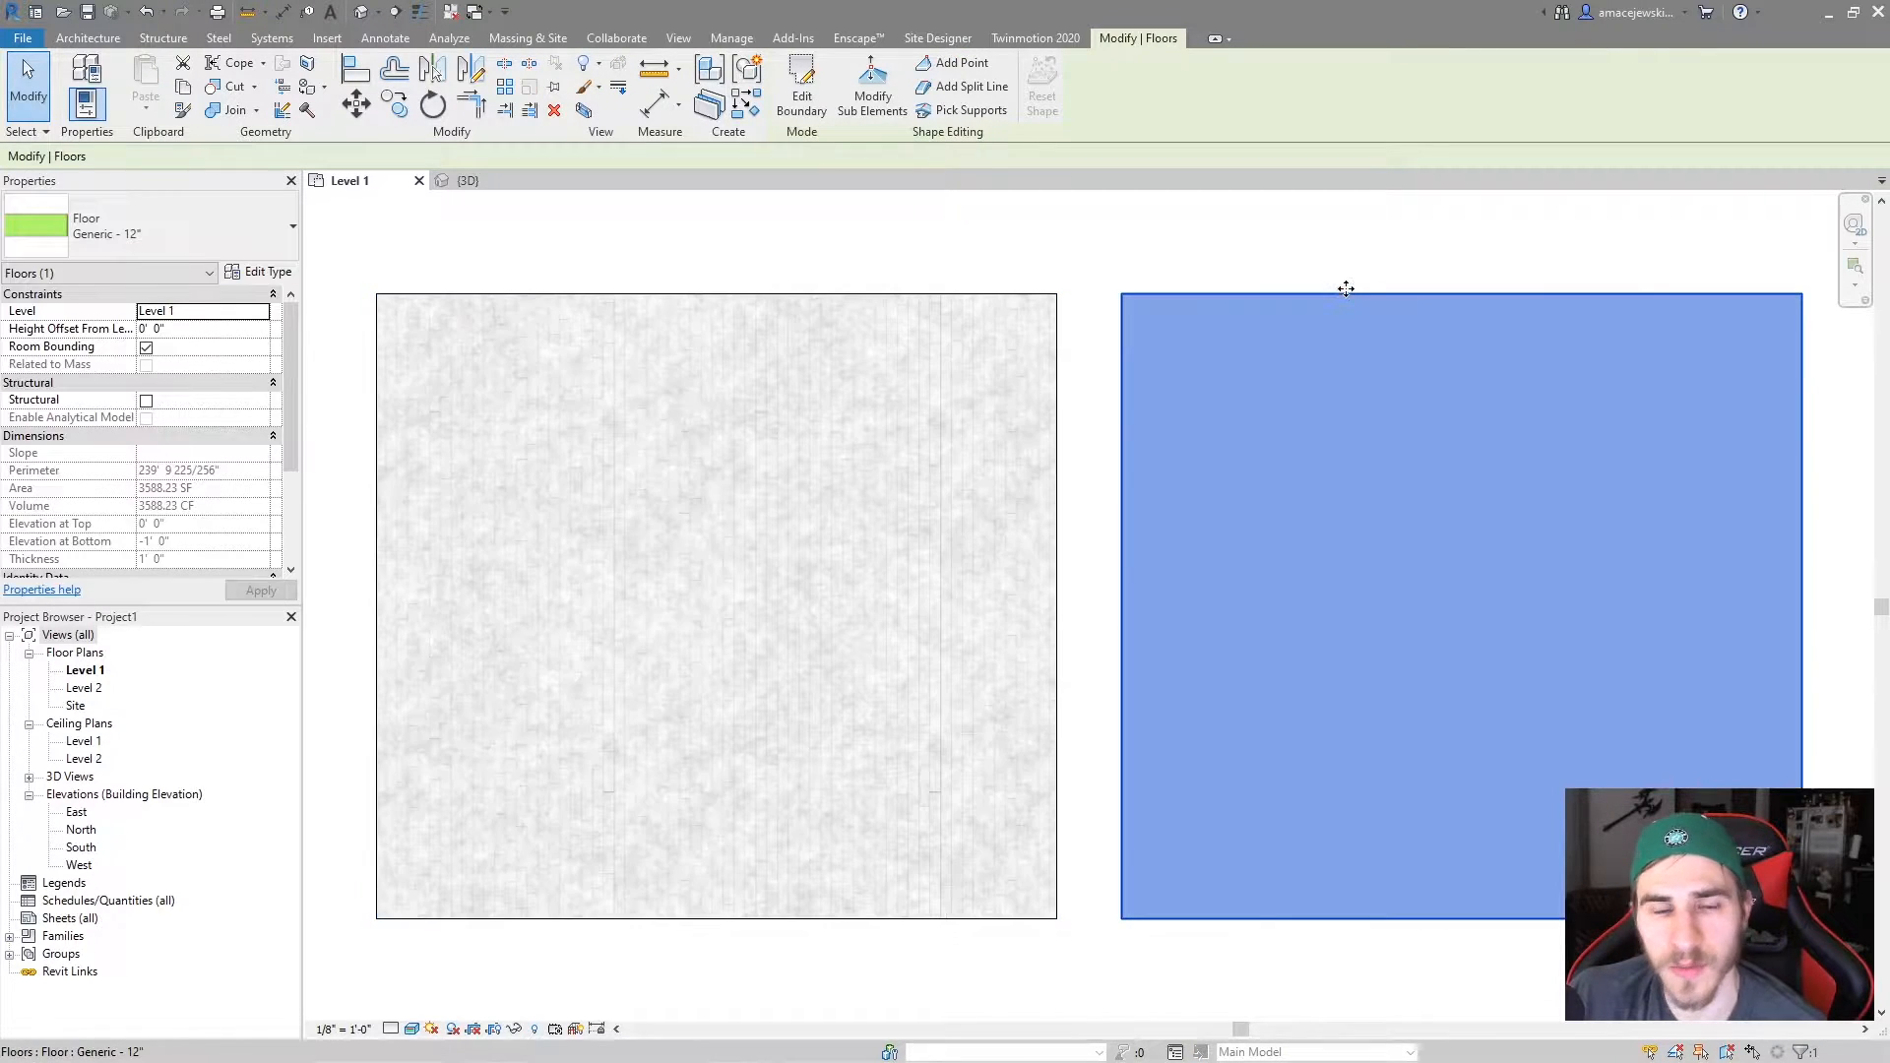
click(267, 272)
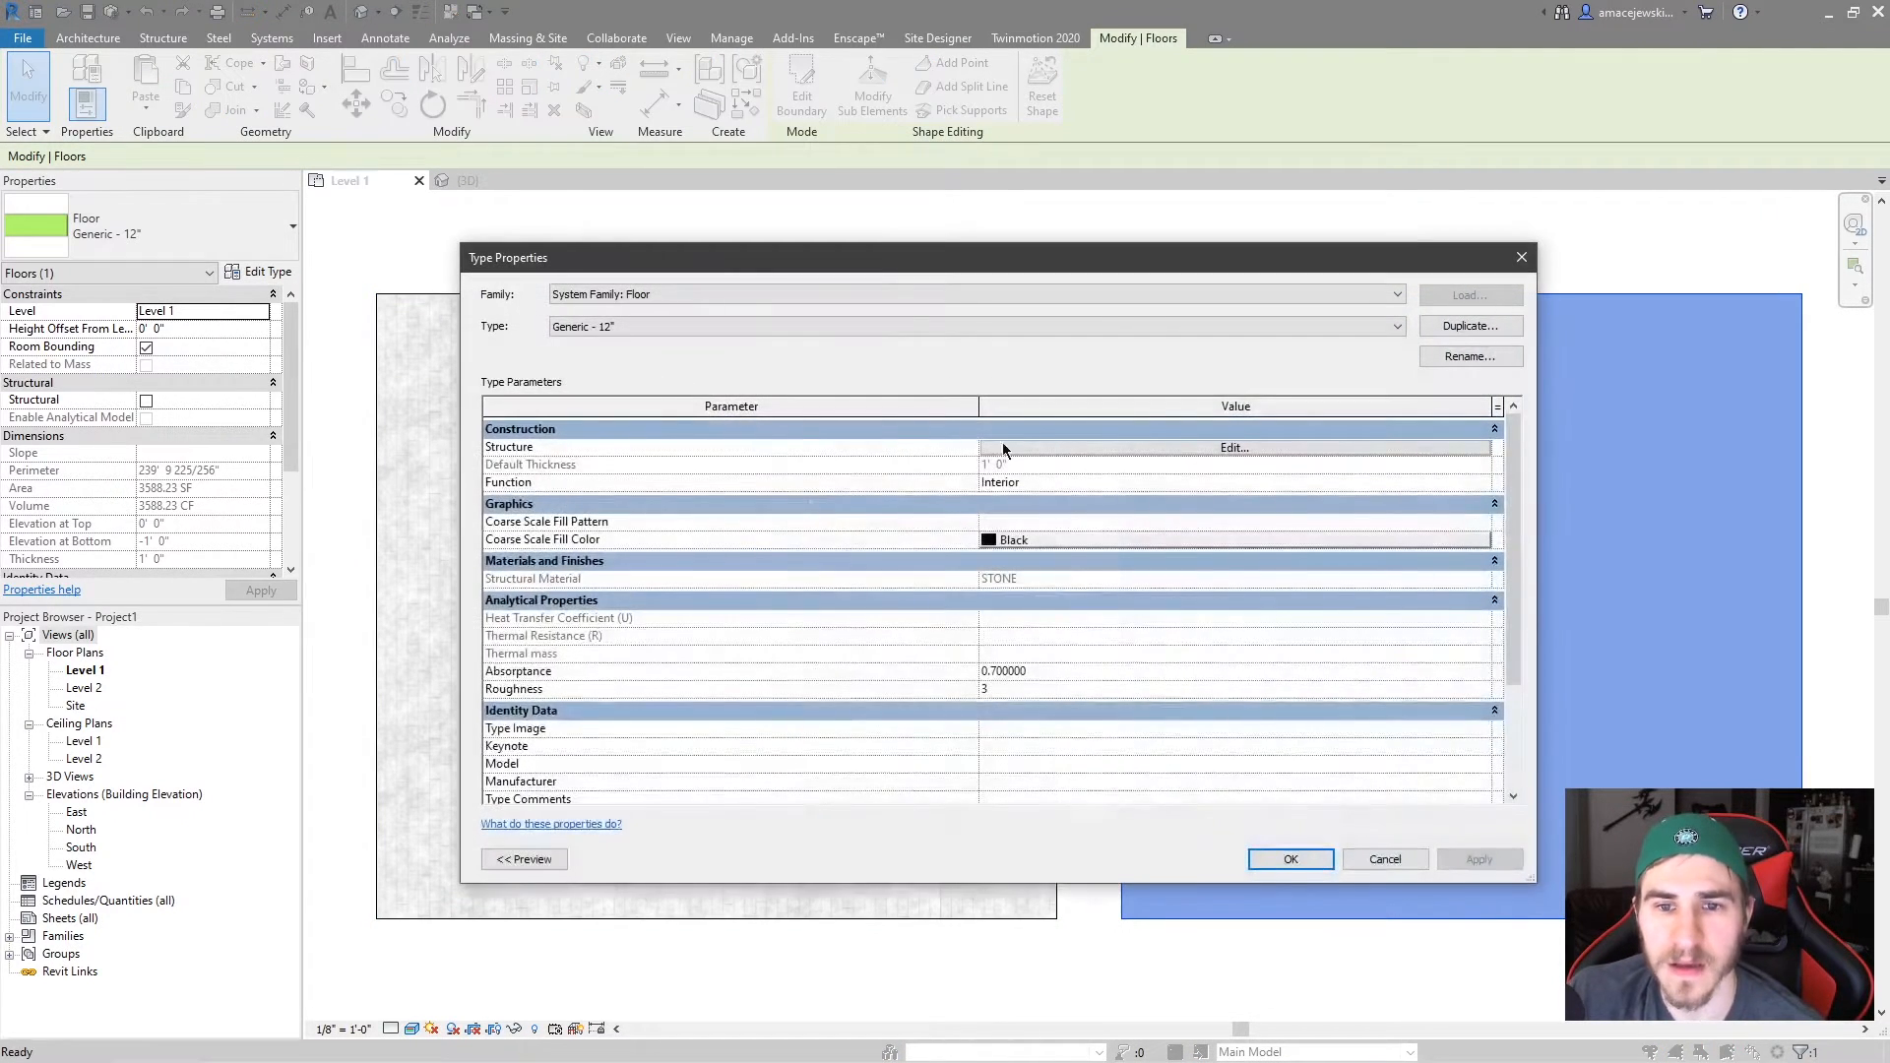
click(1233, 447)
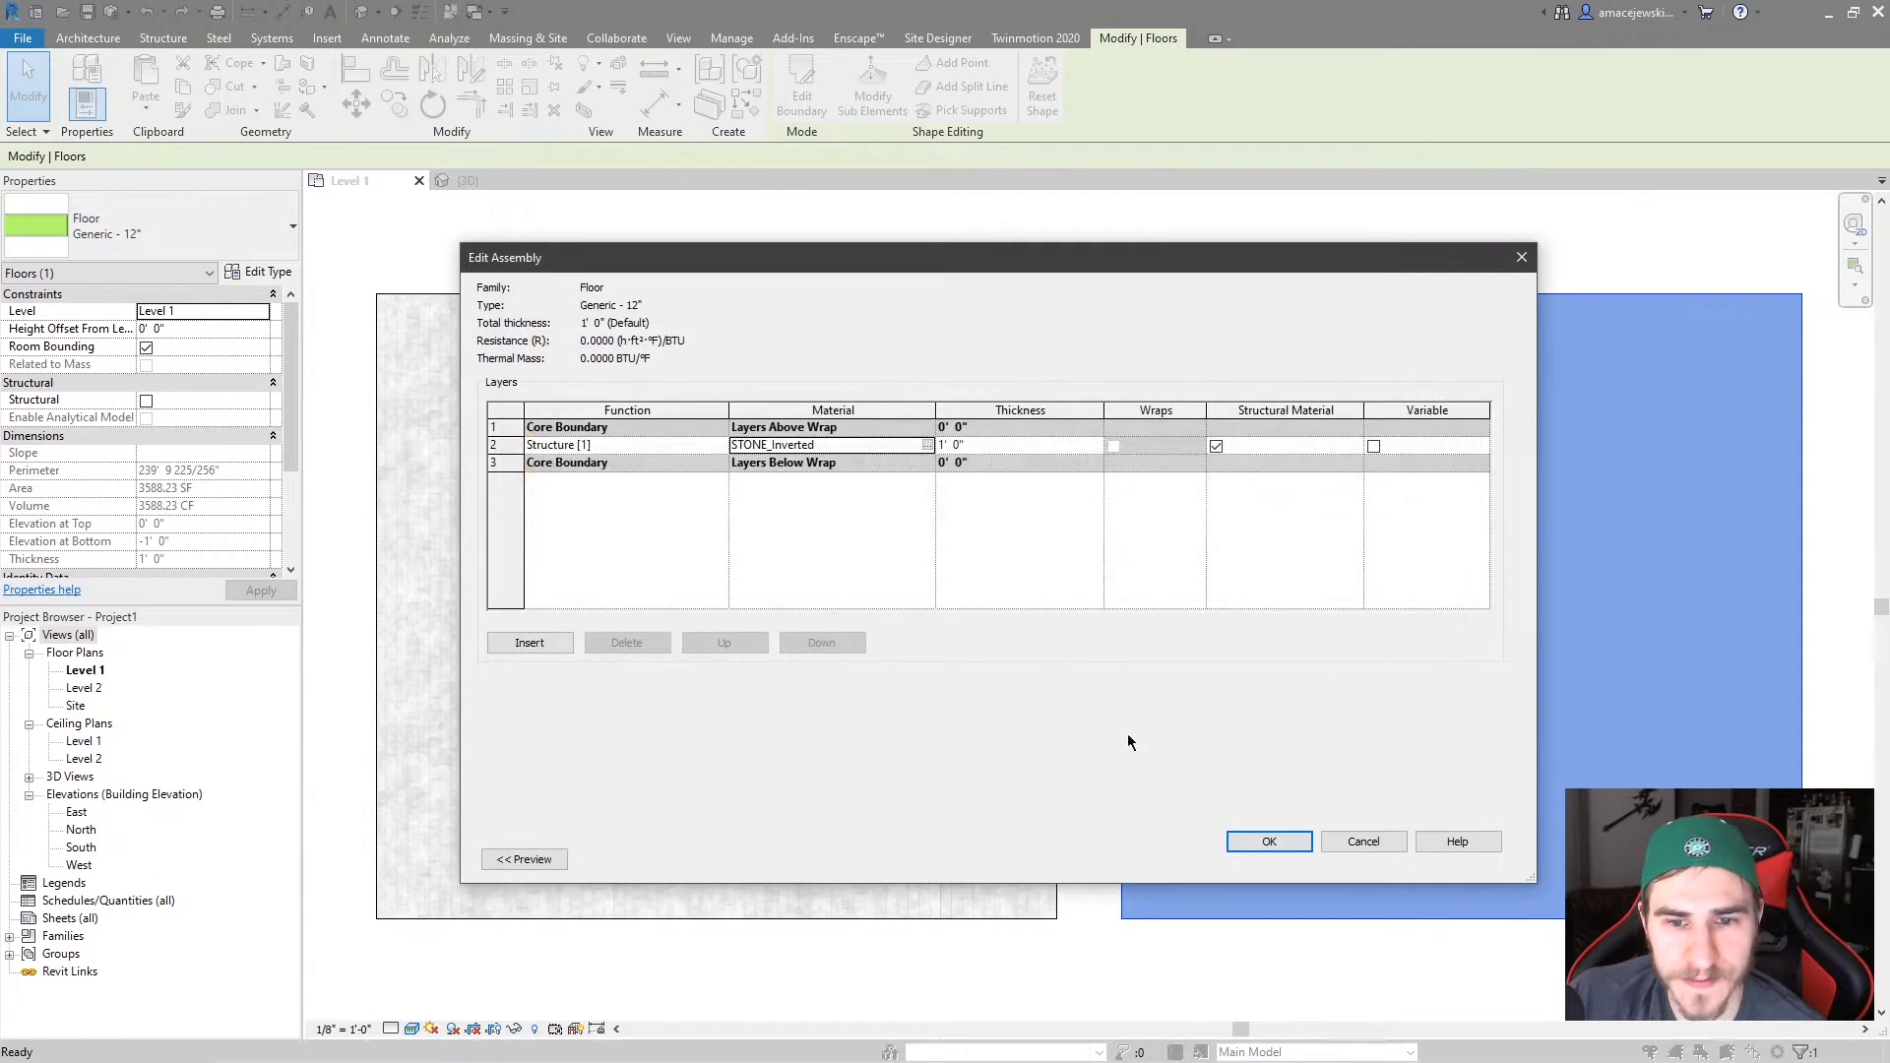
click(1268, 842)
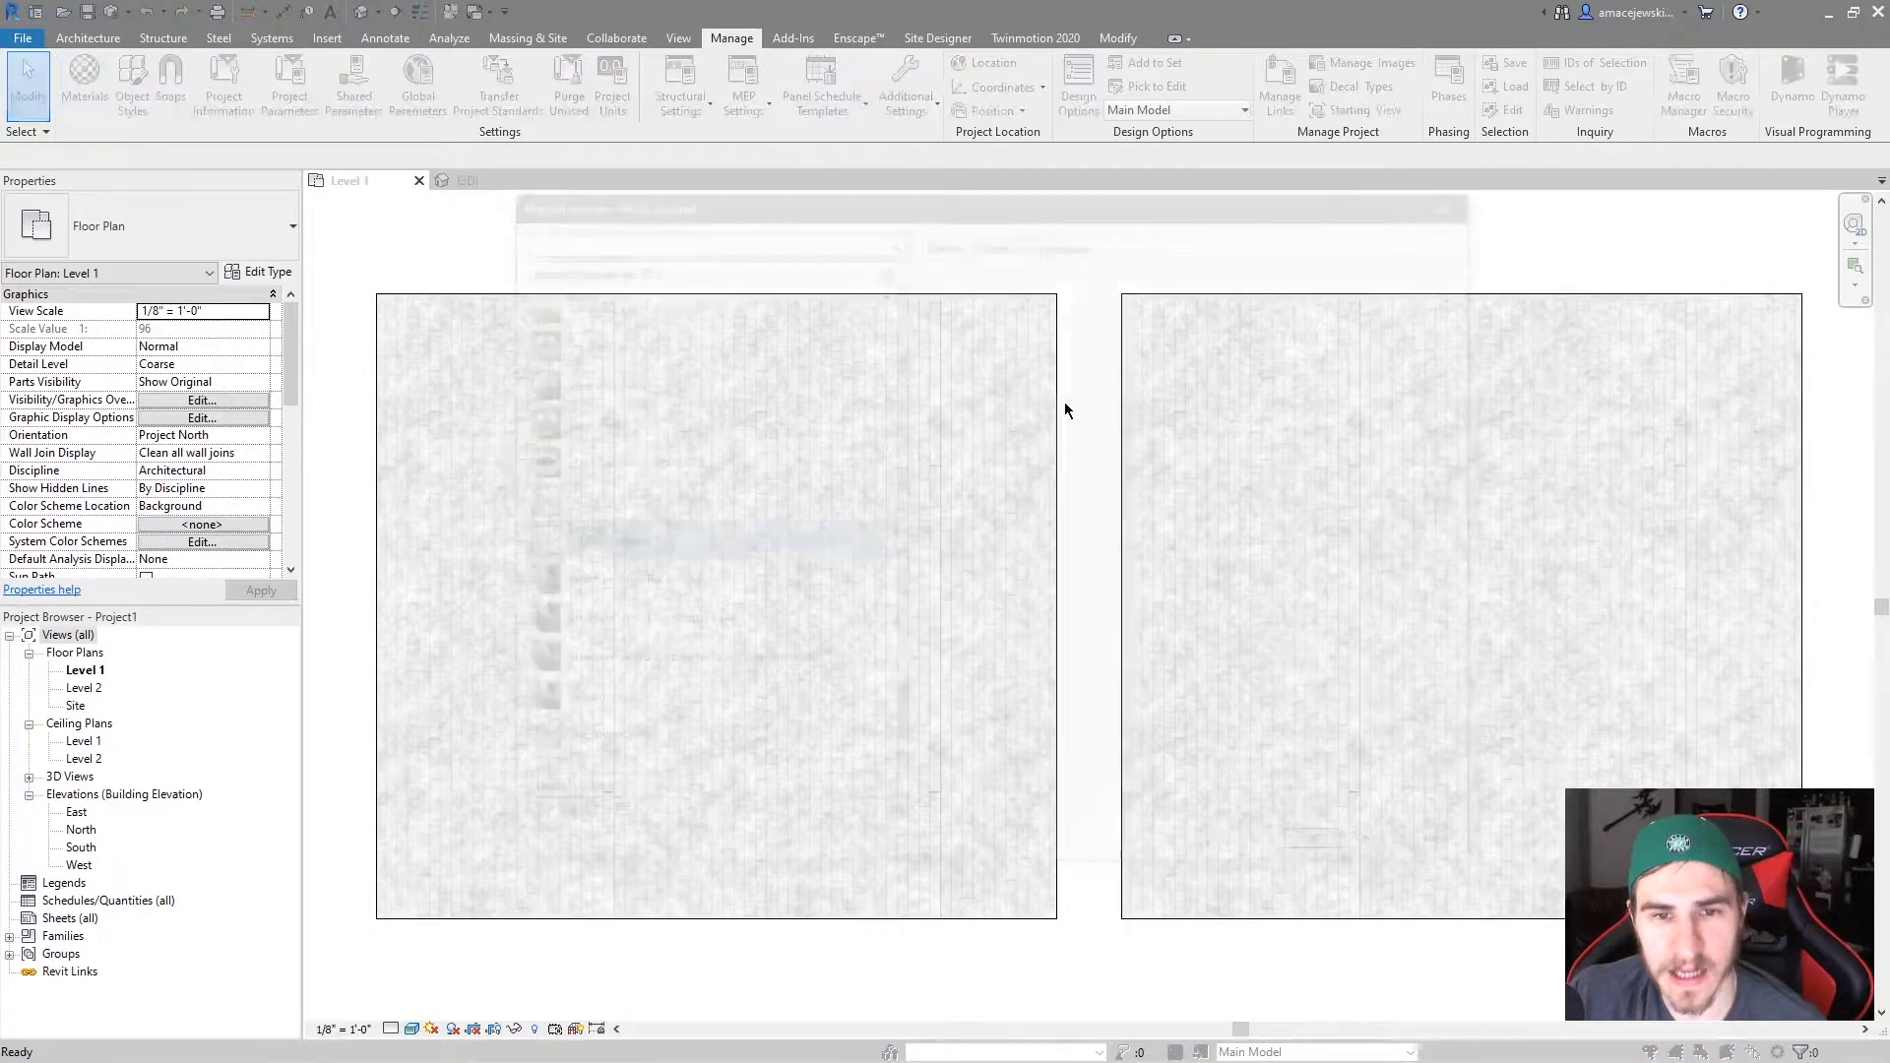
Invert STONE_Inverted's base colour image in the Texture Editor so the stone turns dark.
click(83, 85)
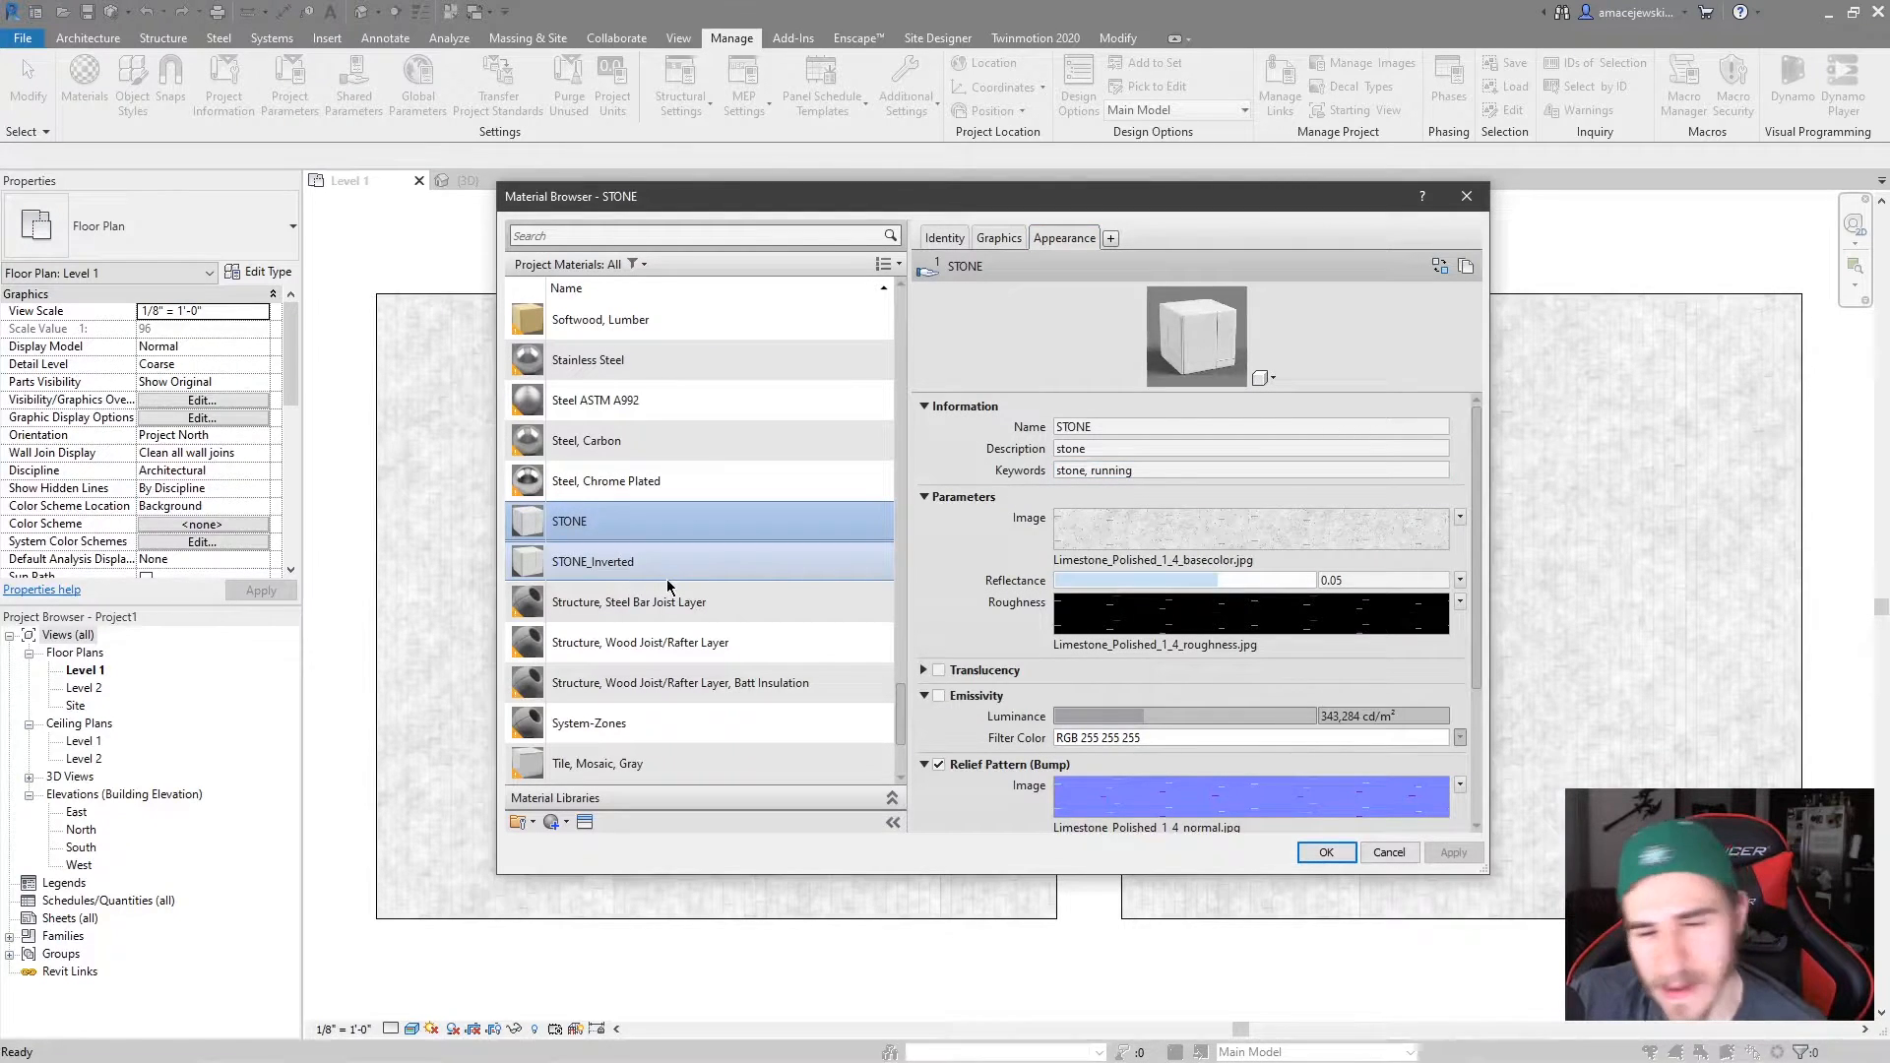
click(592, 560)
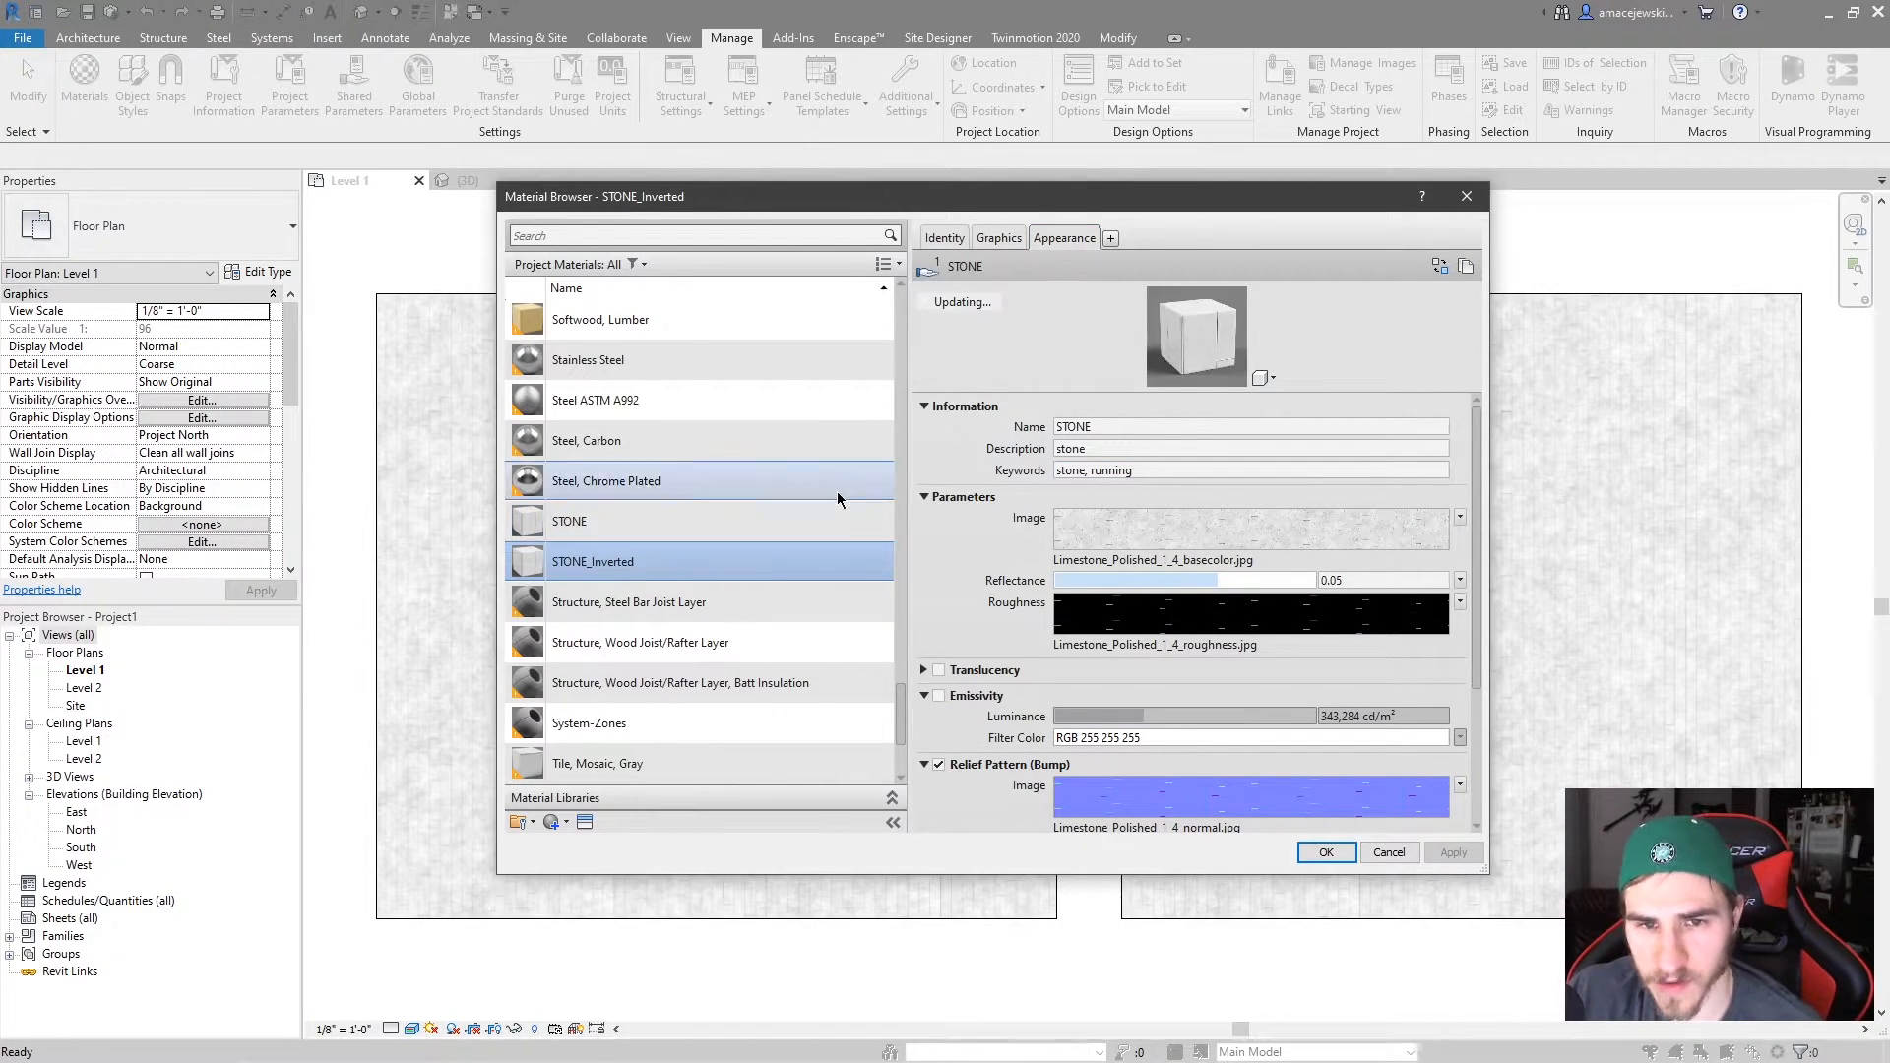
click(1250, 531)
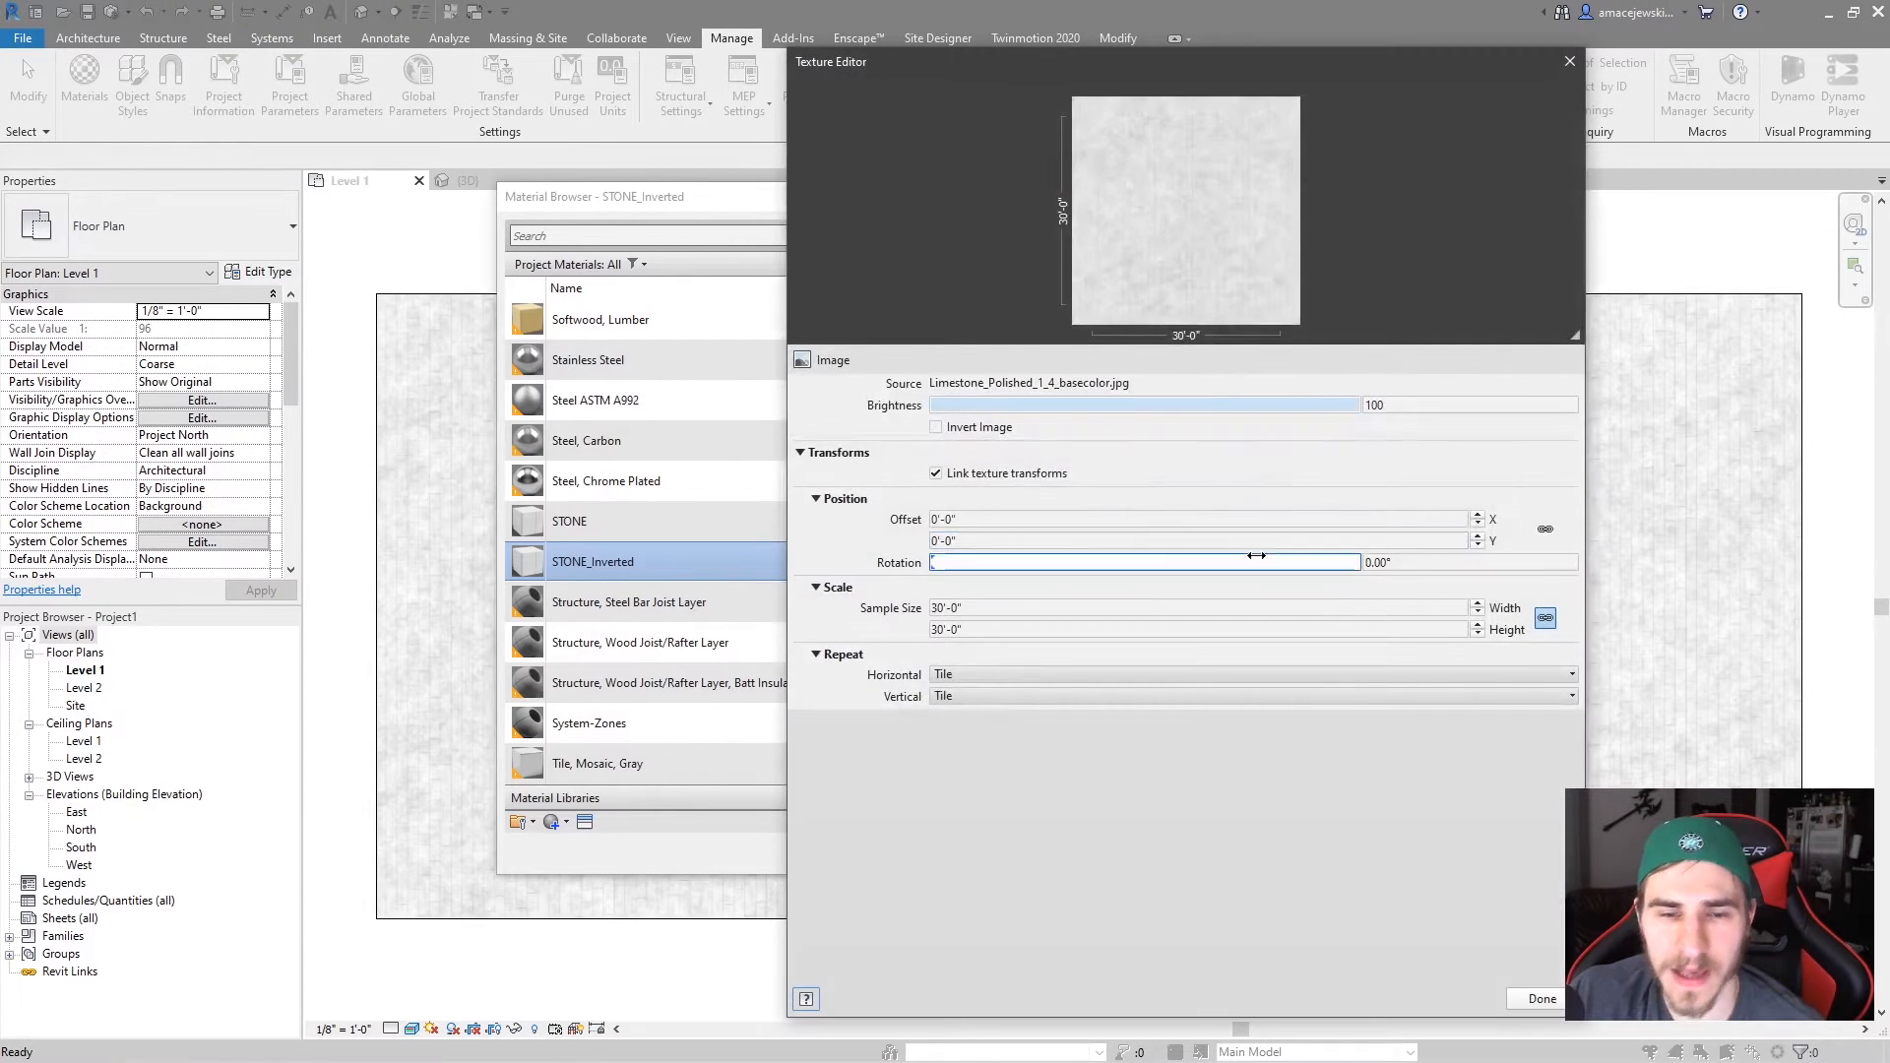
click(935, 426)
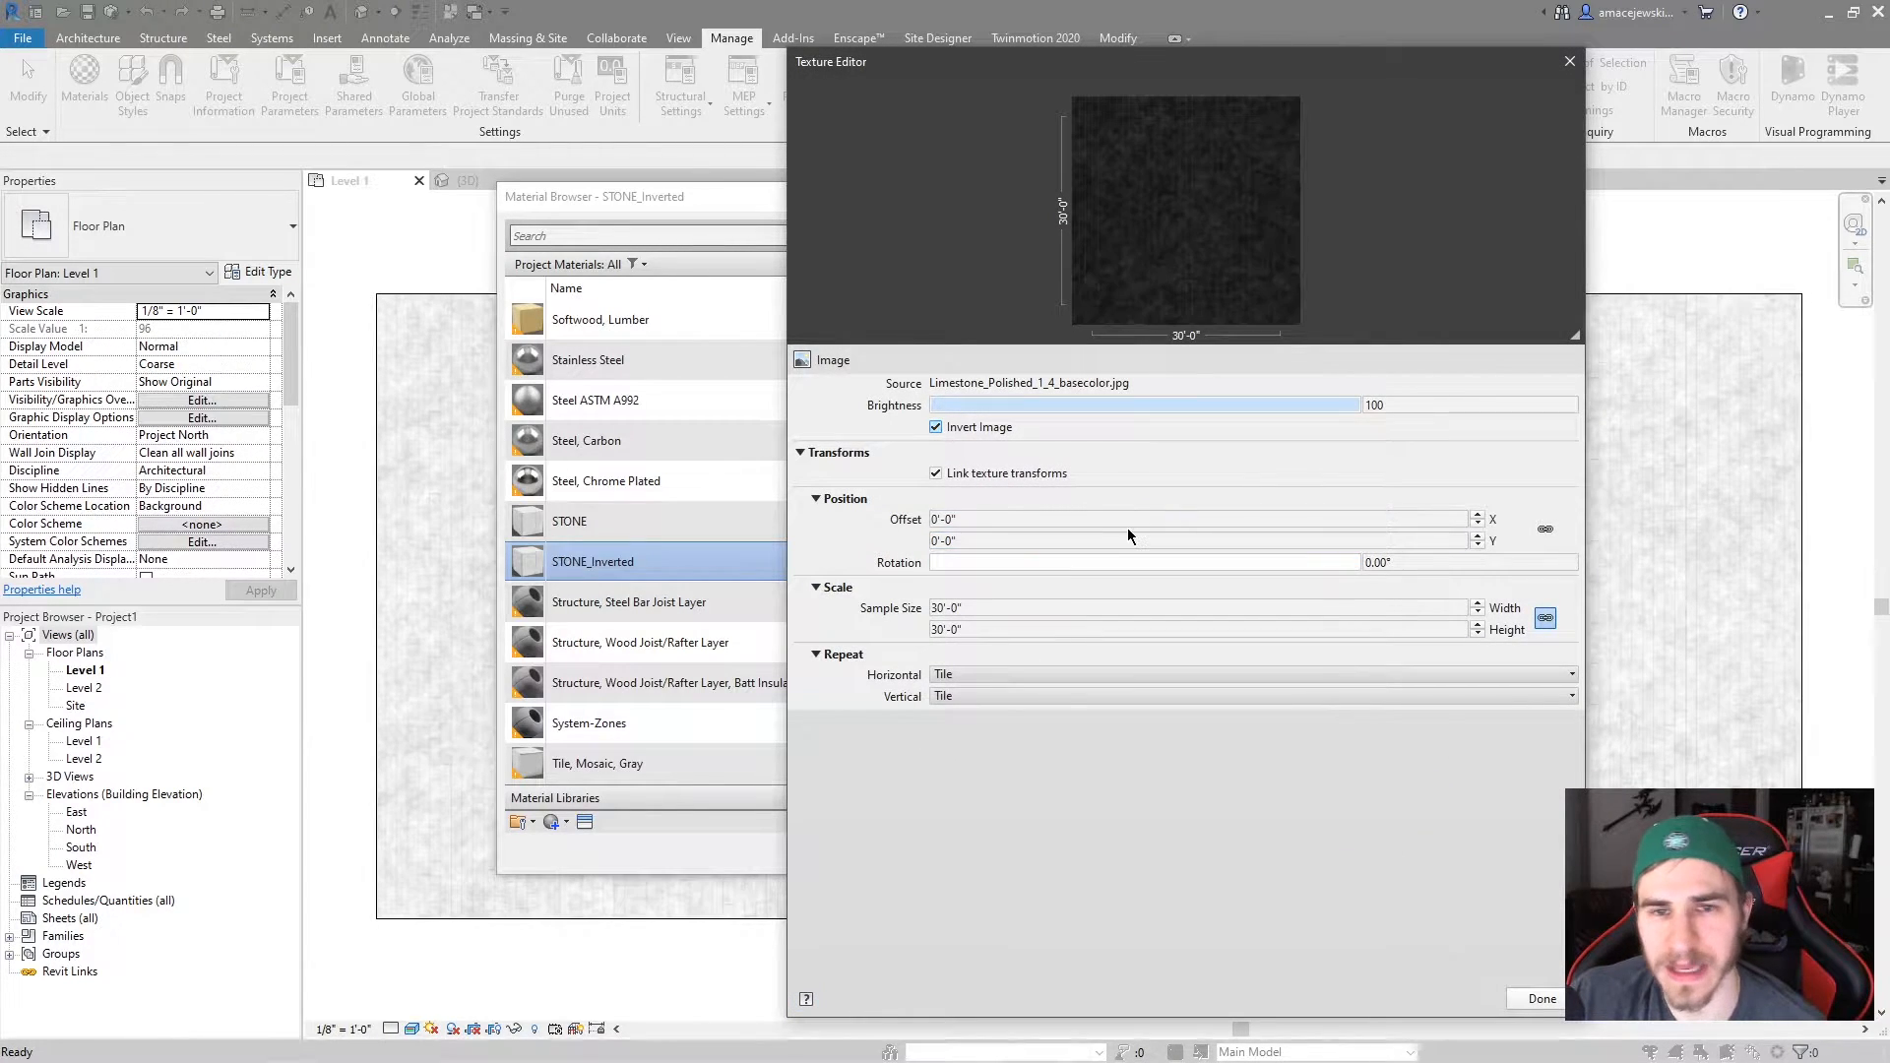
click(1541, 998)
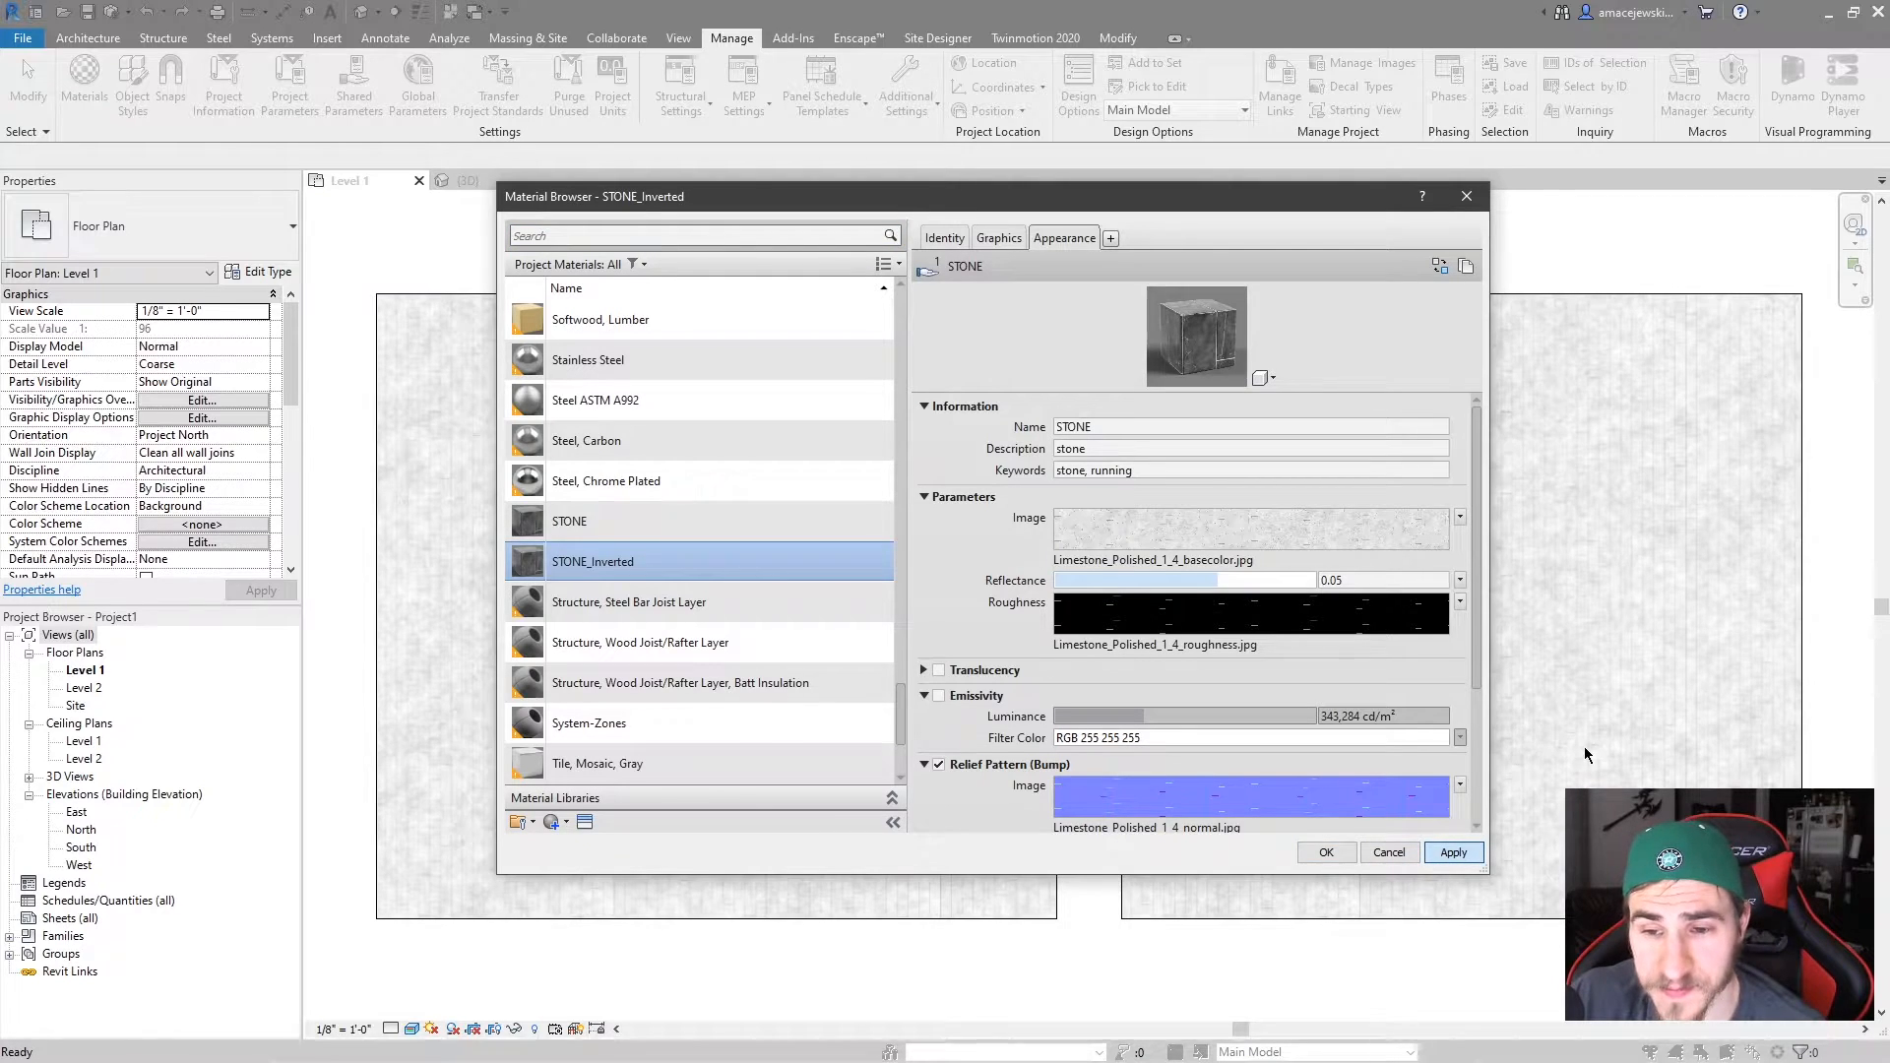
Compare STONE and STONE_Inverted to see both use the one STONE appearance asset.
click(569, 521)
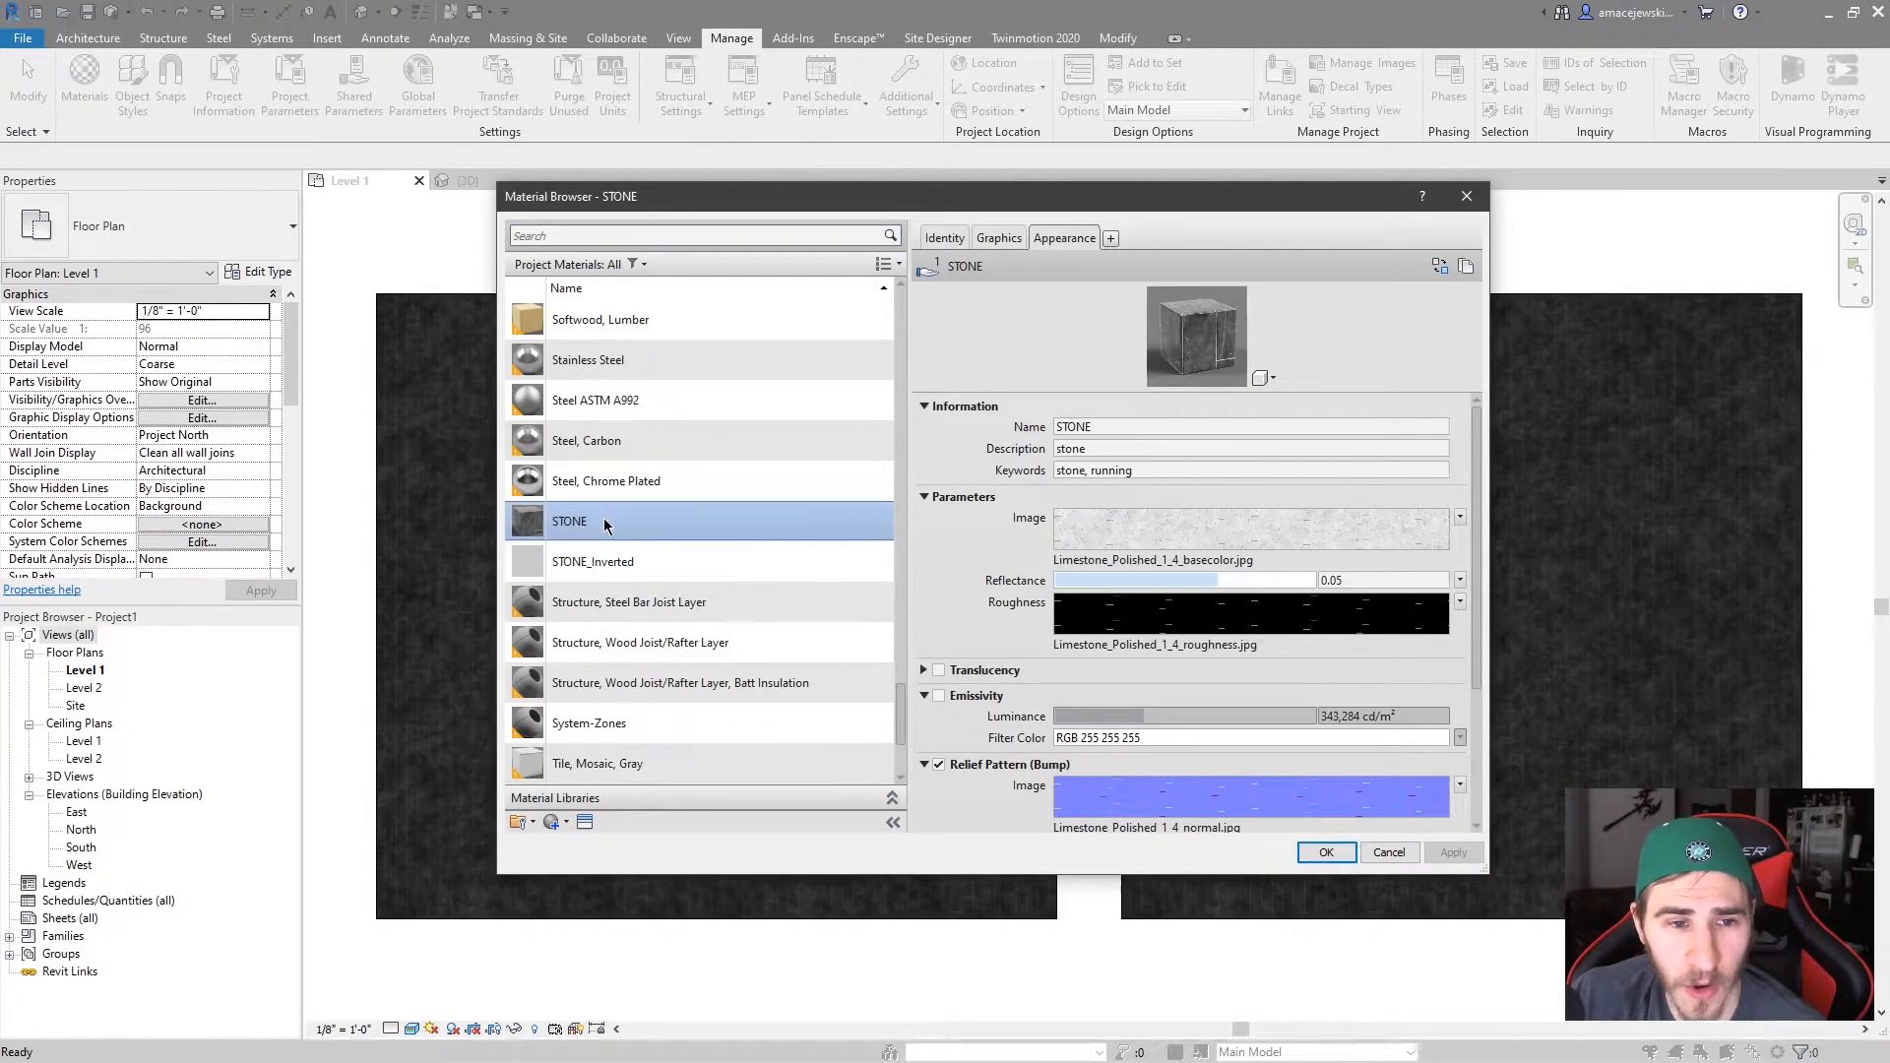
click(592, 561)
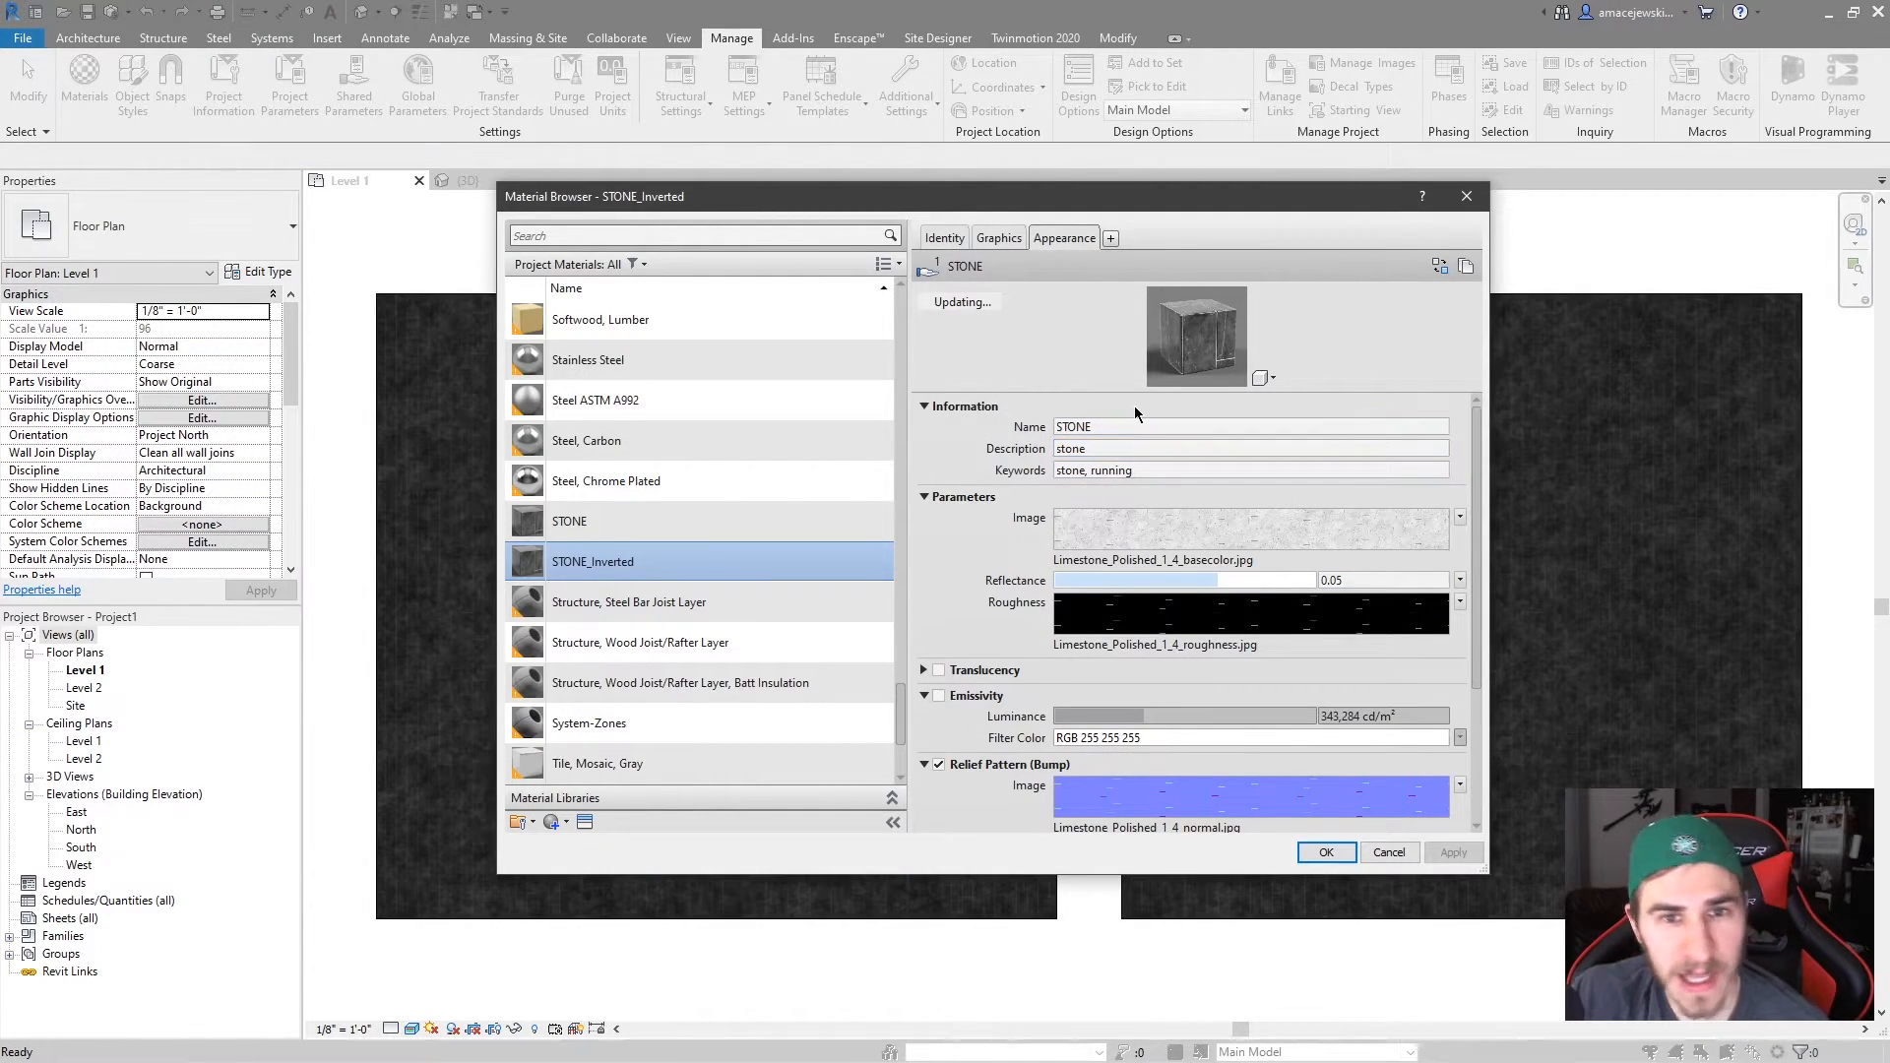
click(568, 521)
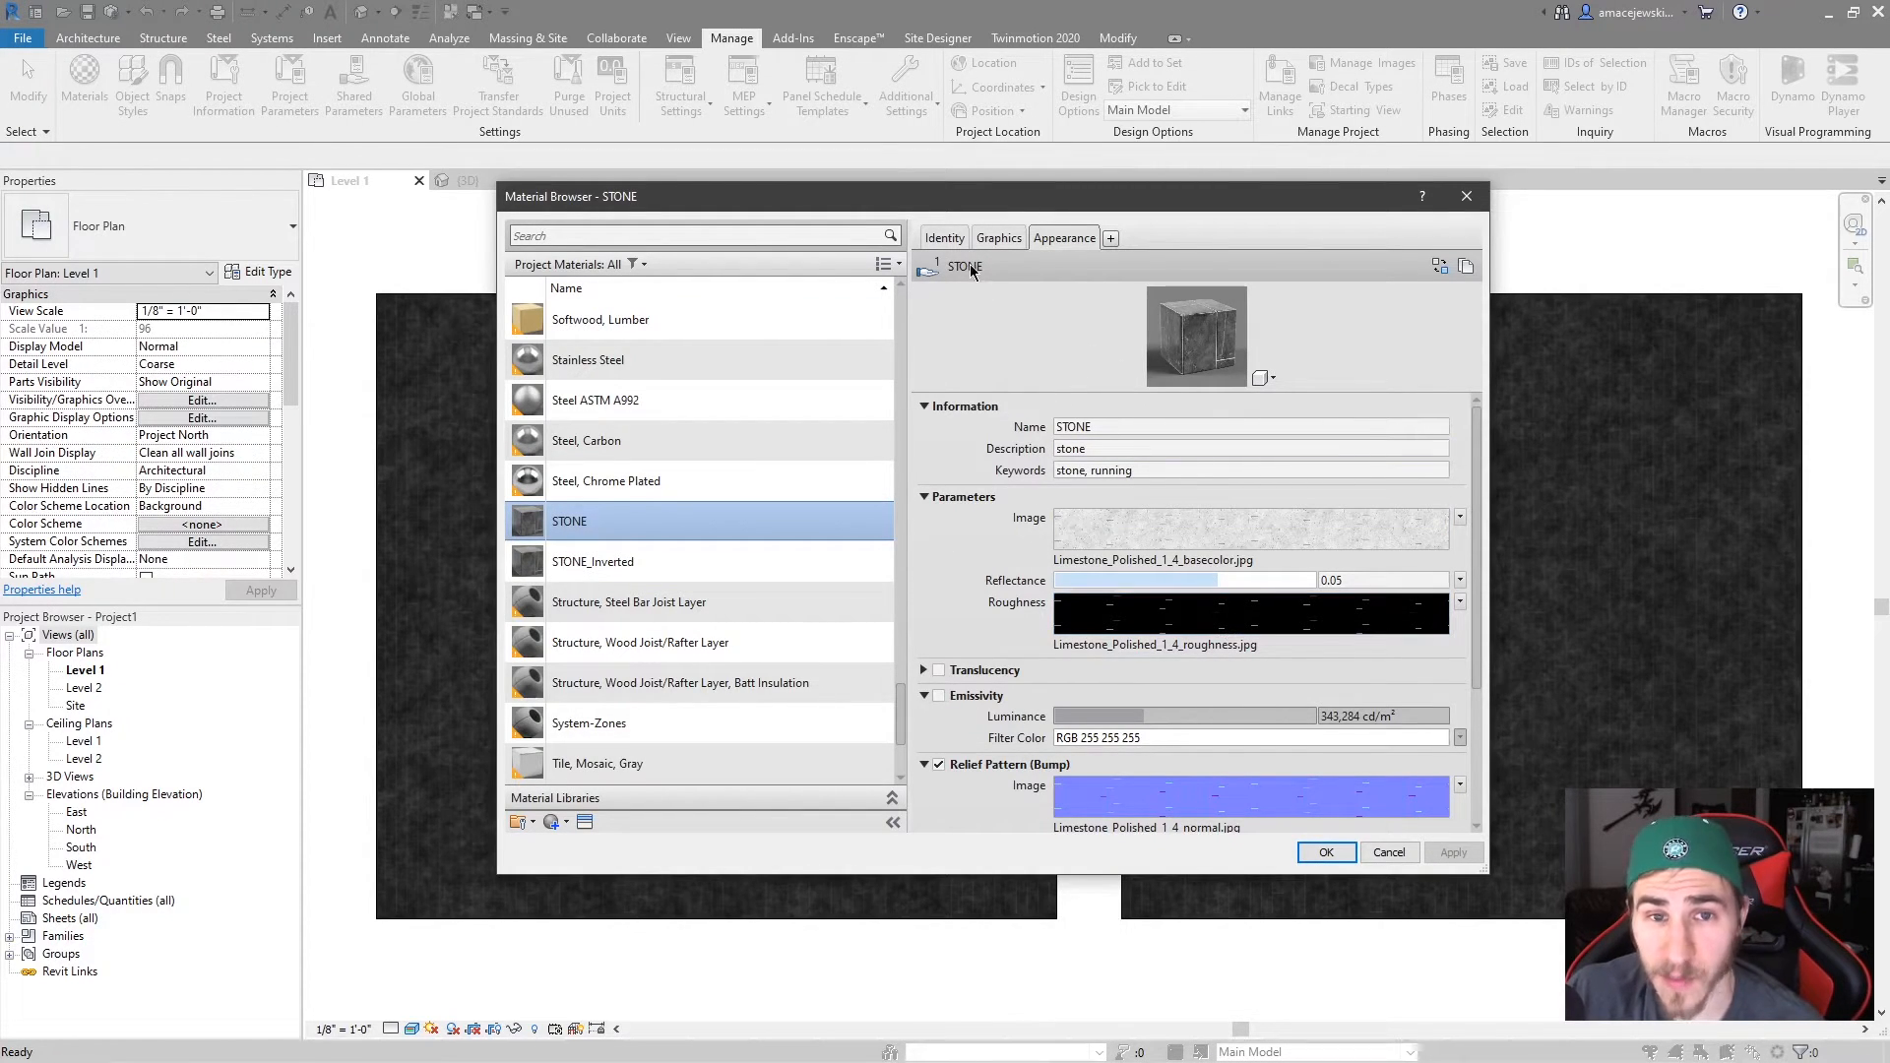
mouse_move(881, 479)
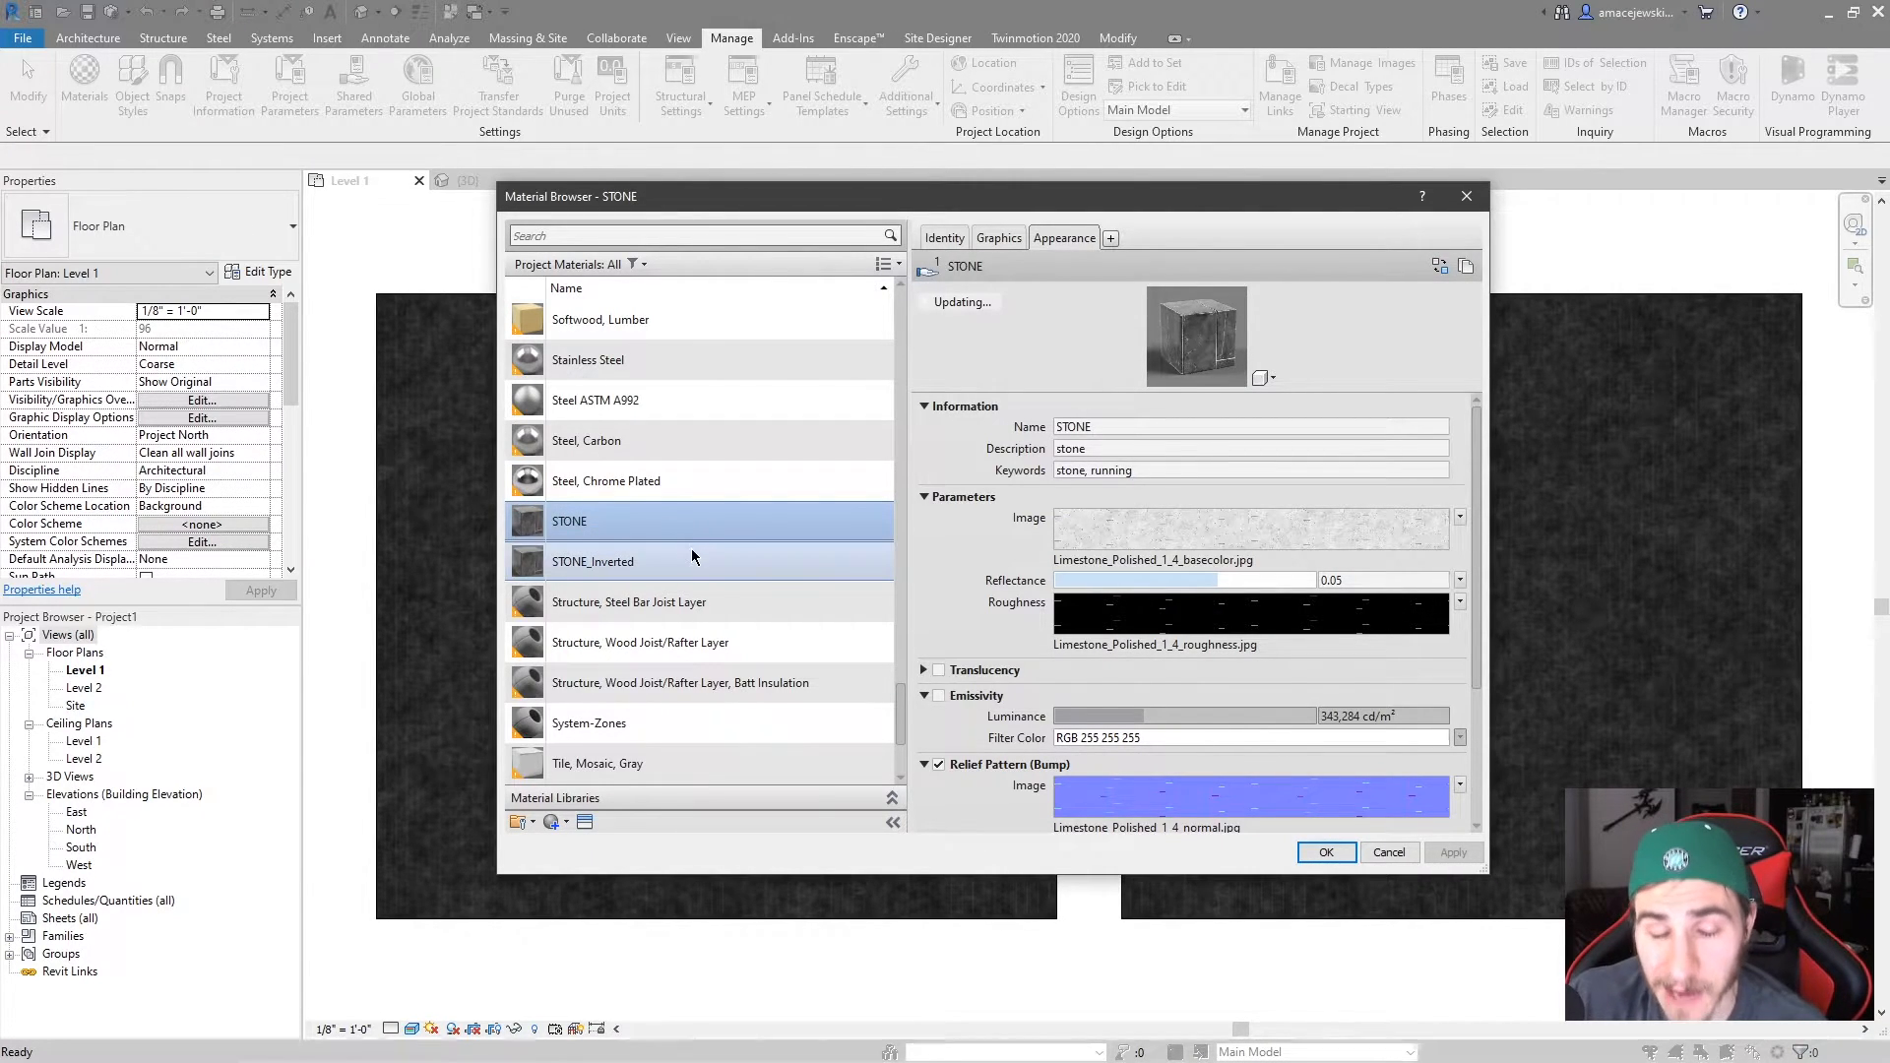
click(591, 560)
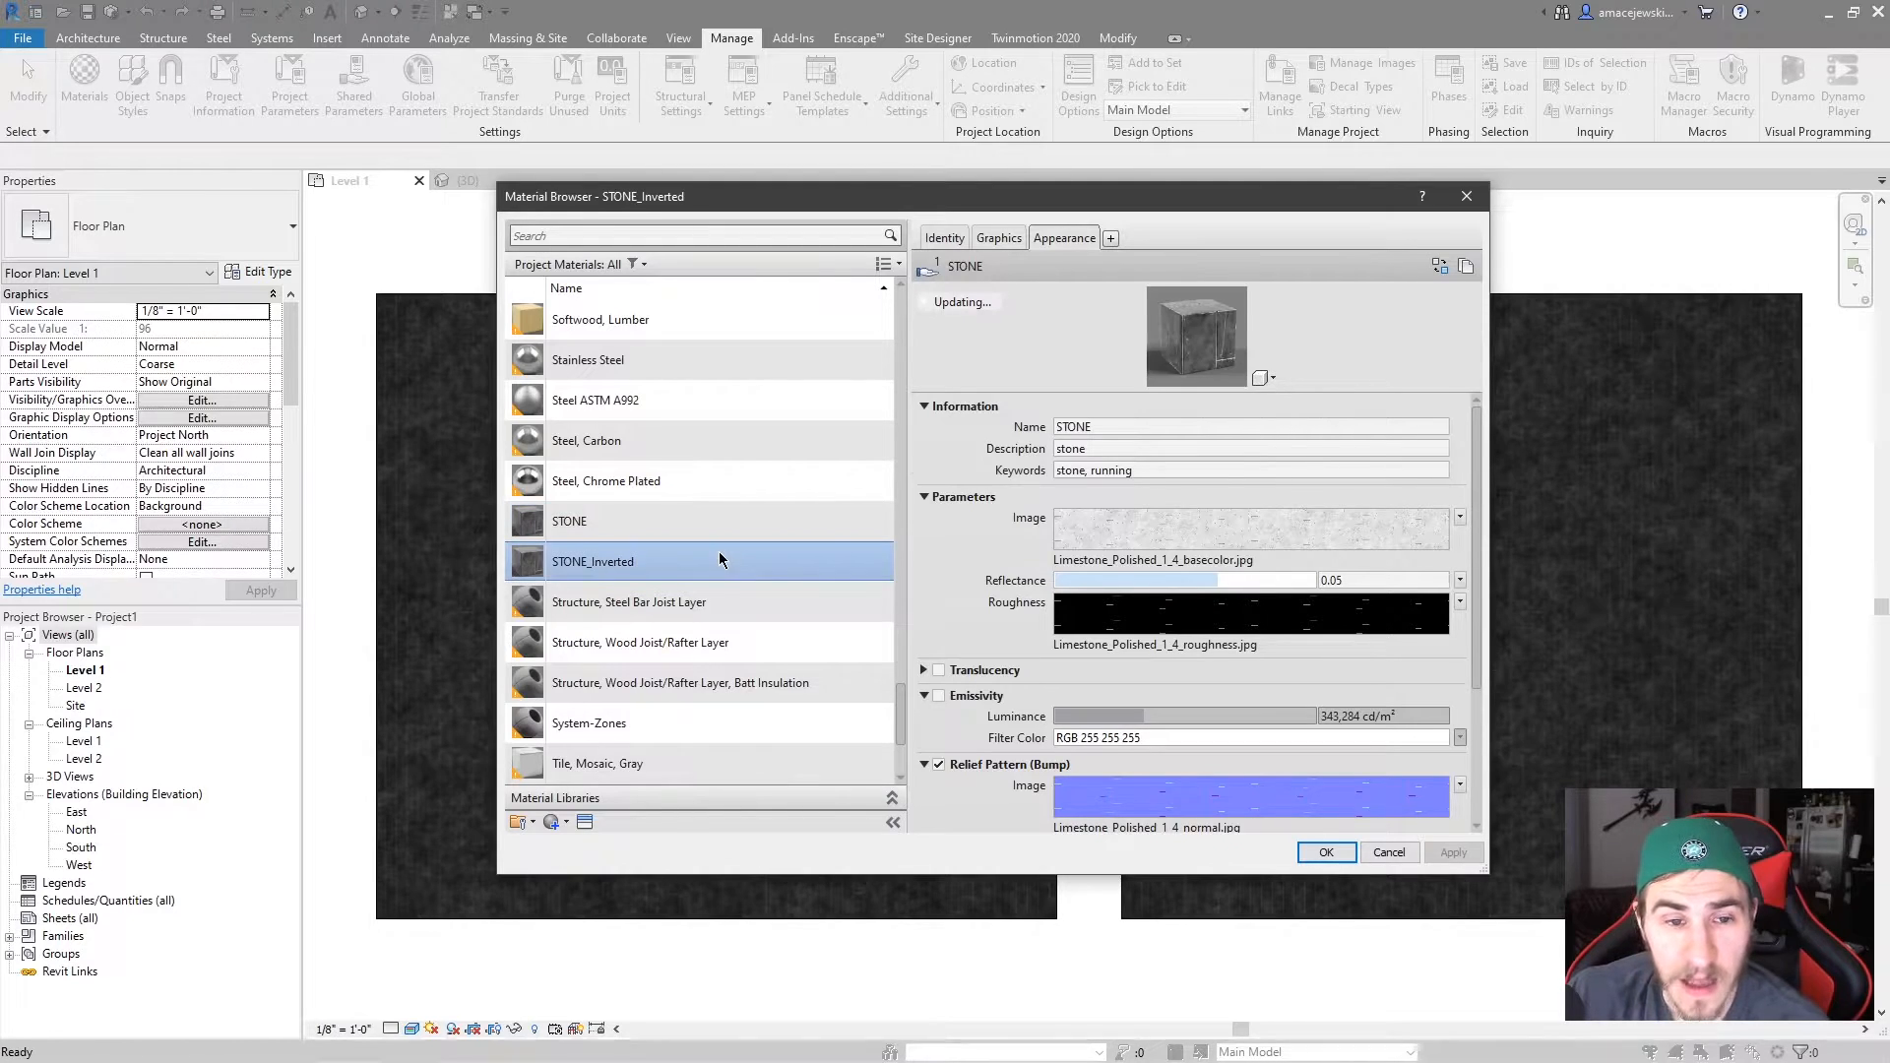
mouse_move(737, 560)
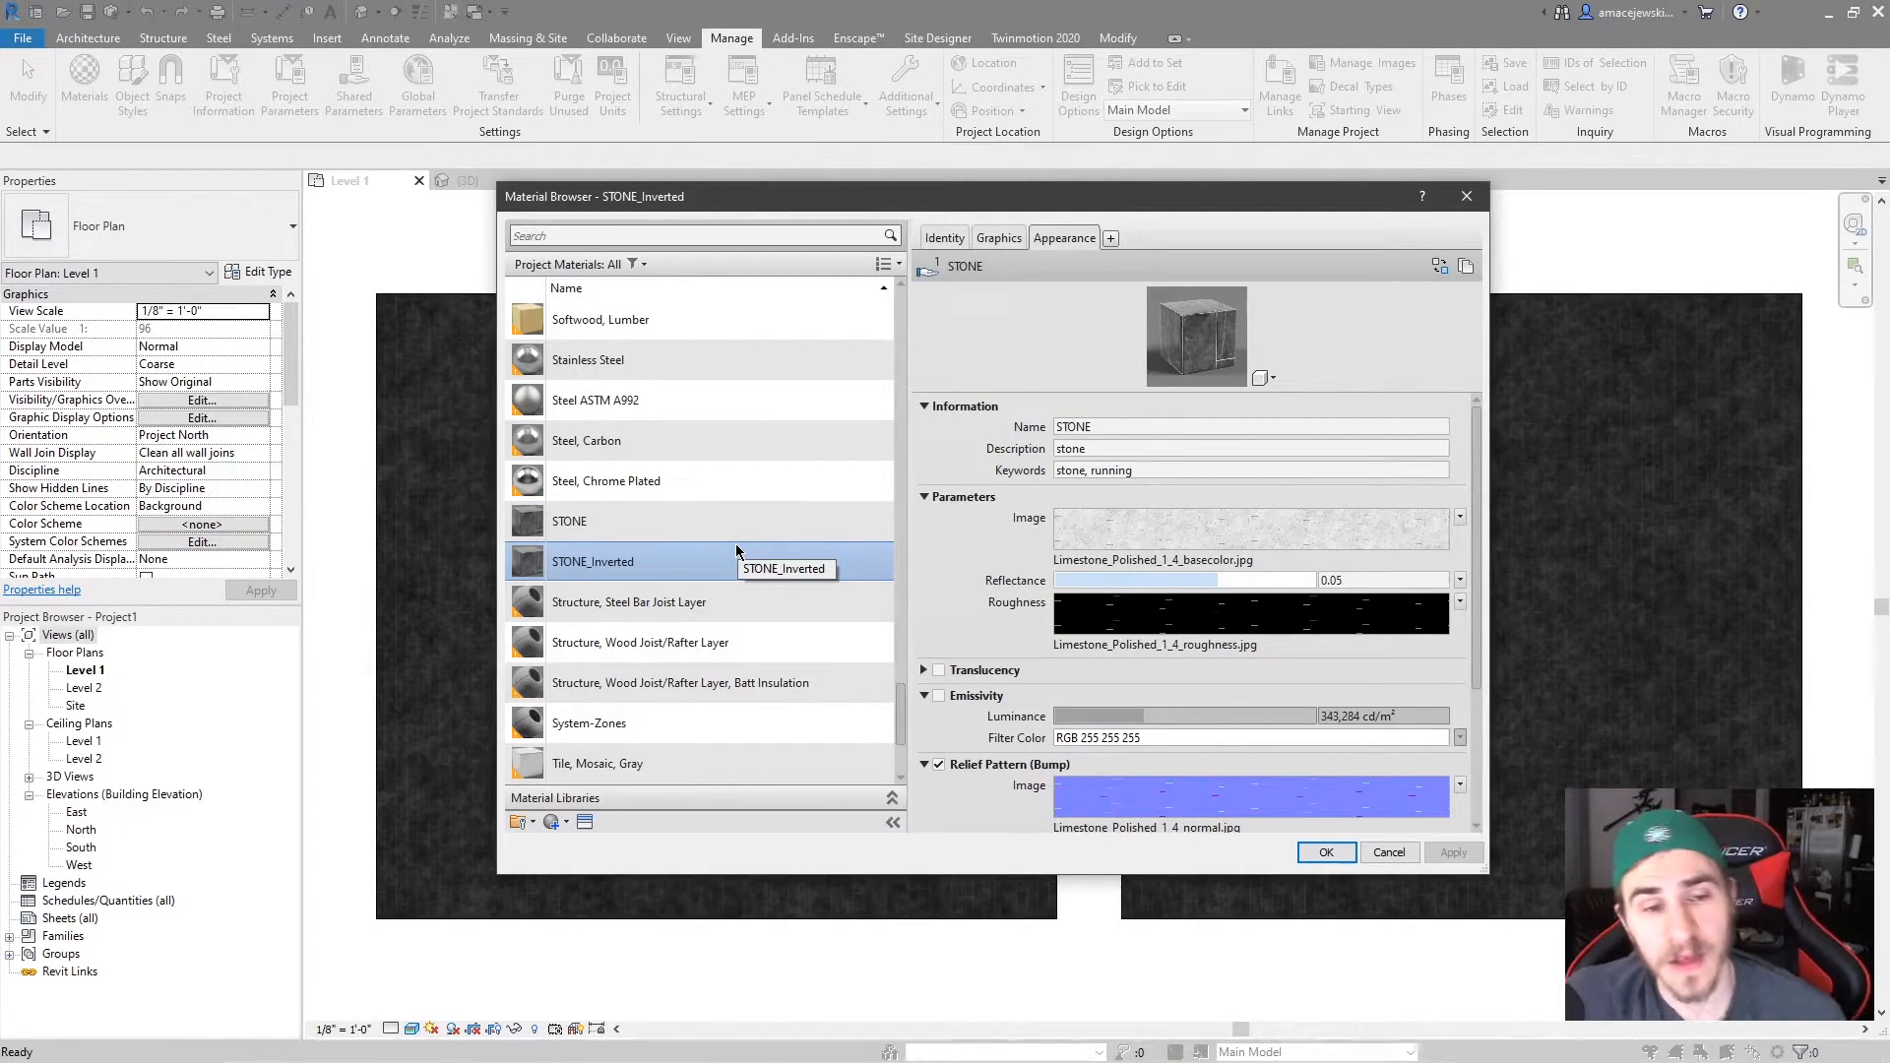
mouse_move(740, 561)
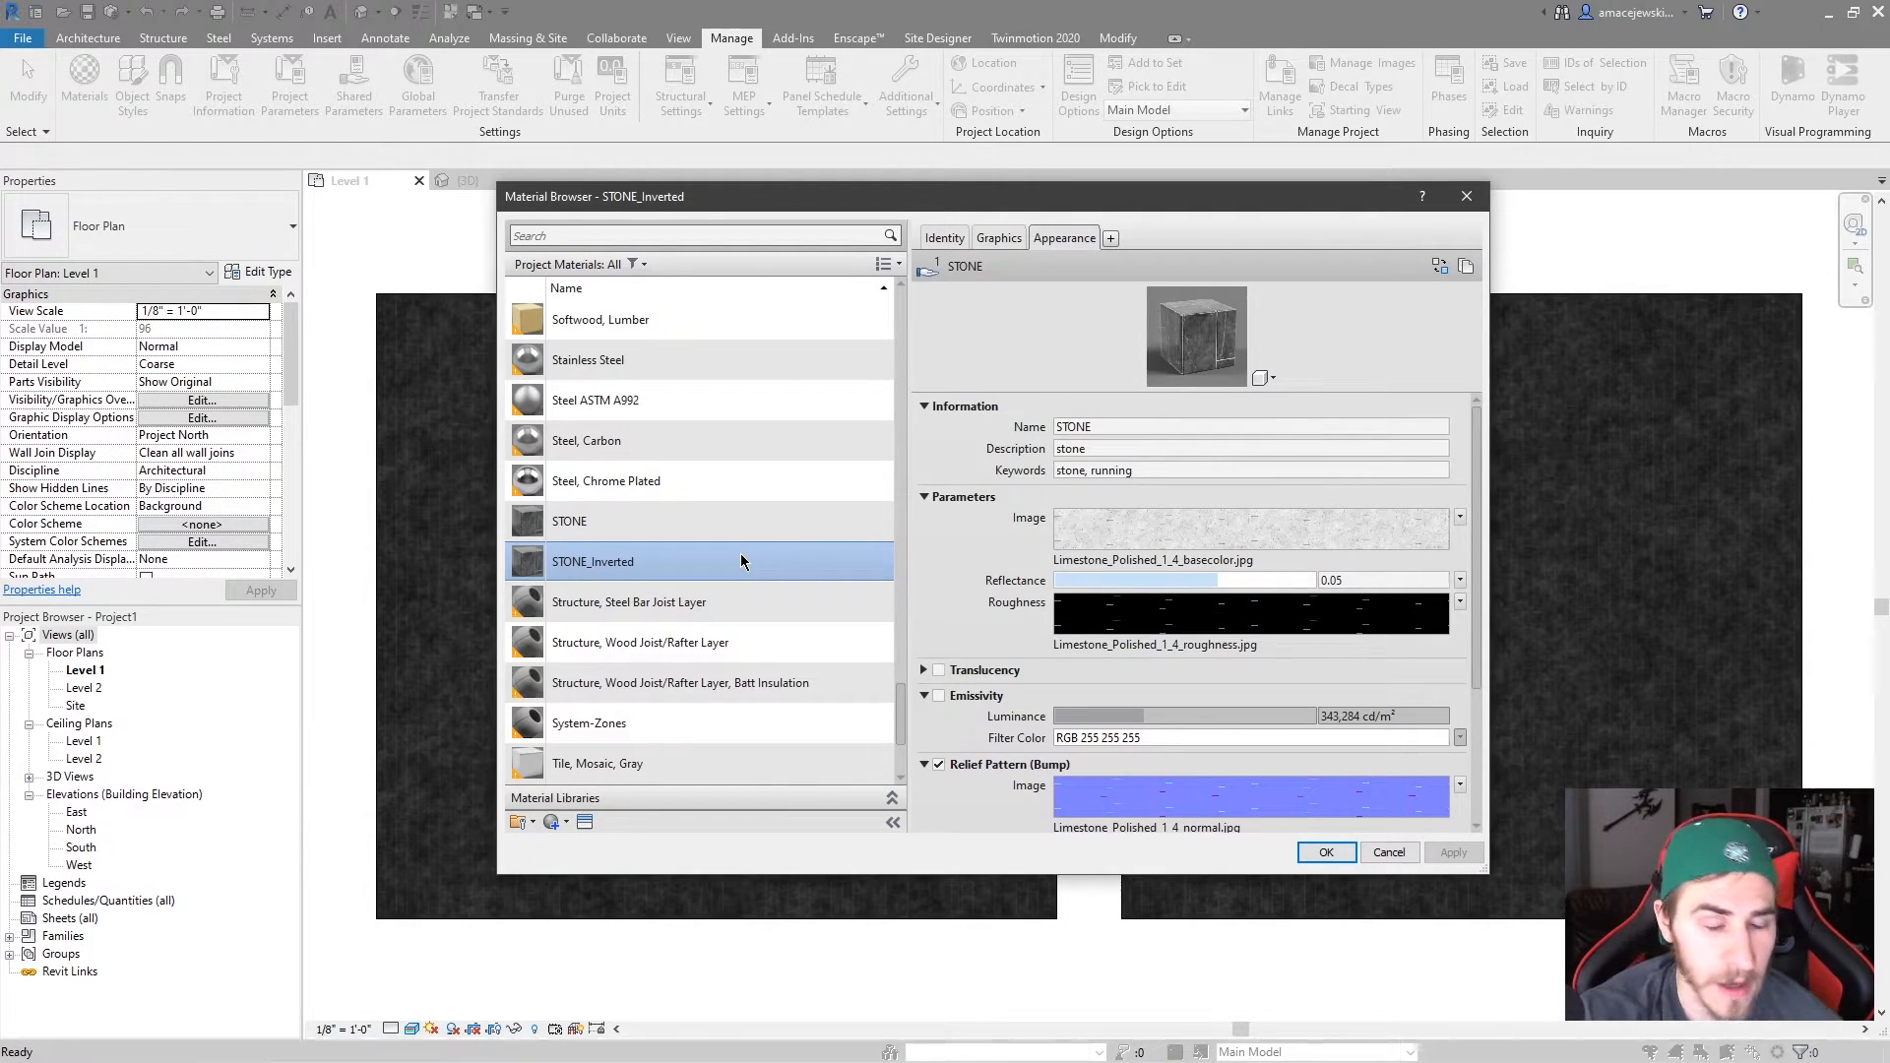
Describe STONE as 'Not inverted' and STONE_Inverted as 'inverted' on the Identity tab.
click(944, 237)
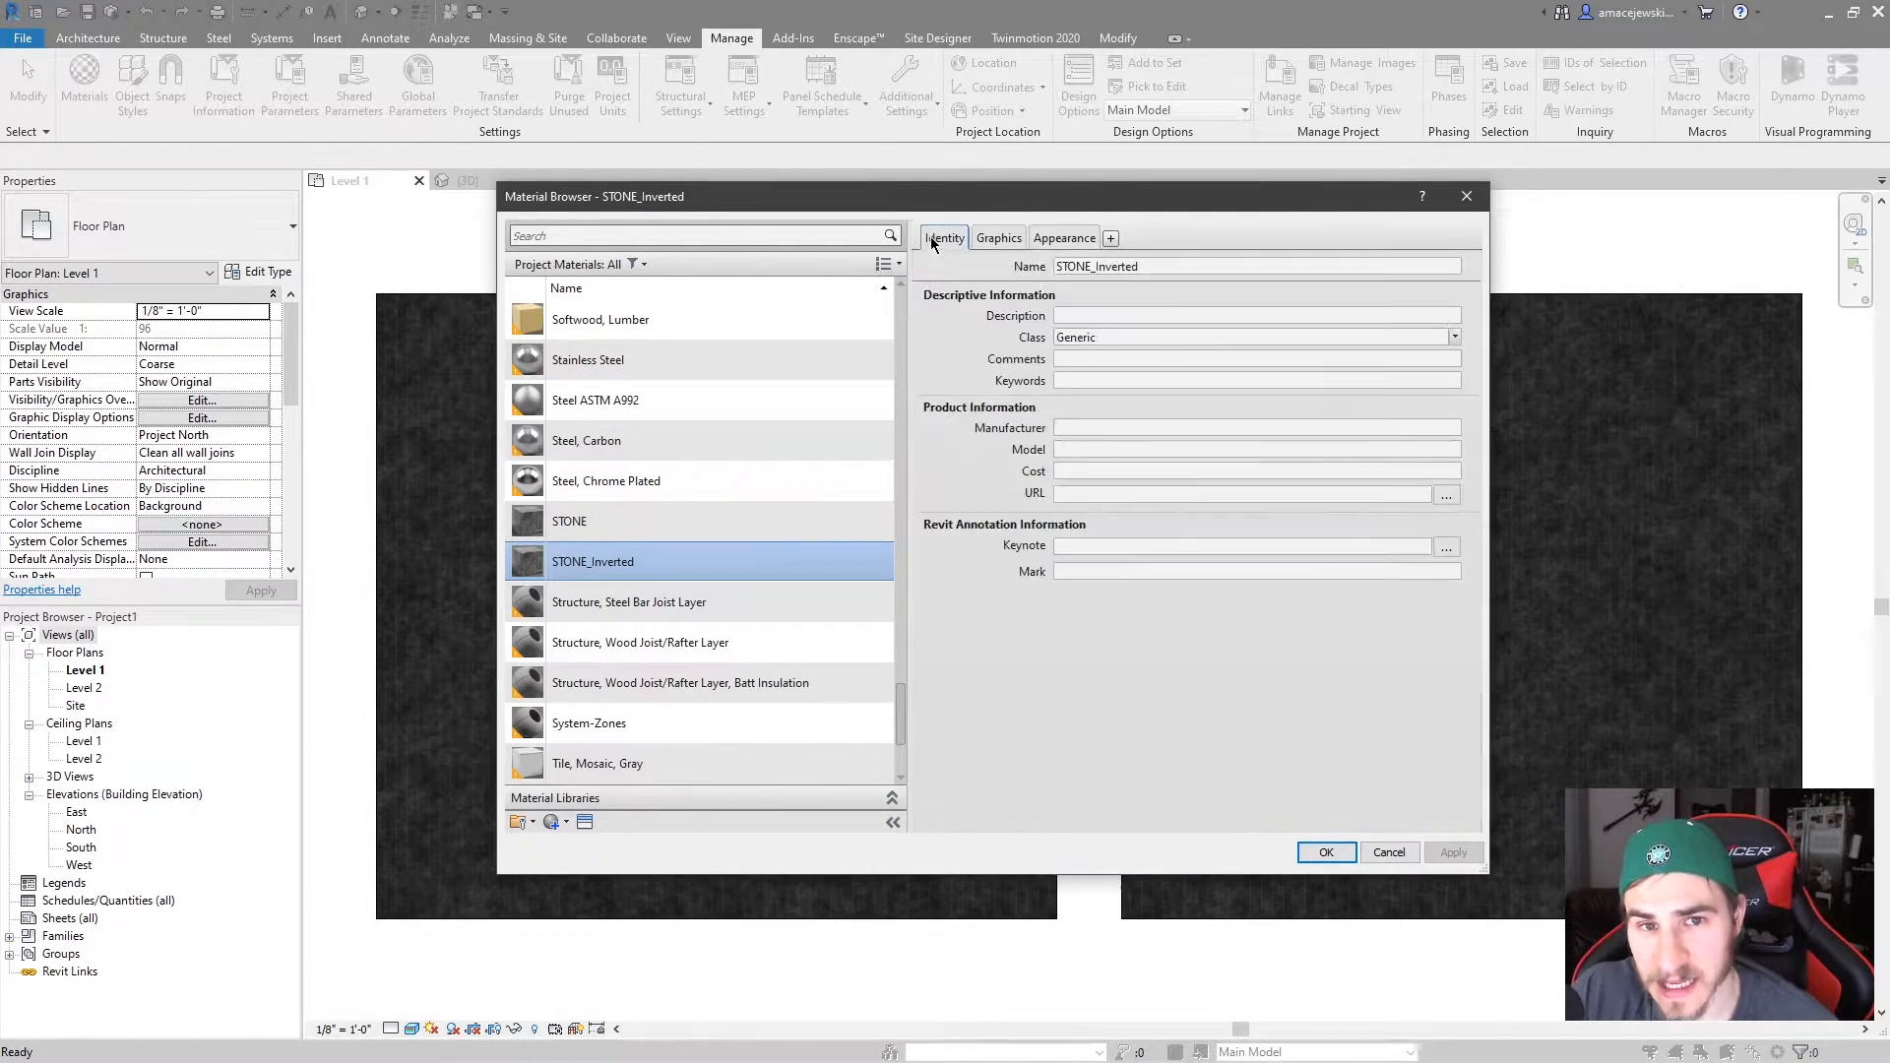
click(997, 237)
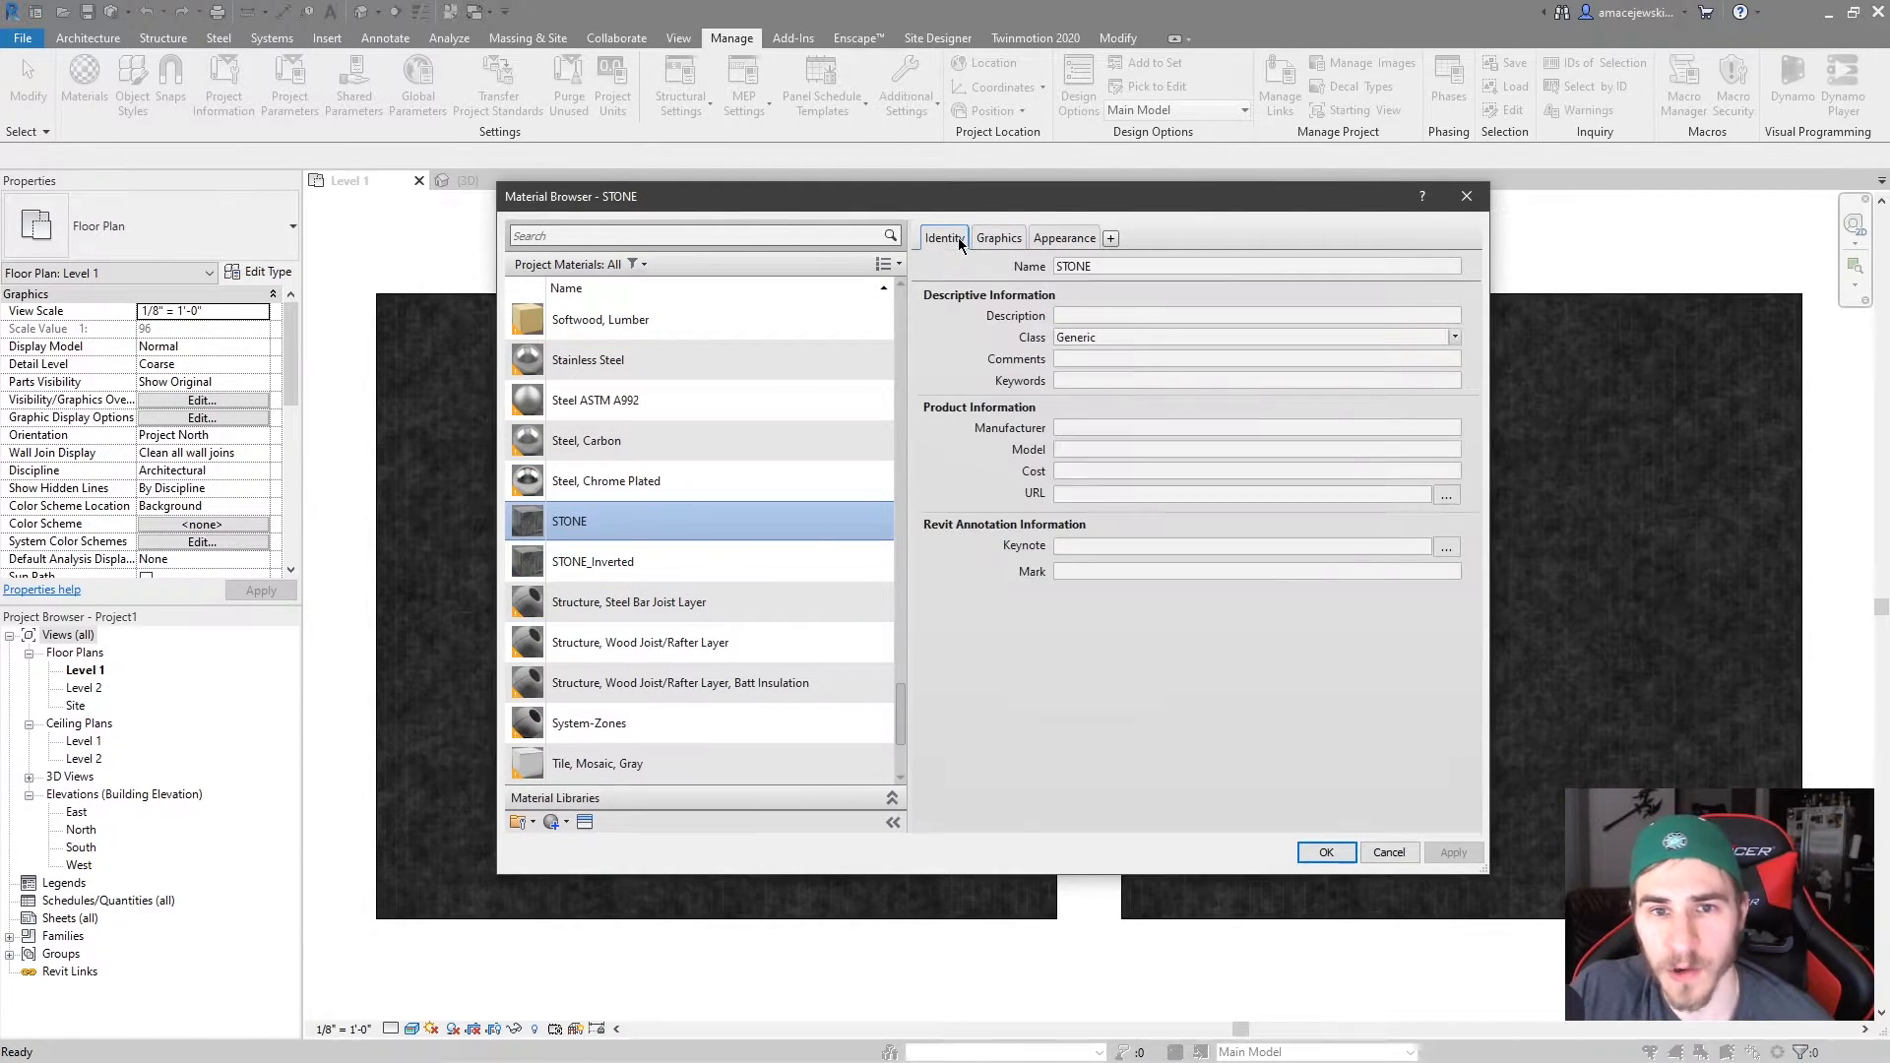
click(1253, 317)
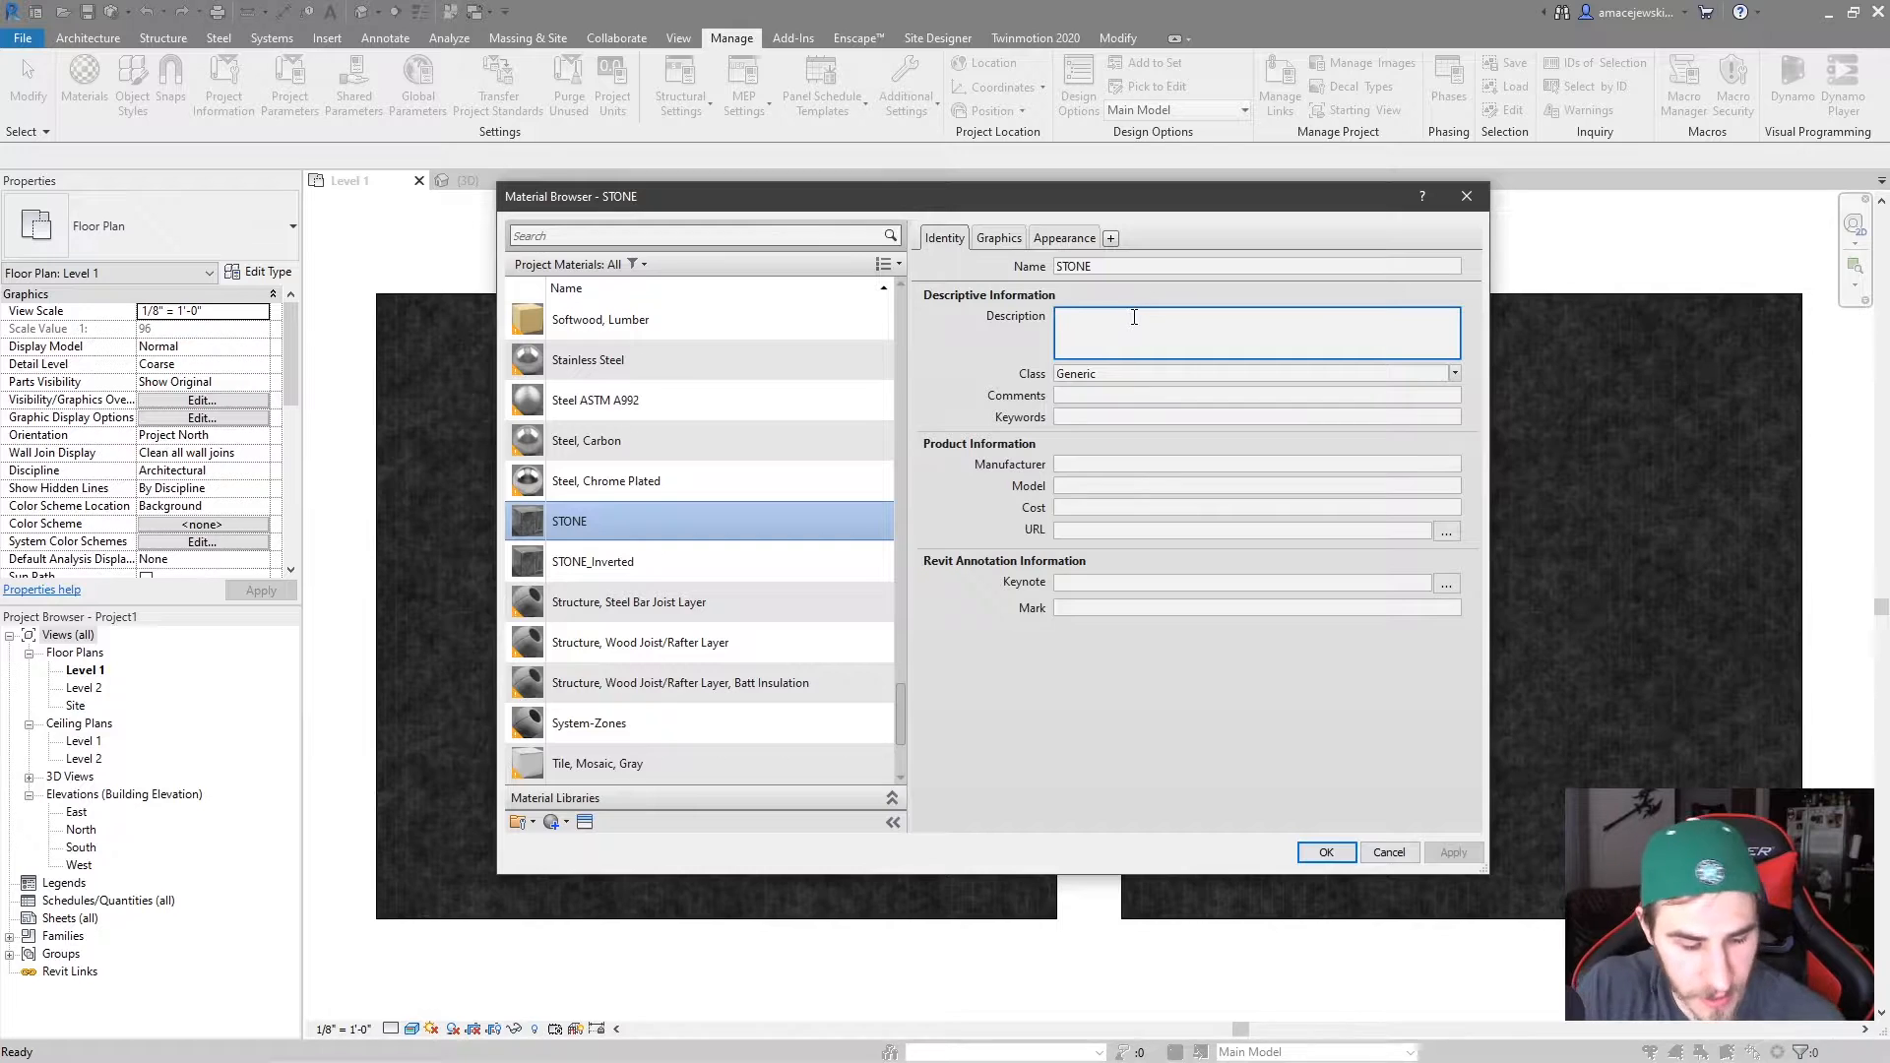
text(Not i)
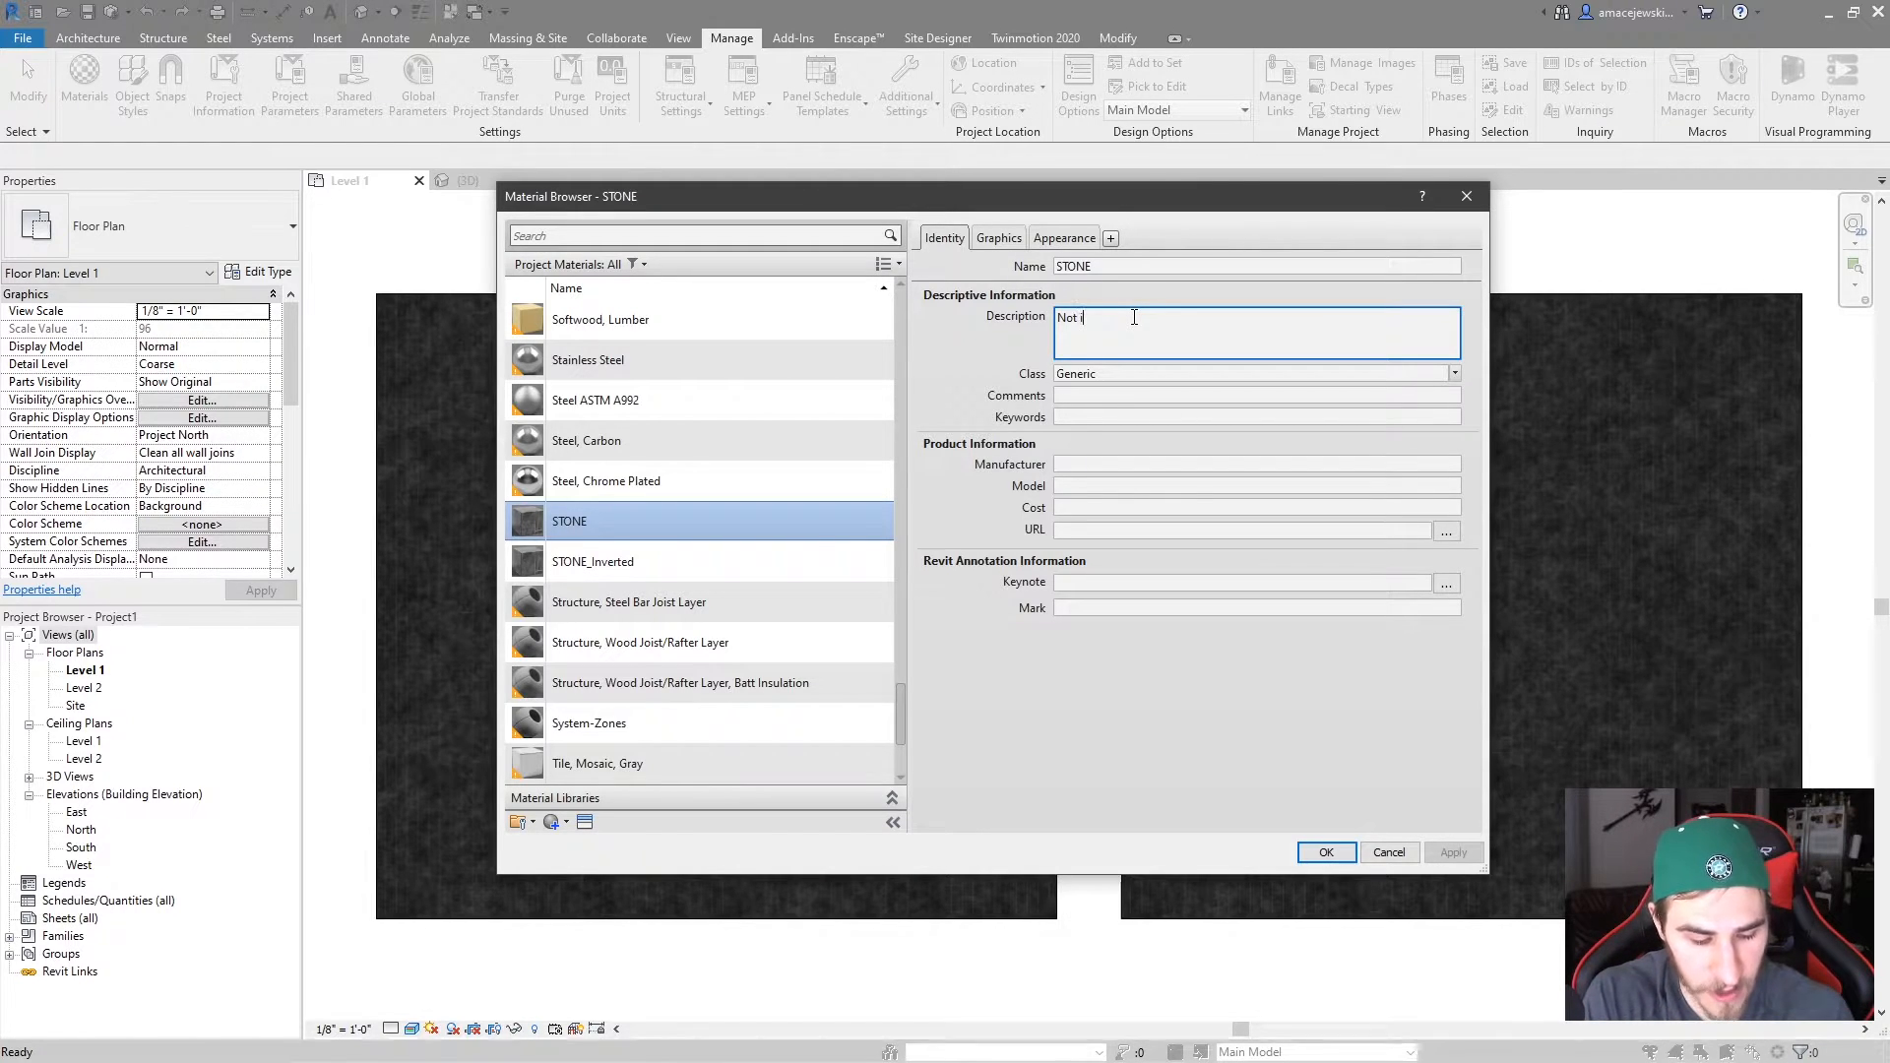
click(592, 563)
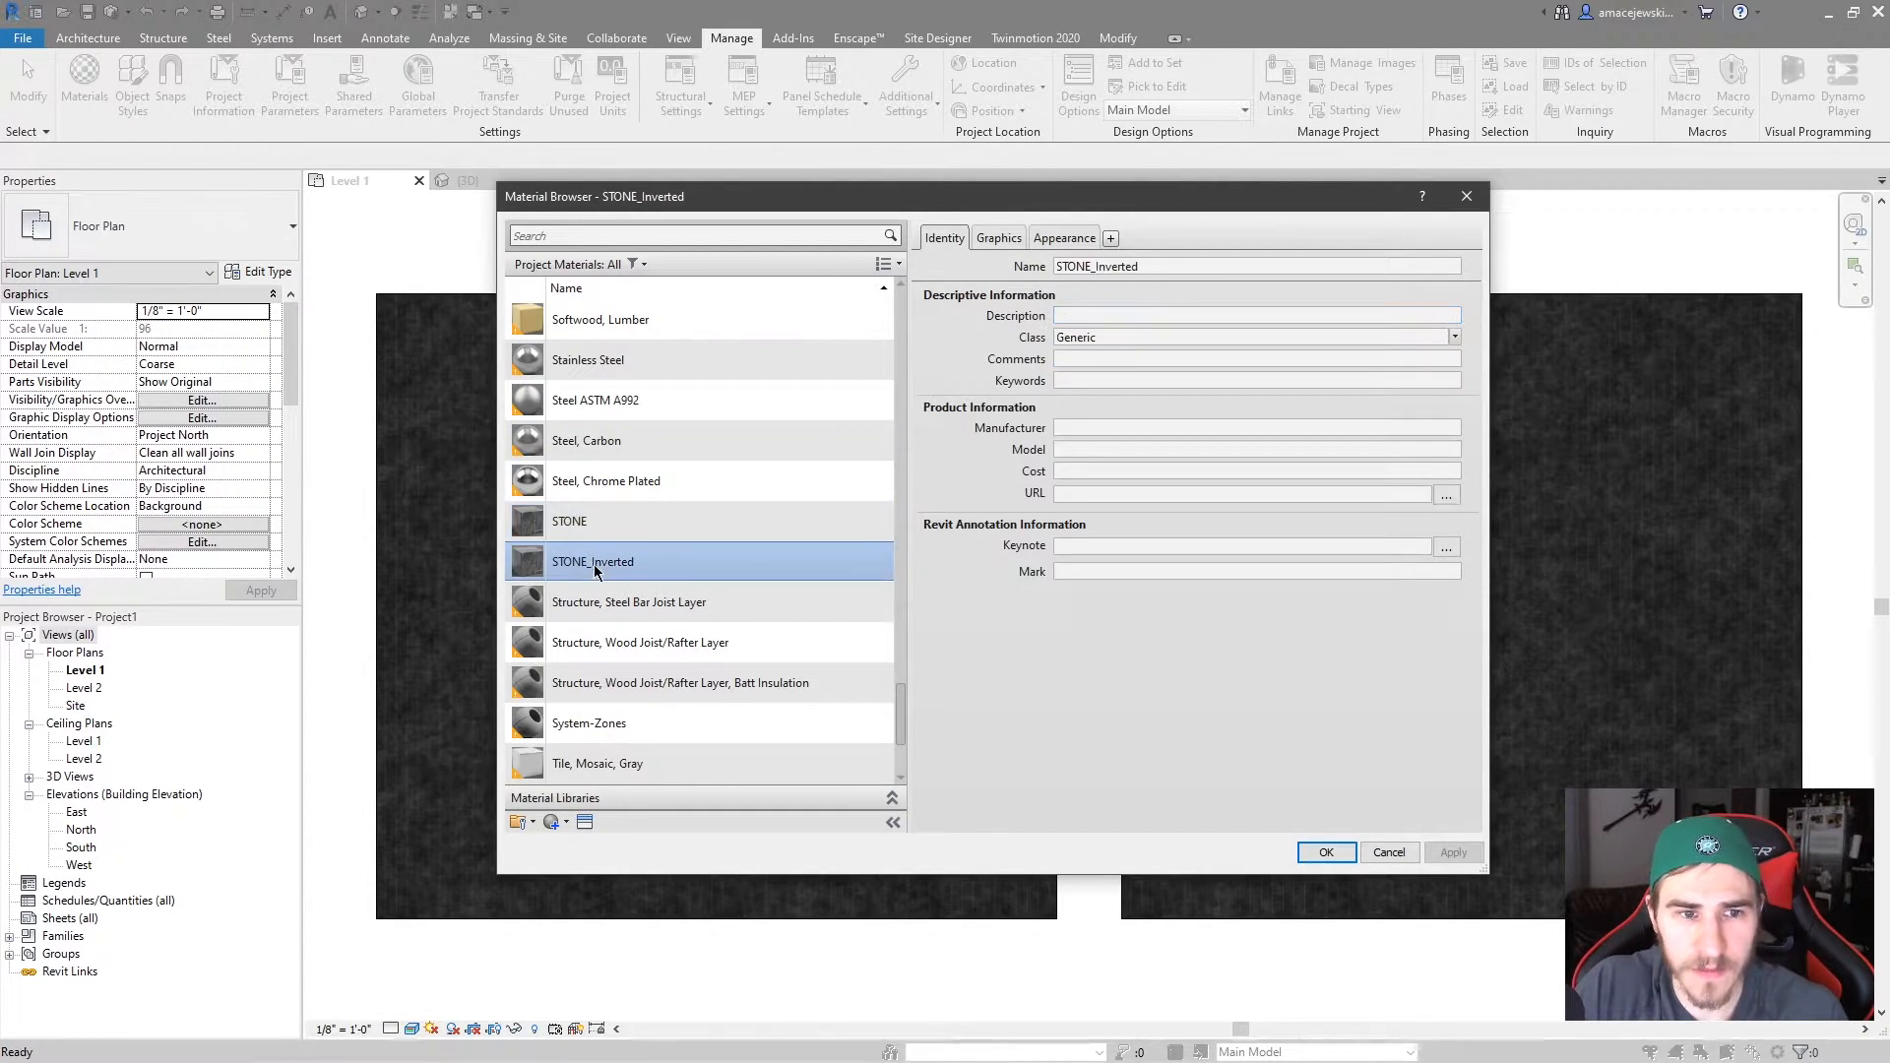
click(1253, 326)
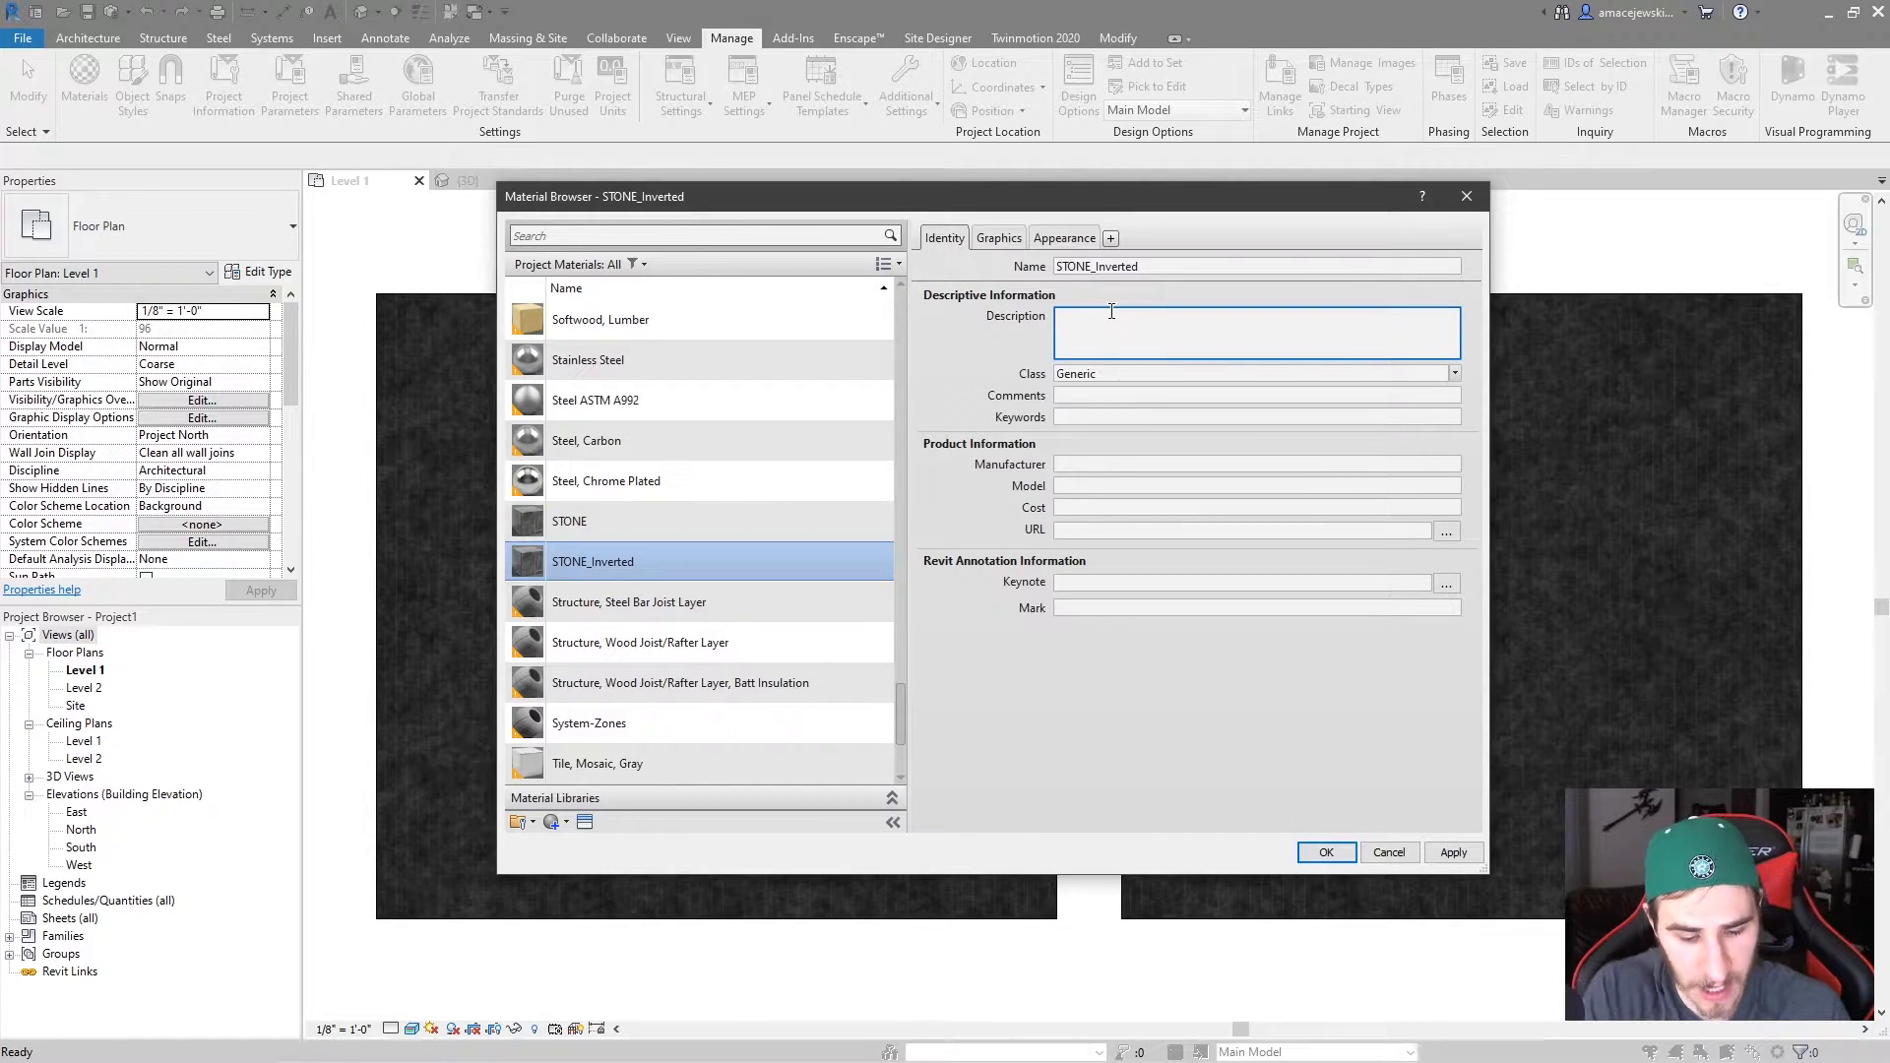
text(inverted)
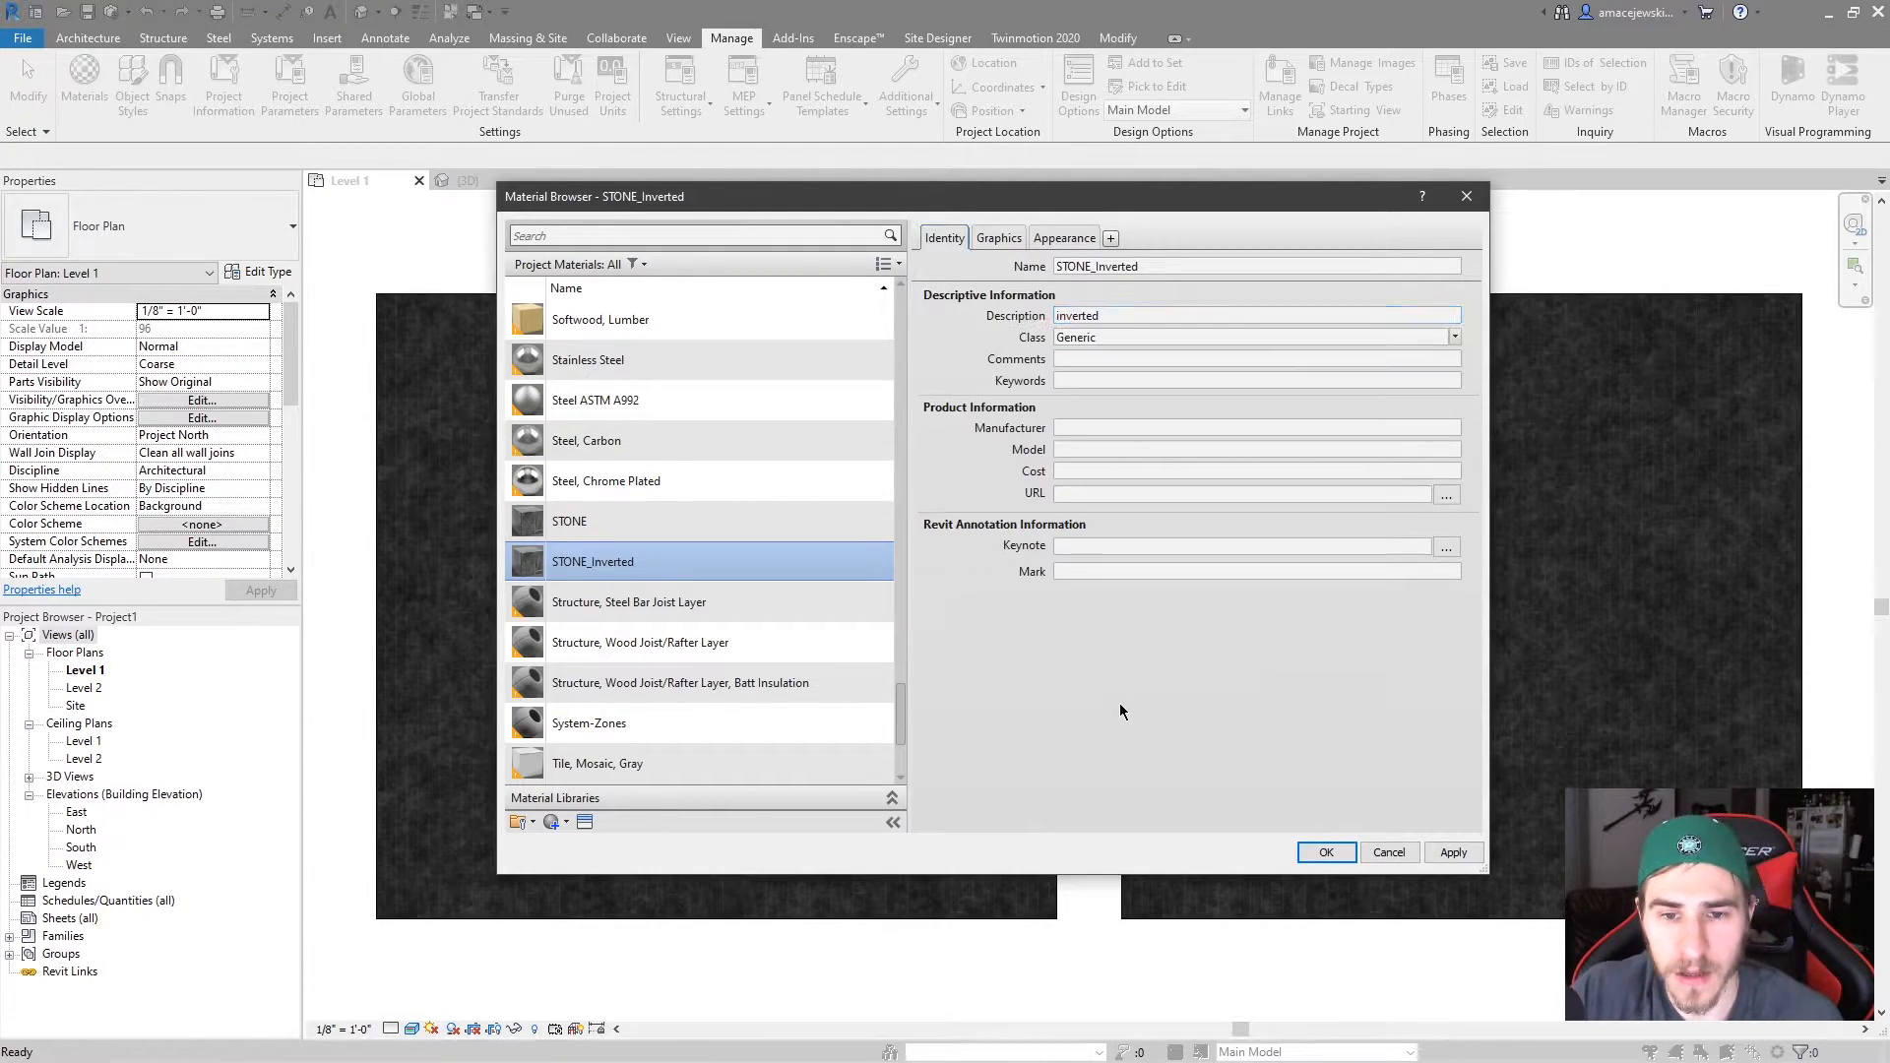
click(569, 520)
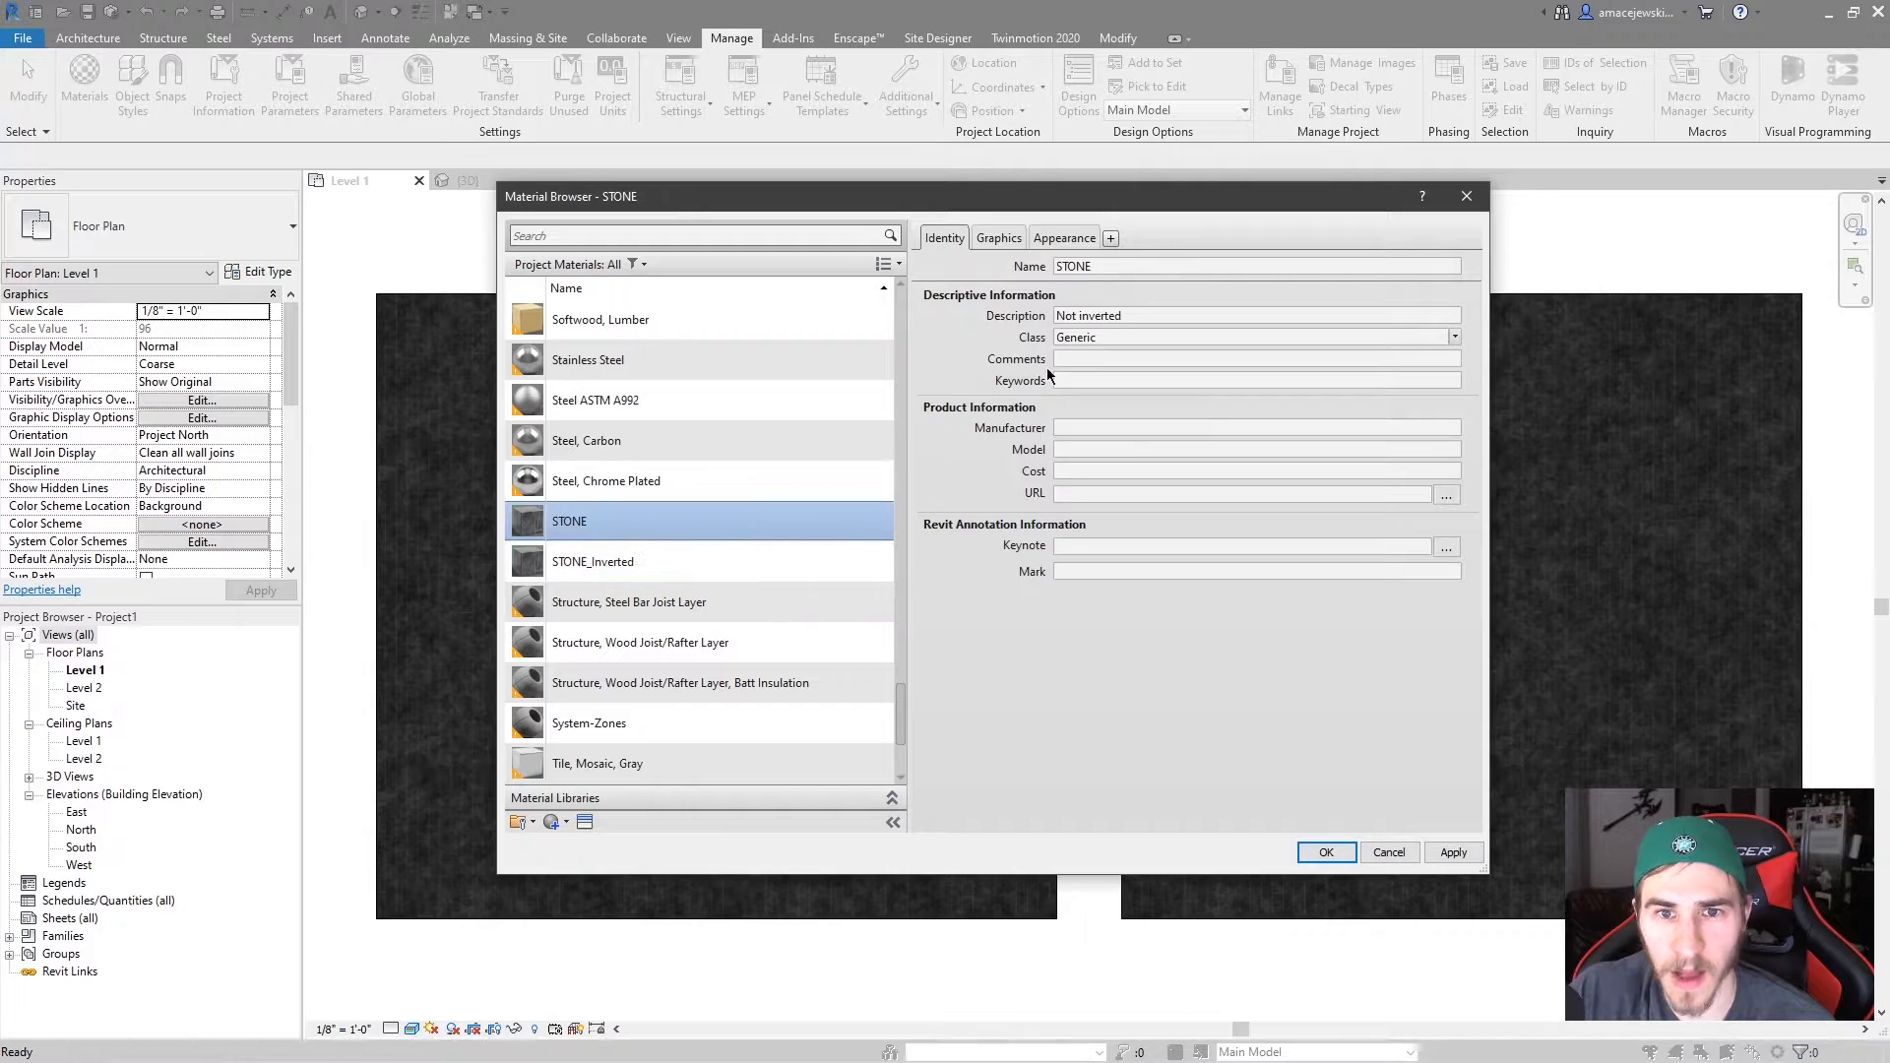
click(592, 560)
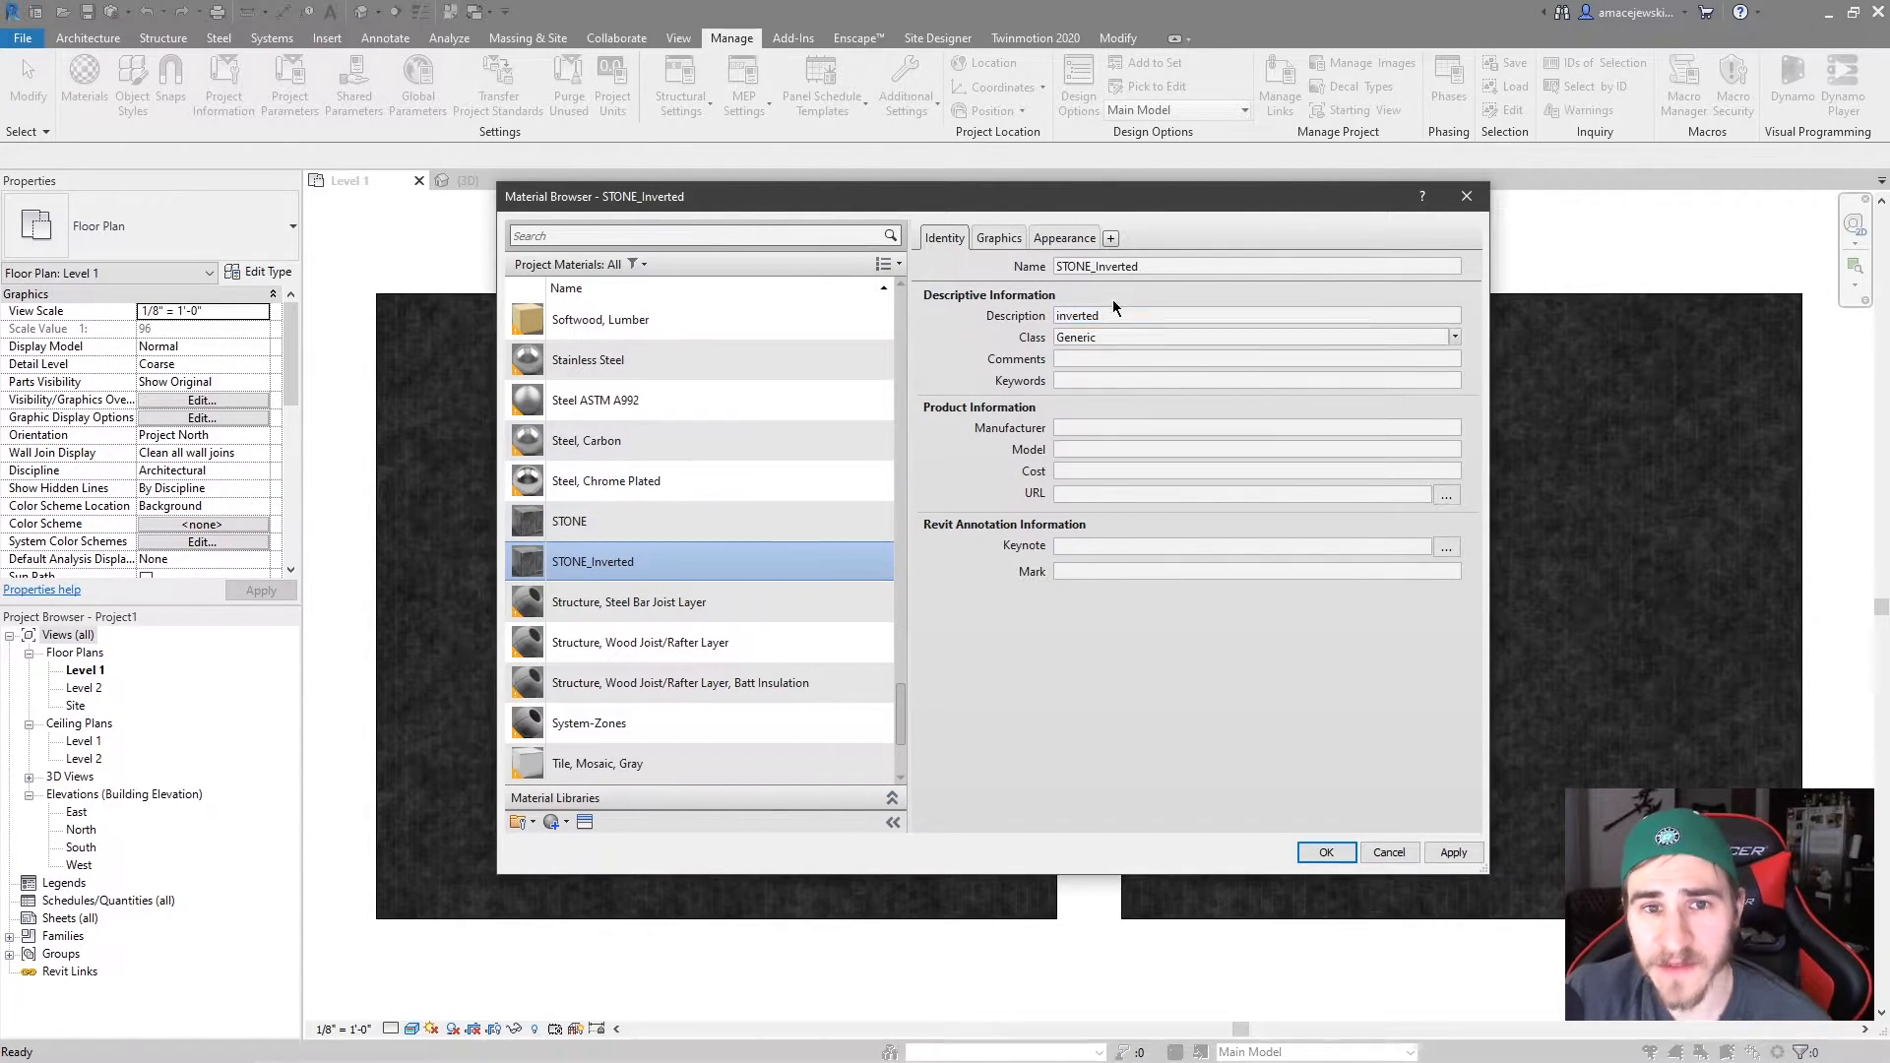
Check STONE_Inverted's shared appearance, then enter Mark ST-1 for it.
click(1064, 237)
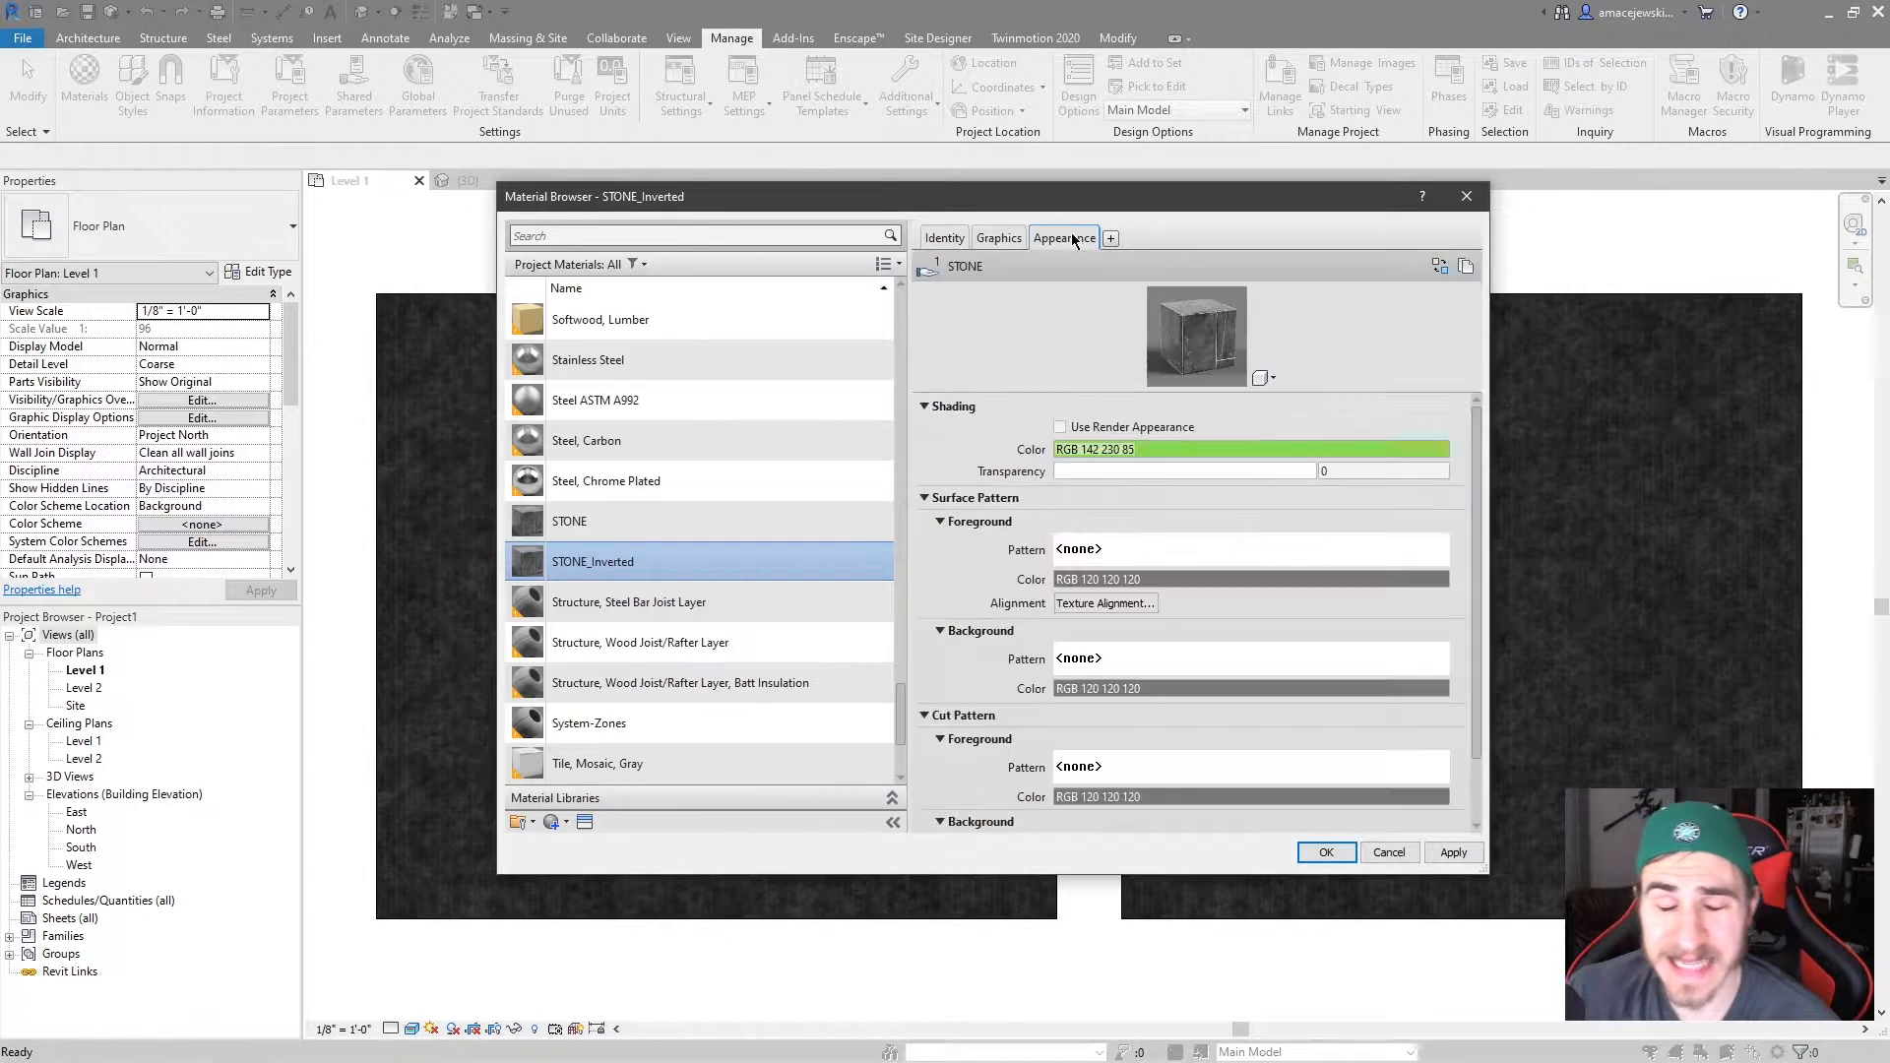
click(1063, 237)
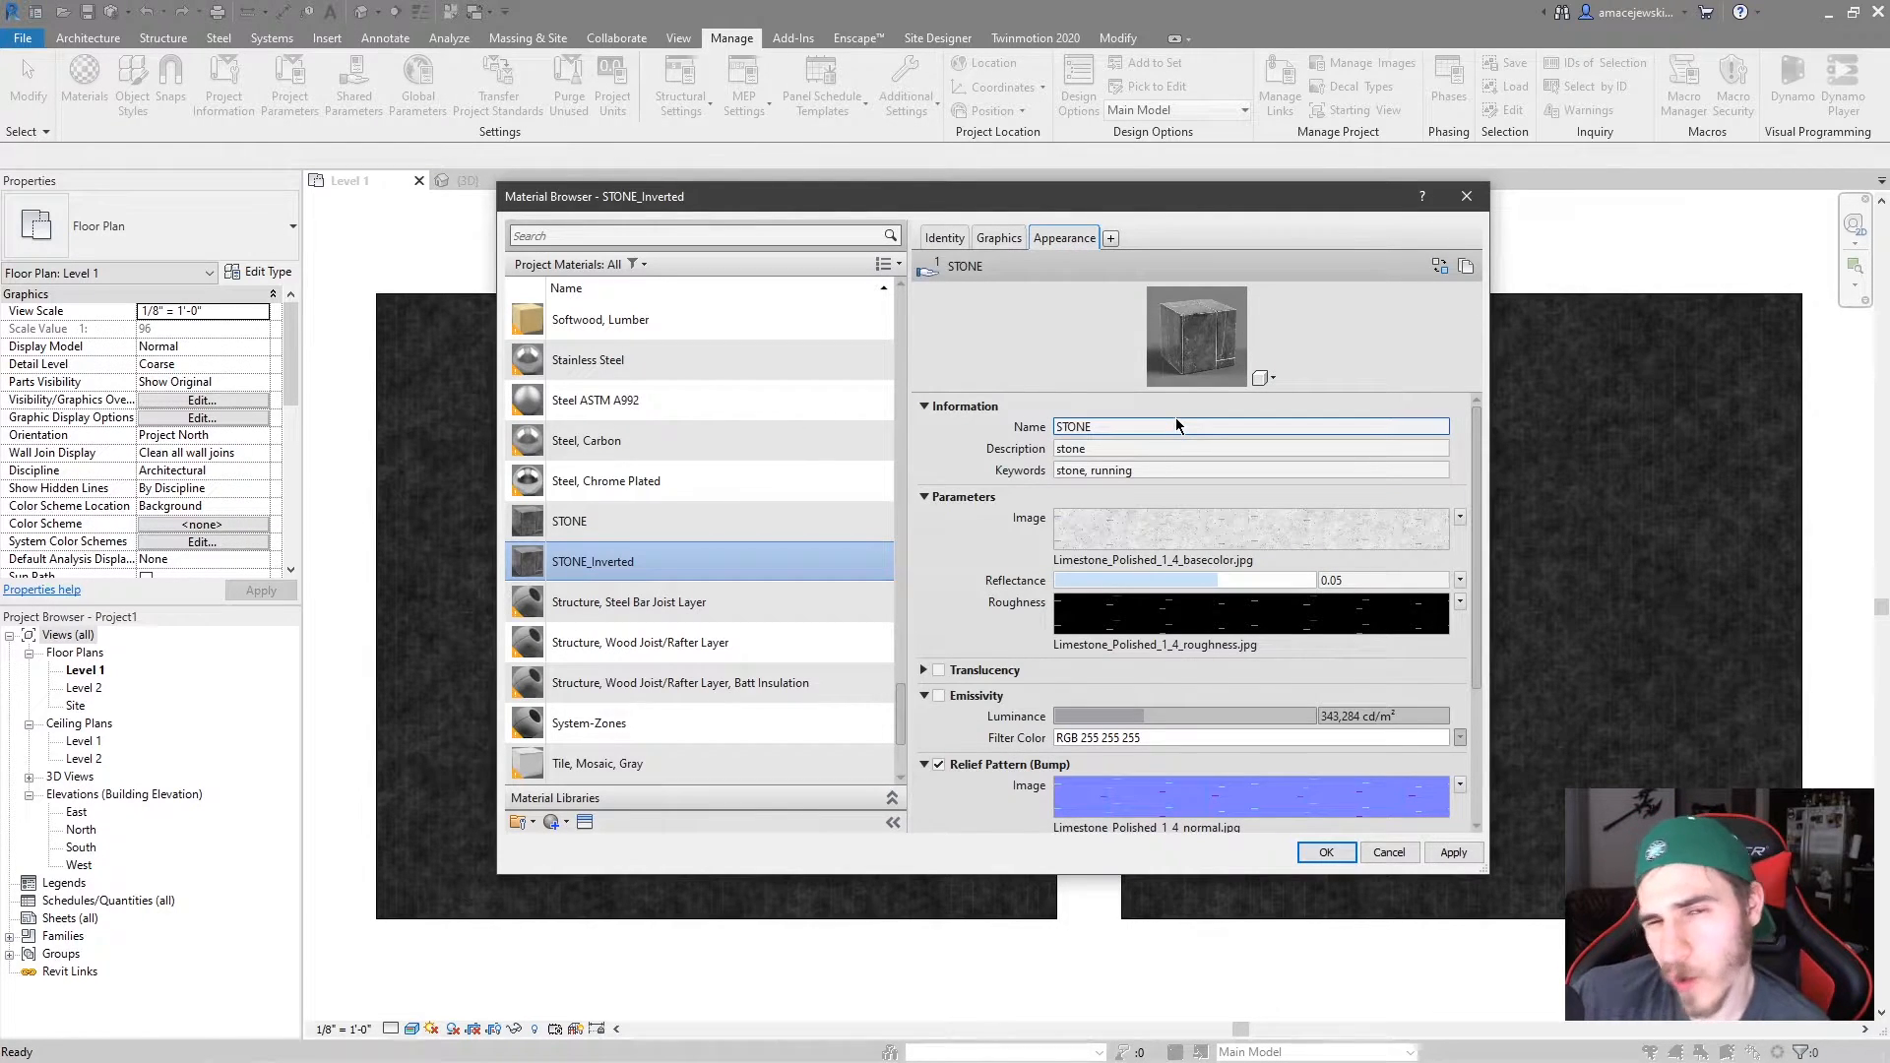
click(945, 238)
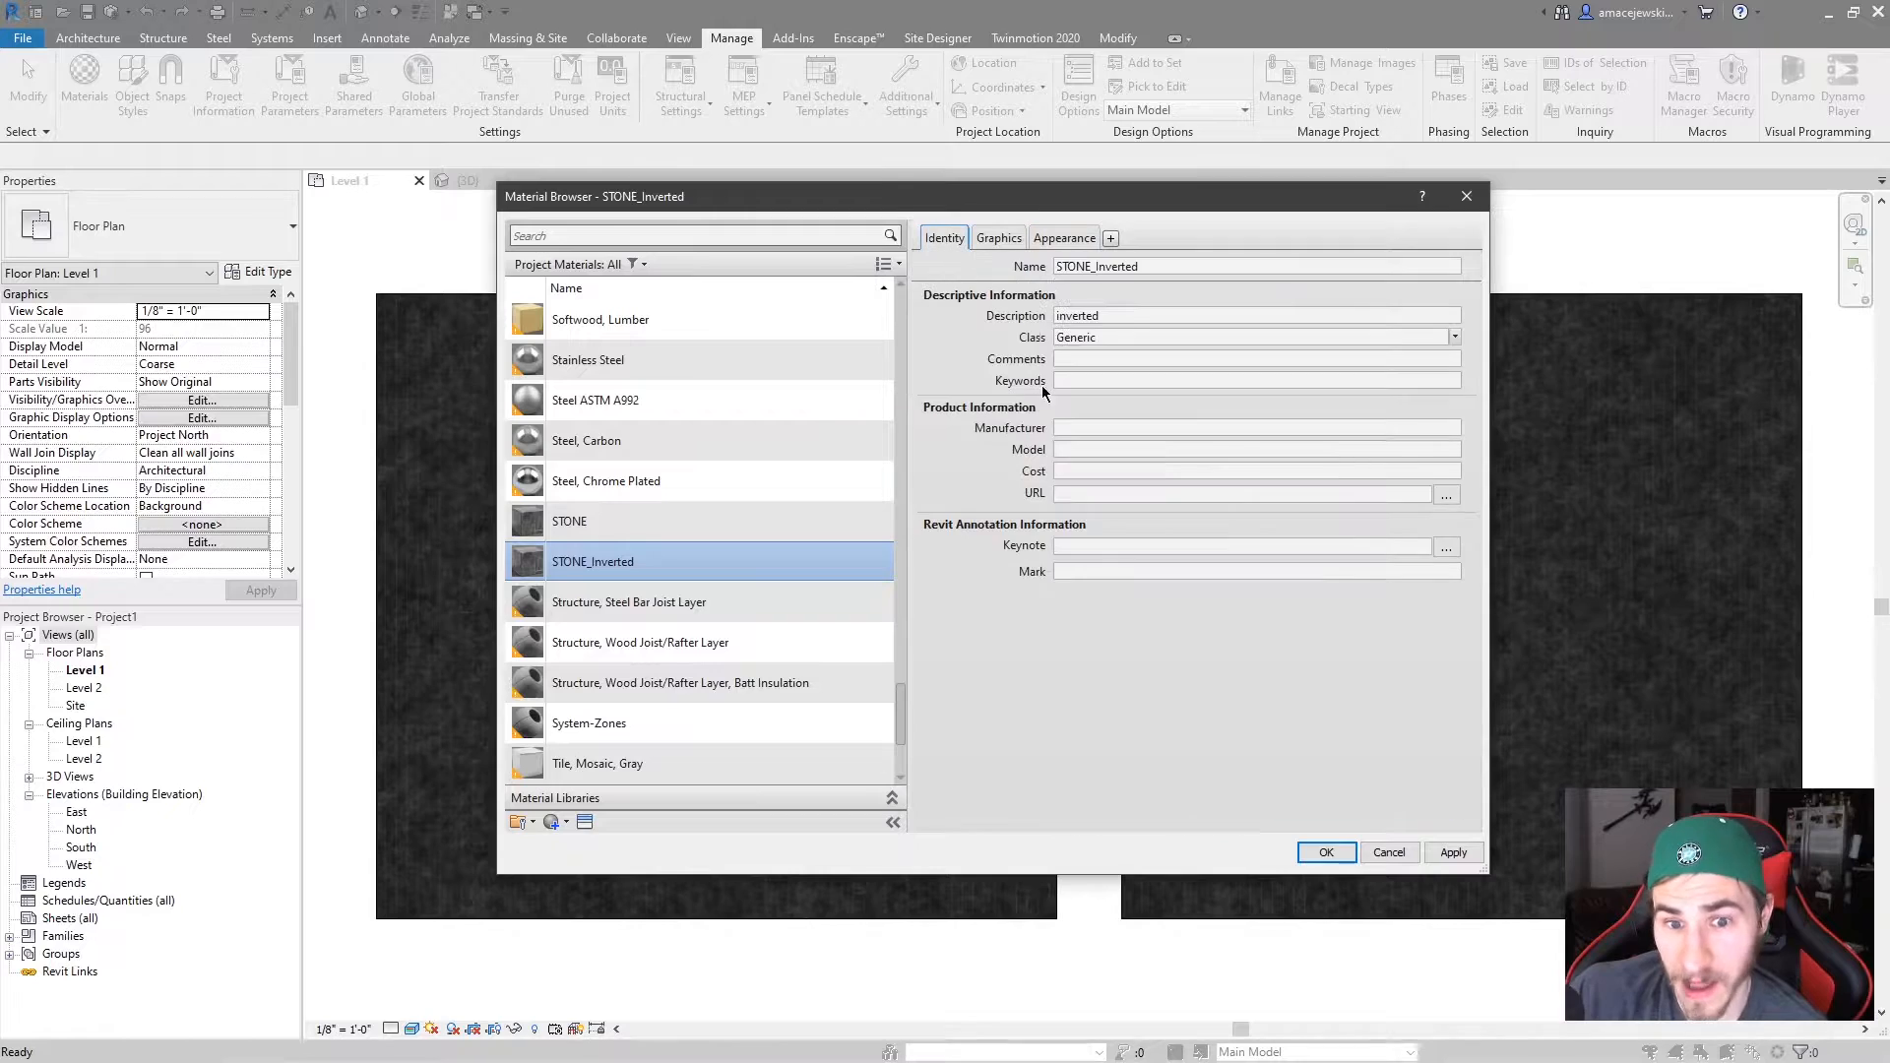
click(569, 520)
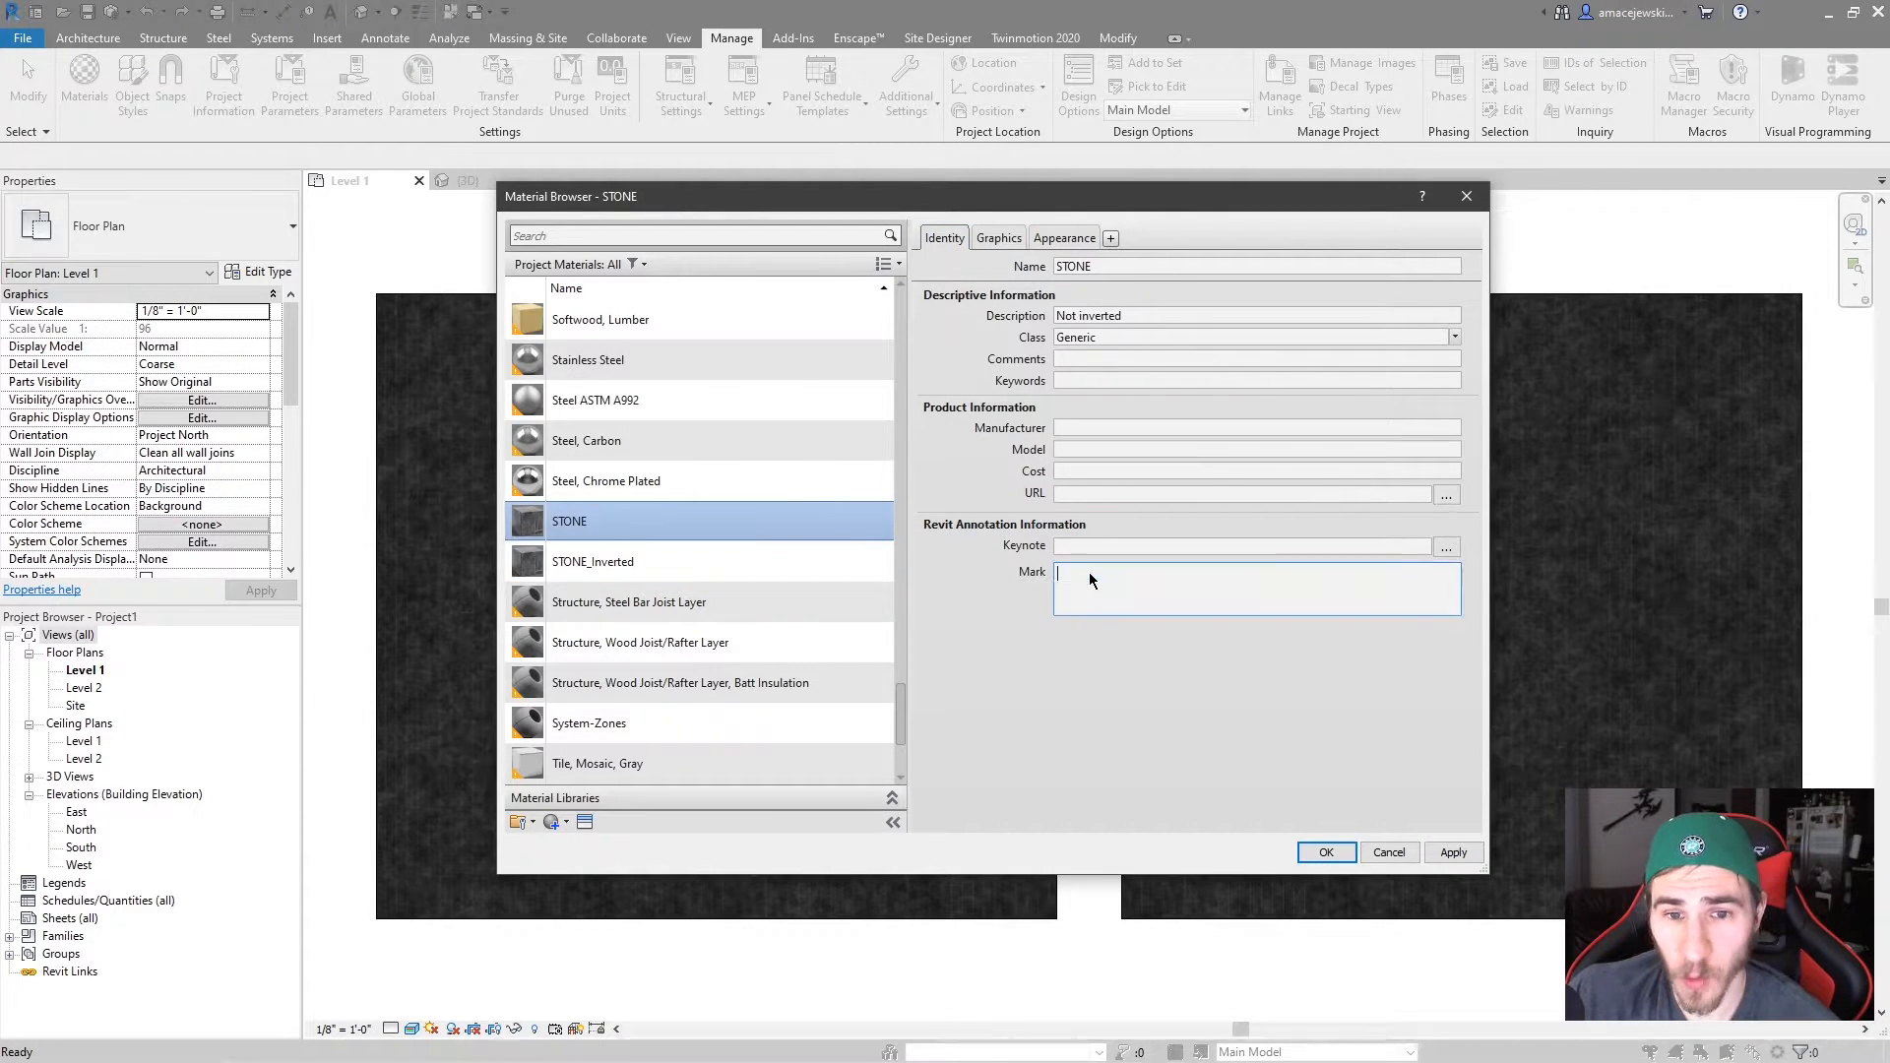
text(ST-1)
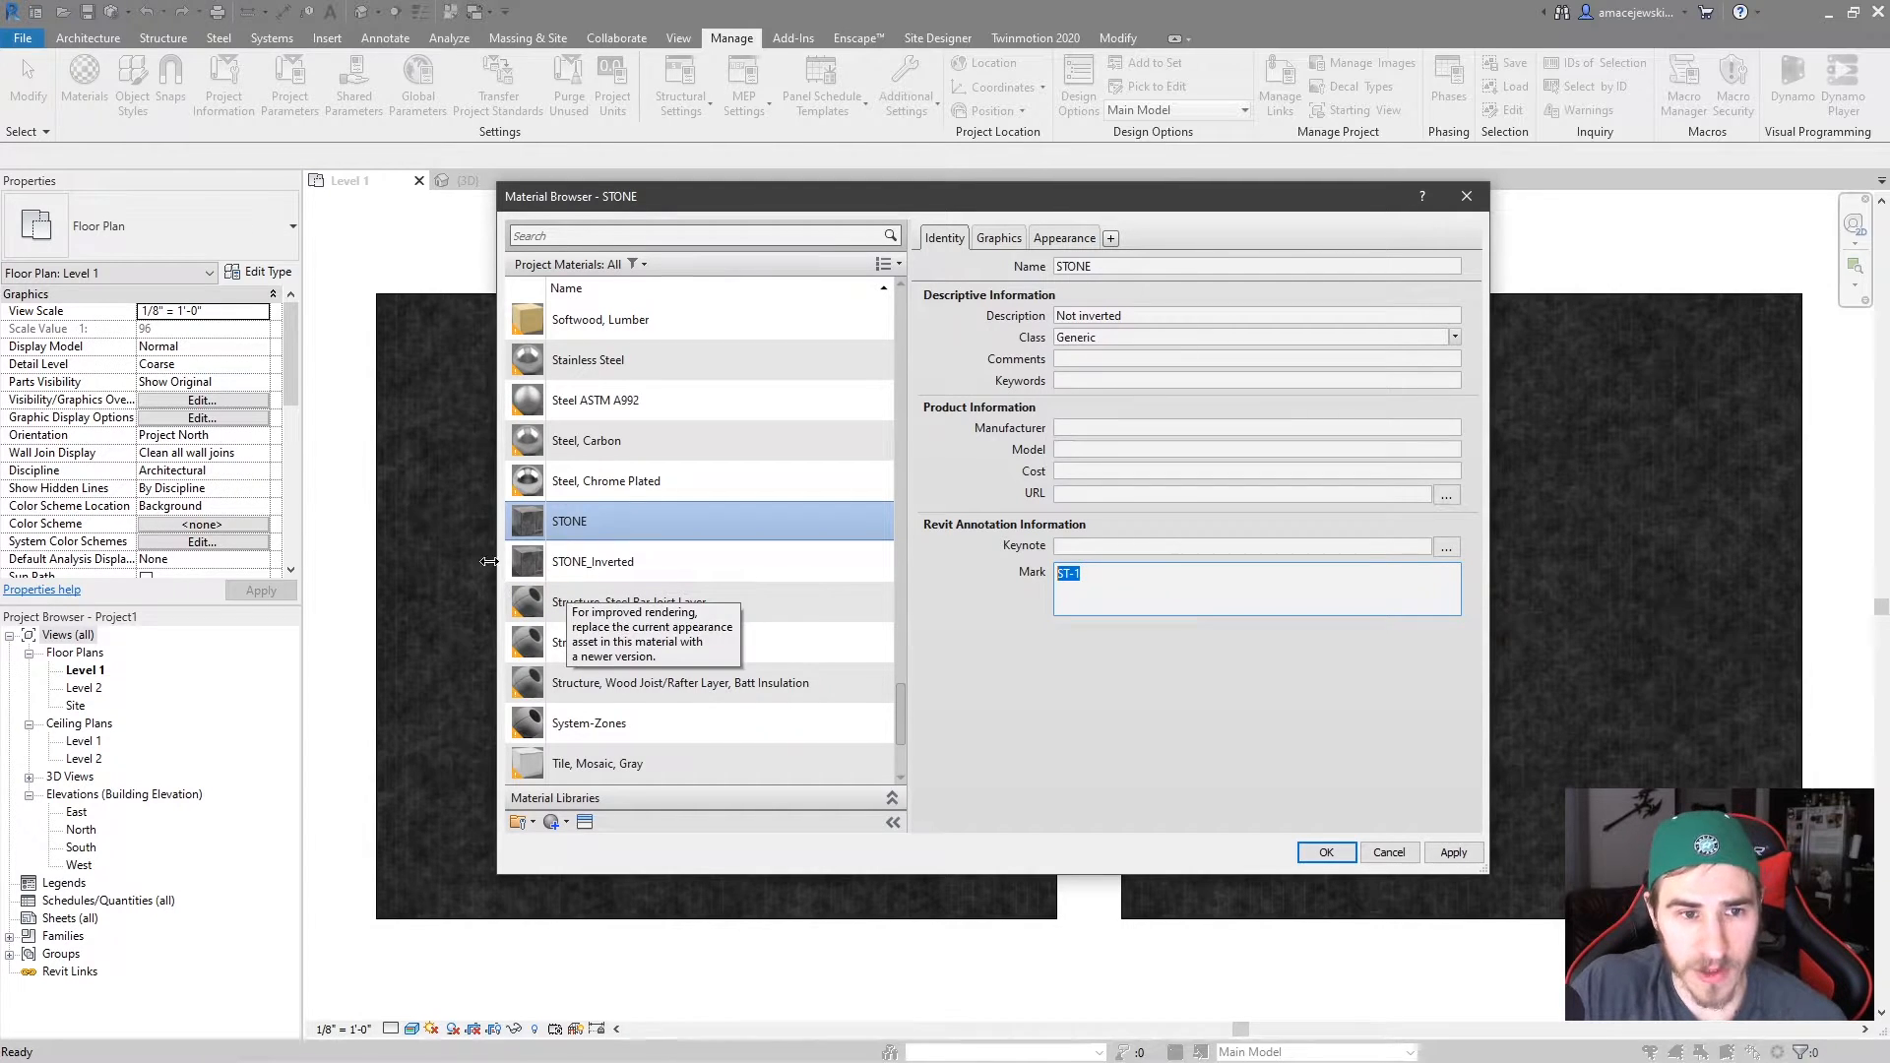
click(592, 560)
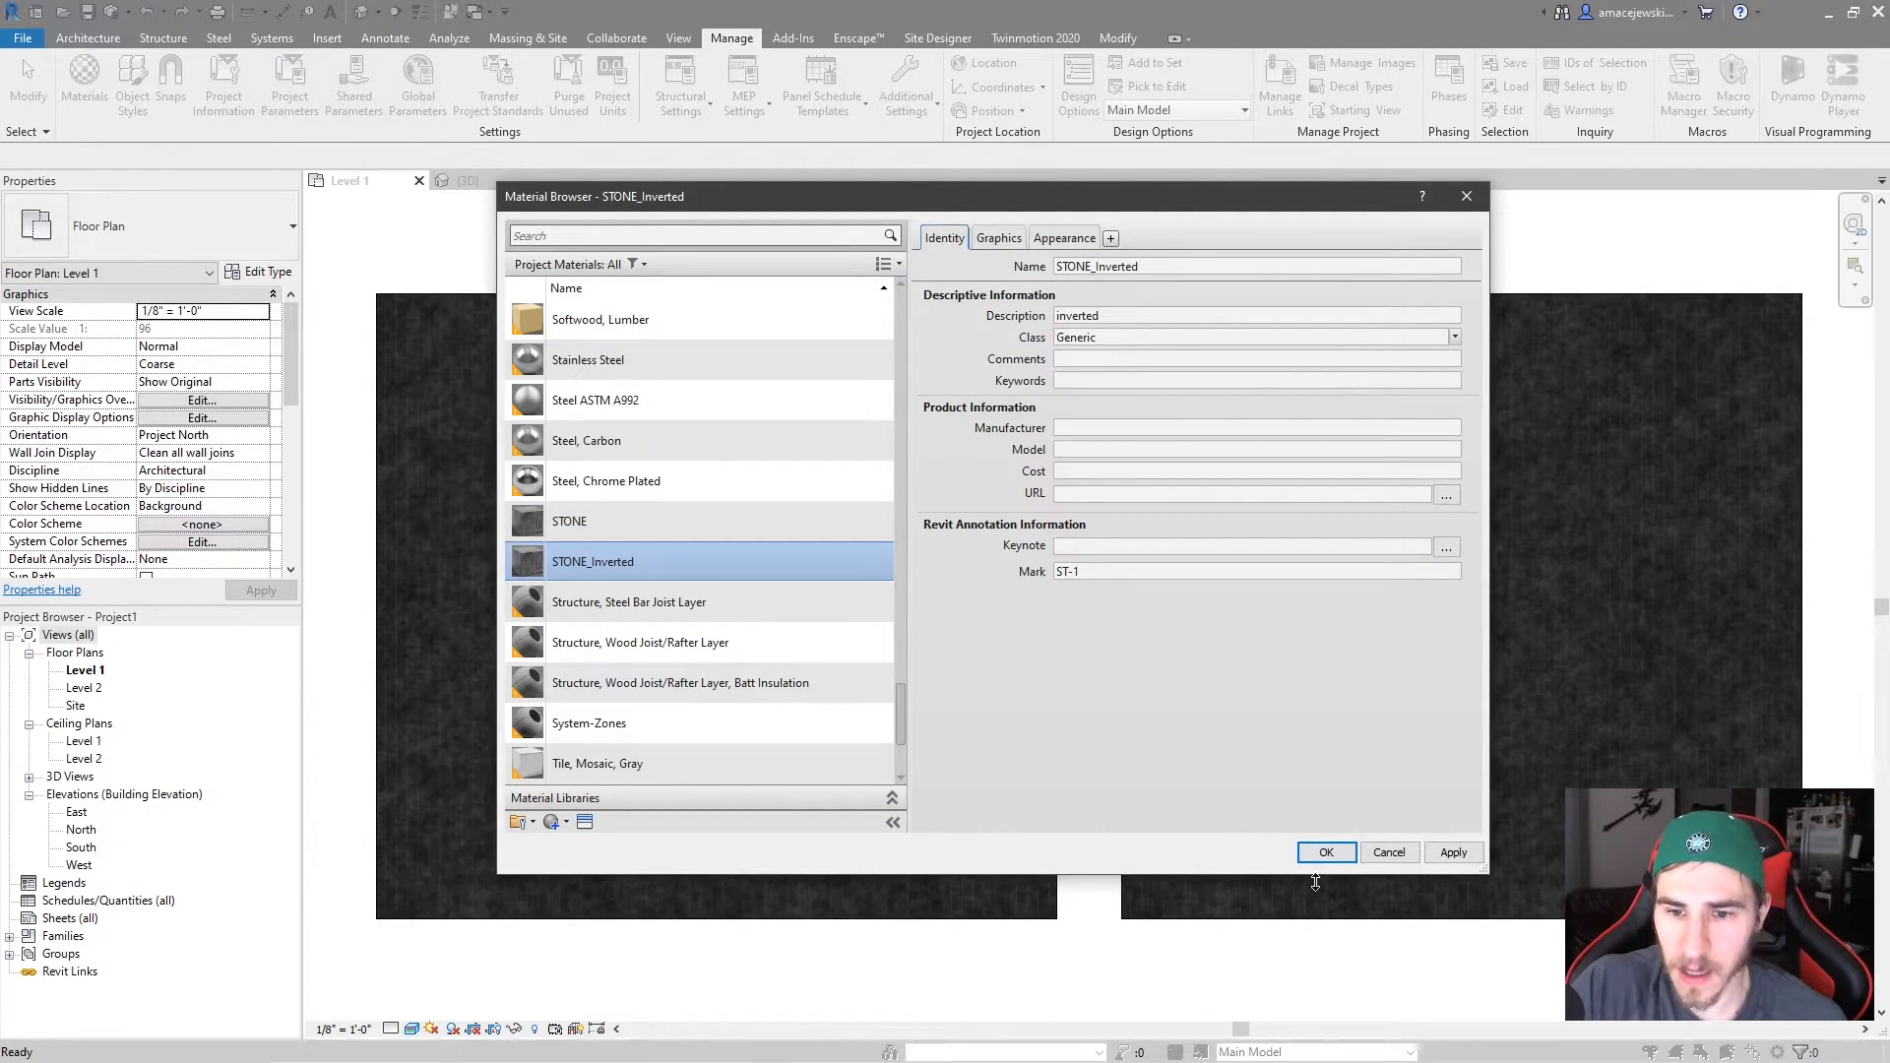
Give STONE a Mark of ST-1 as well, accepting the duplicate Mark warning.
click(1326, 853)
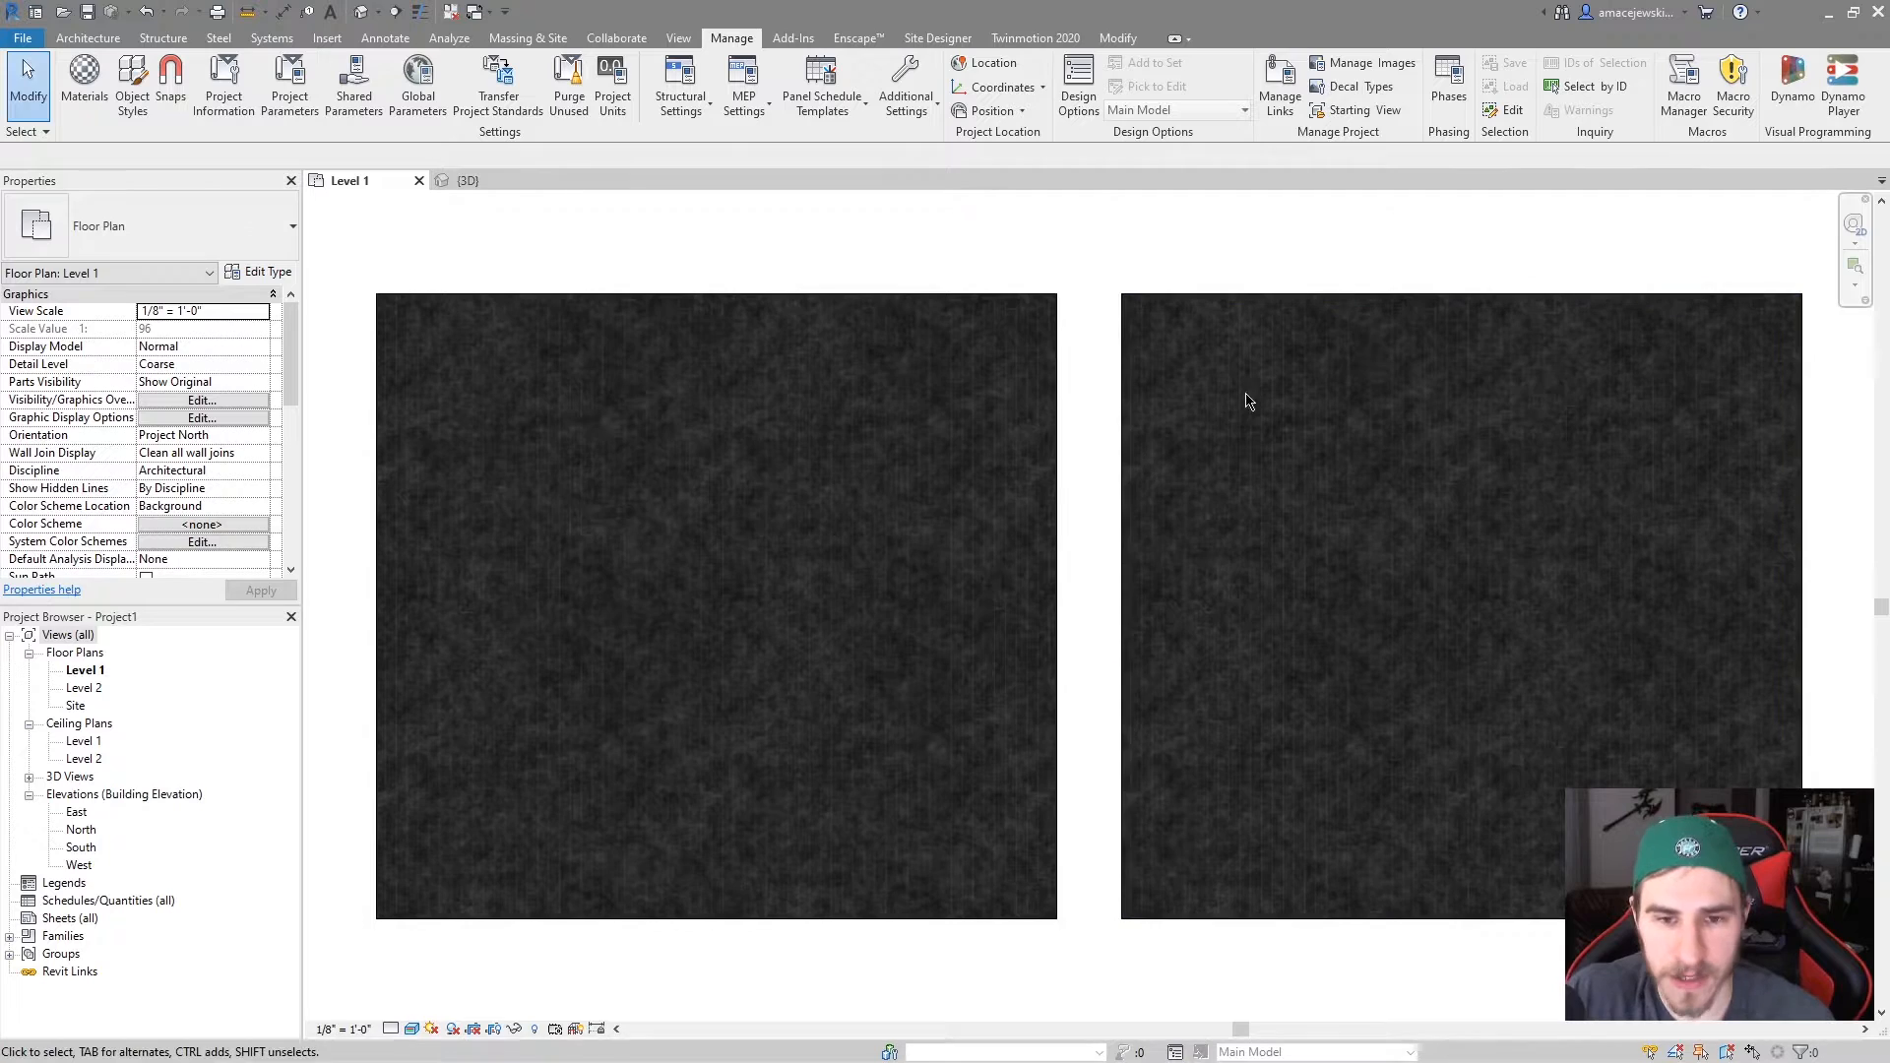
mouse_move(1126, 280)
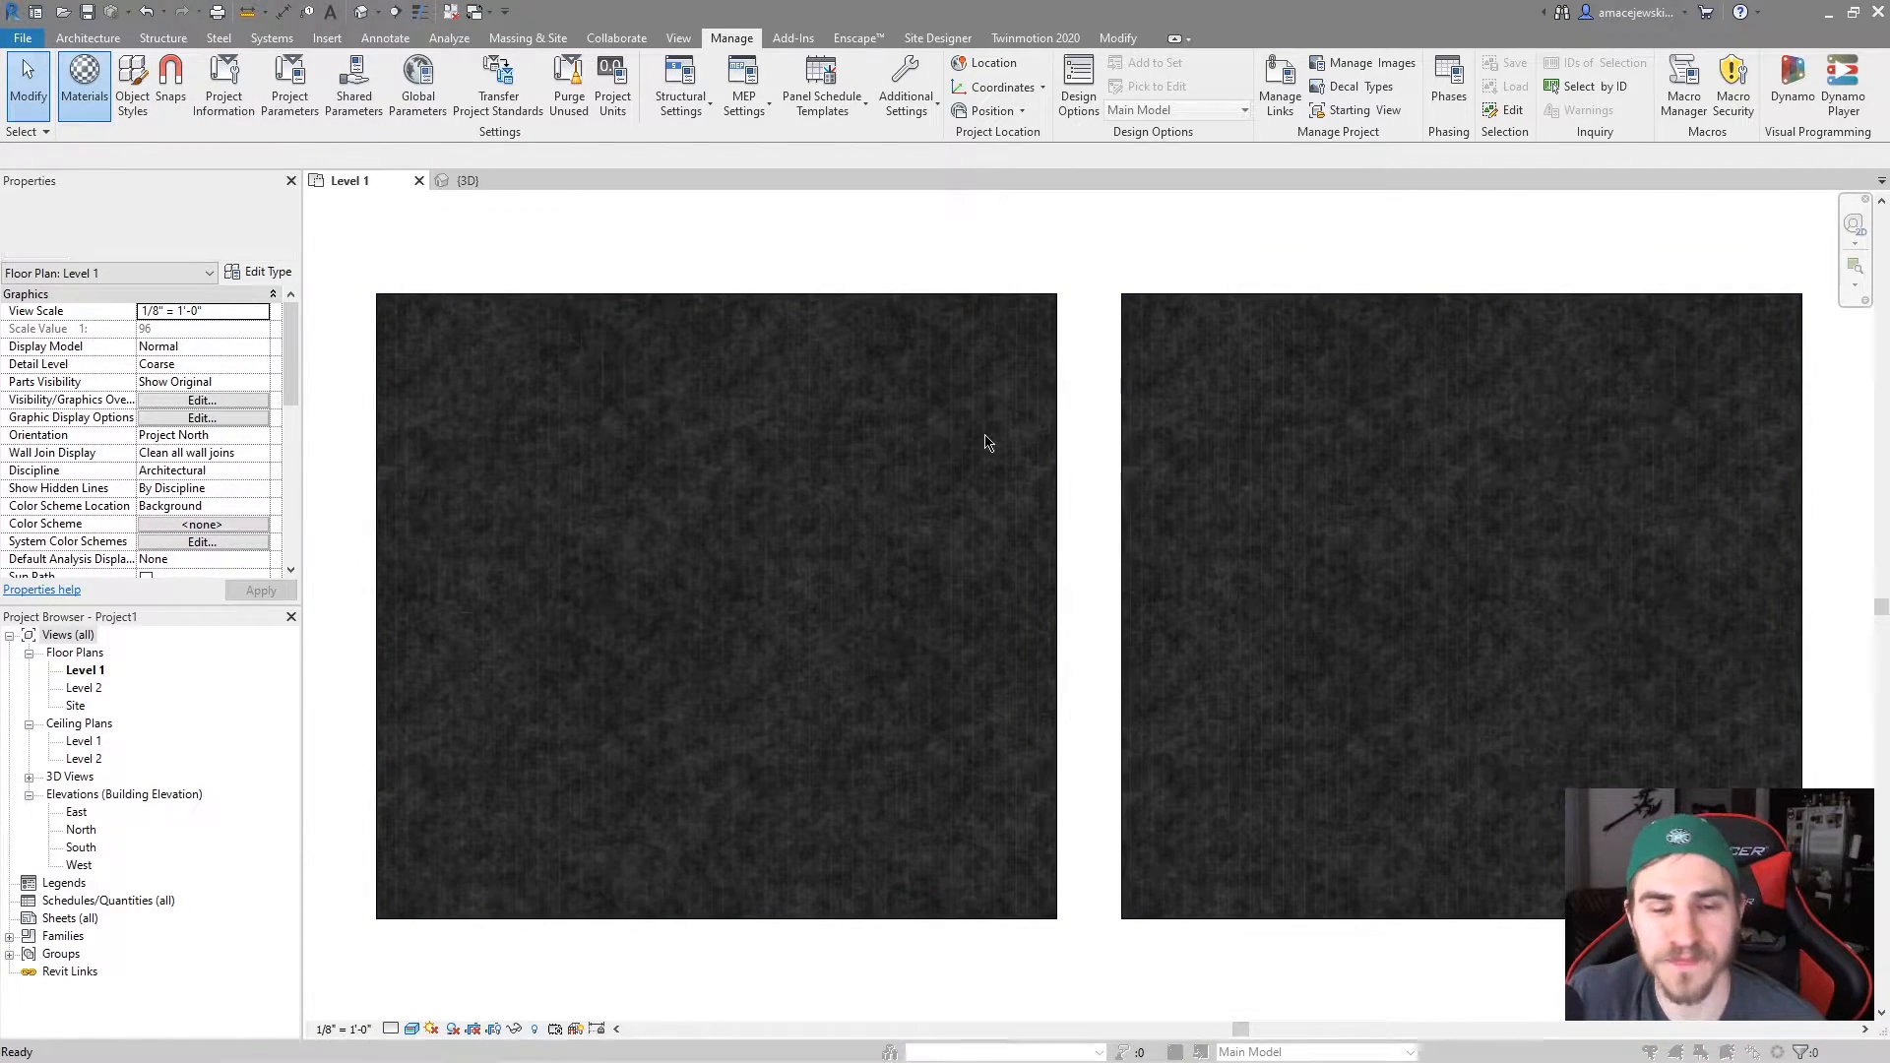
click(82, 84)
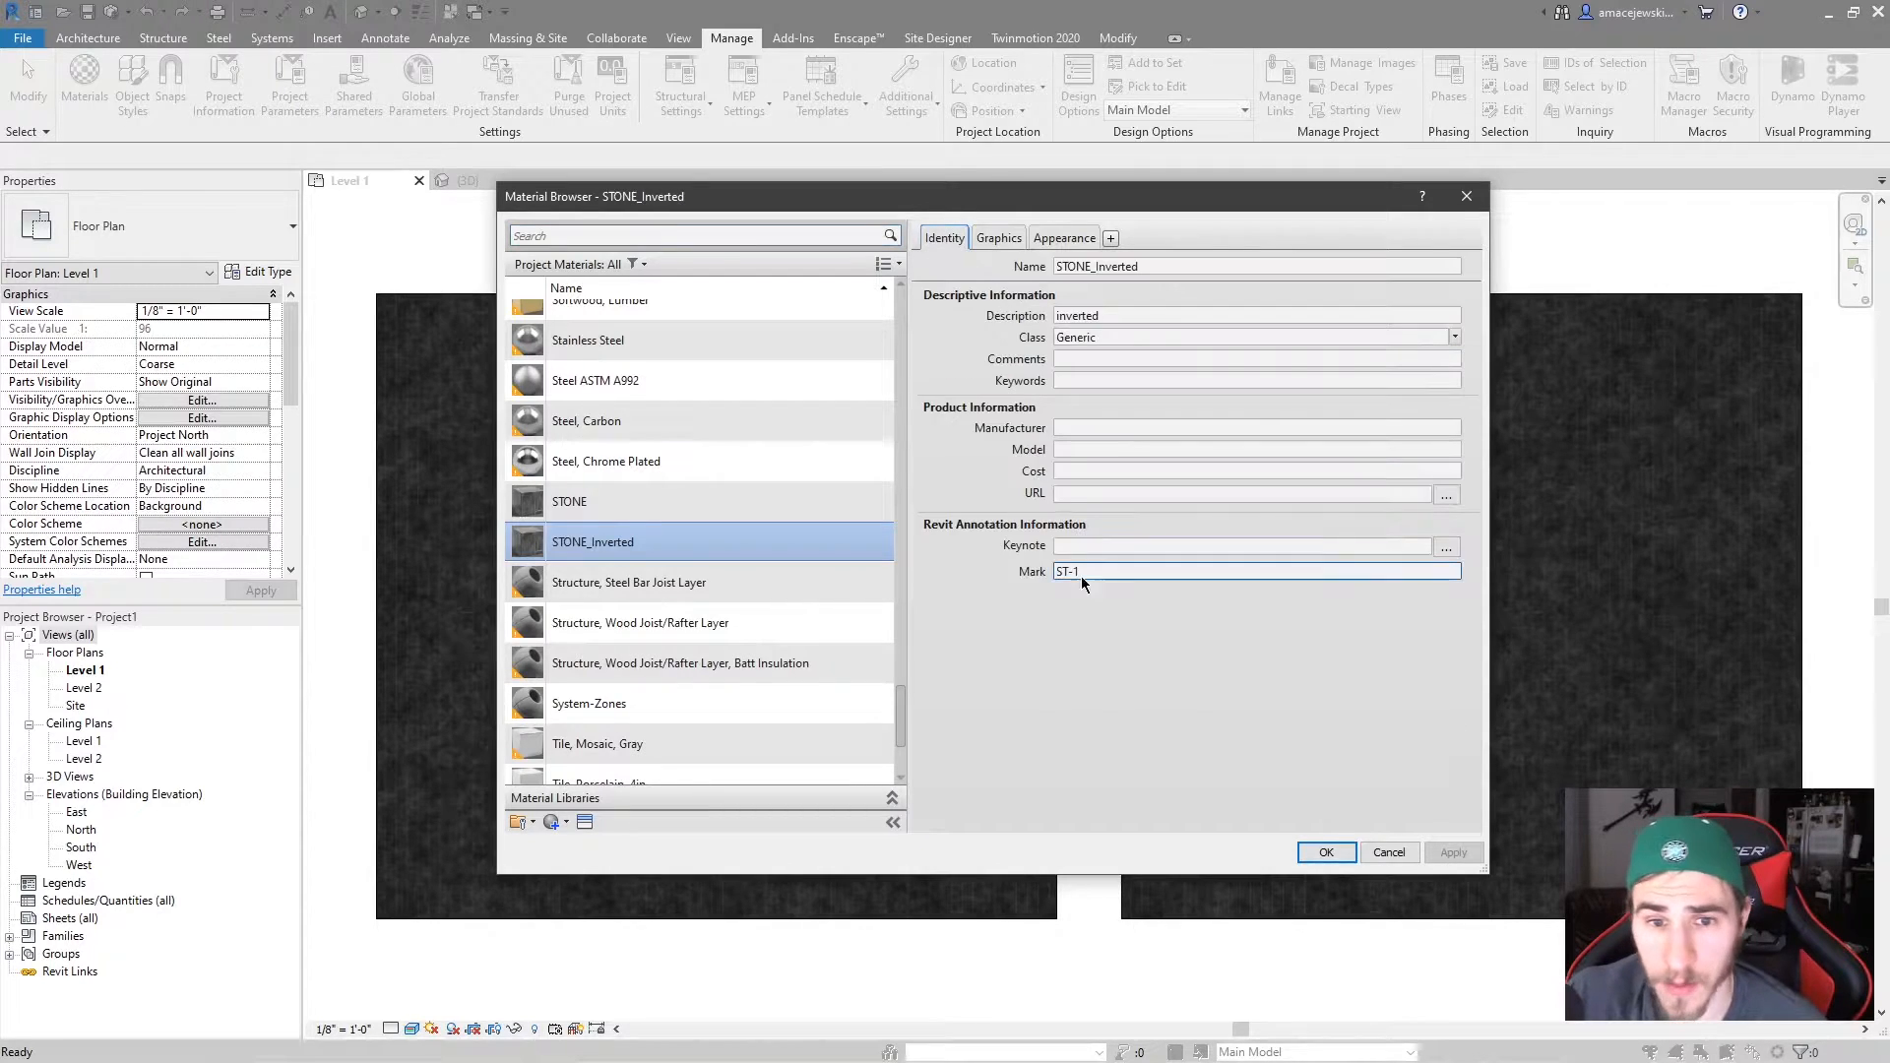
click(569, 501)
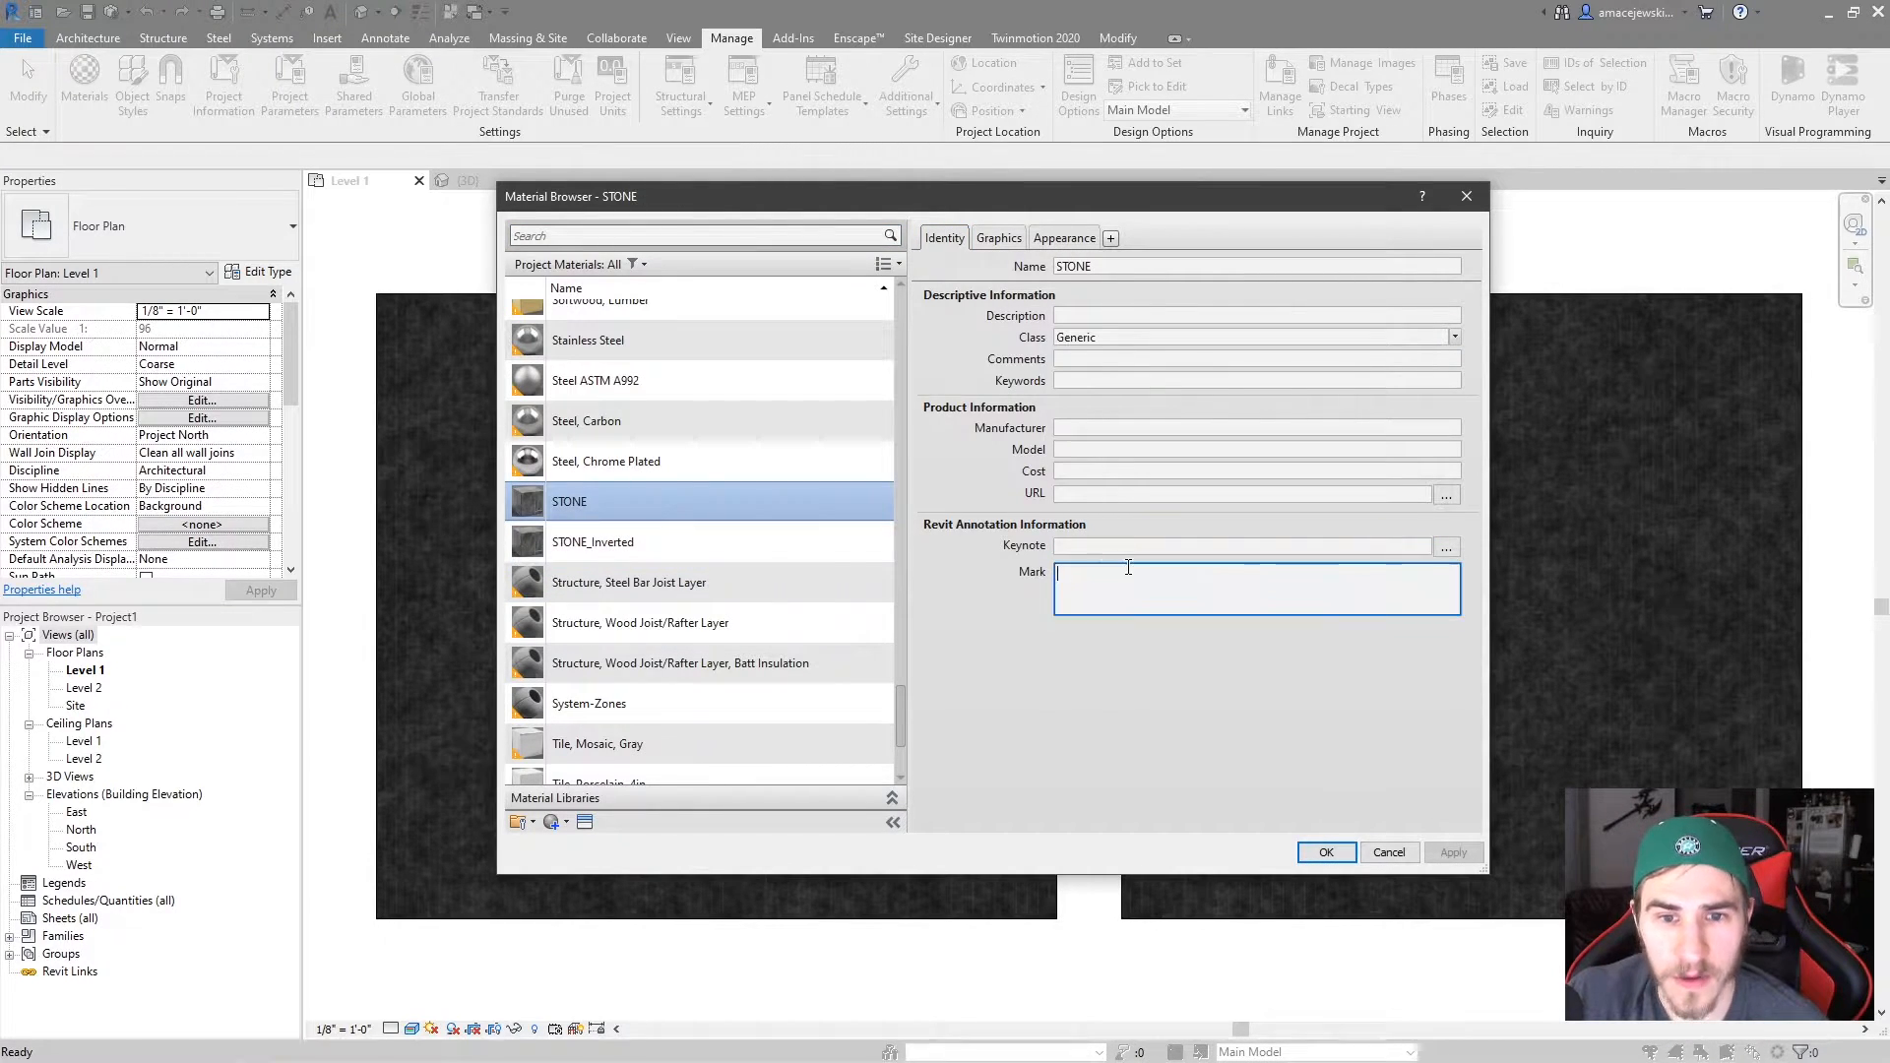
text(ST-)
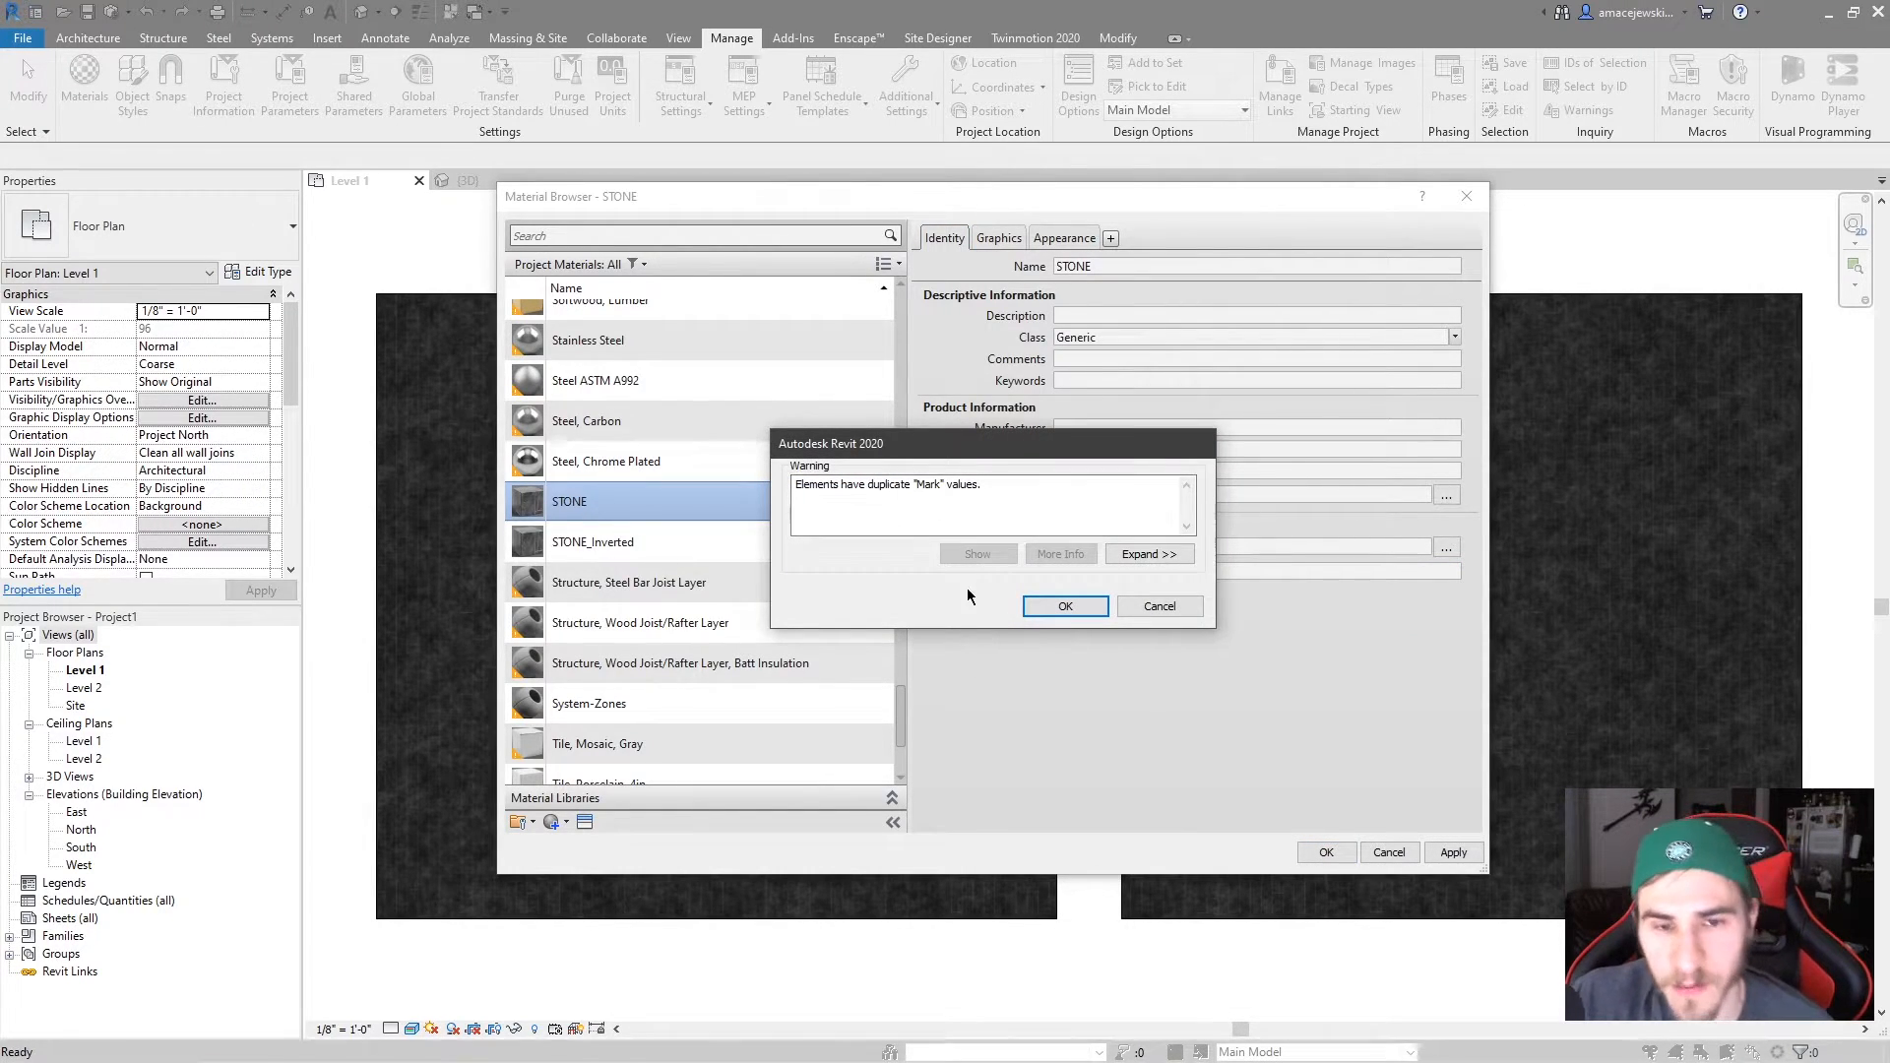
click(1063, 606)
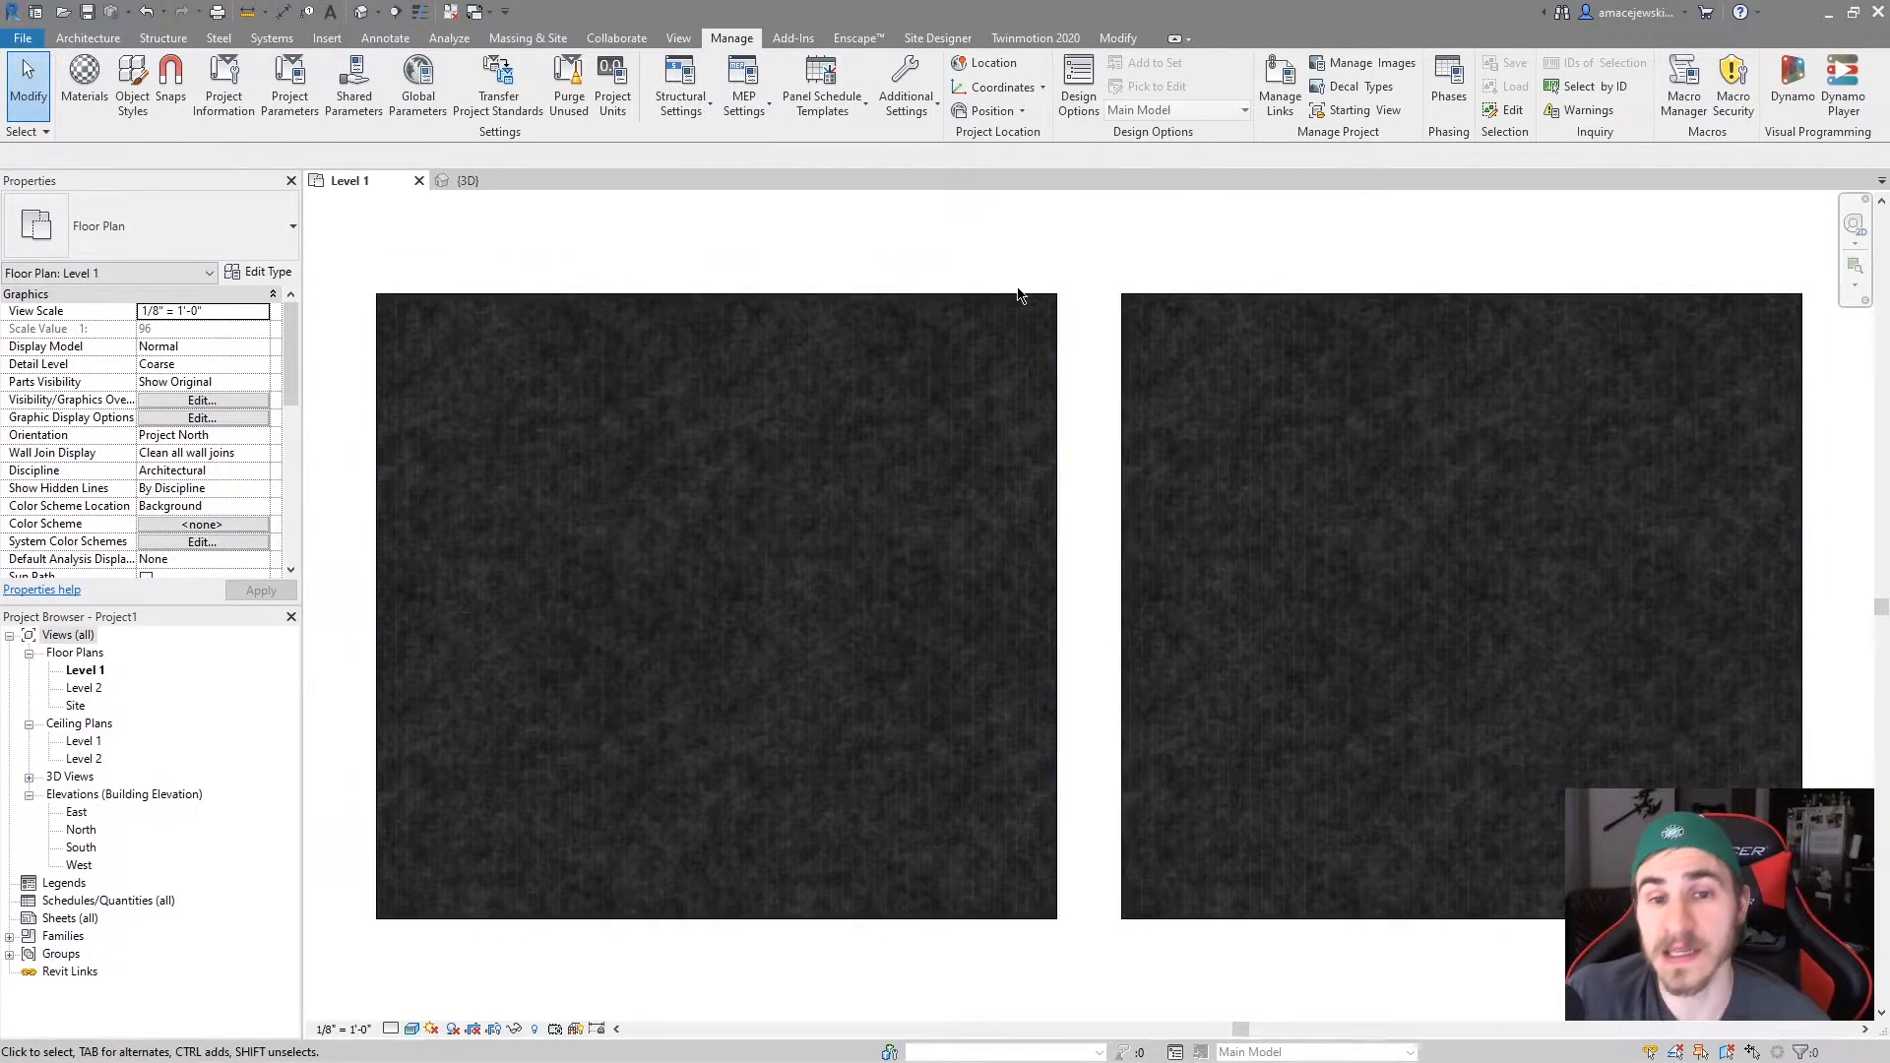
mouse_move(1353, 420)
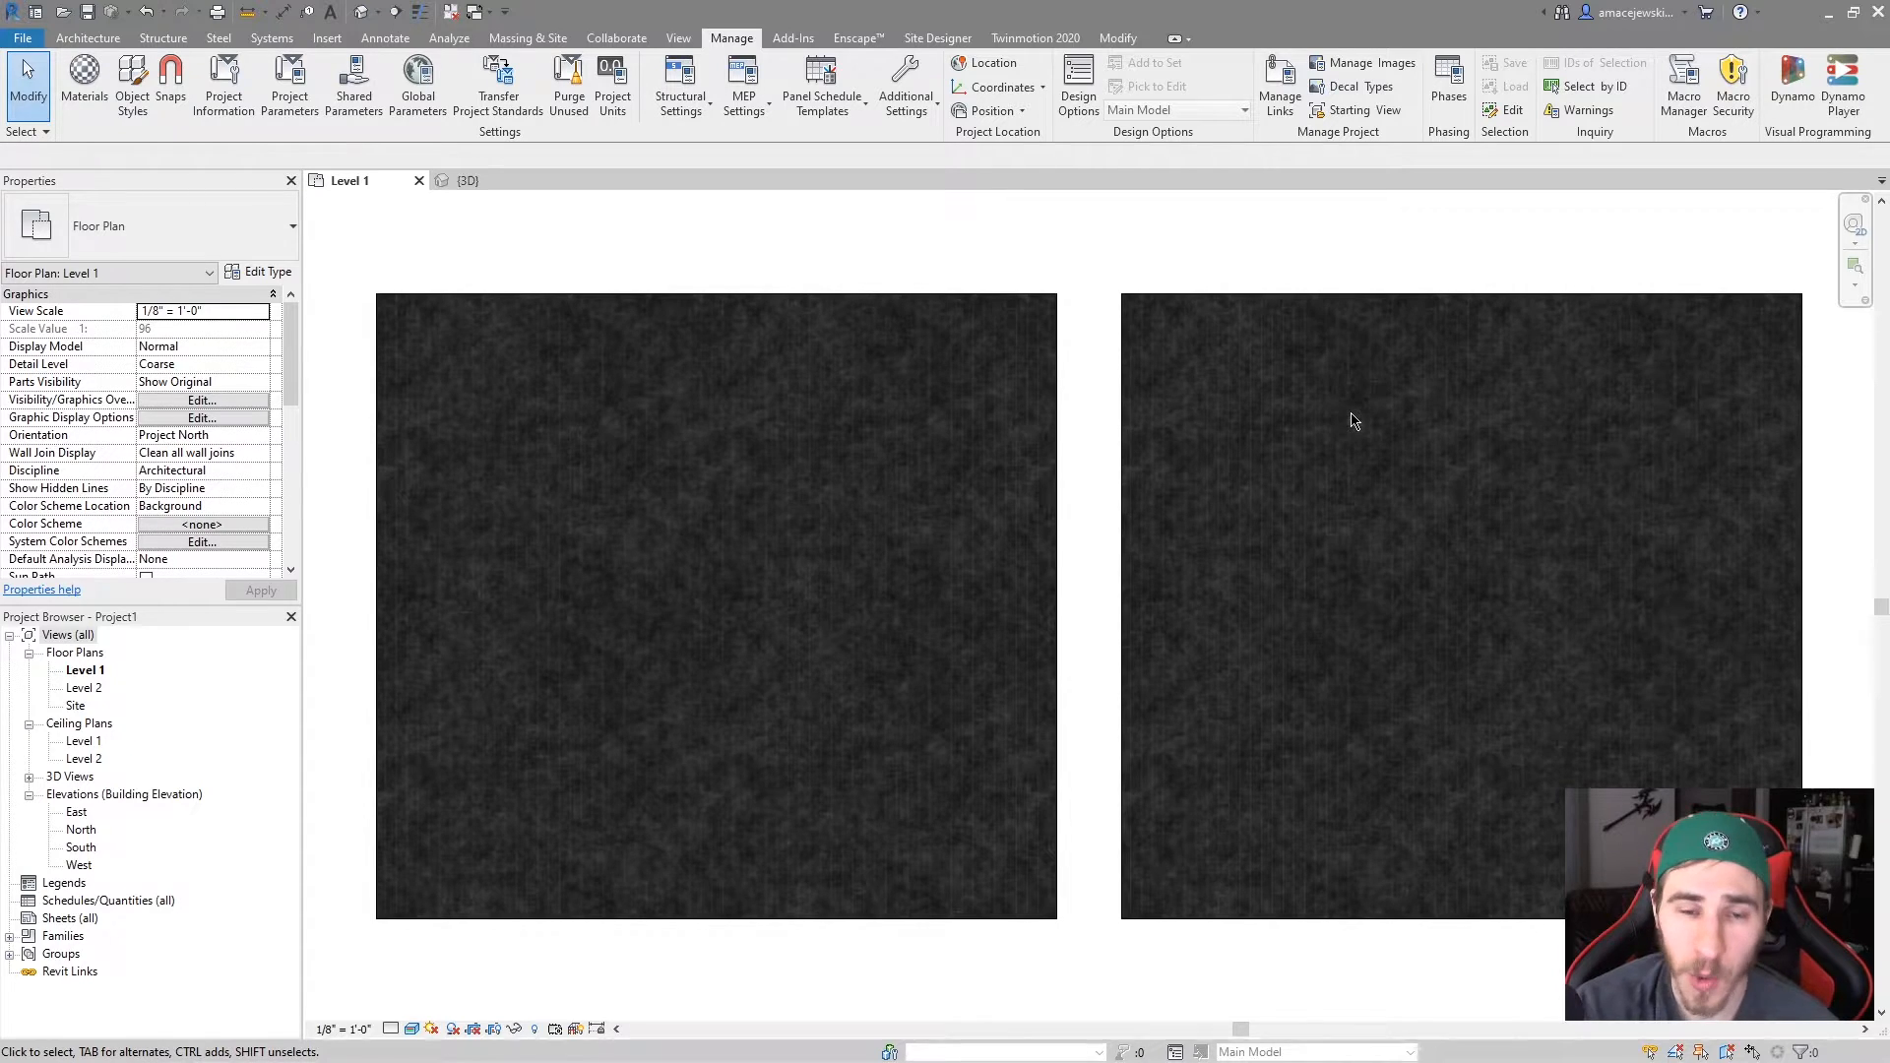
mouse_move(420, 163)
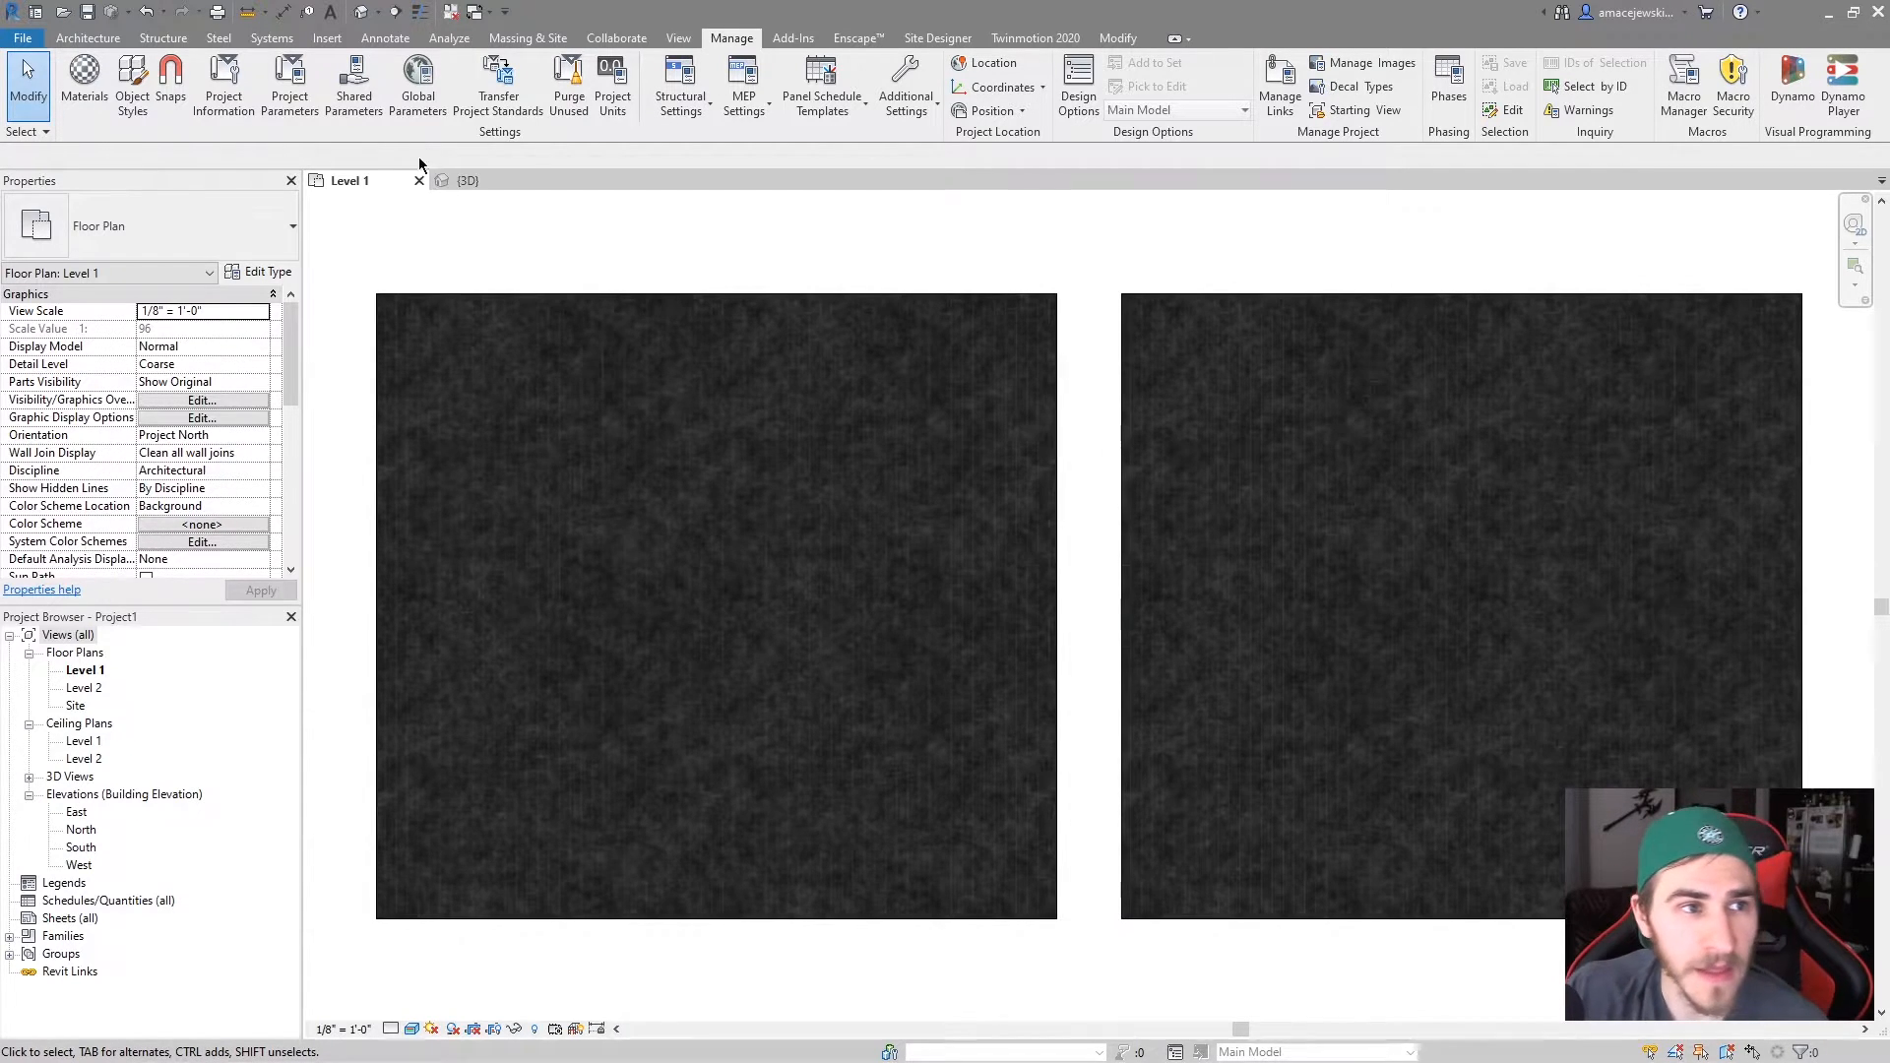
Reopen the Material Browser on STONE_Inverted showing the shared STONE appearance asset.
click(82, 85)
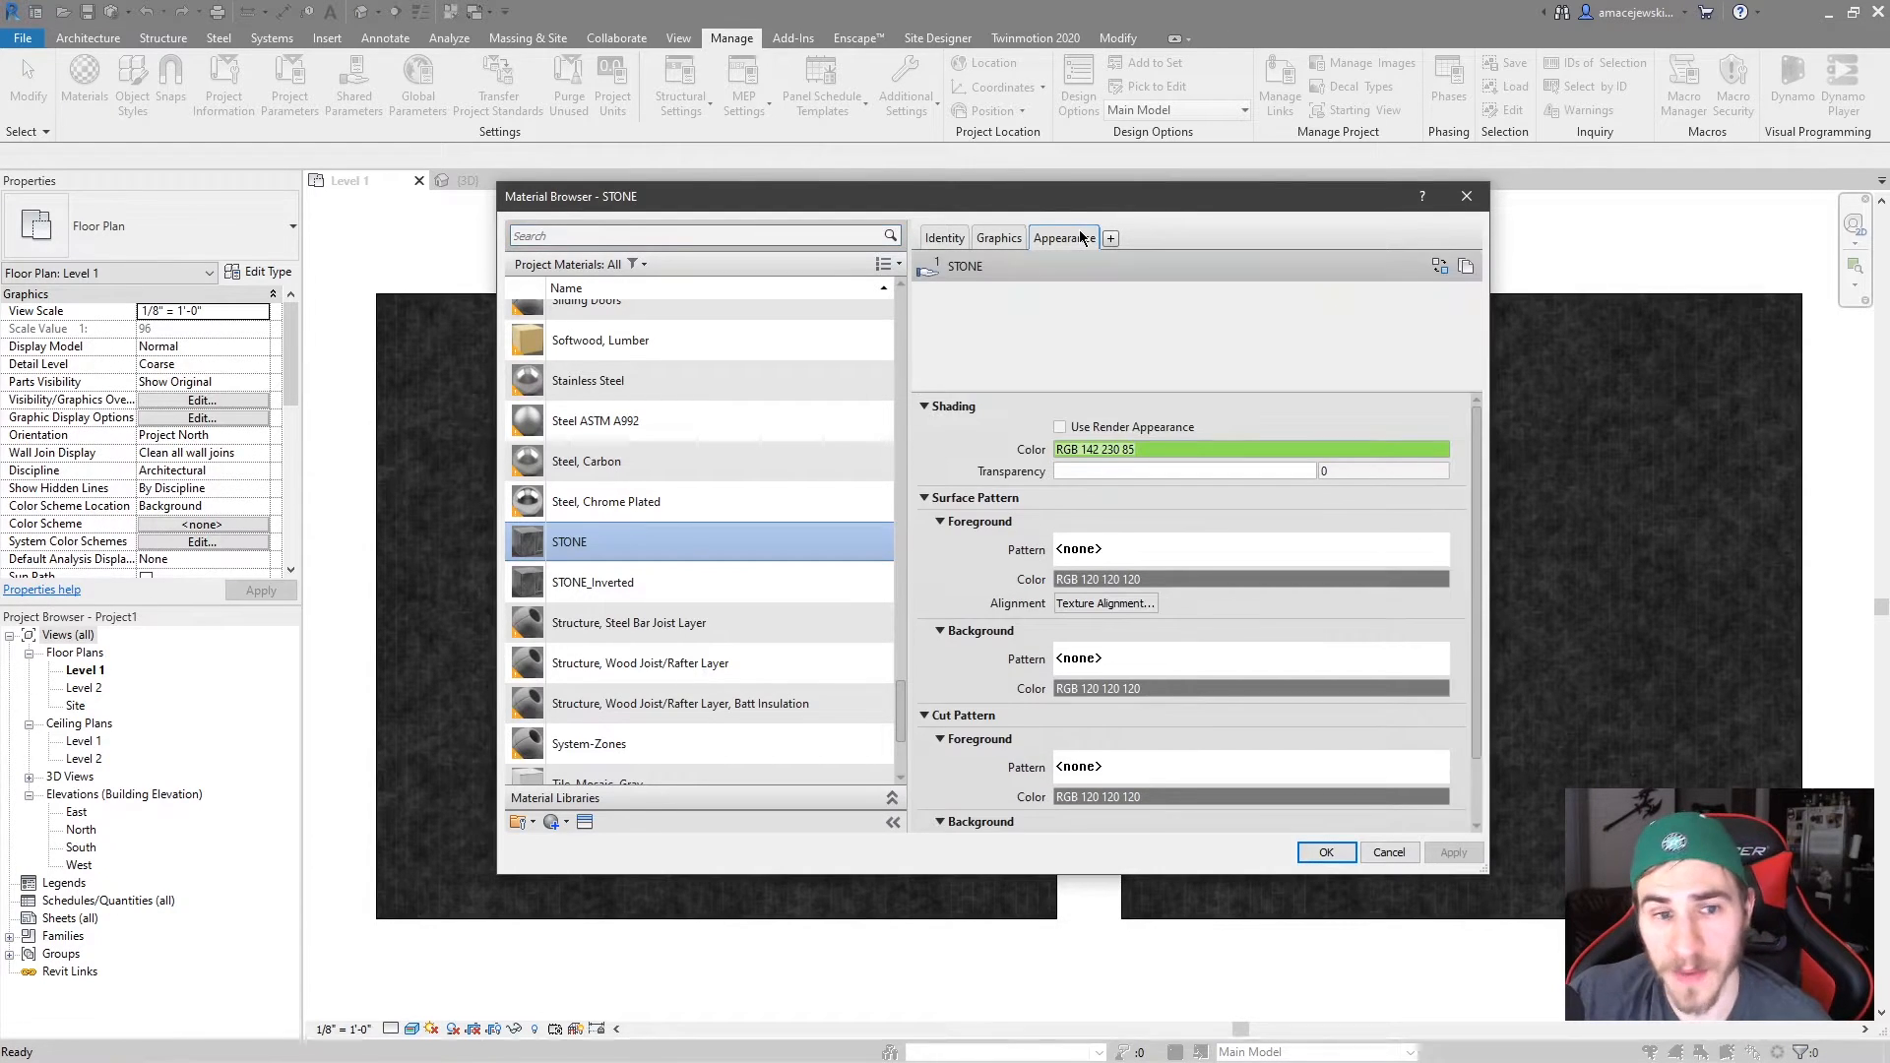
click(1064, 237)
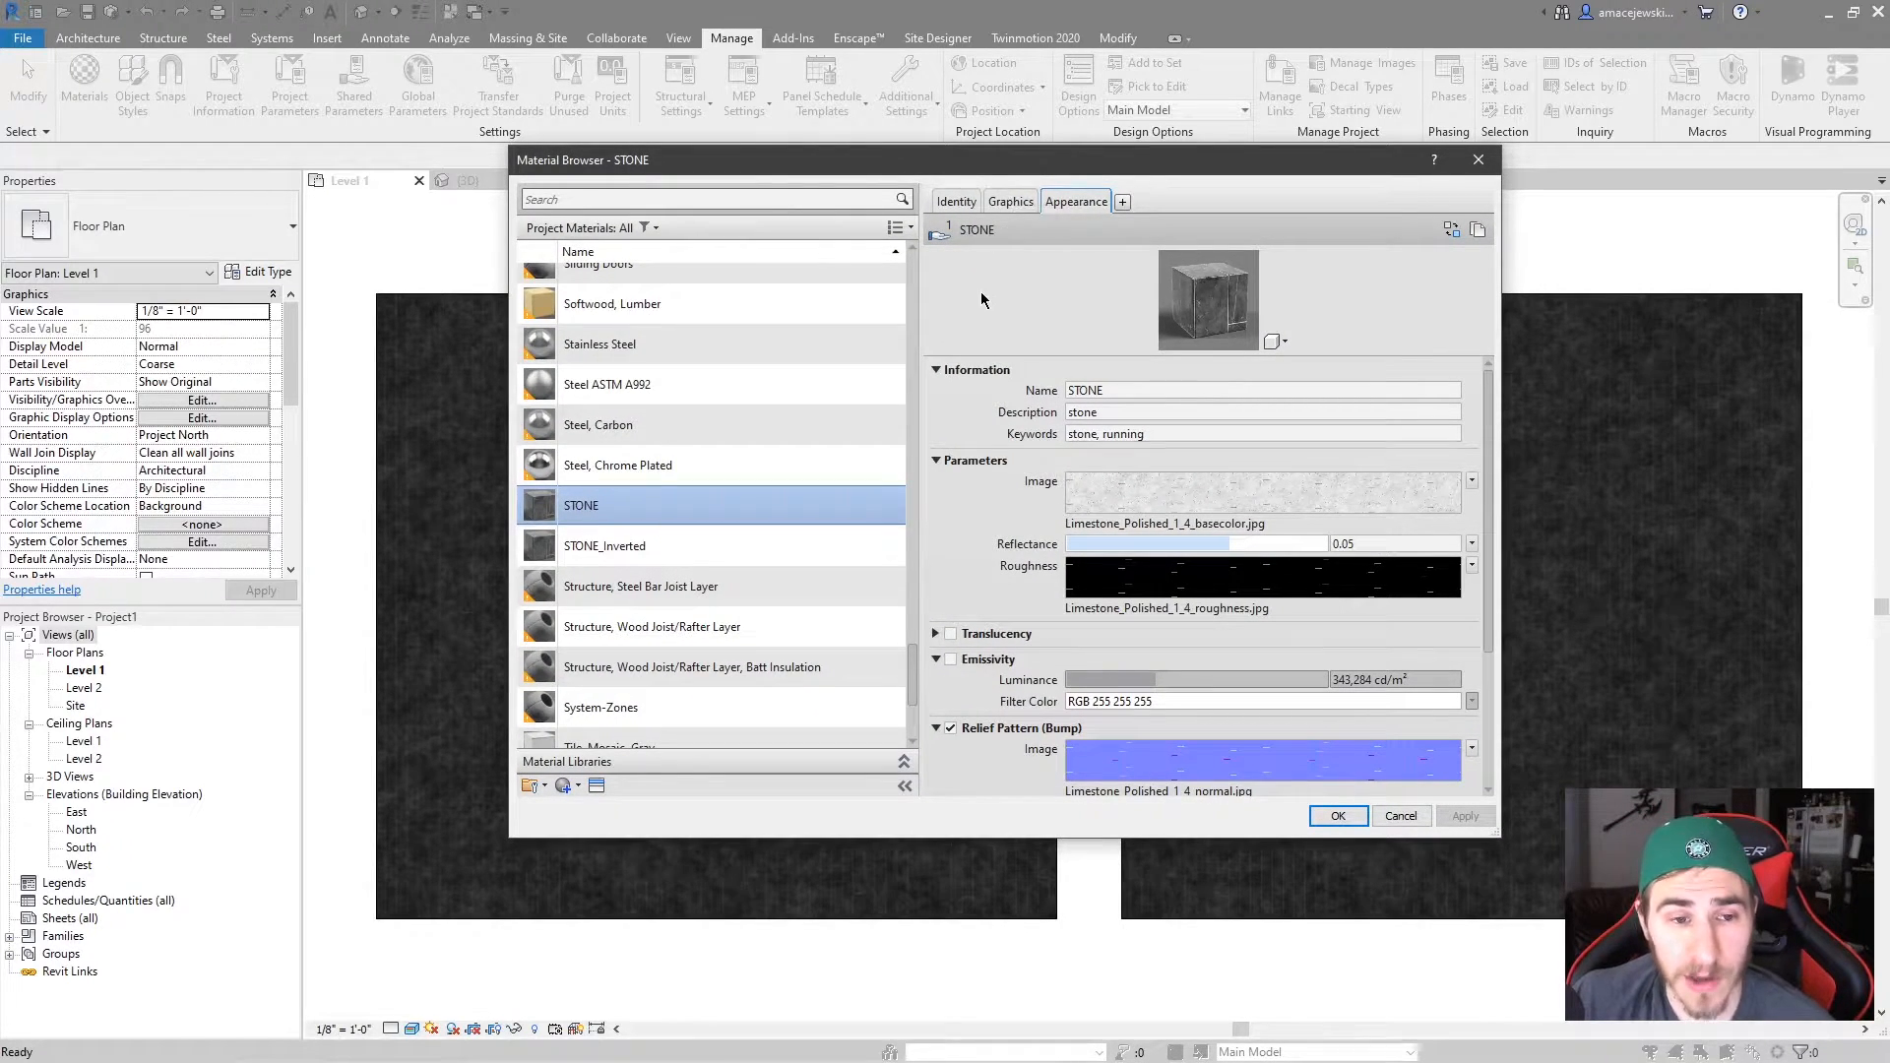
mouse_move(685, 490)
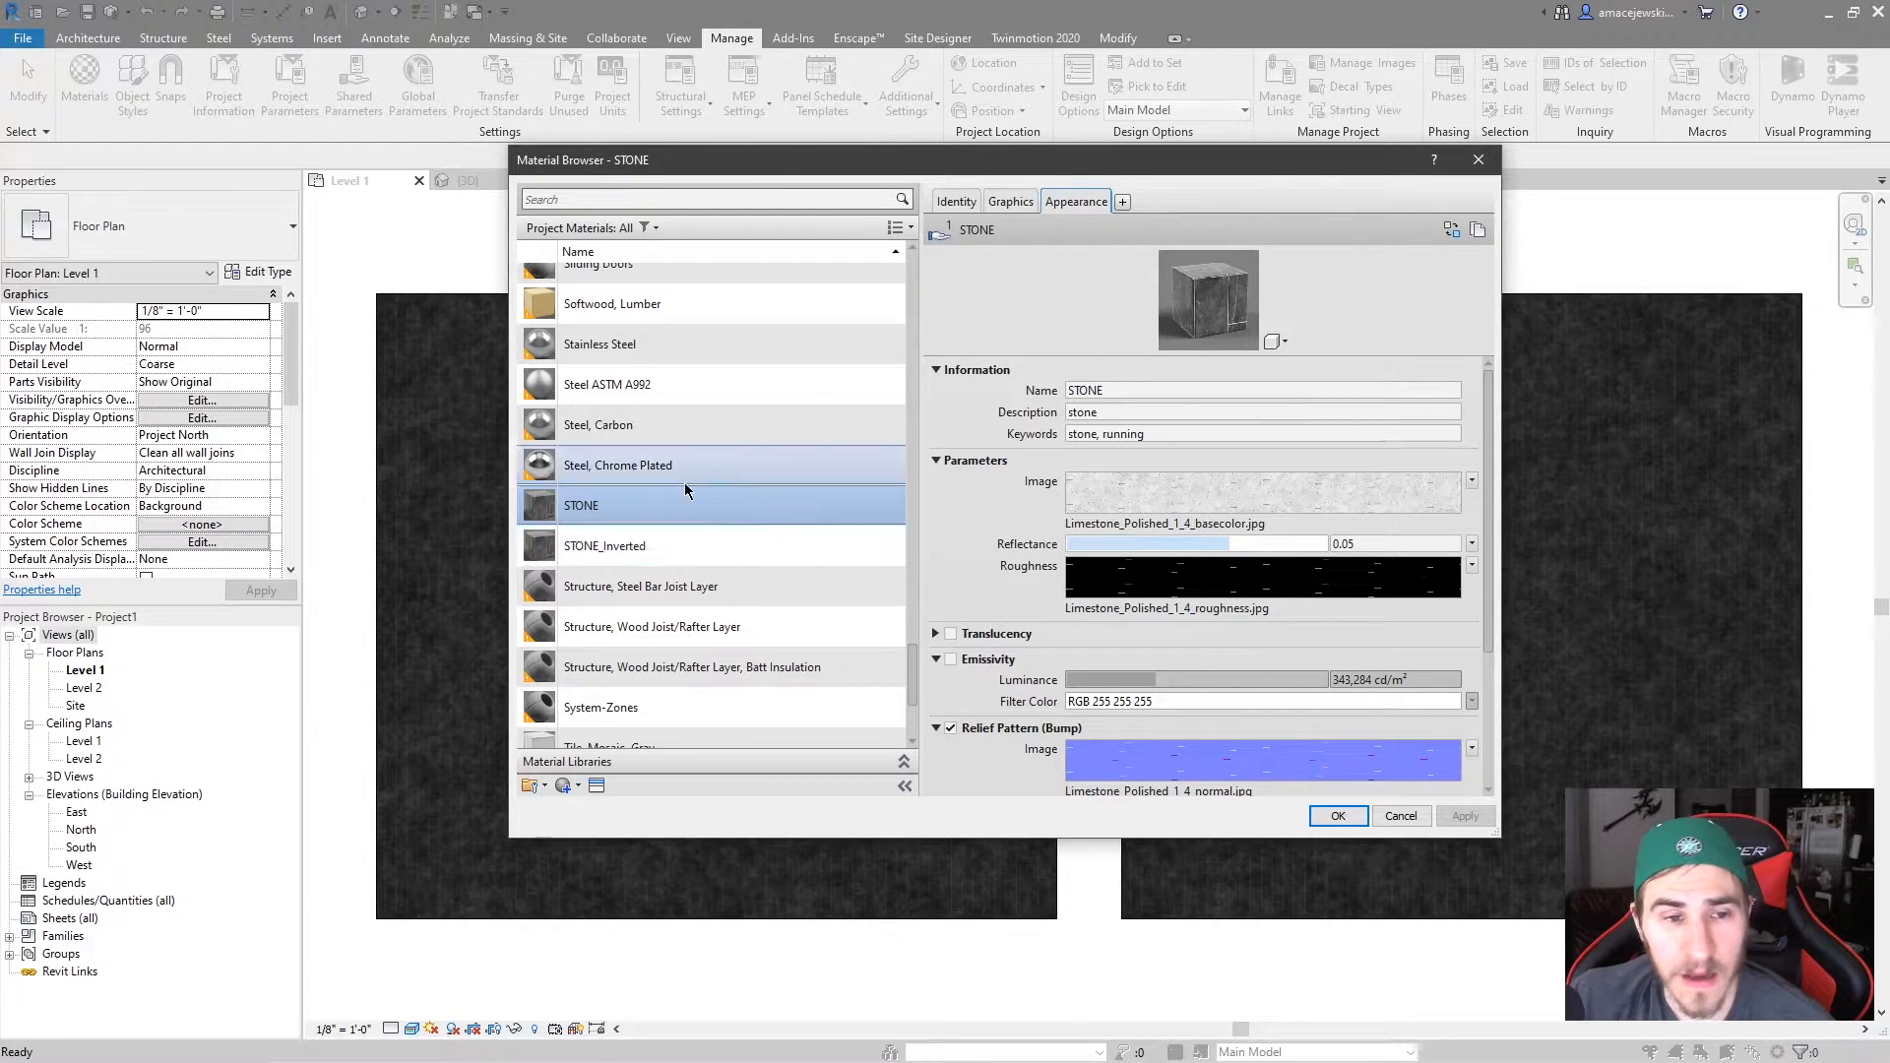
mouse_move(659, 528)
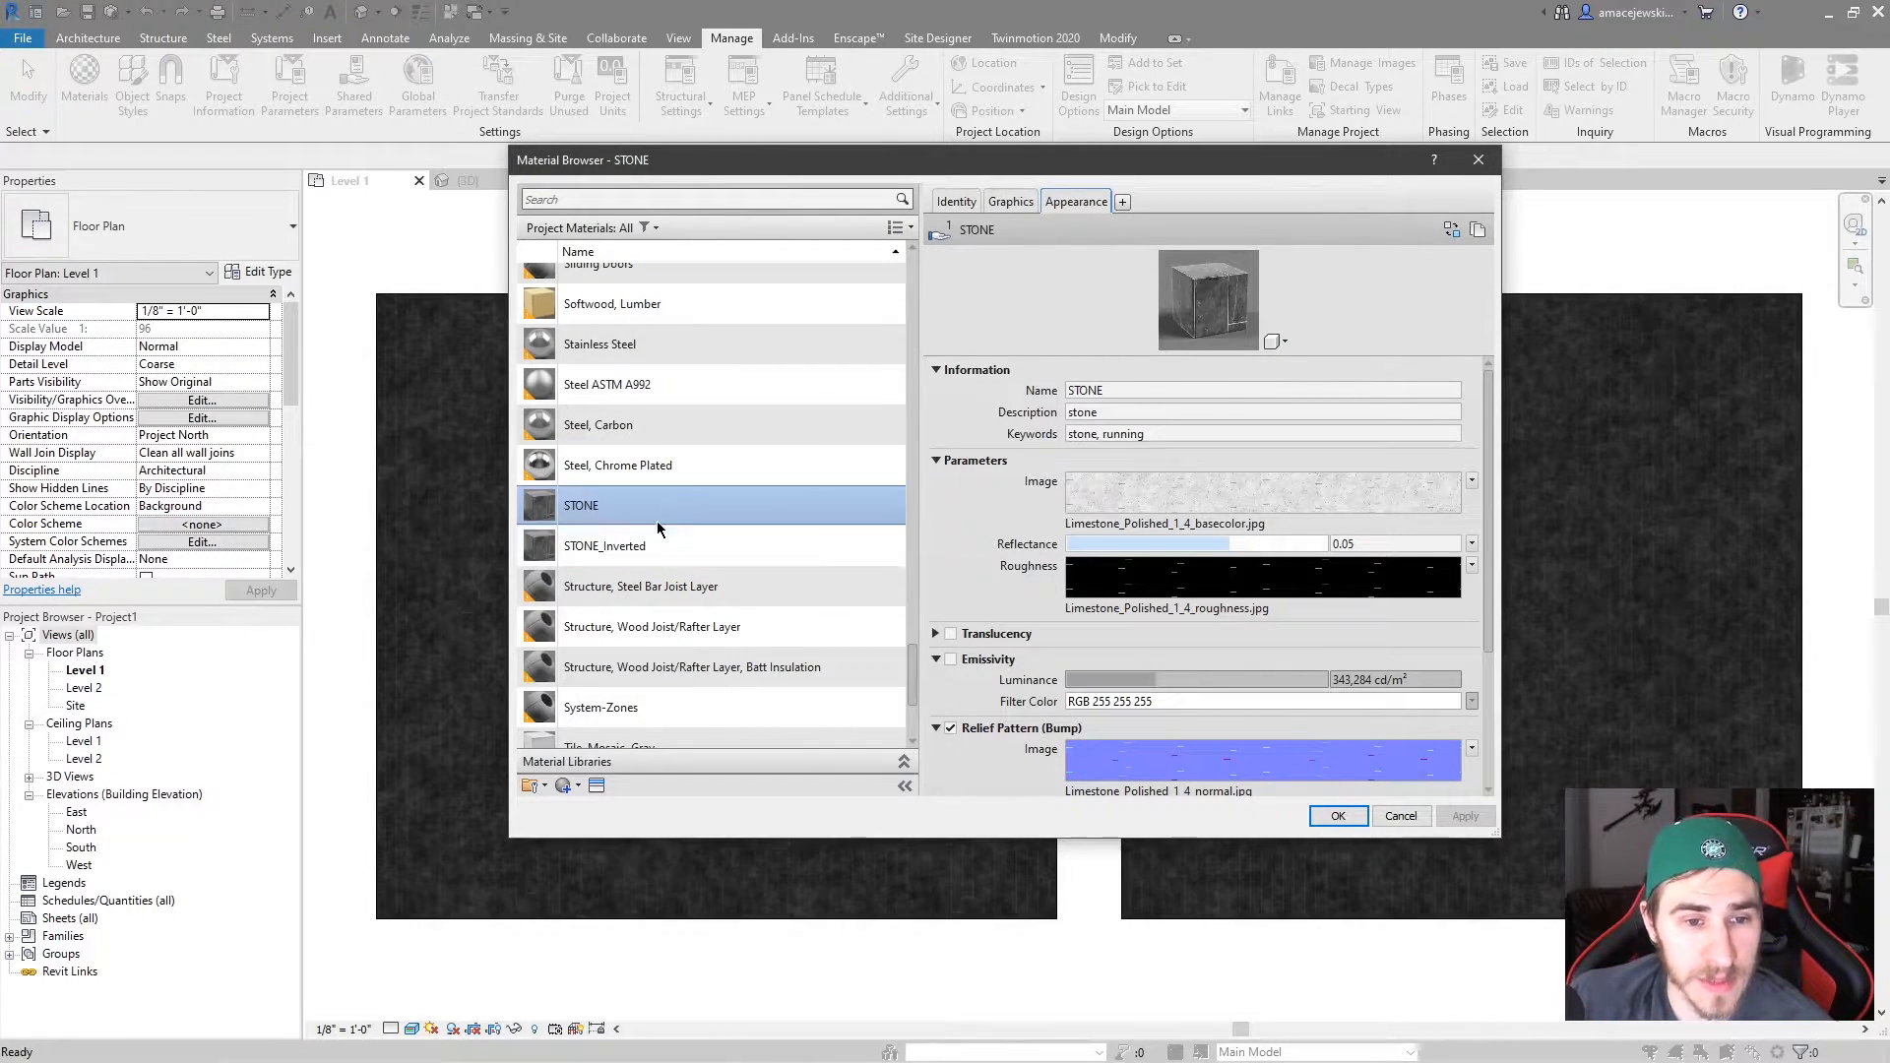
click(603, 546)
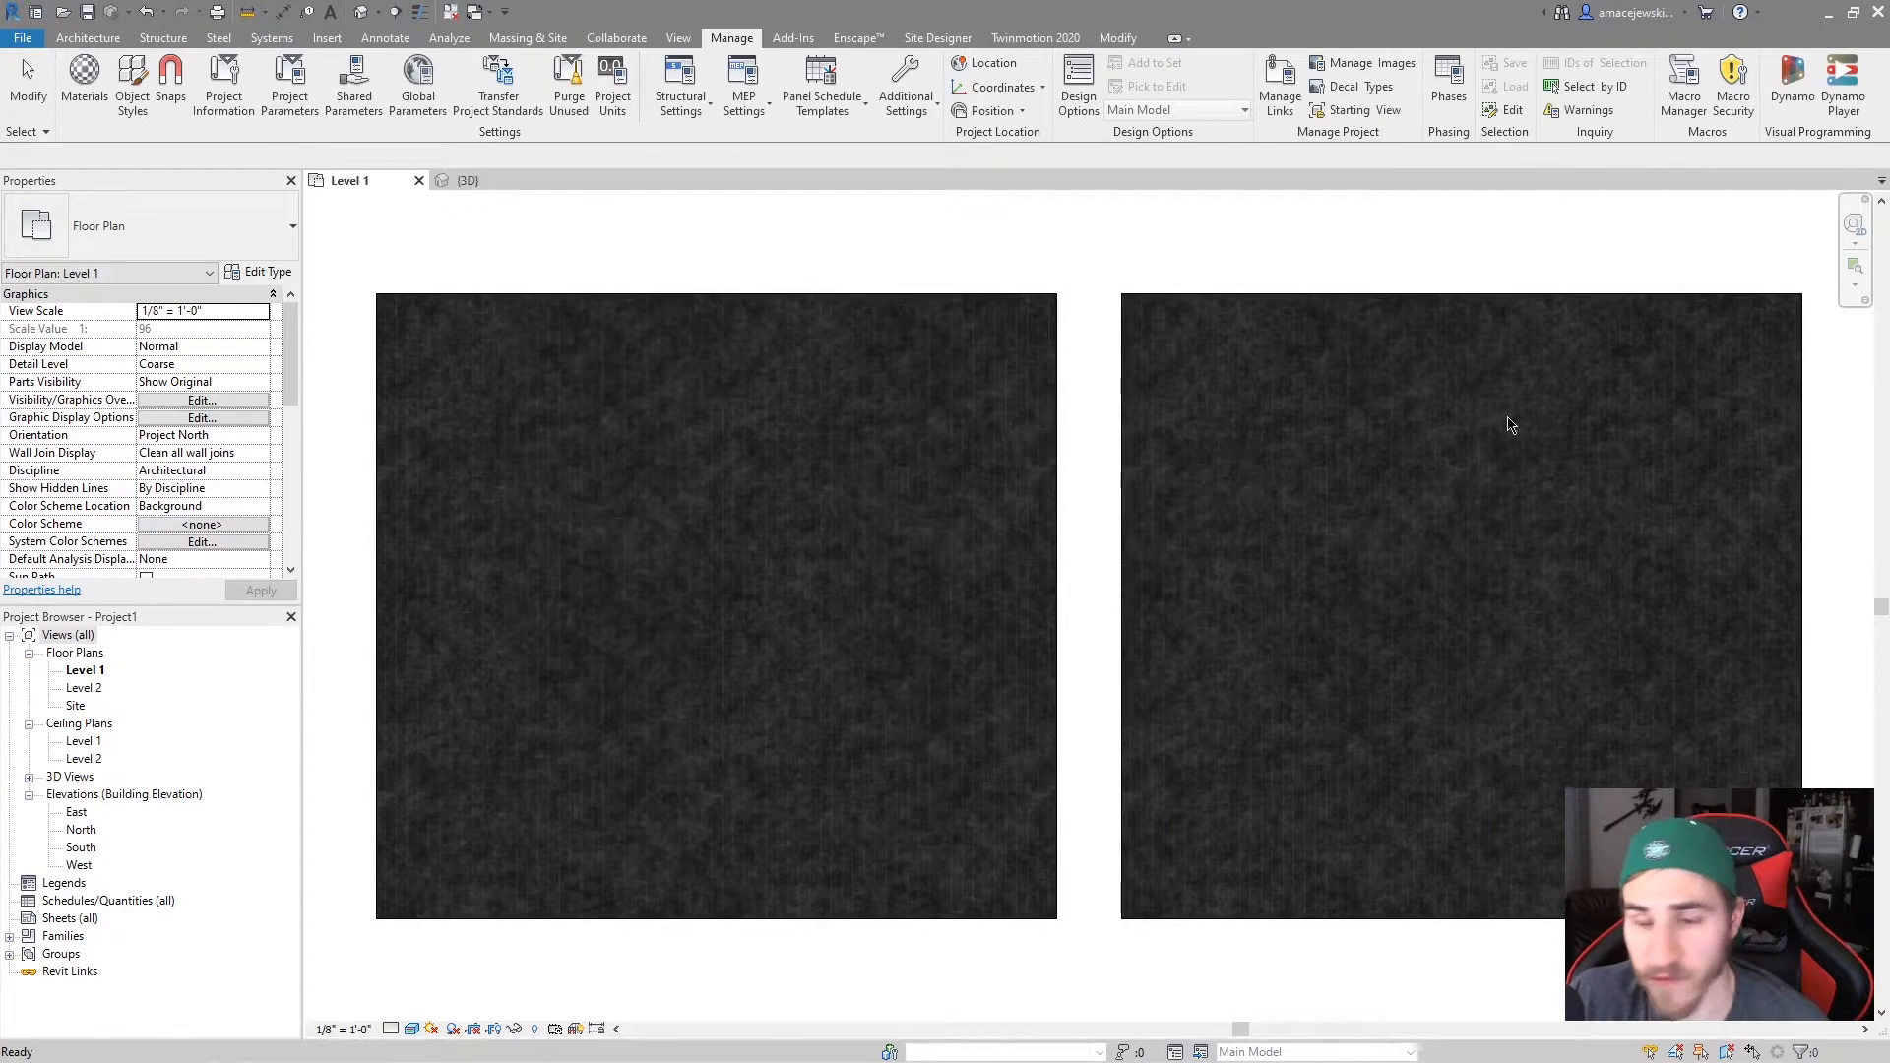
mouse_move(929, 397)
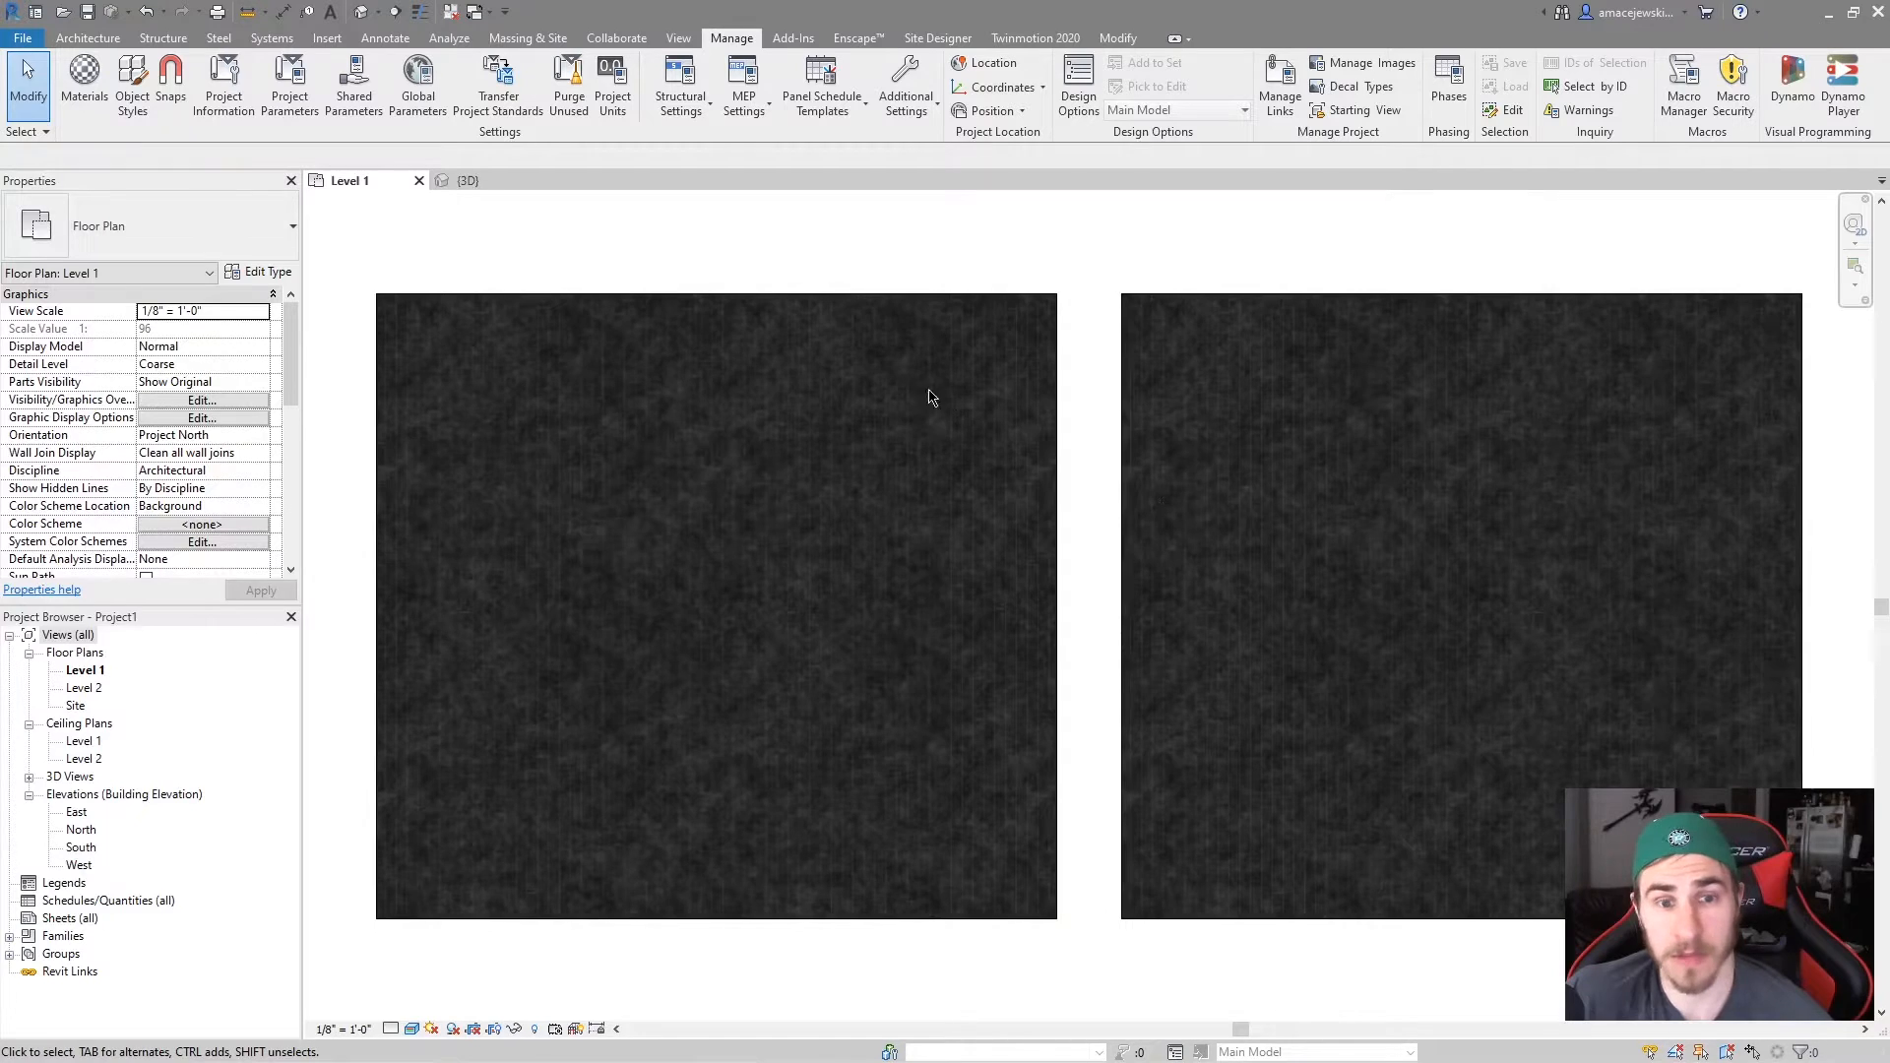
mouse_move(956, 515)
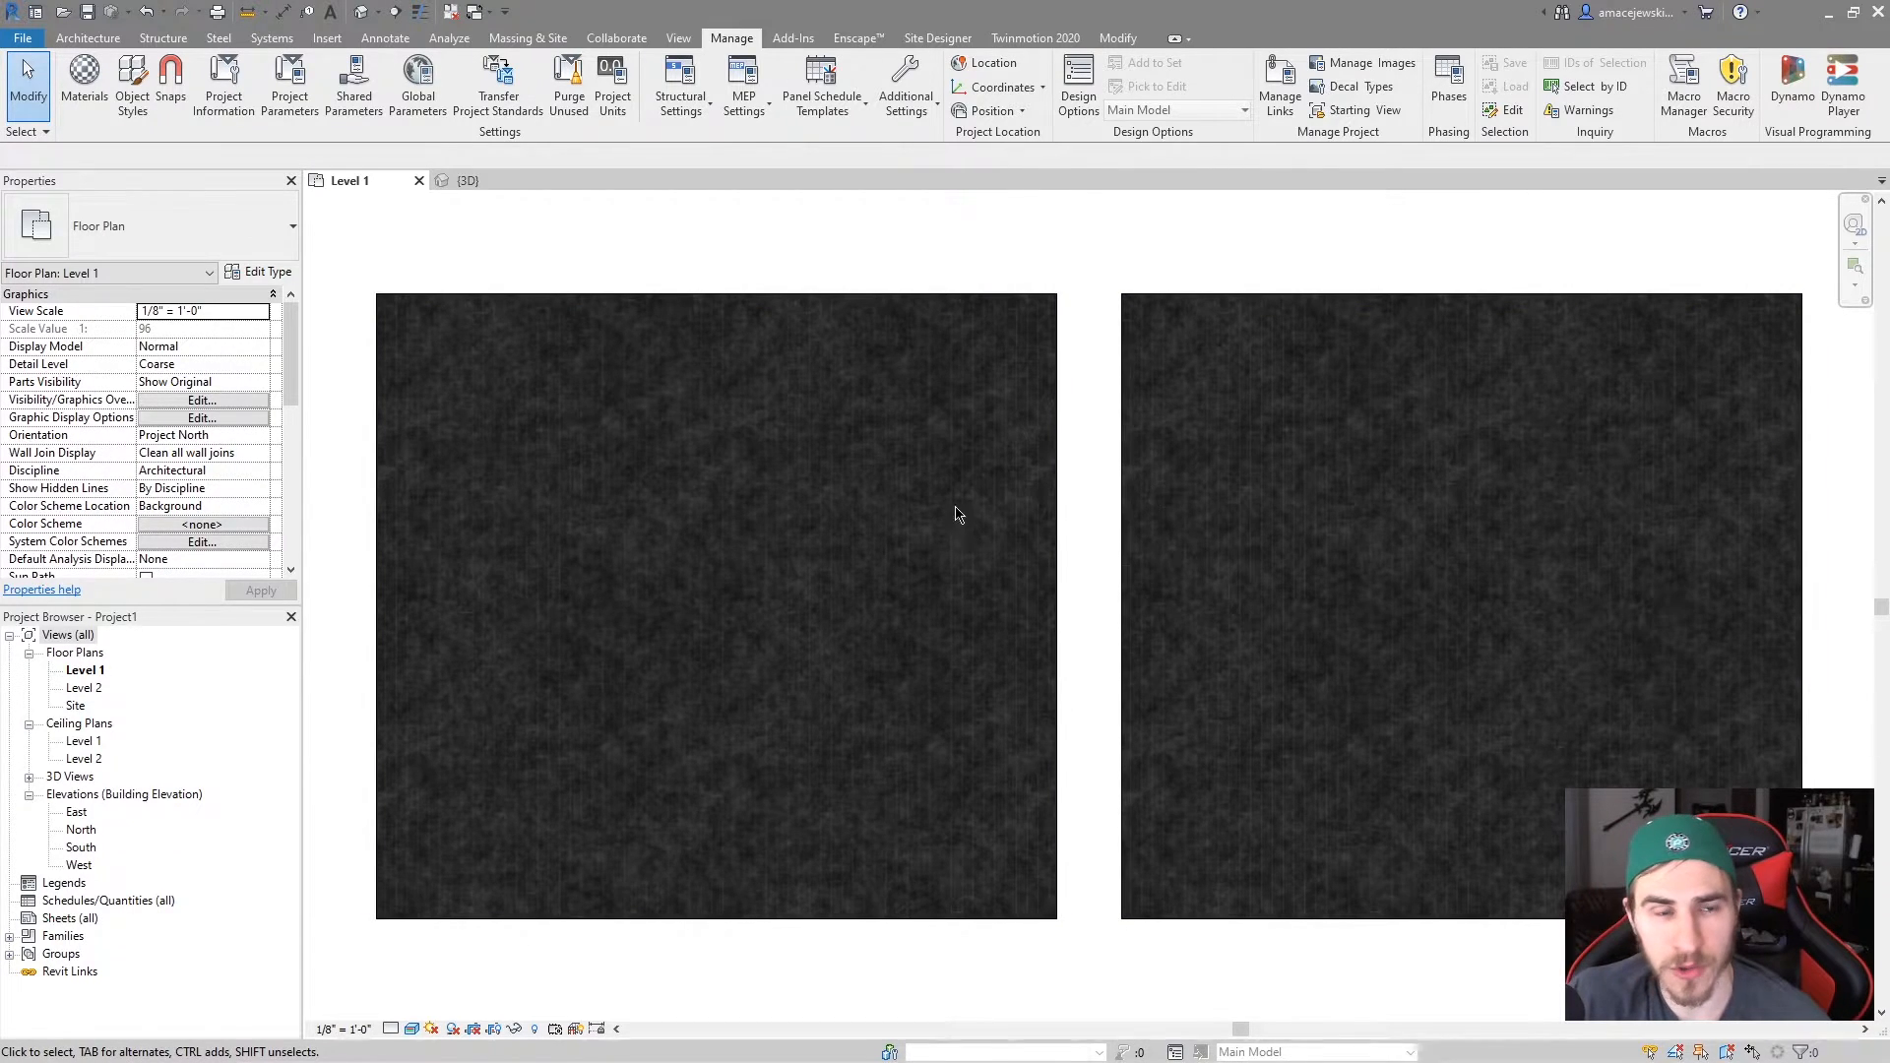
mouse_move(829, 465)
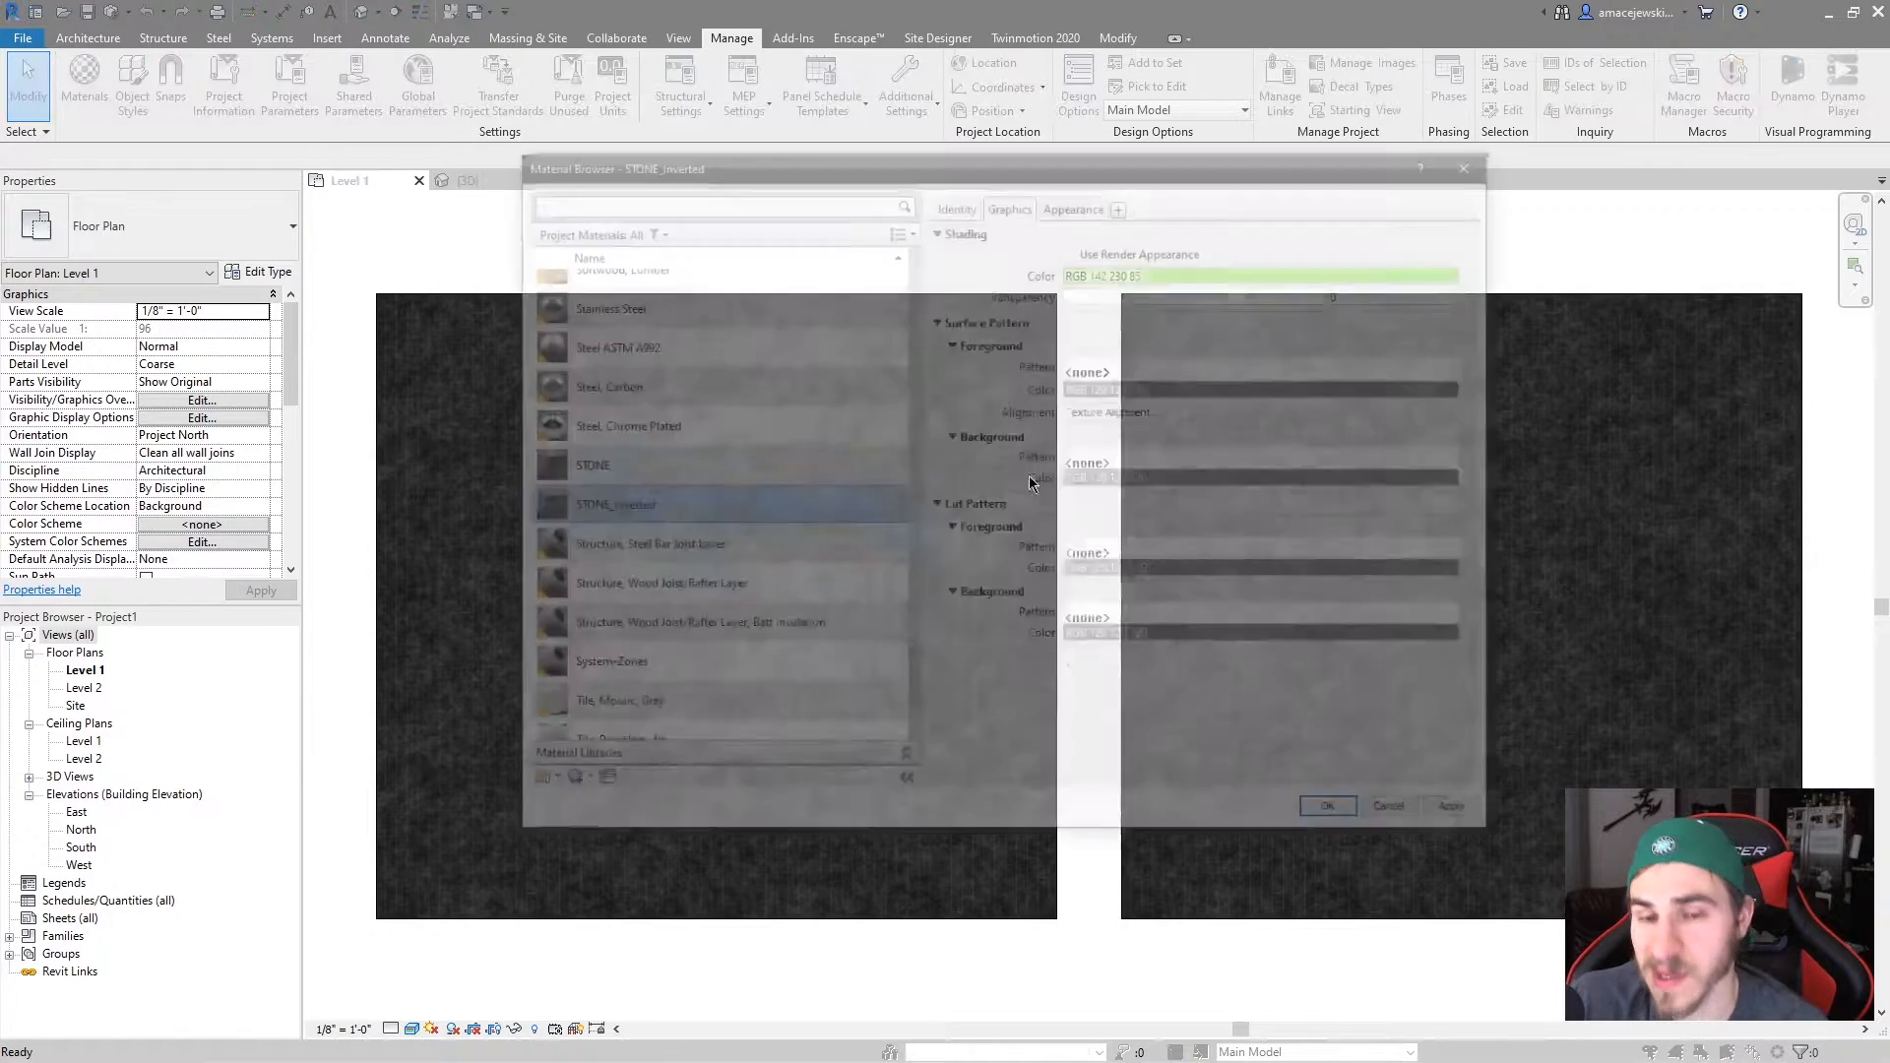
click(1074, 201)
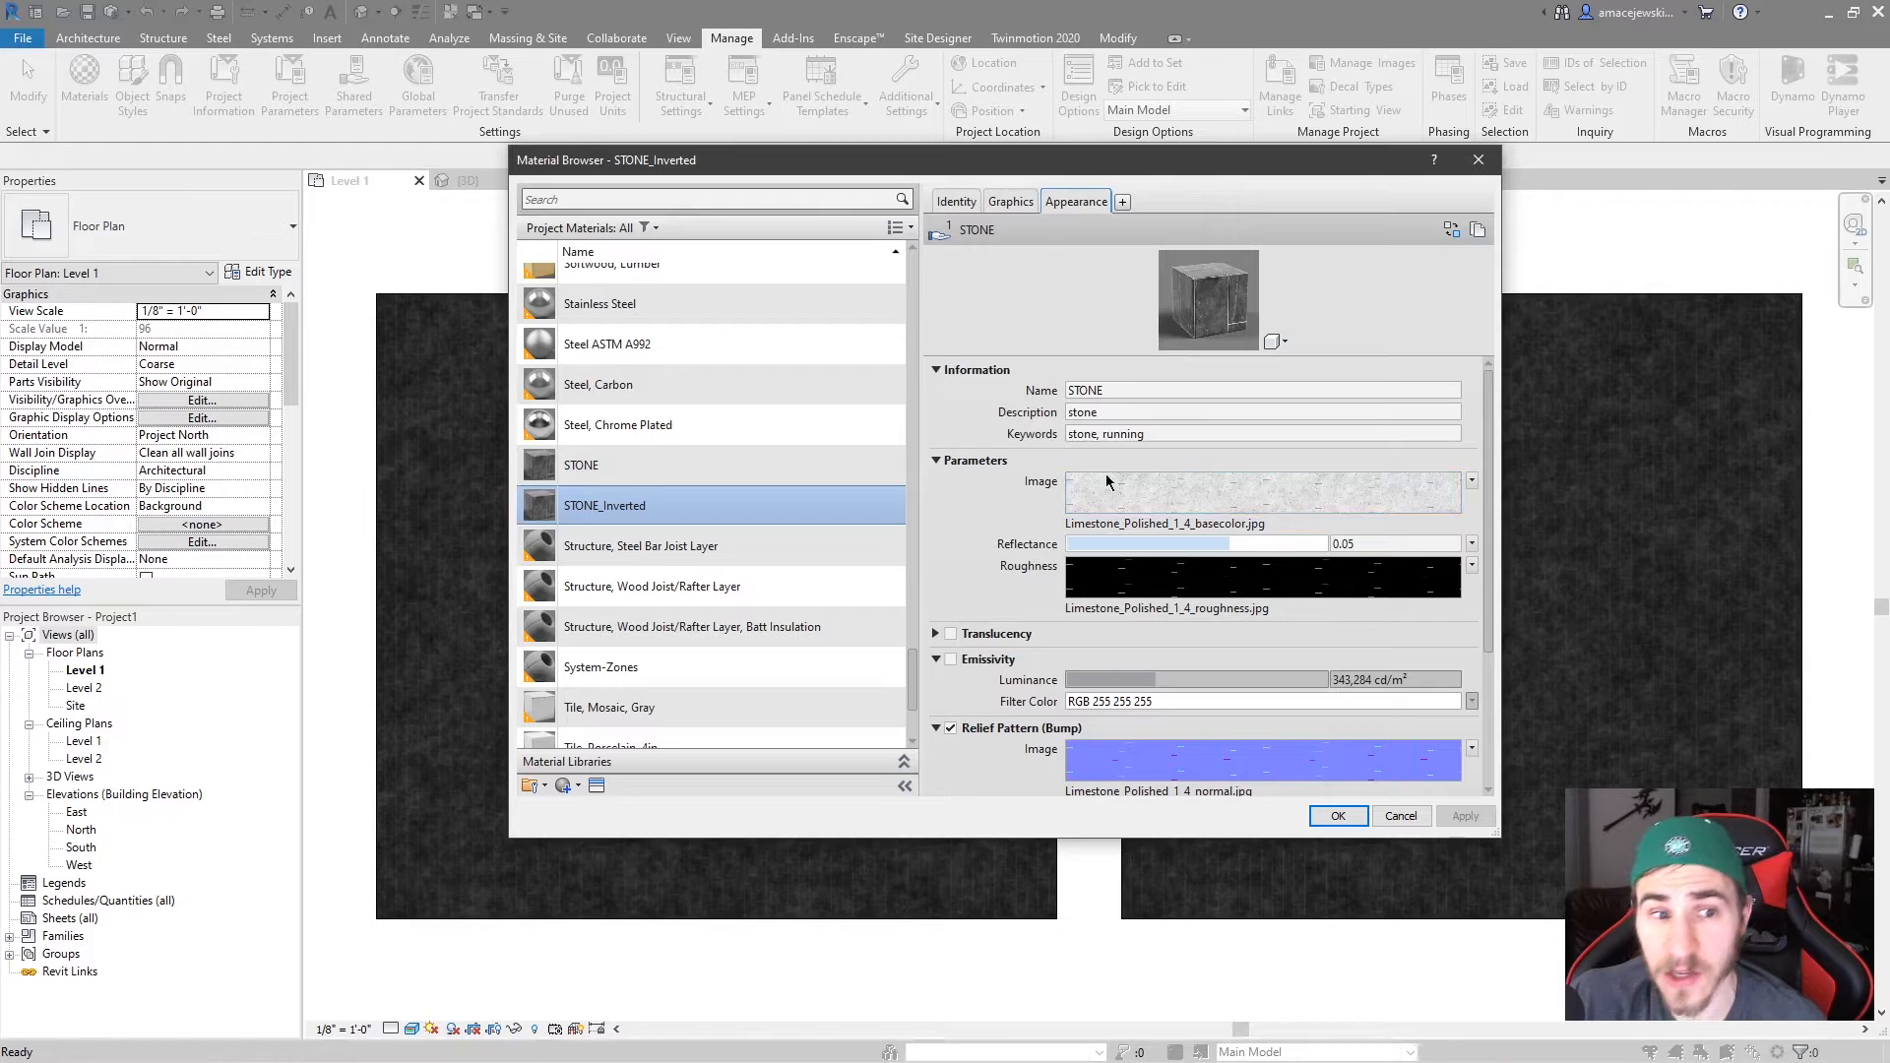
Untick Invert Image on STONE's base colour so both materials preview light stone.
click(580, 463)
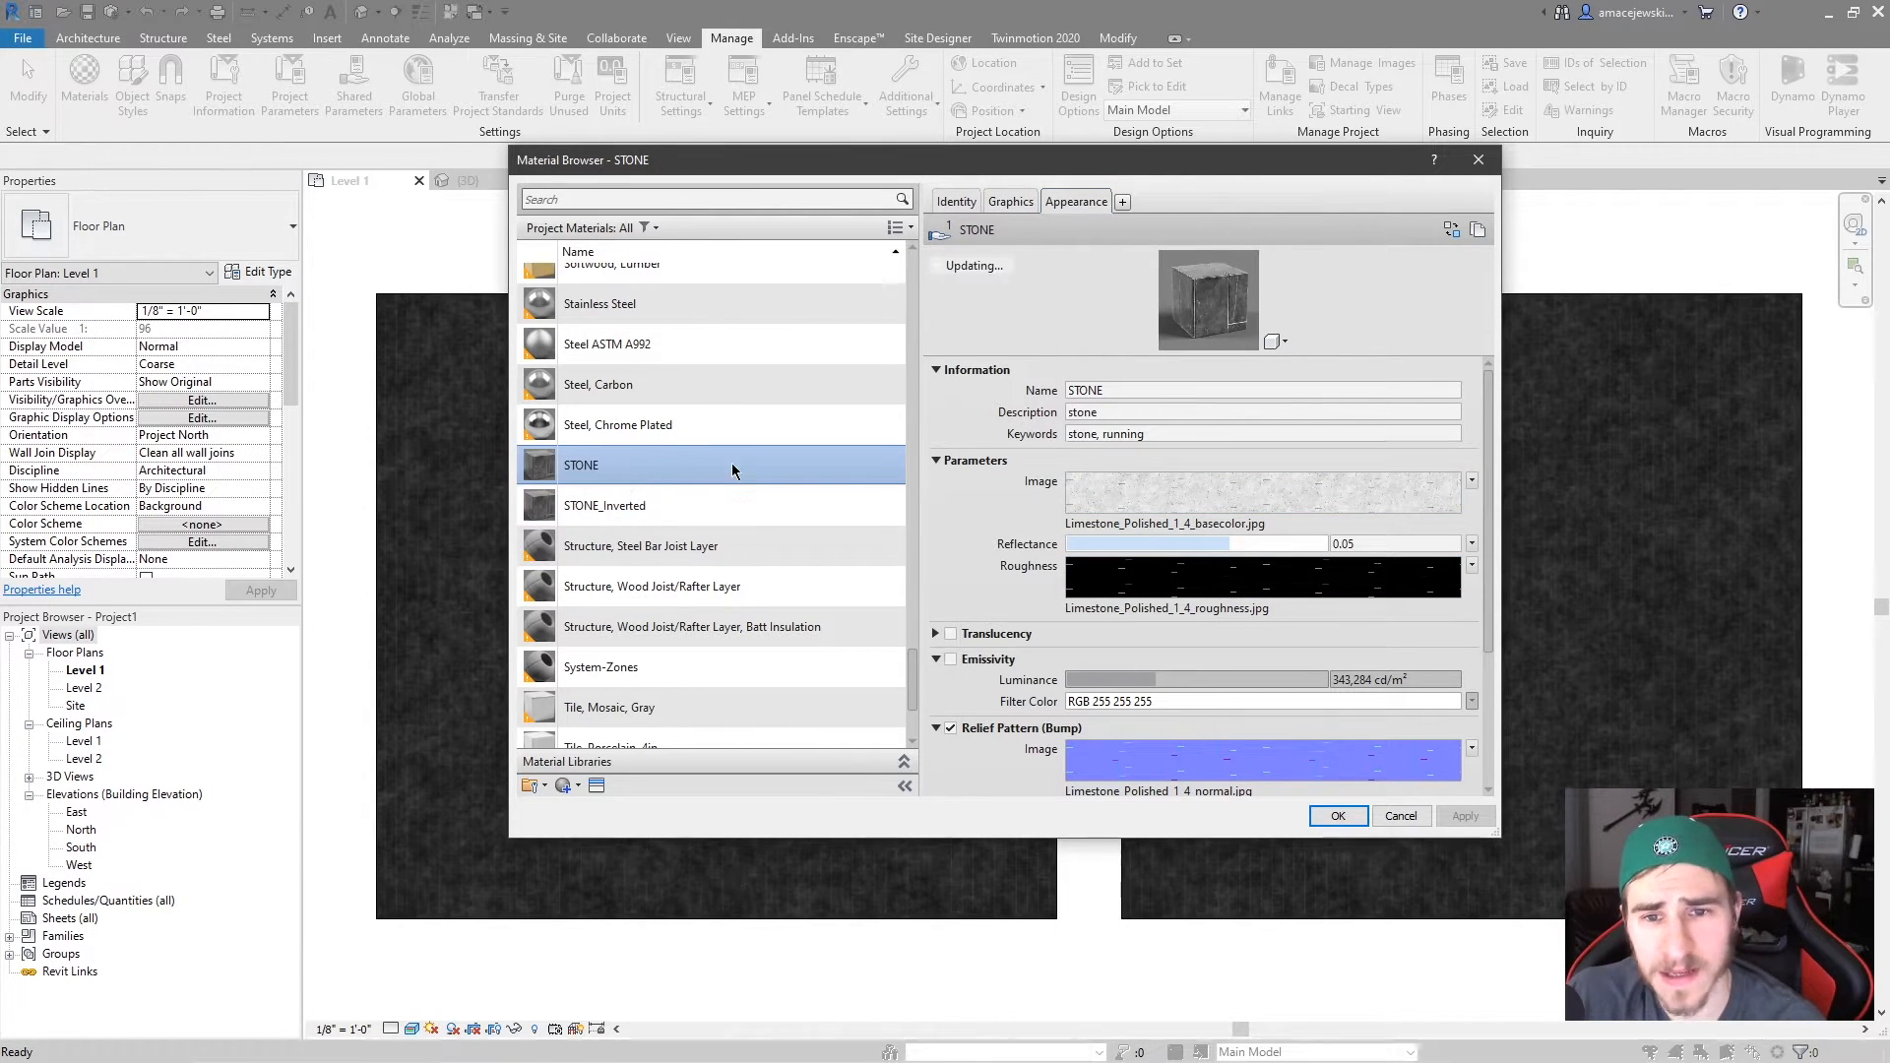
click(1262, 492)
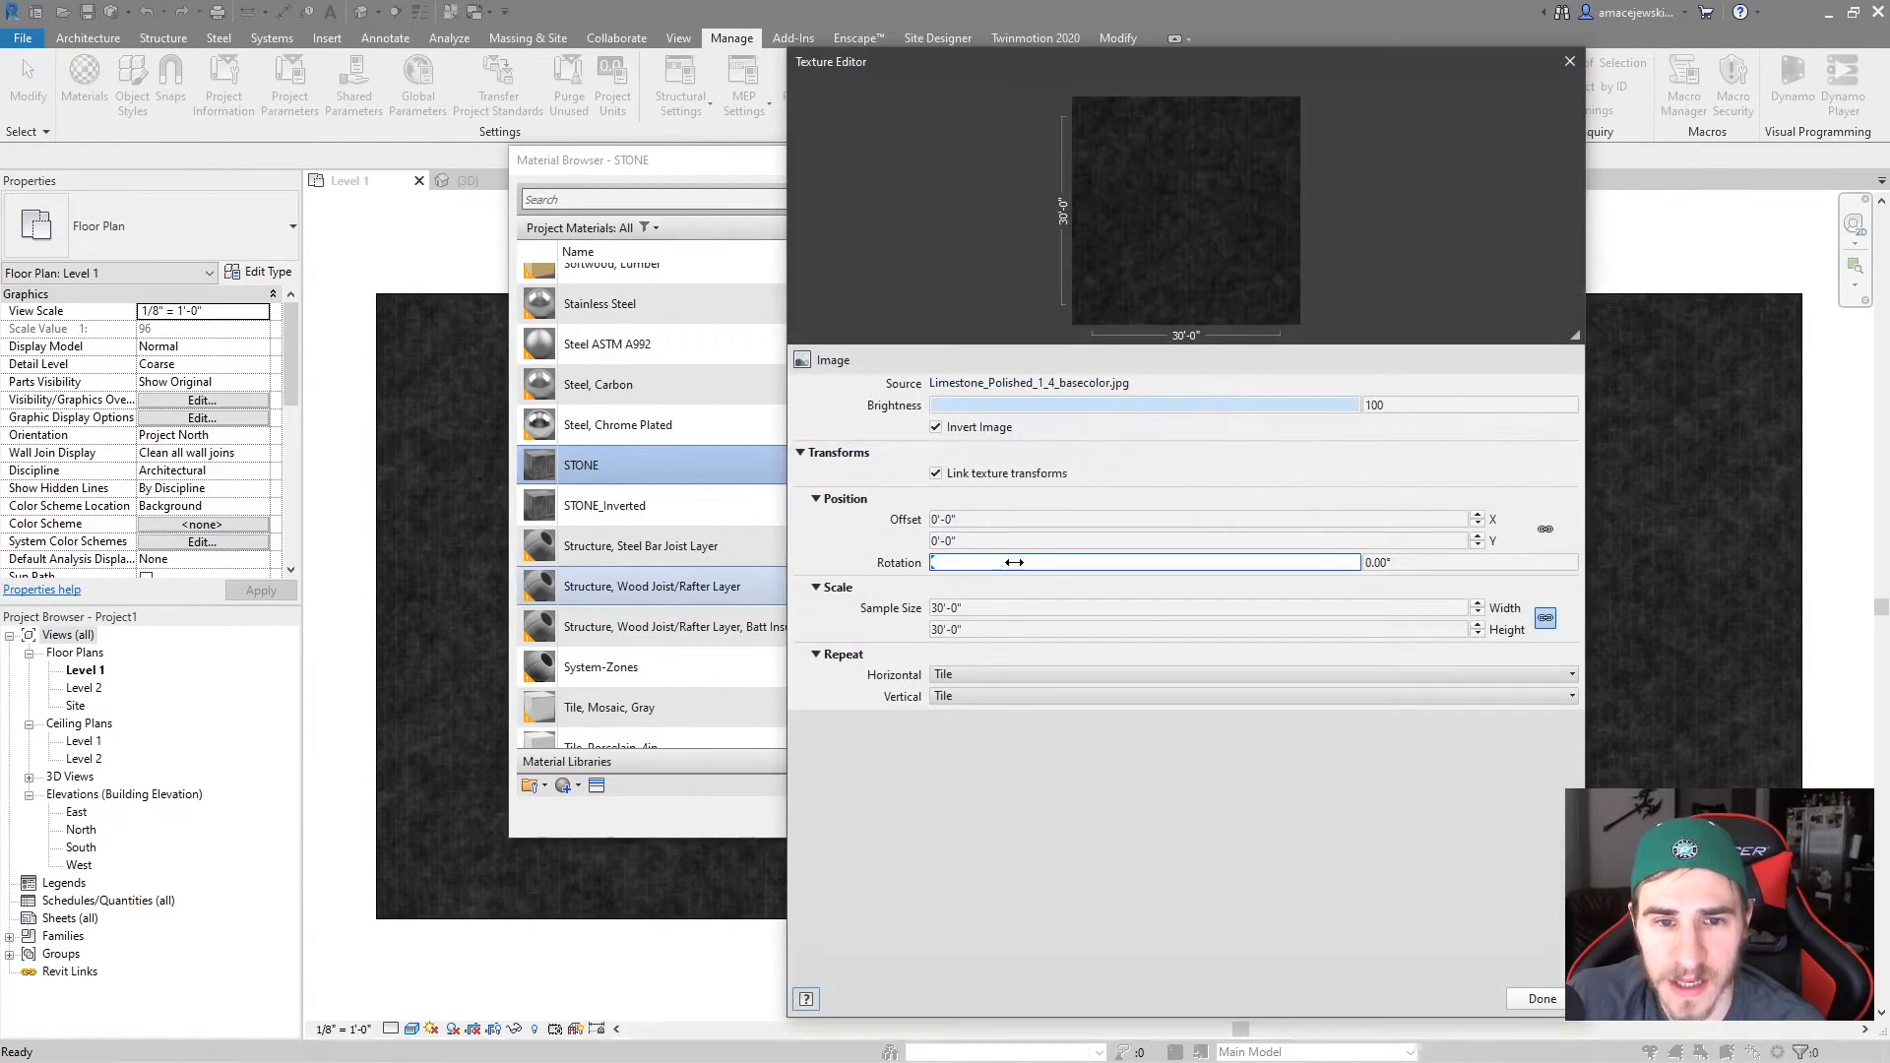
click(934, 427)
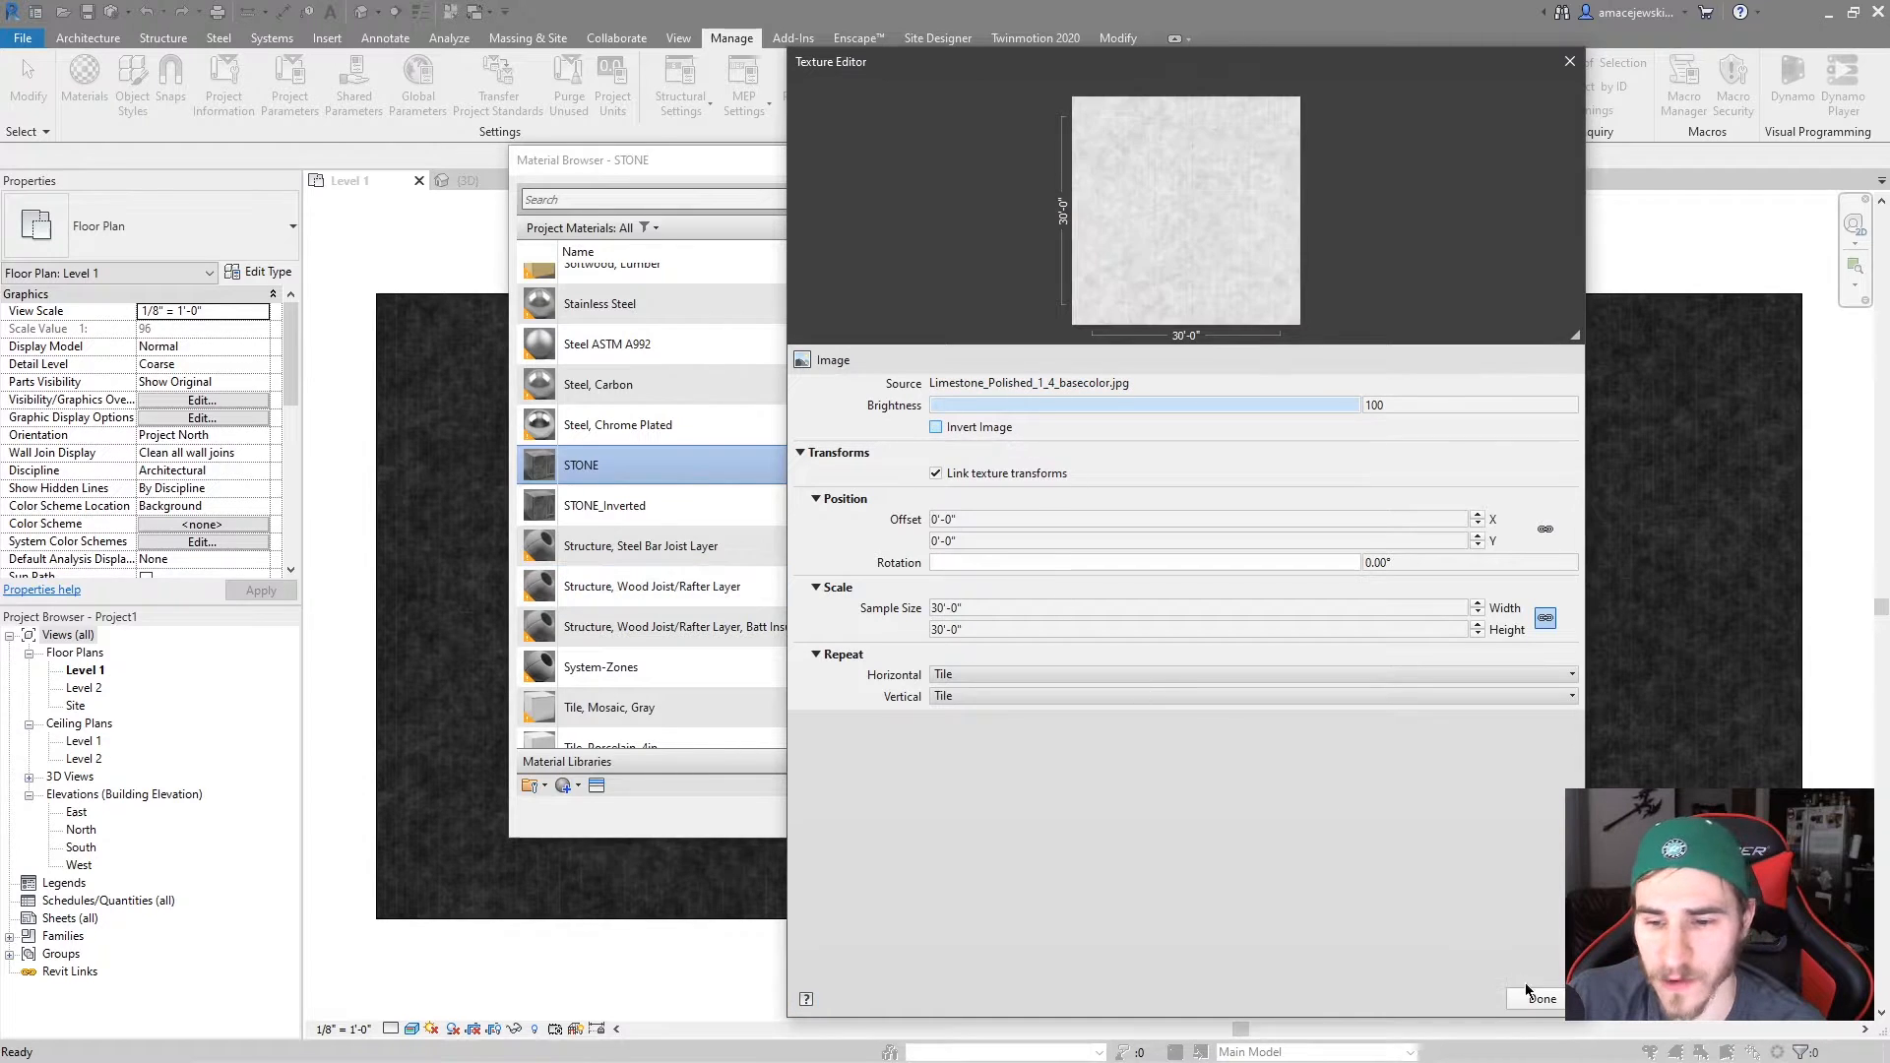
click(1542, 998)
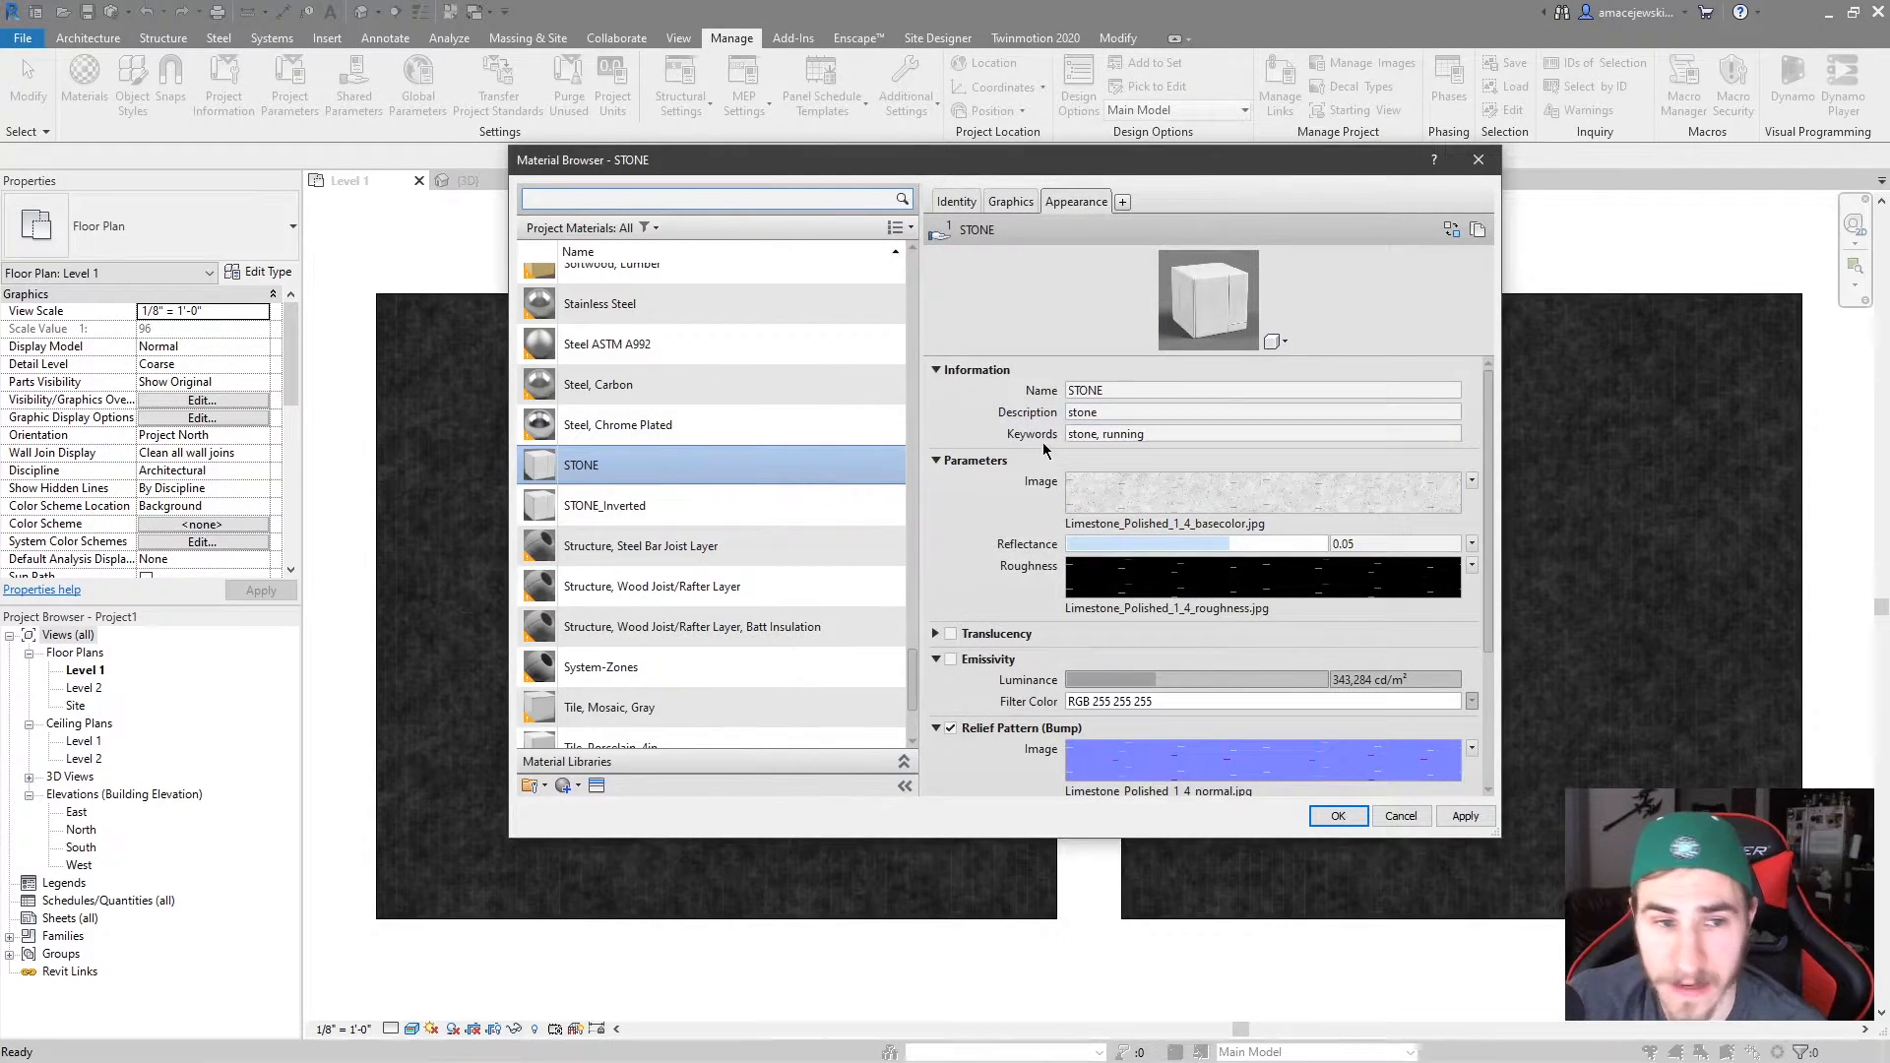
Duplicate STONE_Inverted's appearance asset and rename the copy STONE_Inverted.
click(604, 505)
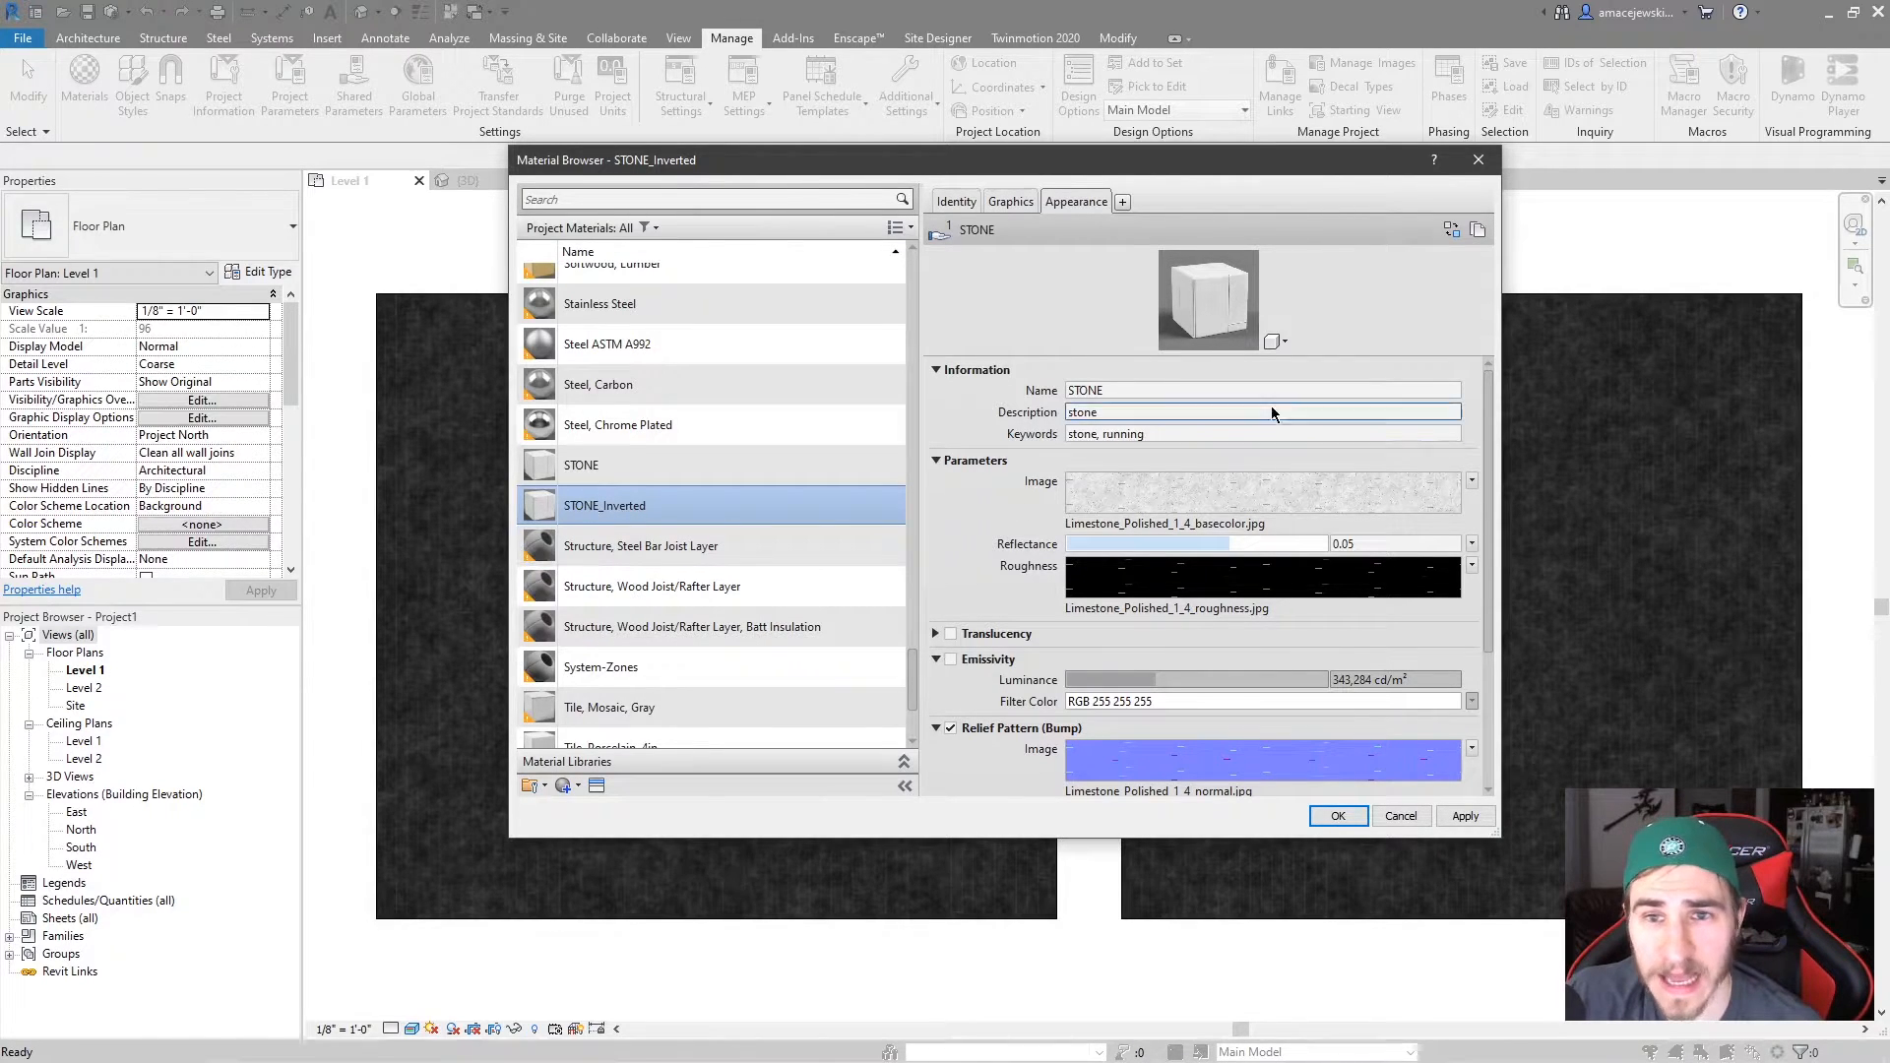
mouse_move(848, 394)
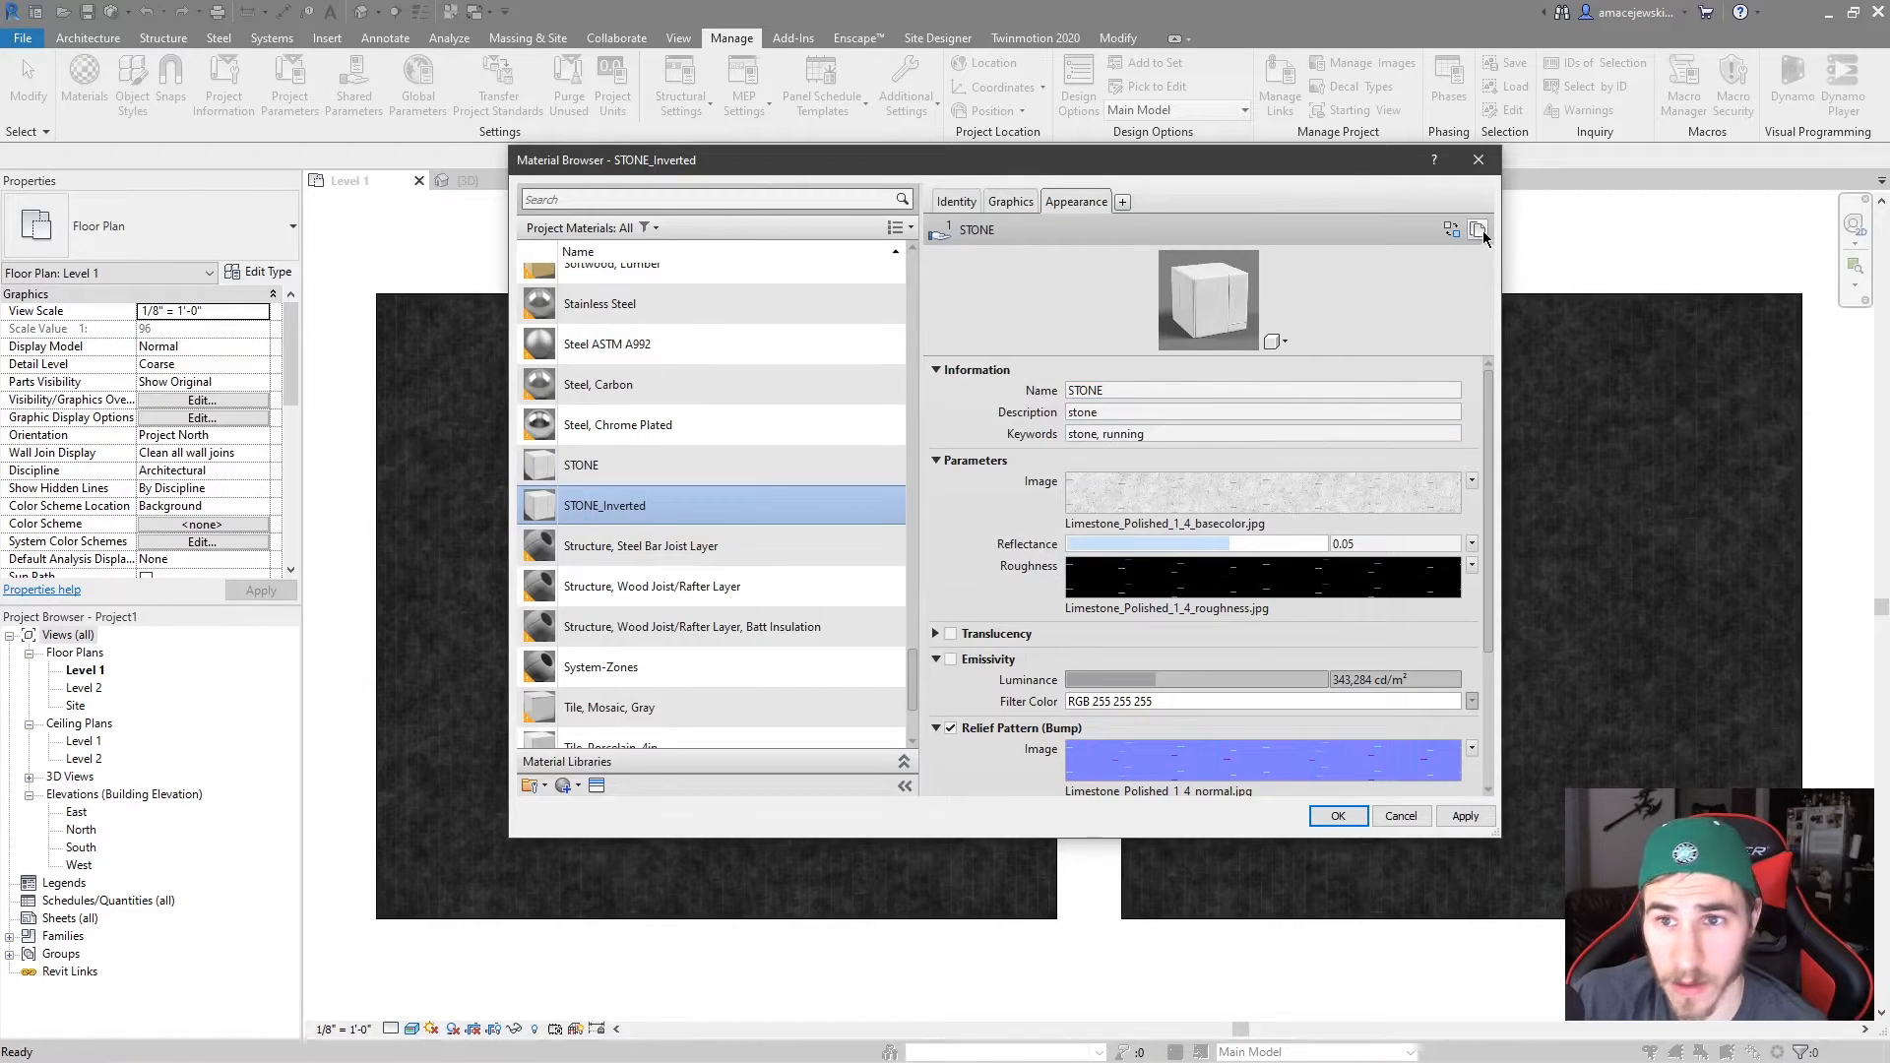
mouse_move(1619, 731)
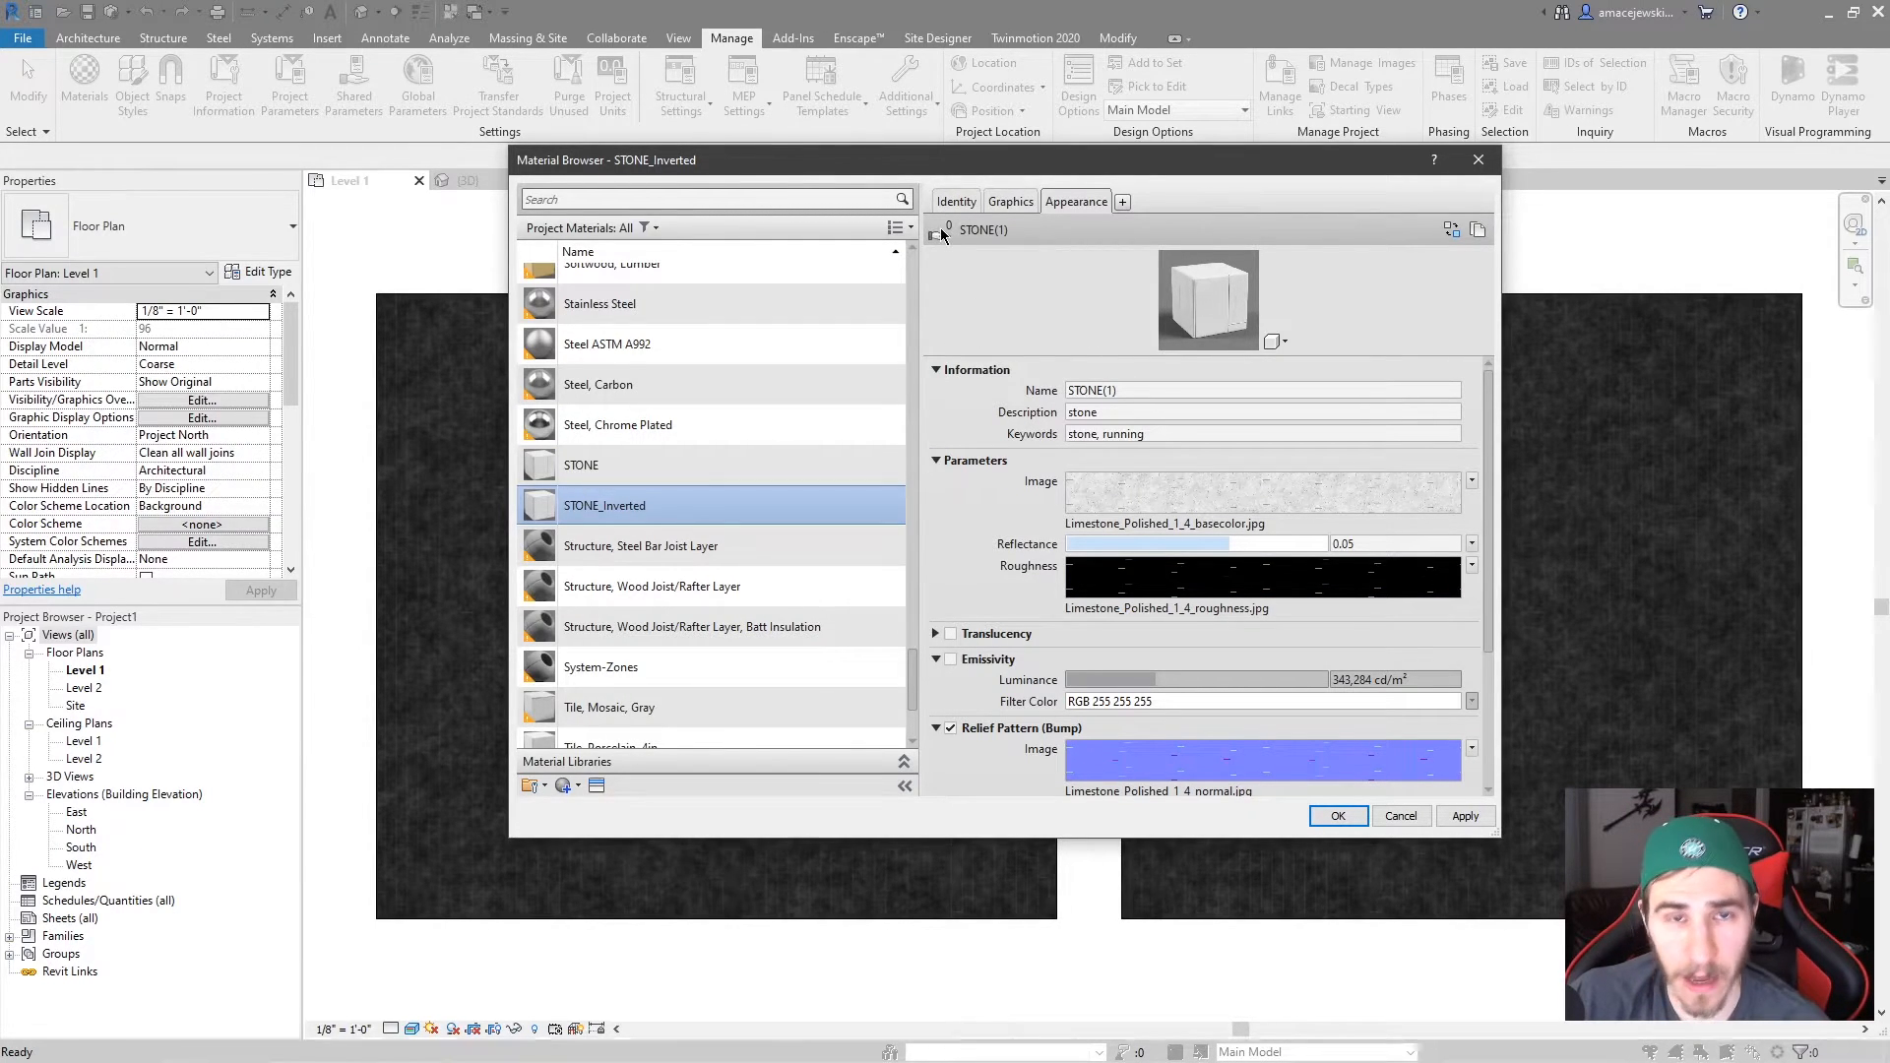
mouse_move(1282, 285)
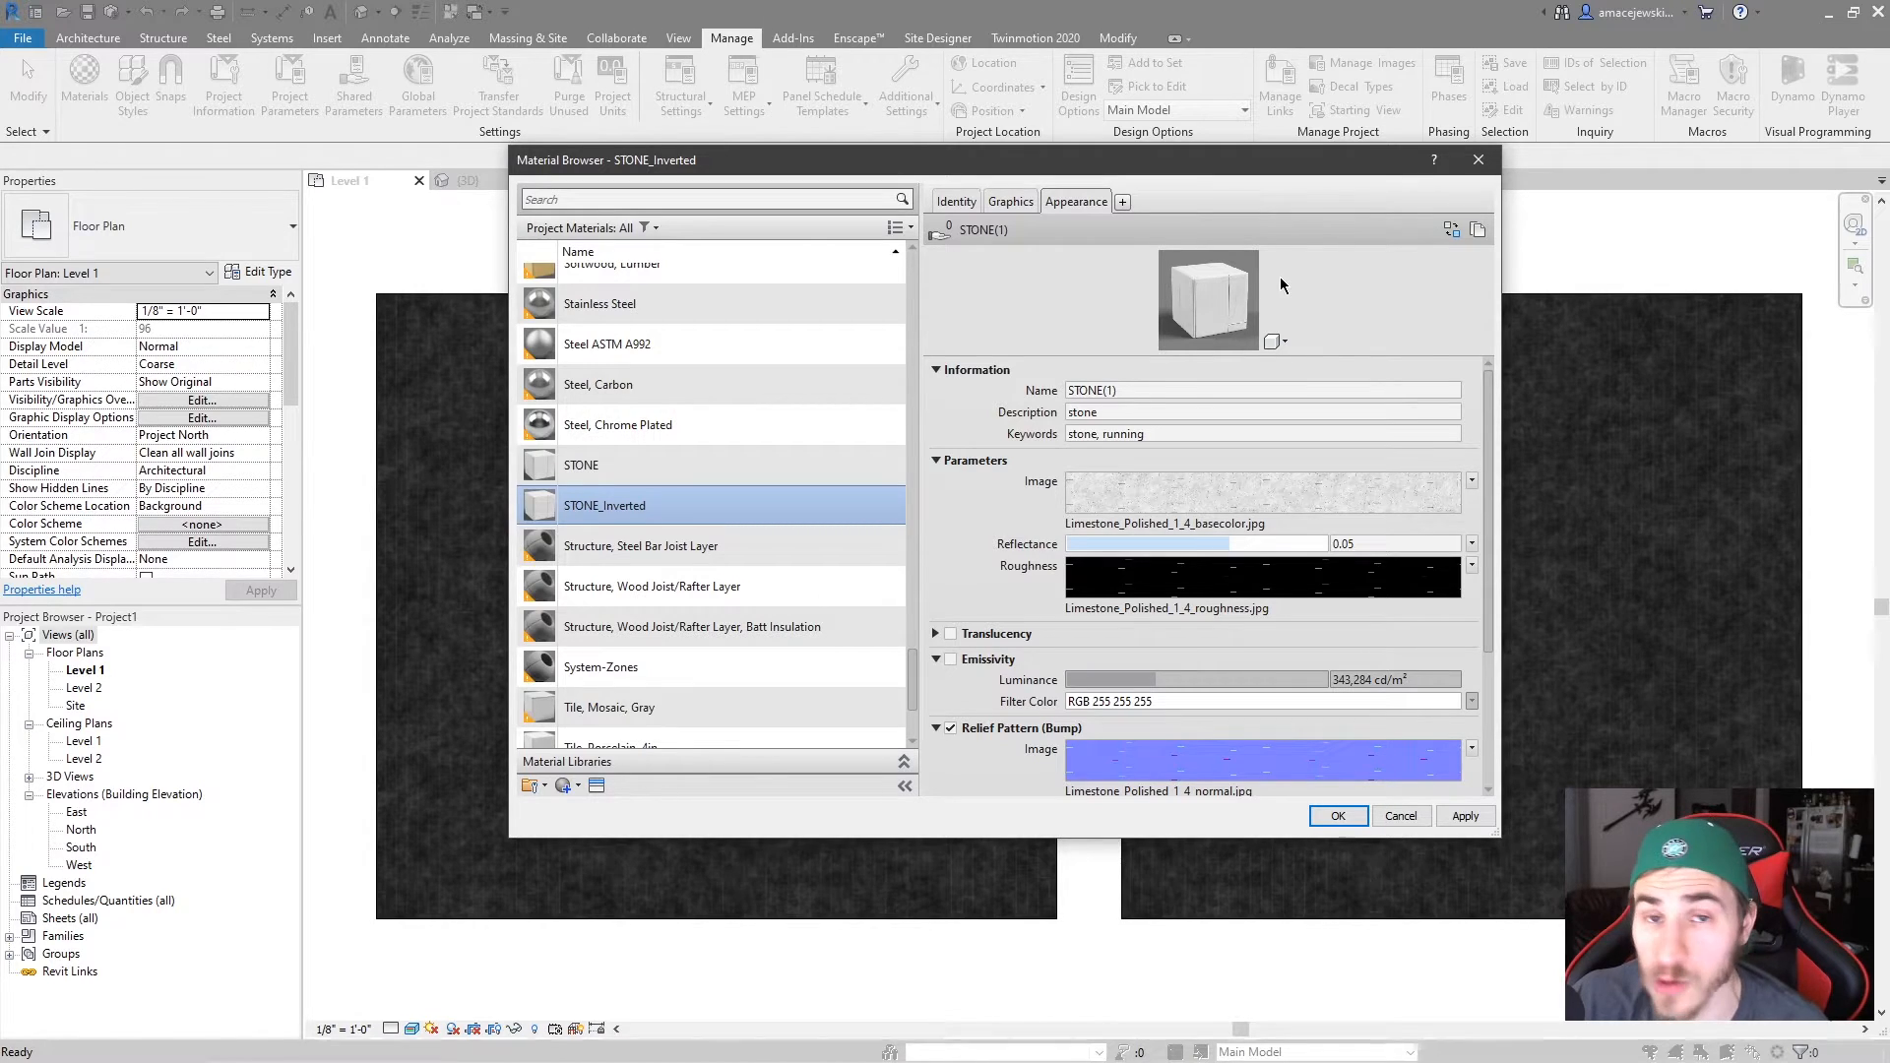
mouse_move(1323, 260)
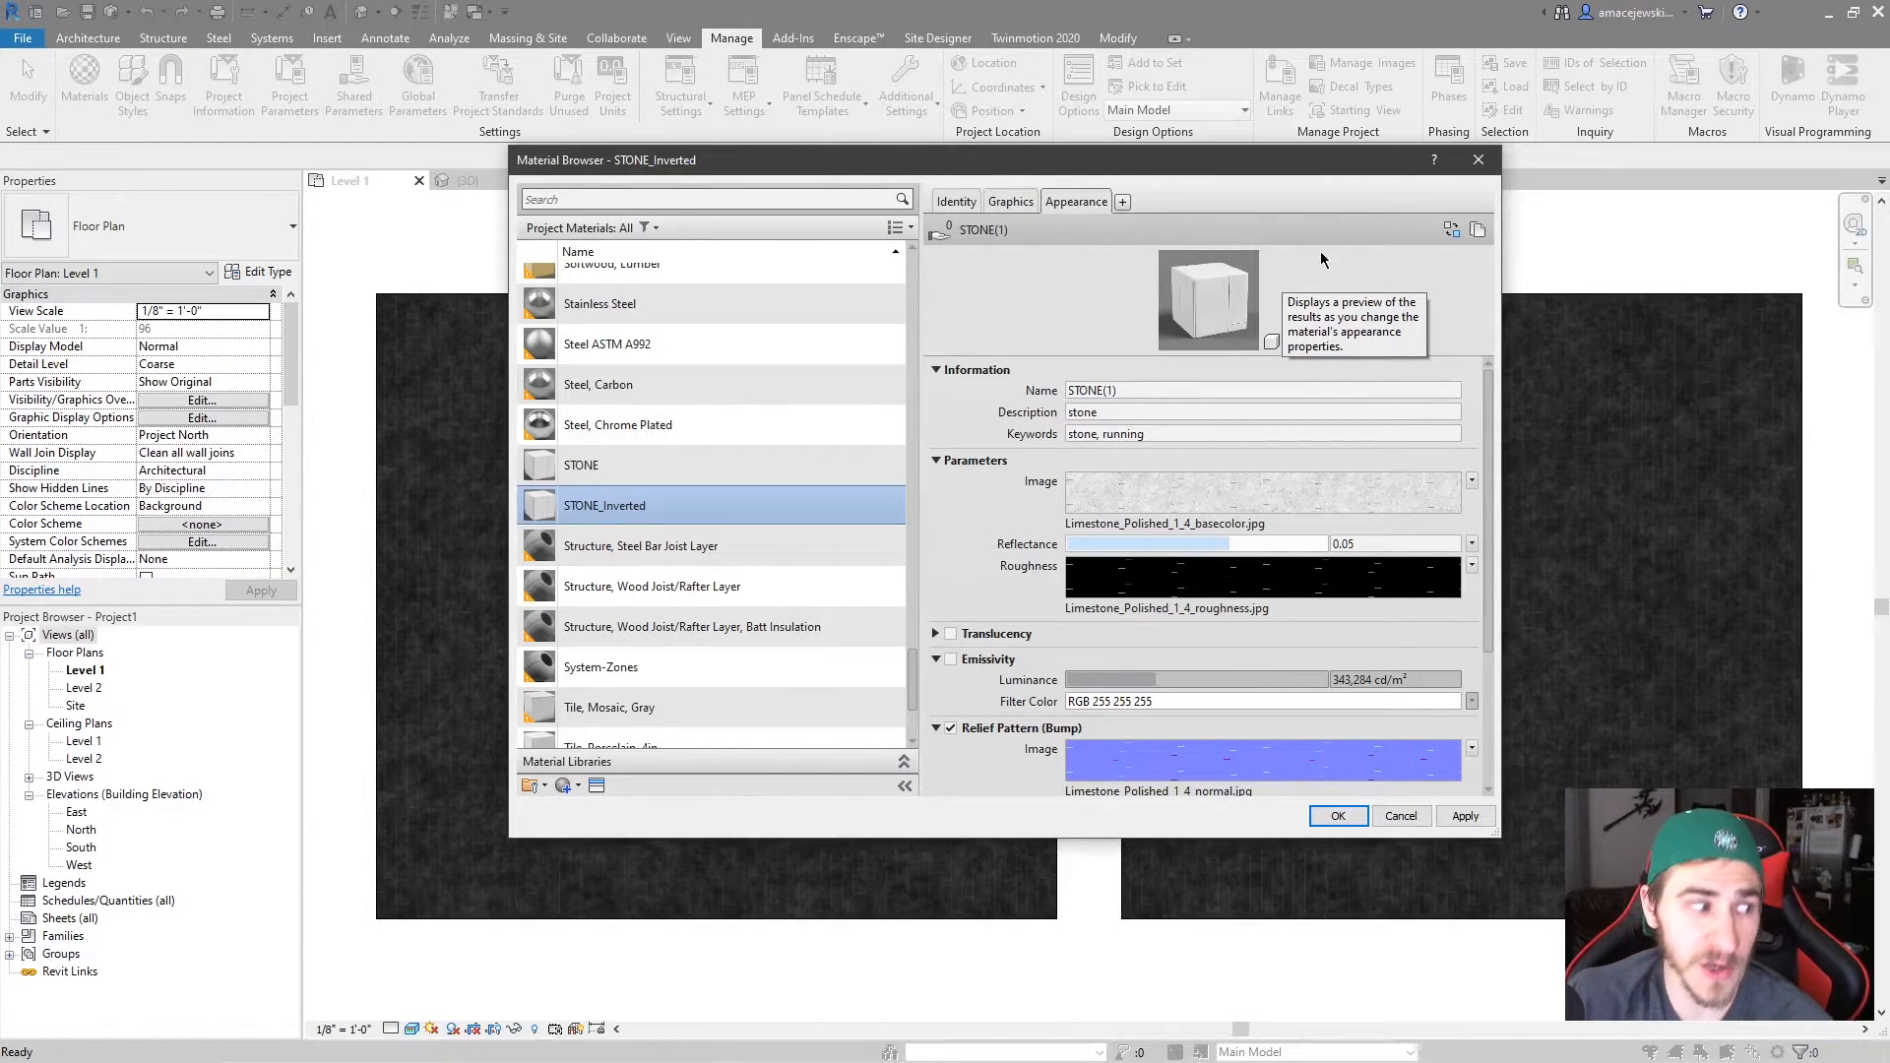
mouse_move(1007, 253)
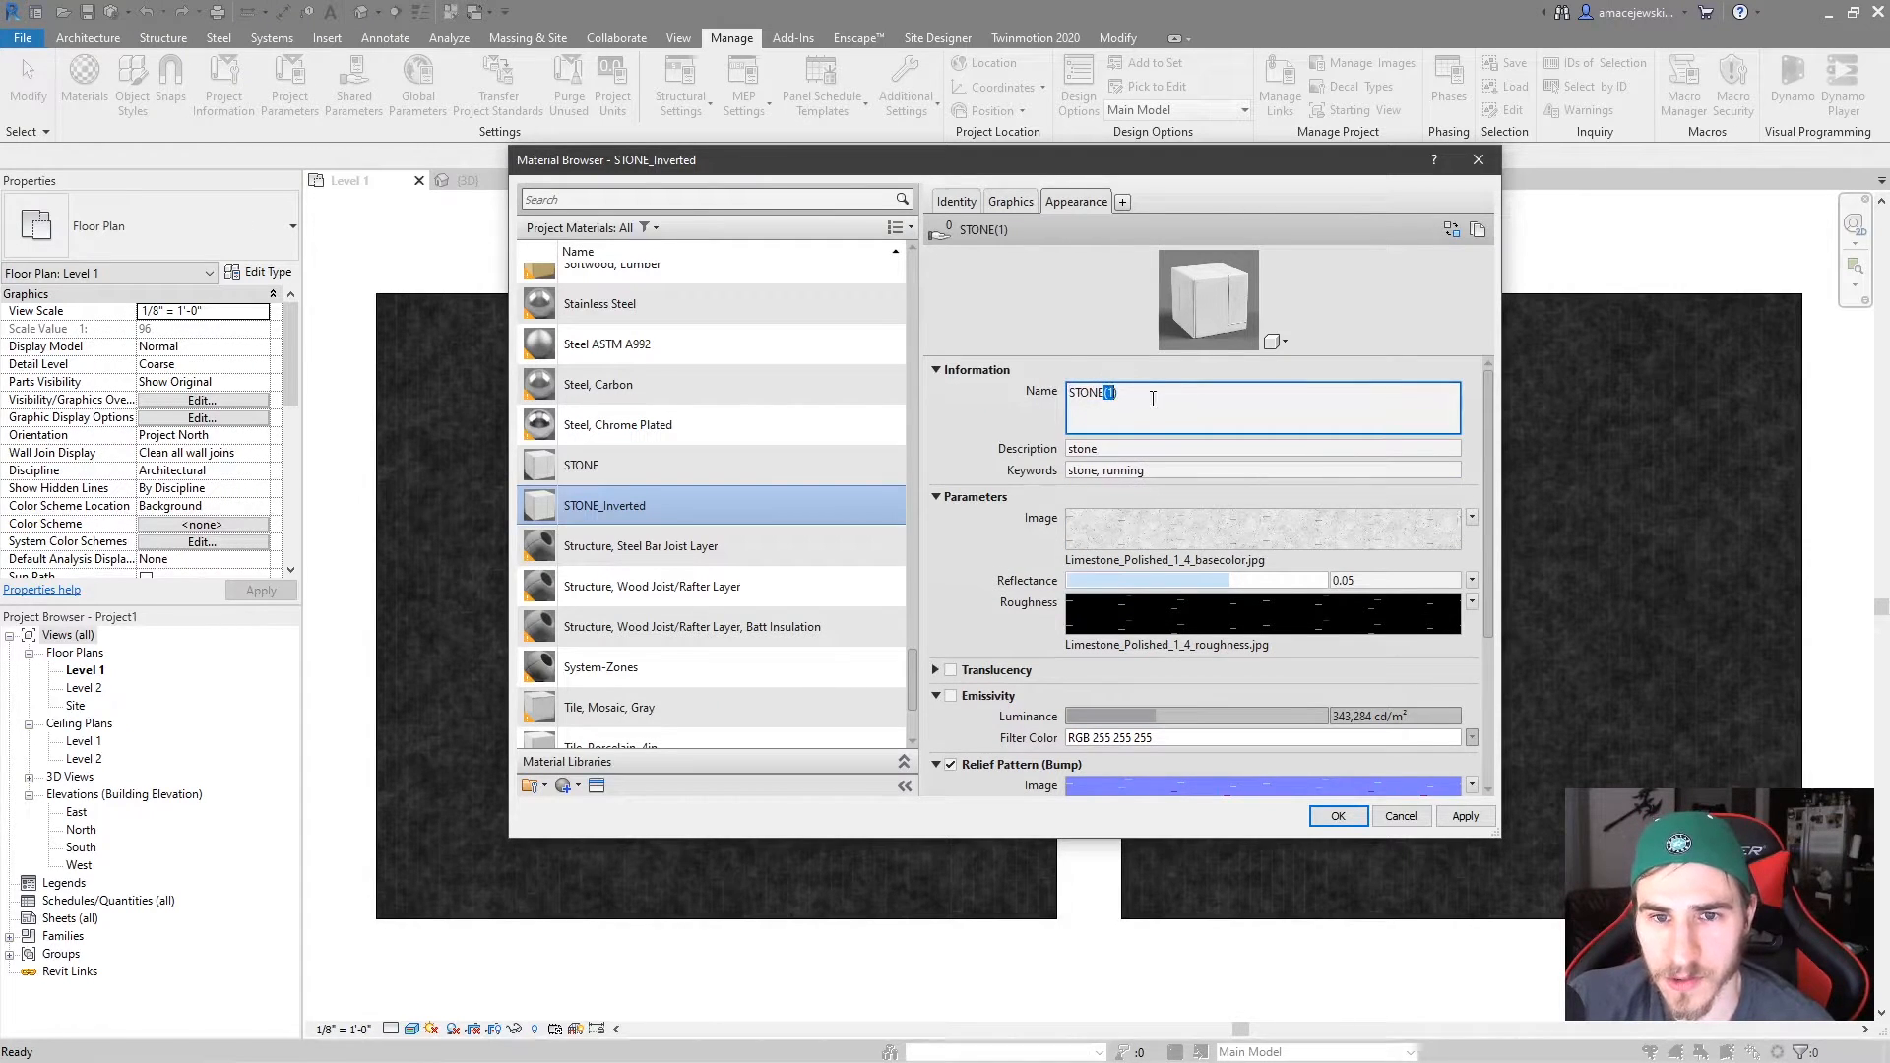
text(STONE_Inverted)
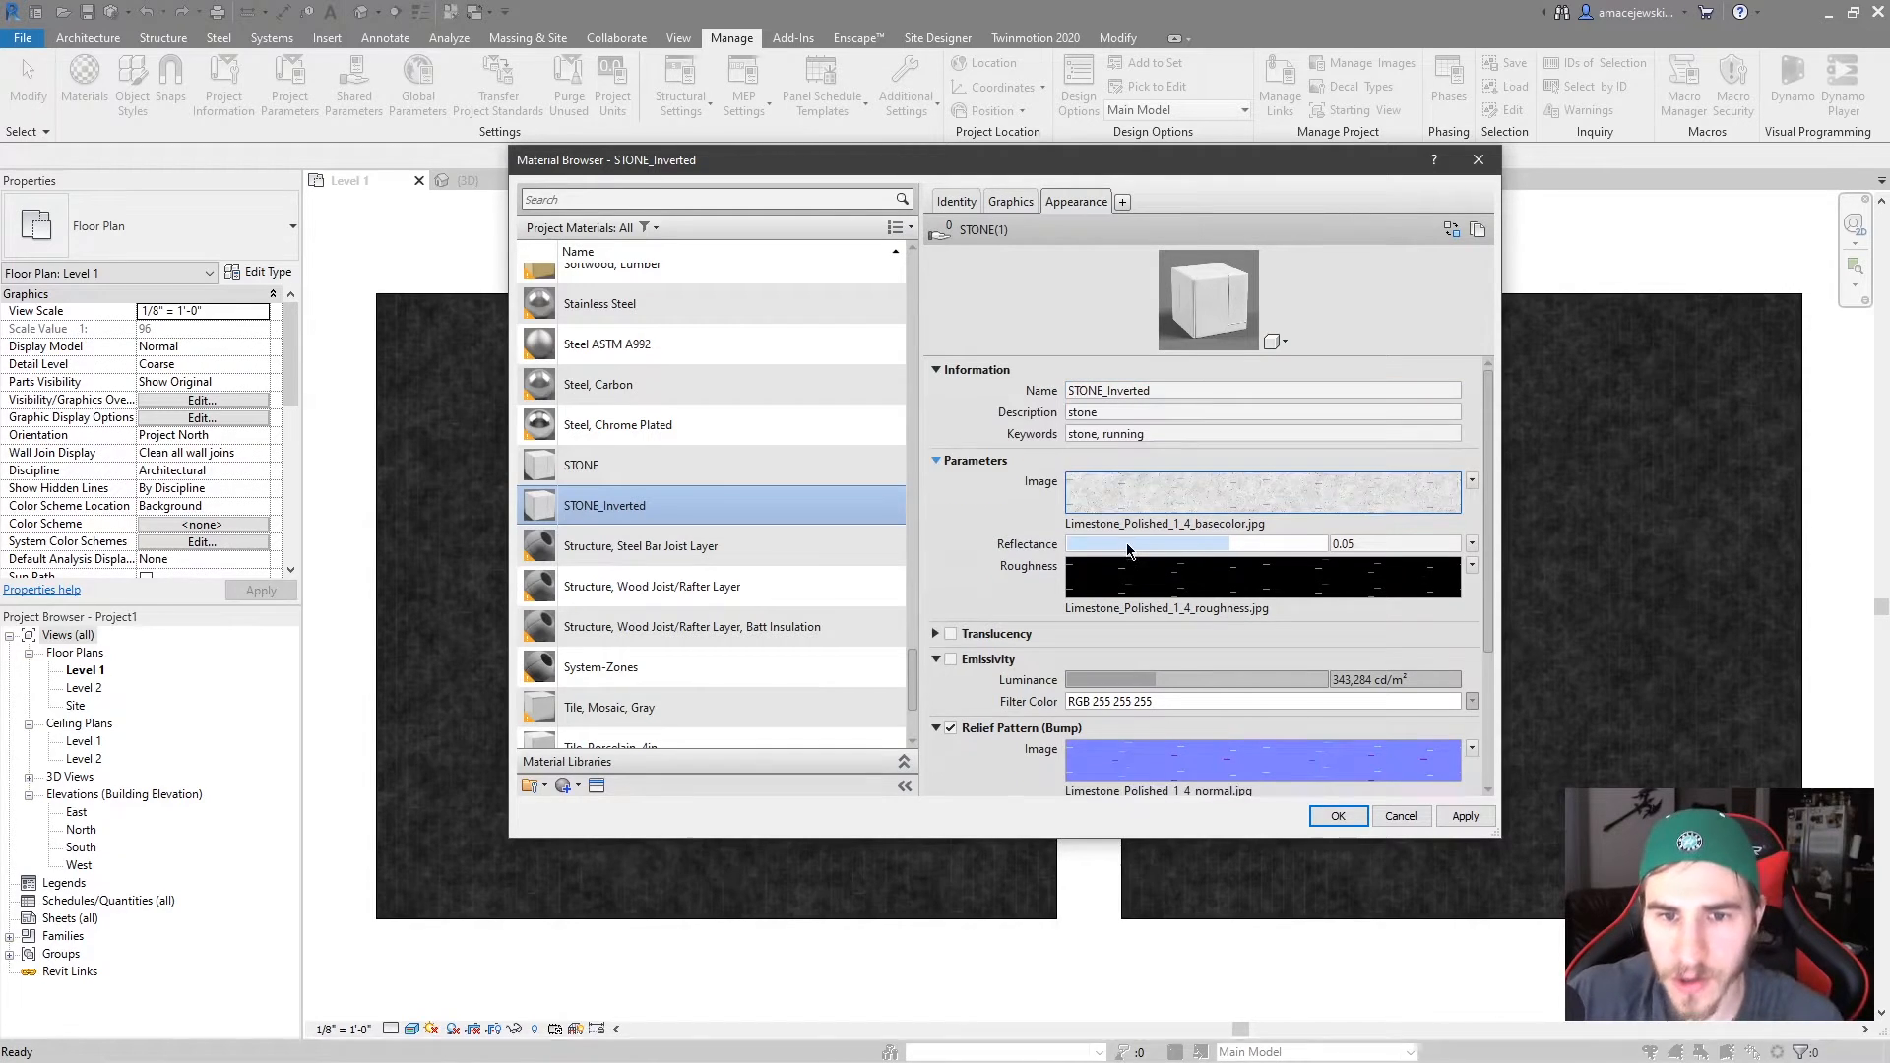
Keep Invert Image on STONE_Inverted's base texture, then compare its dark preview with light STONE.
click(1262, 493)
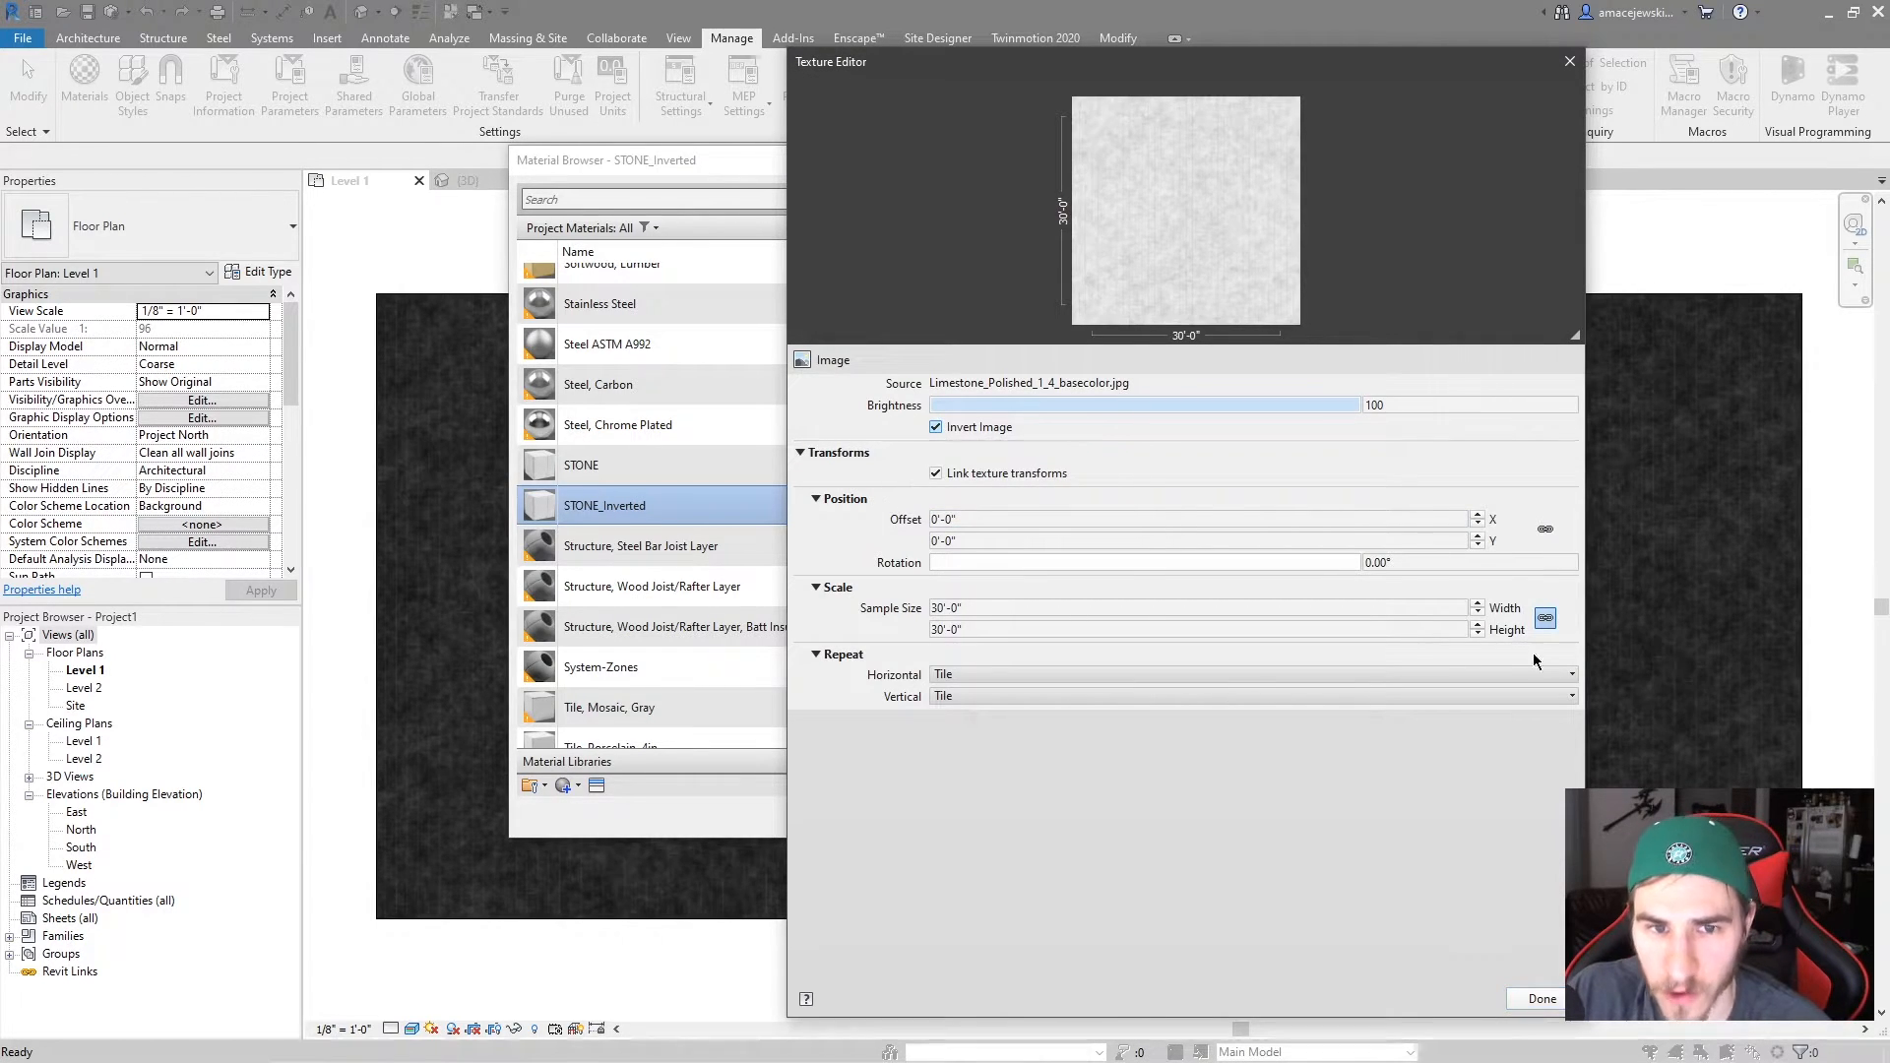
click(1540, 998)
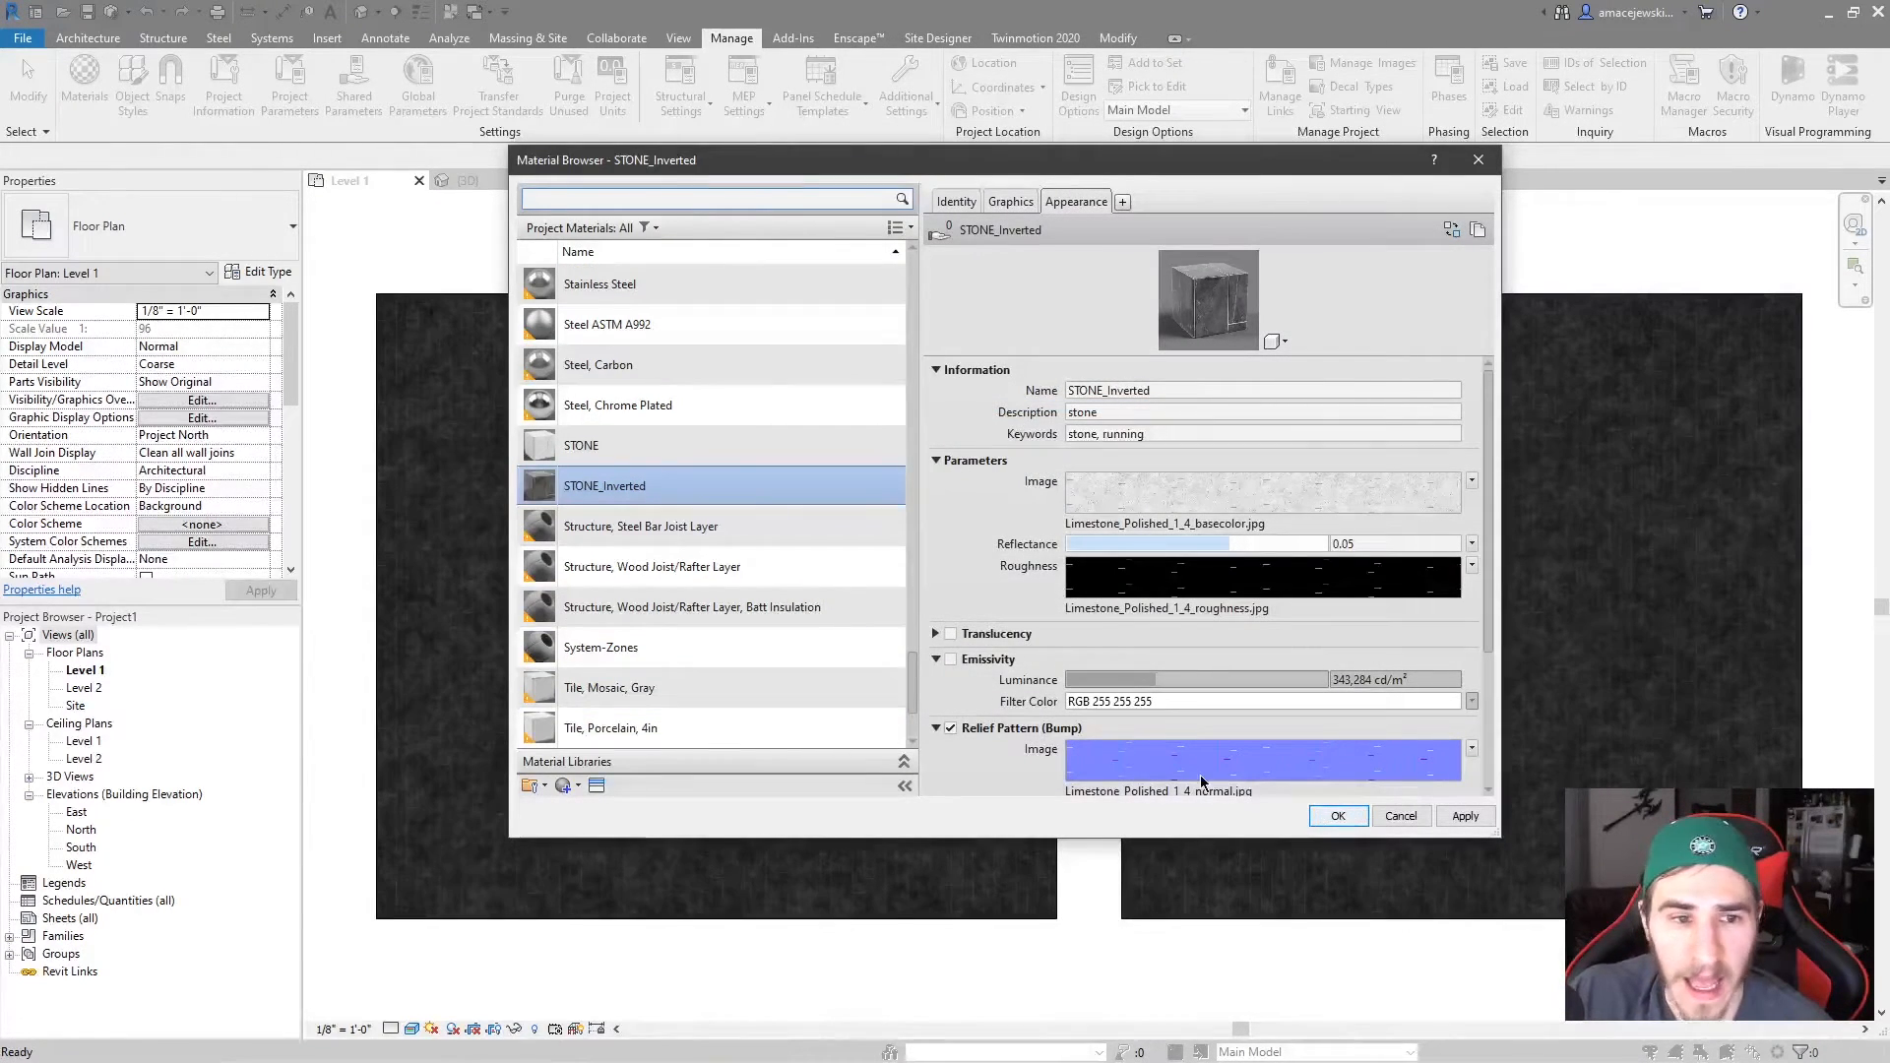
click(617, 404)
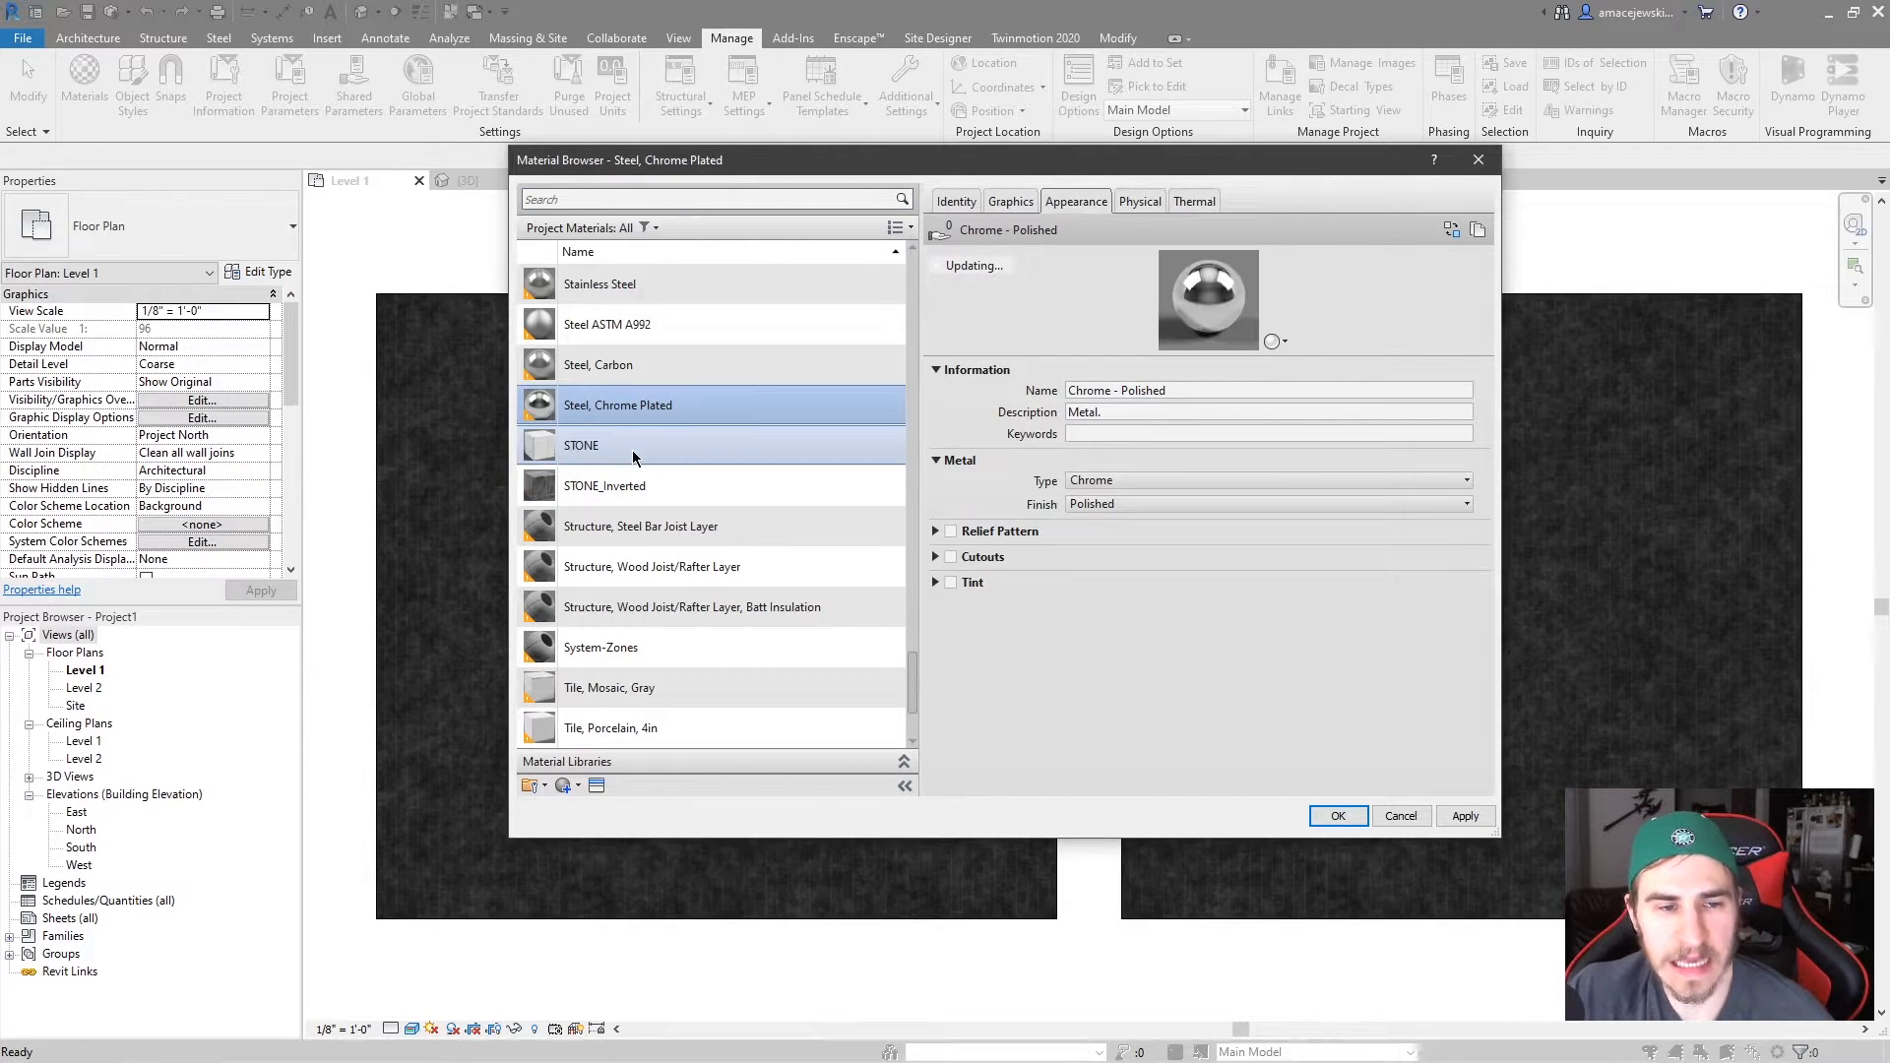
click(581, 445)
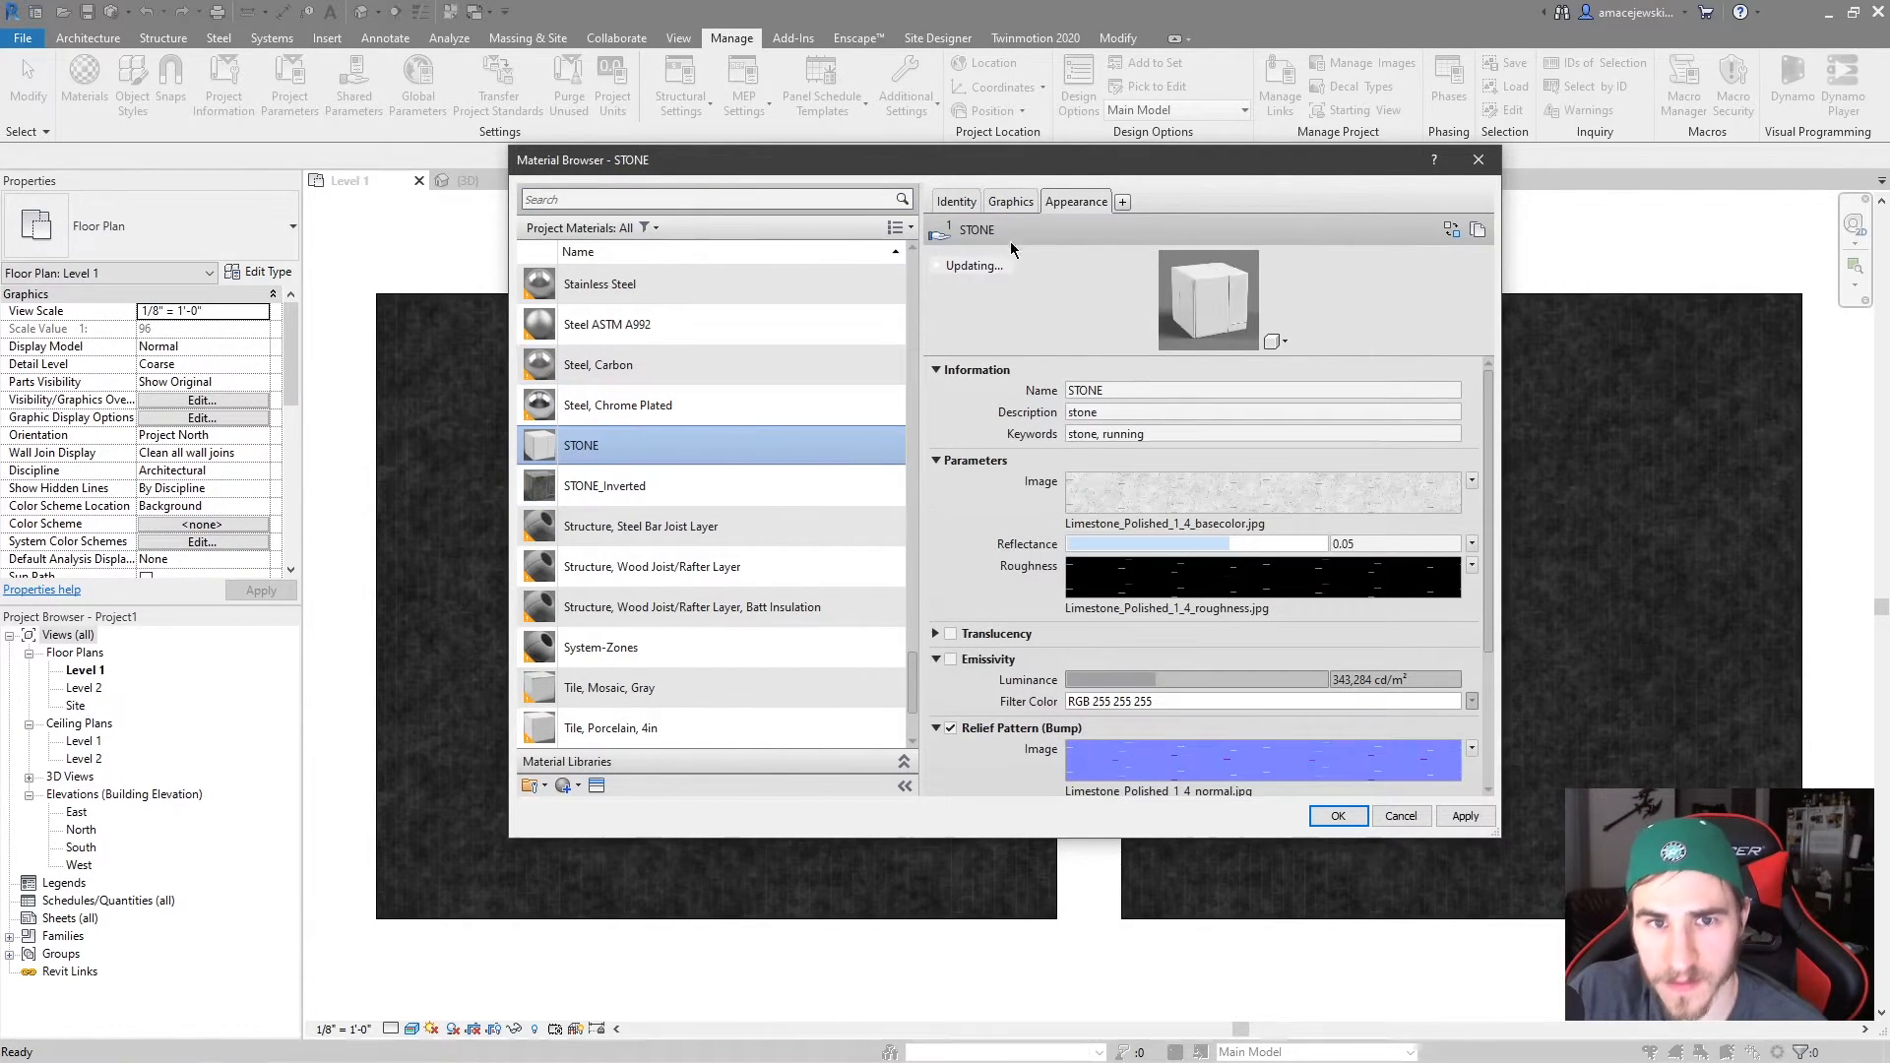
click(603, 485)
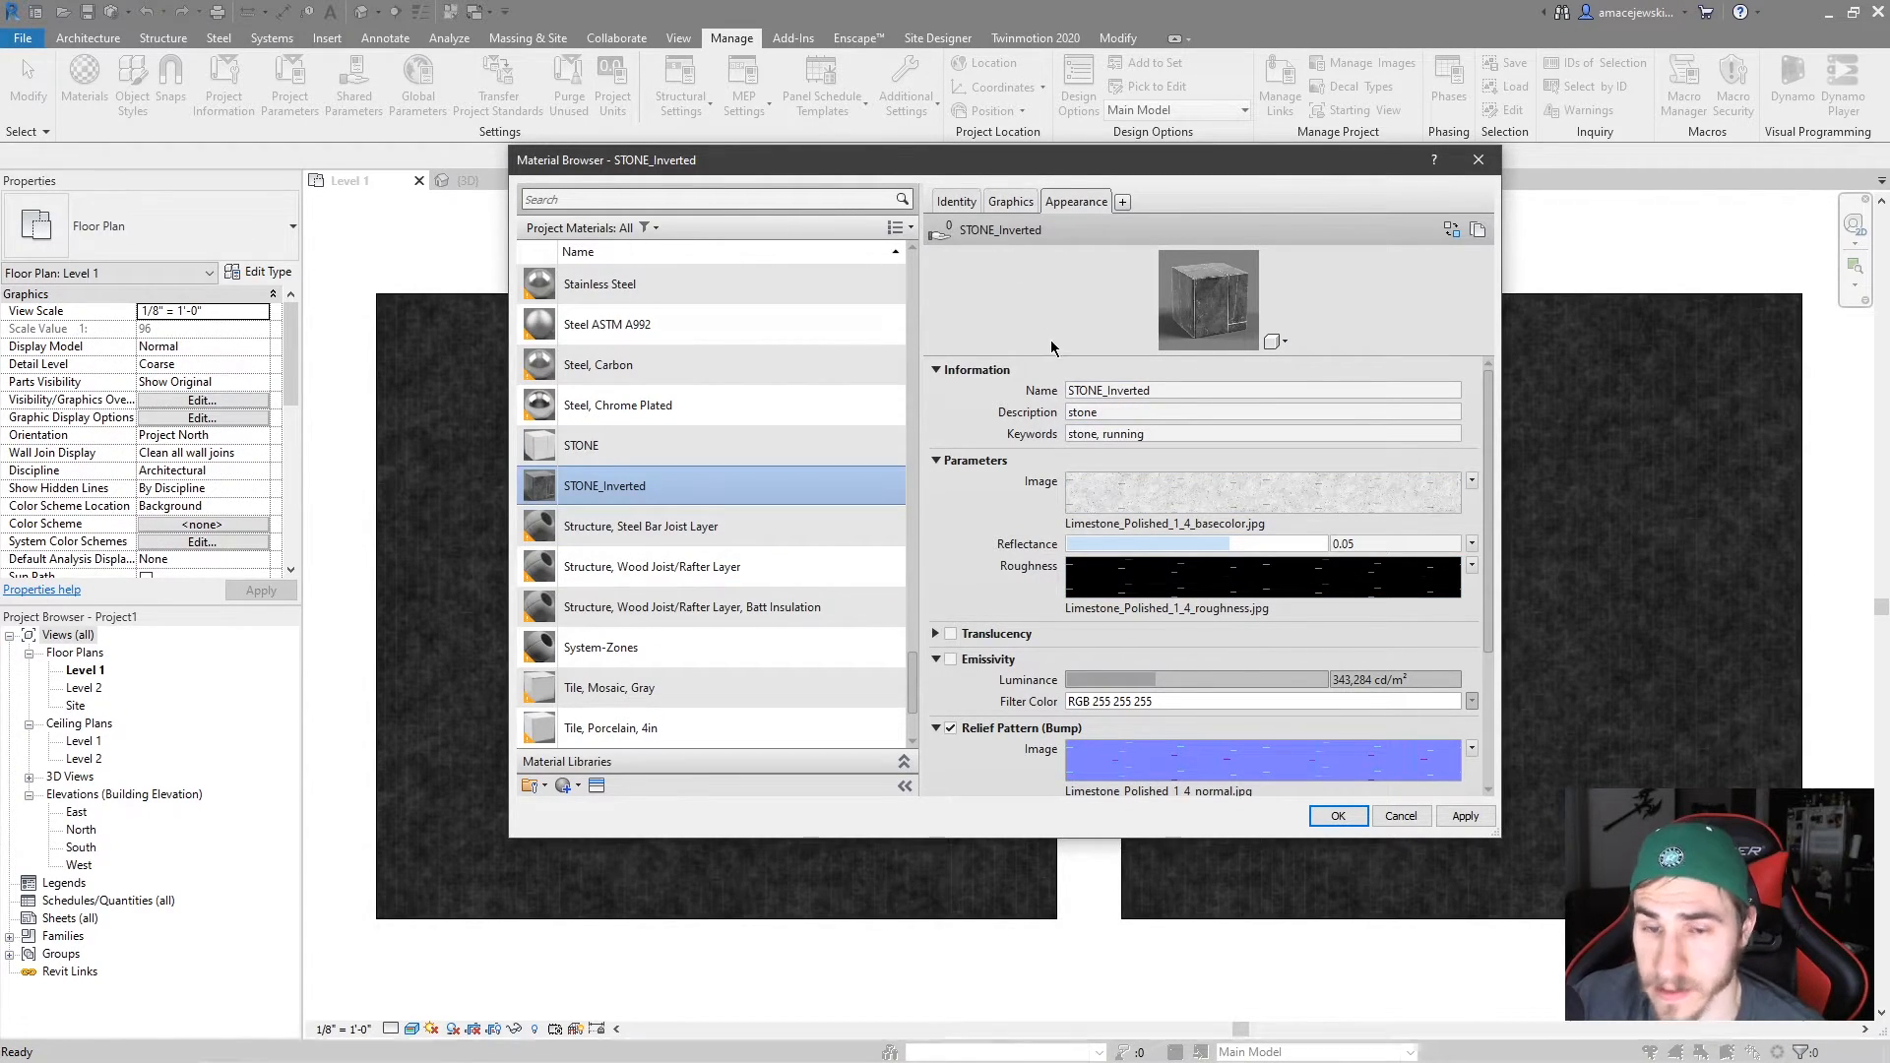
Apply material changes and give the left floor a duplicated type whose structure uses STONE.
click(1337, 815)
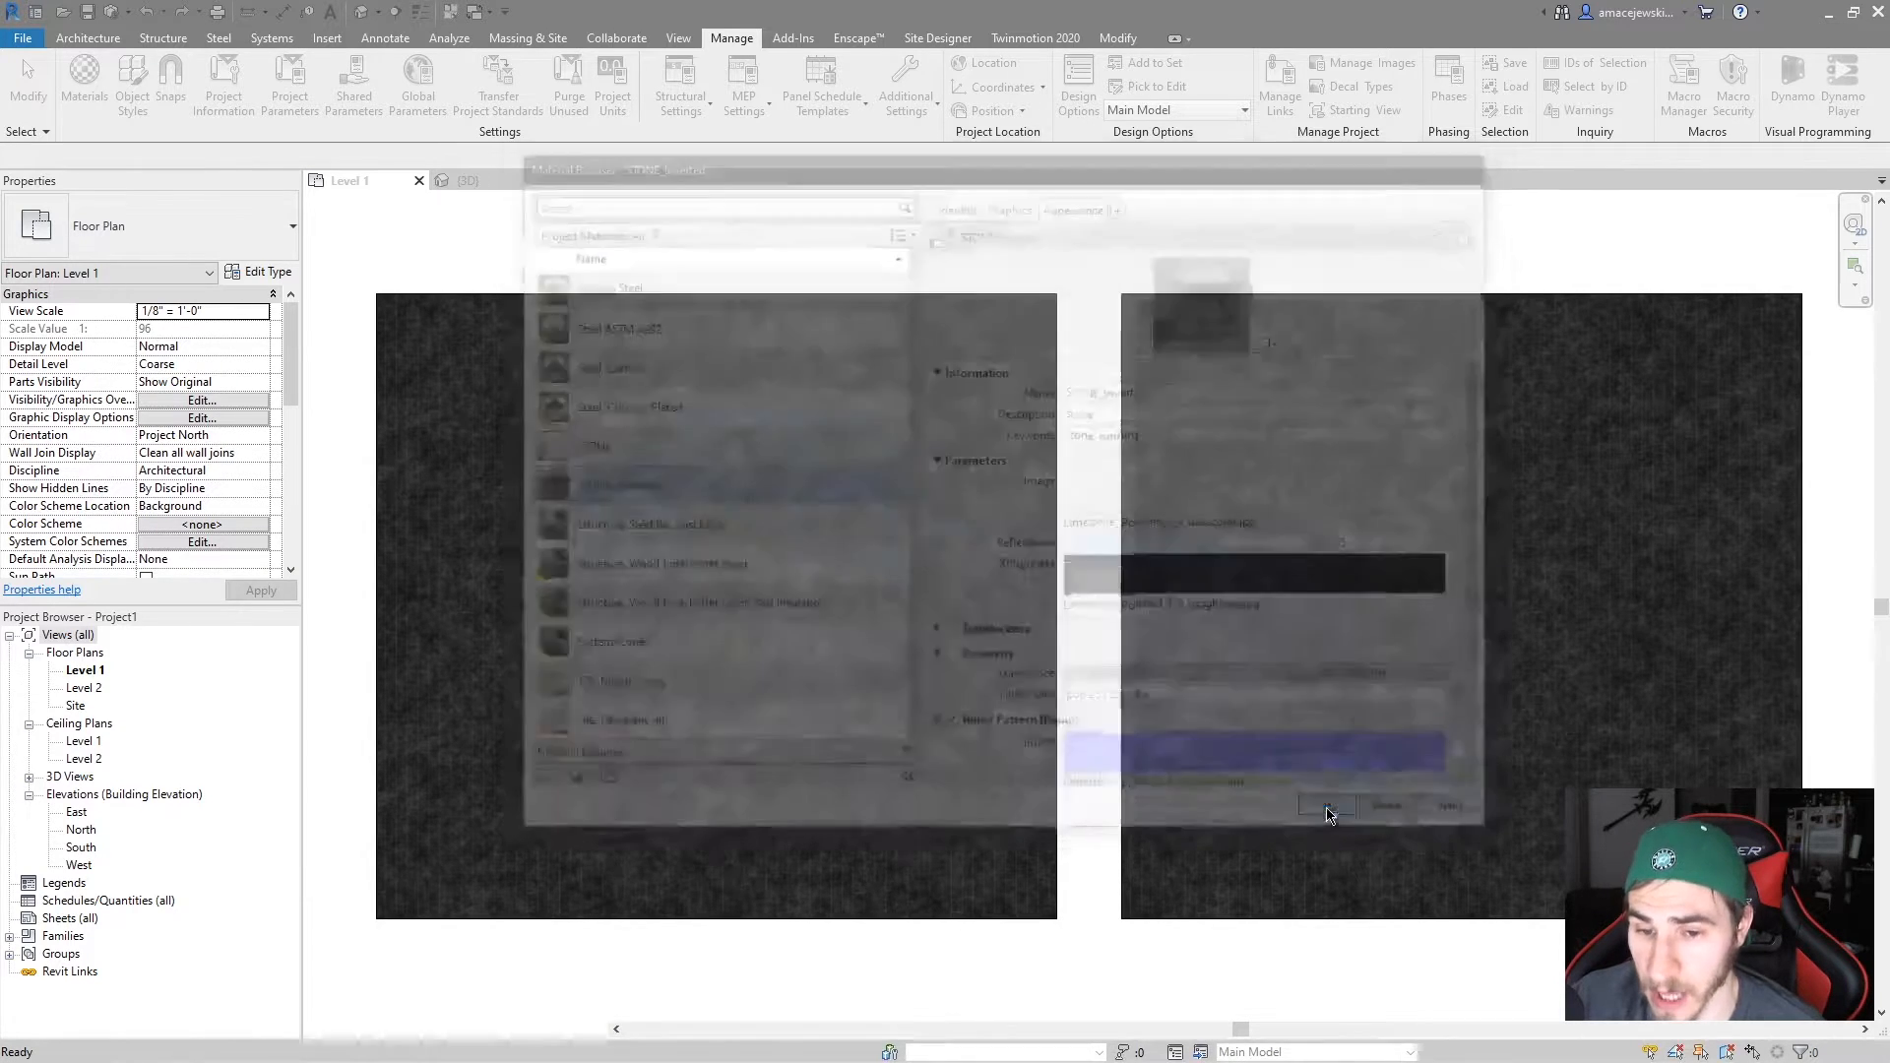
click(1328, 807)
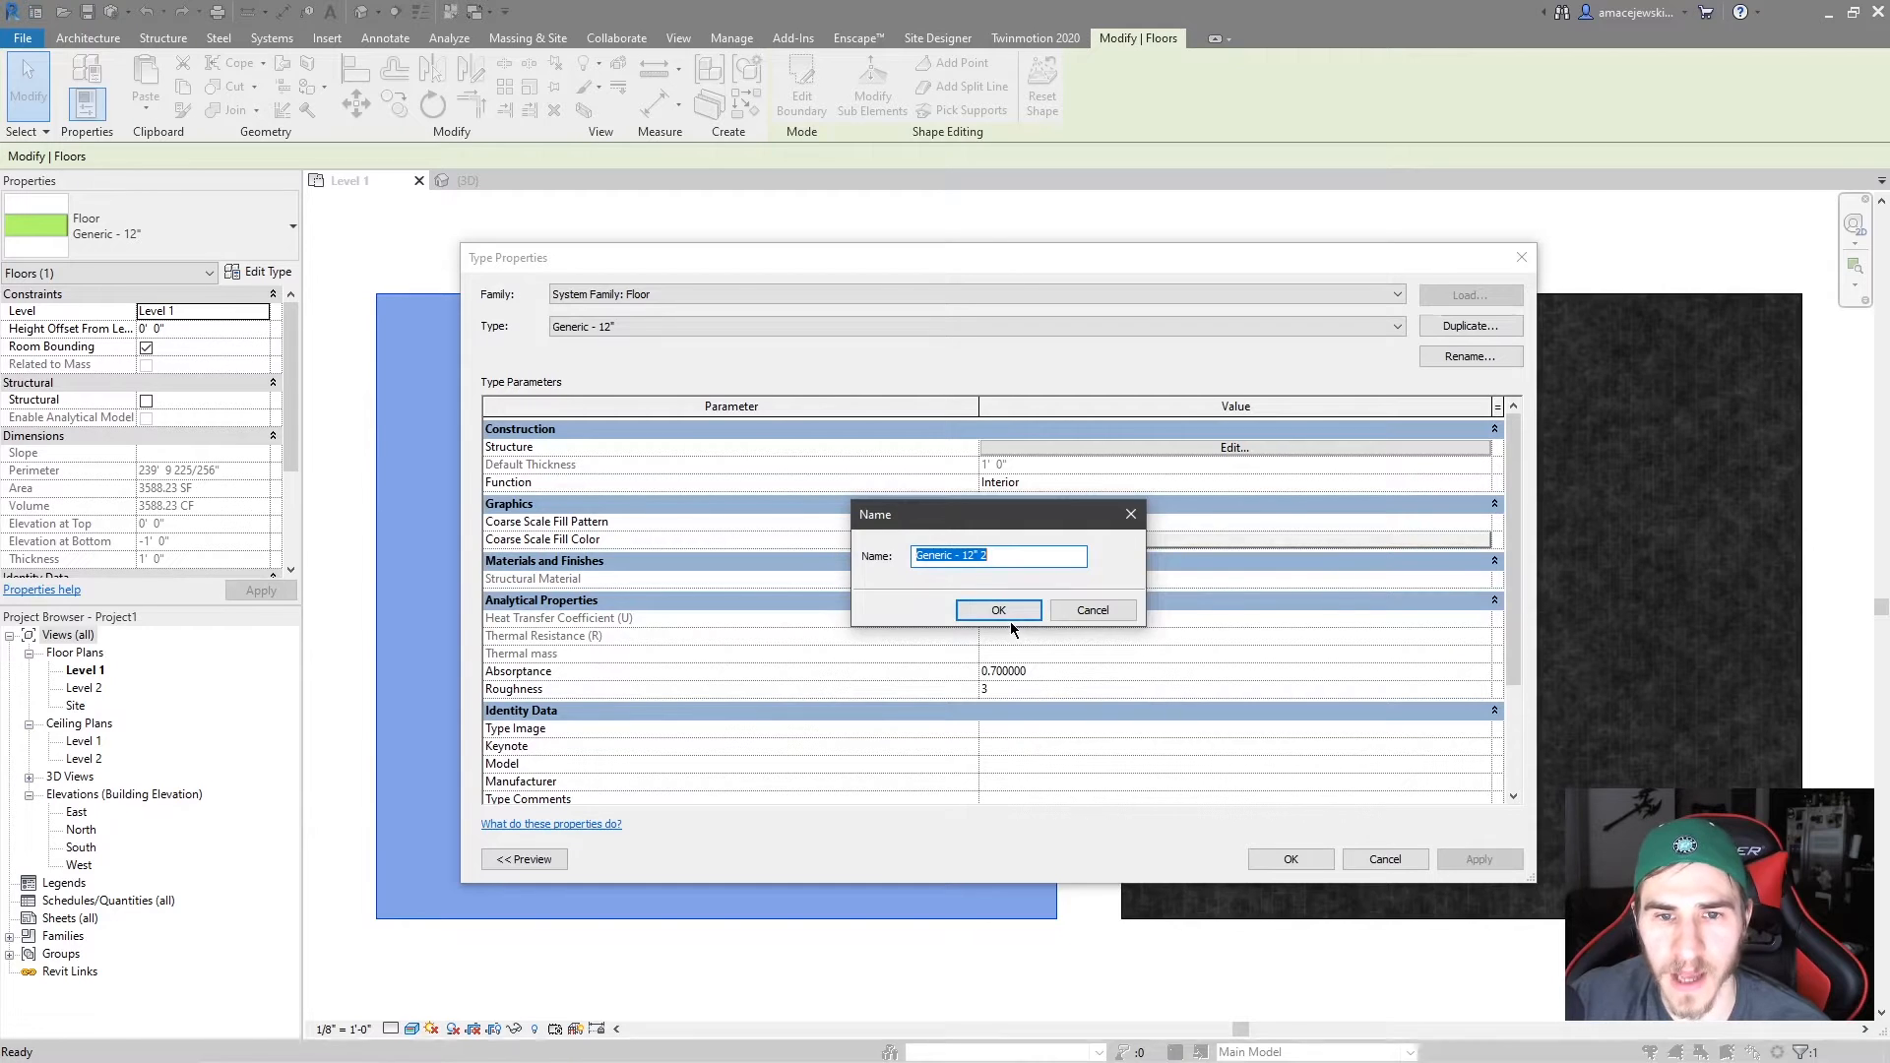
click(999, 611)
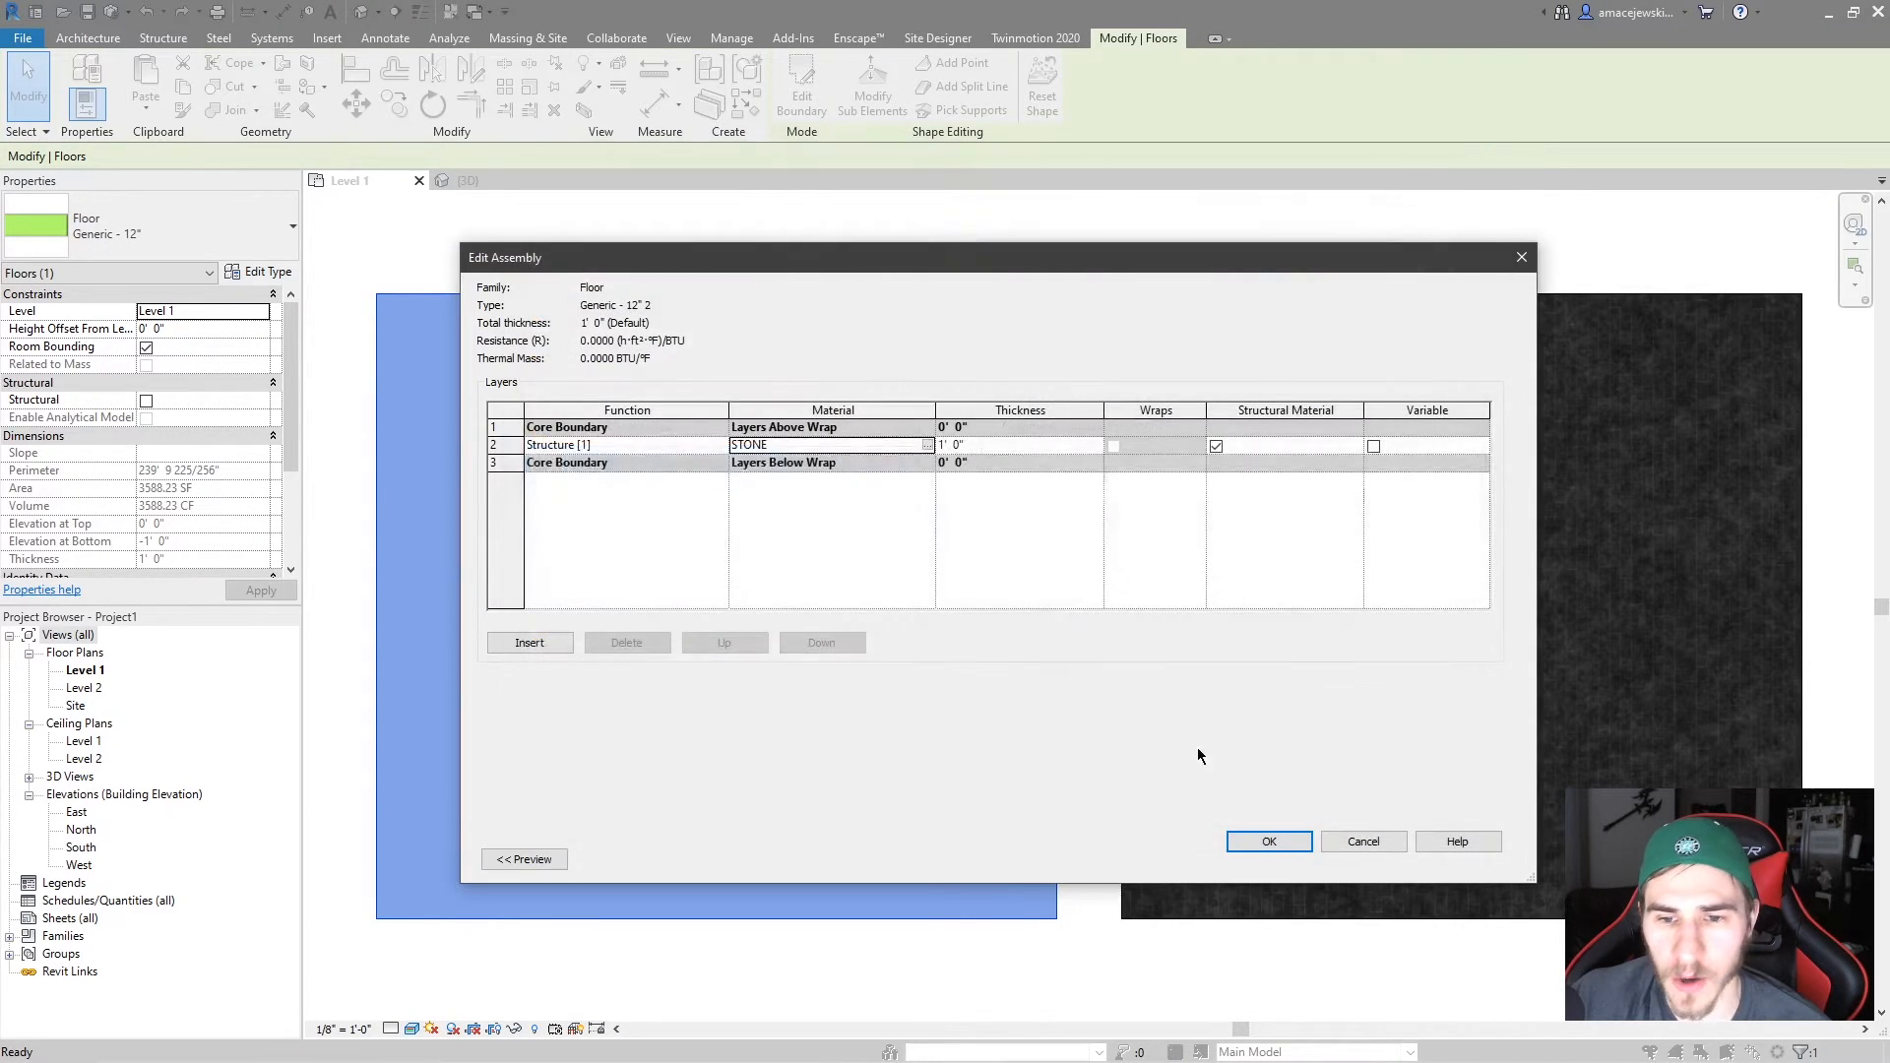
click(1268, 842)
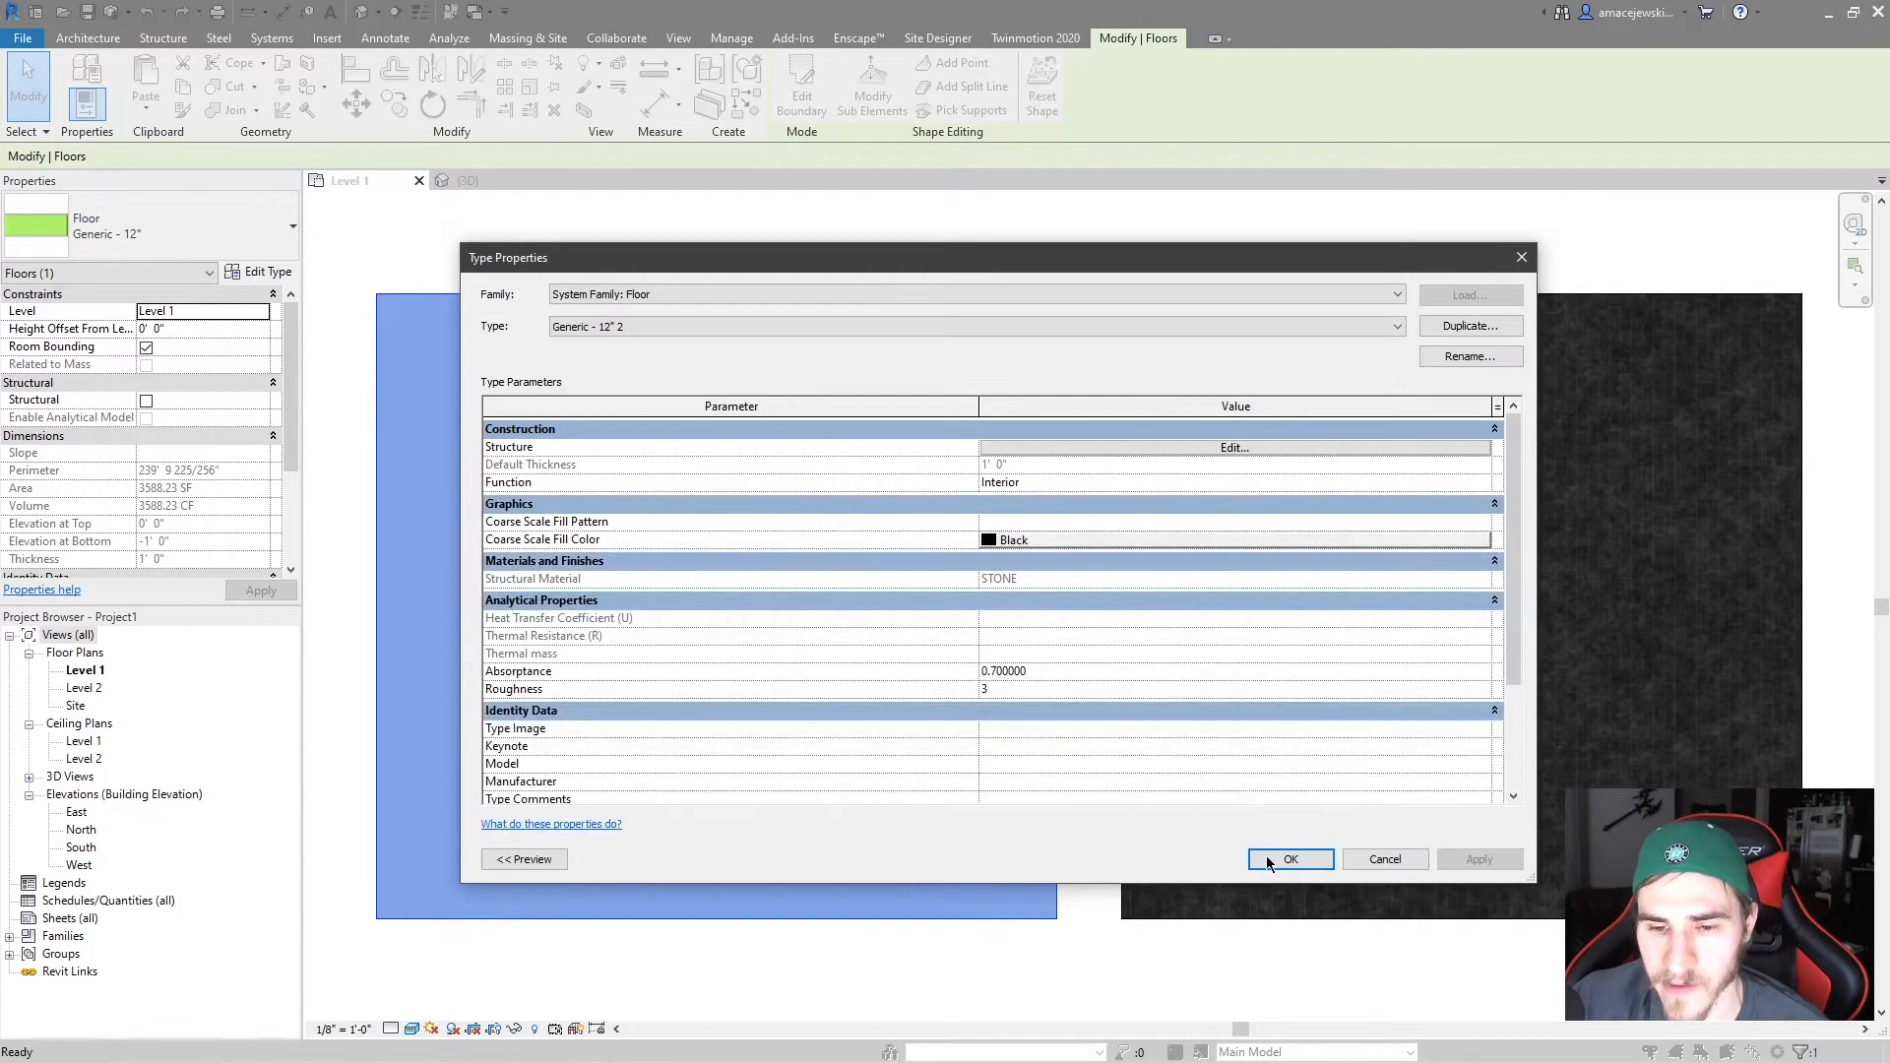
click(1288, 858)
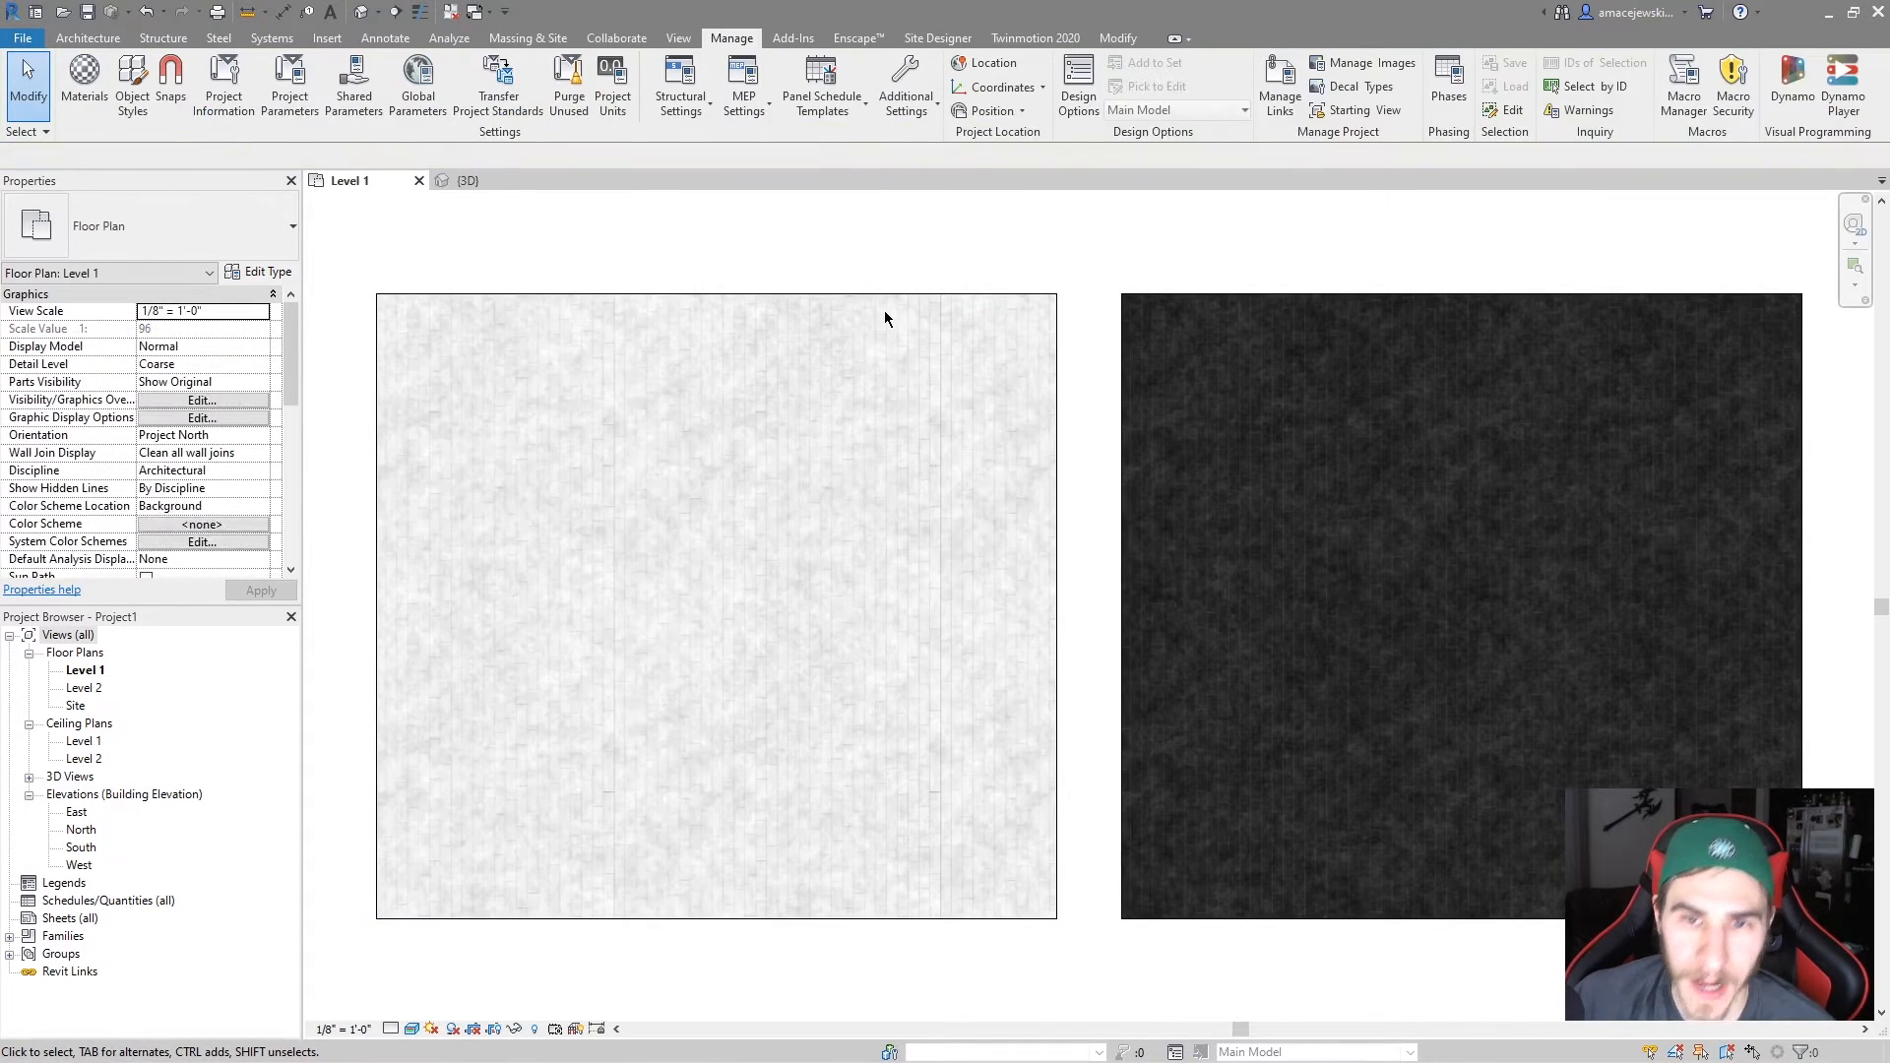
mouse_move(1170, 310)
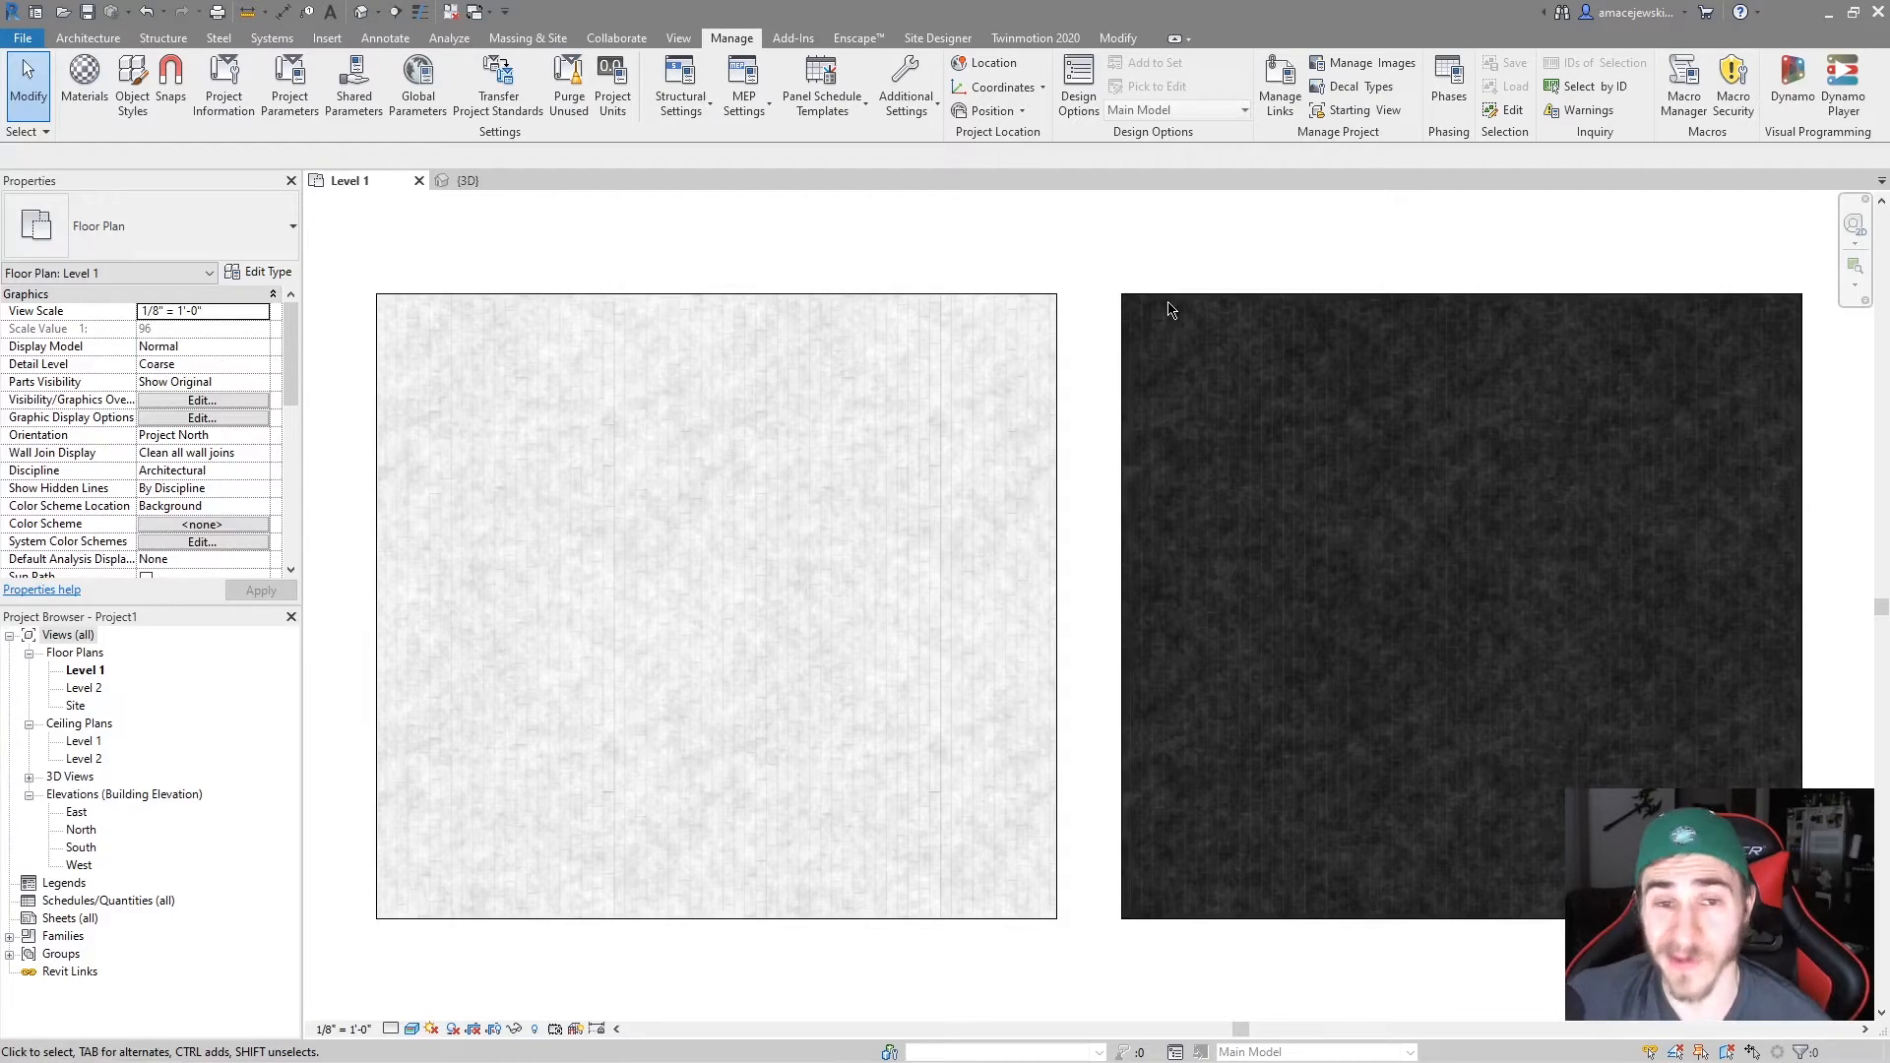
mouse_move(991, 110)
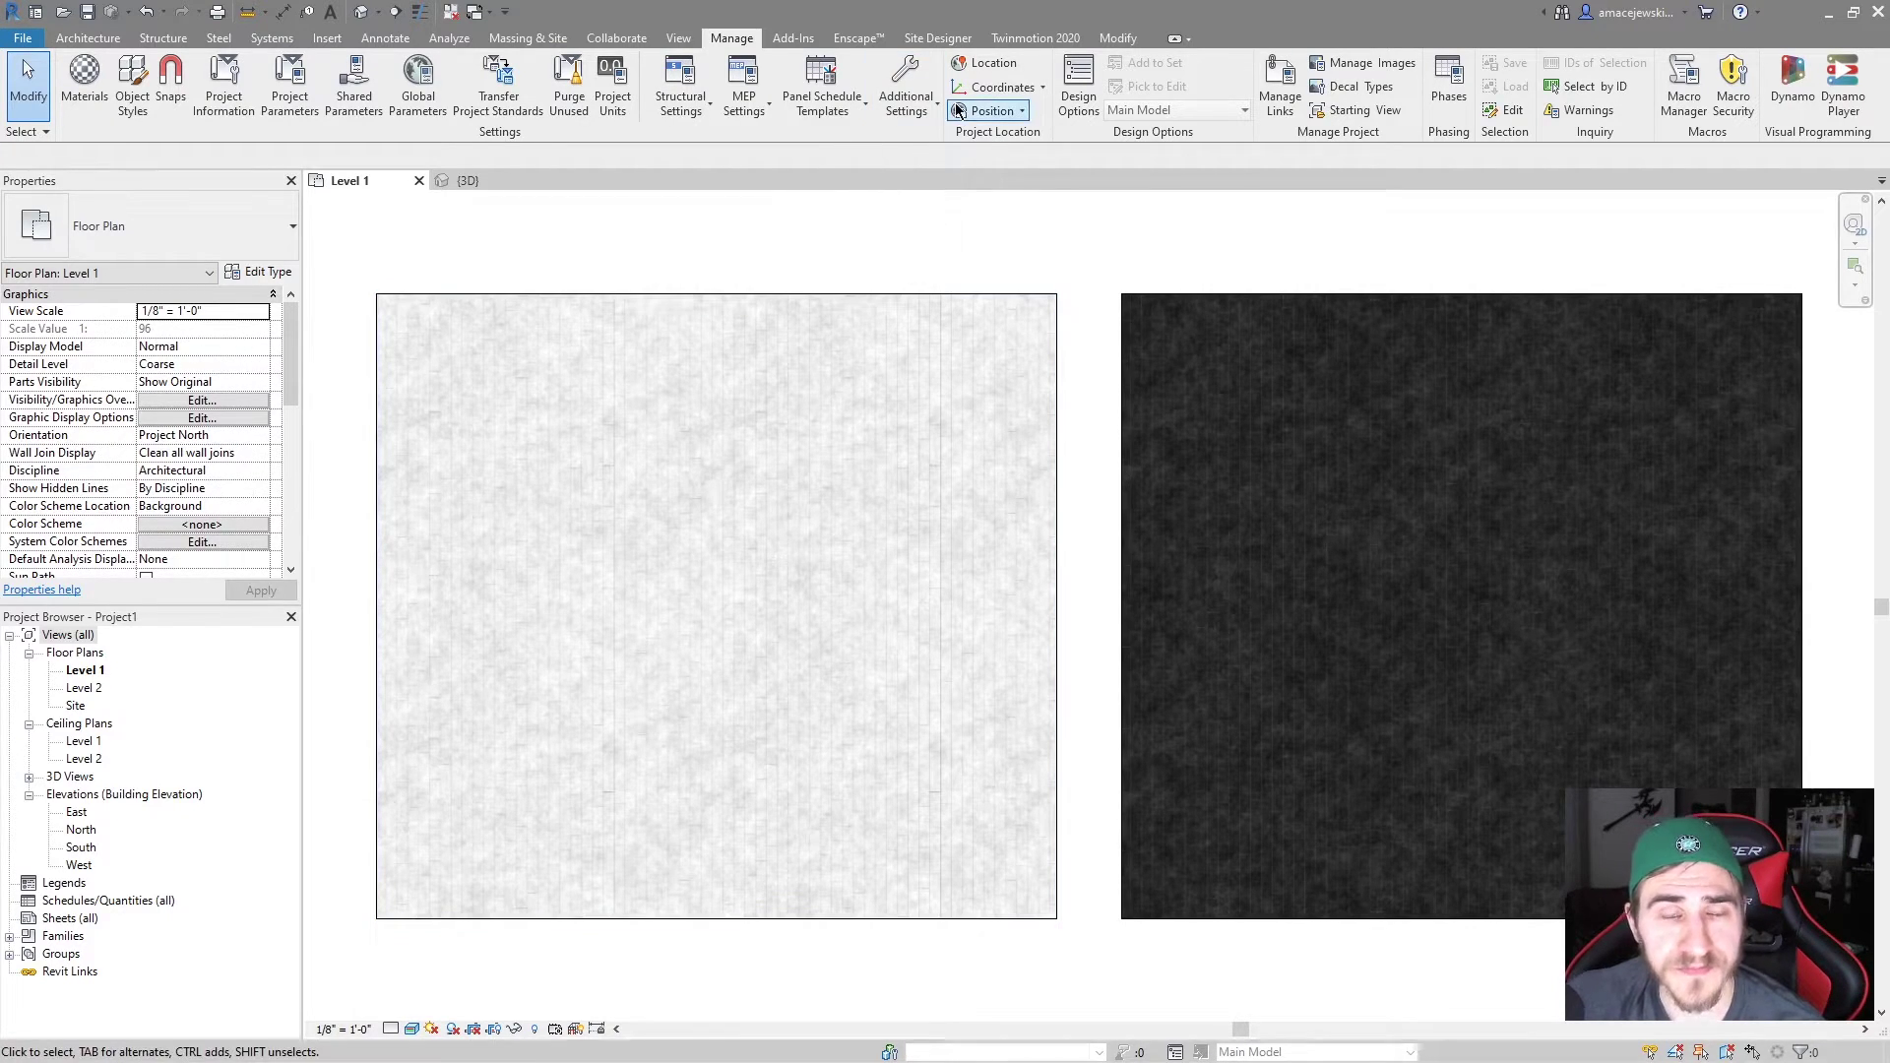
mouse_move(887, 178)
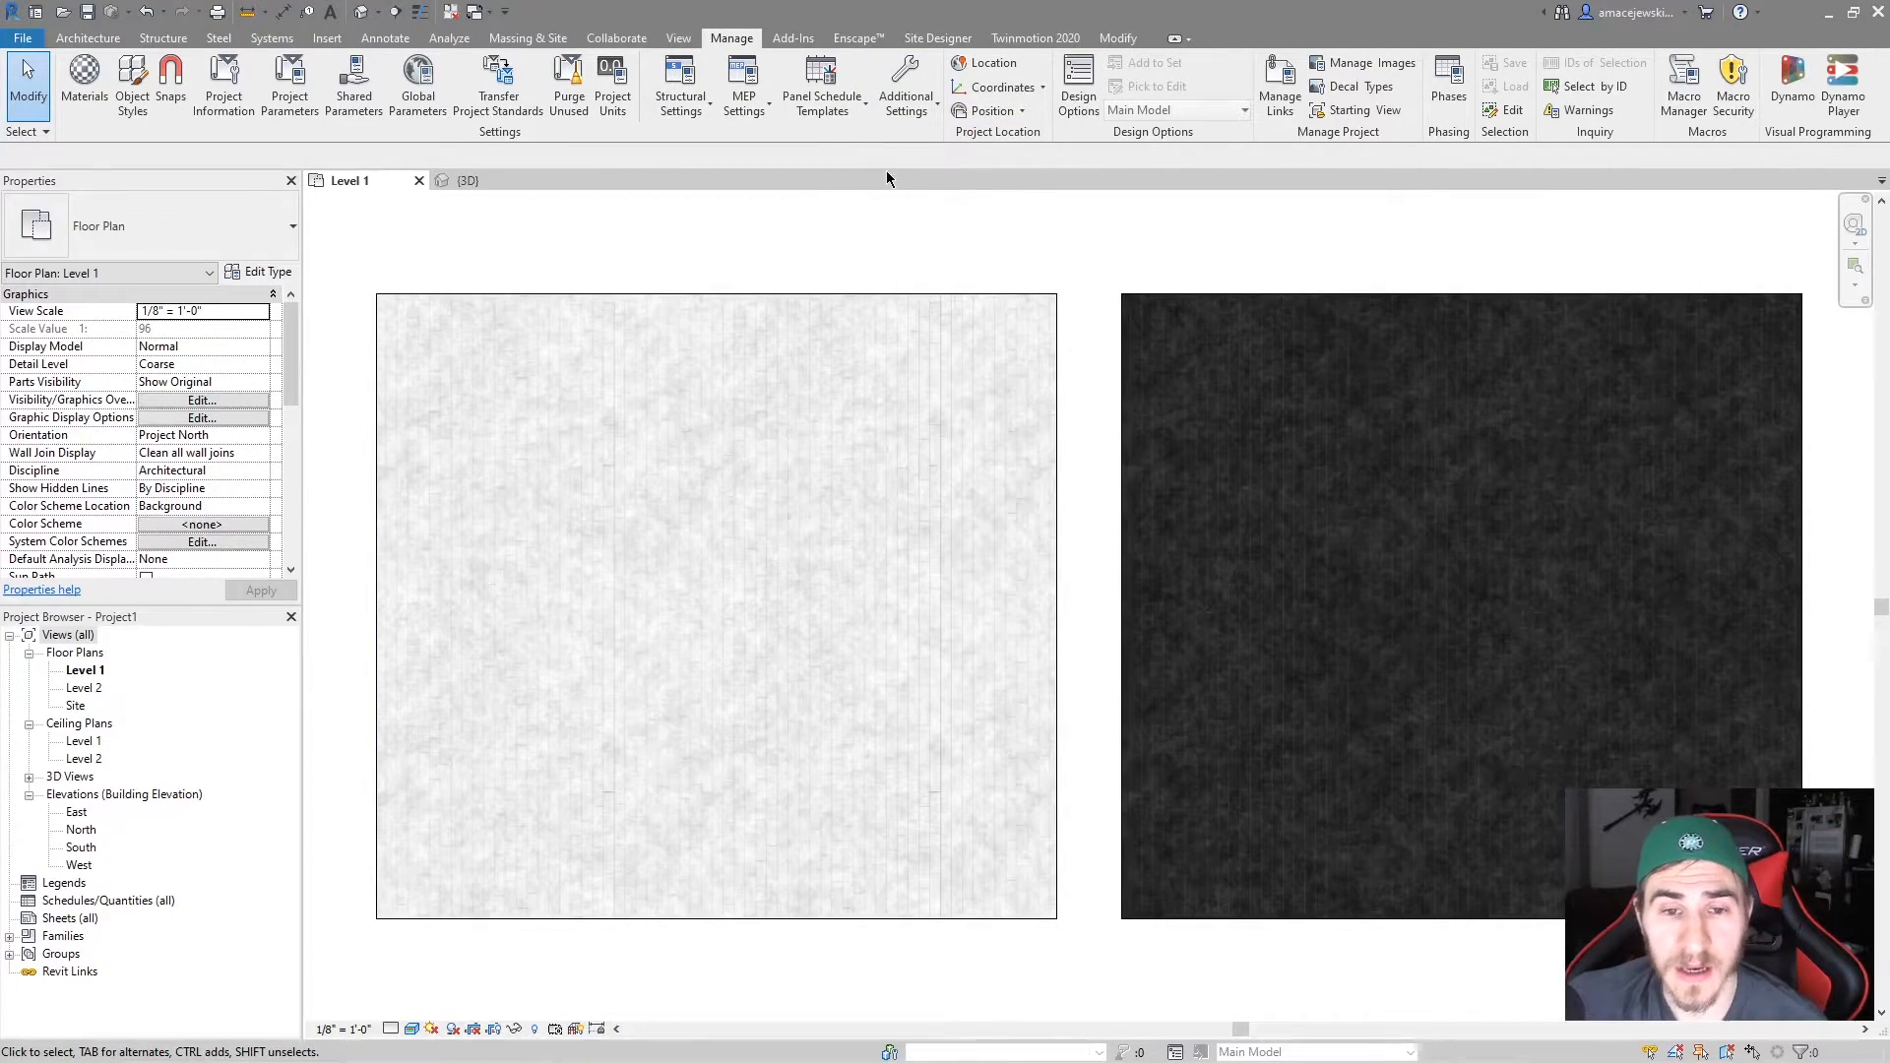
mouse_move(868, 175)
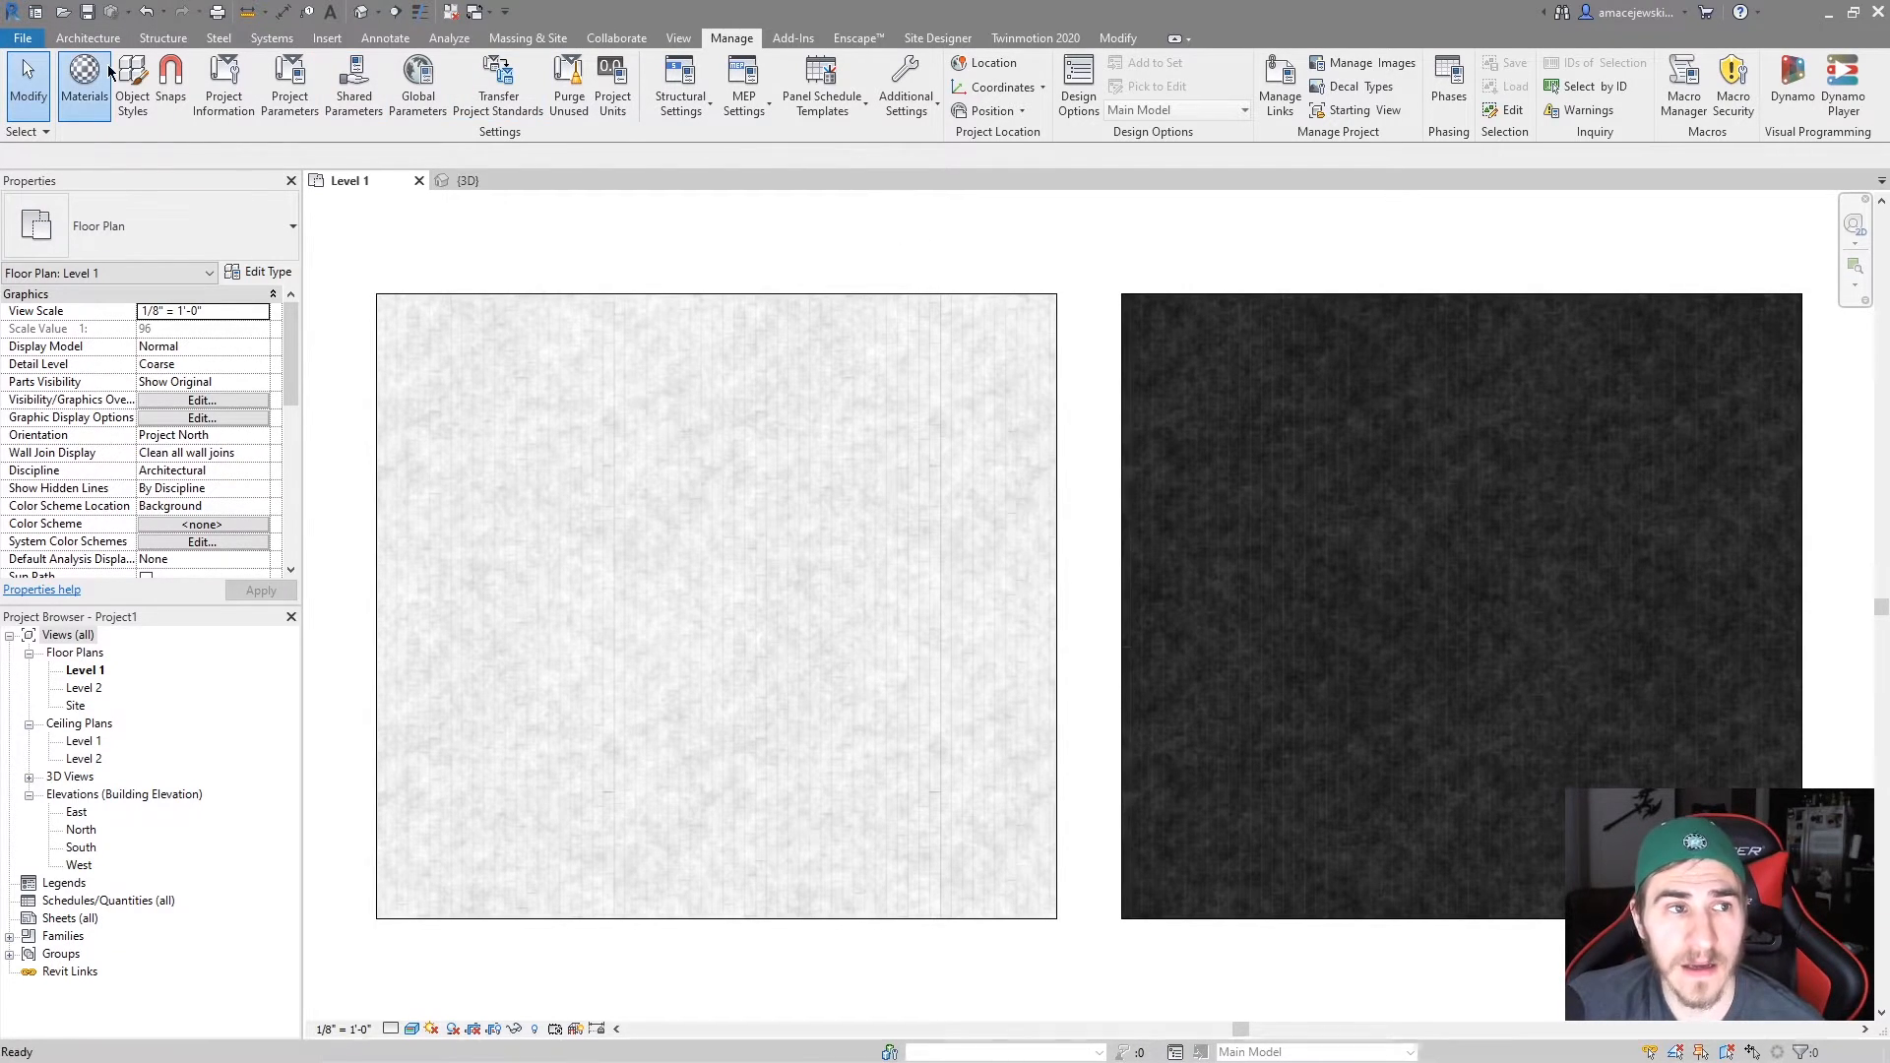
Reopen the Material Browser from Manage > Materials showing STONE's appearance.
click(83, 85)
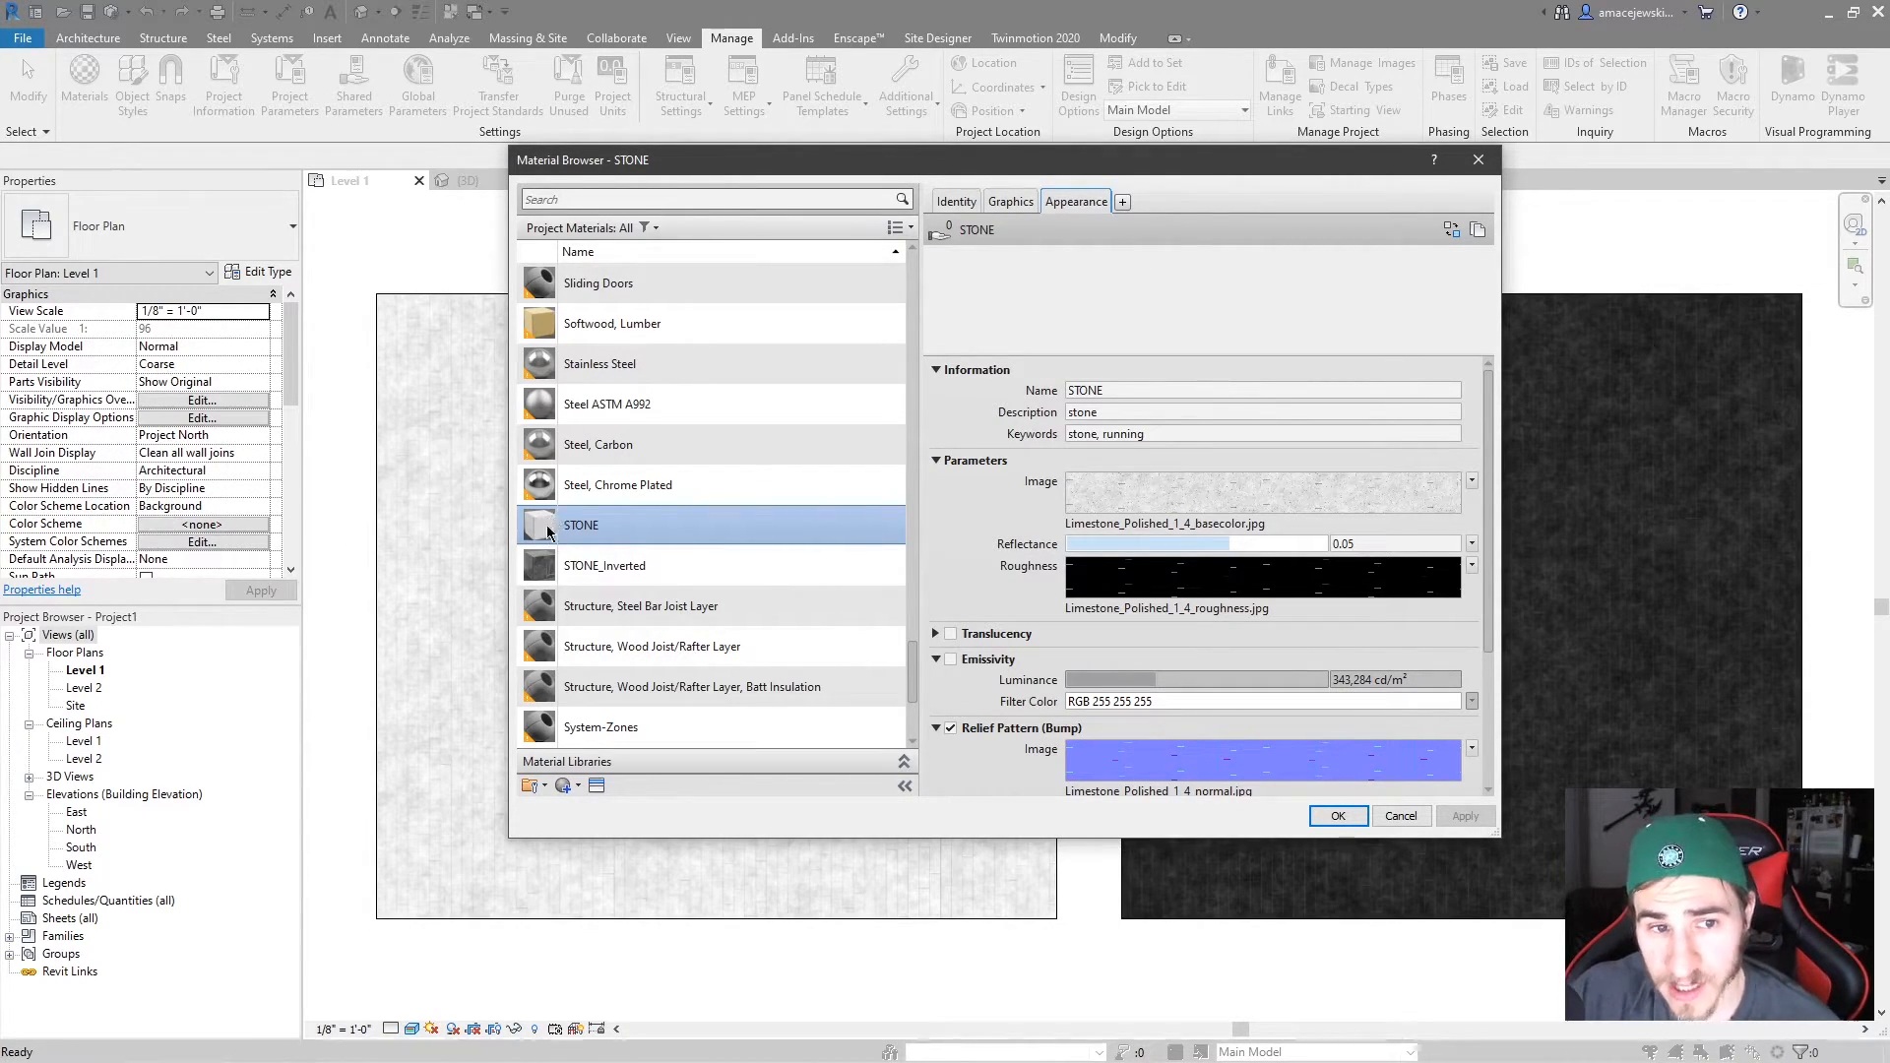
mouse_move(554, 533)
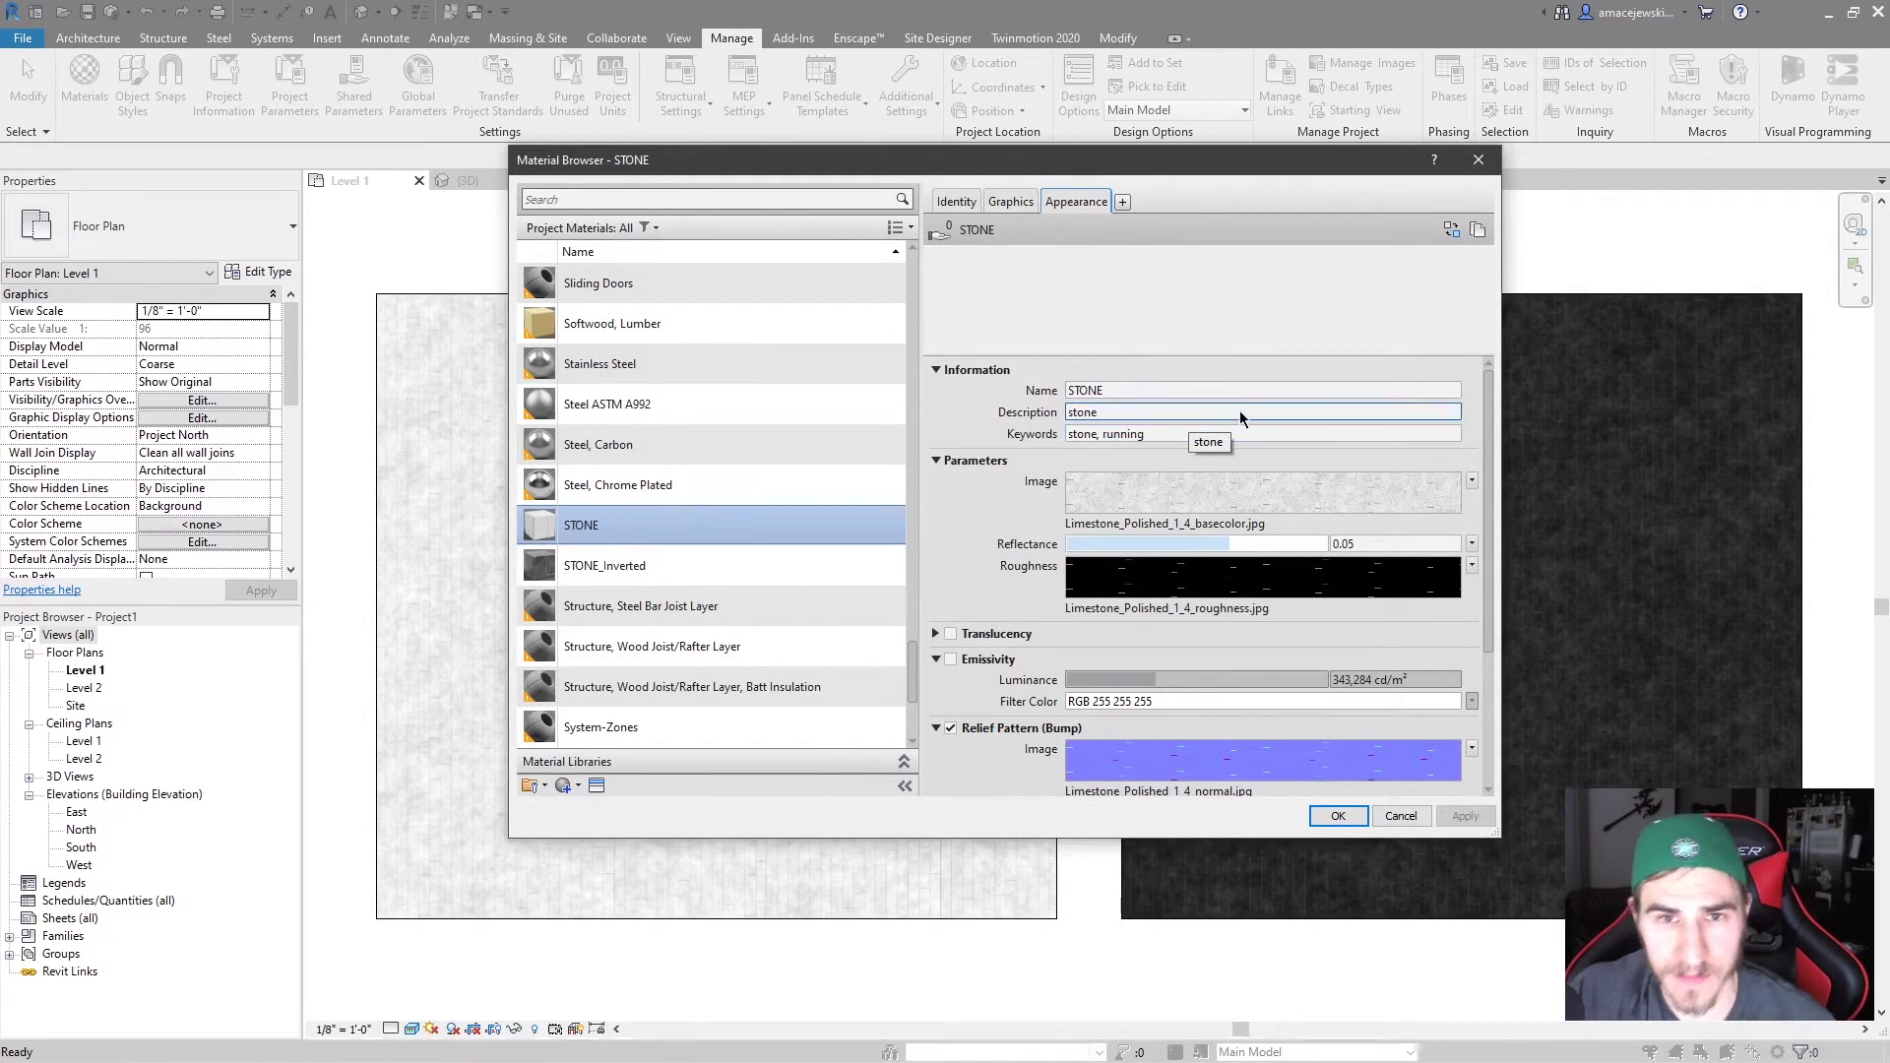
Open Material Assets from Additional Settings and launch the Asset Browser.
click(905, 85)
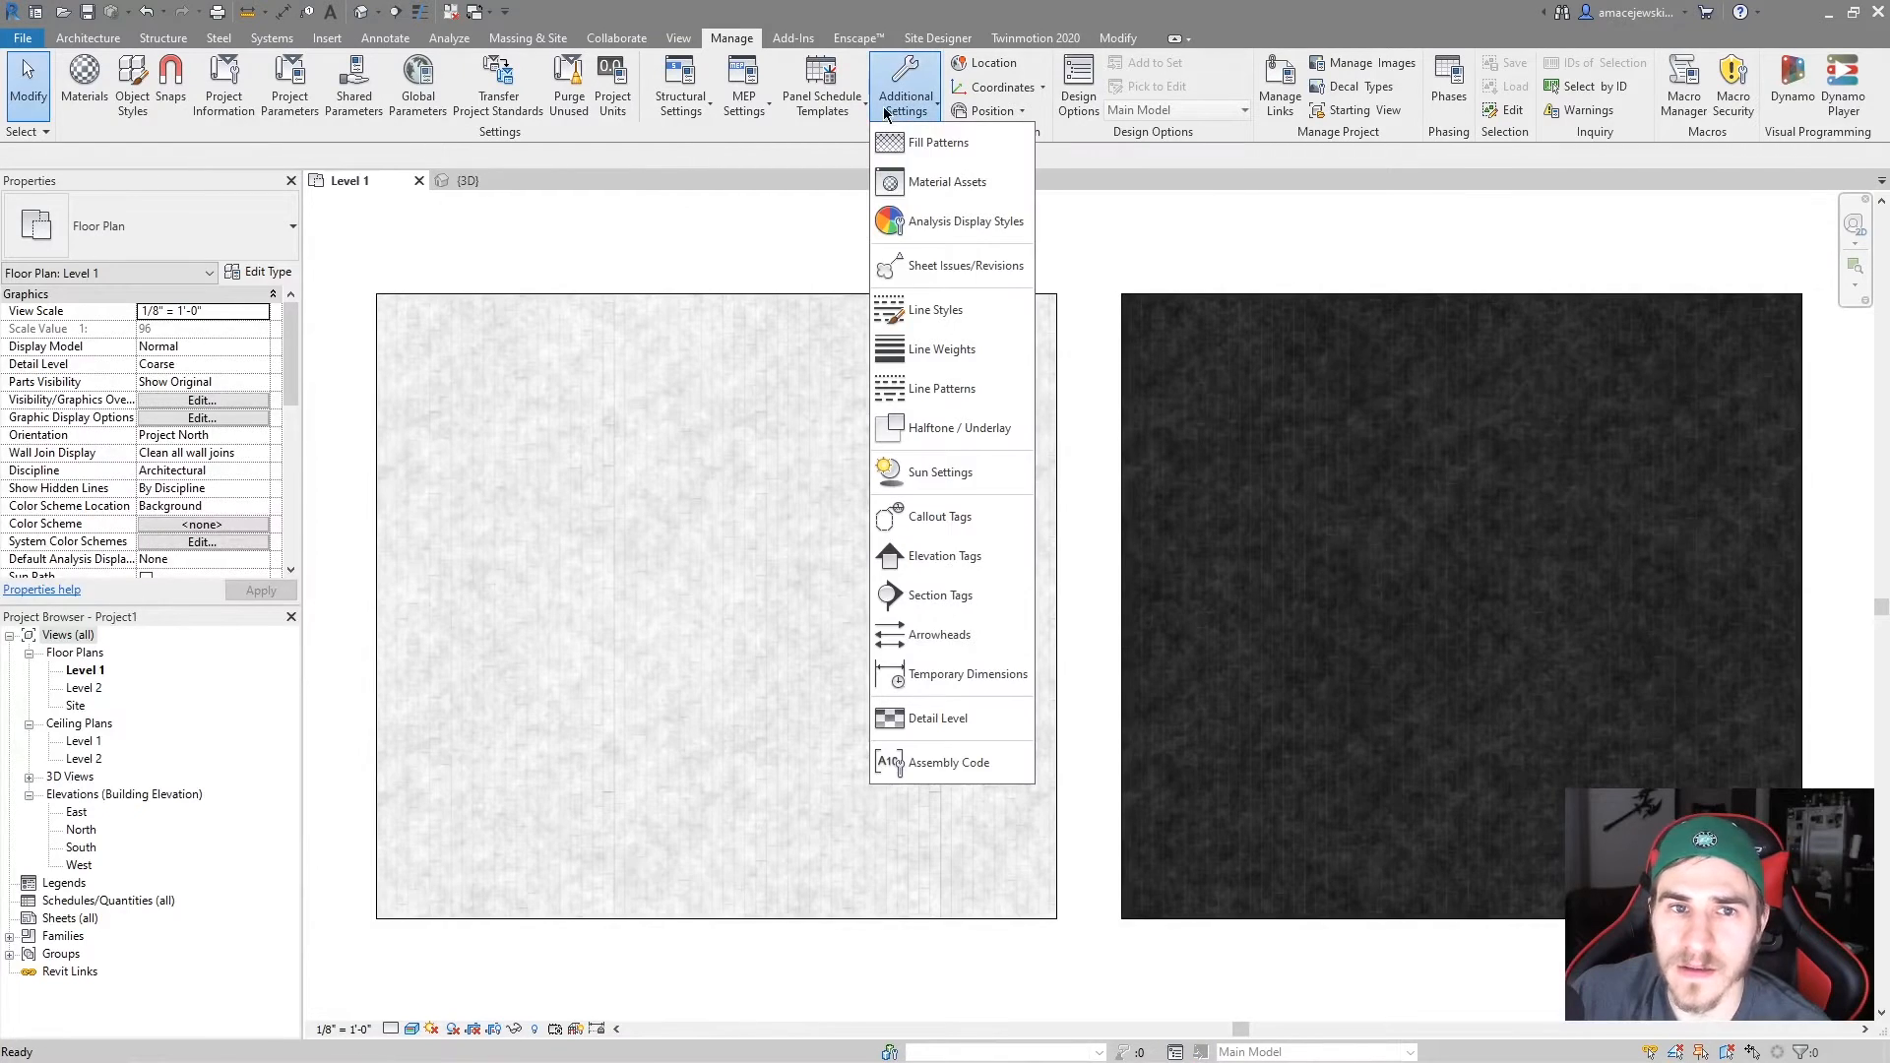
mouse_move(759, 66)
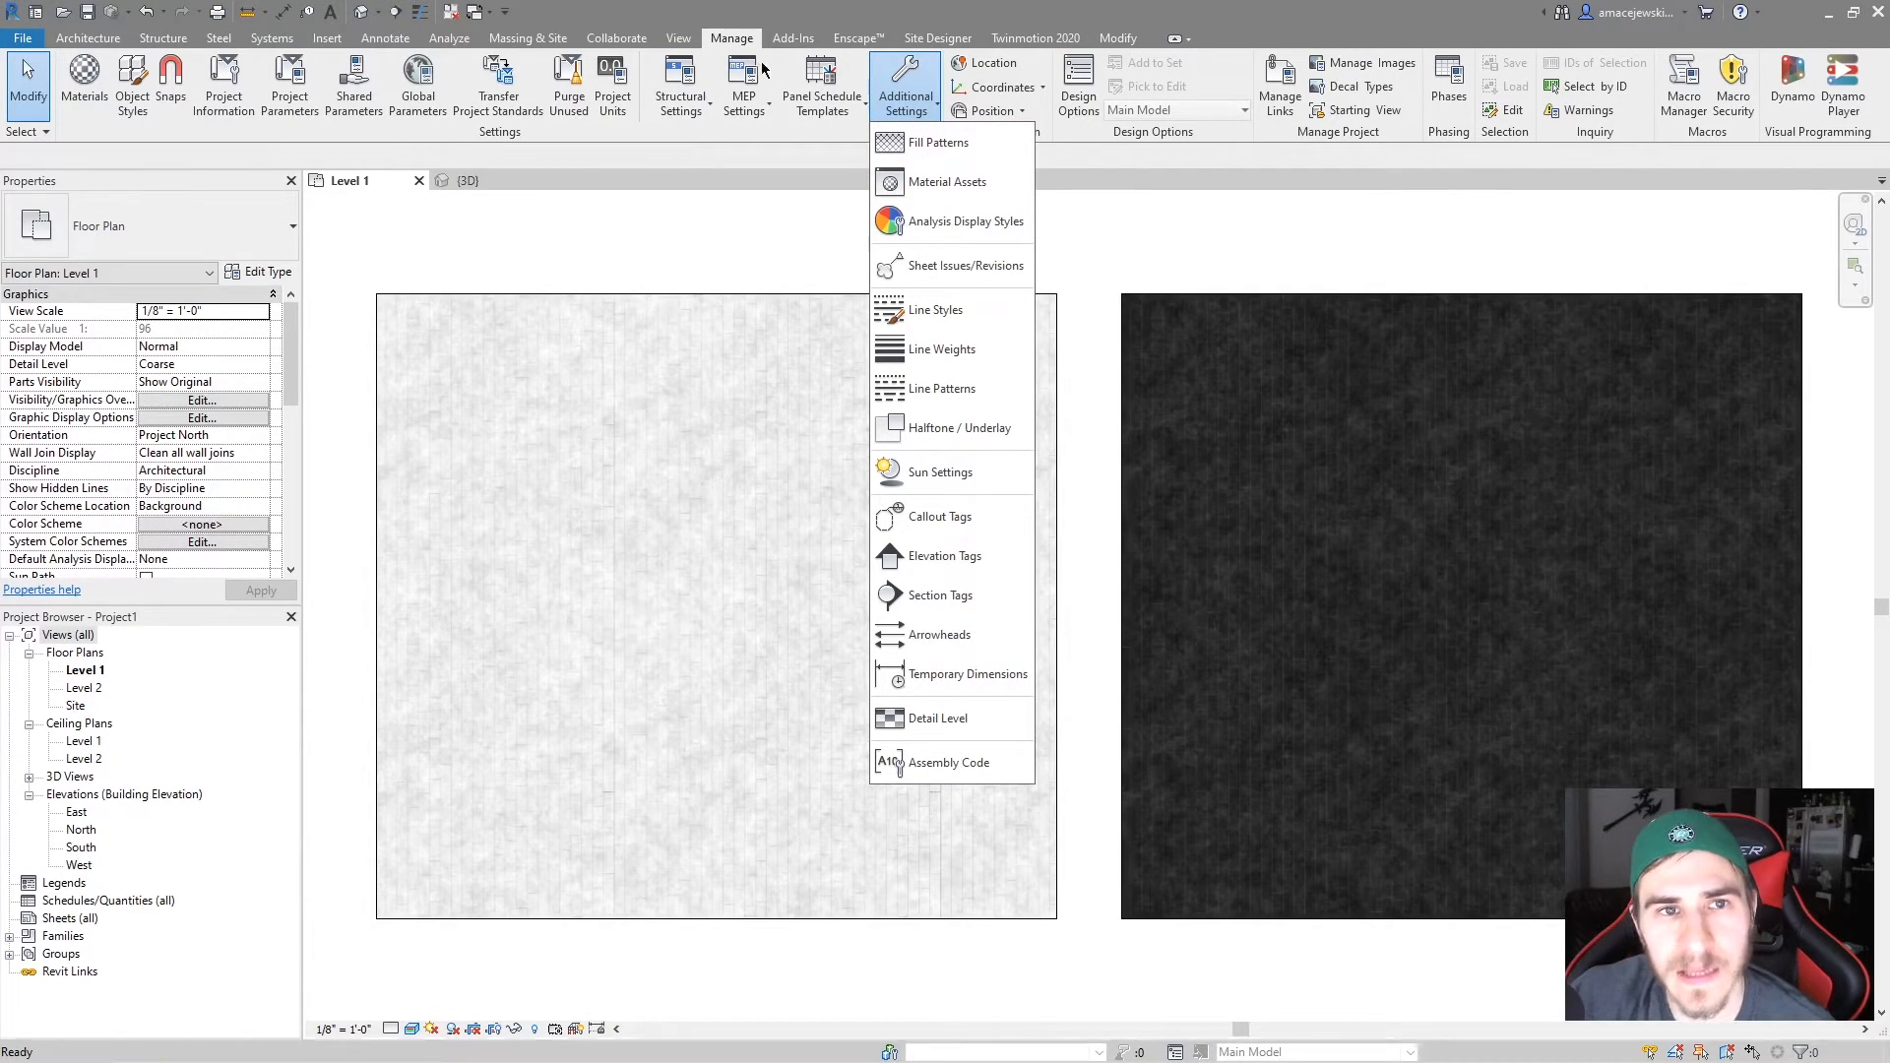
click(1014, 219)
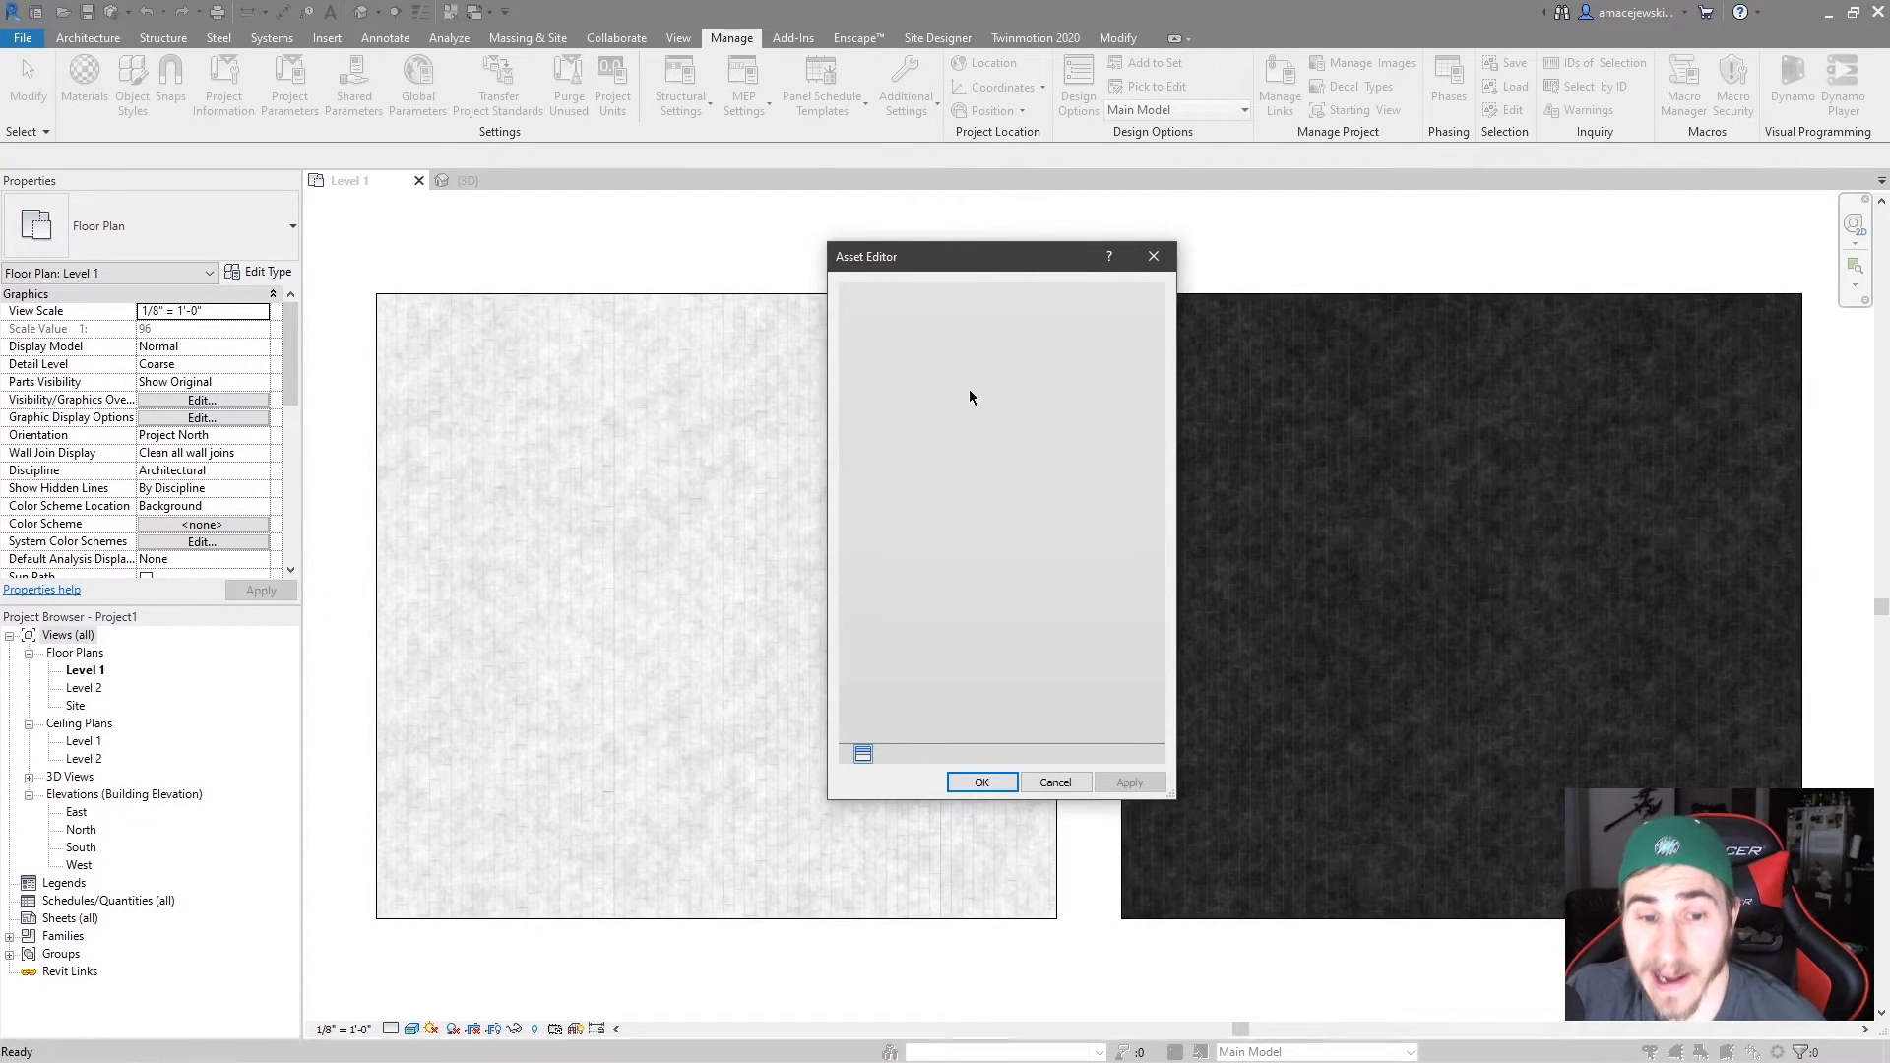
click(863, 753)
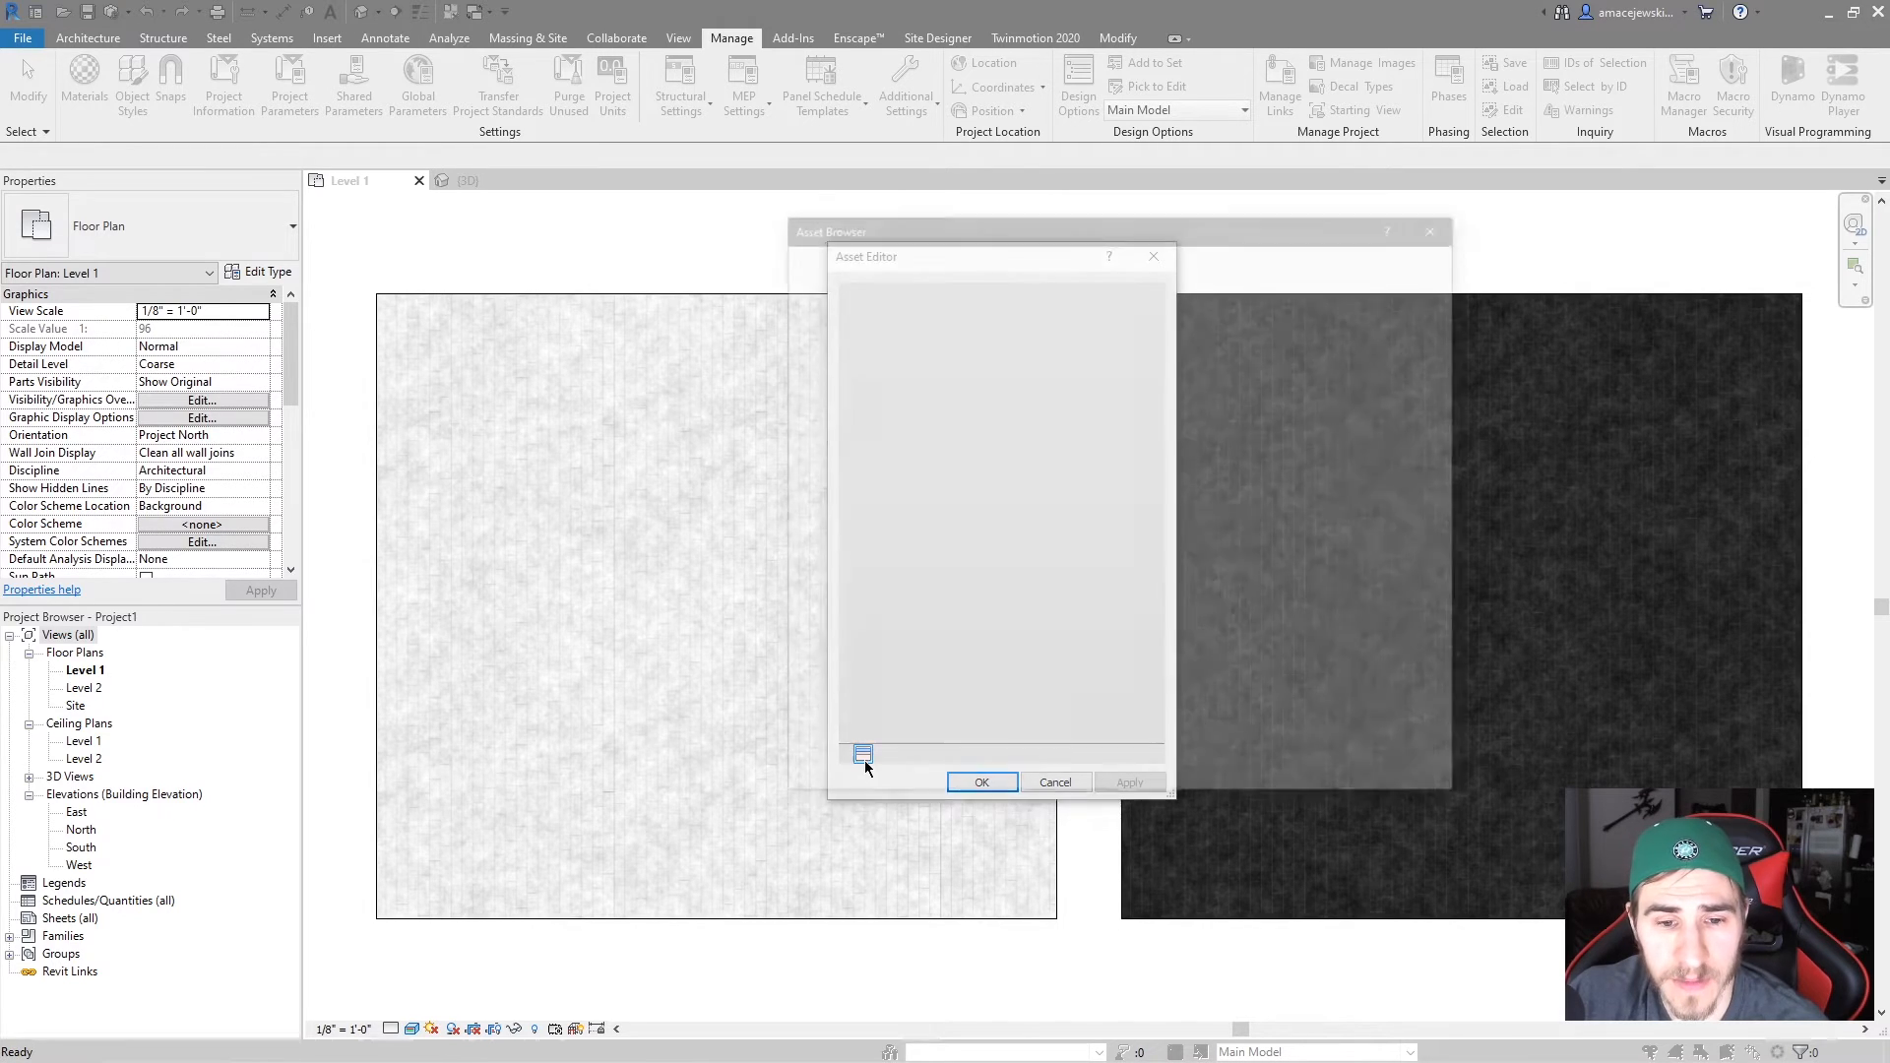
click(864, 756)
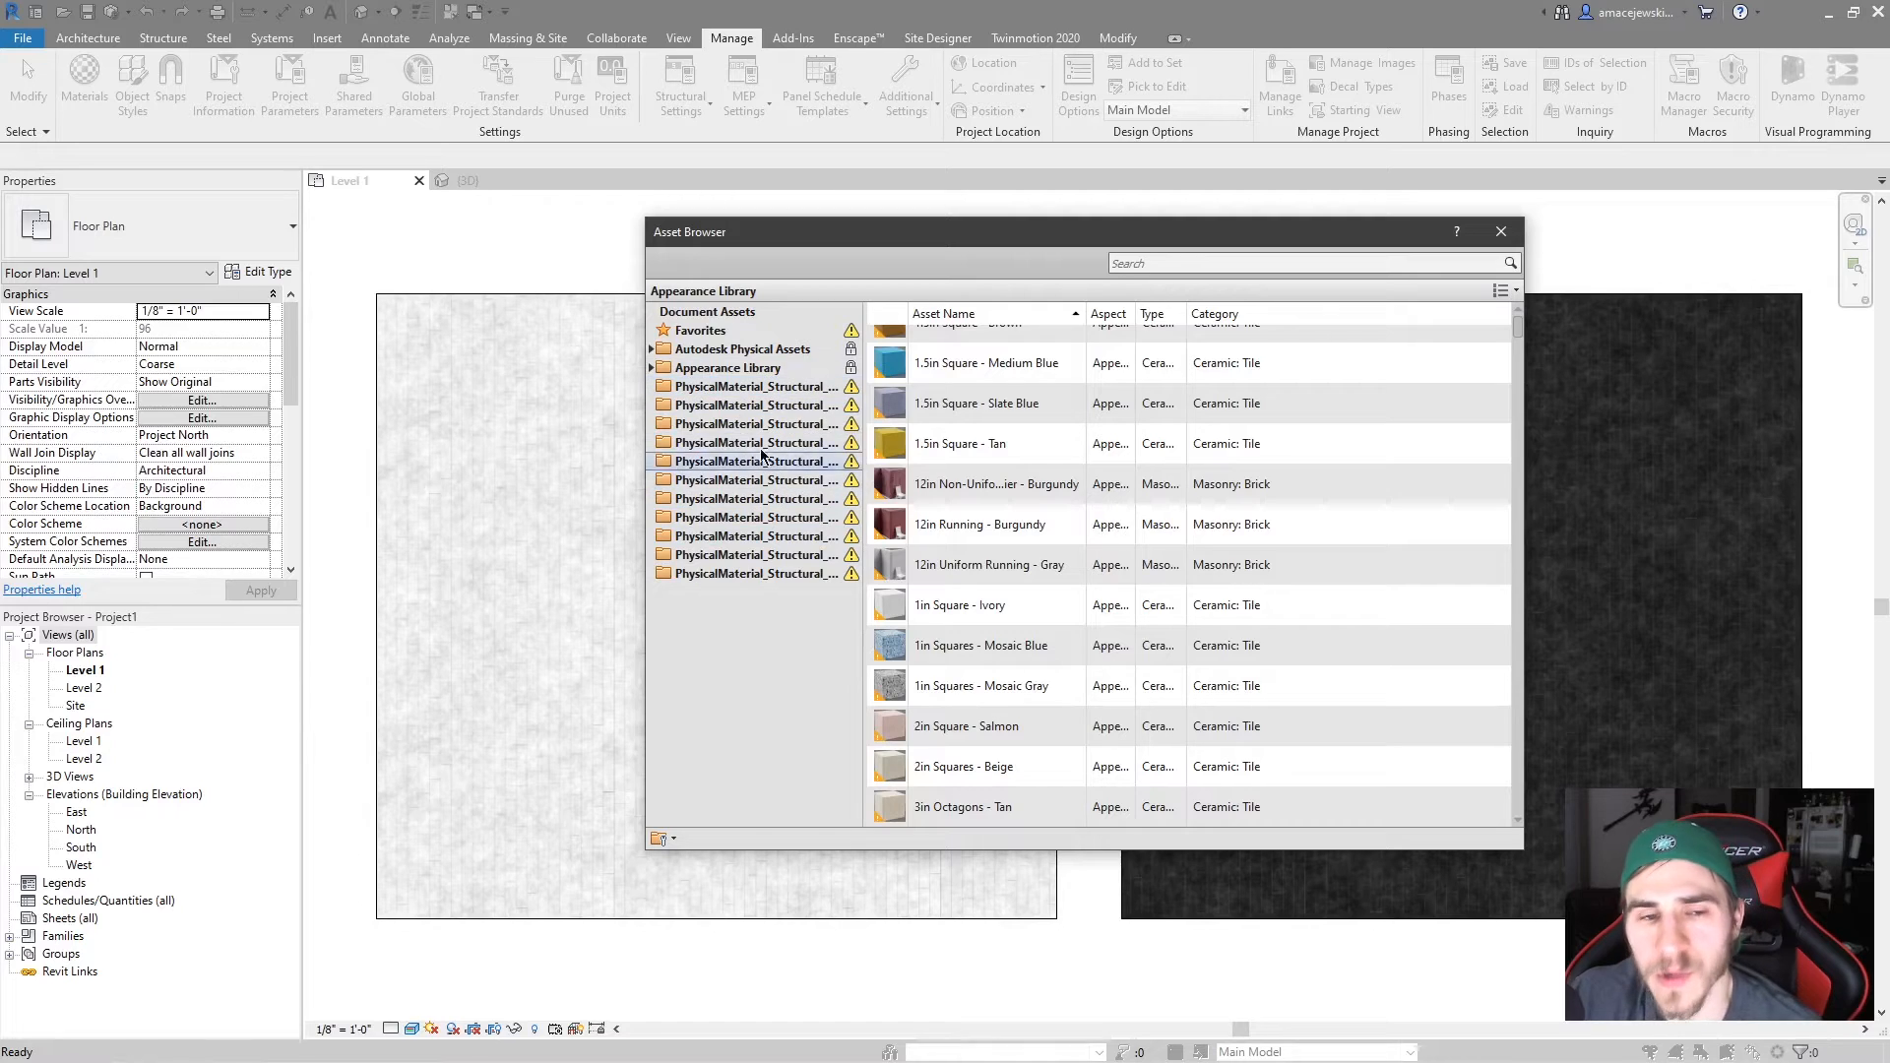
Browse the Autodesk Physical Assets library and the project's Document Assets list.
click(743, 349)
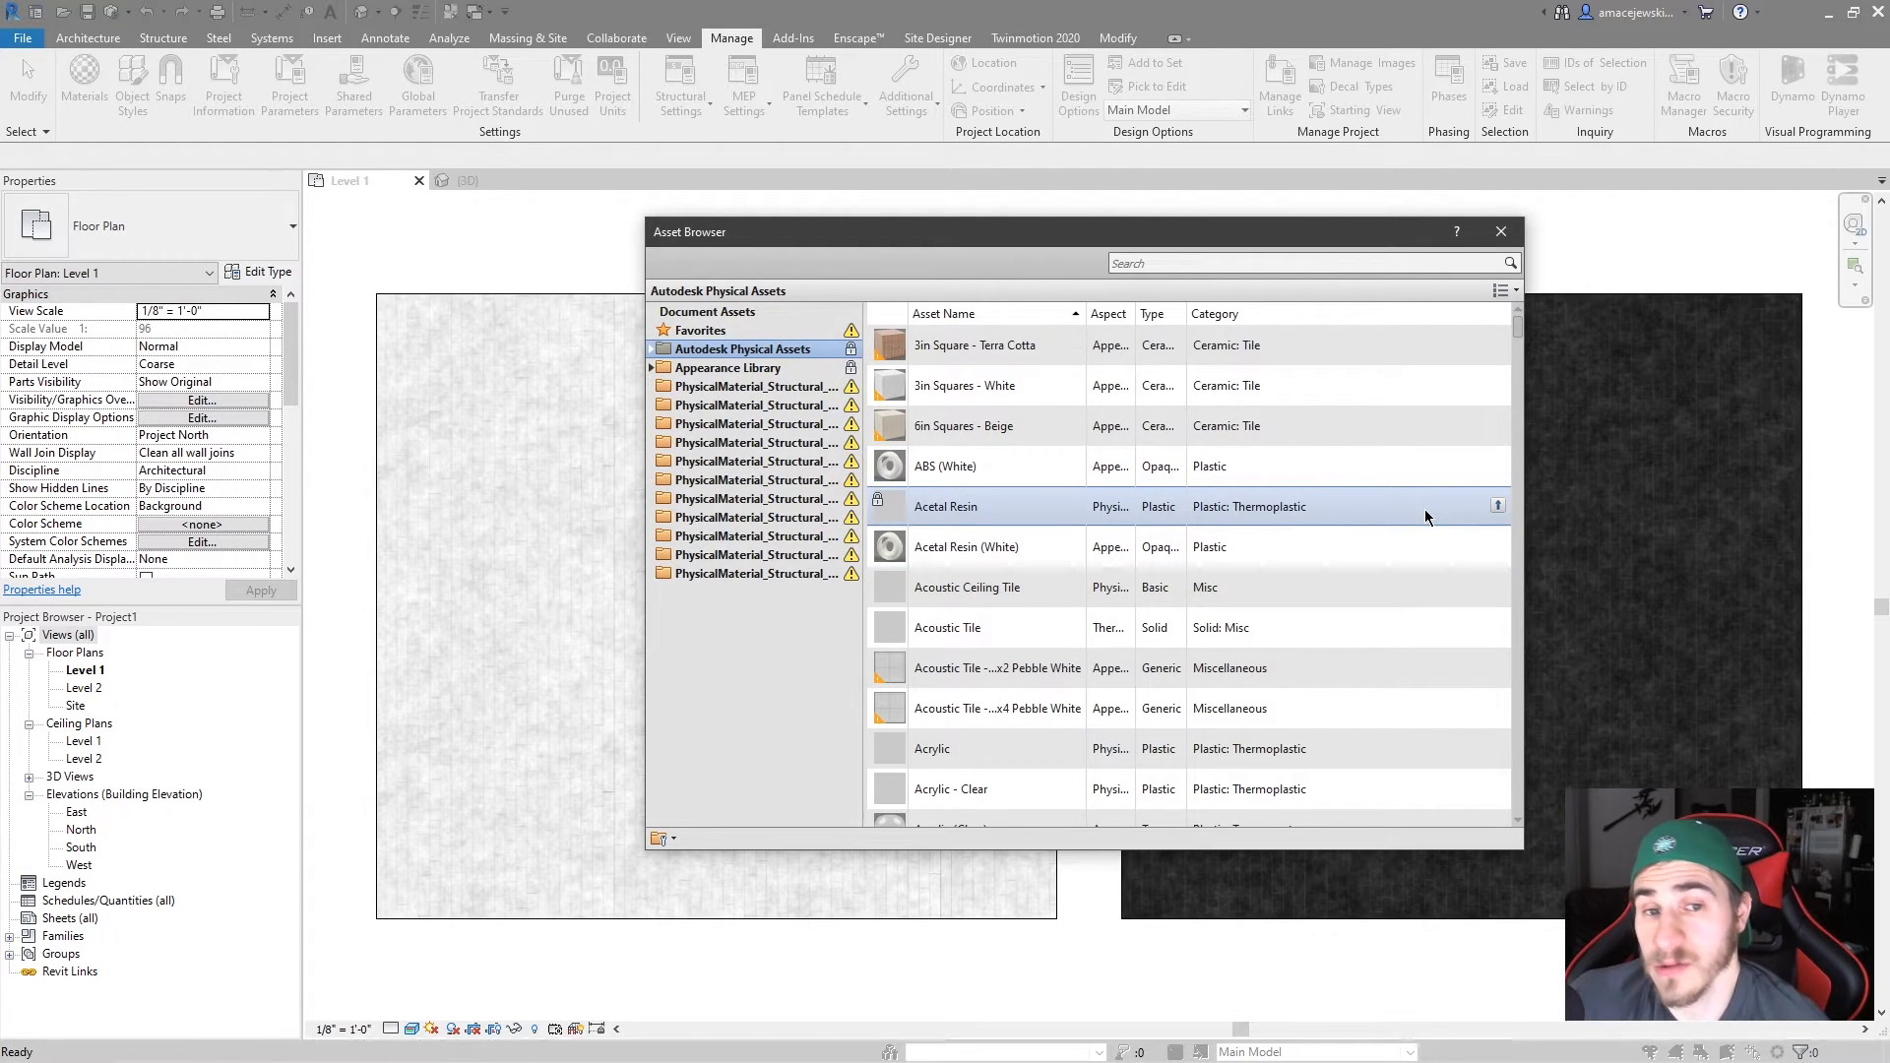
mouse_move(1423, 512)
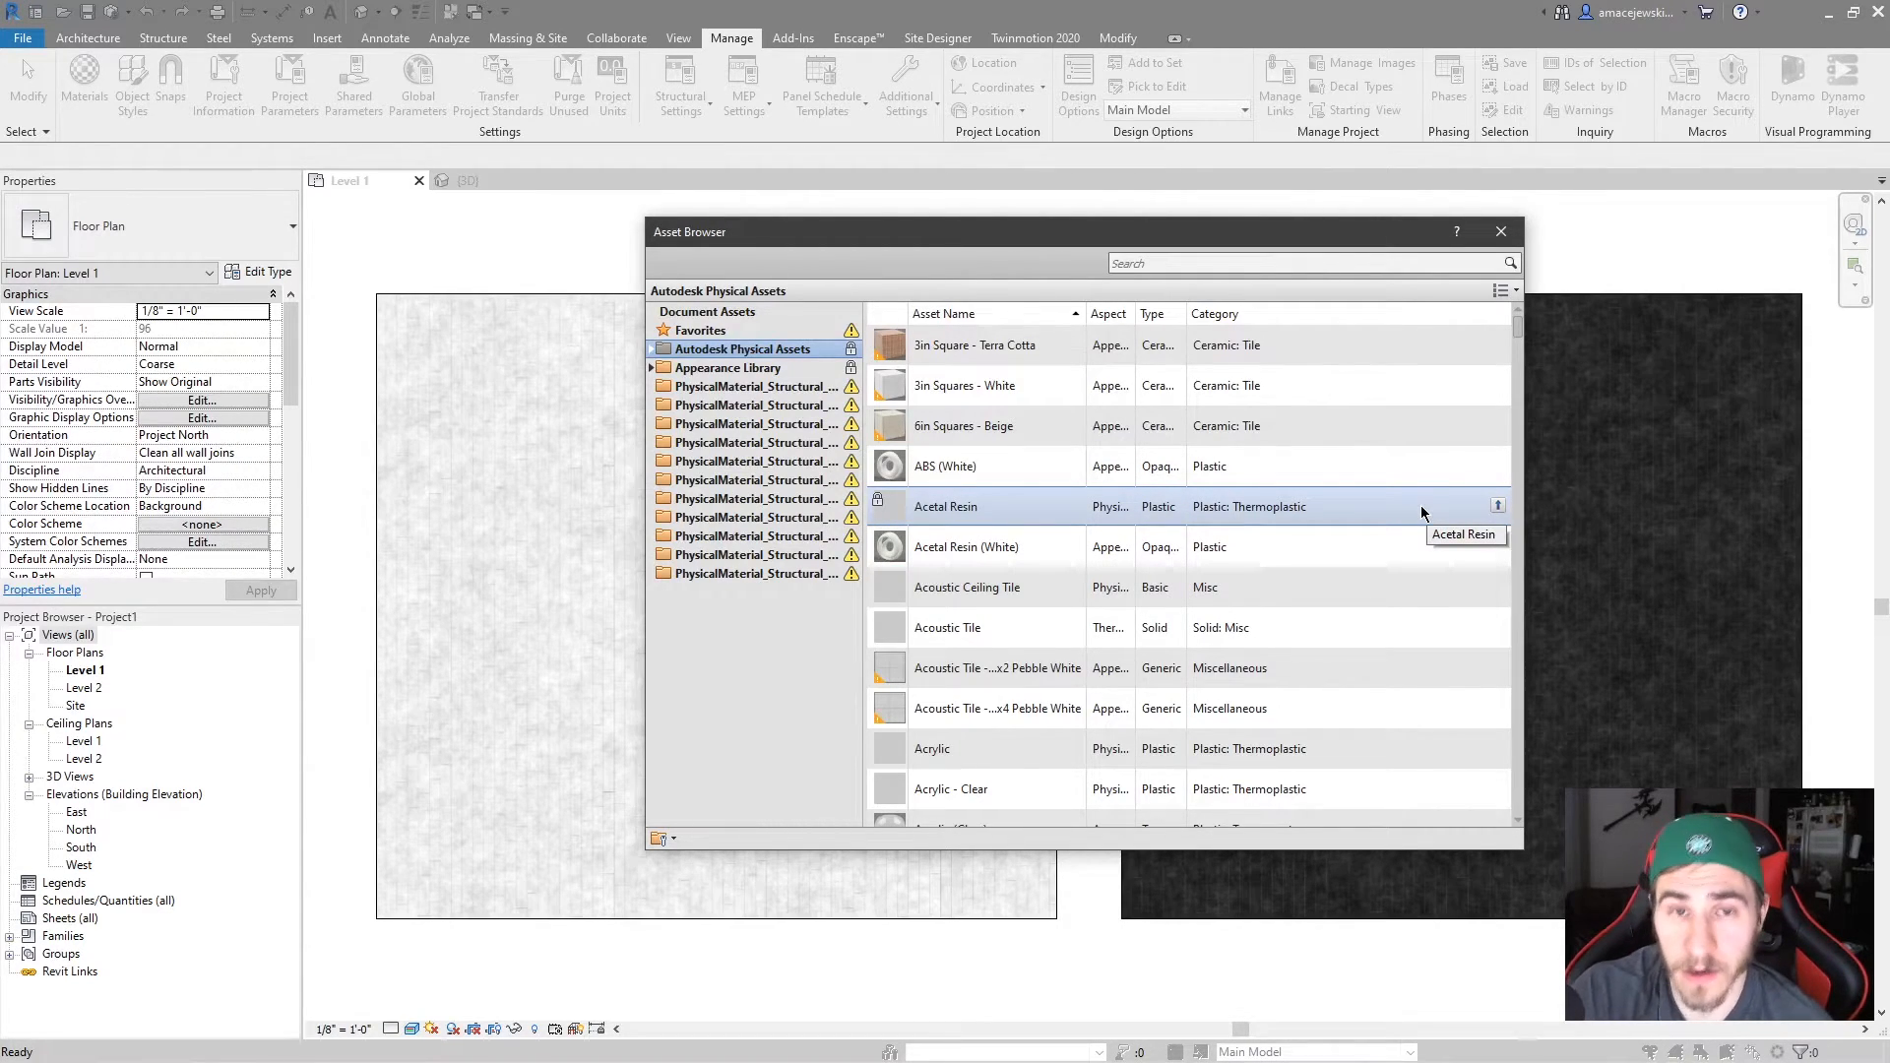
mouse_move(1039, 494)
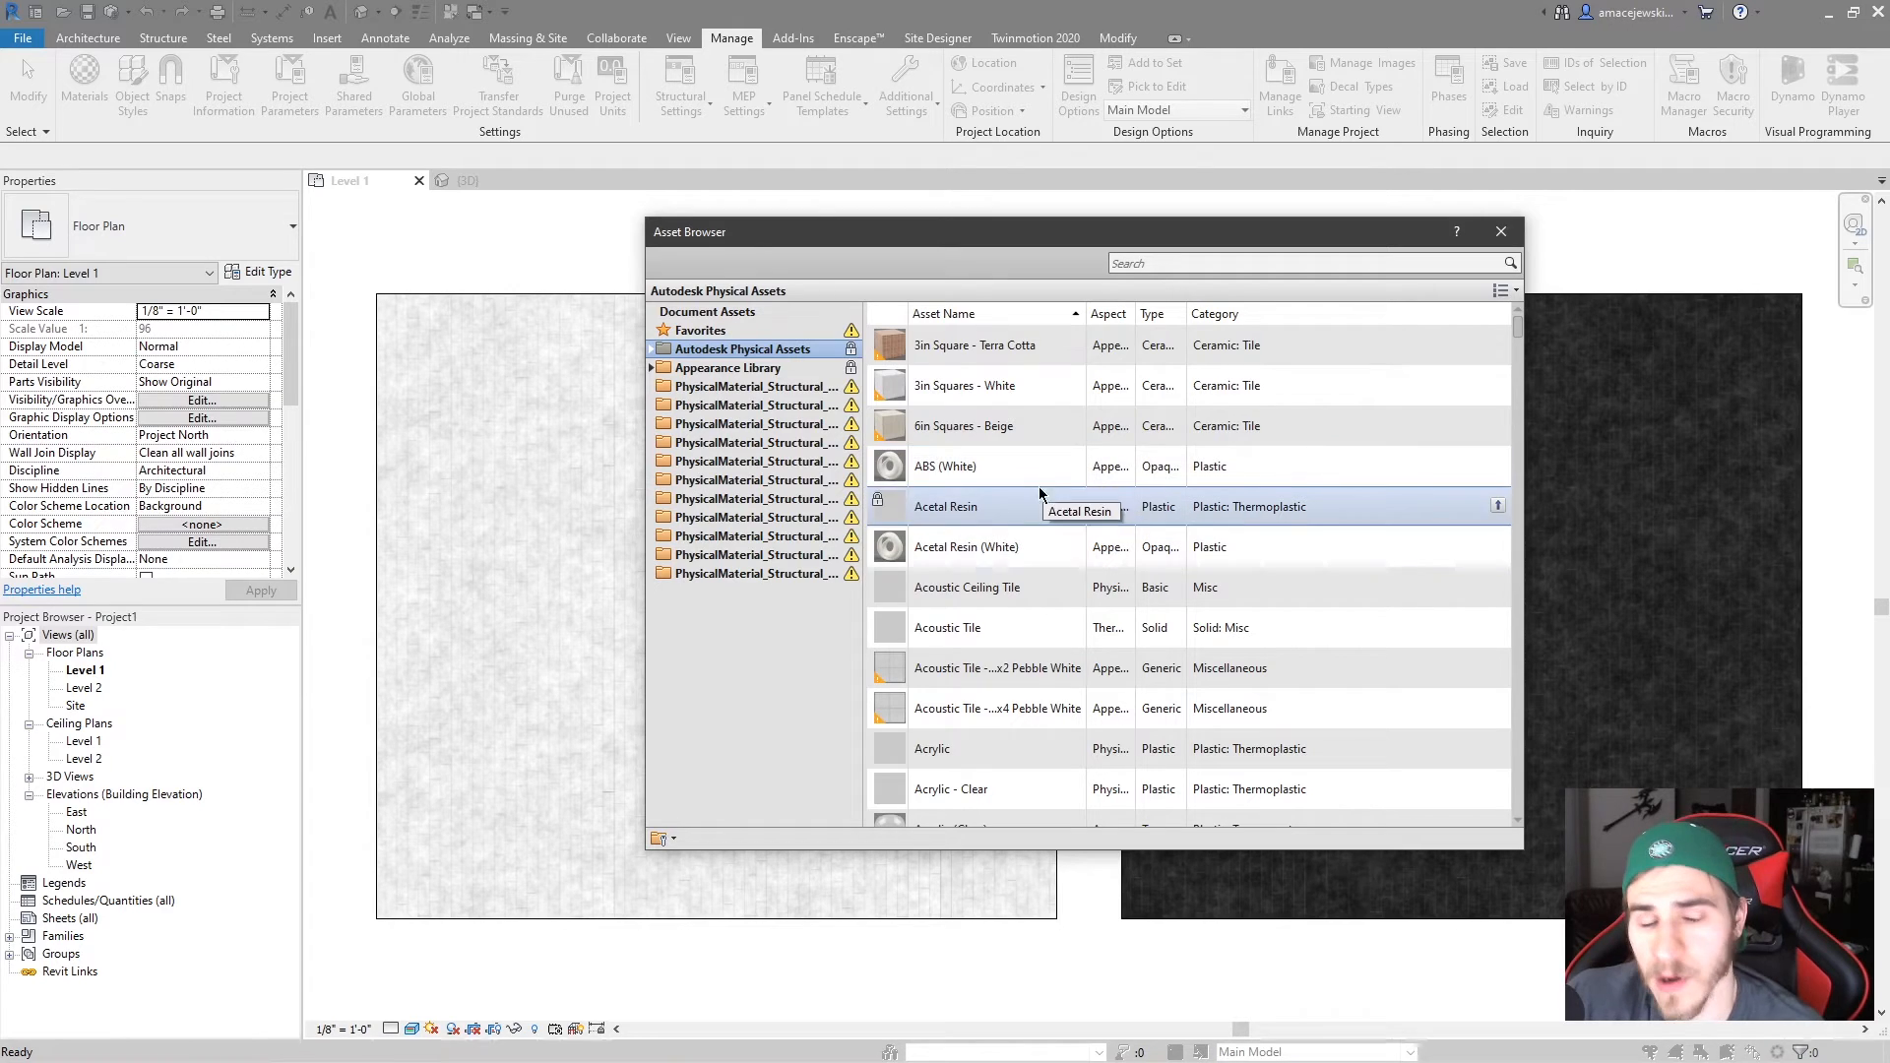
click(707, 311)
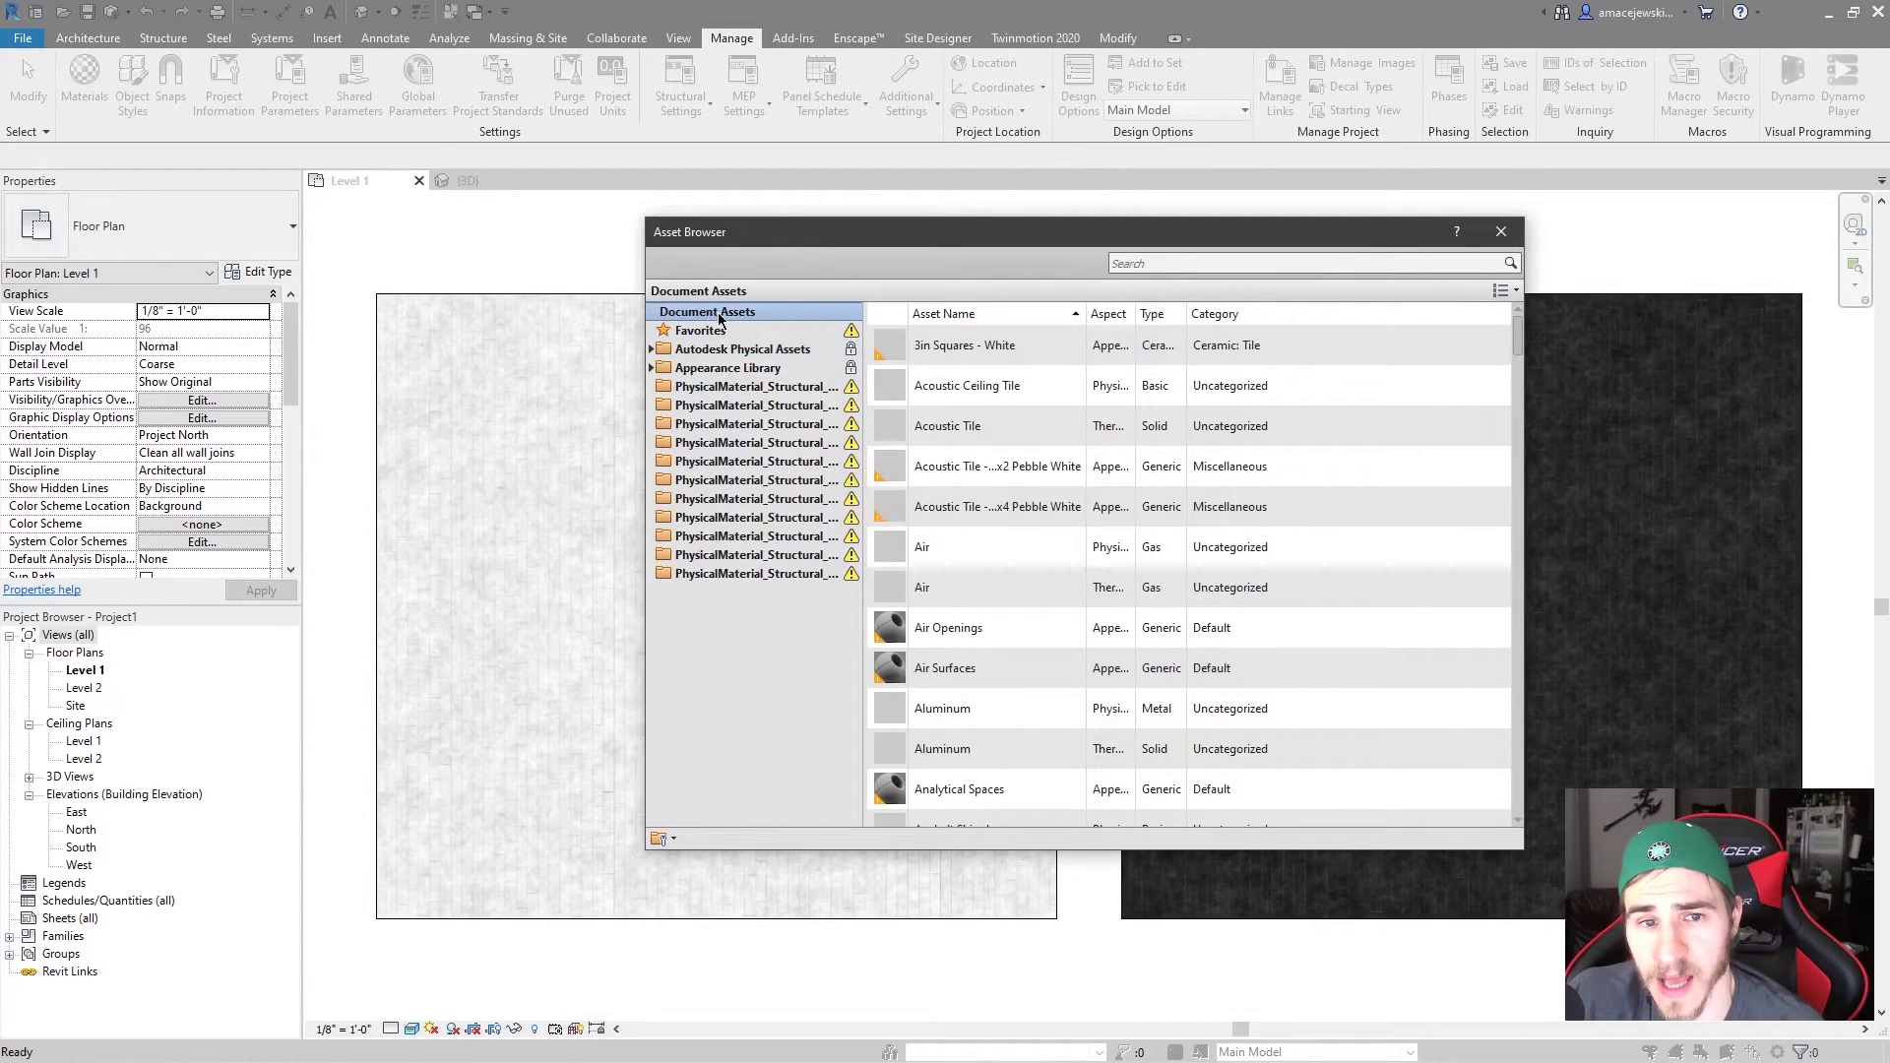
scroll(down, 3)
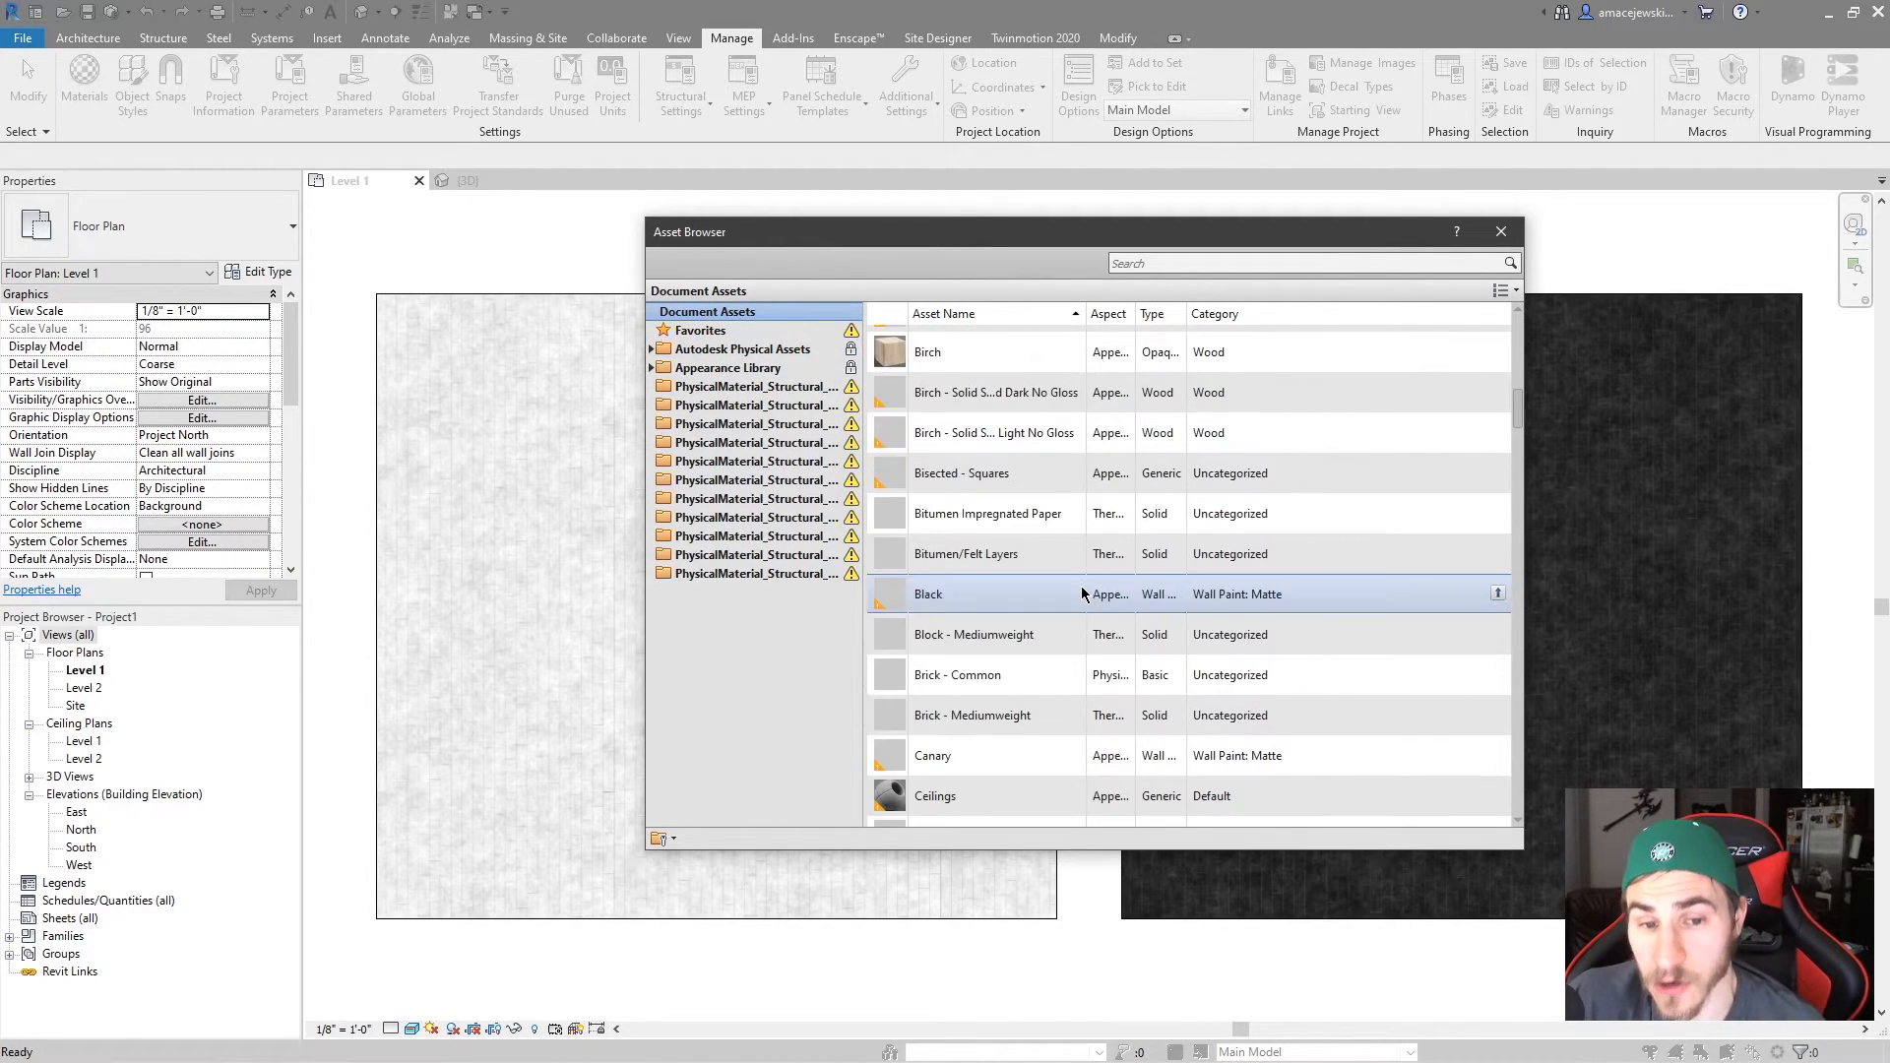
scroll(down, 3)
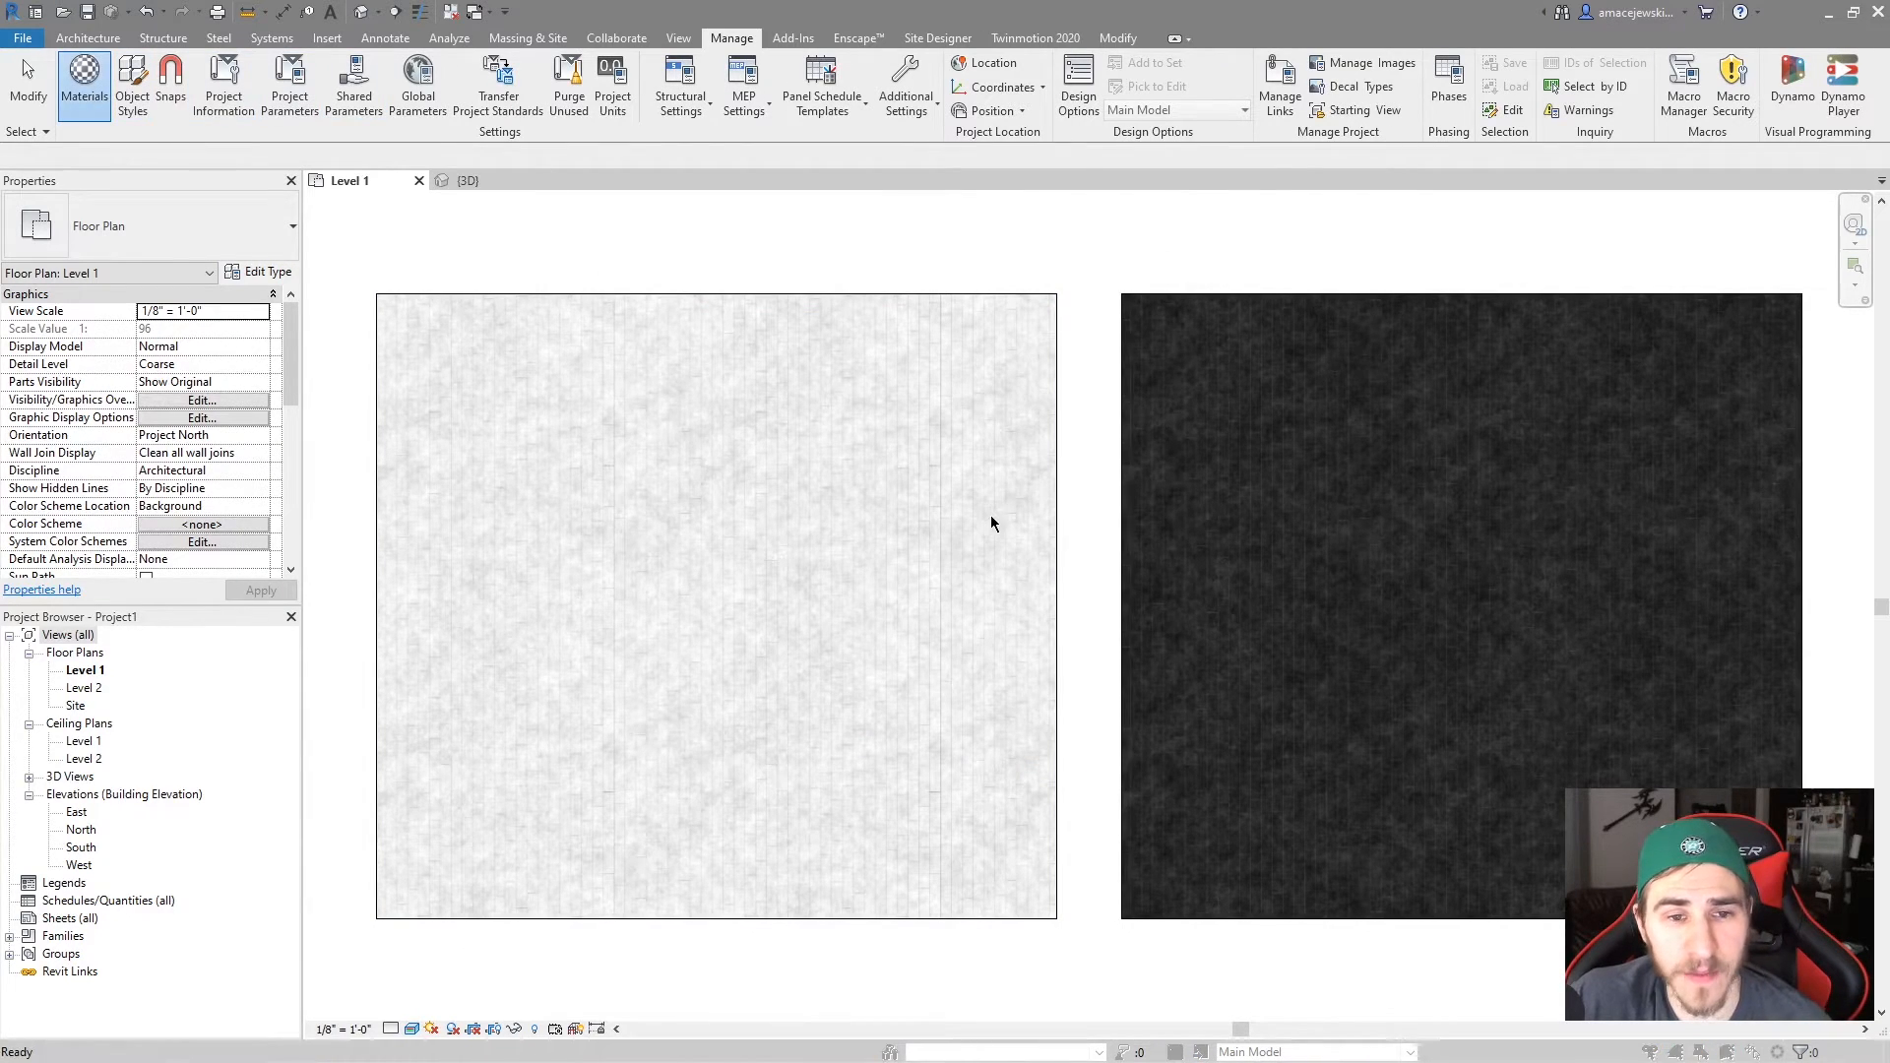
Create a new default material in the Material Browser and rename it STONE 2.
click(83, 85)
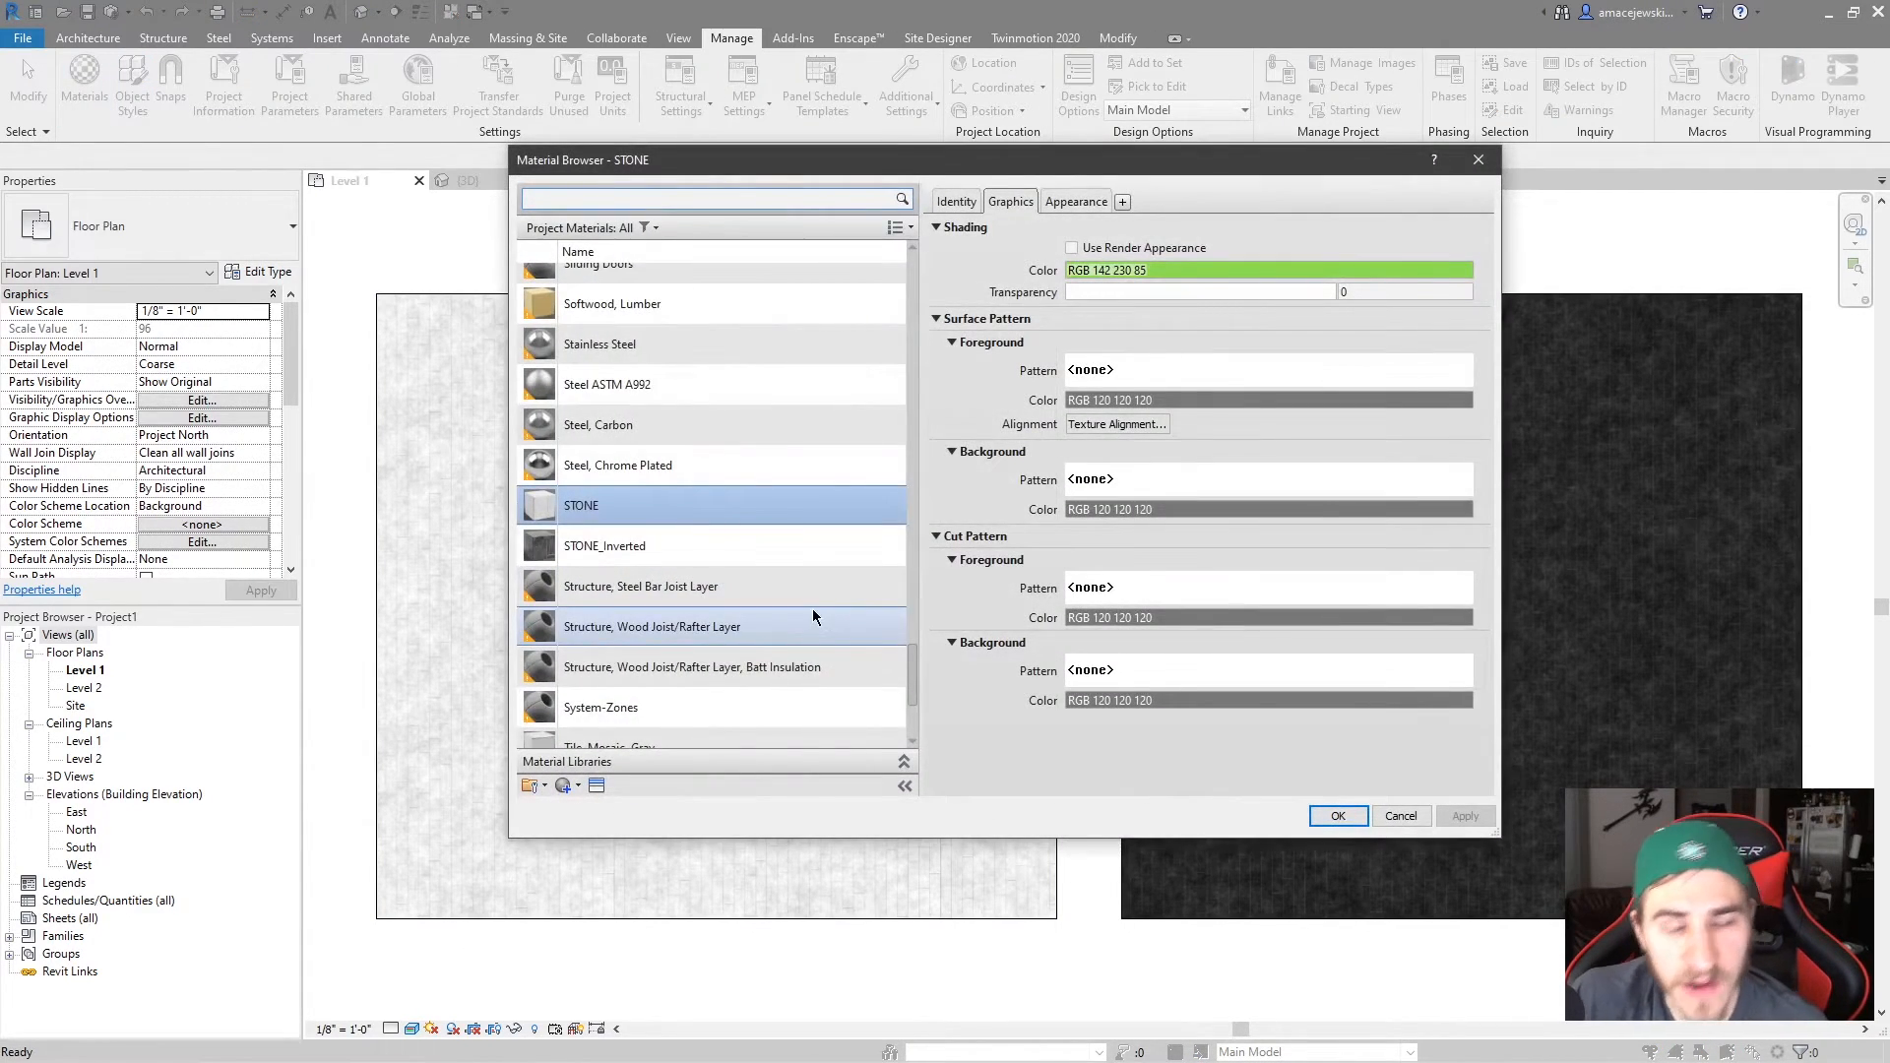
scroll(up, 3)
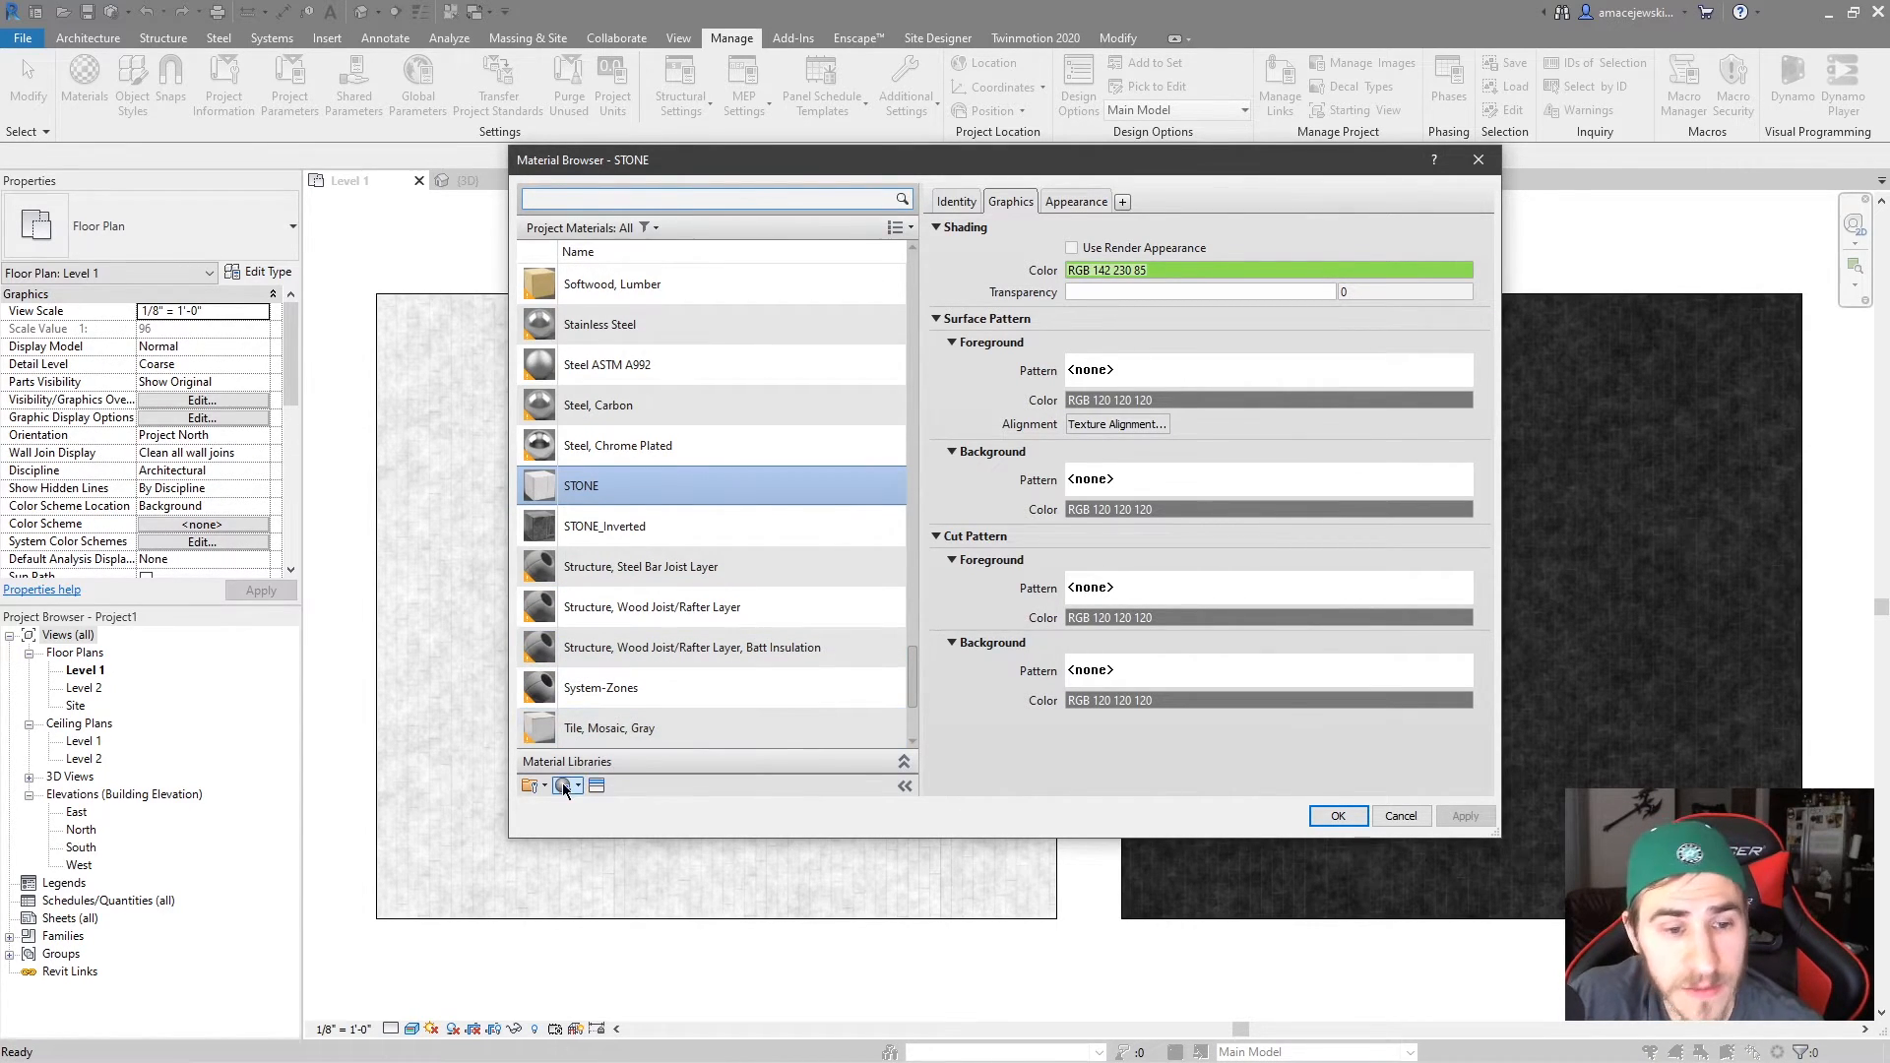
click(527, 784)
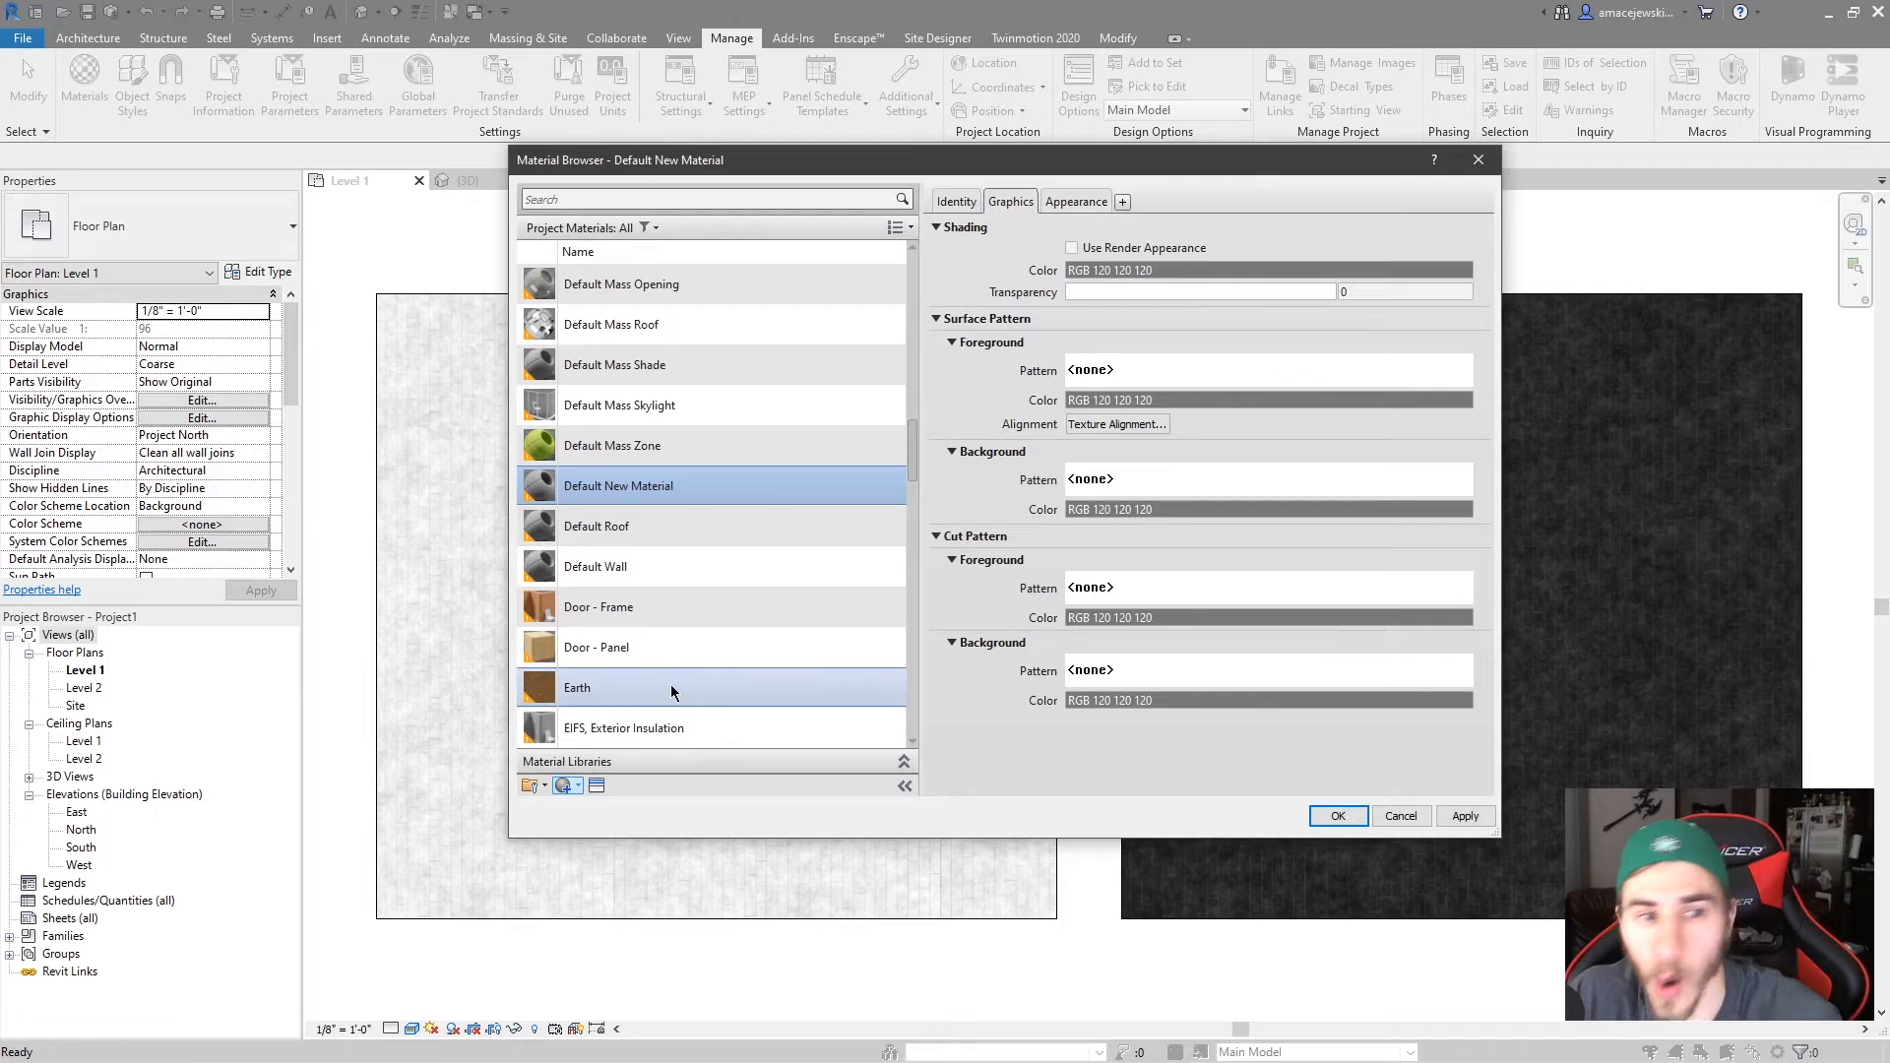
right_click(618, 485)
text(STONE 2)
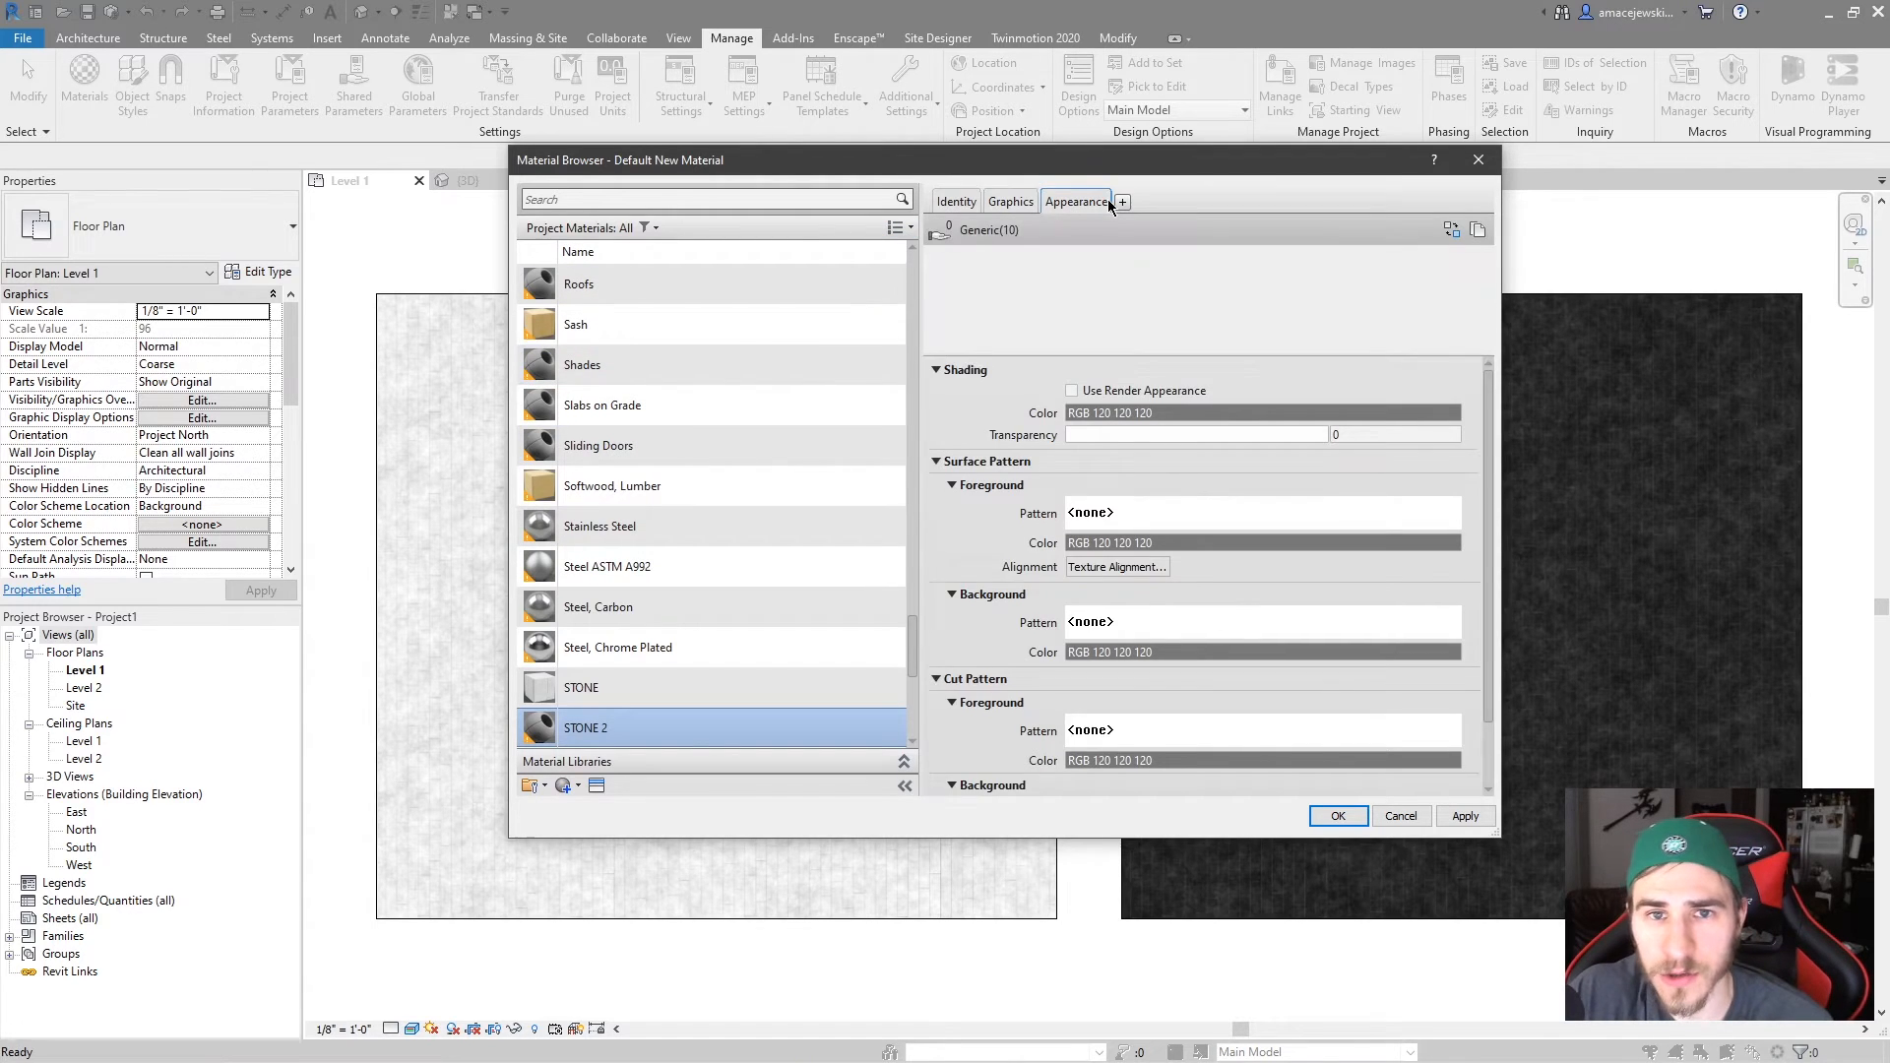
View STONE 2's generic appearance and start Replace Asset to pick another.
click(1074, 200)
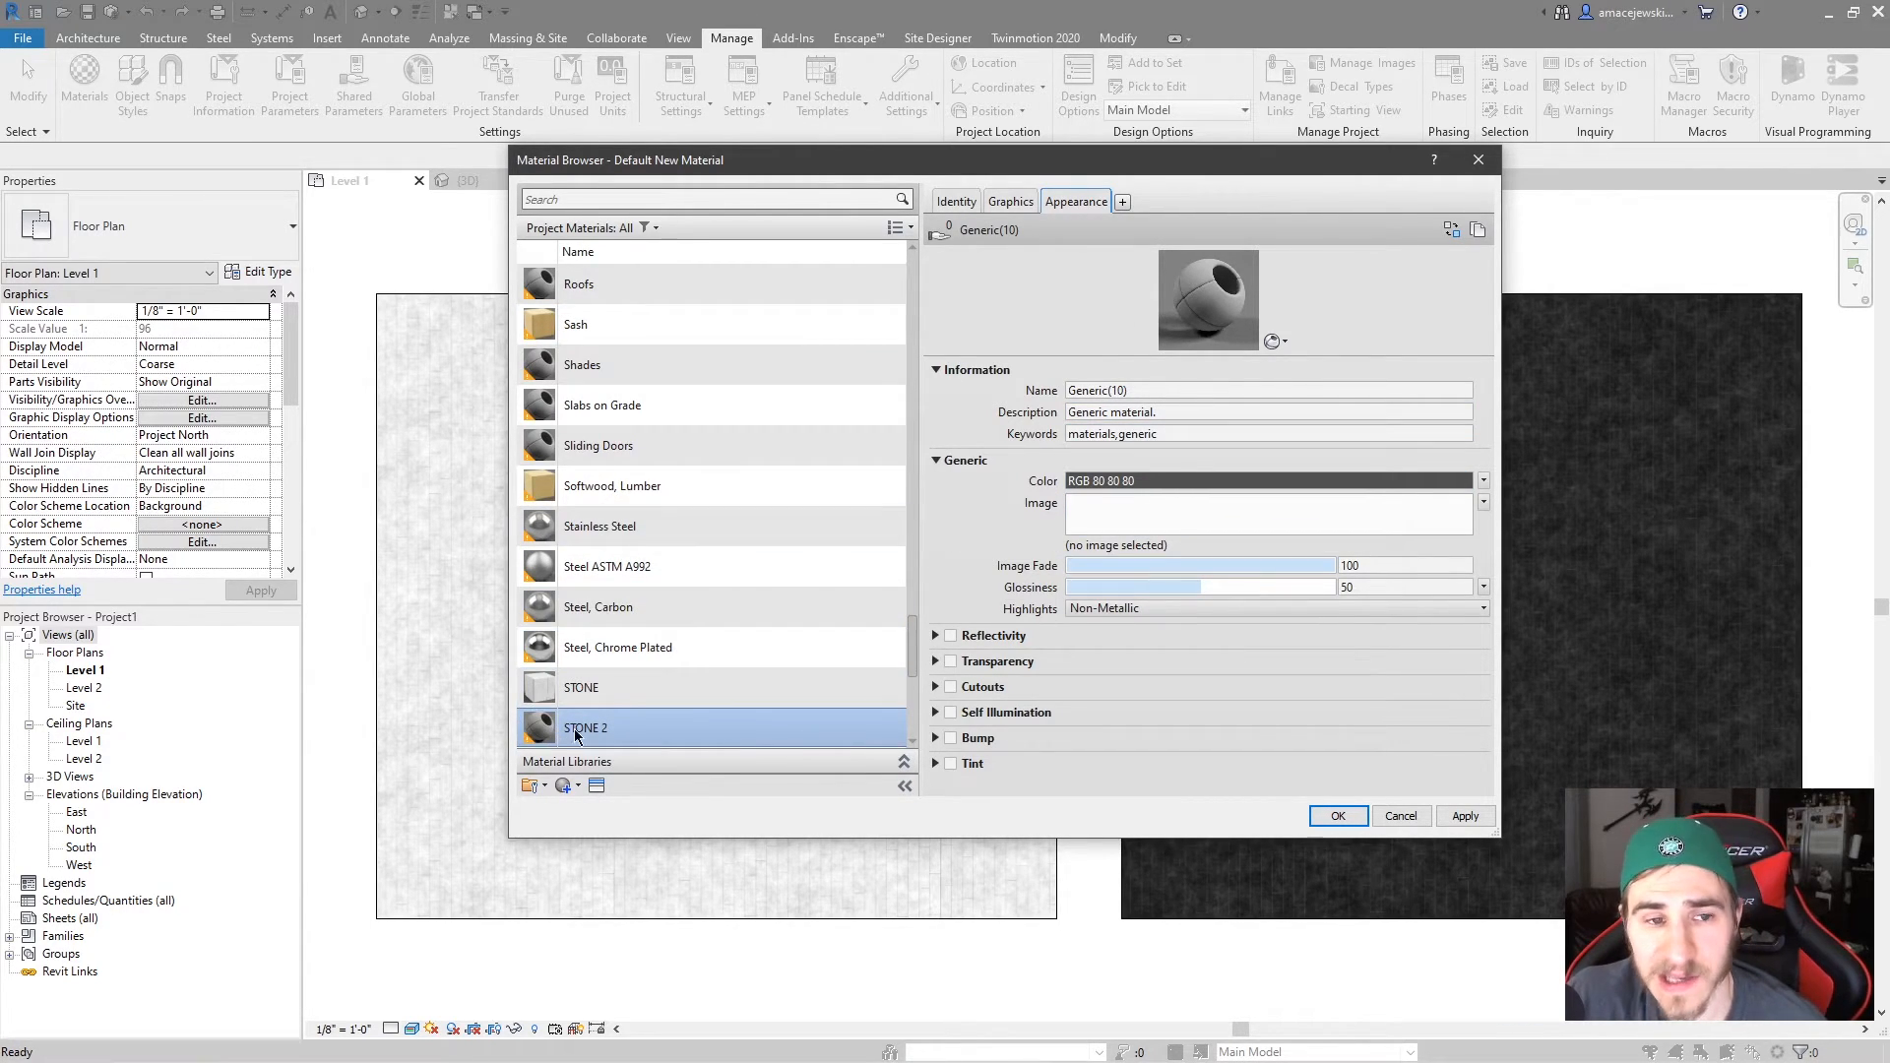
scroll(up, 3)
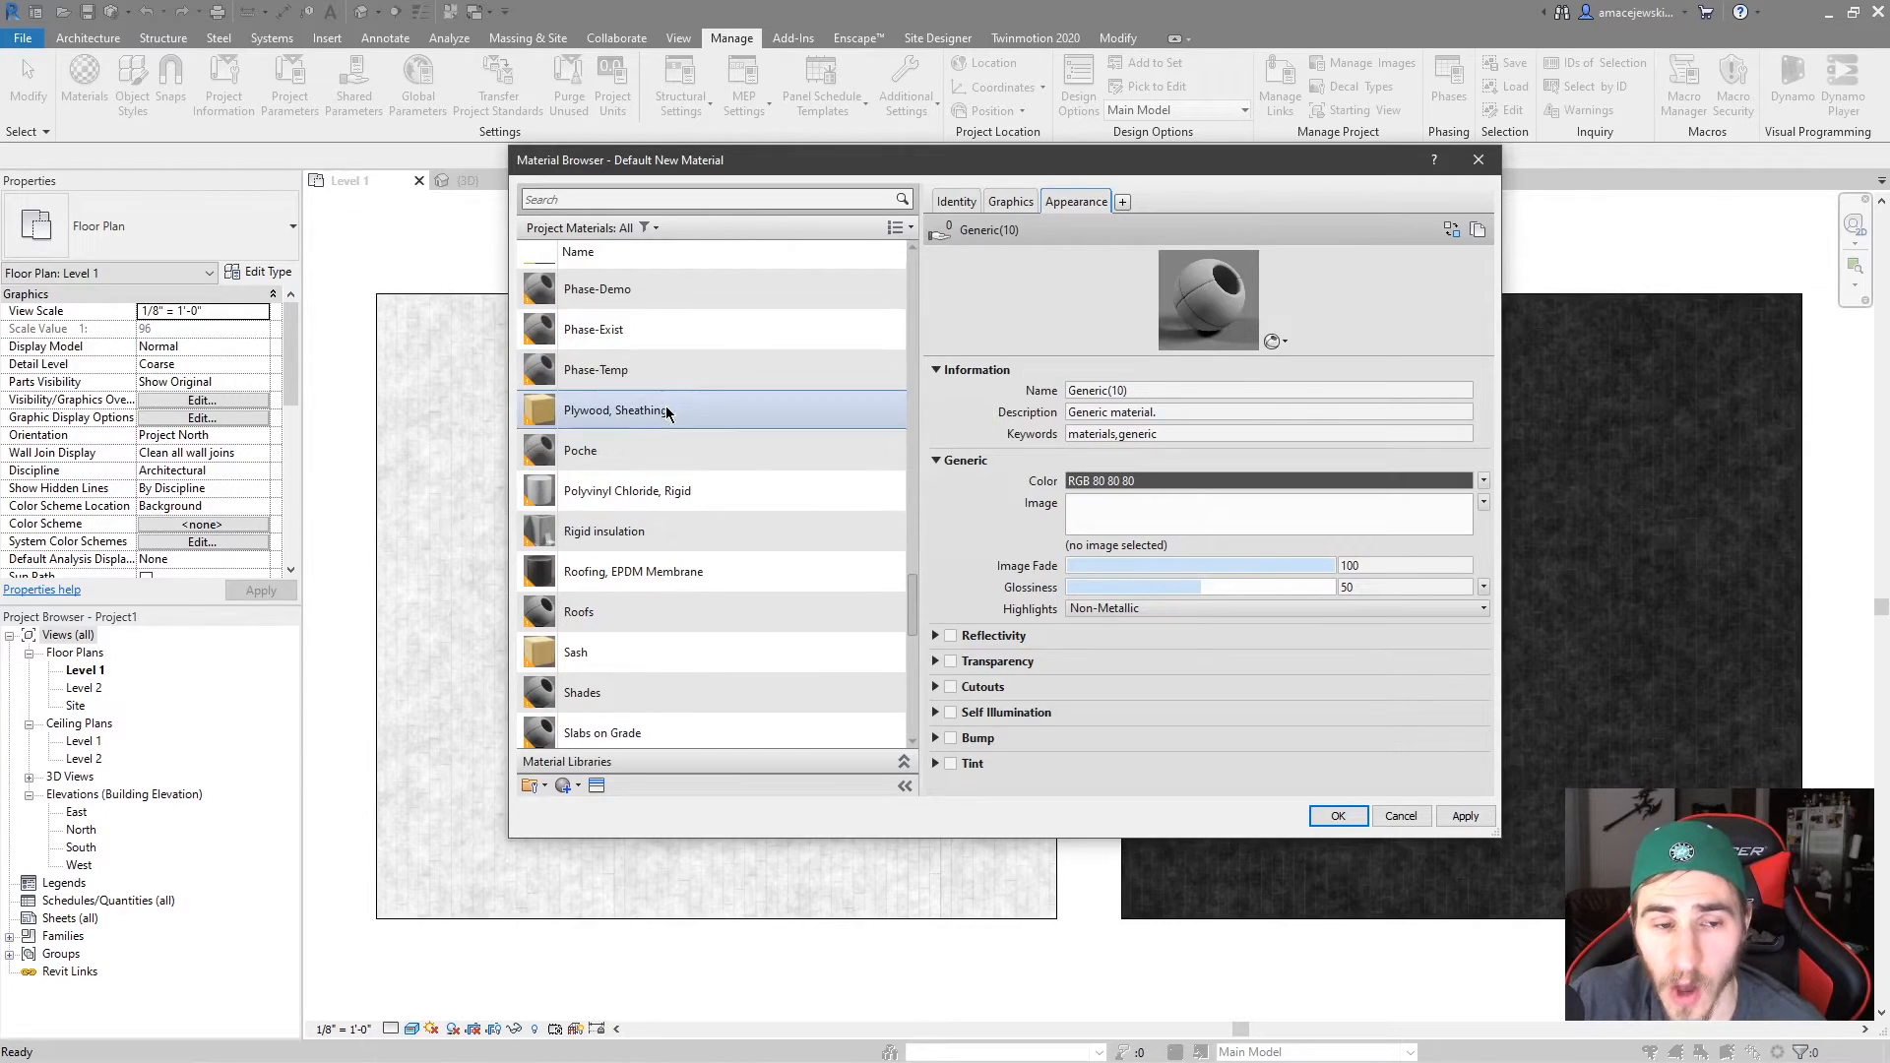
scroll(down, 3)
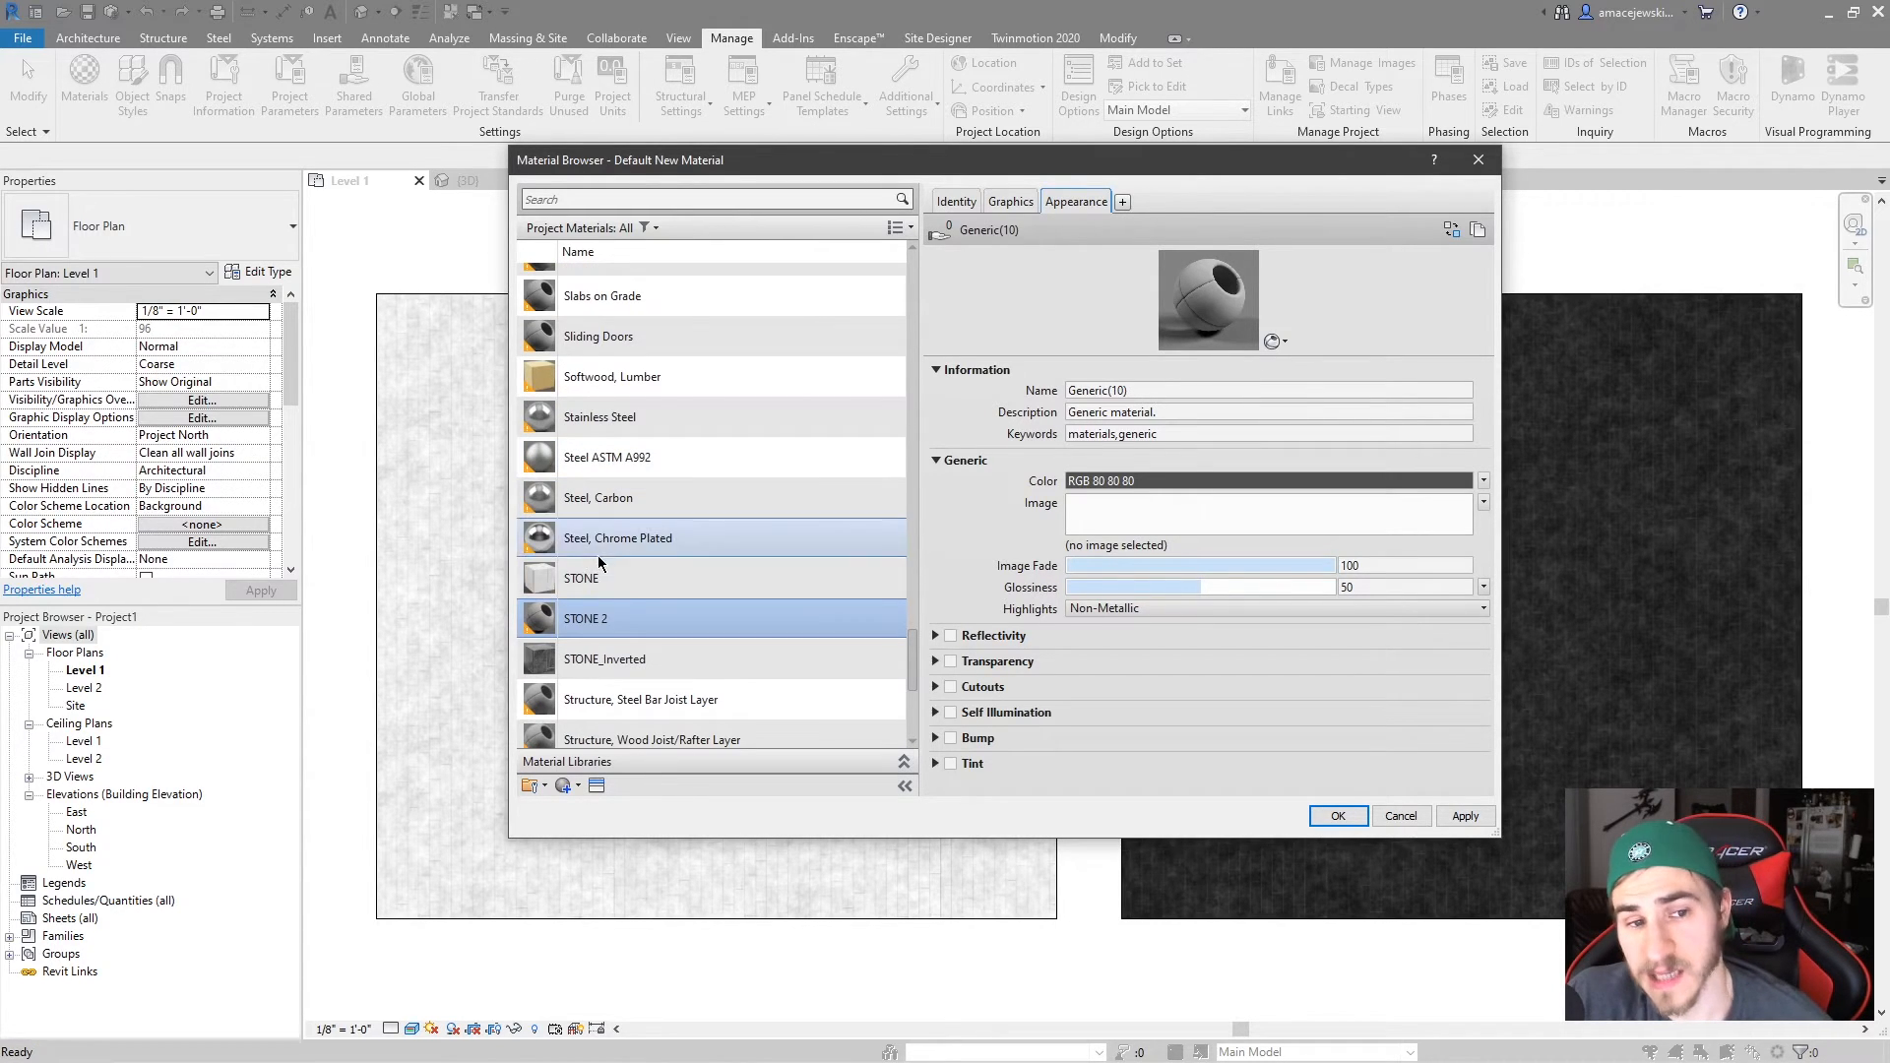
click(586, 618)
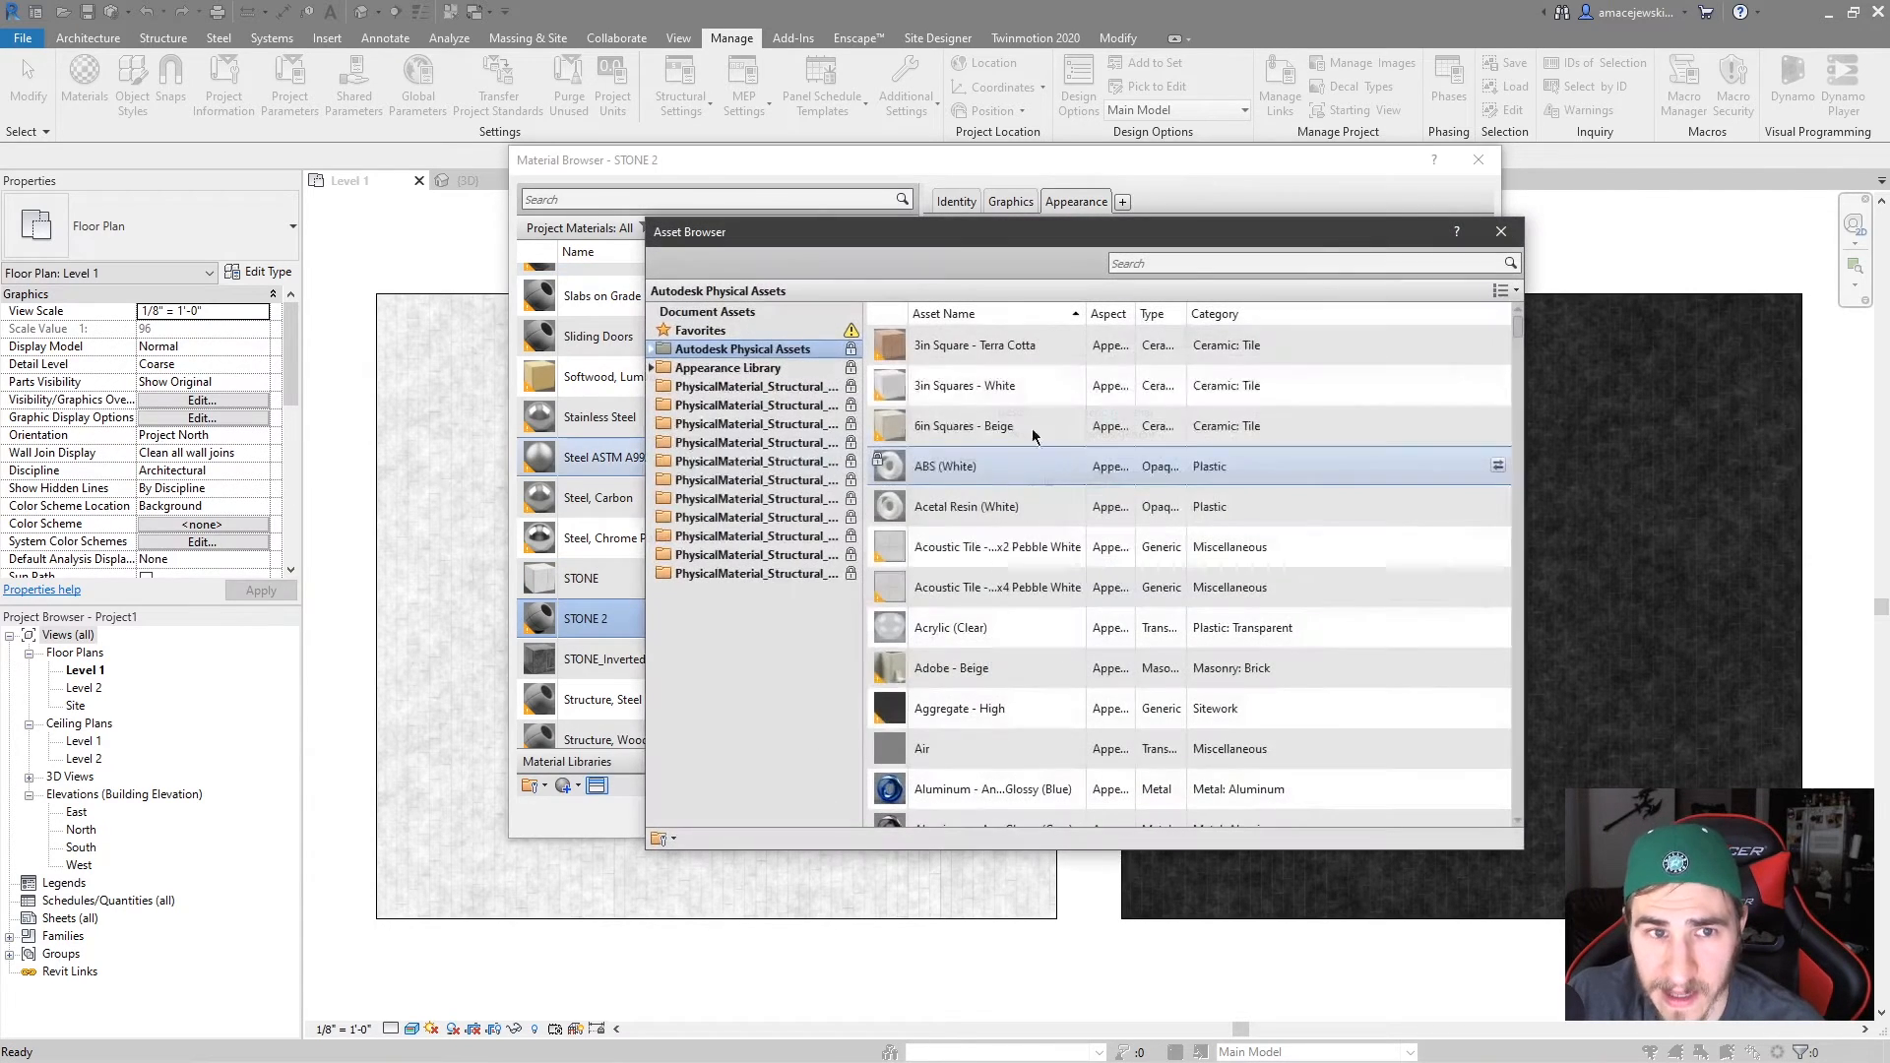
Filter Document Assets by 'stone' and assign the STONE appearance asset to STONE 2.
click(708, 311)
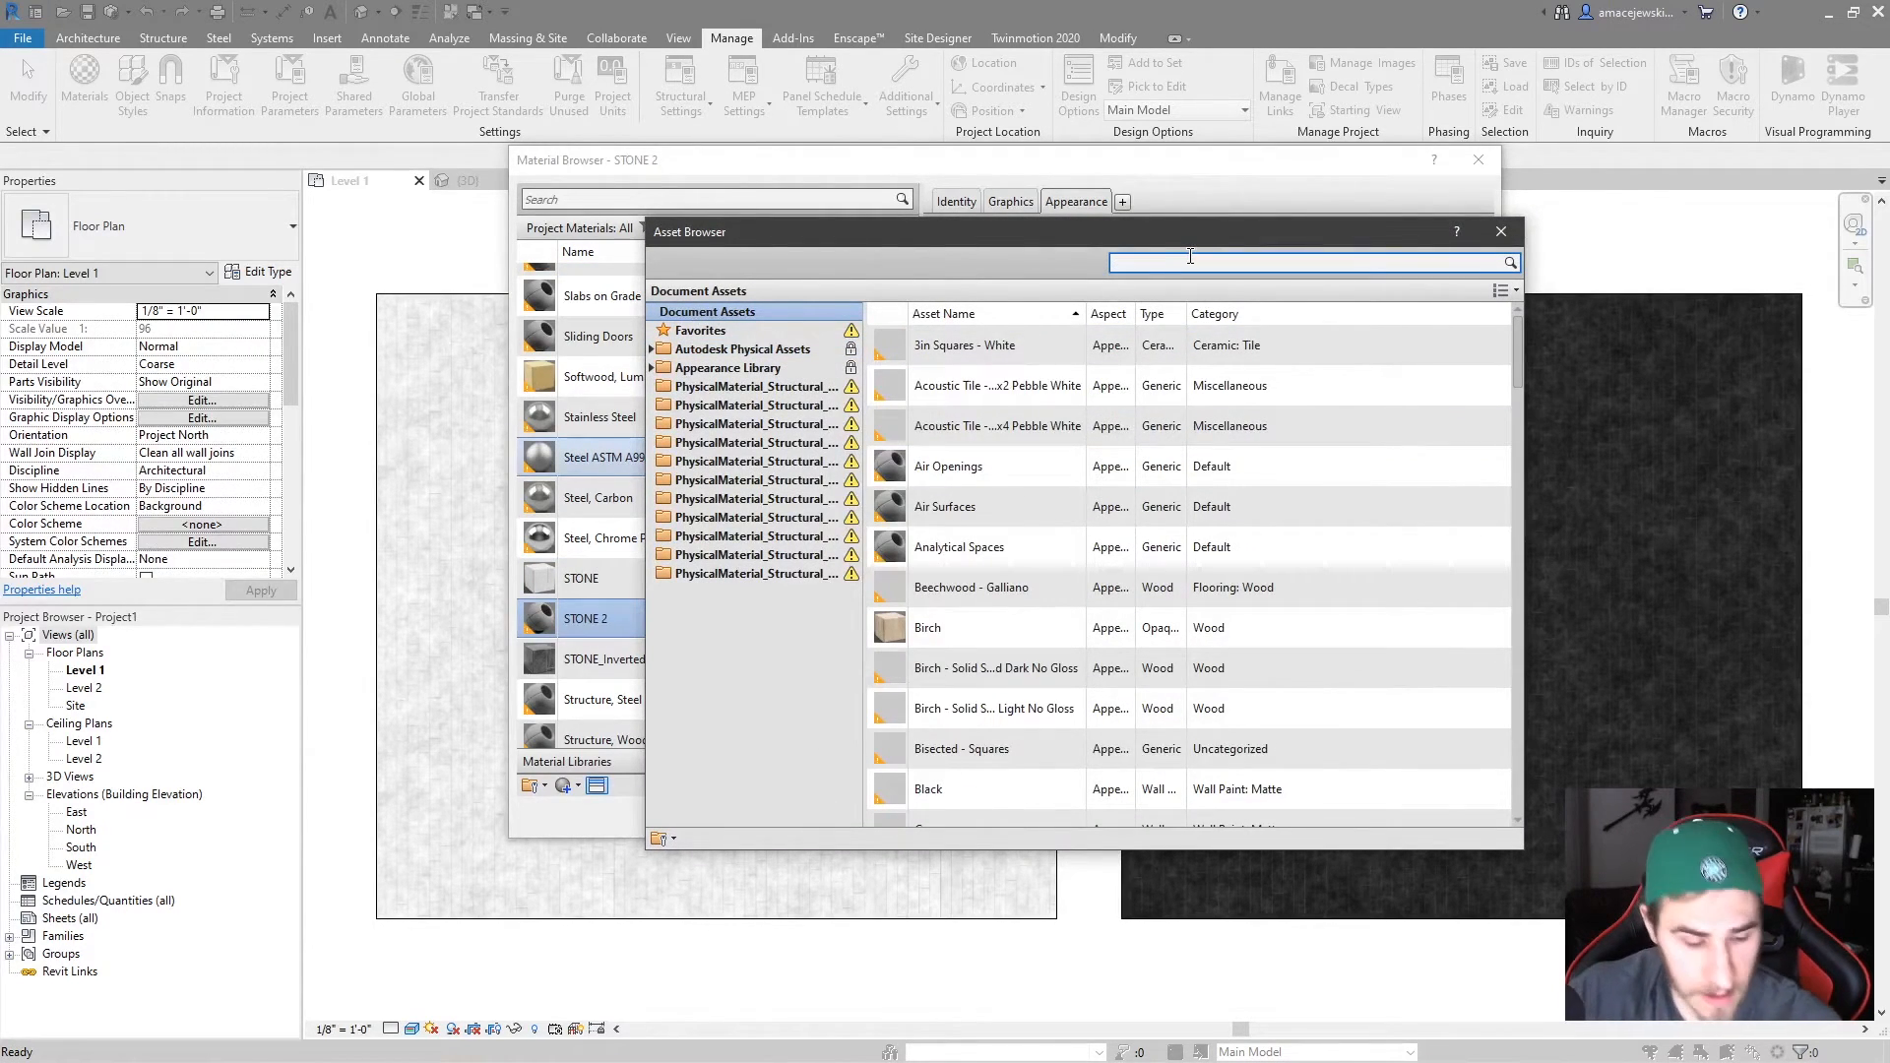
text(stone)
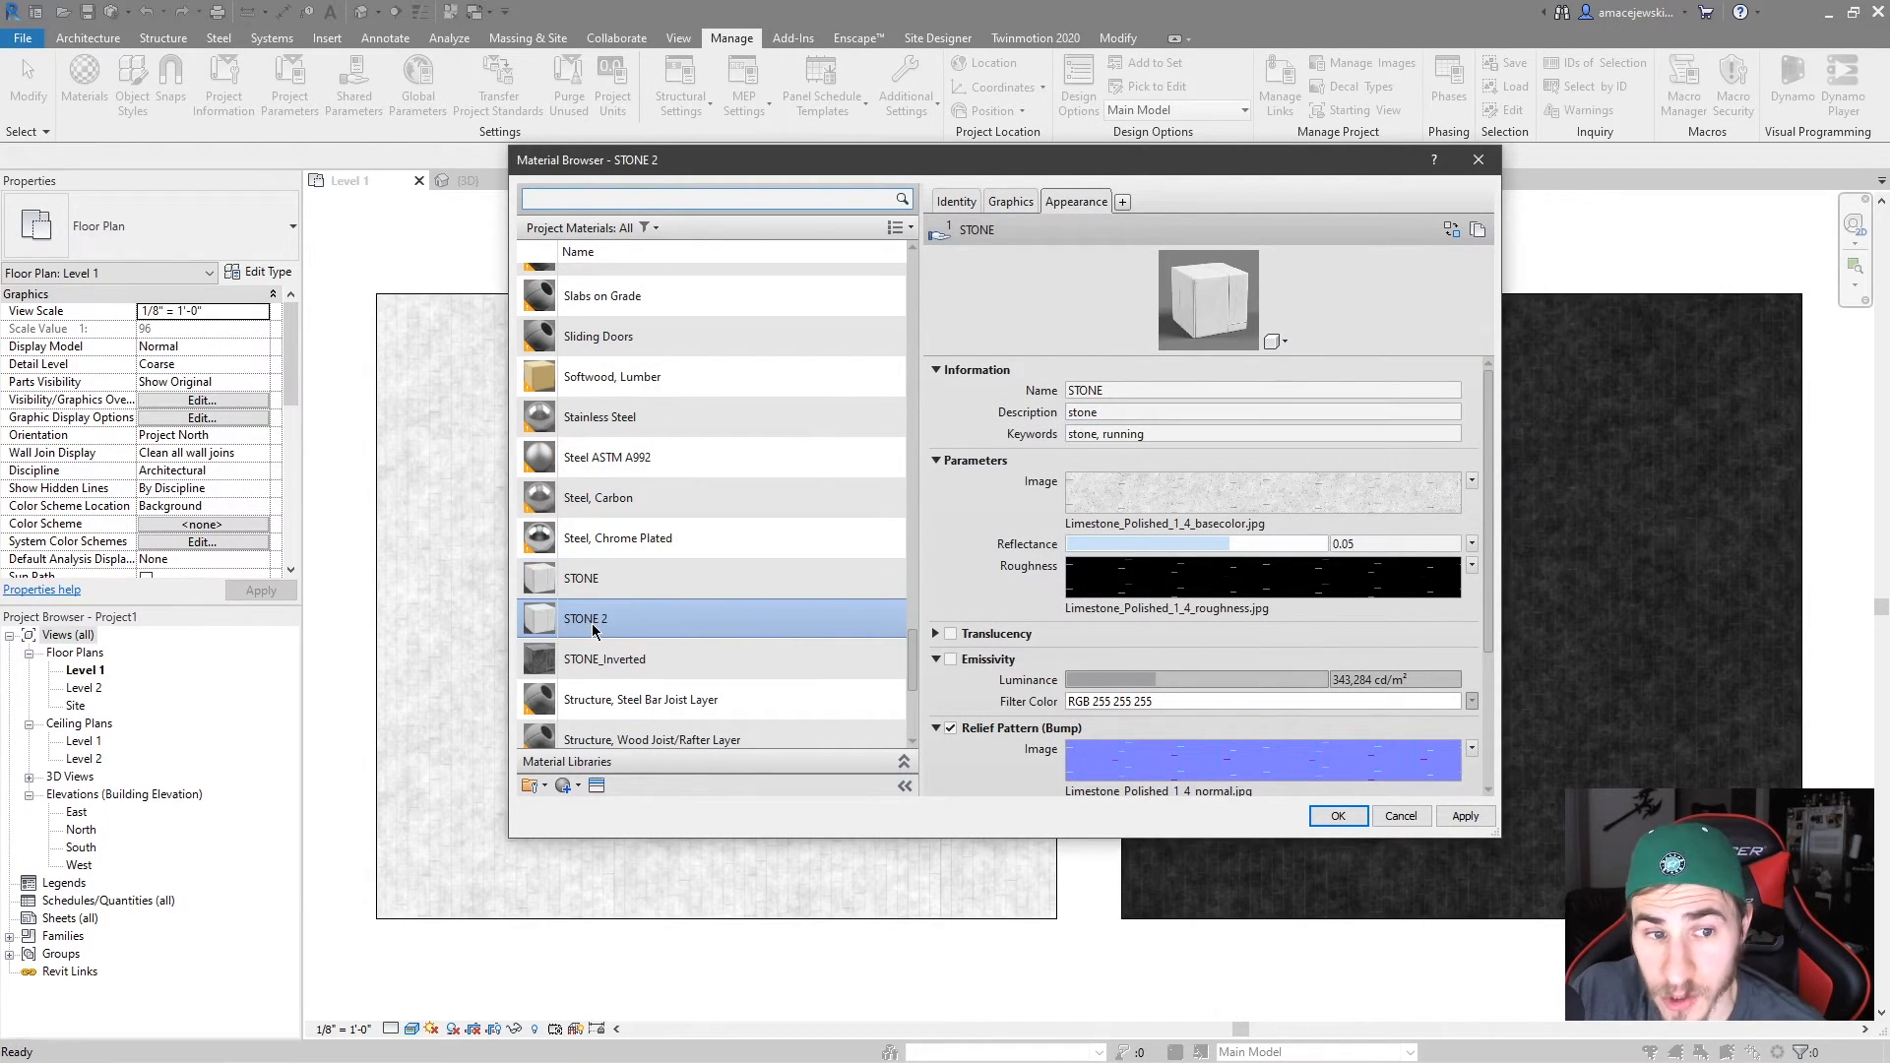
click(586, 619)
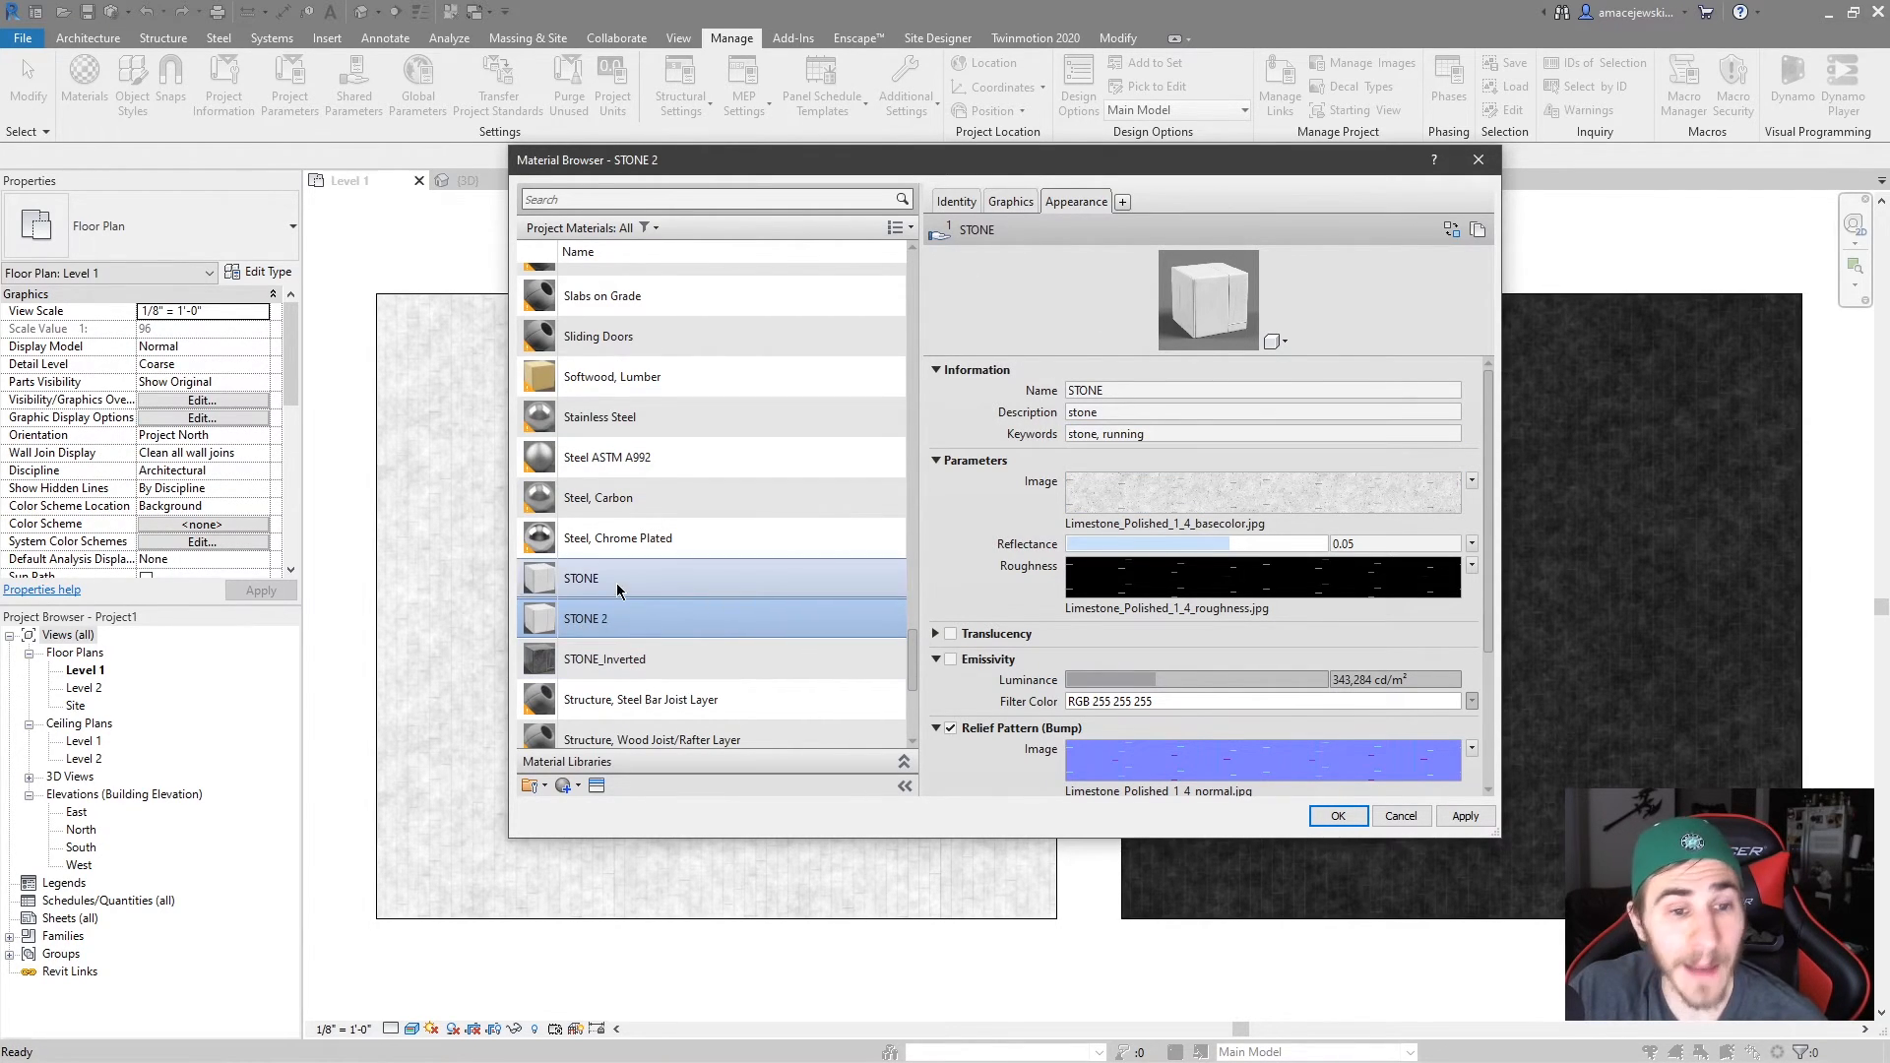
click(581, 578)
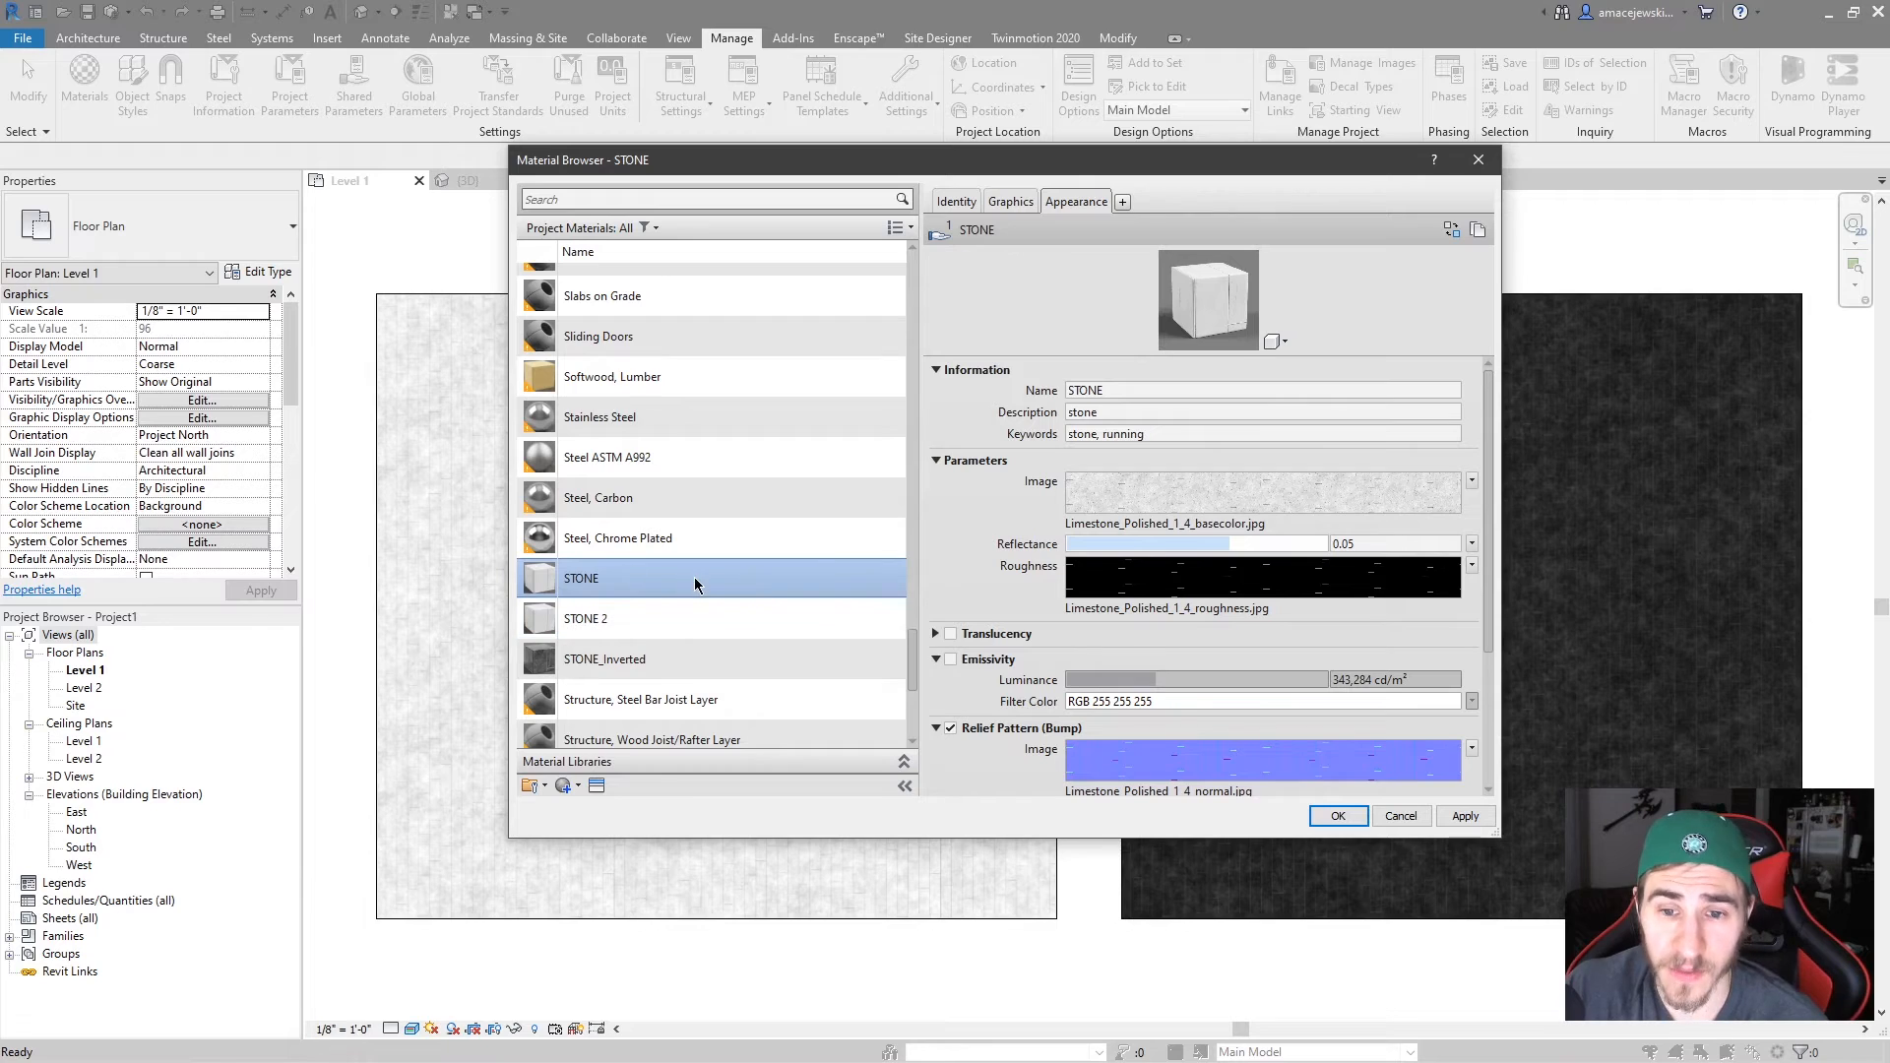
click(603, 659)
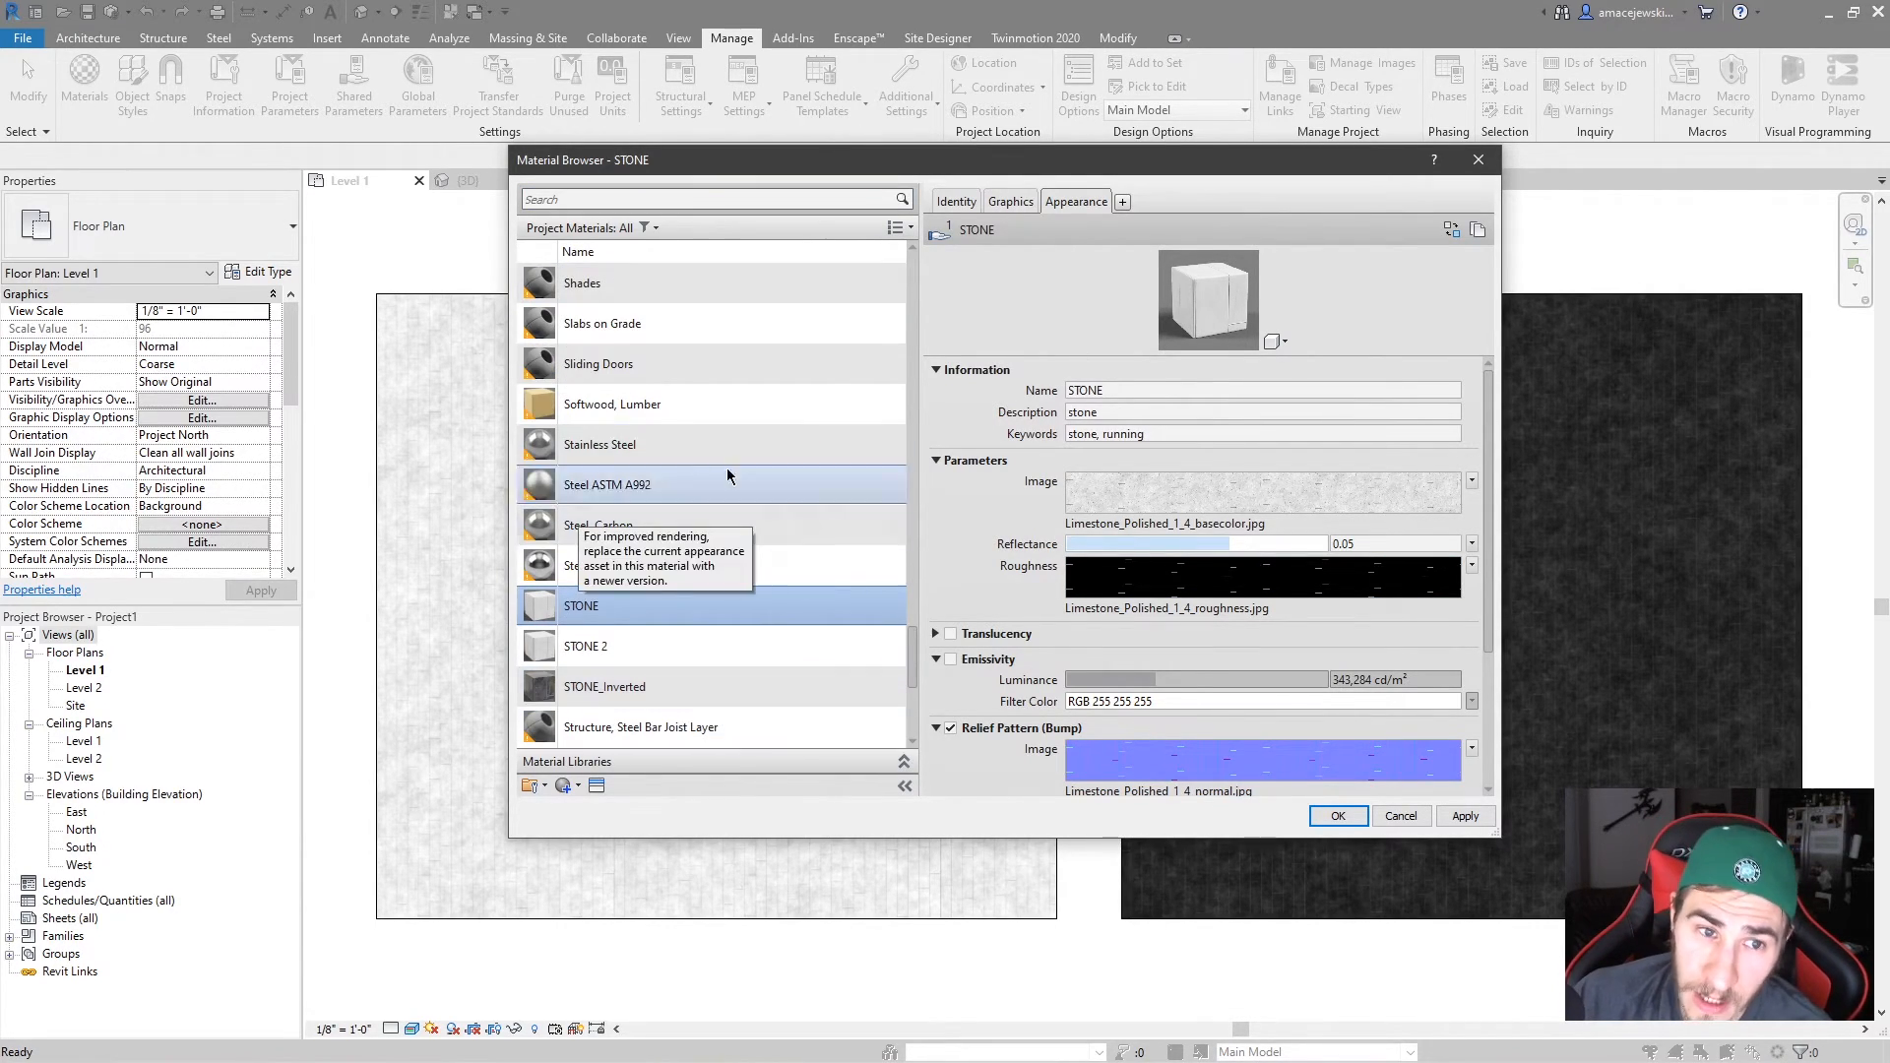
mouse_move(1266, 719)
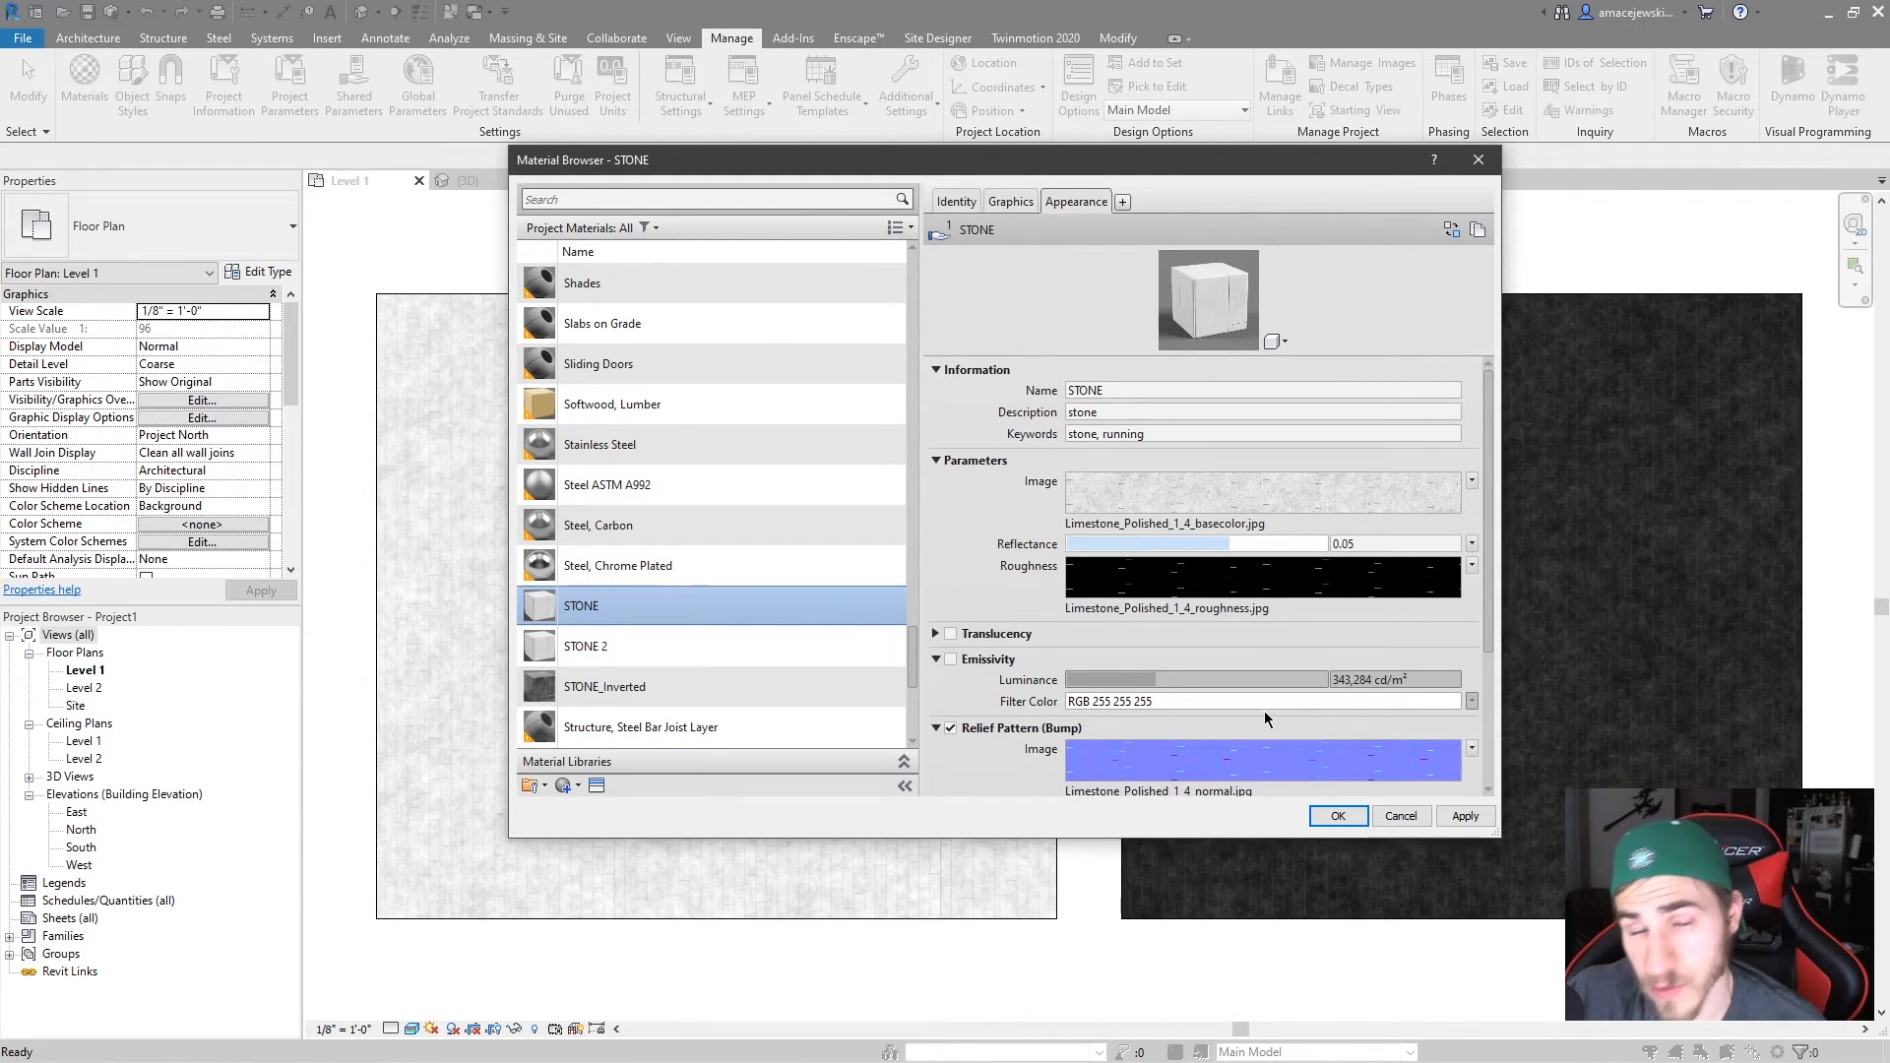